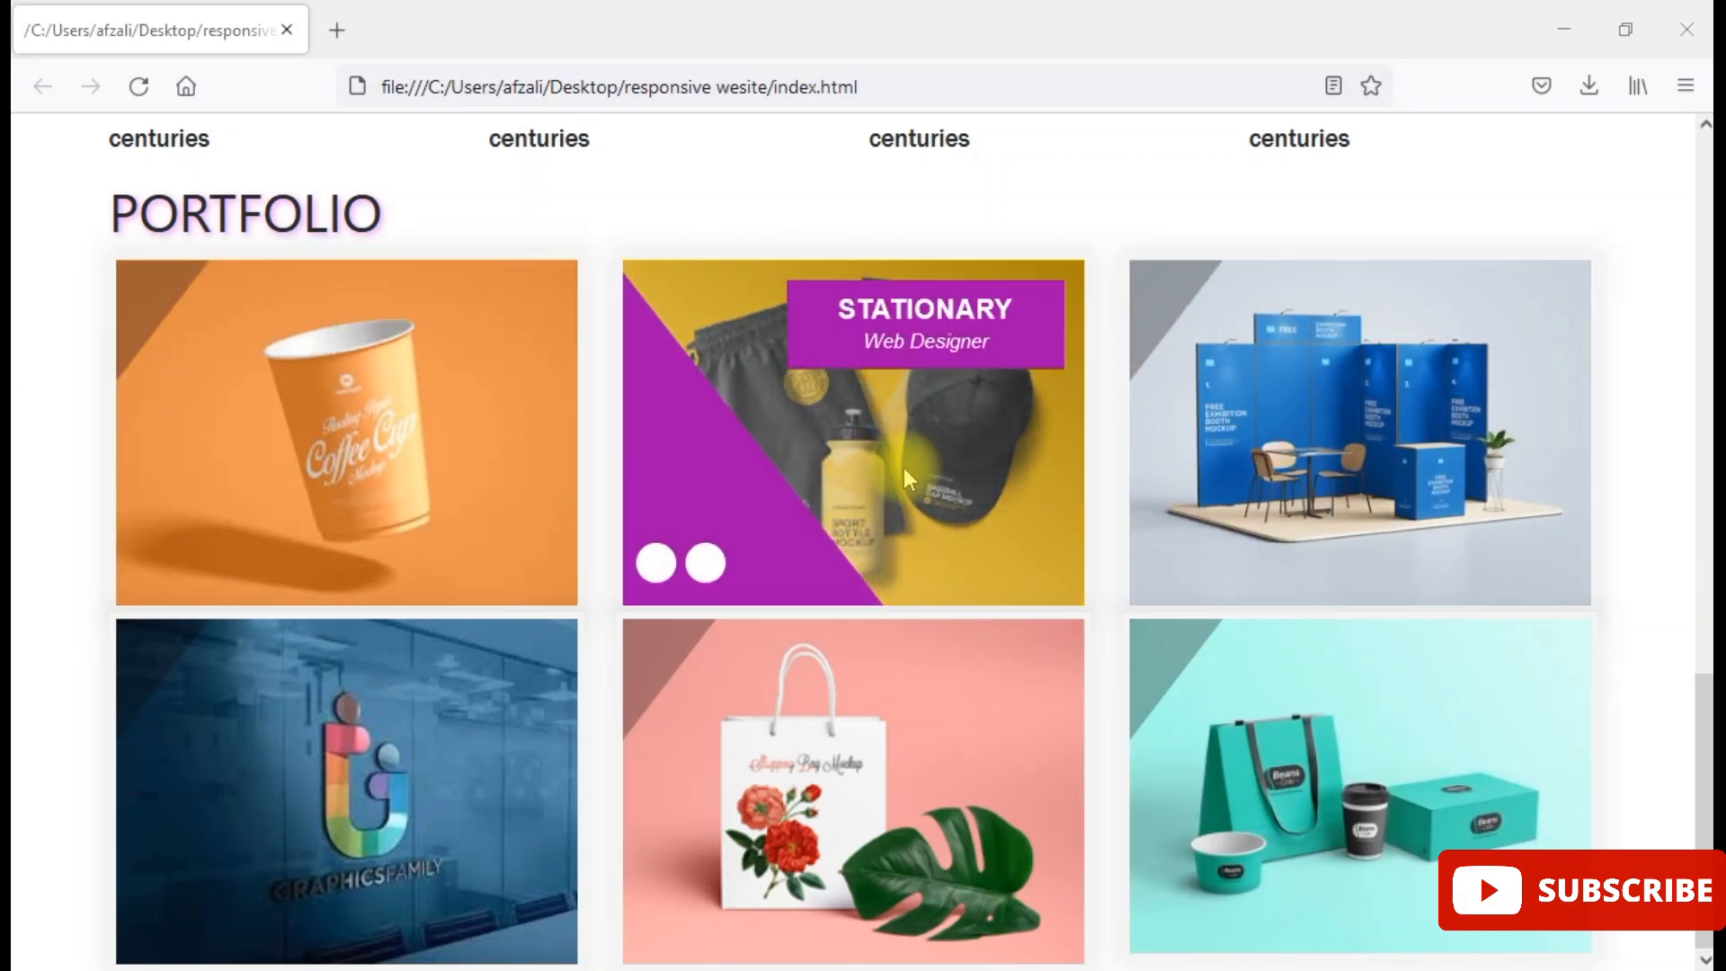
mouse_move(385, 320)
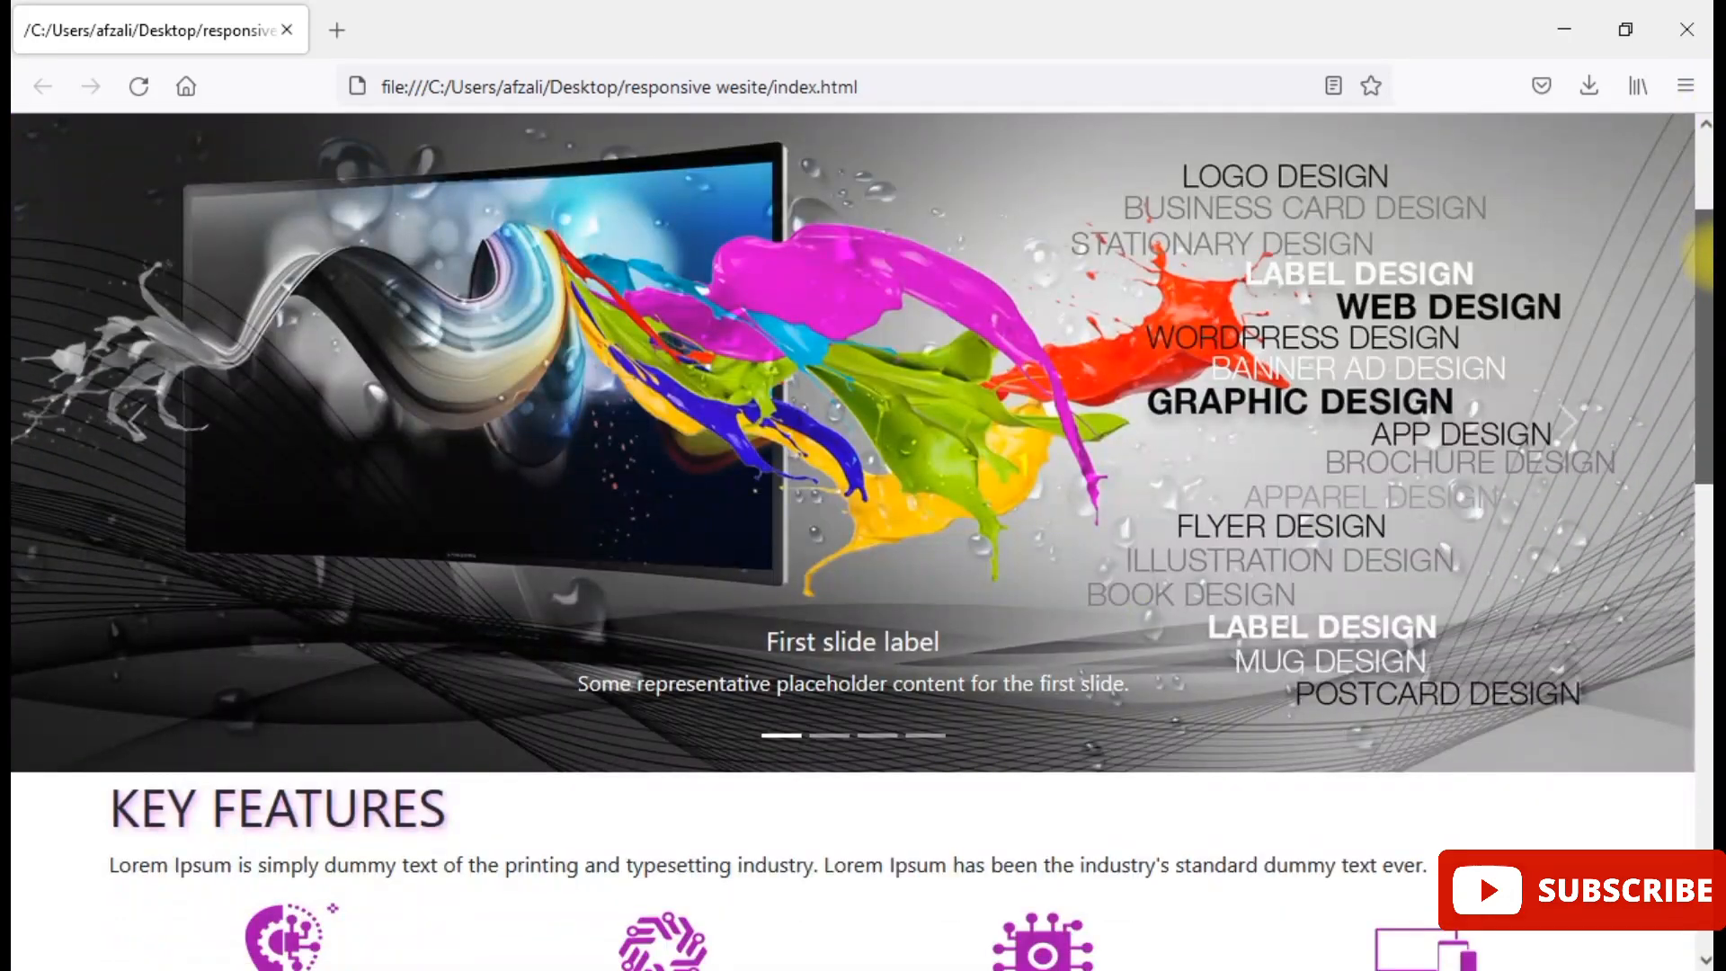
- Scroll down through the narrowed portfolio page to view it as a single column
scroll(down, 3)
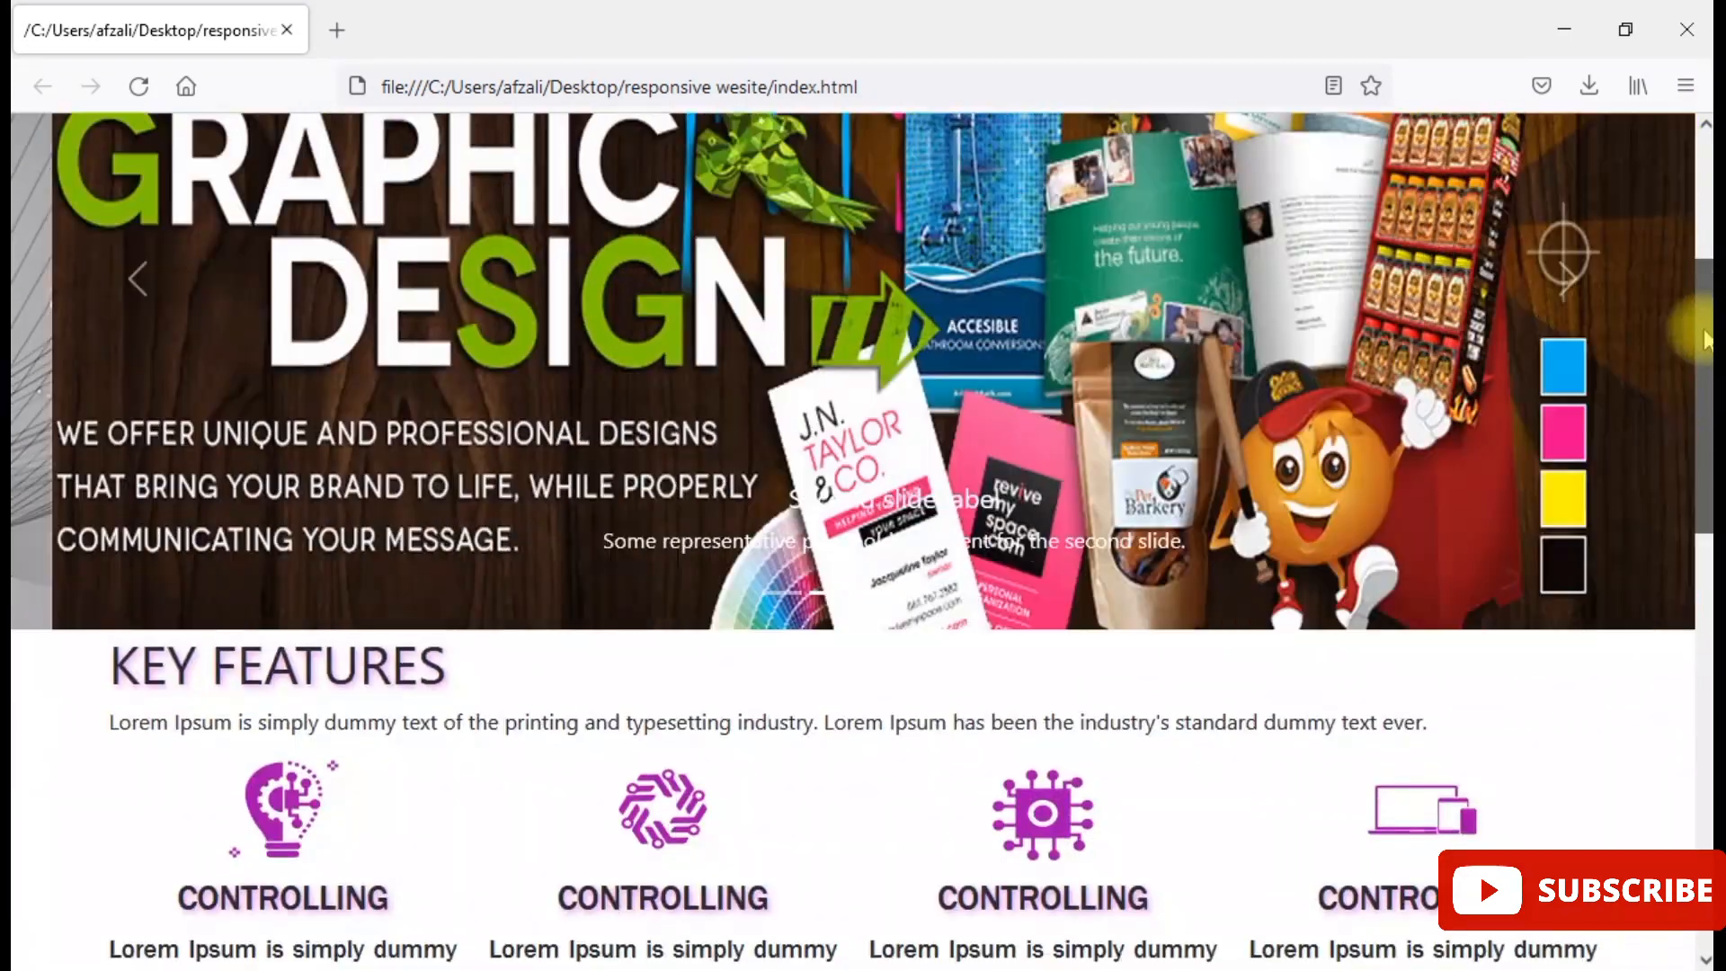
scroll(down, 3)
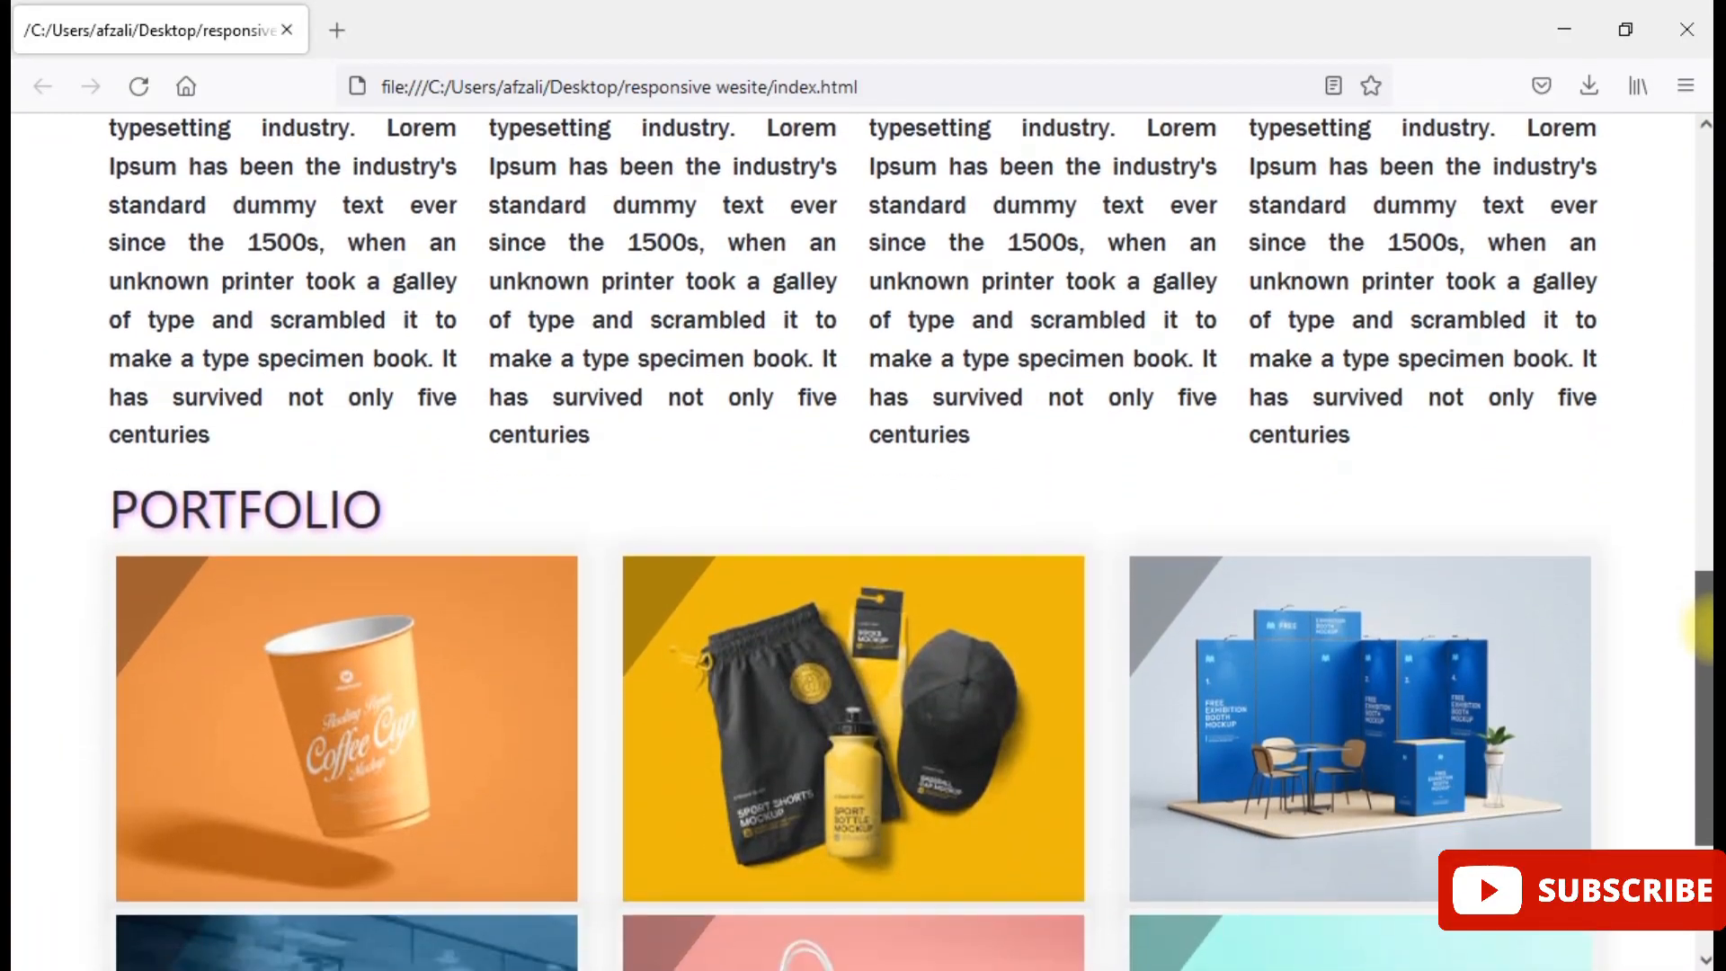
scroll(down, 3)
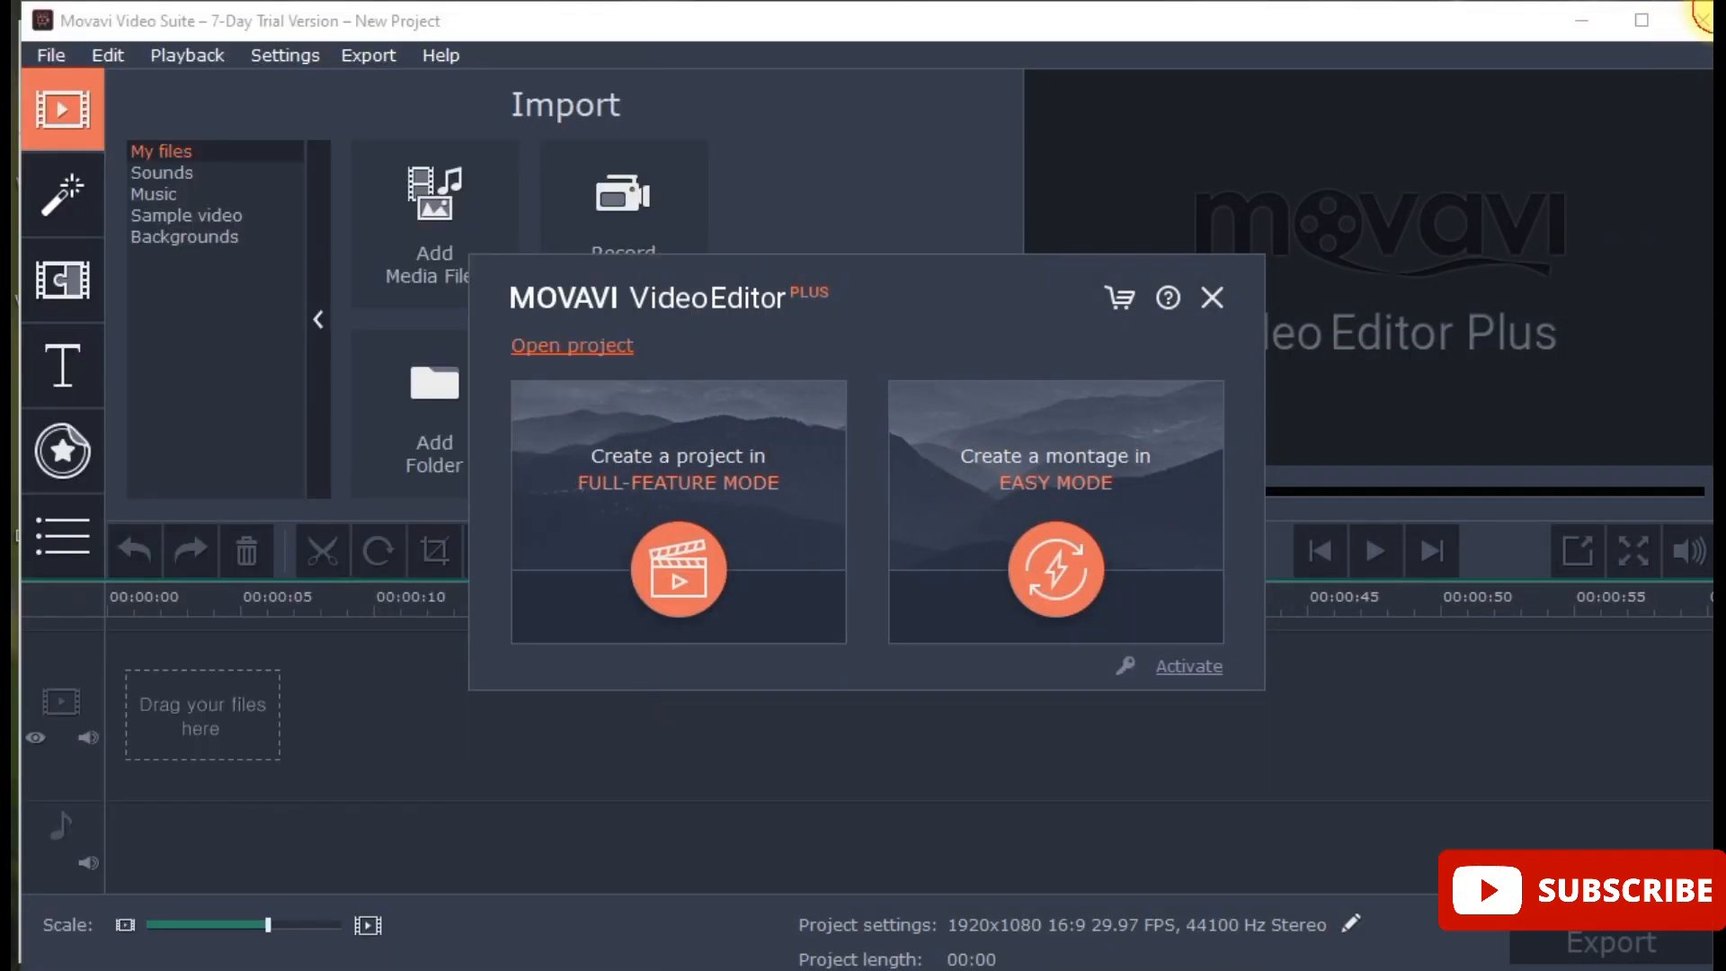
mouse_move(1271, 940)
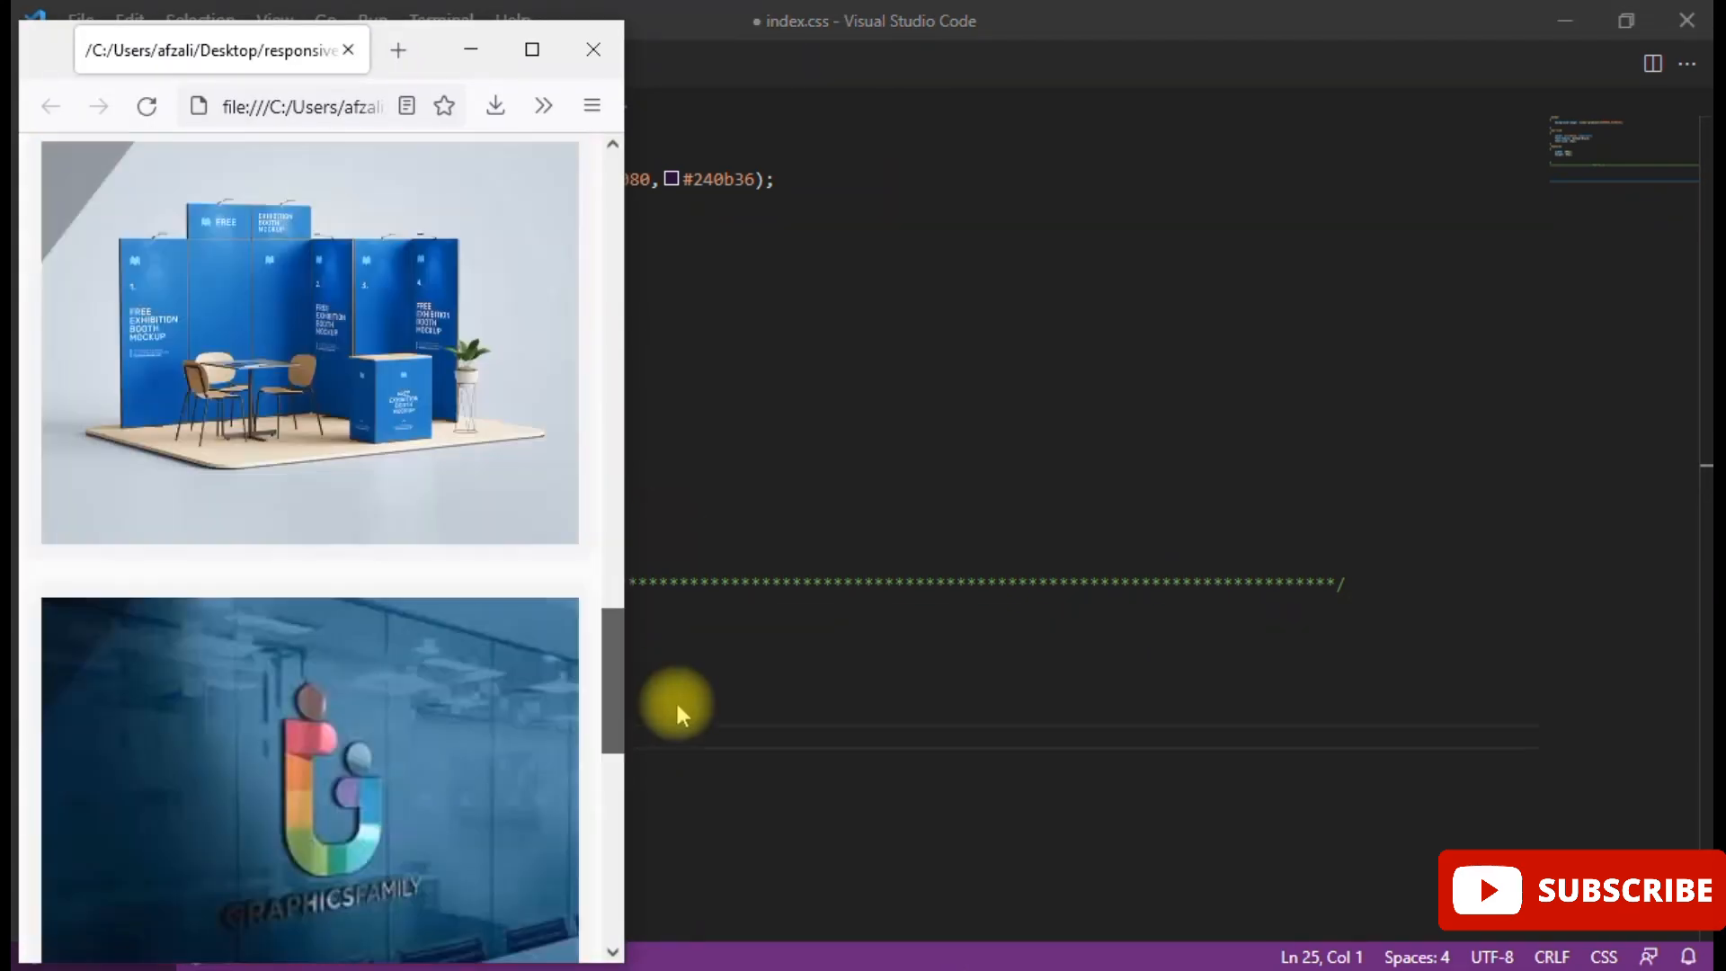
scroll(down, 3)
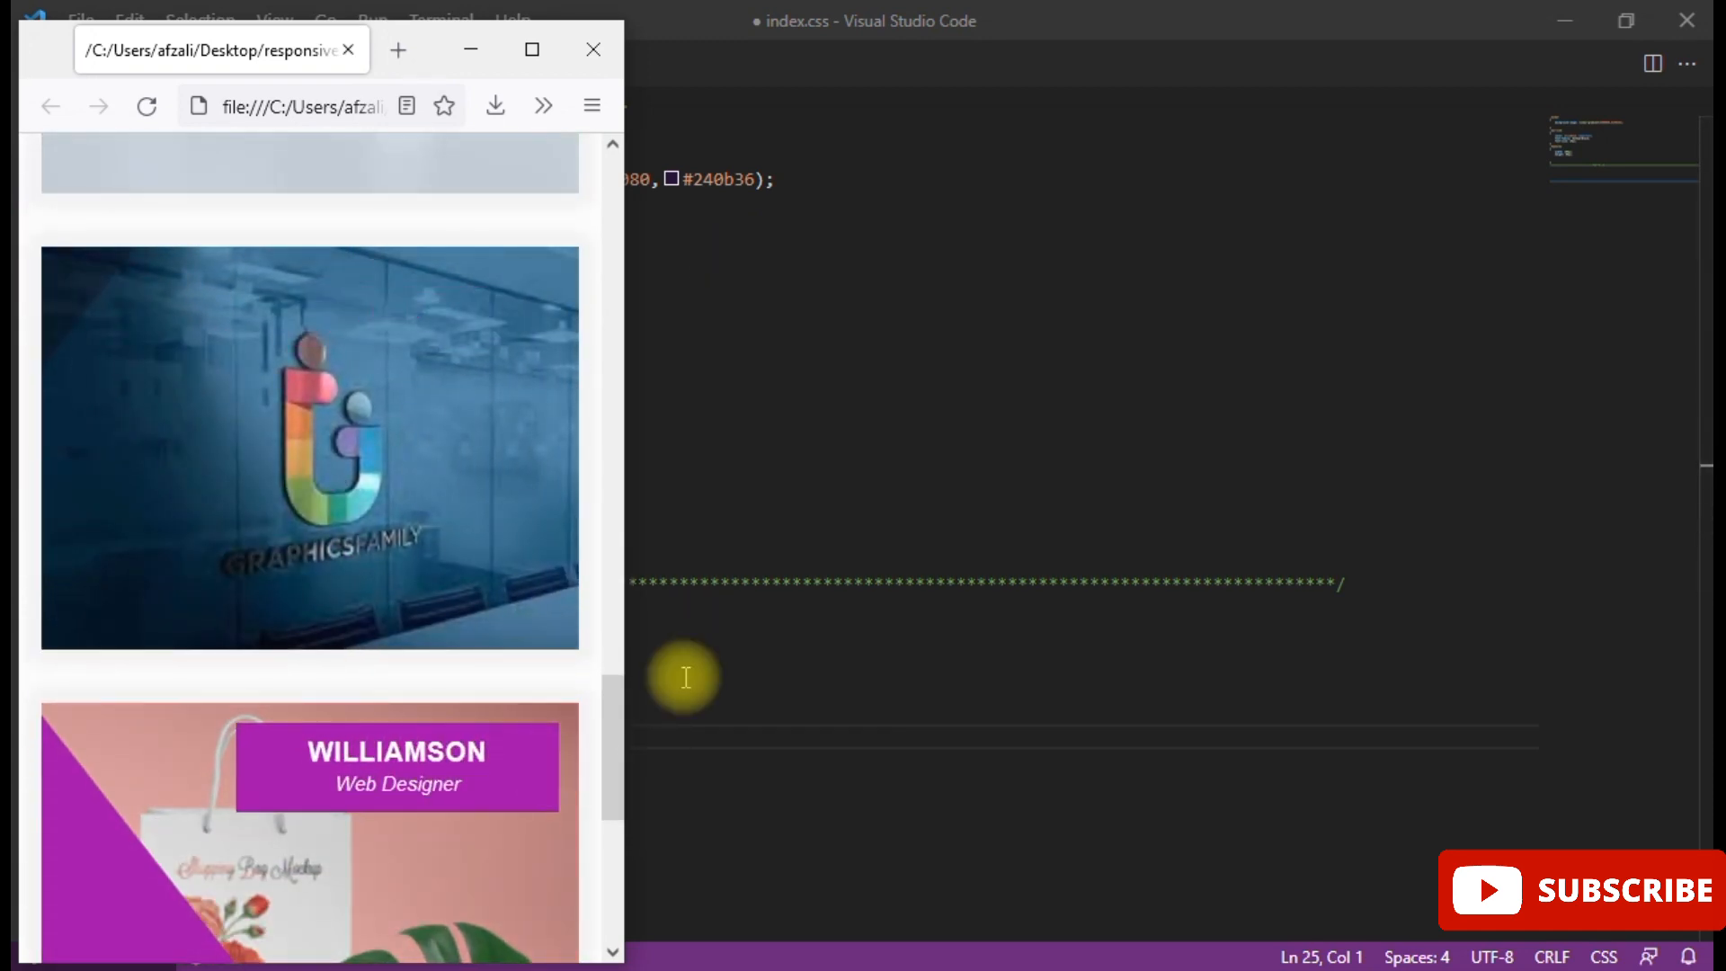
scroll(down, 3)
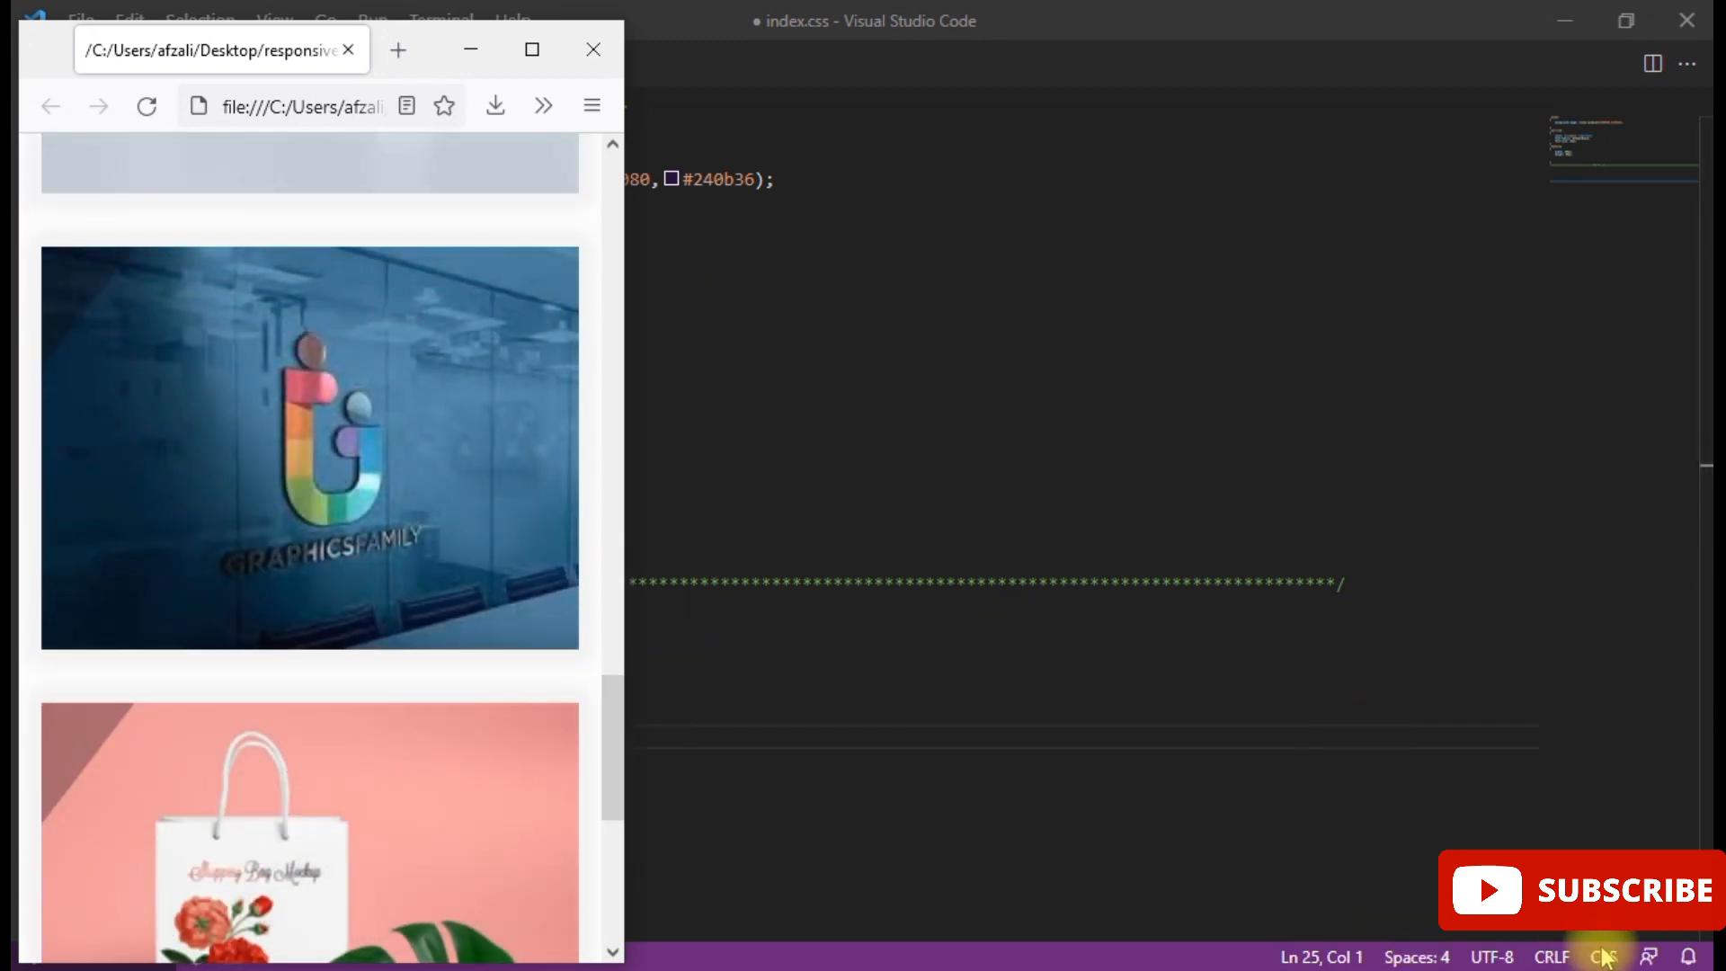
mouse_move(597, 105)
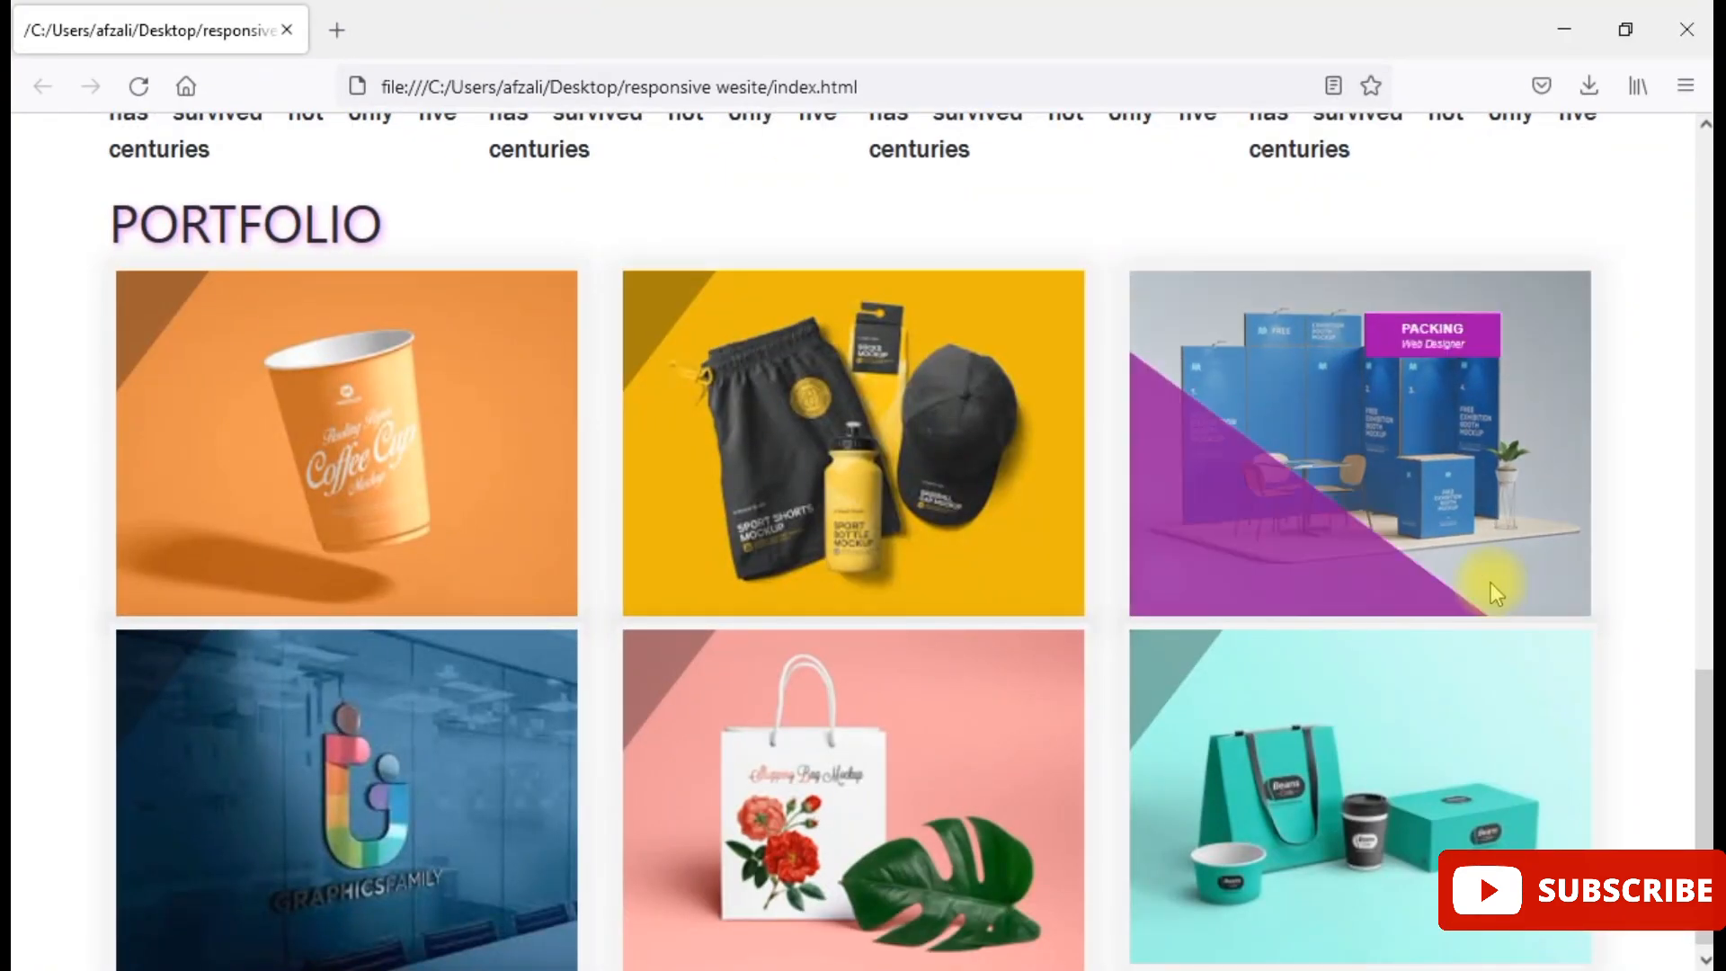
scroll(up, 3)
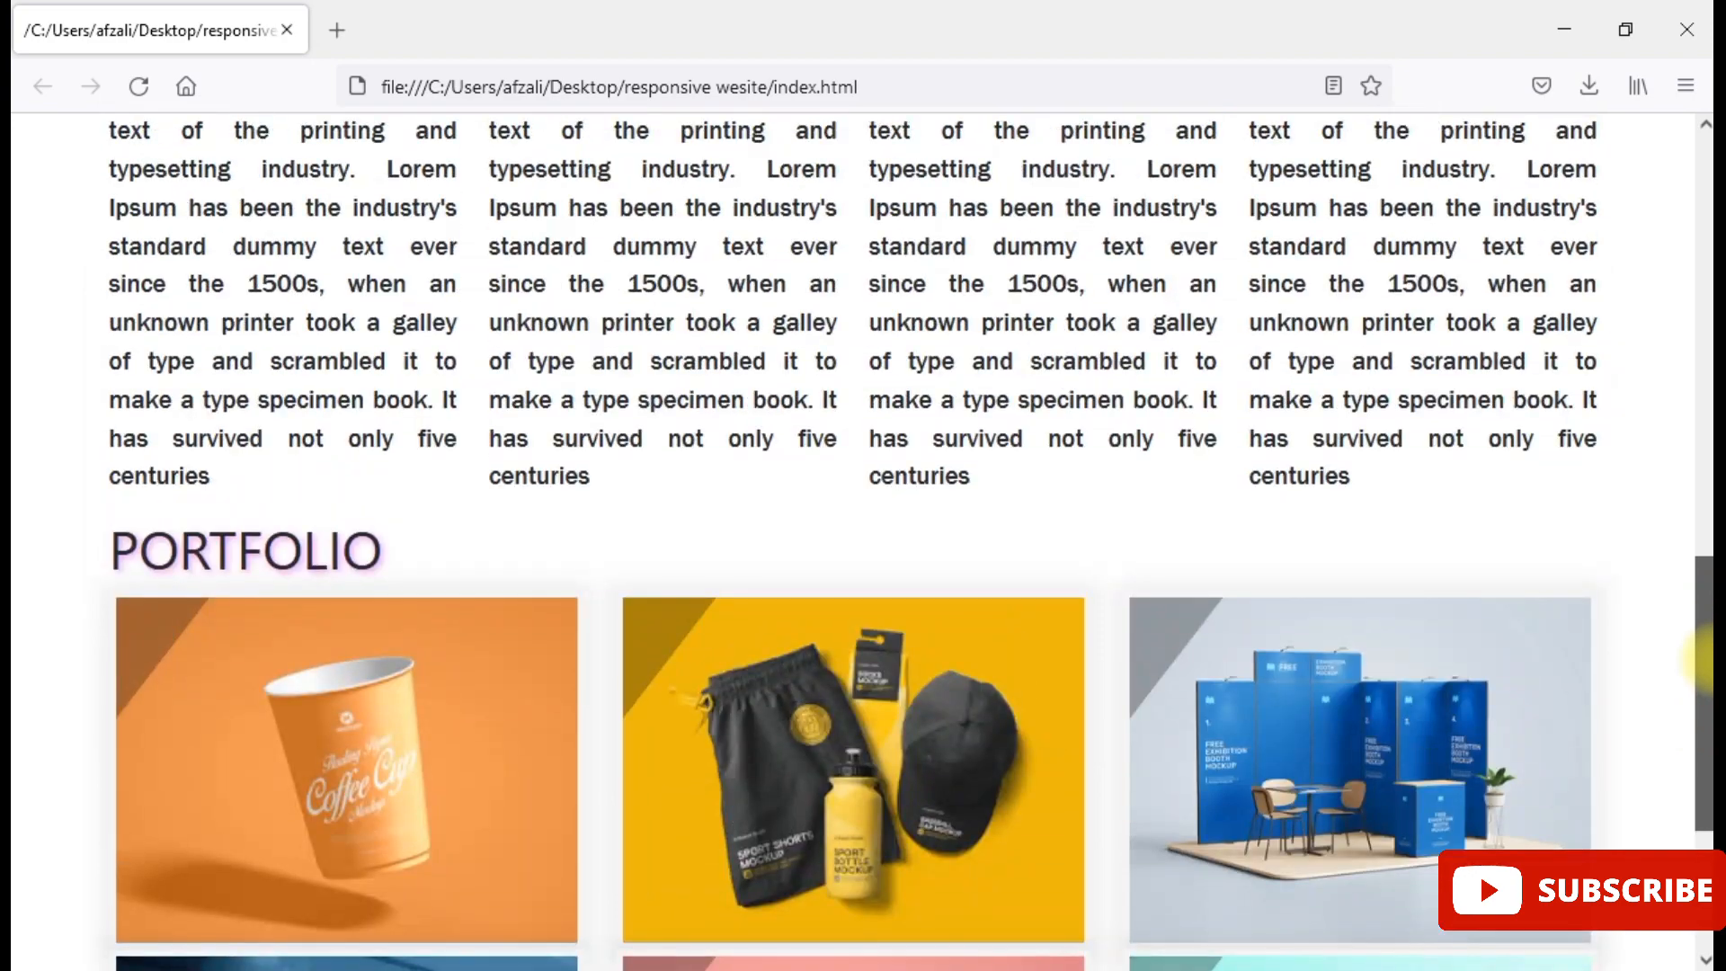
scroll(down, 3)
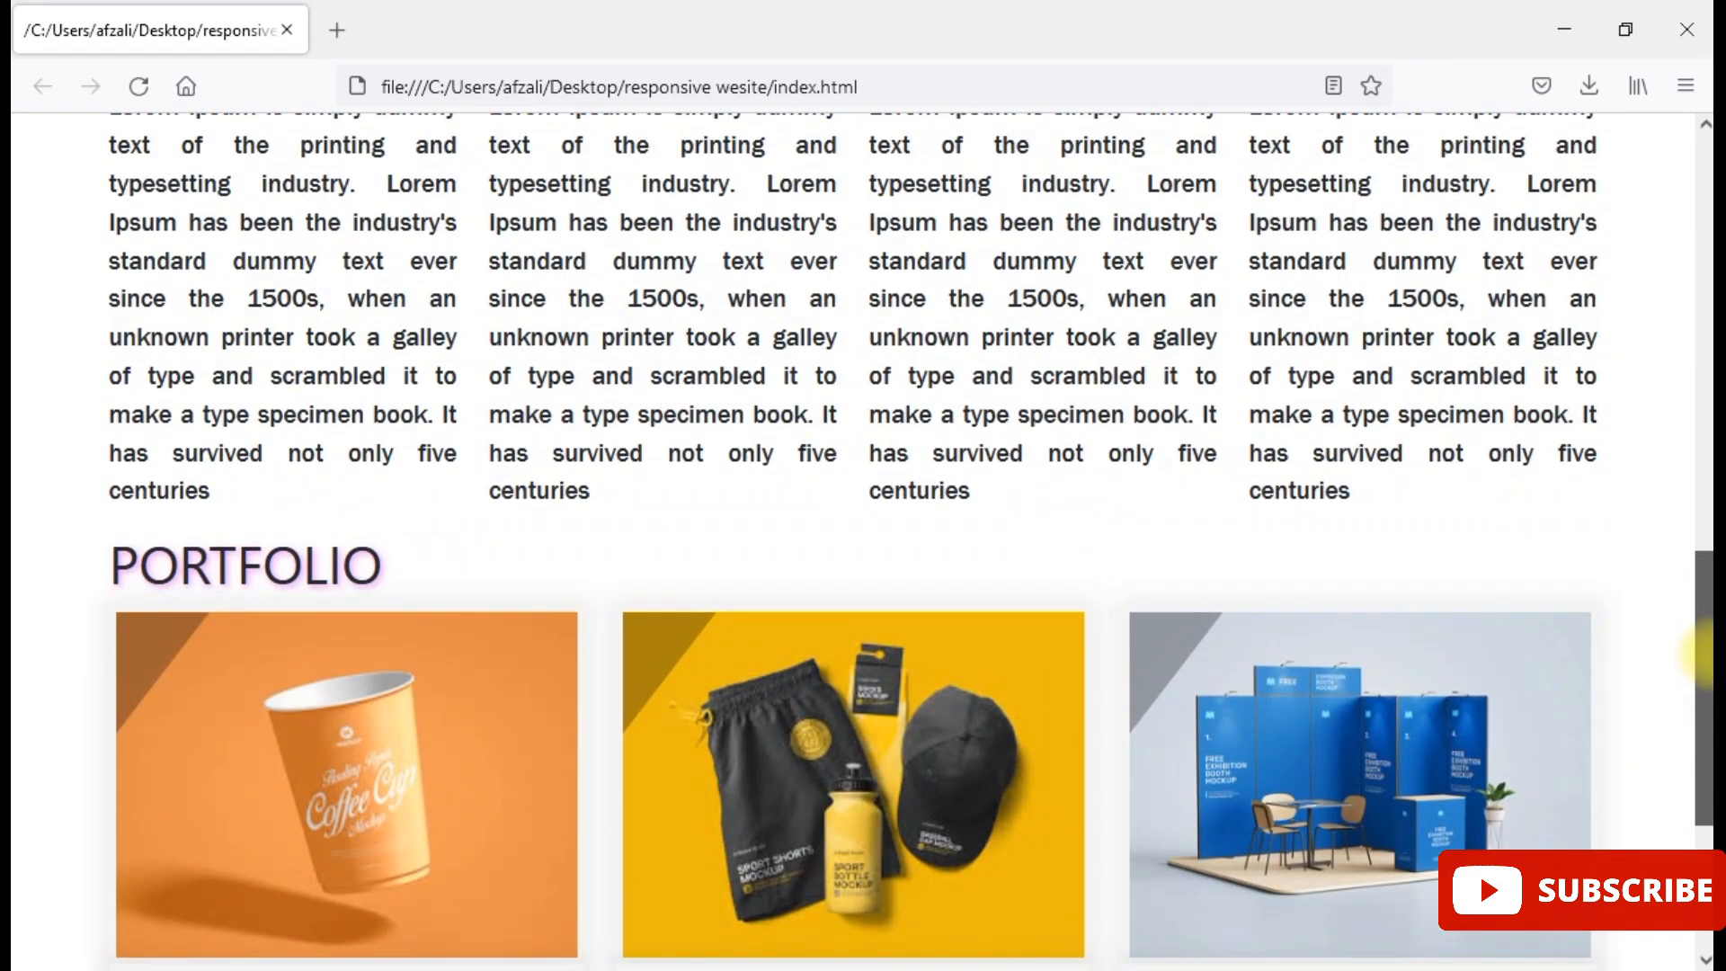
scroll(down, 3)
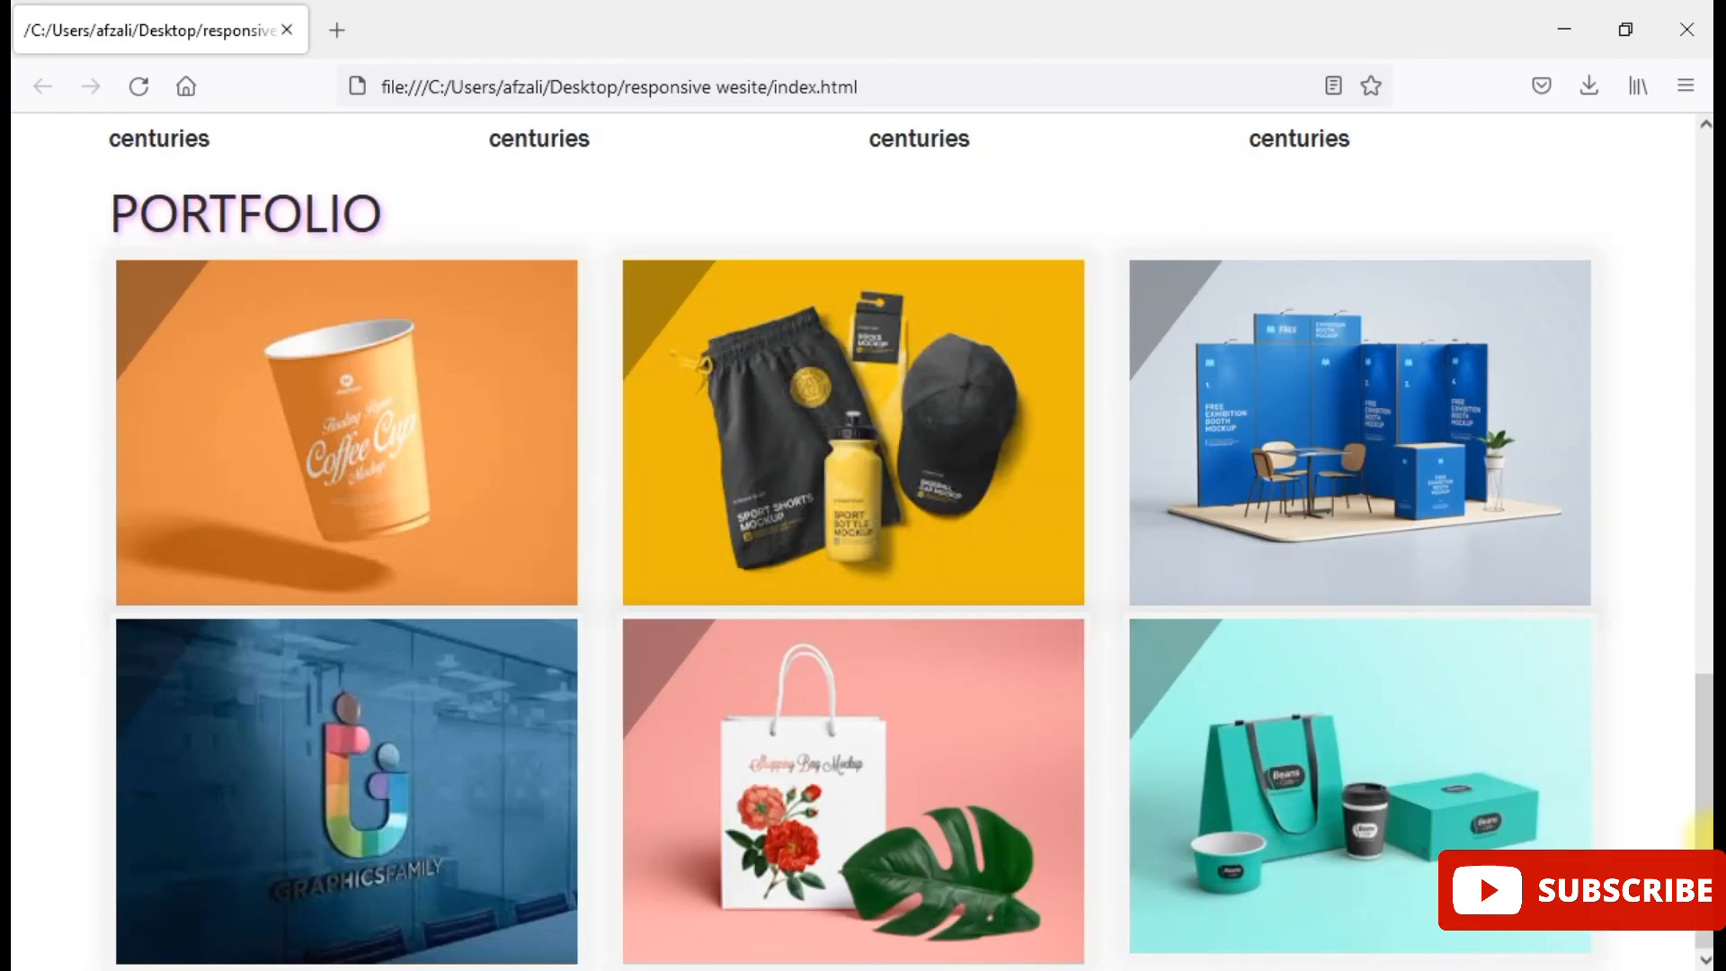
scroll(up, 3)
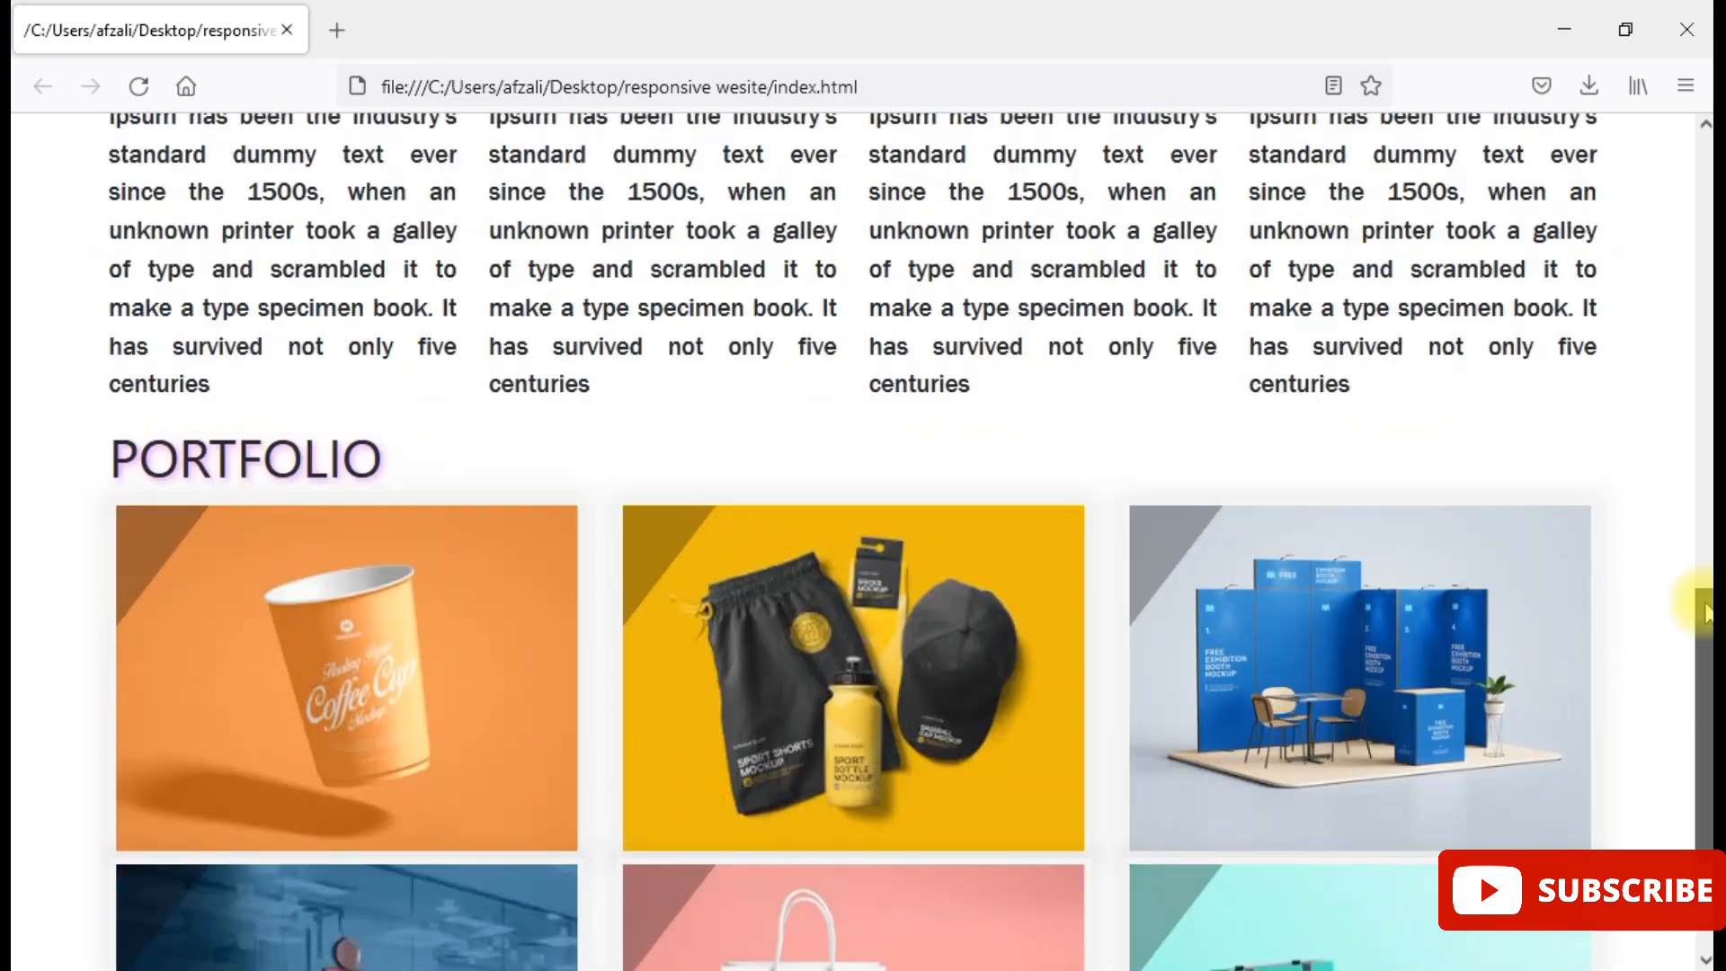
scroll(up, 3)
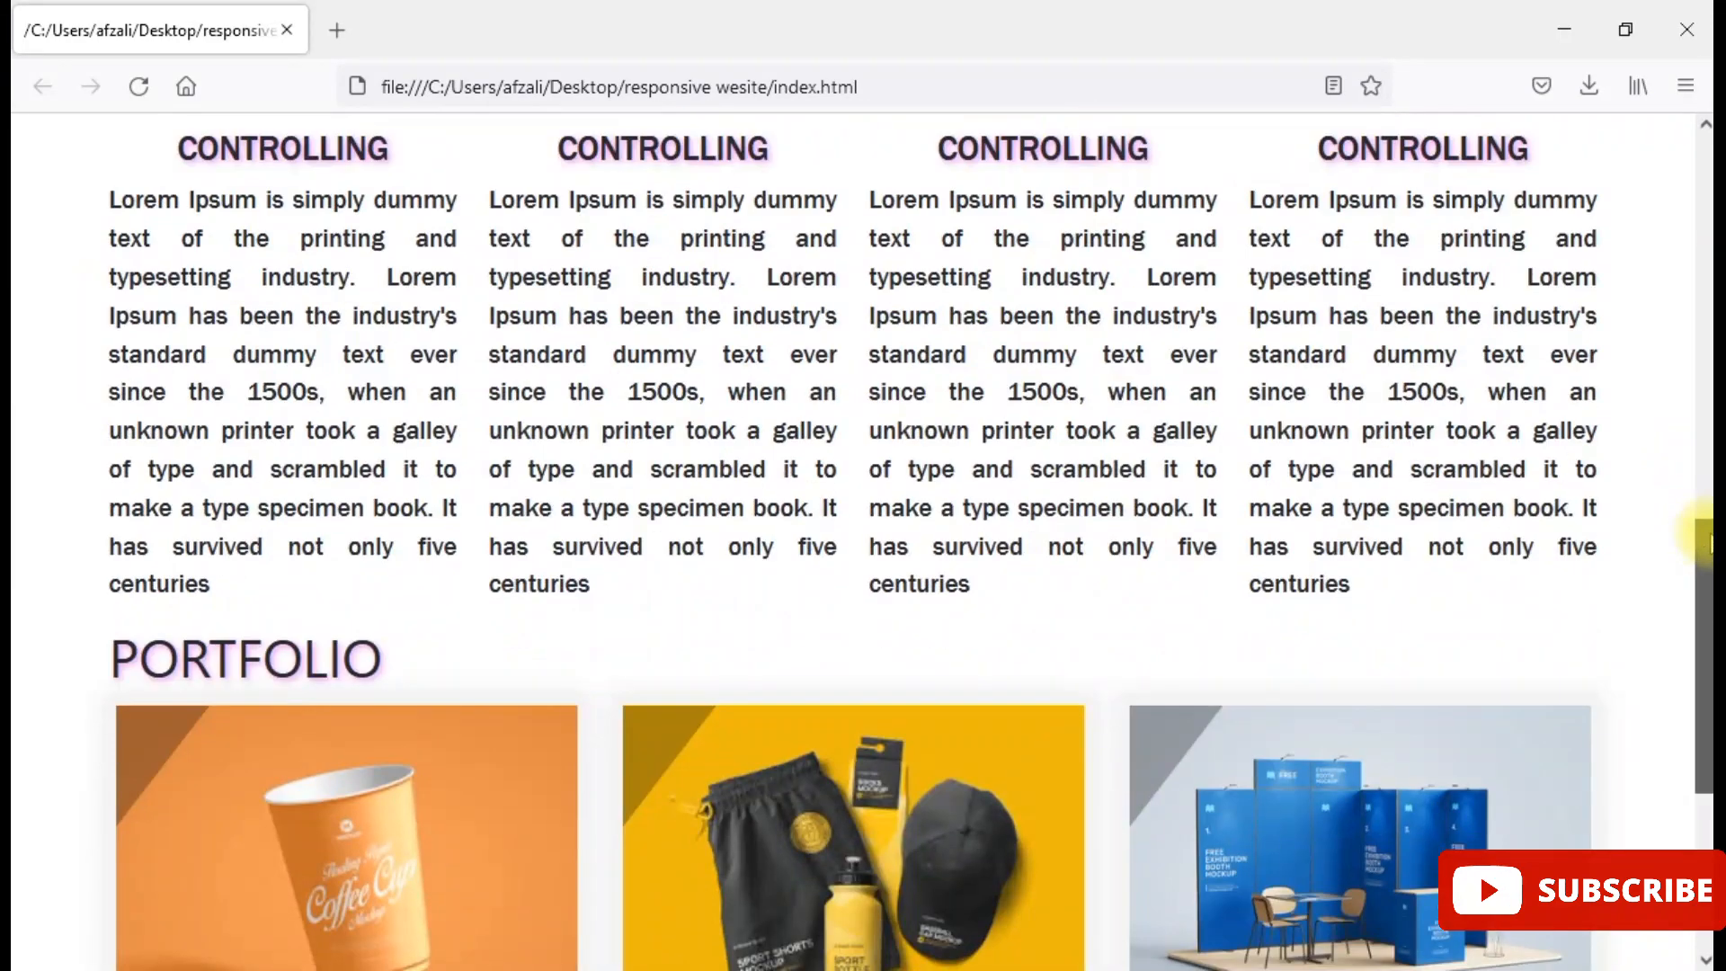
scroll(down, 3)
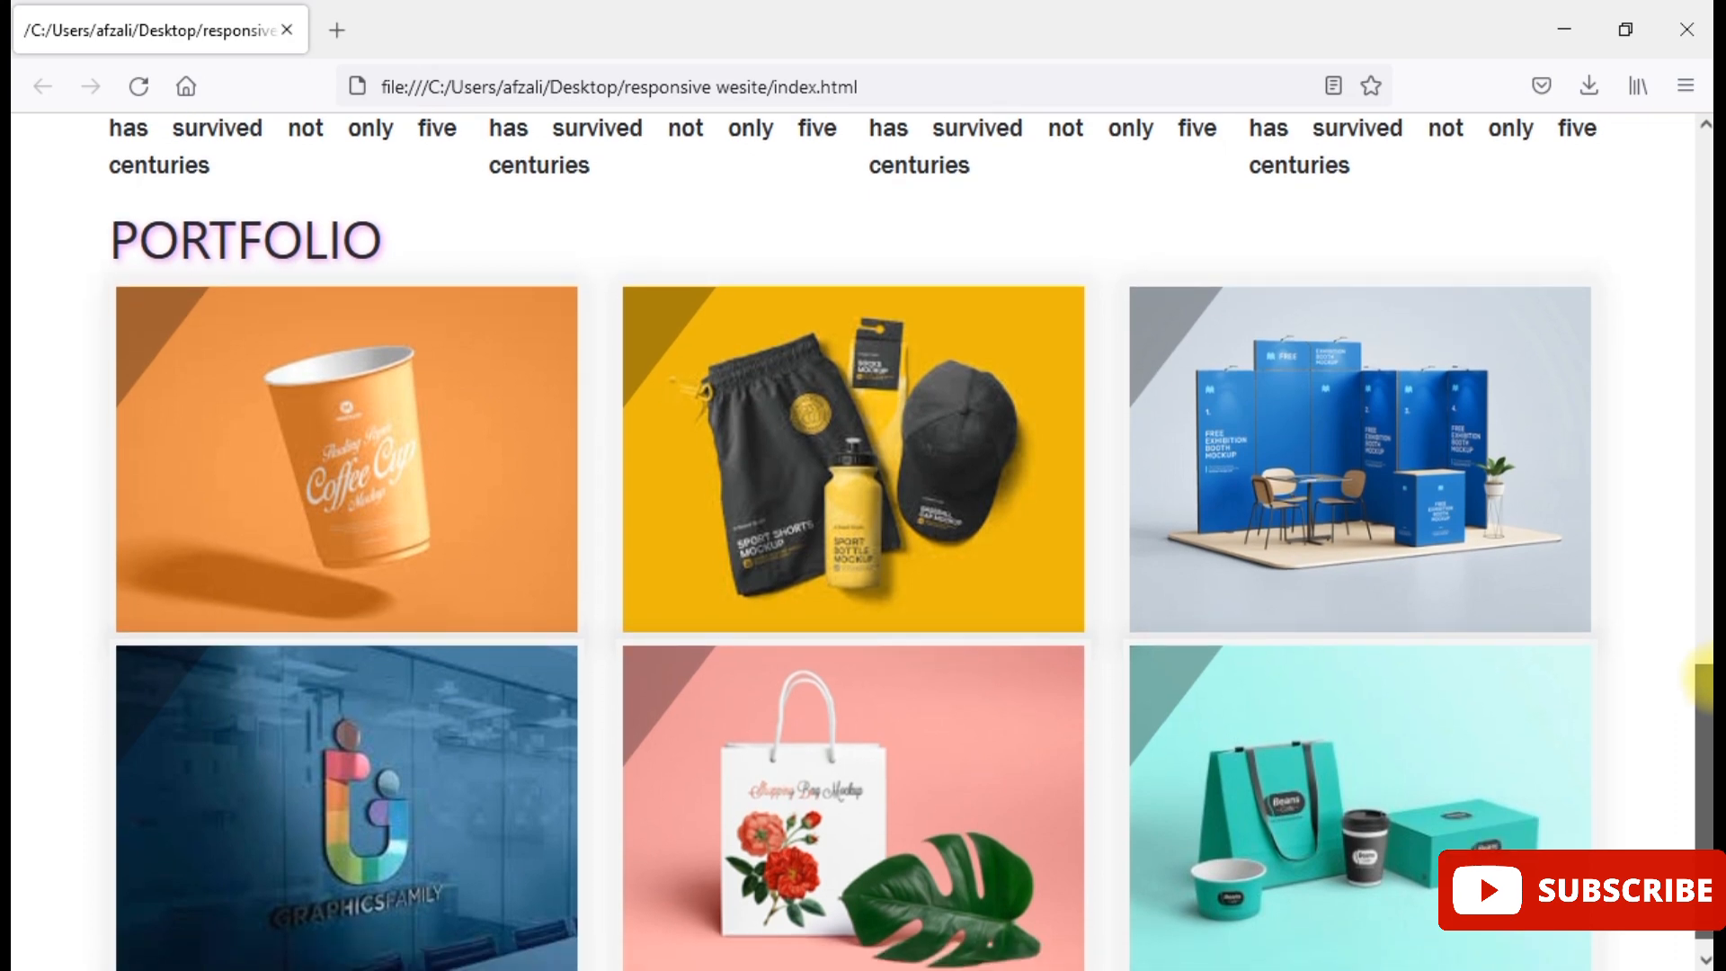
mouse_move(507, 458)
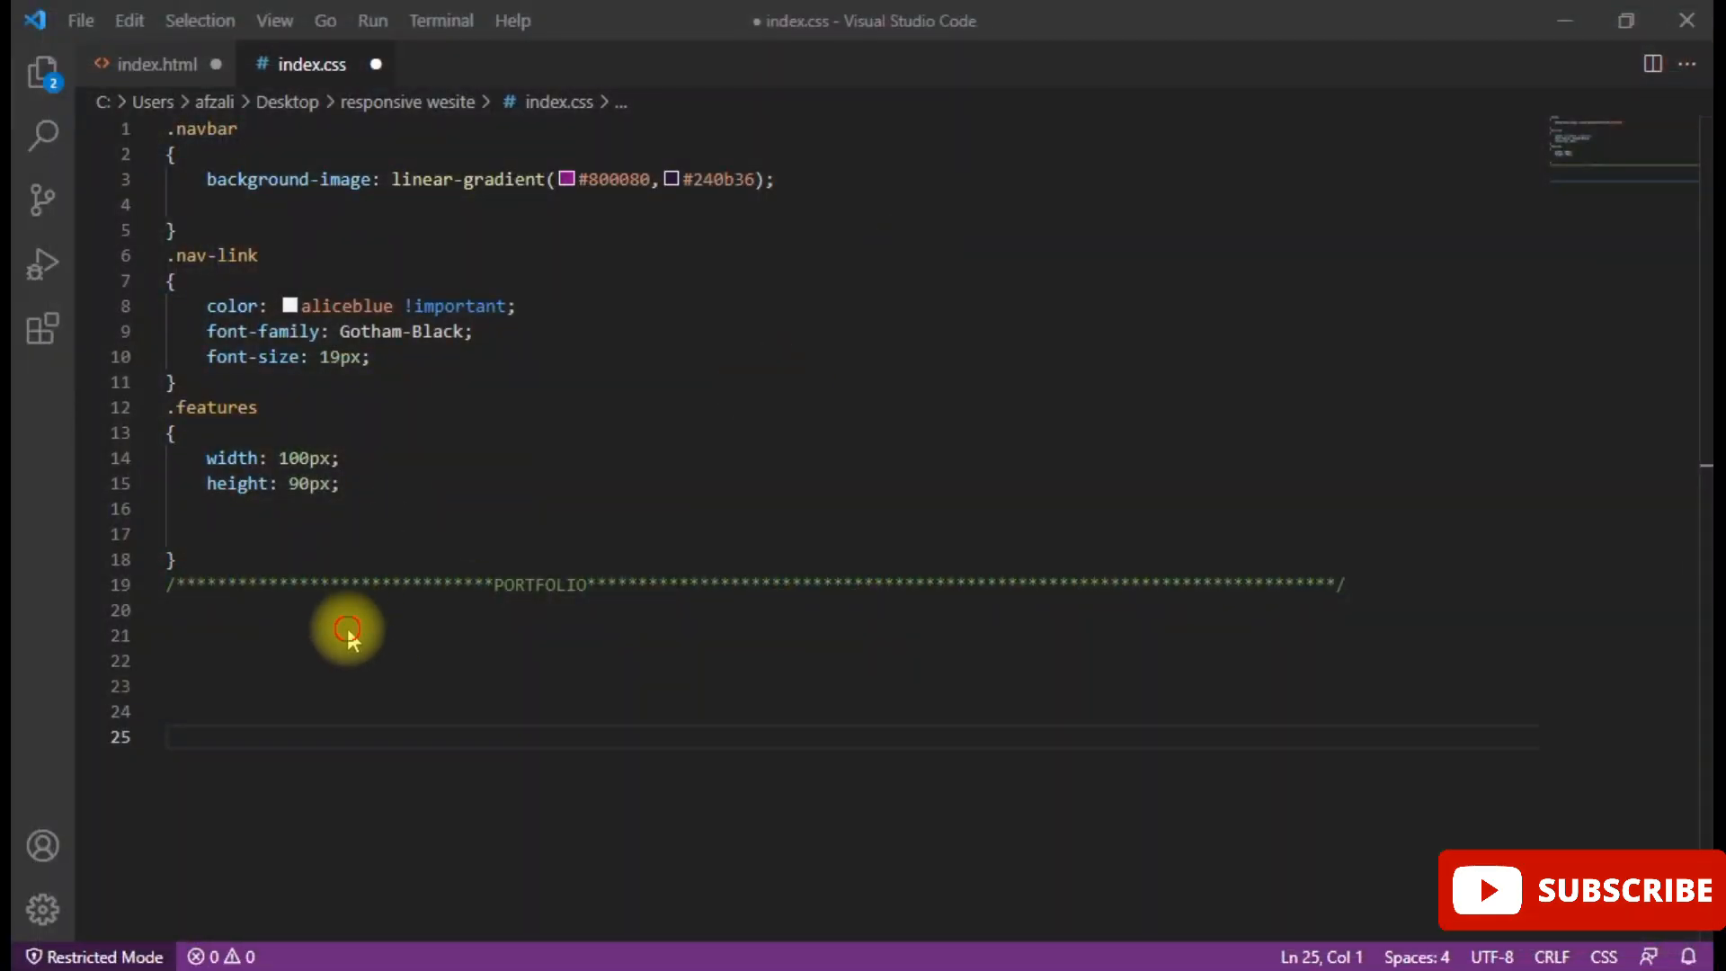
- Place the cursor on the empty line beneath the PORTFOLIO comment in index.css
click(352, 611)
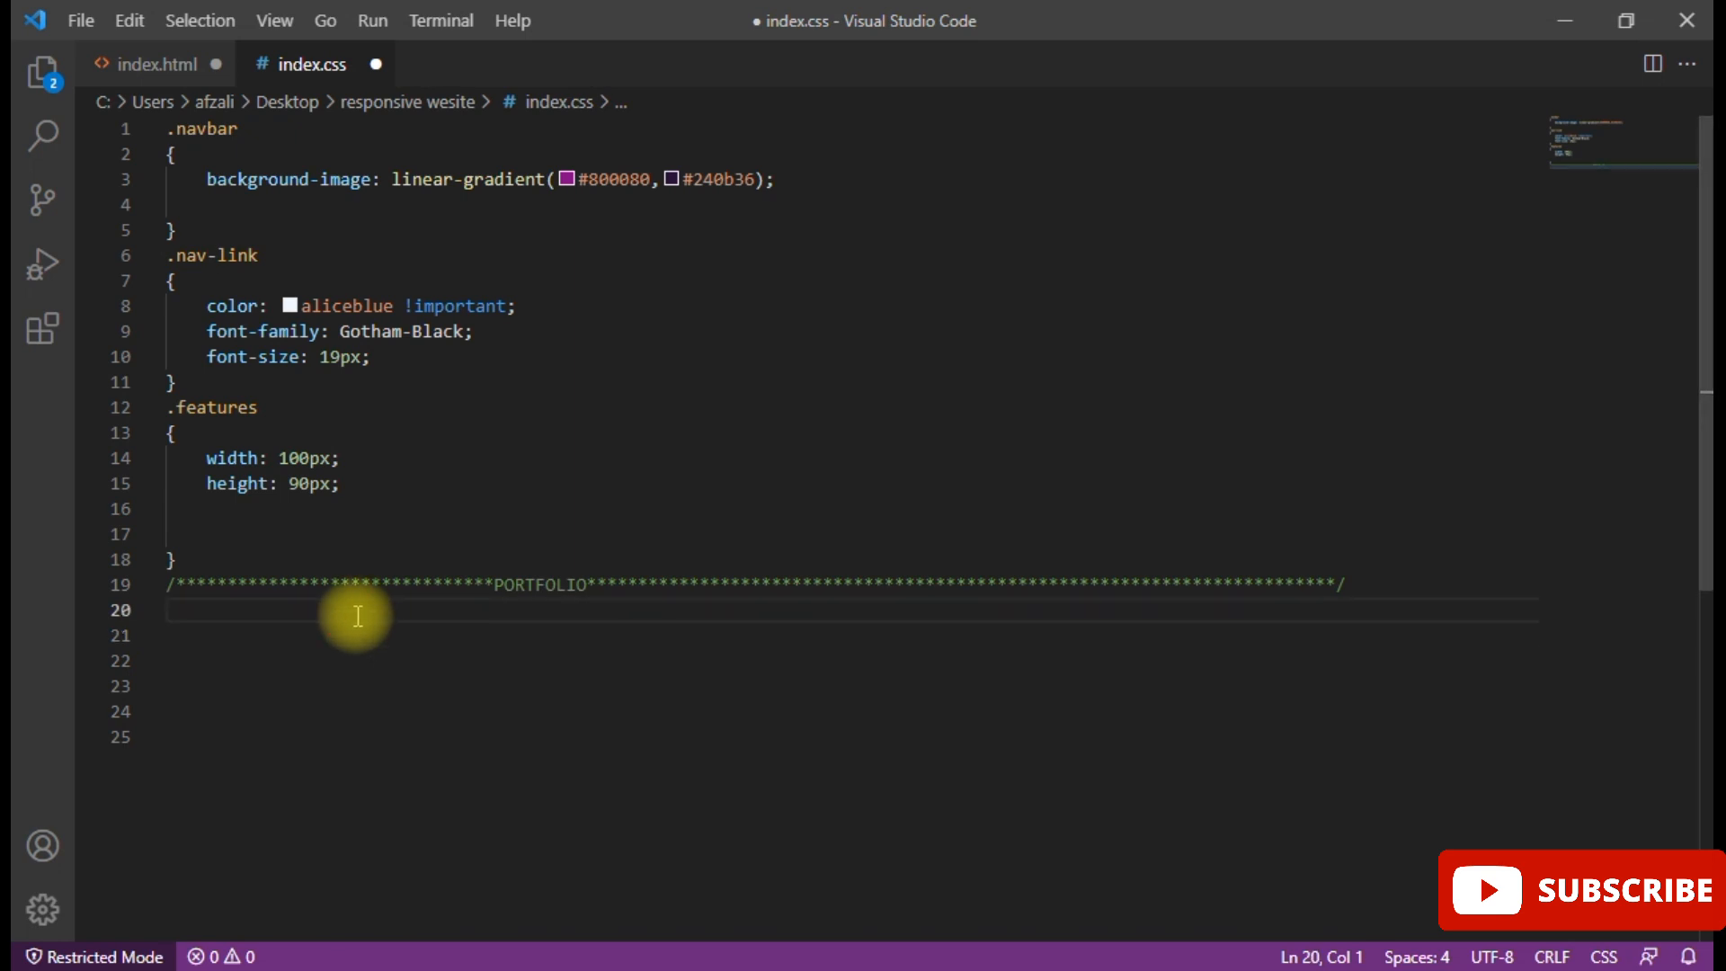
click(150, 65)
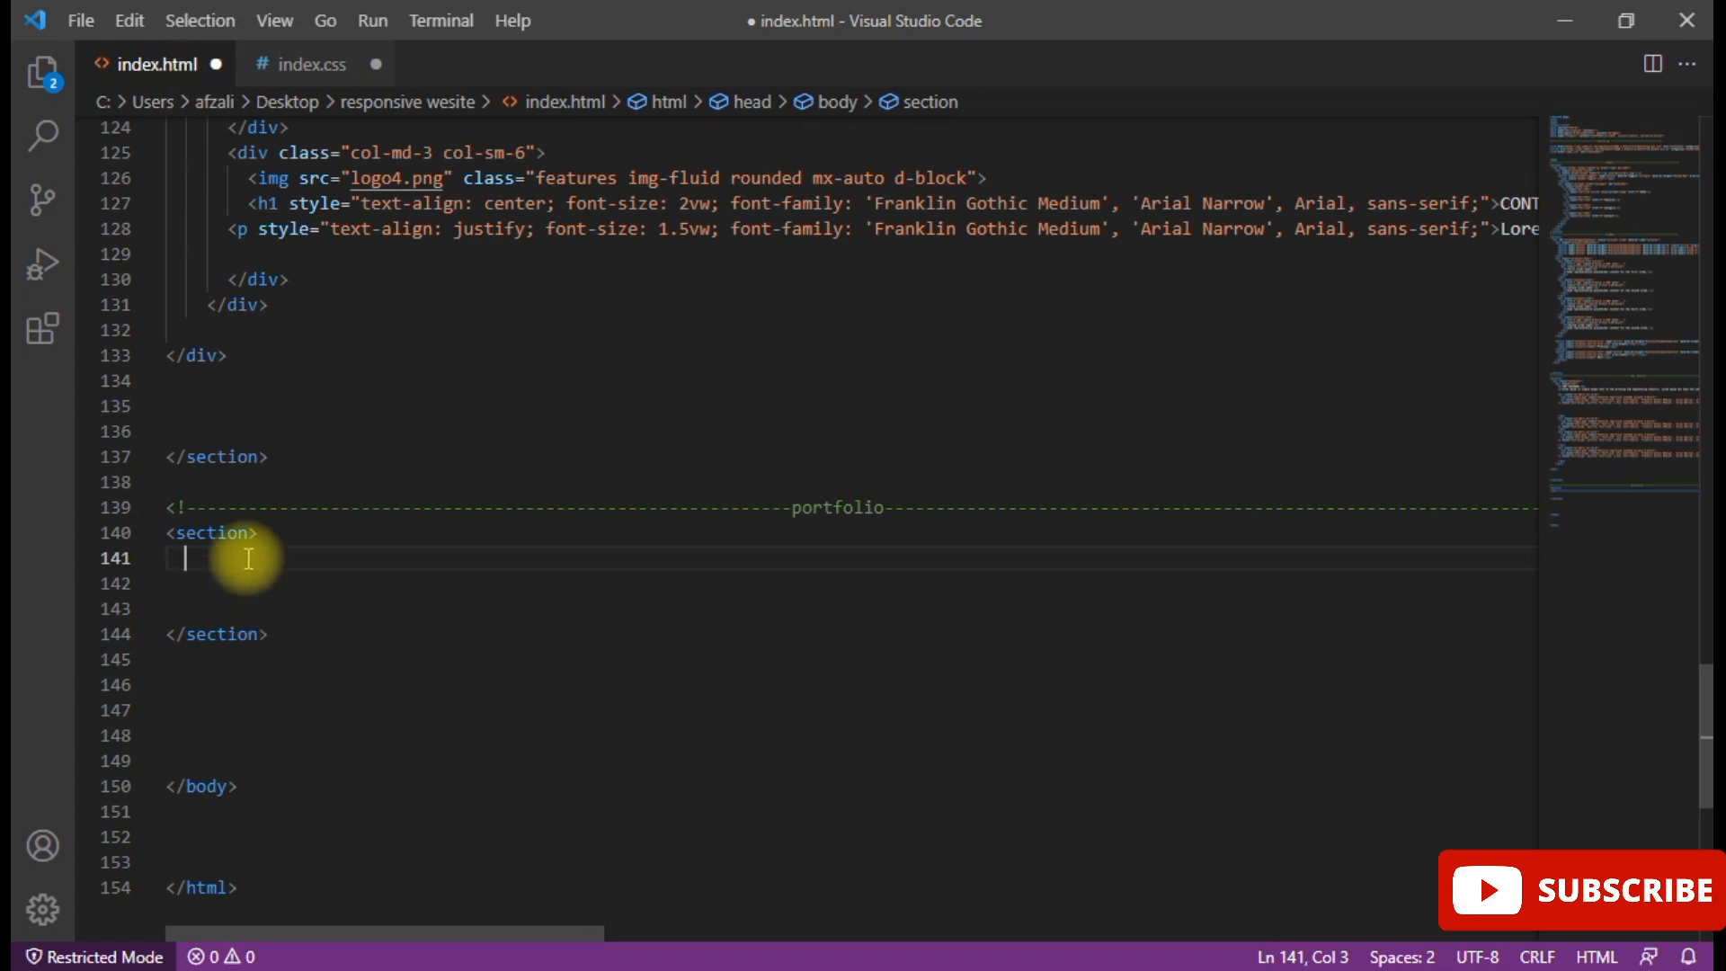
- Add a container div with a row div inside the portfolio section
text(<)
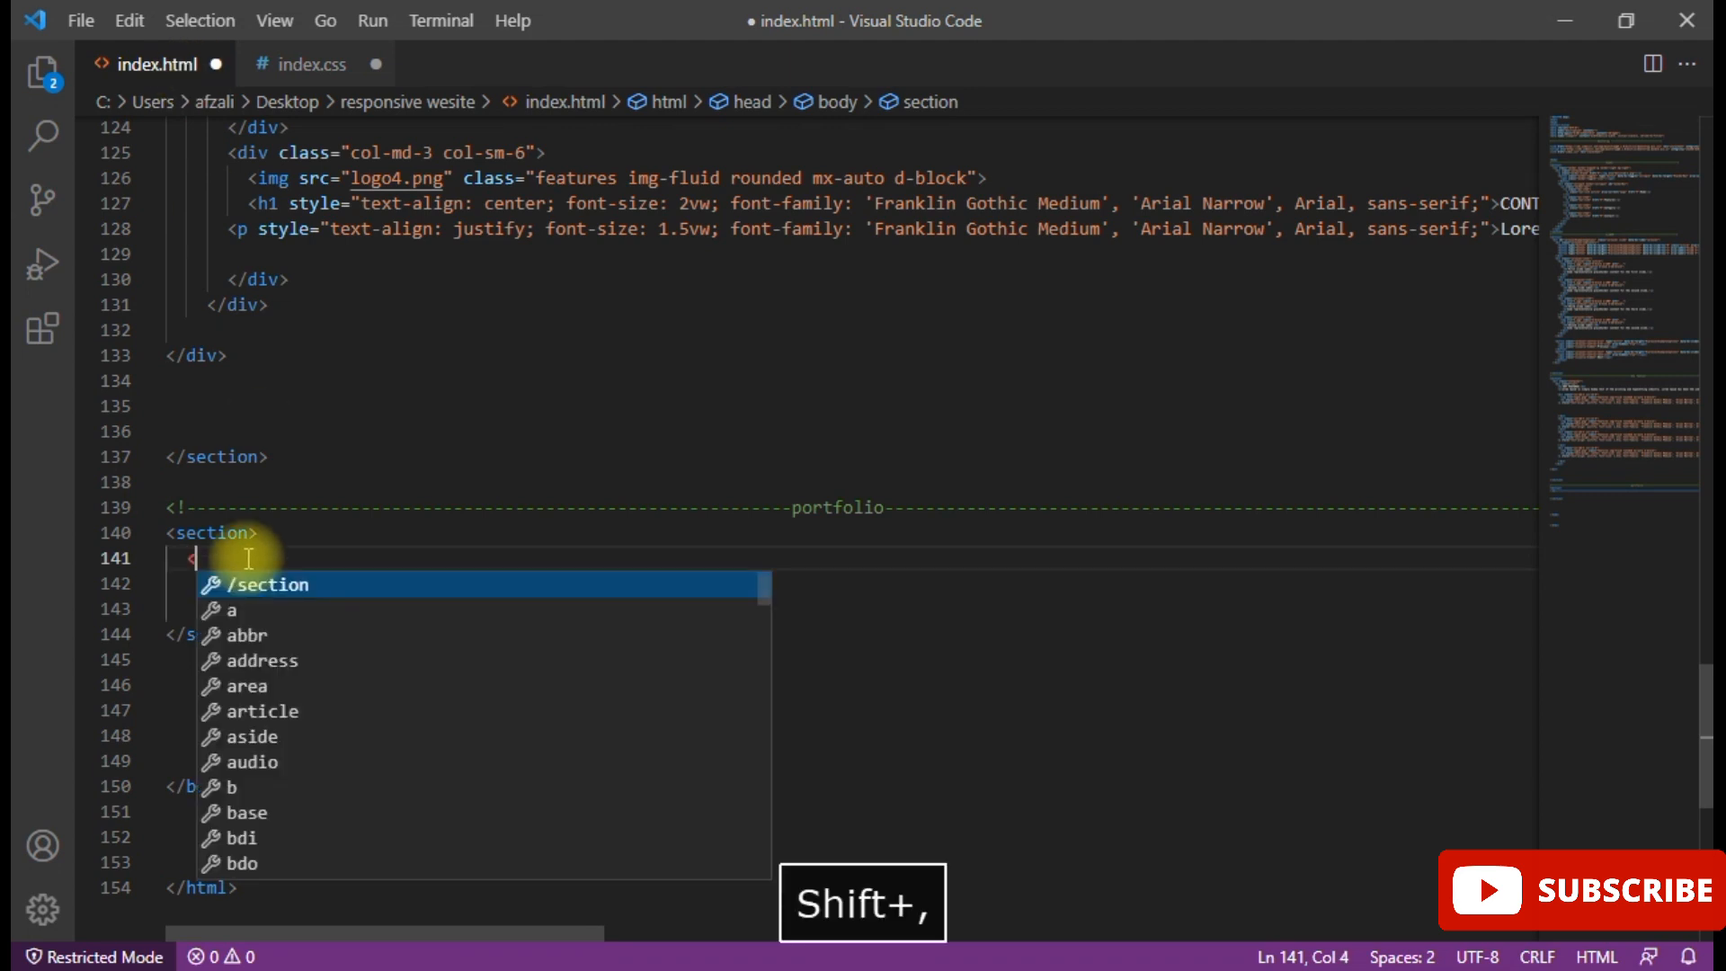
text(div)
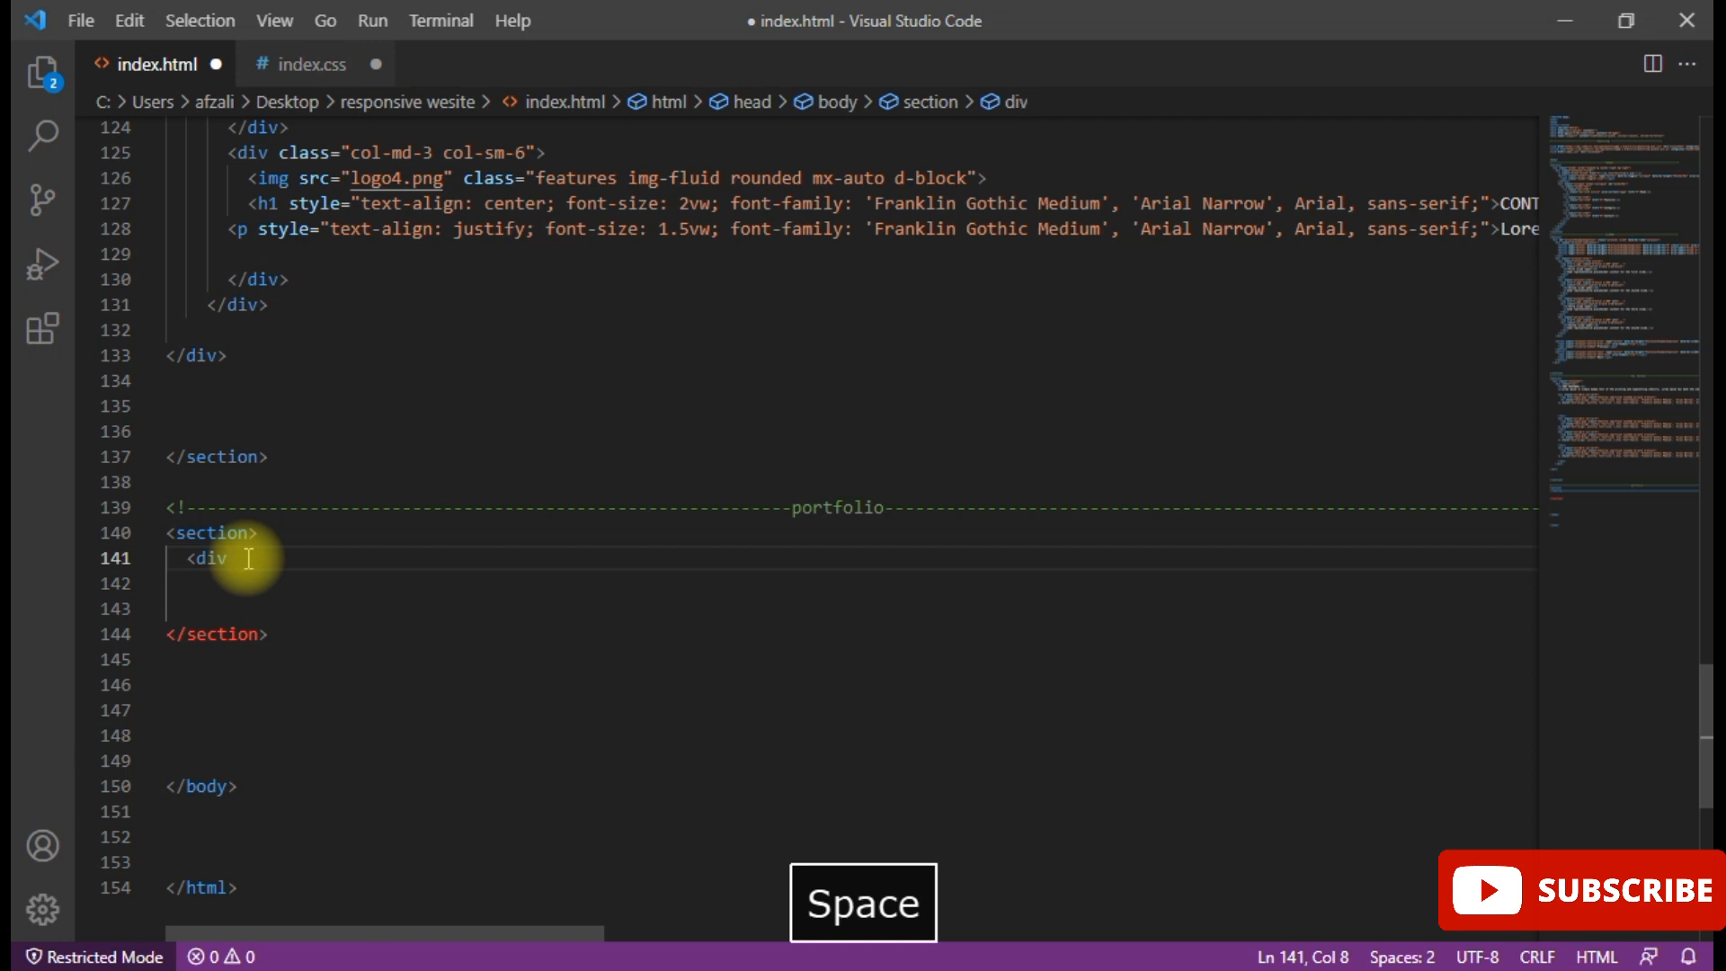
text(class="")
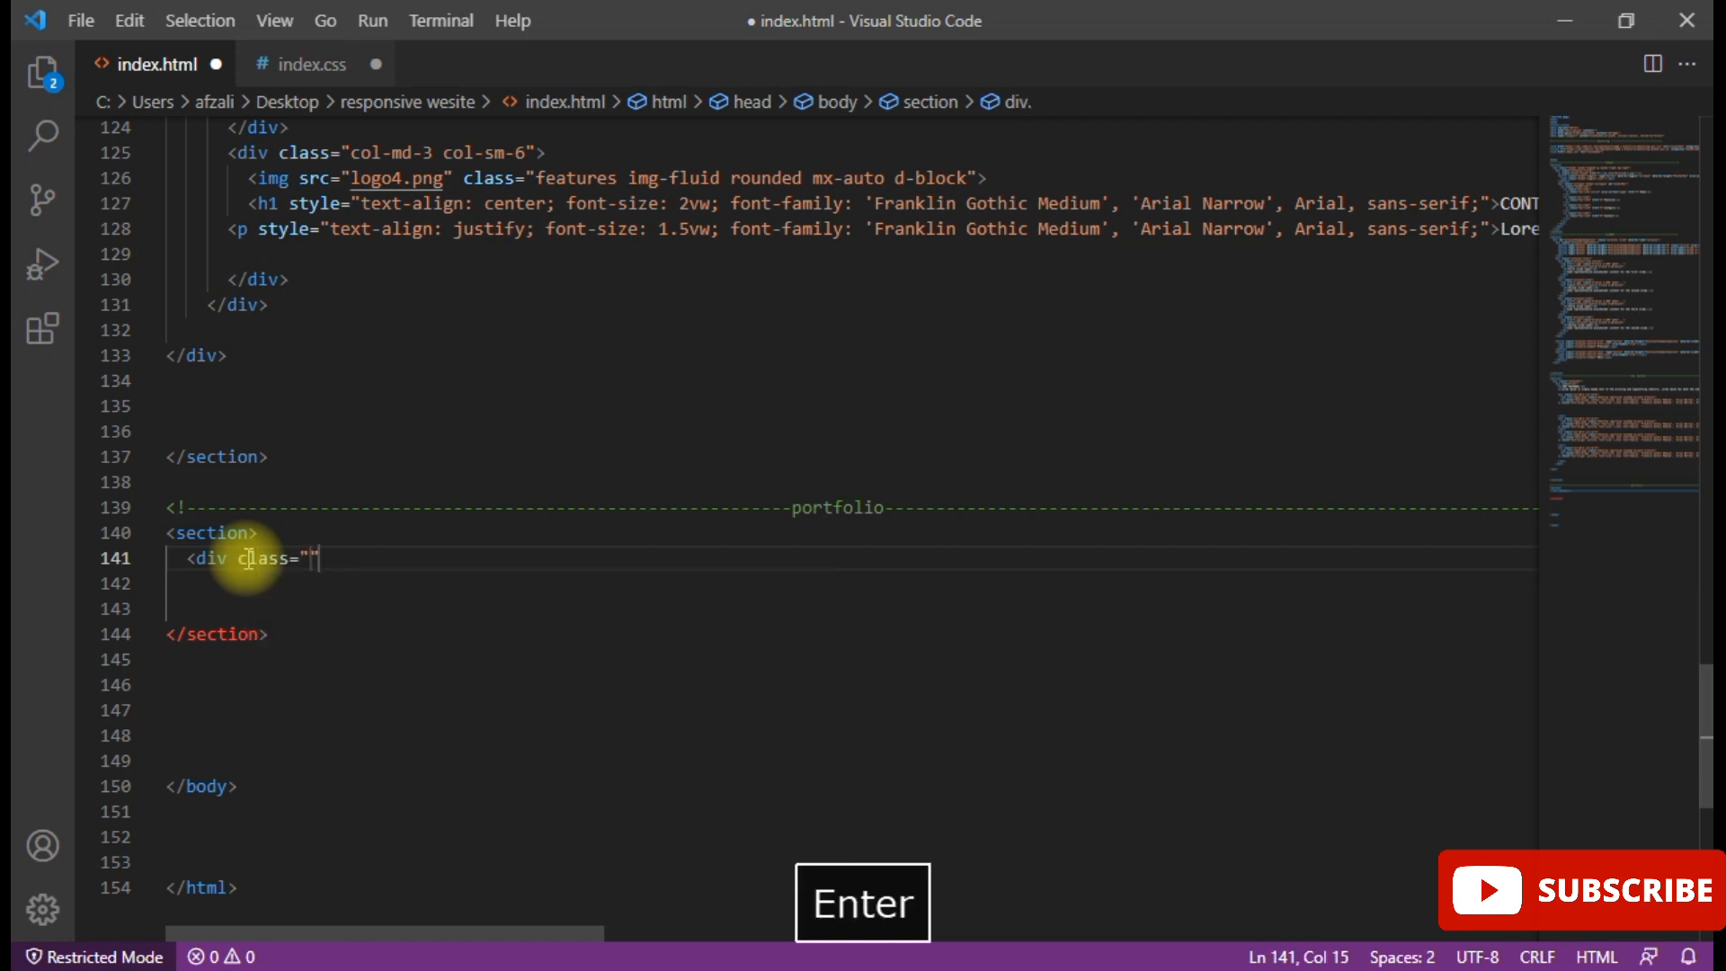
text(con)
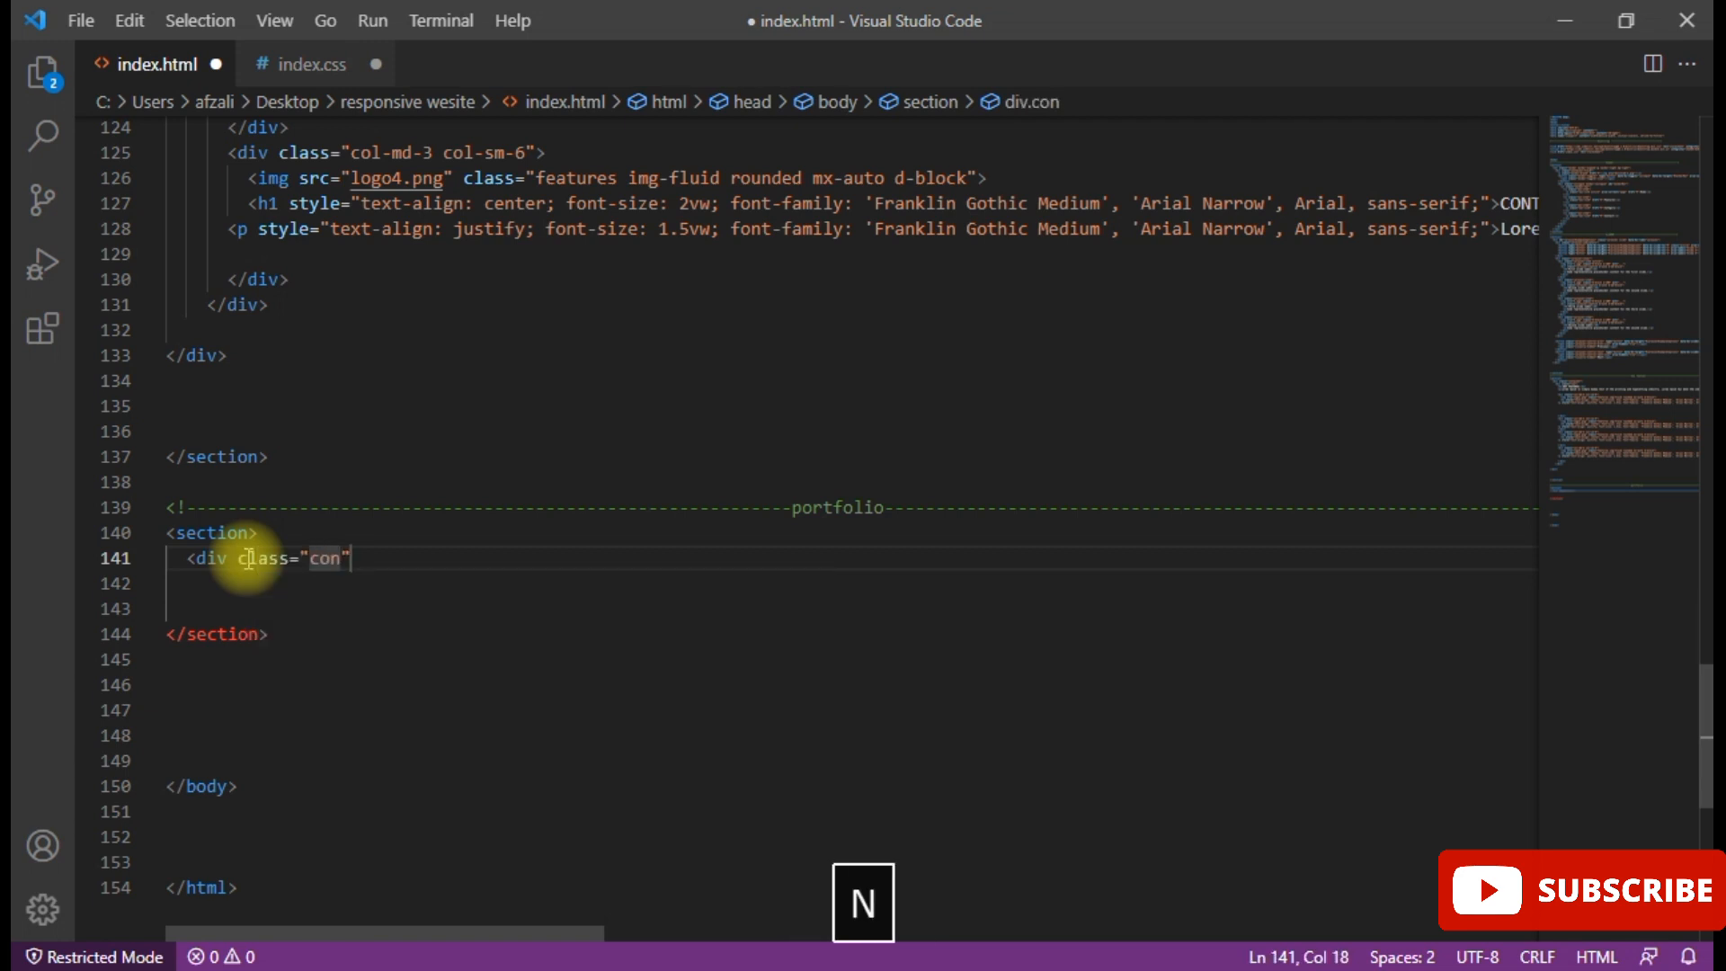
text(tainer)
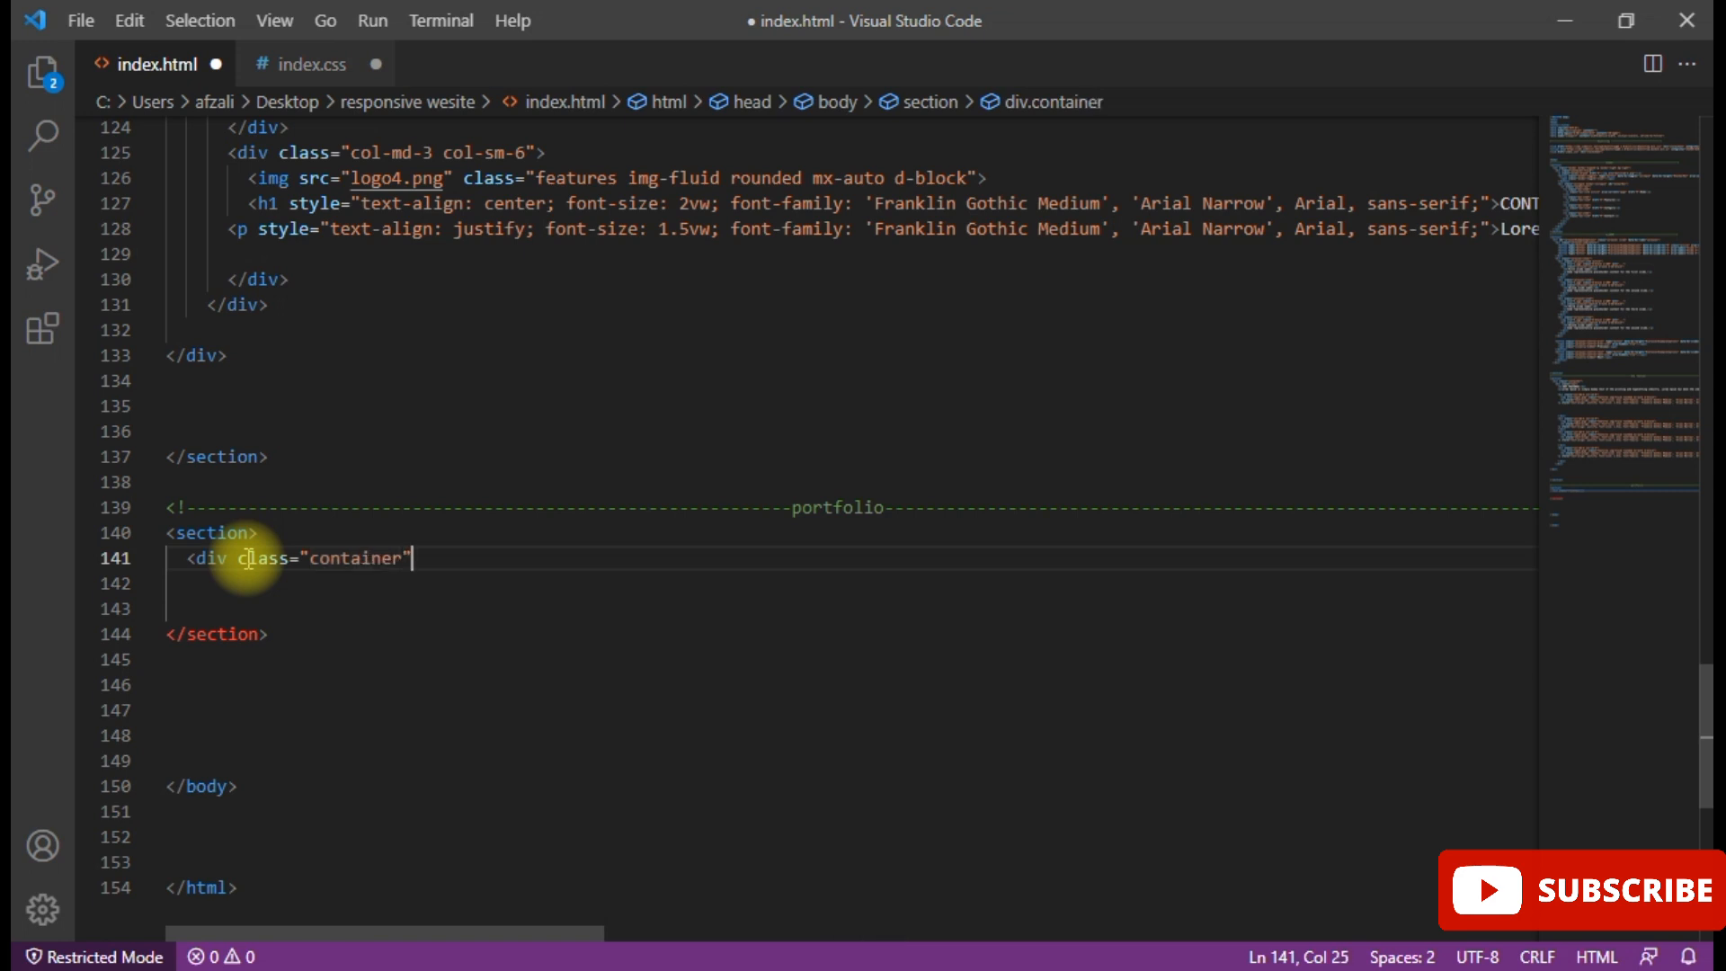
text(>)
key(enter)
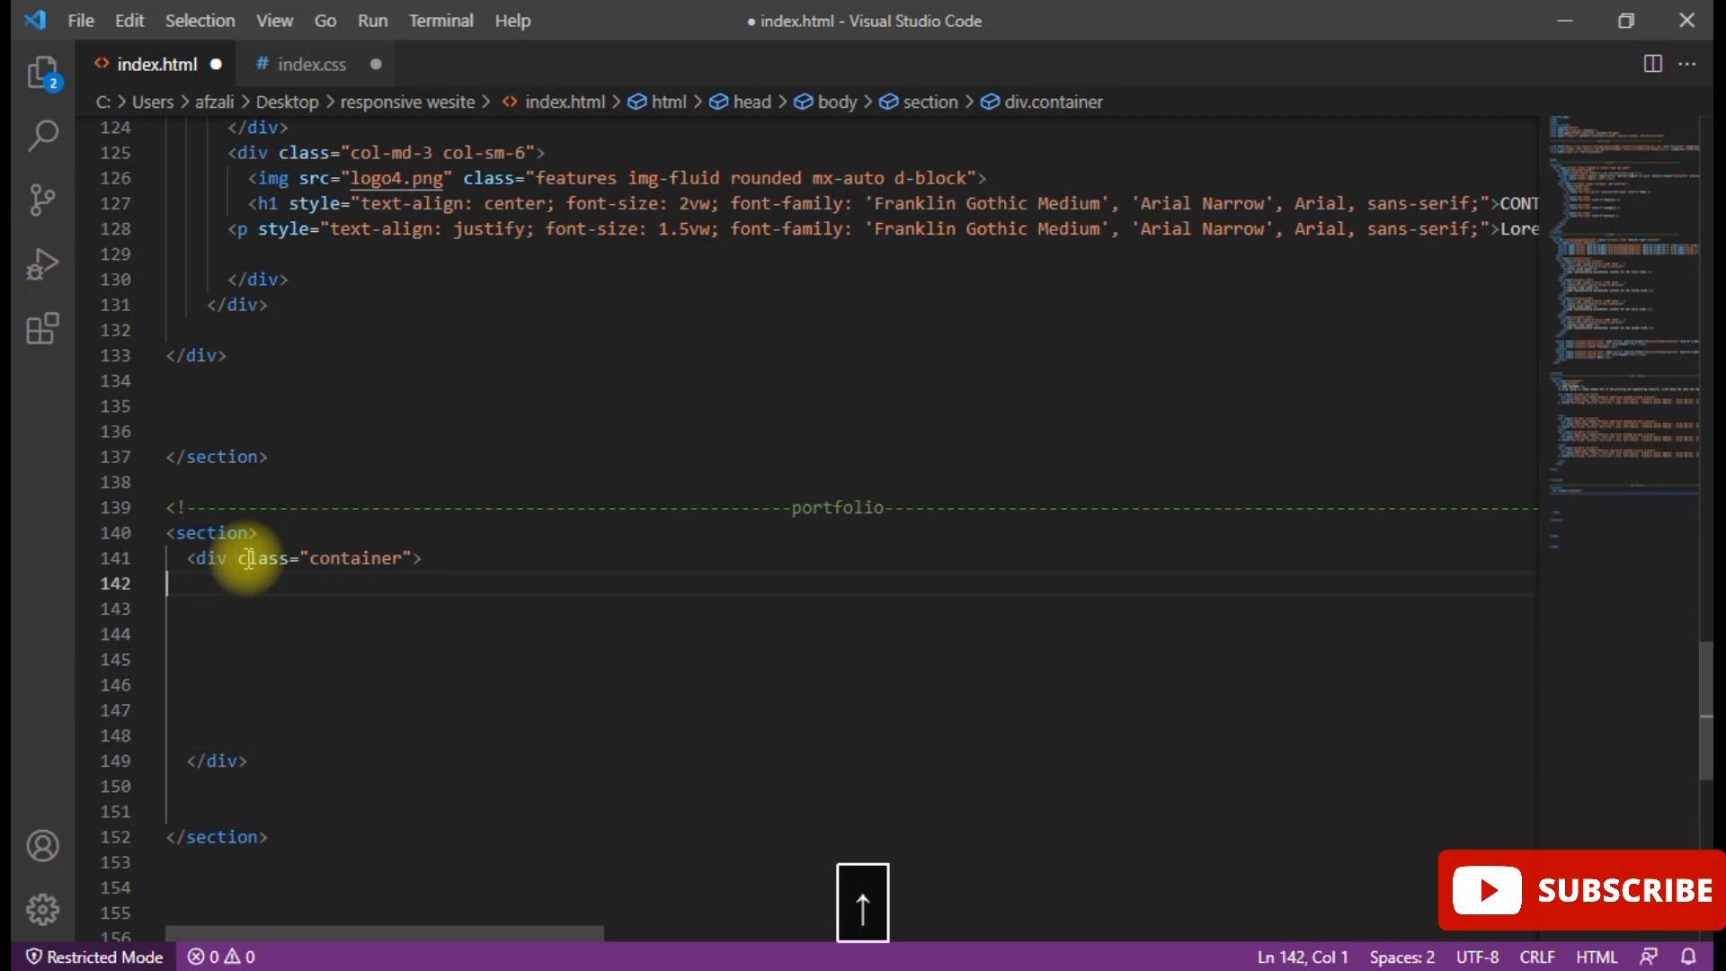
text(<div)
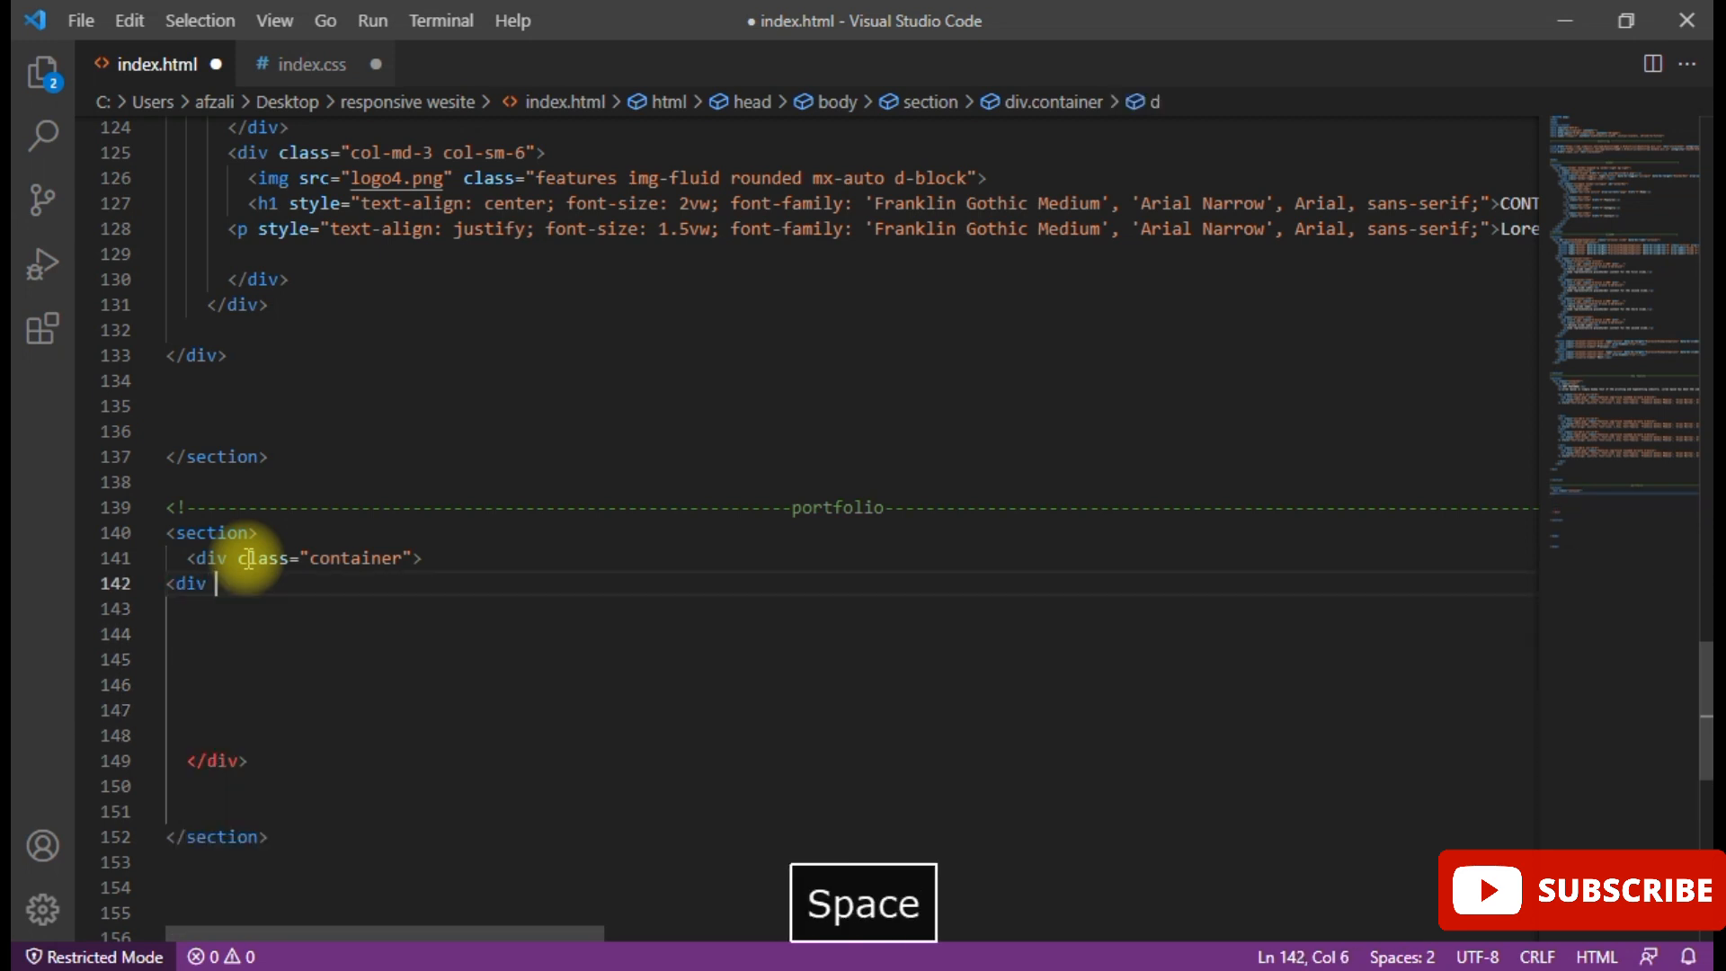
text(class="ro)
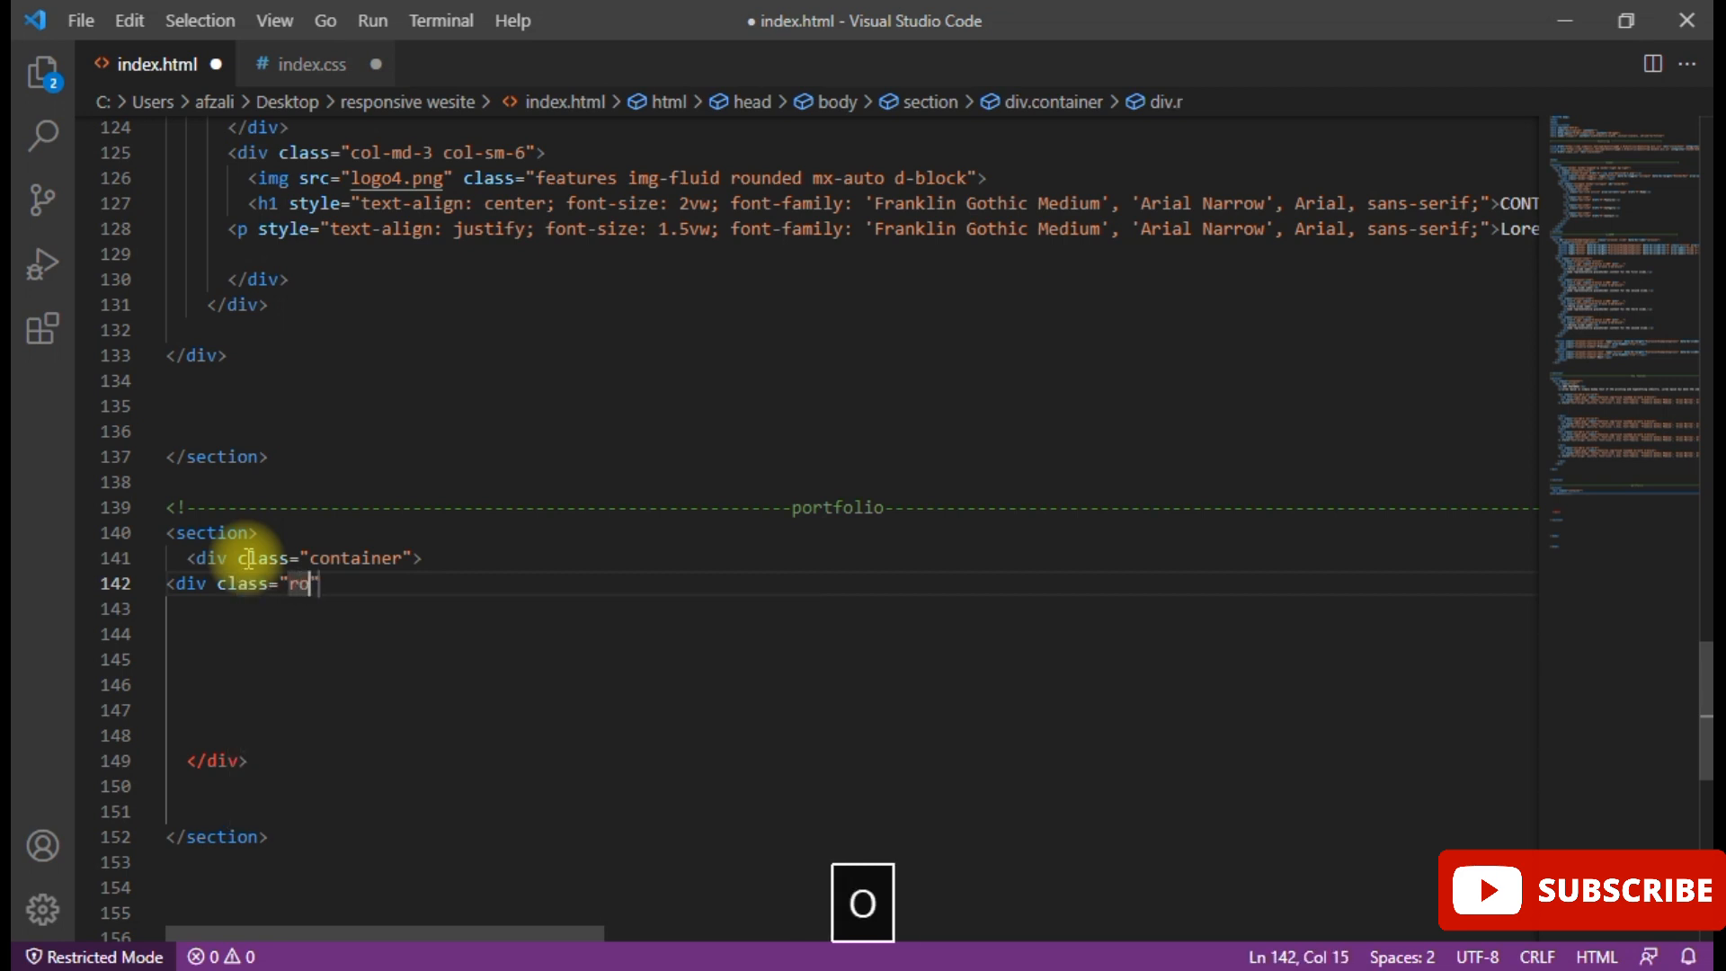
text(w>)
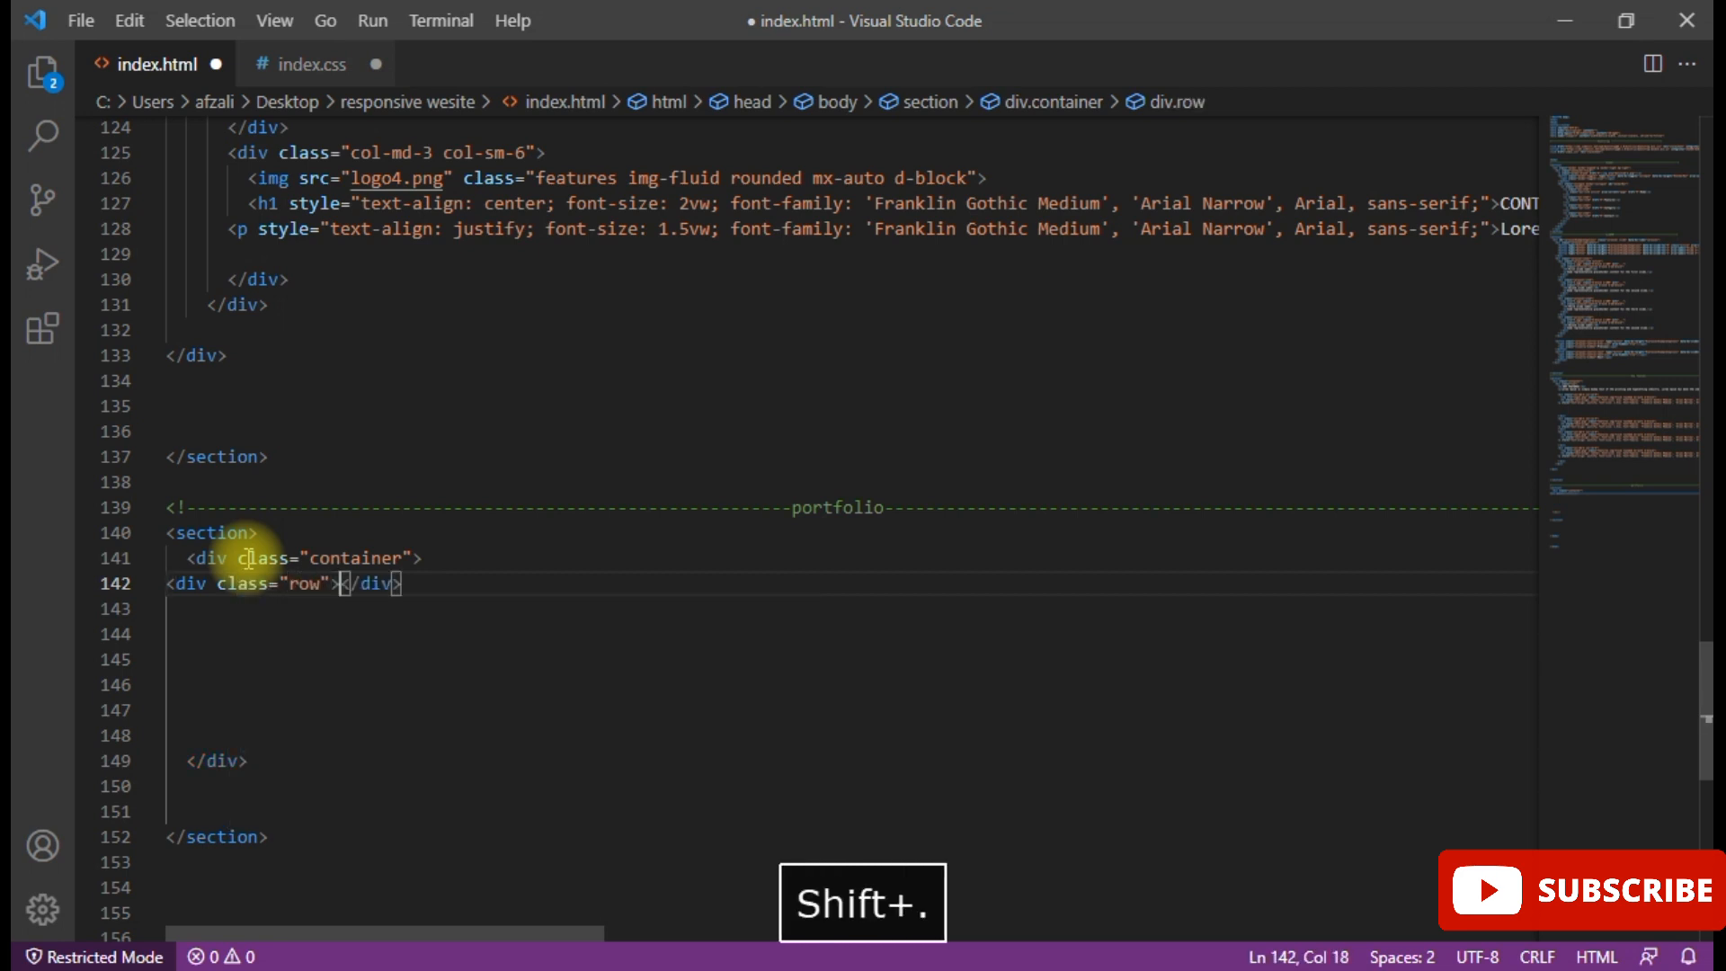
key(Enter)
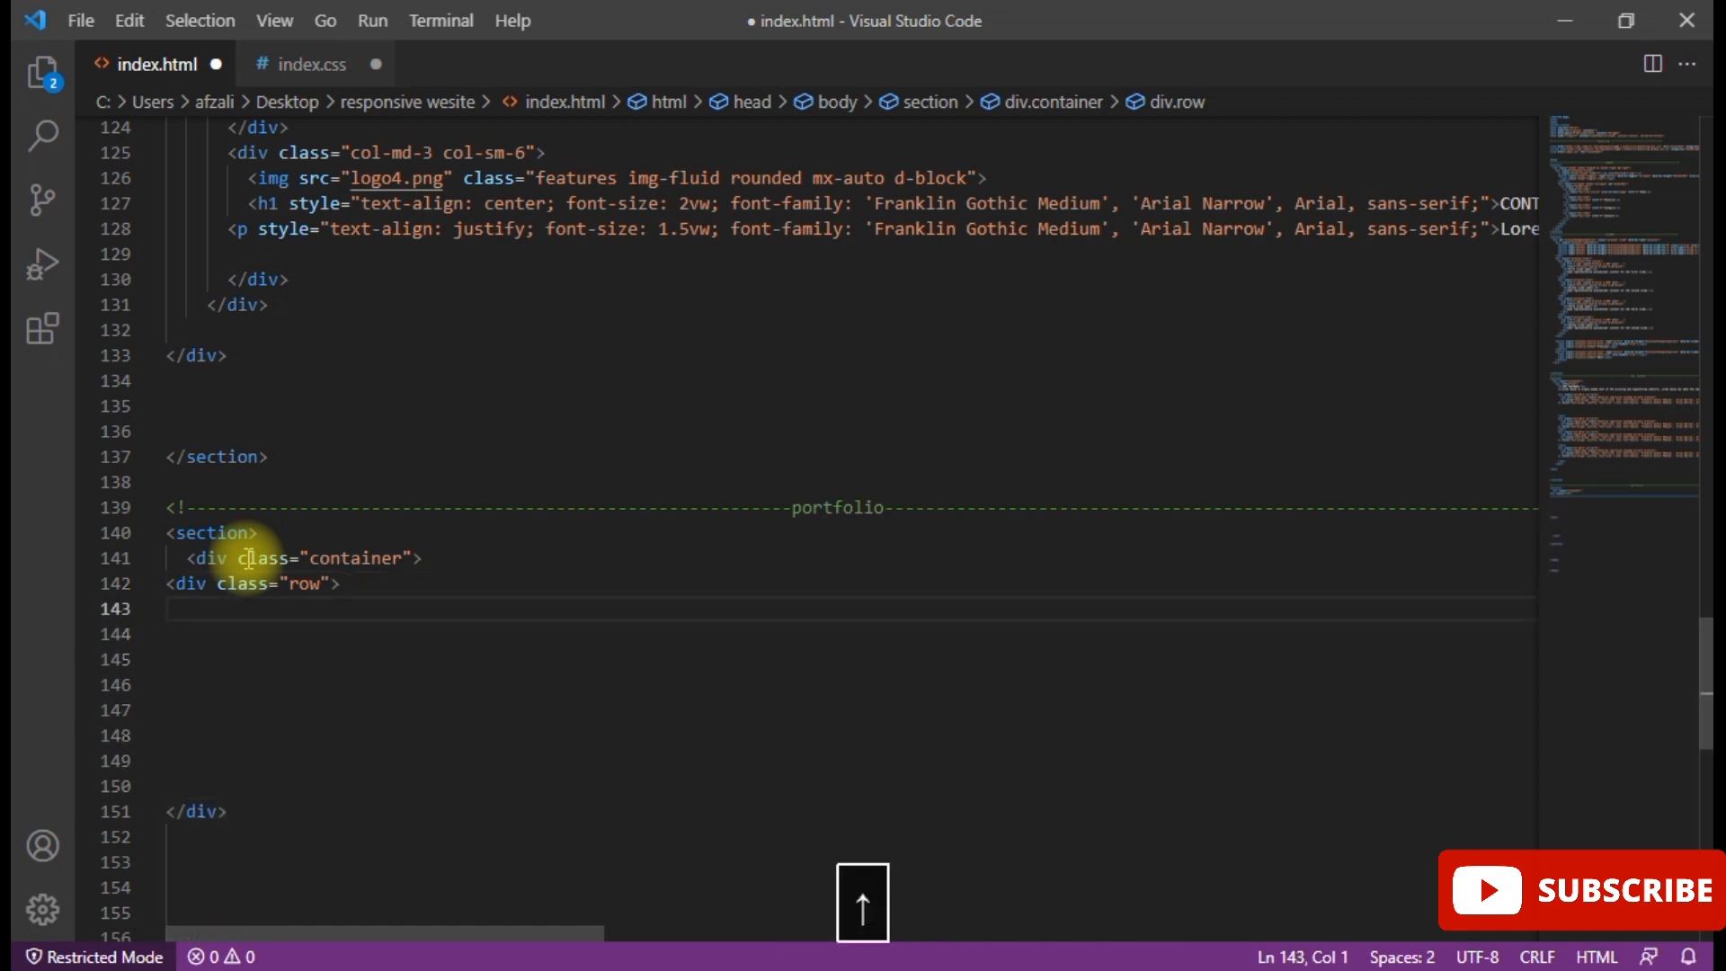
- Add an h1 heading reading PORTFOLIO inside the row, undoing the misplaced text
text(<)
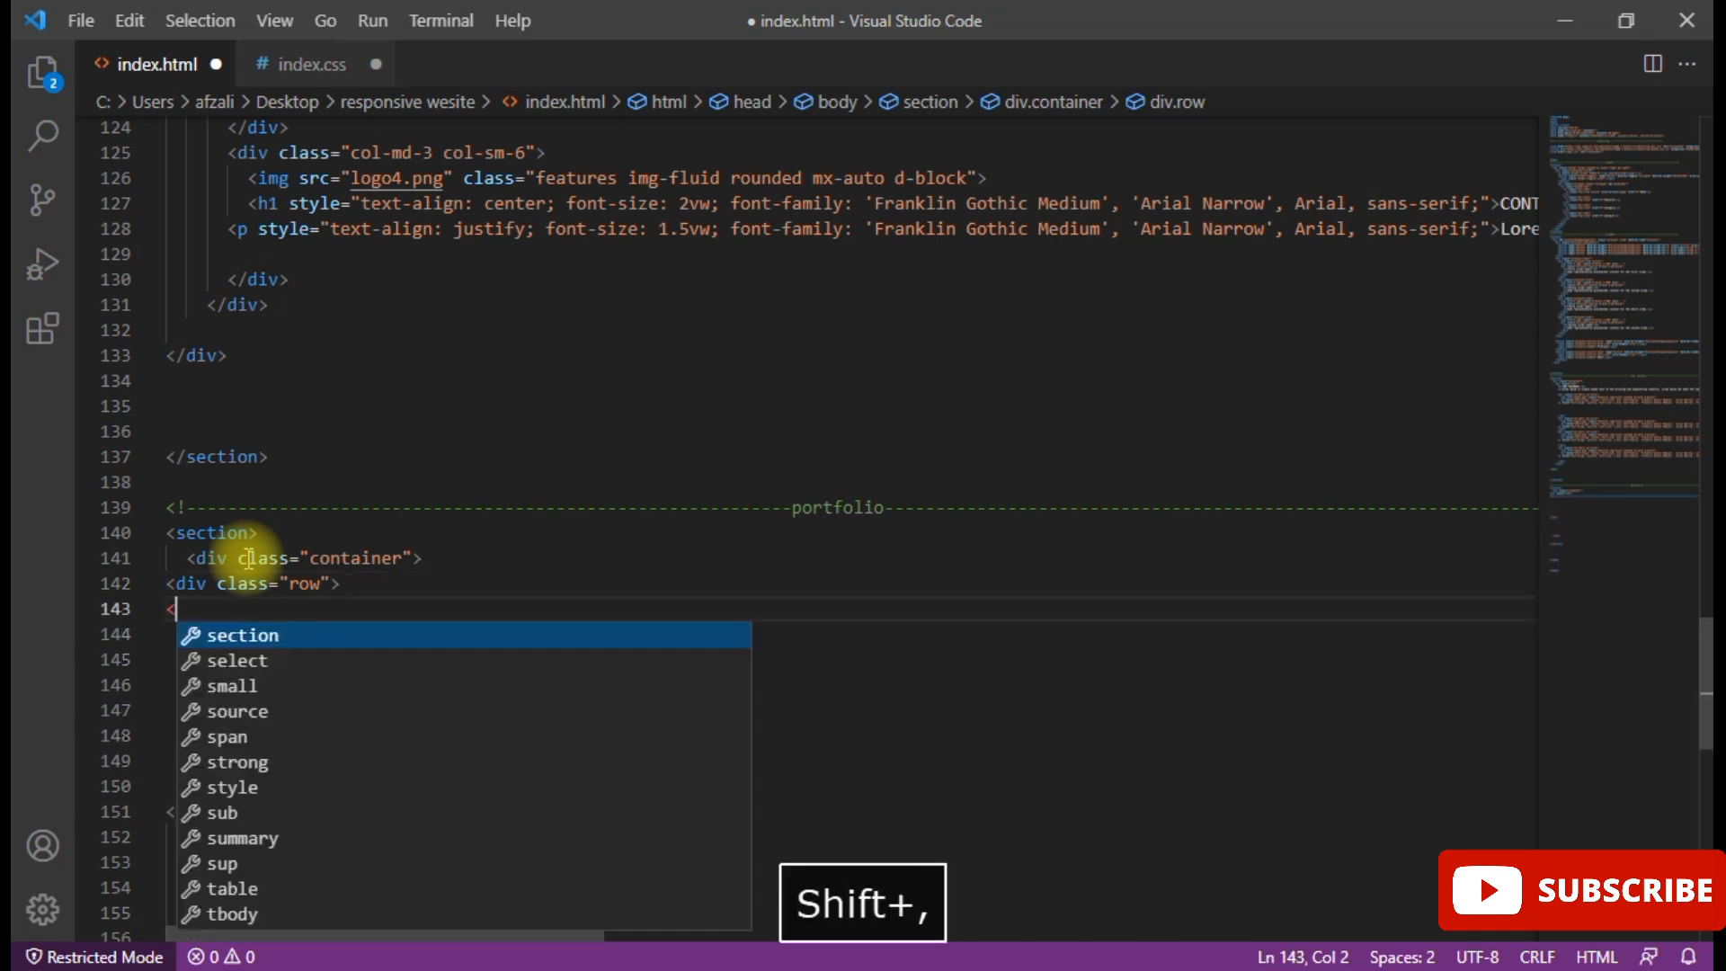
text(h1)
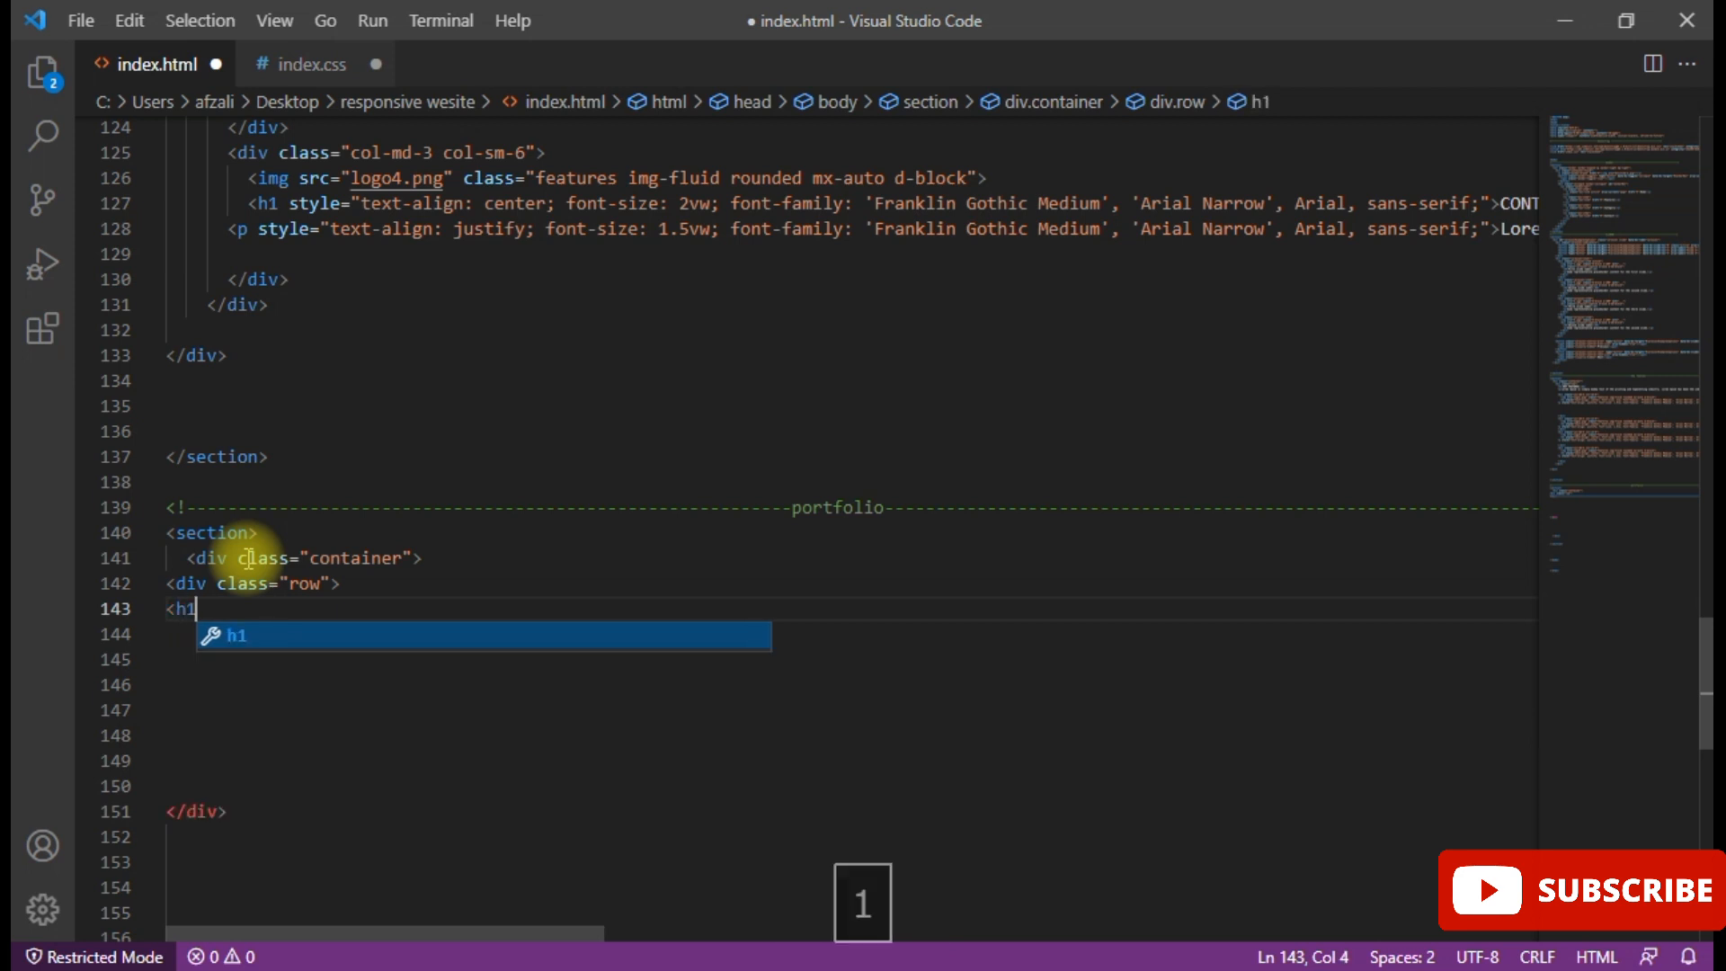
text(></h1></h1>)
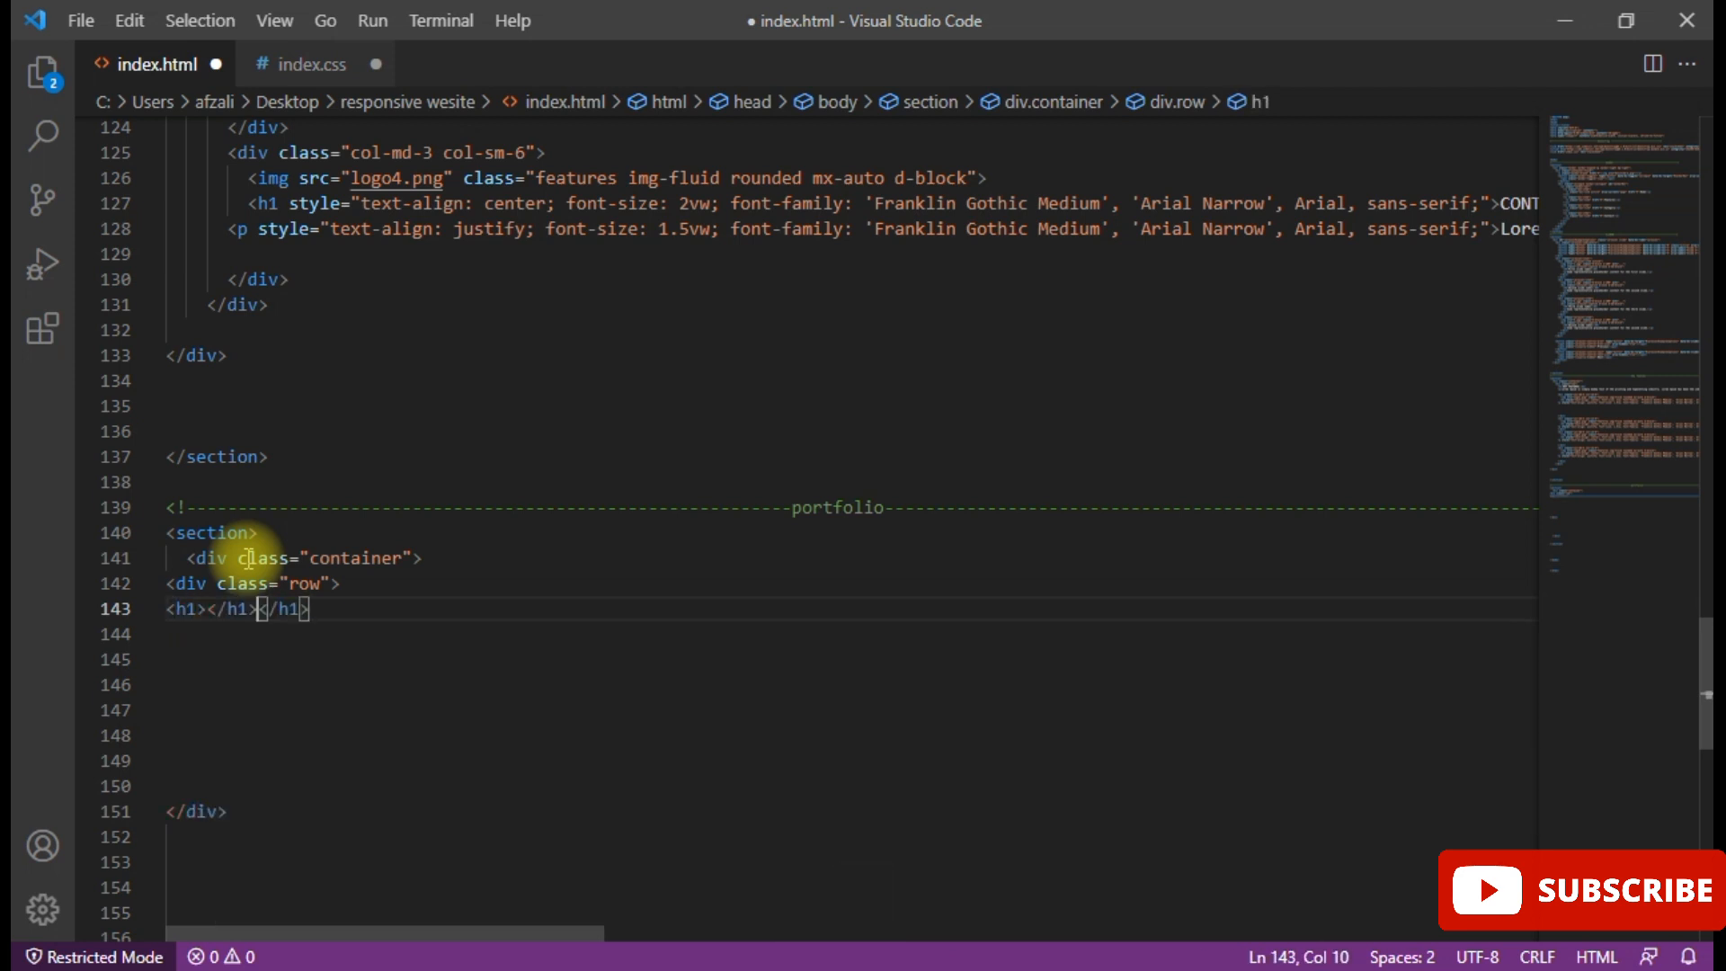
key(Backspace)
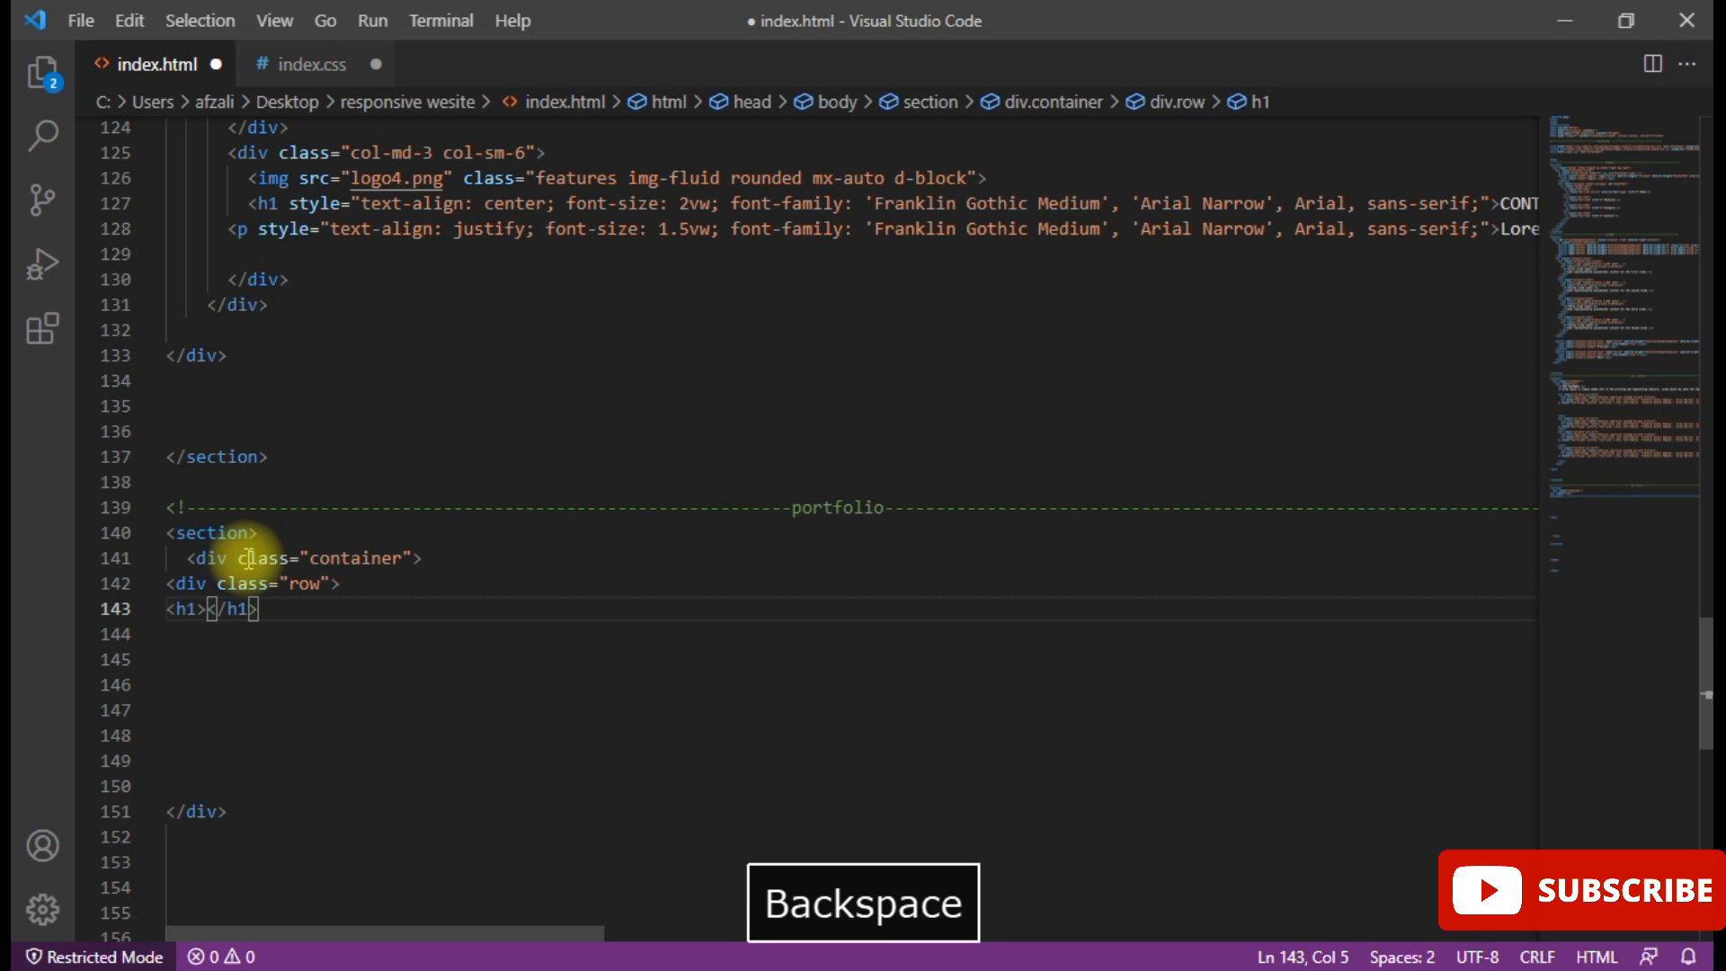
key(Backspace)
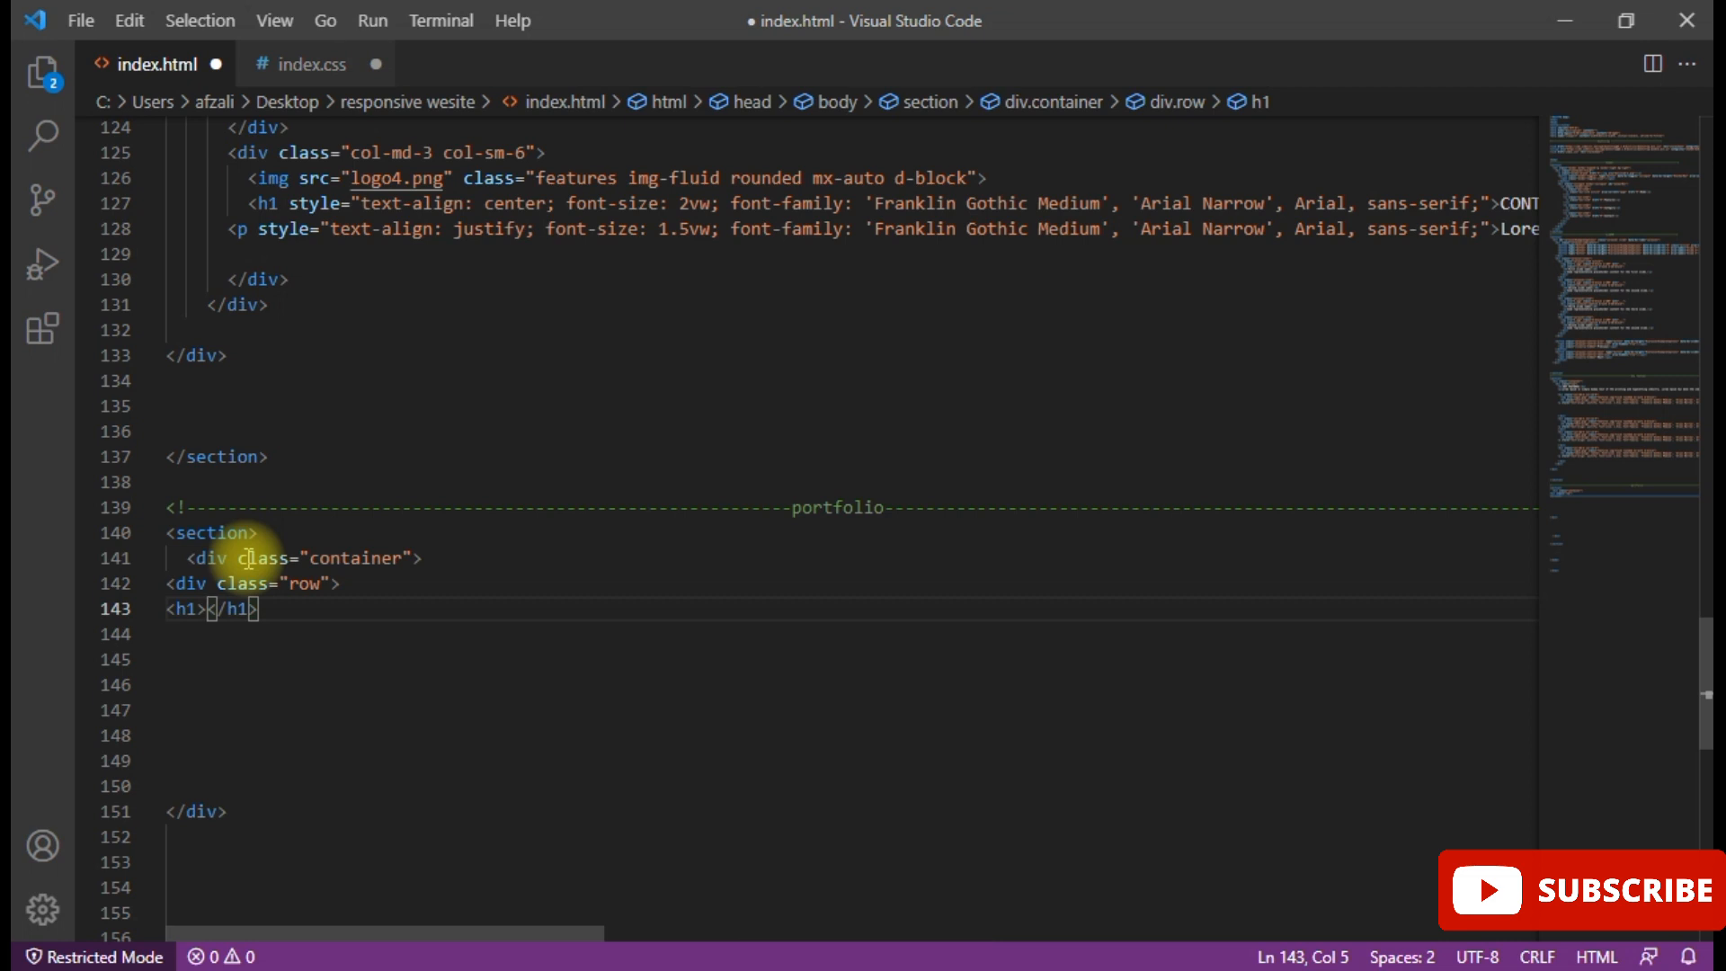
text(PORT)
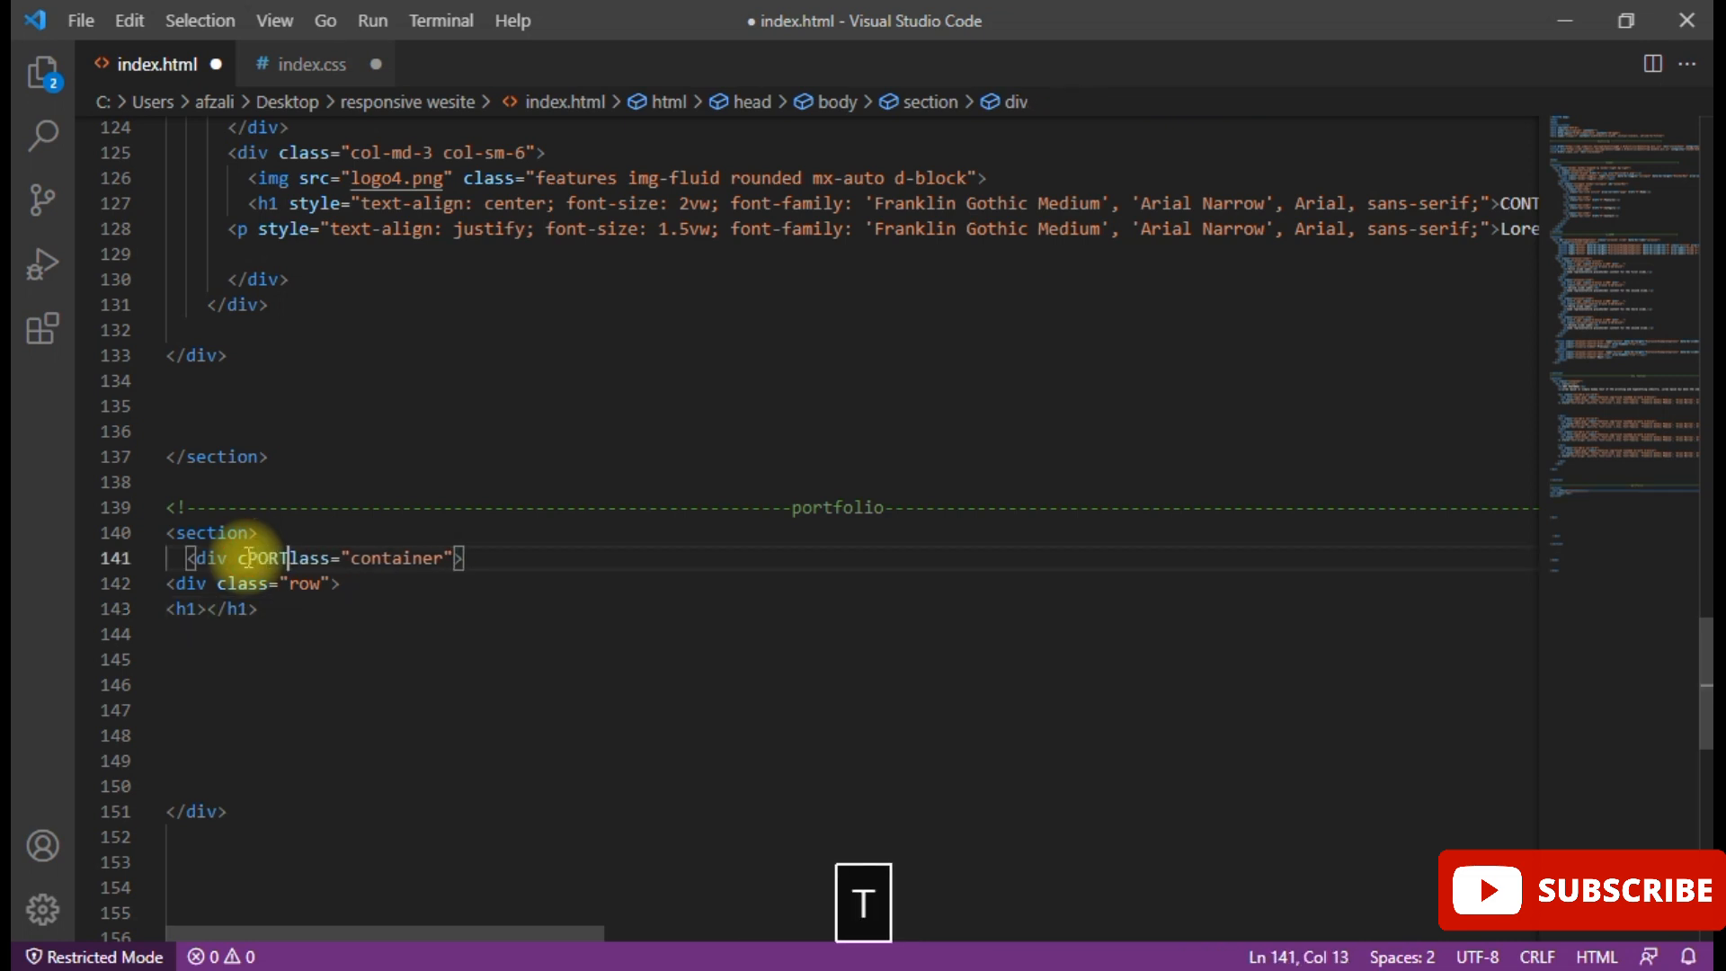
text(FO)
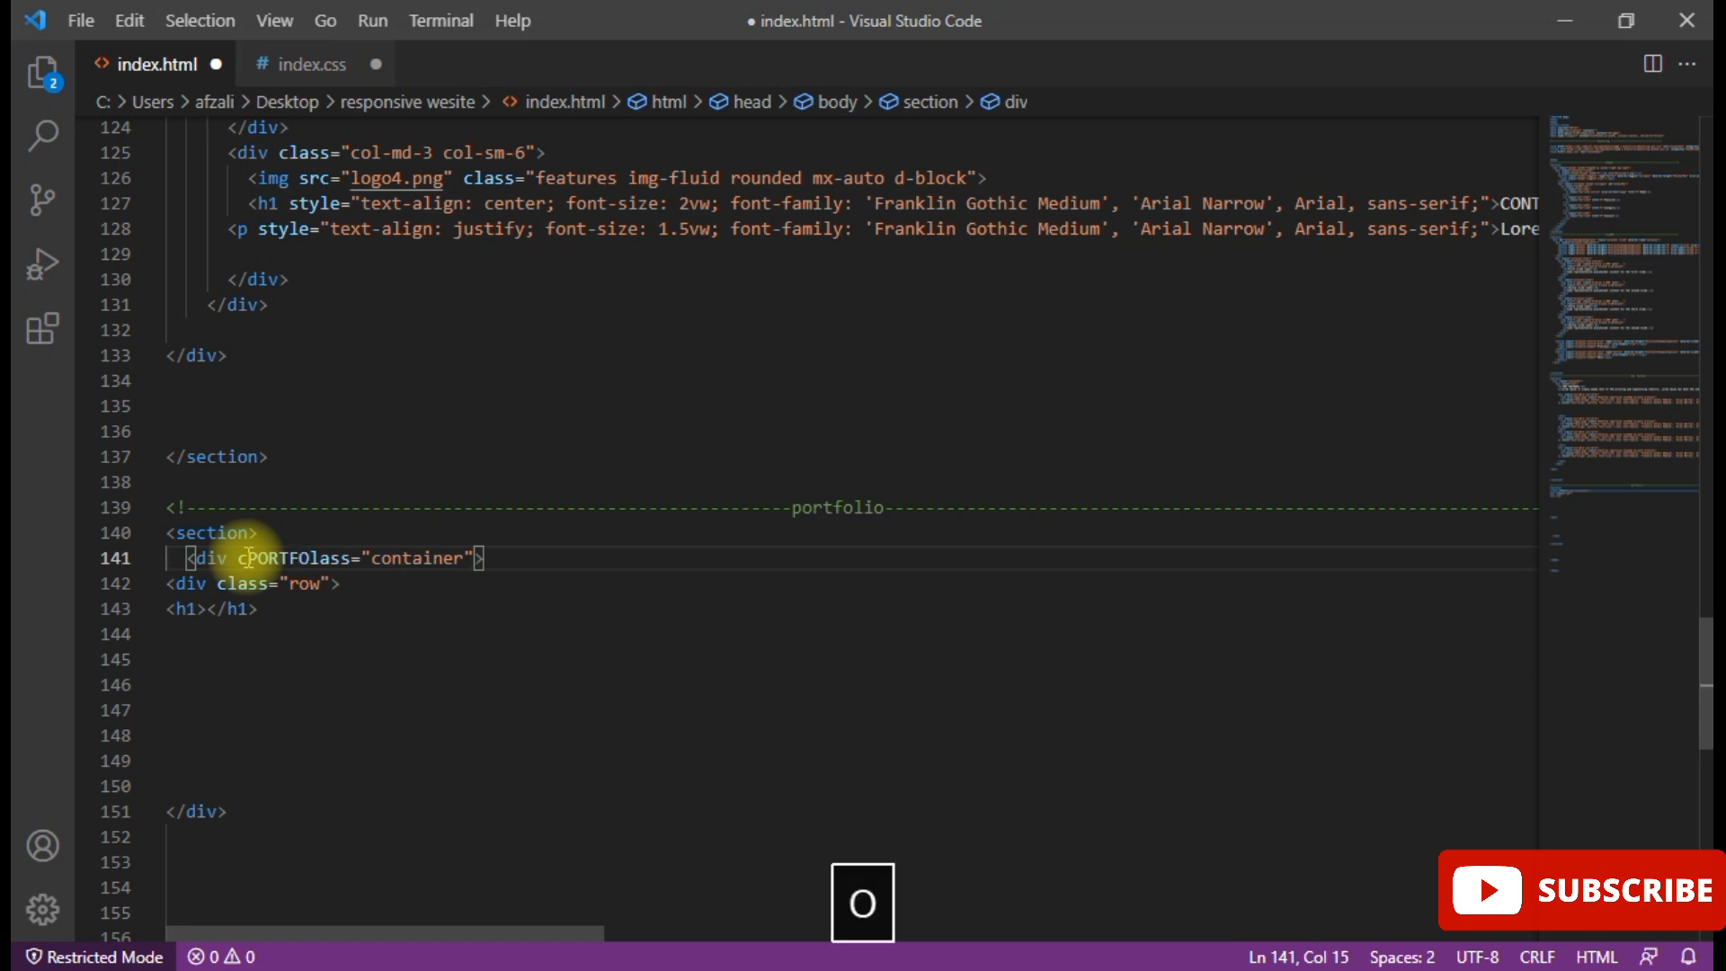
key(ctrl+z)
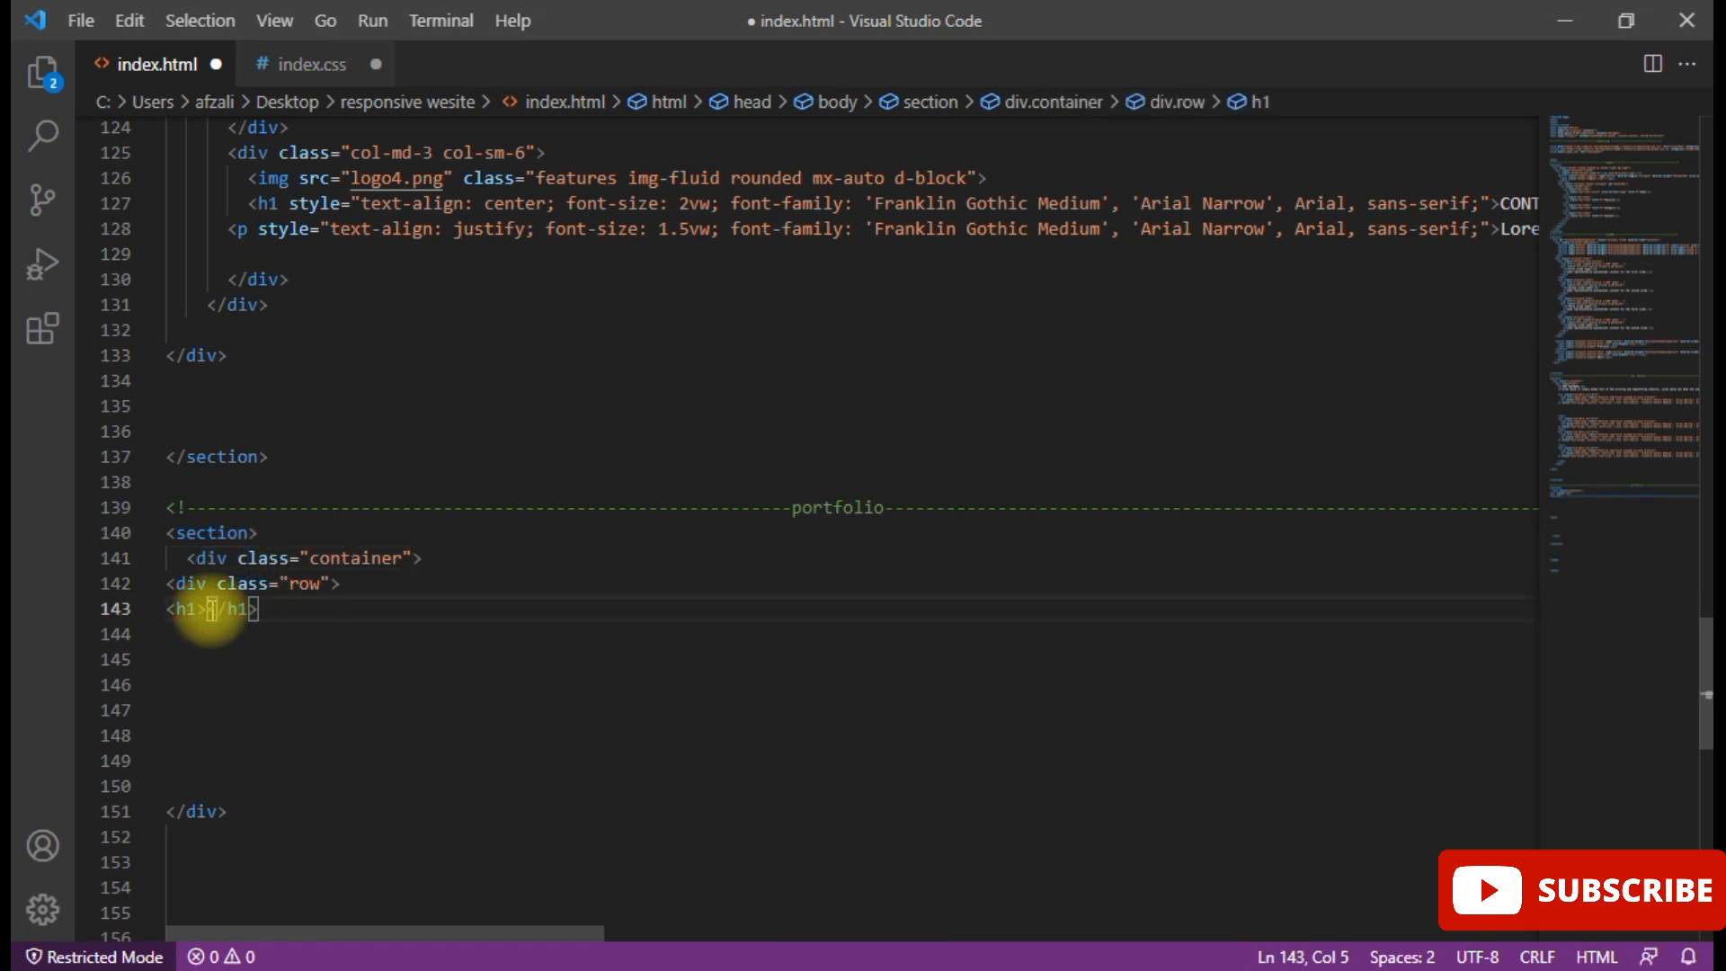
text(PORT)
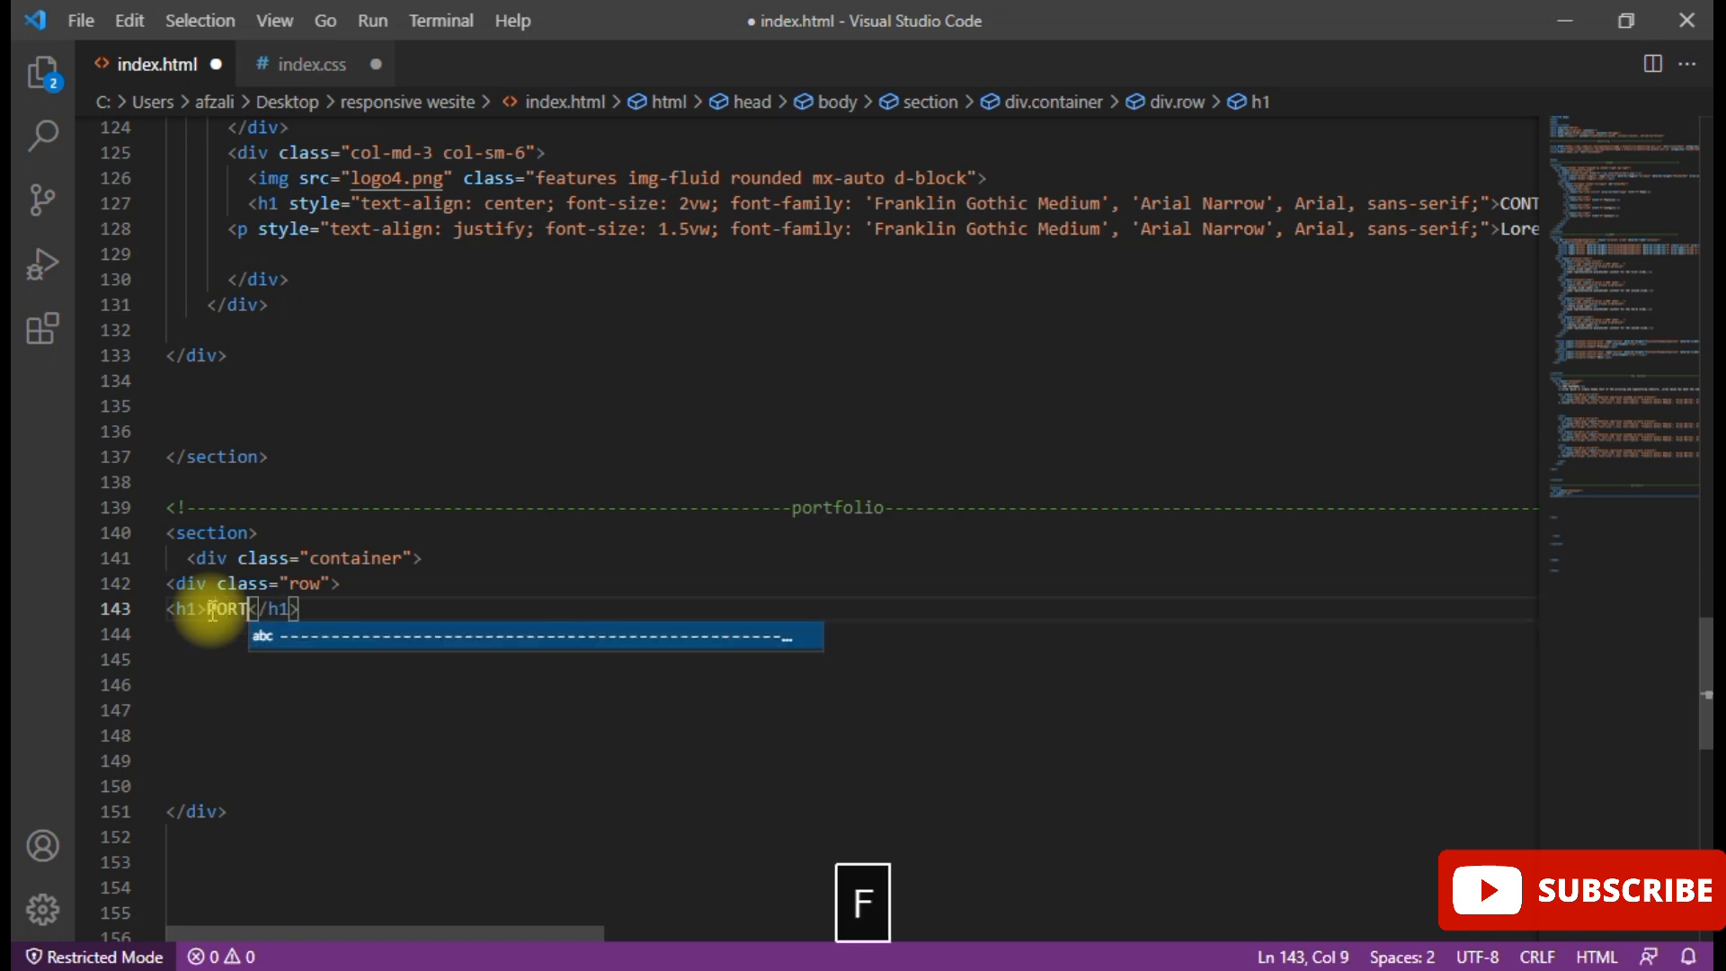
text(FOLIO)
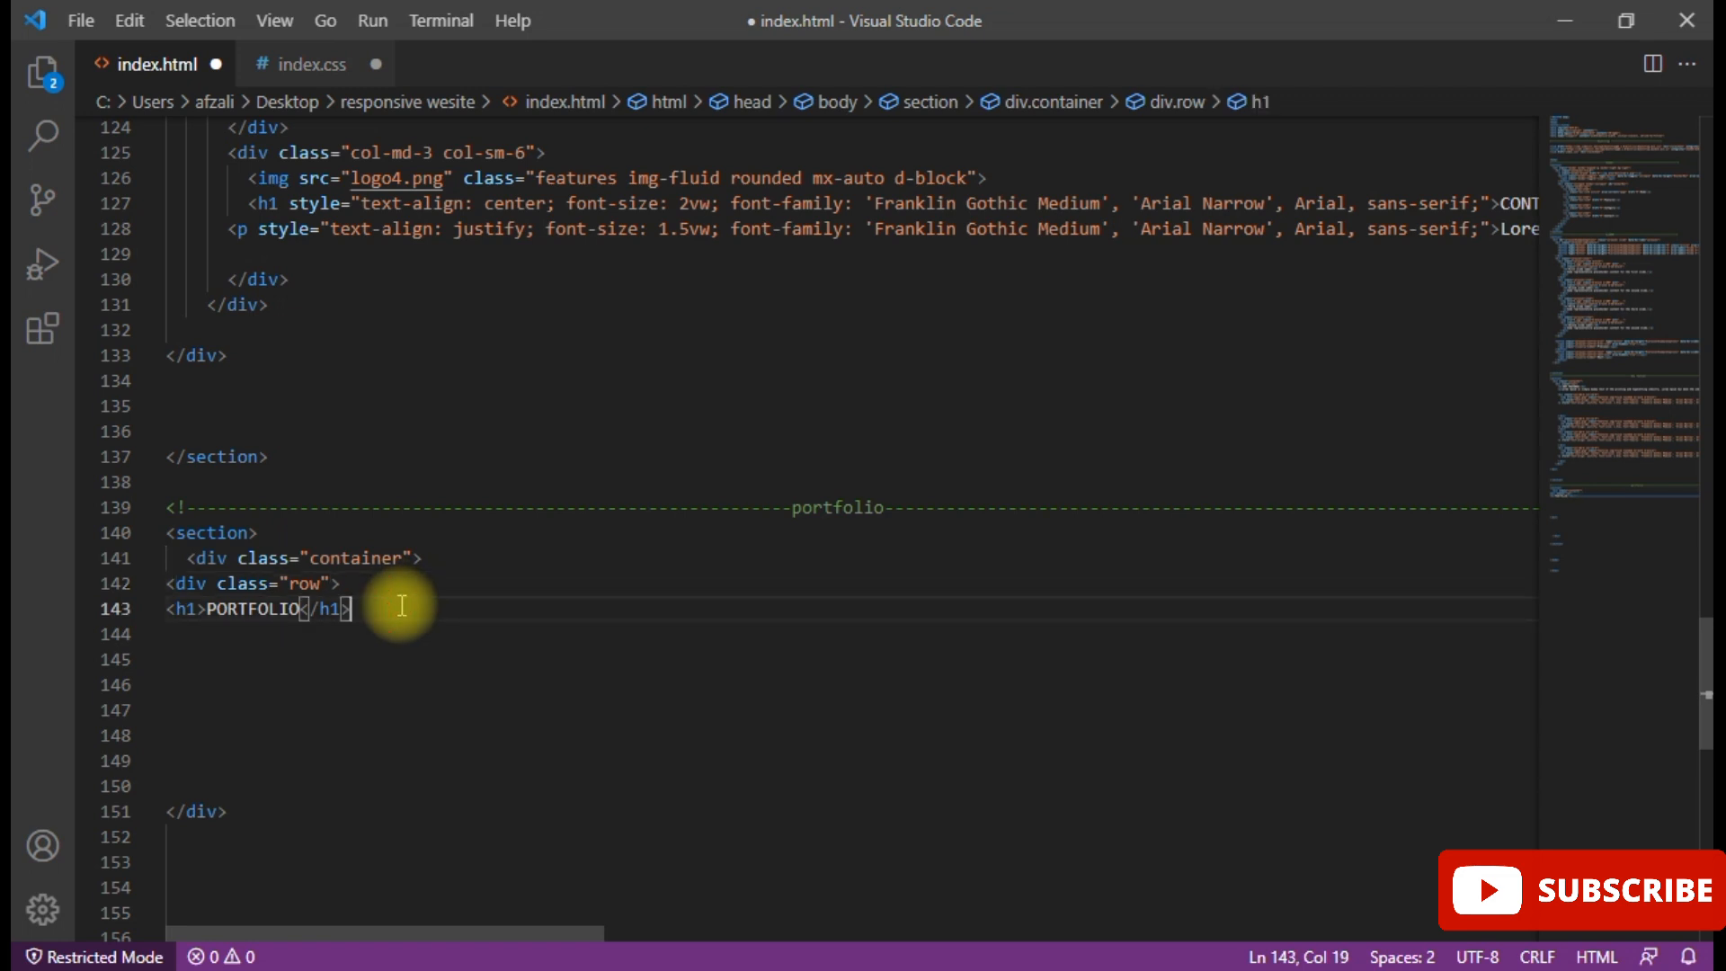
- Start a column div below the heading with class col-md-4, correcting the uppercase typo
key(Enter)
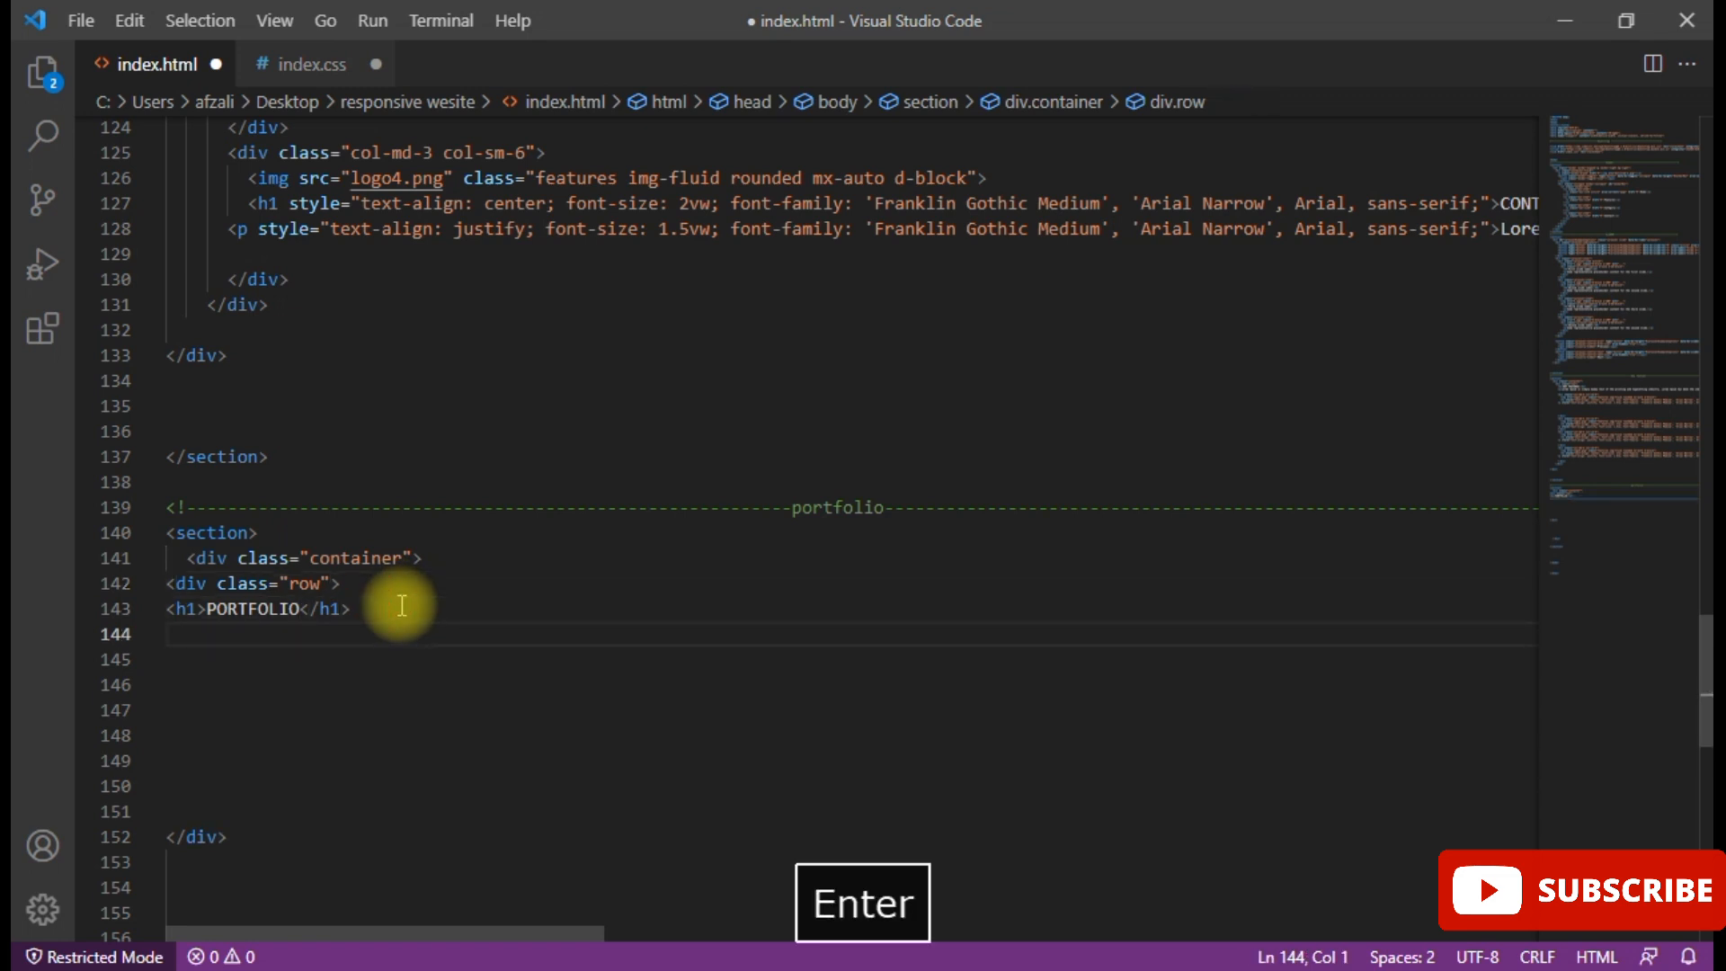
text(<D)
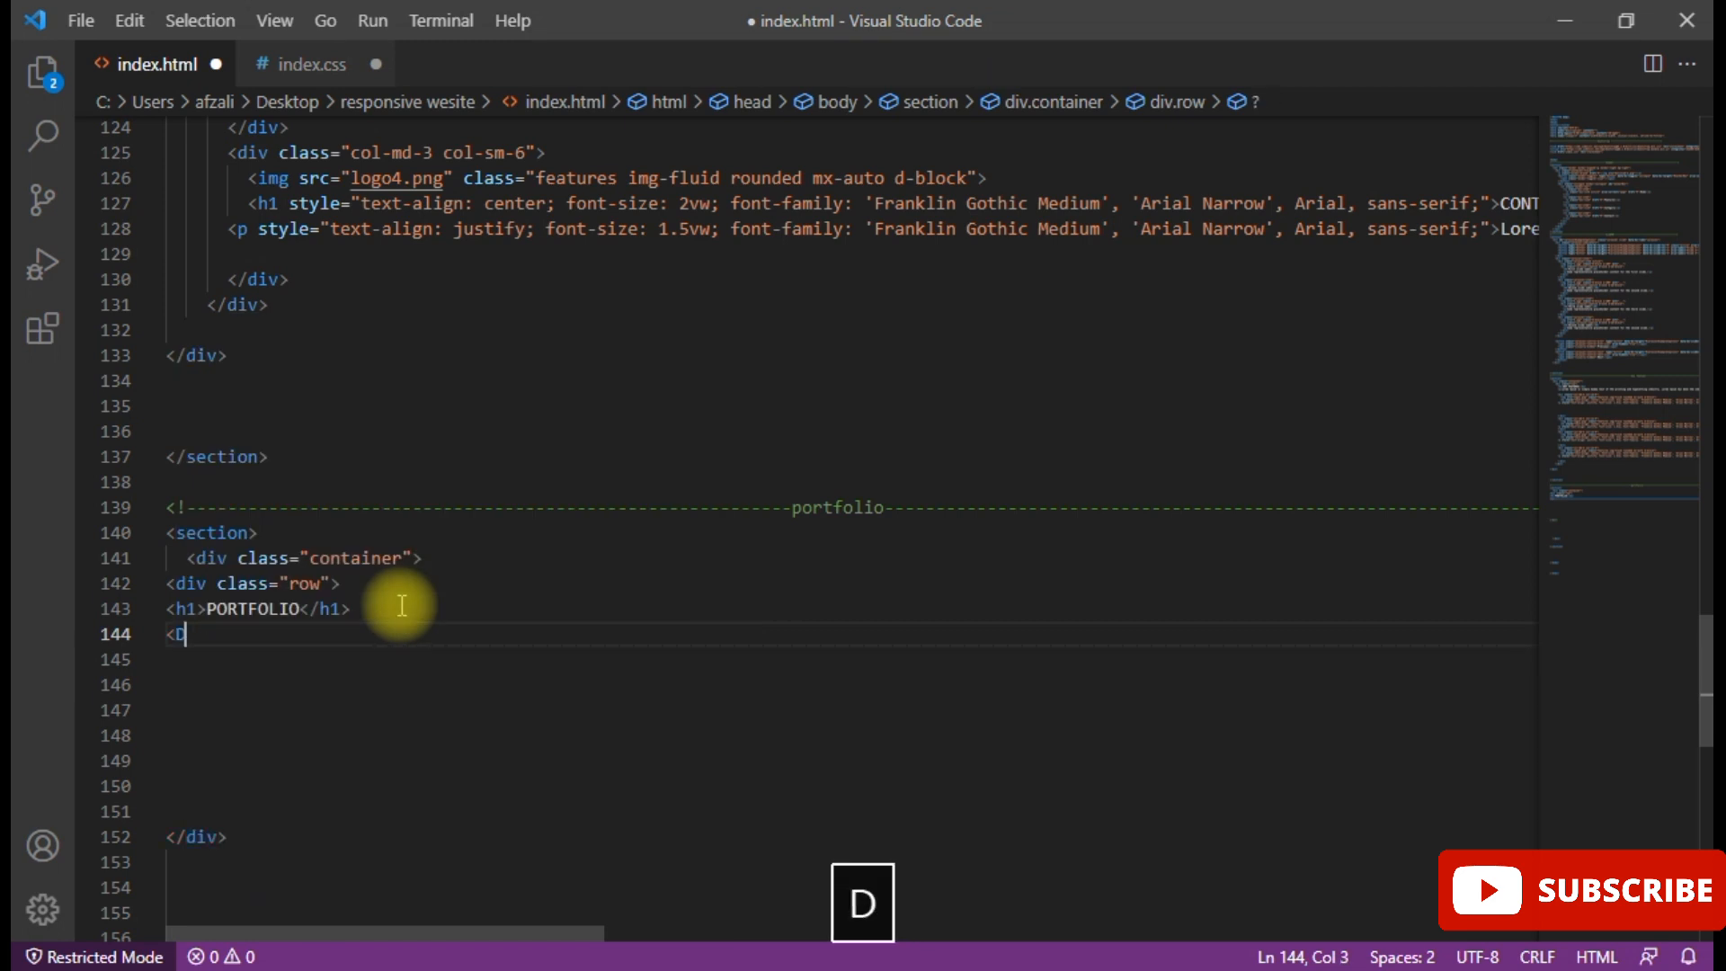
text(d)
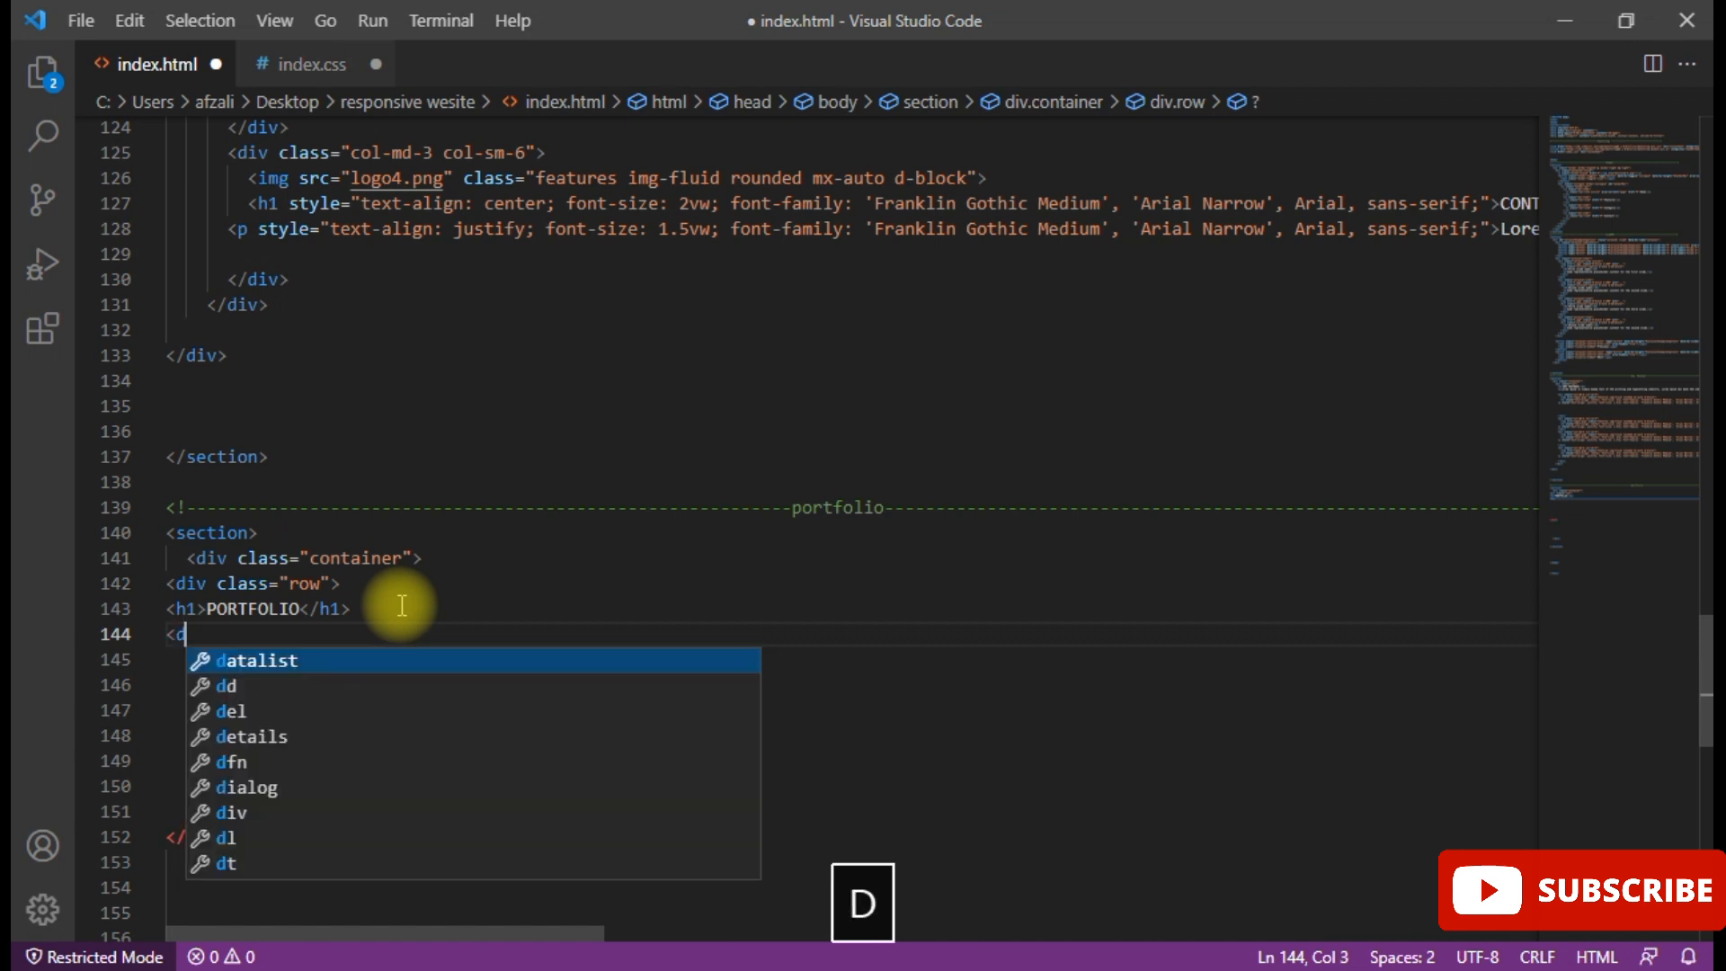
text(O)
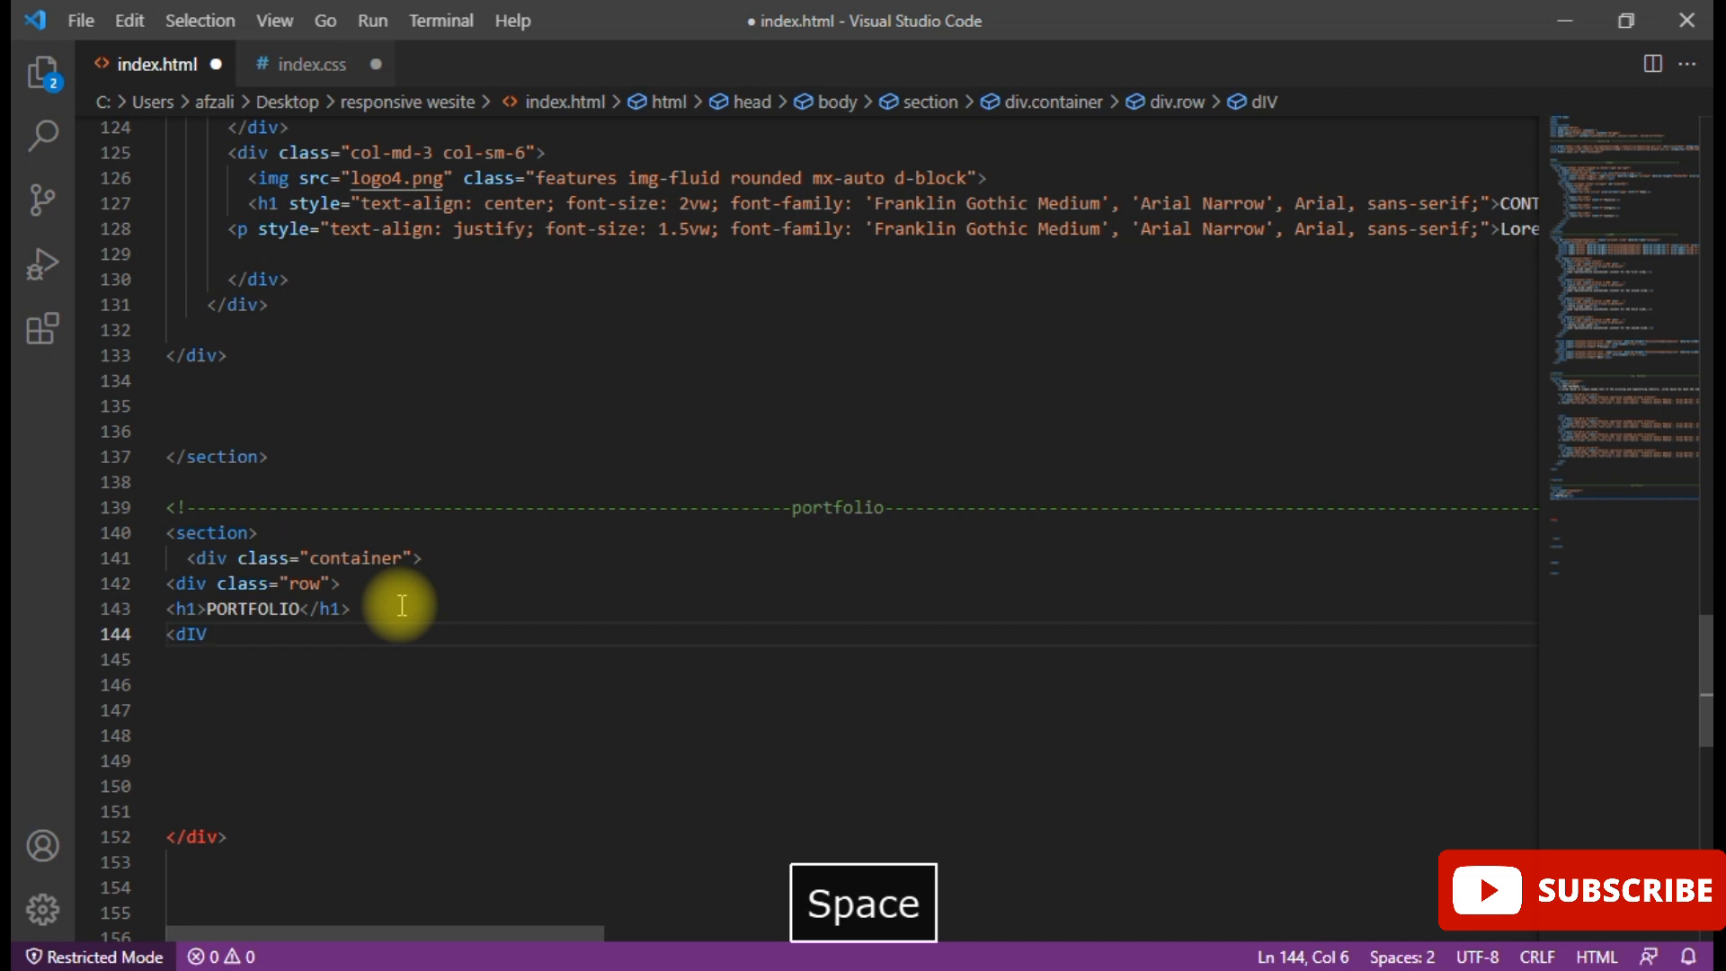
text(class="")
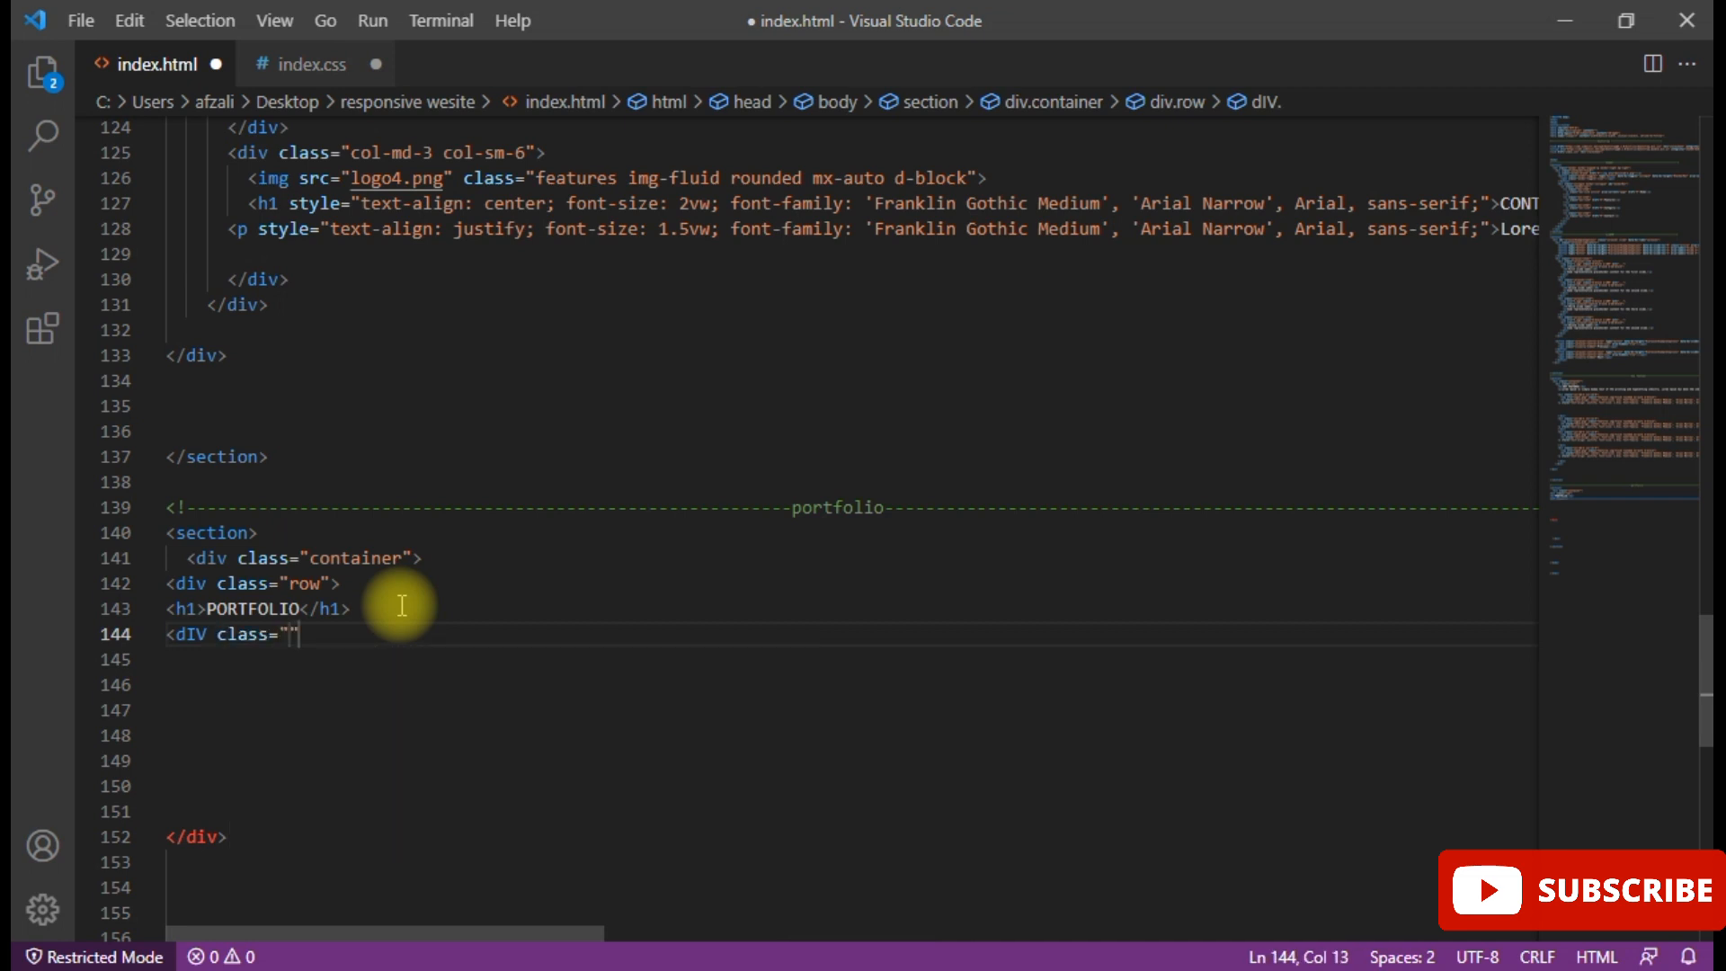
text(col)
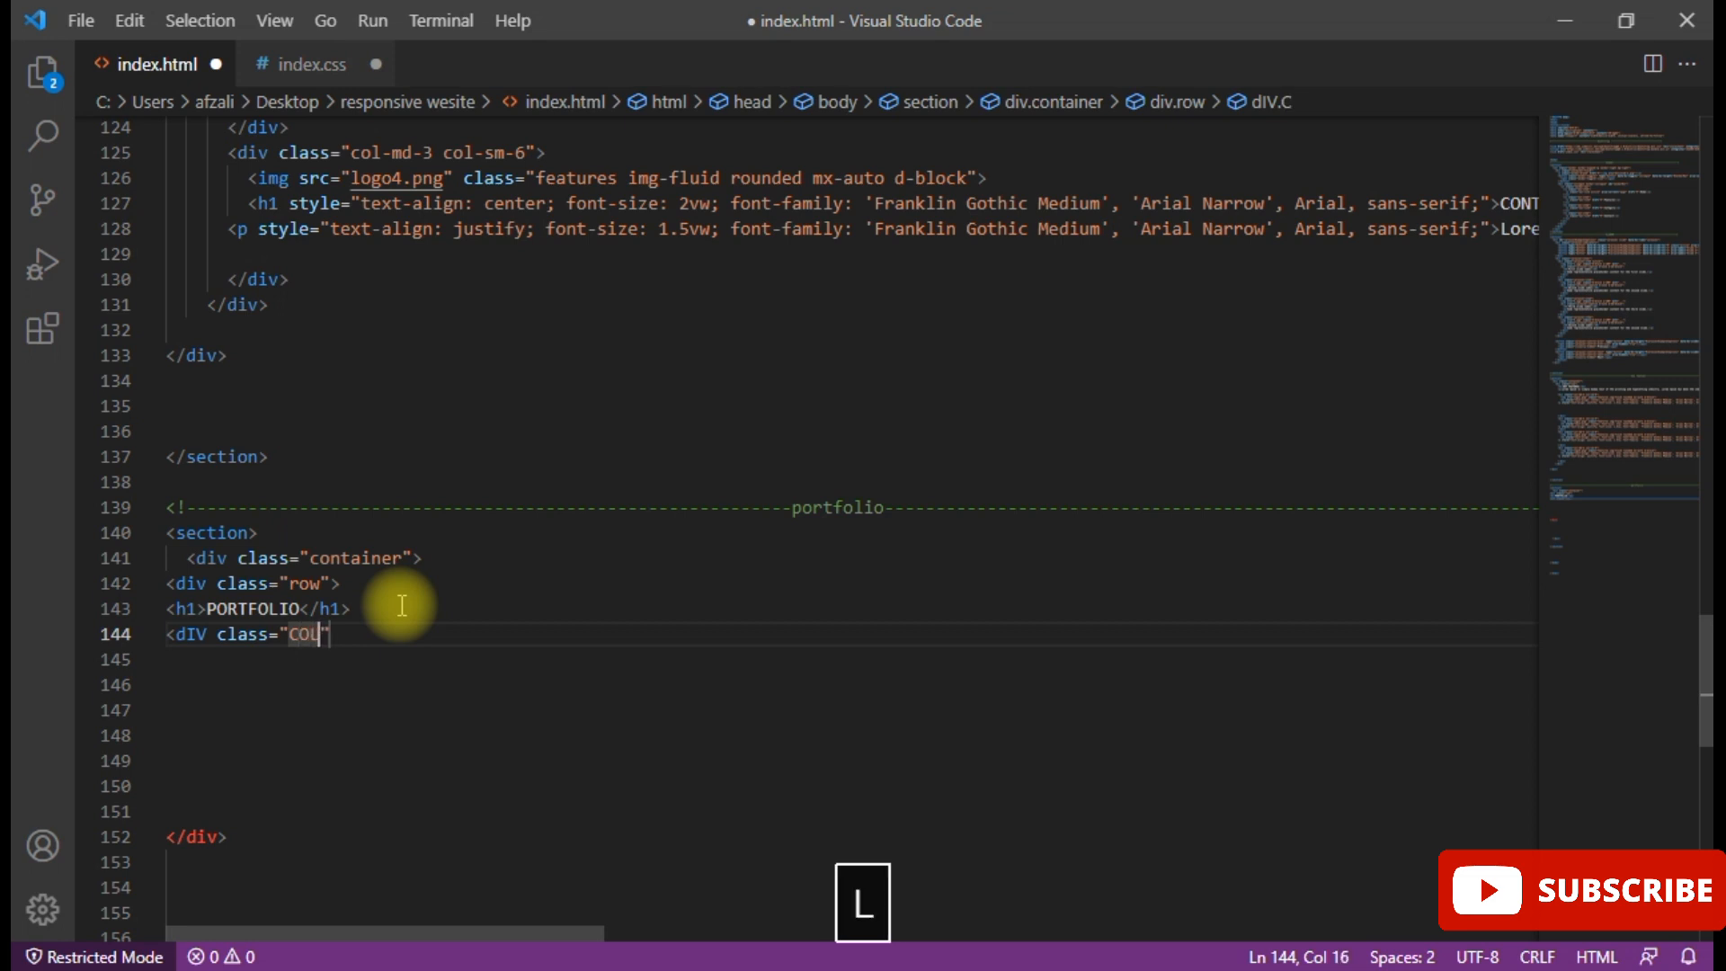
text(-)
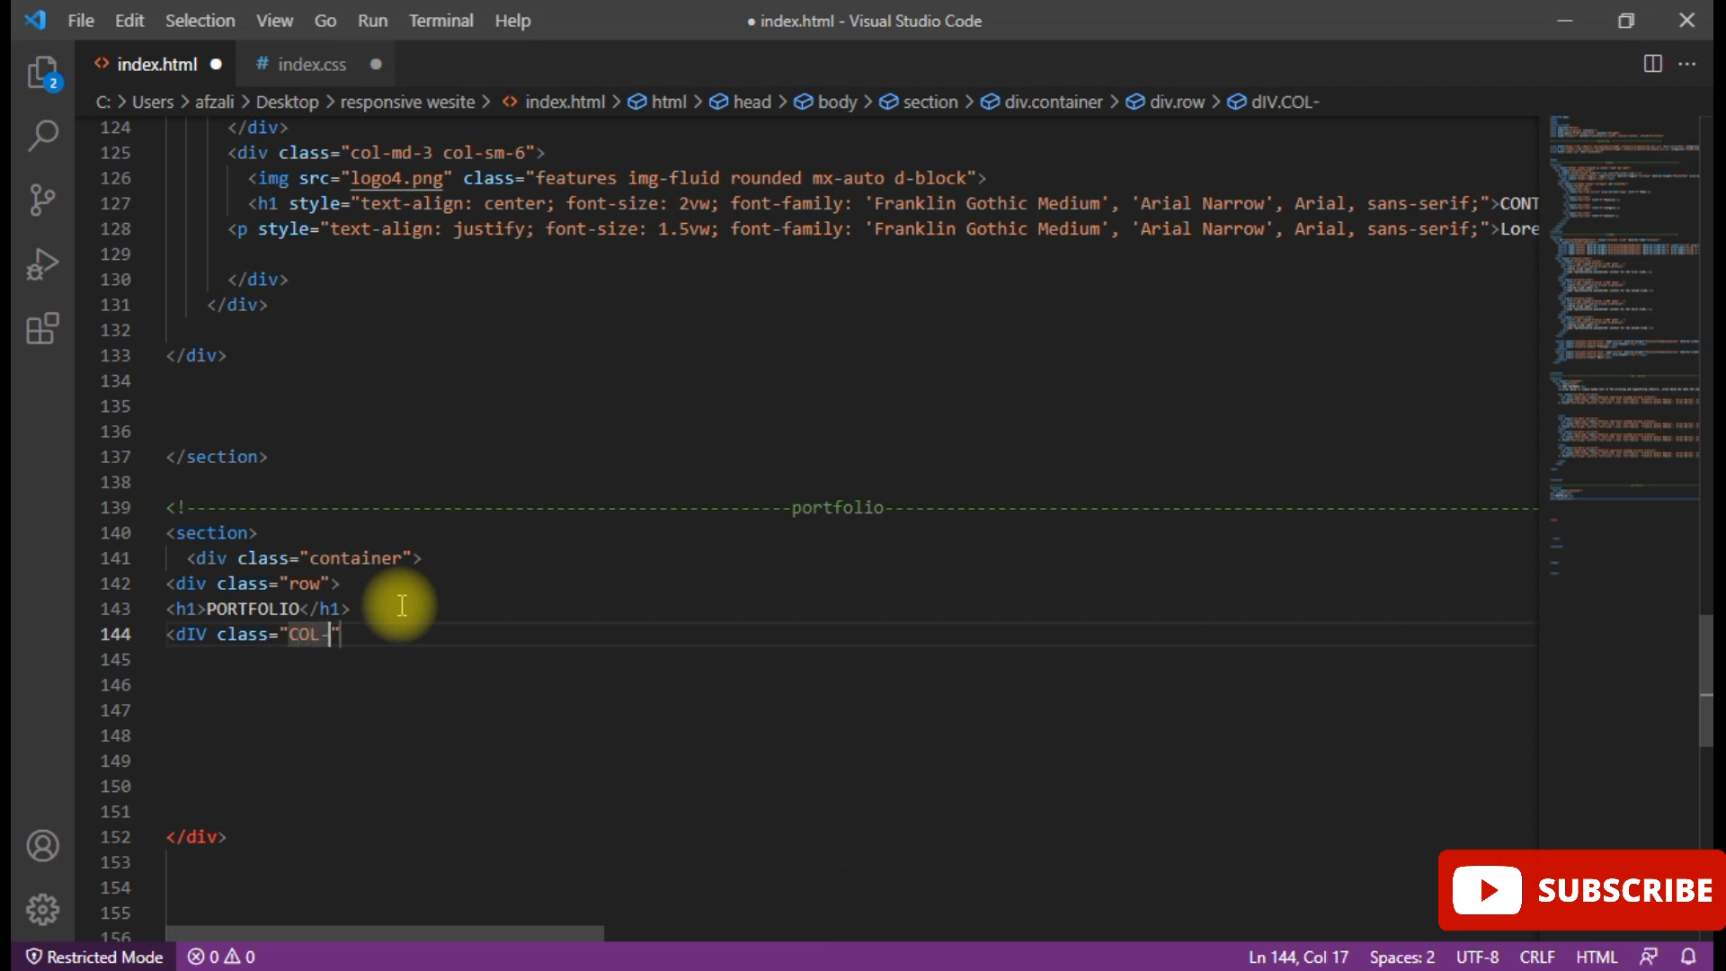
text(MD)
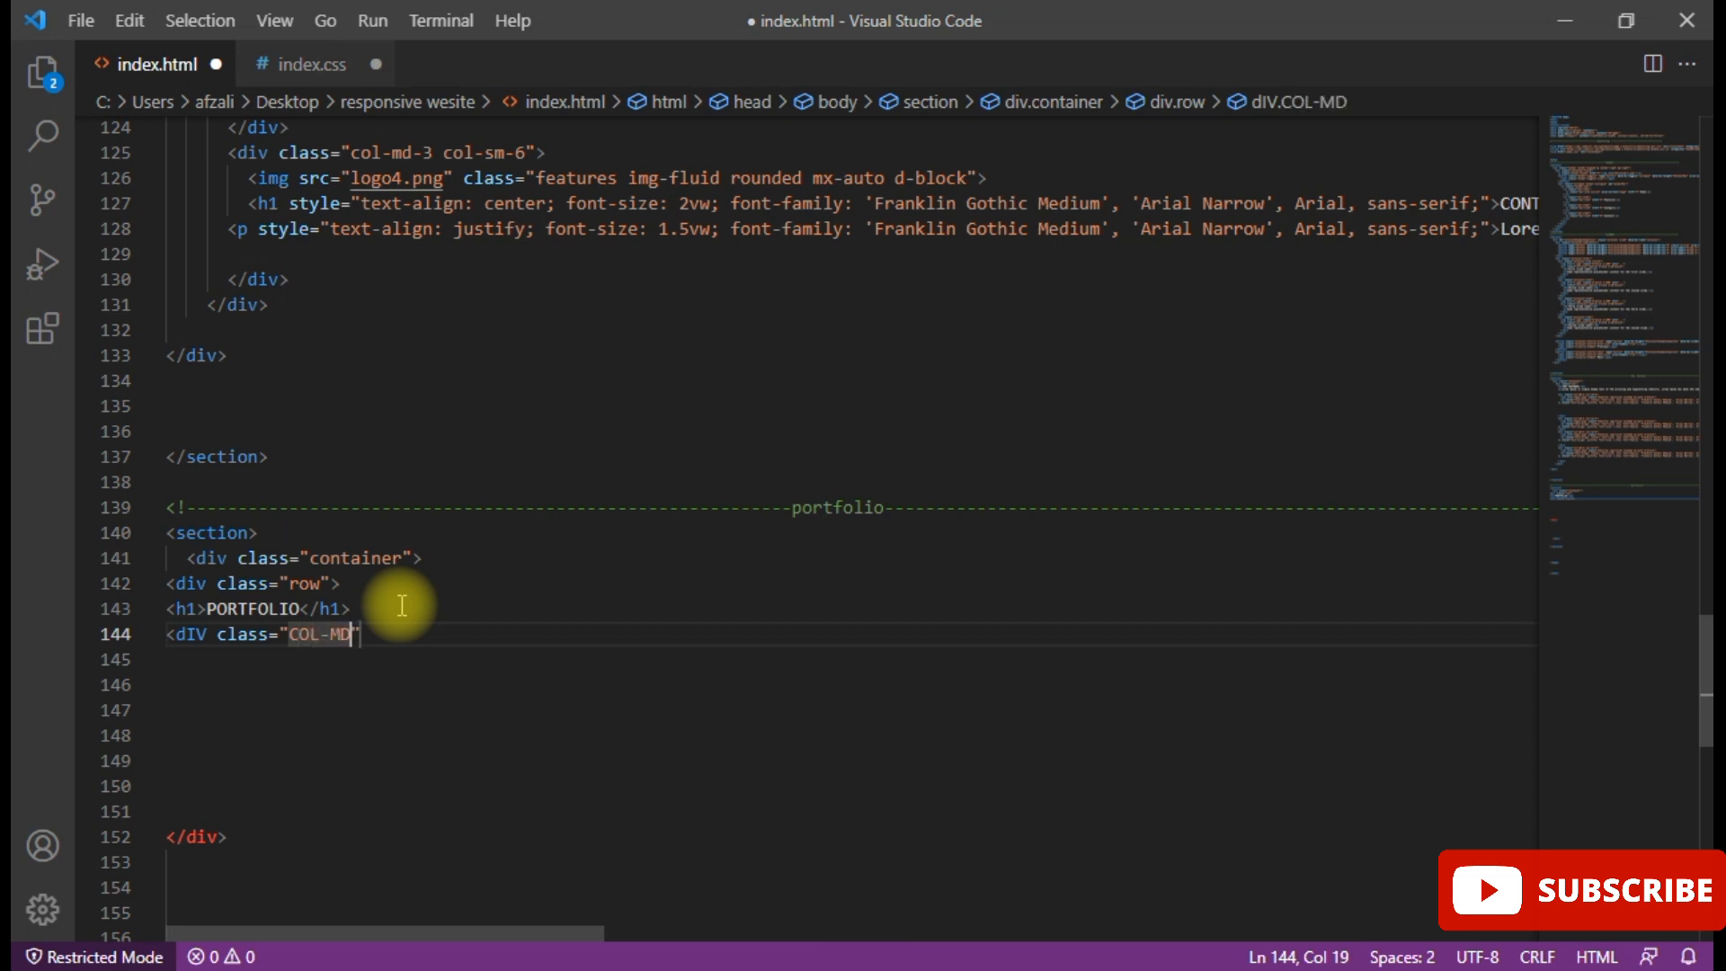
key(Backspace)
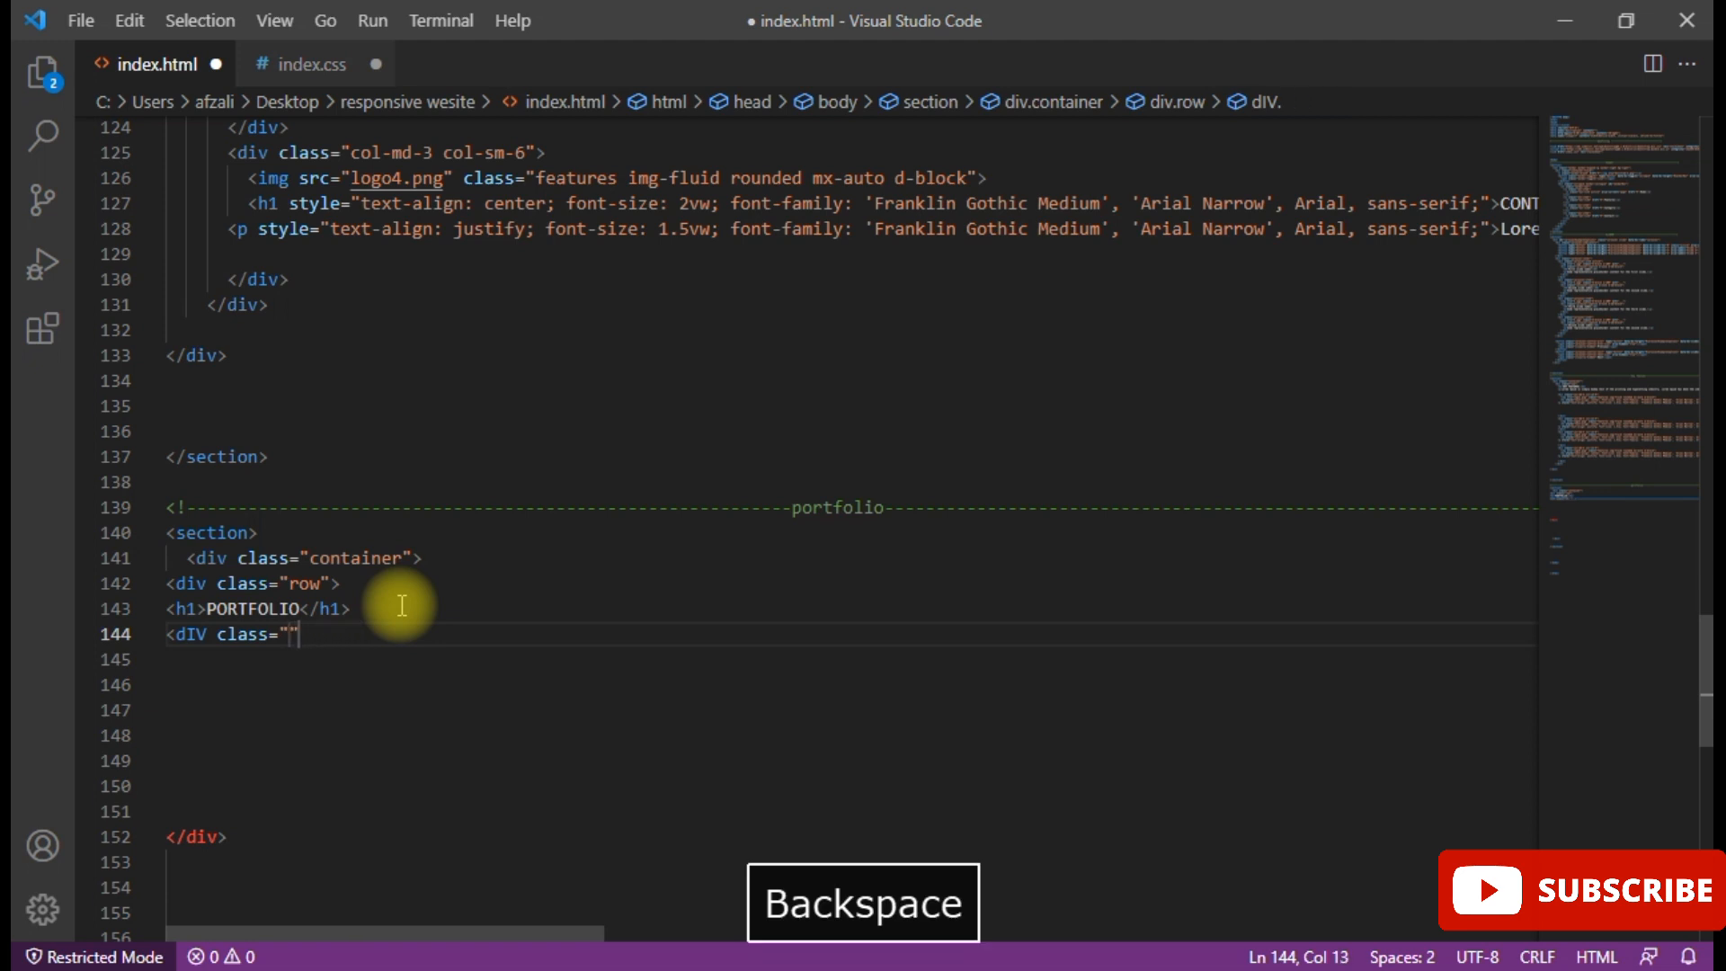
text(col)
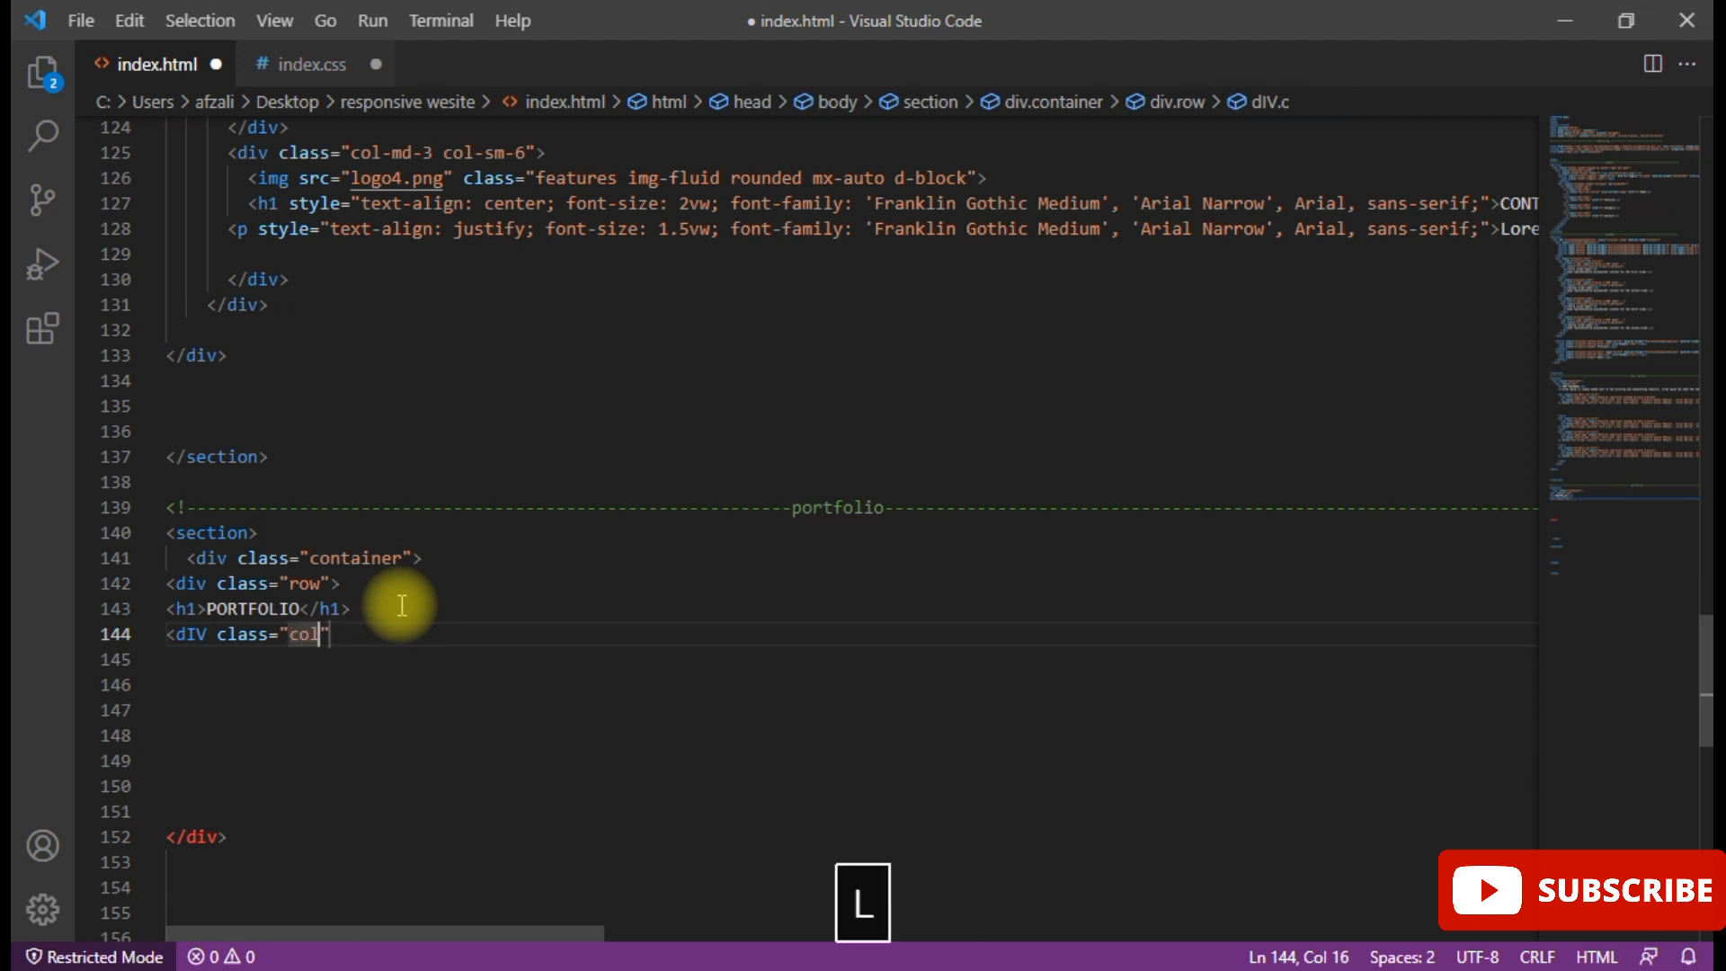
key(Backspace)
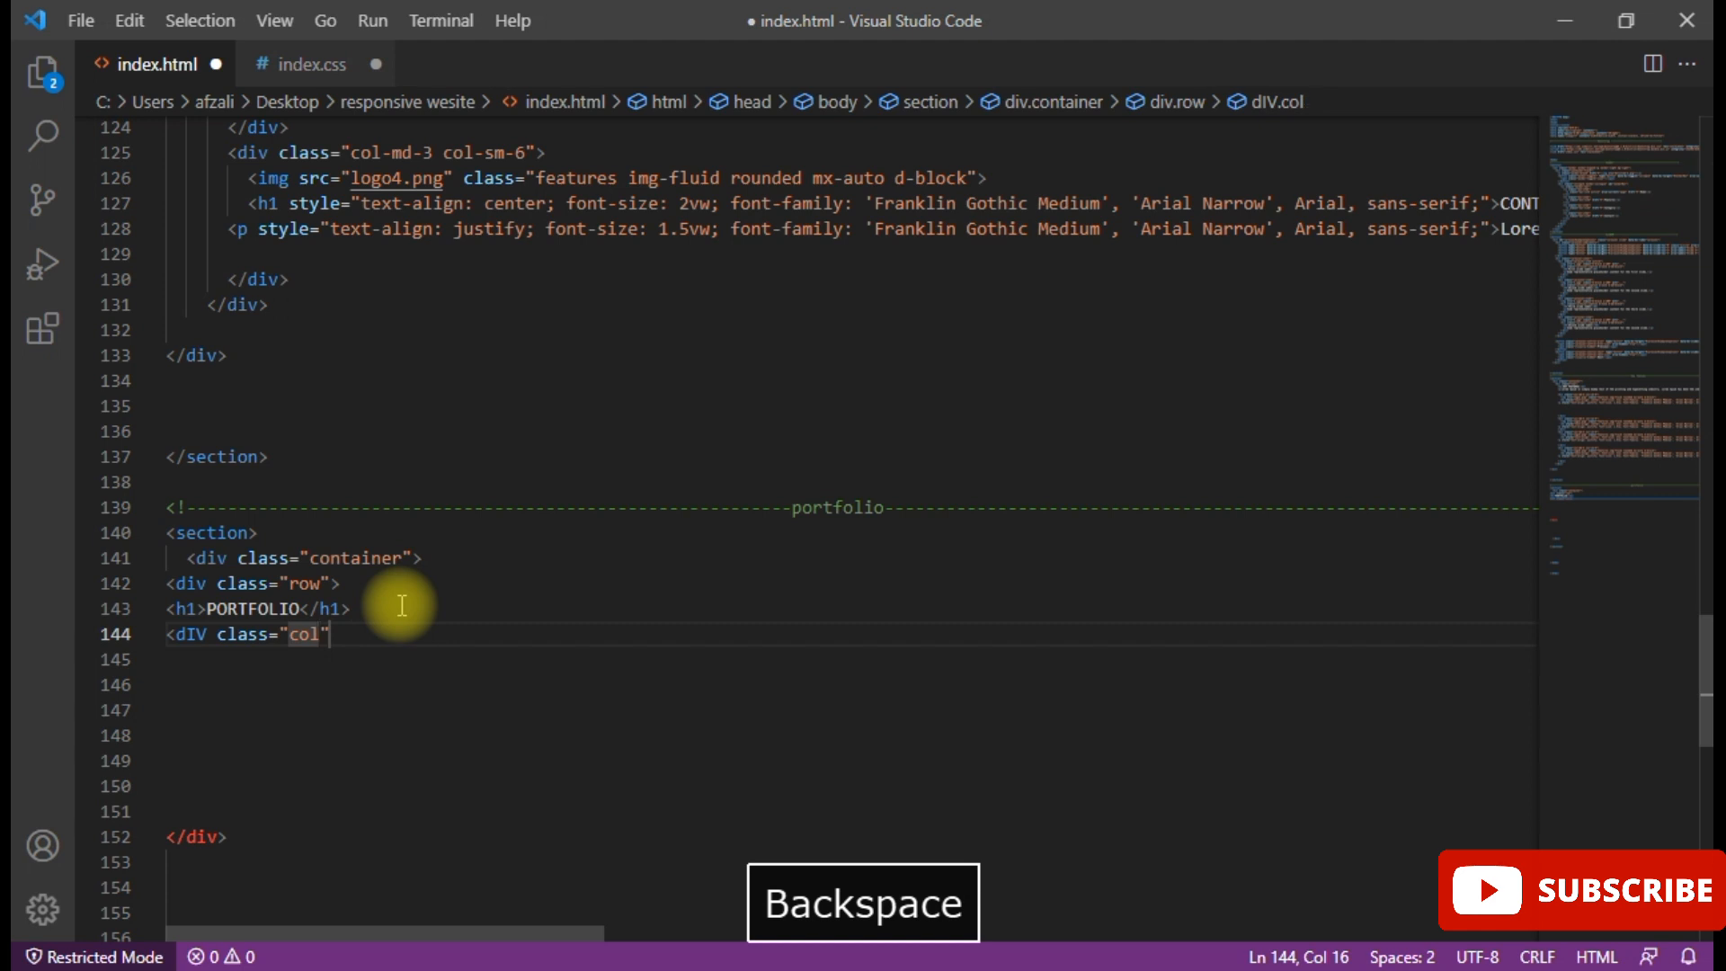
text(-md)
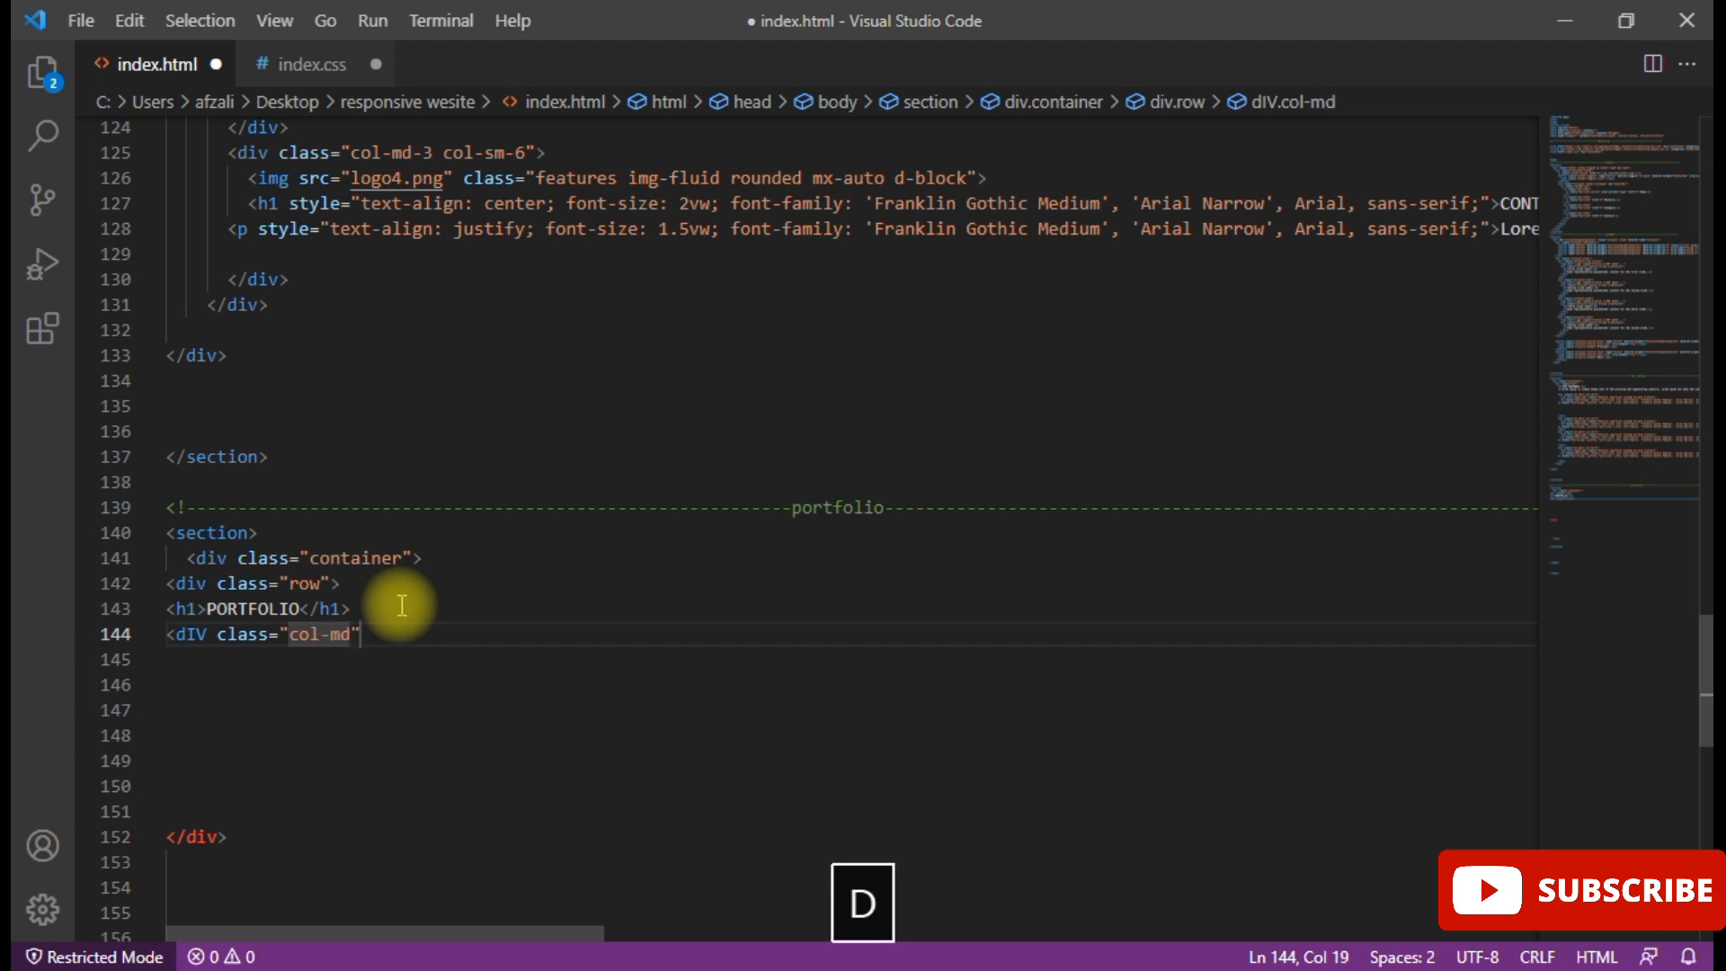
text(-)
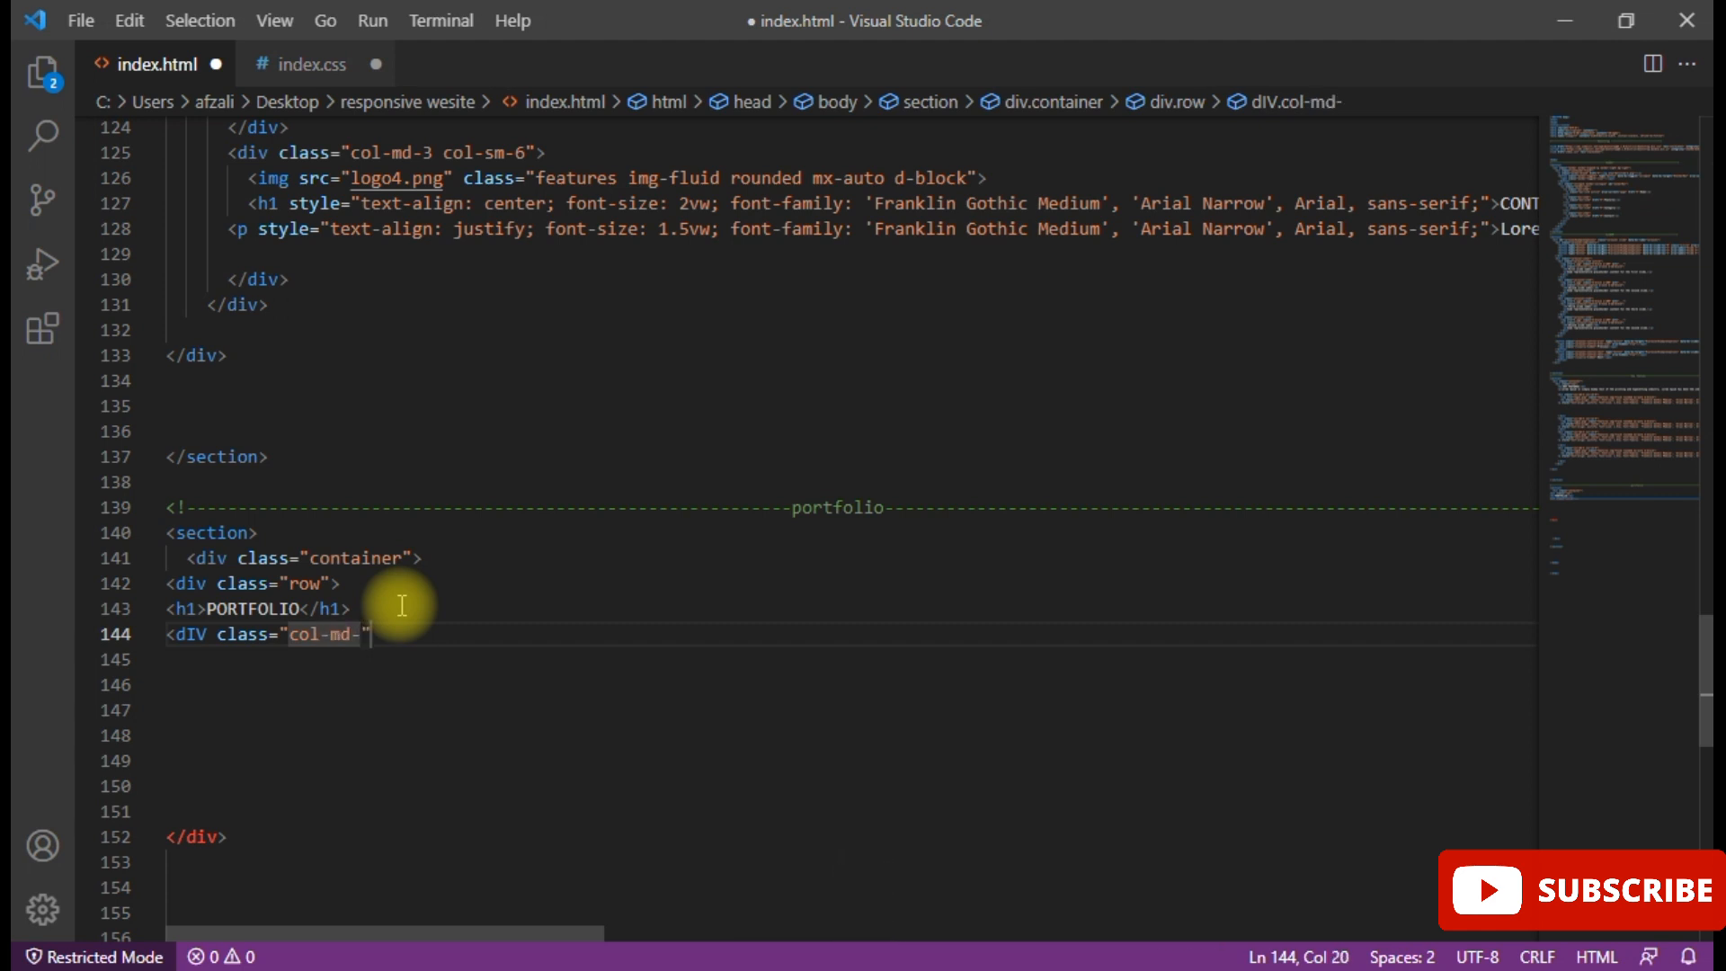
text(4)
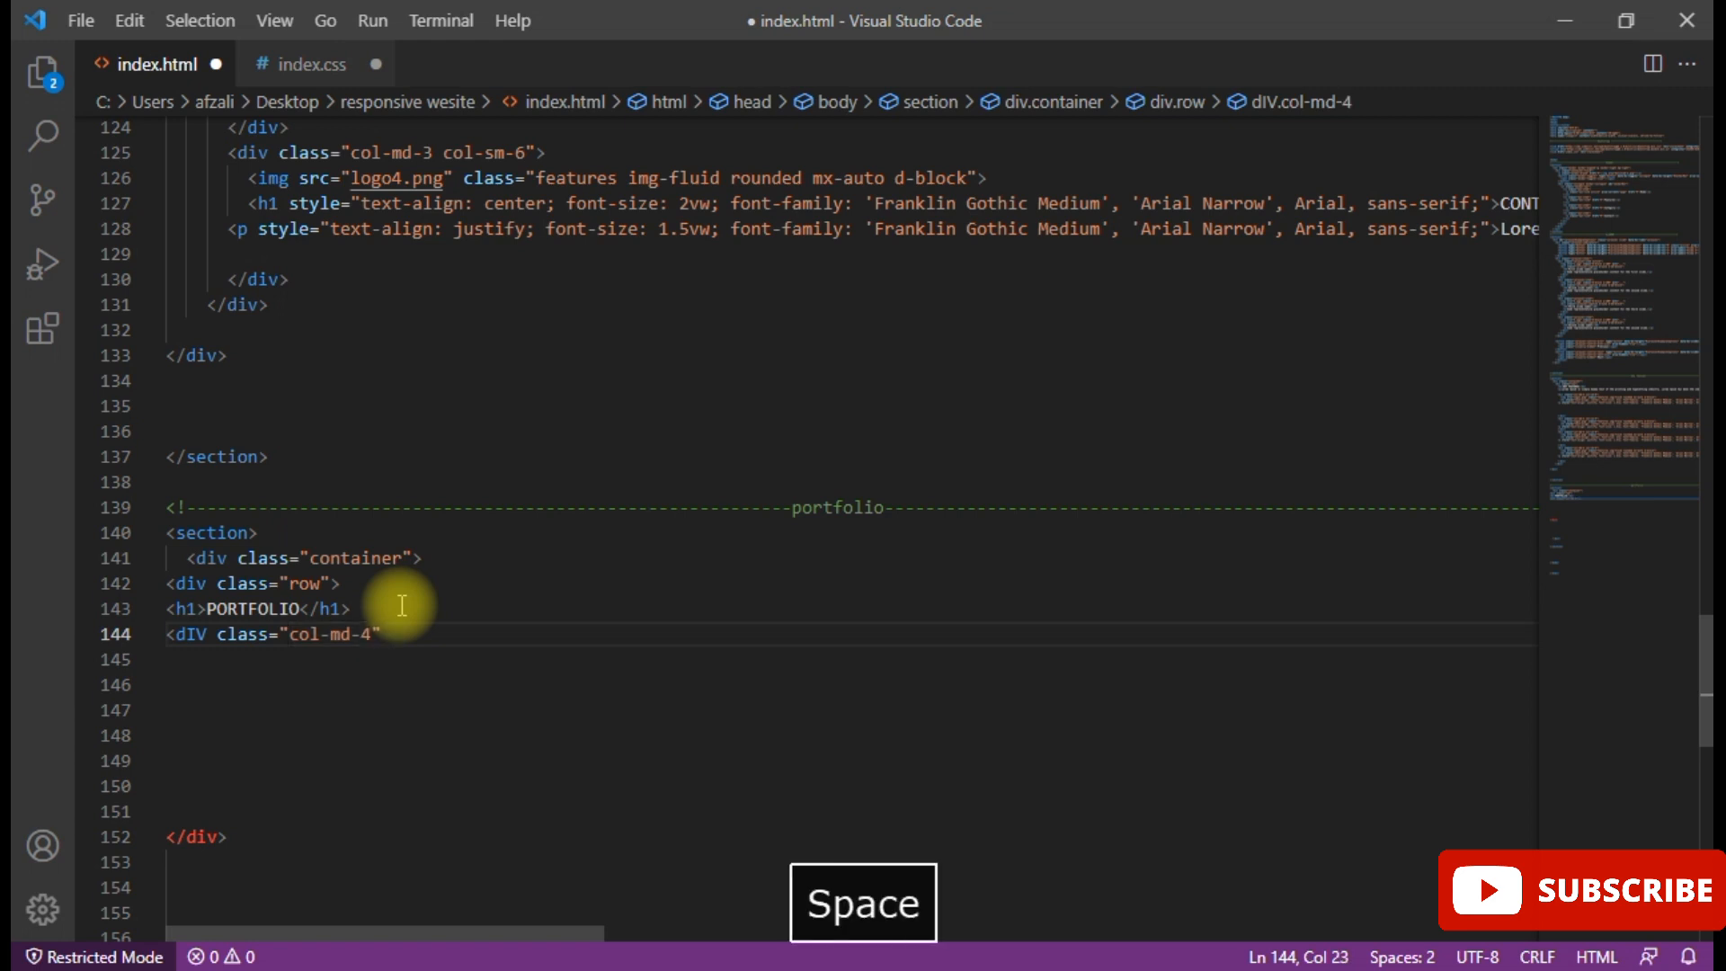
- Add the col-sm-6 class, close the tag and open a blank line inside the column
text(col)
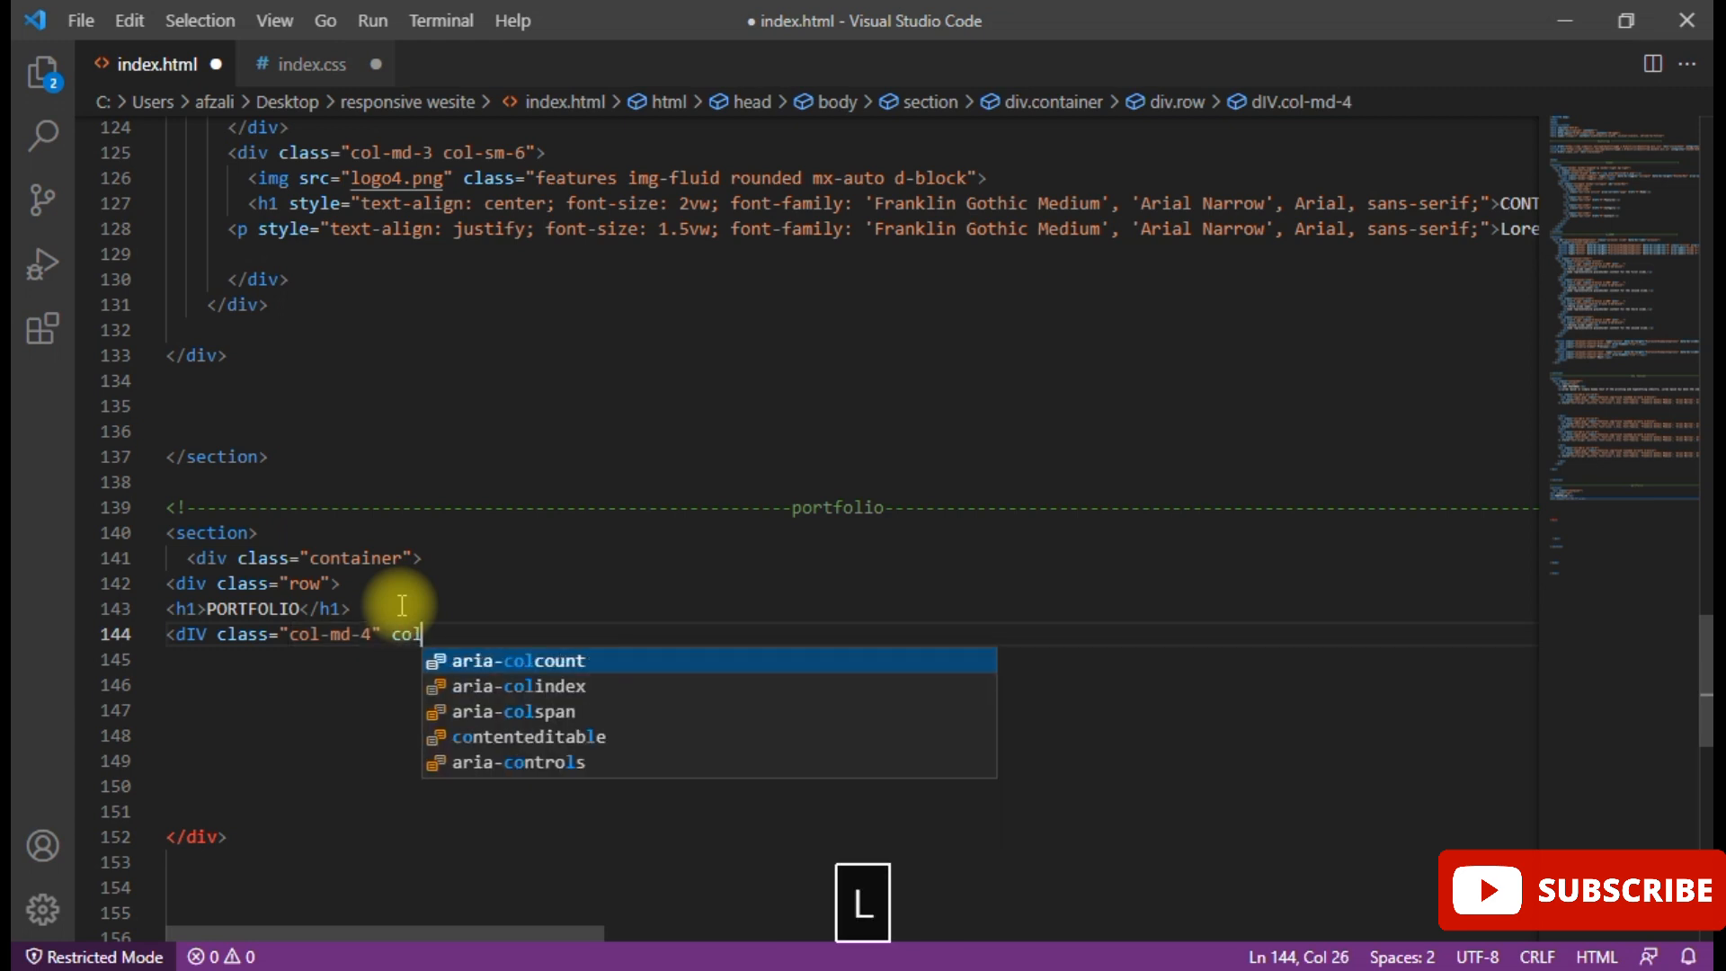
text(-)
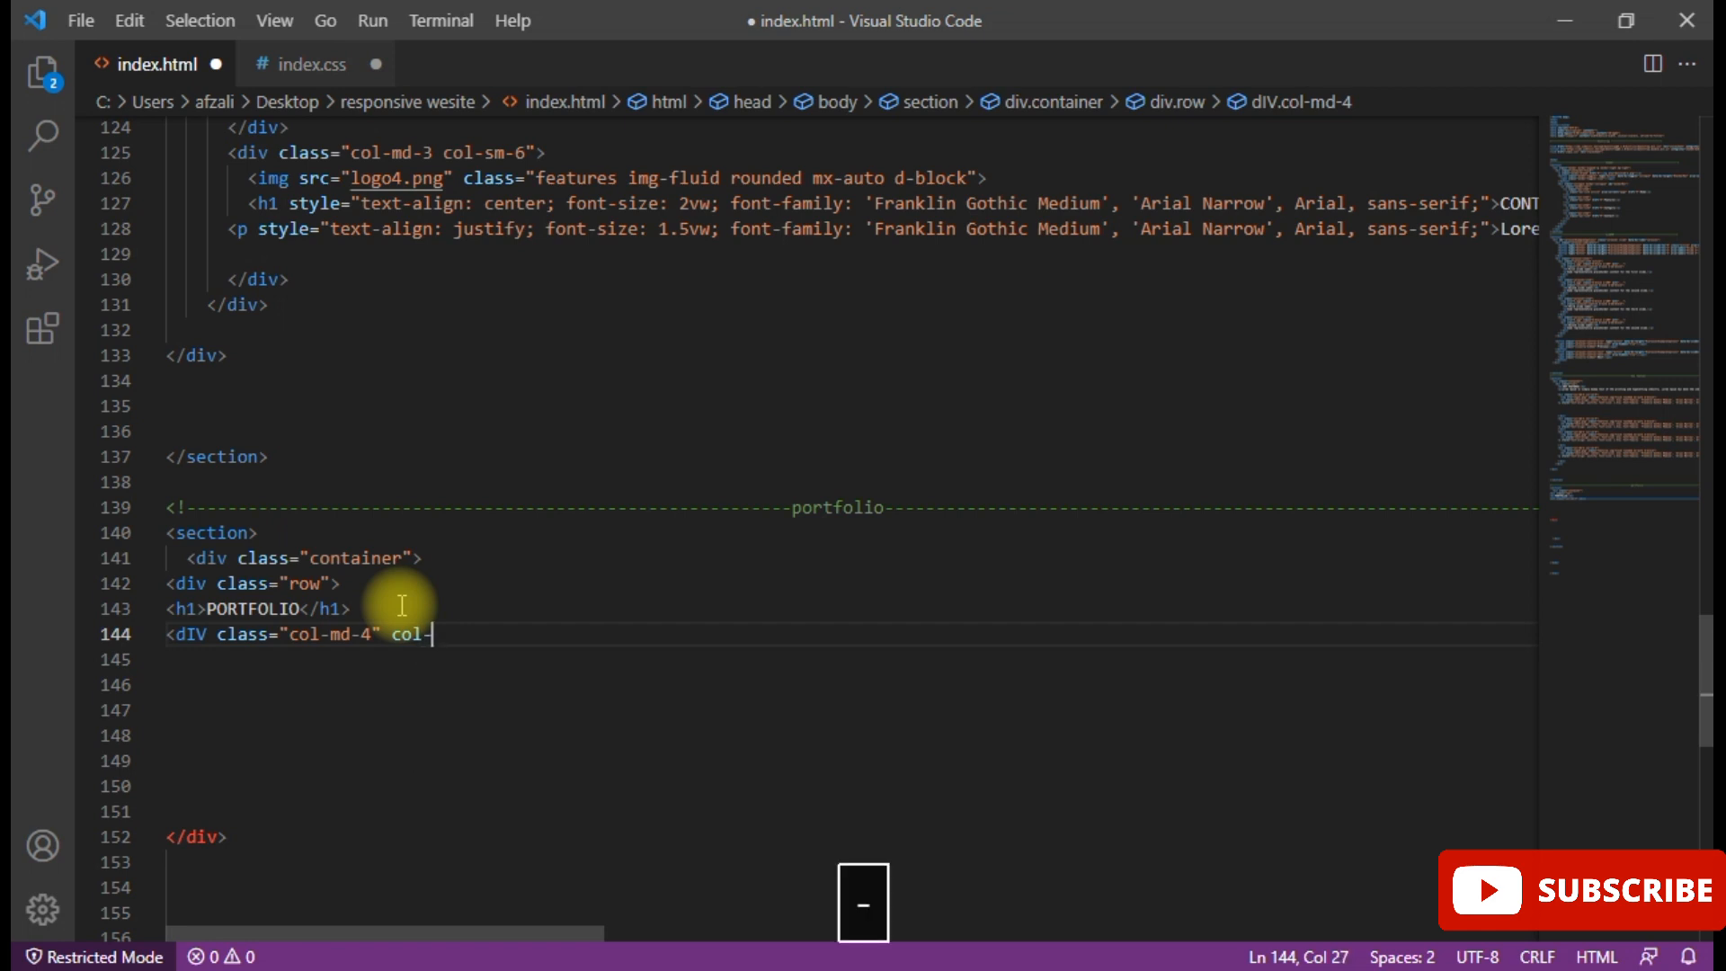
text(sm-)
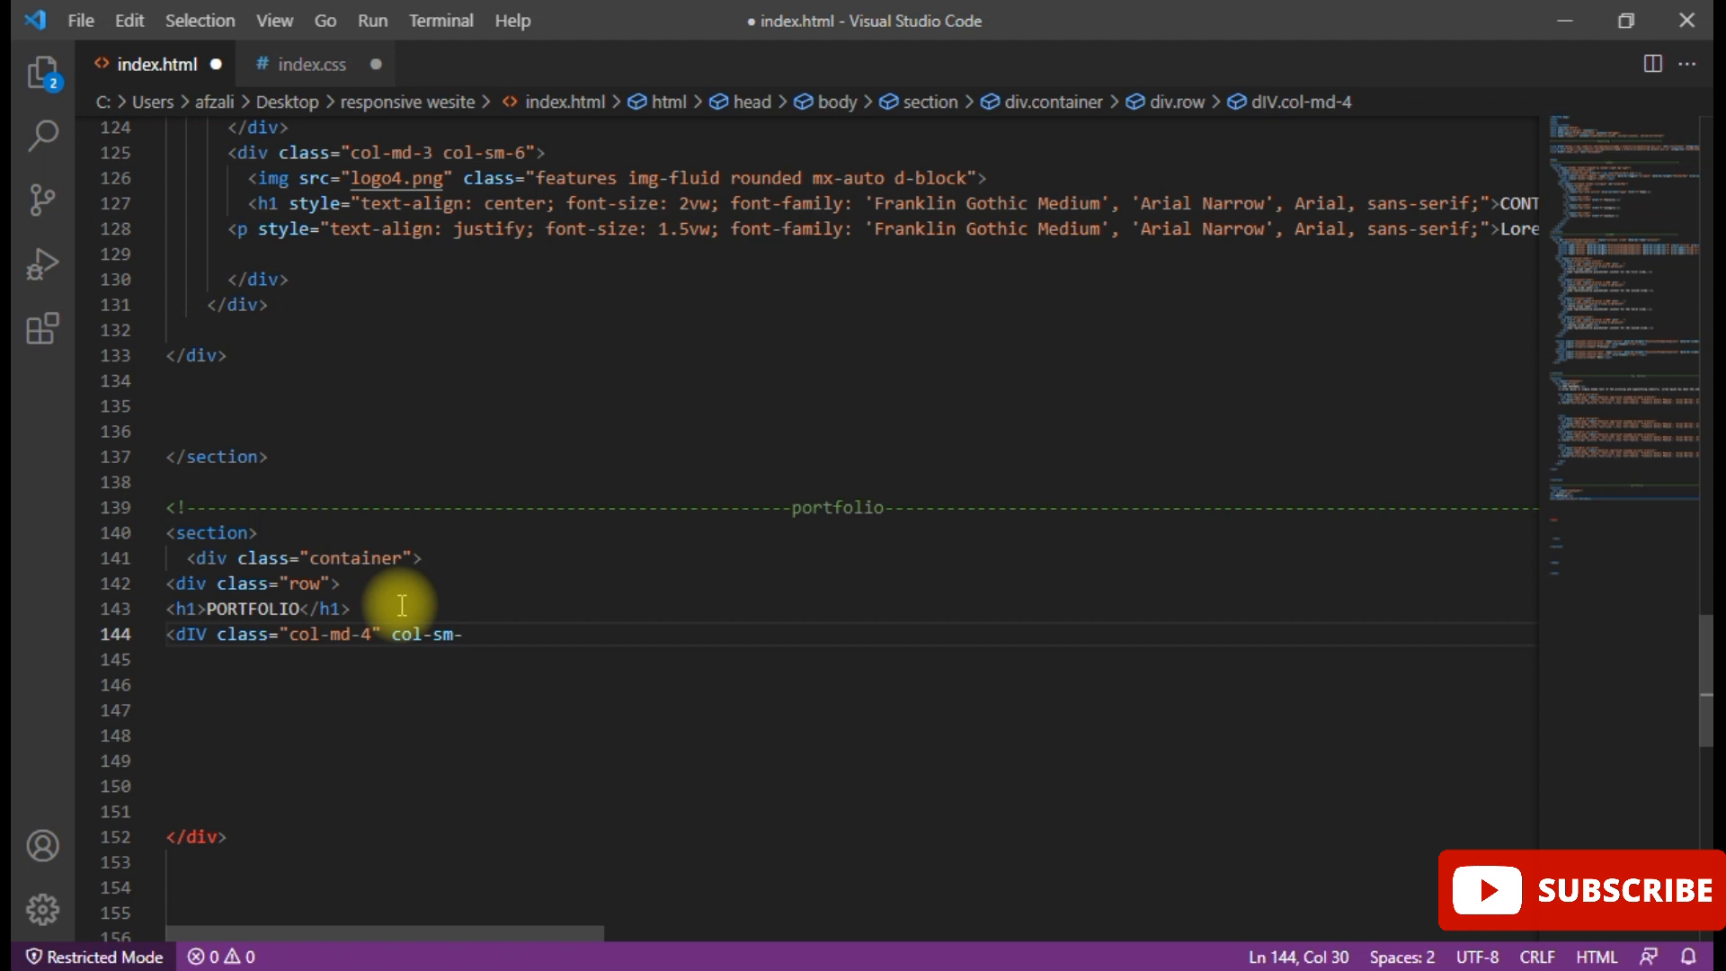
text(6)
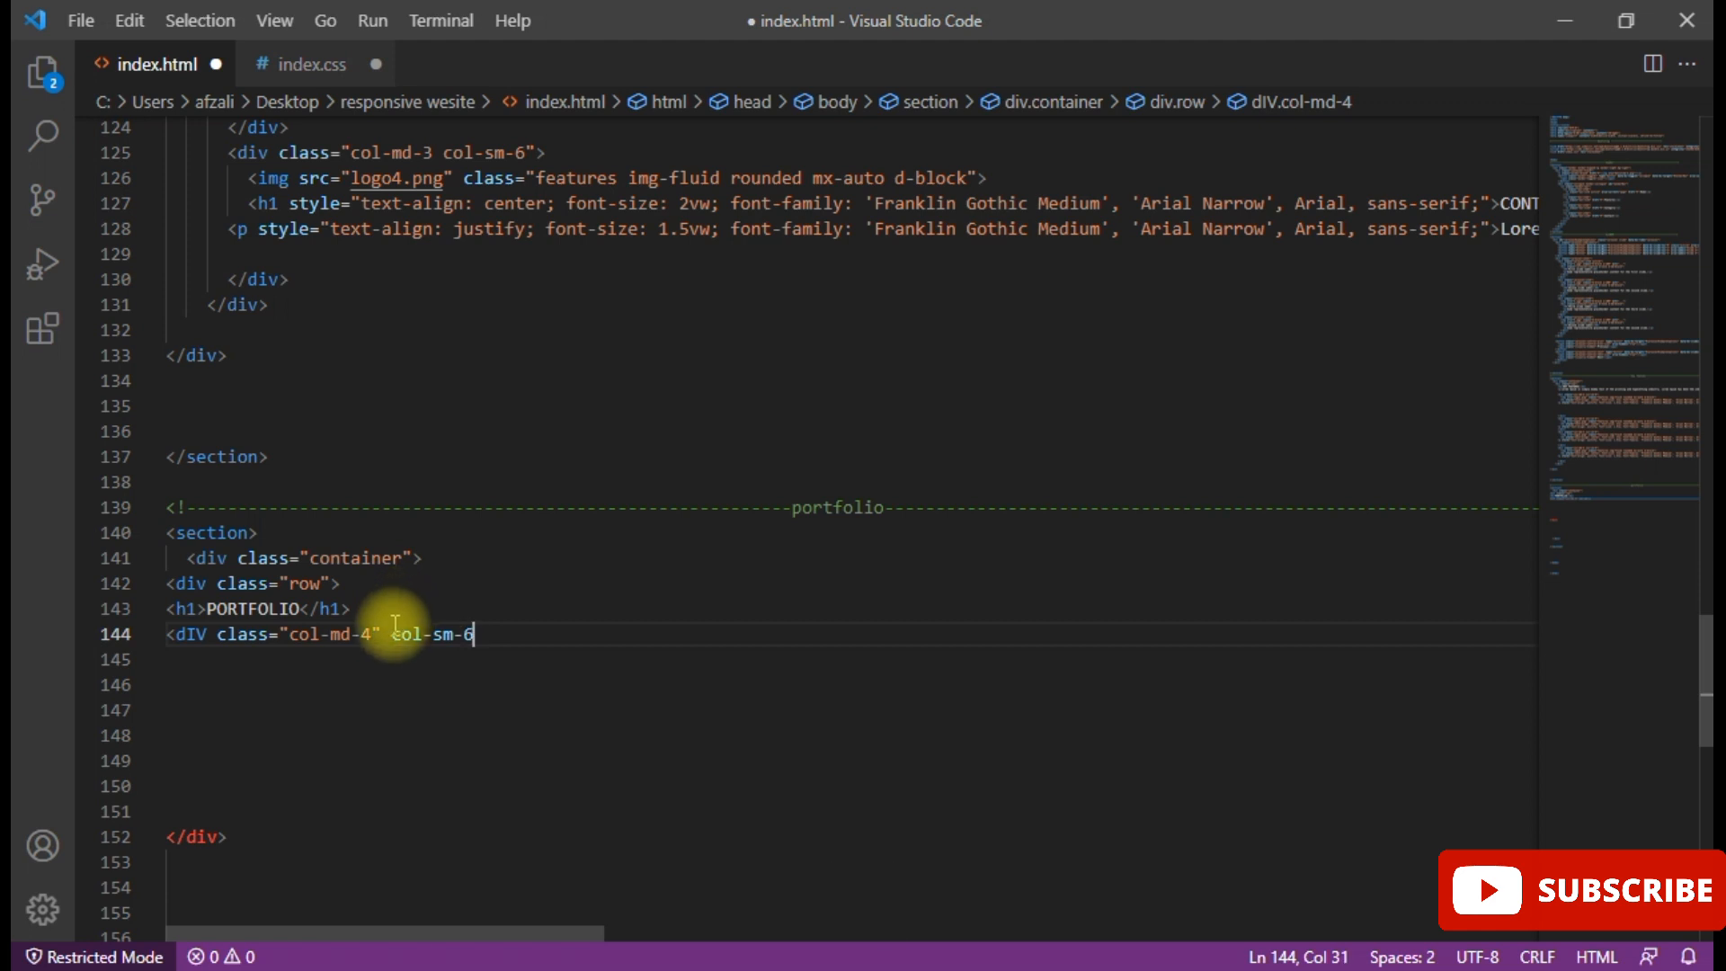
key(Backspace)
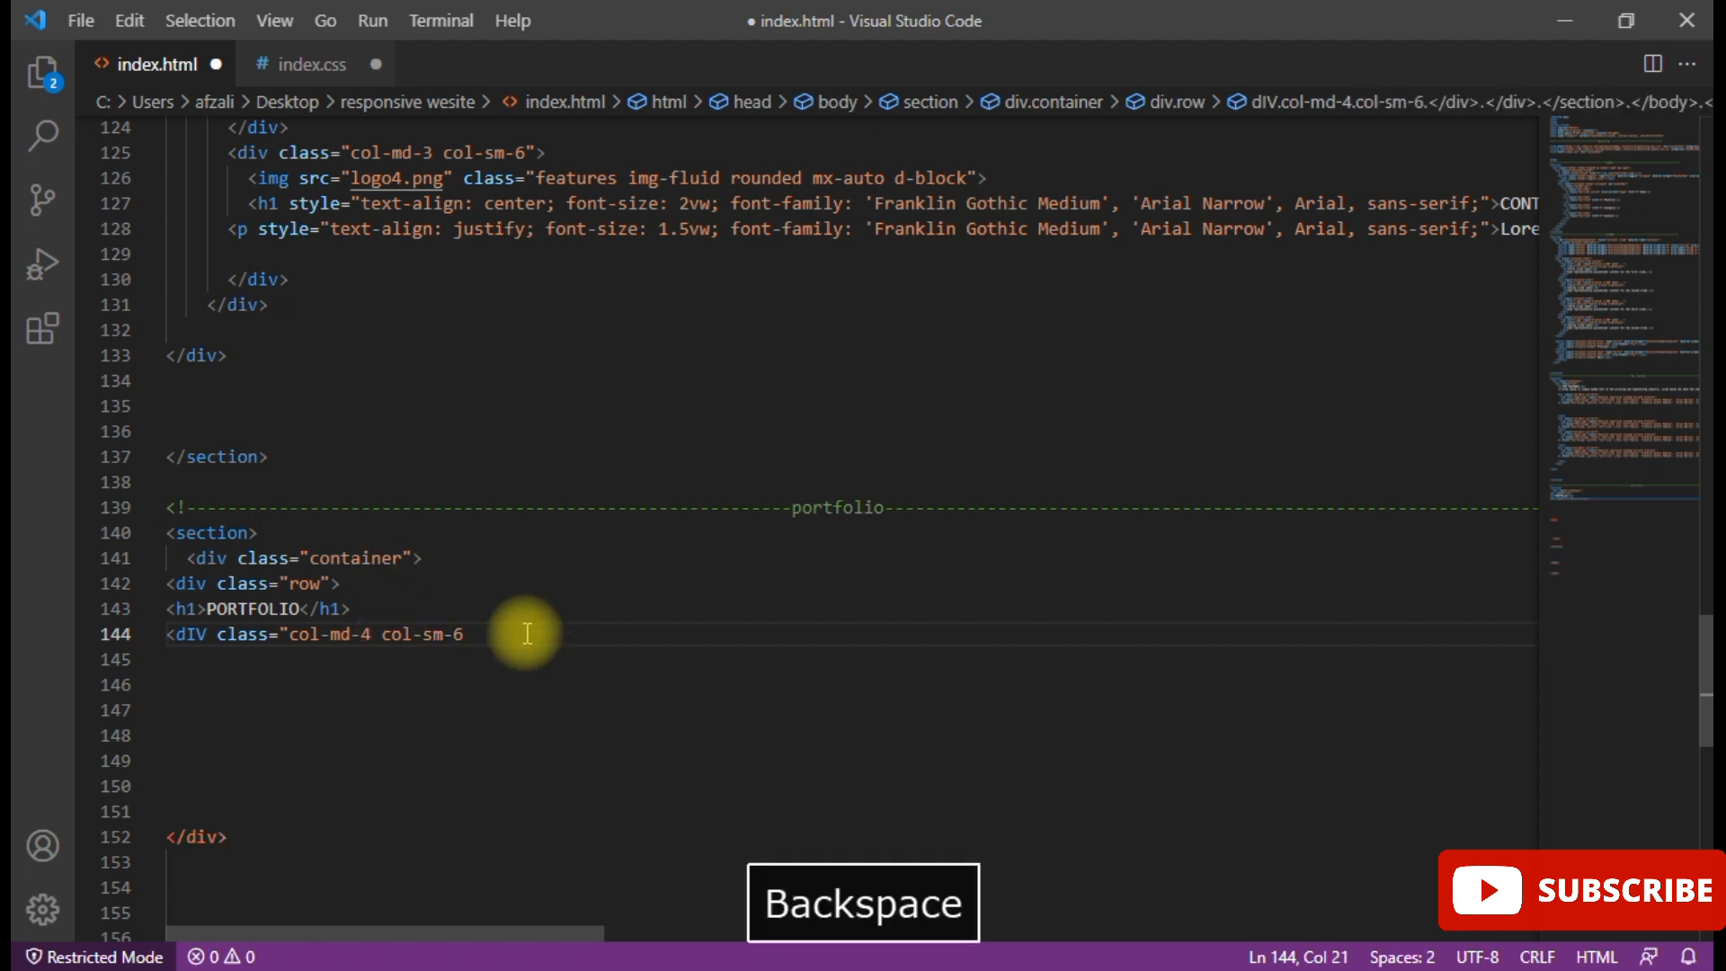
text(")
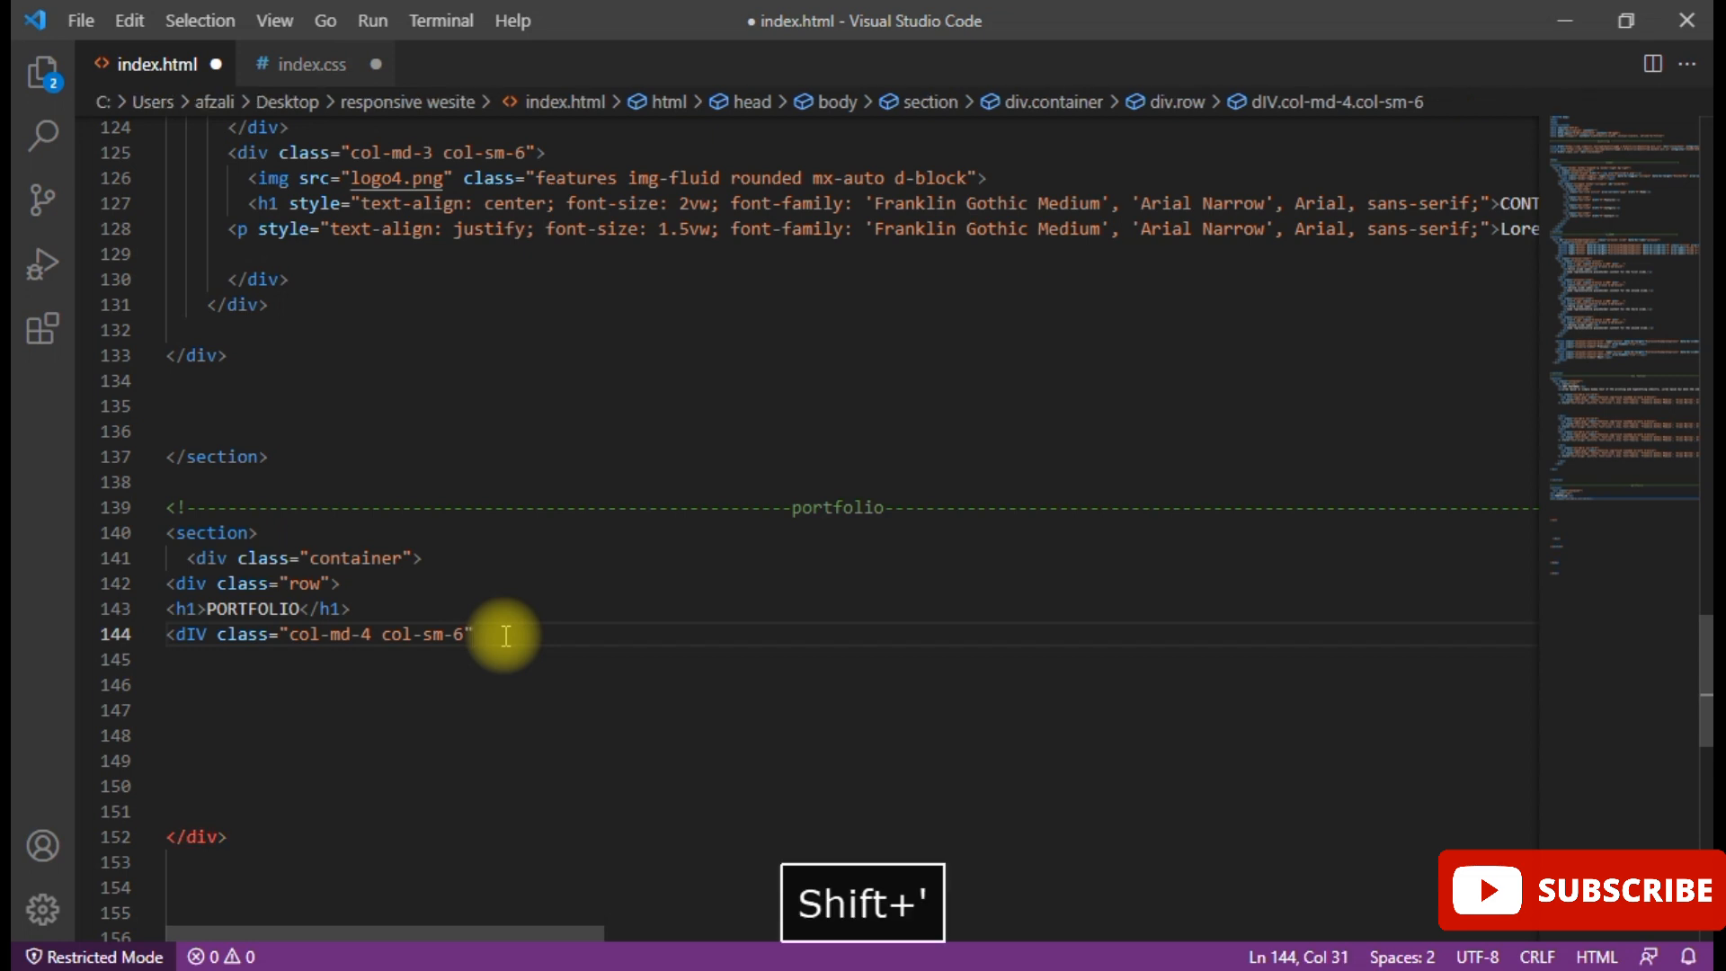
text(></dIV>)
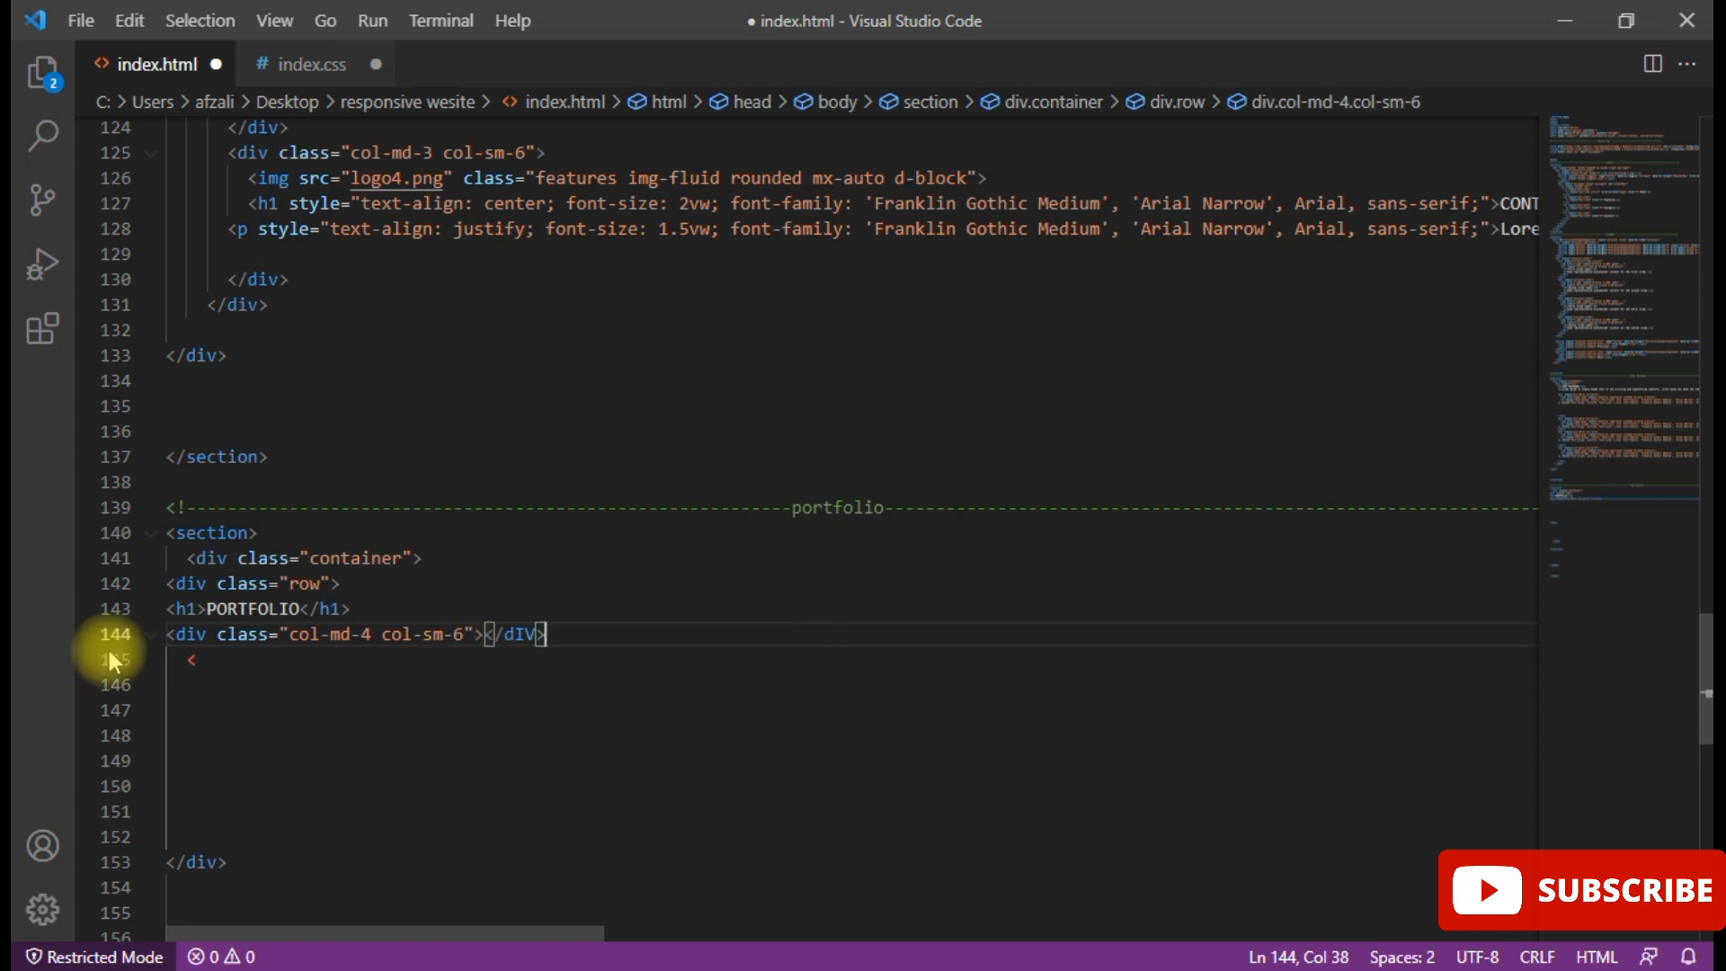
key(Backspace)
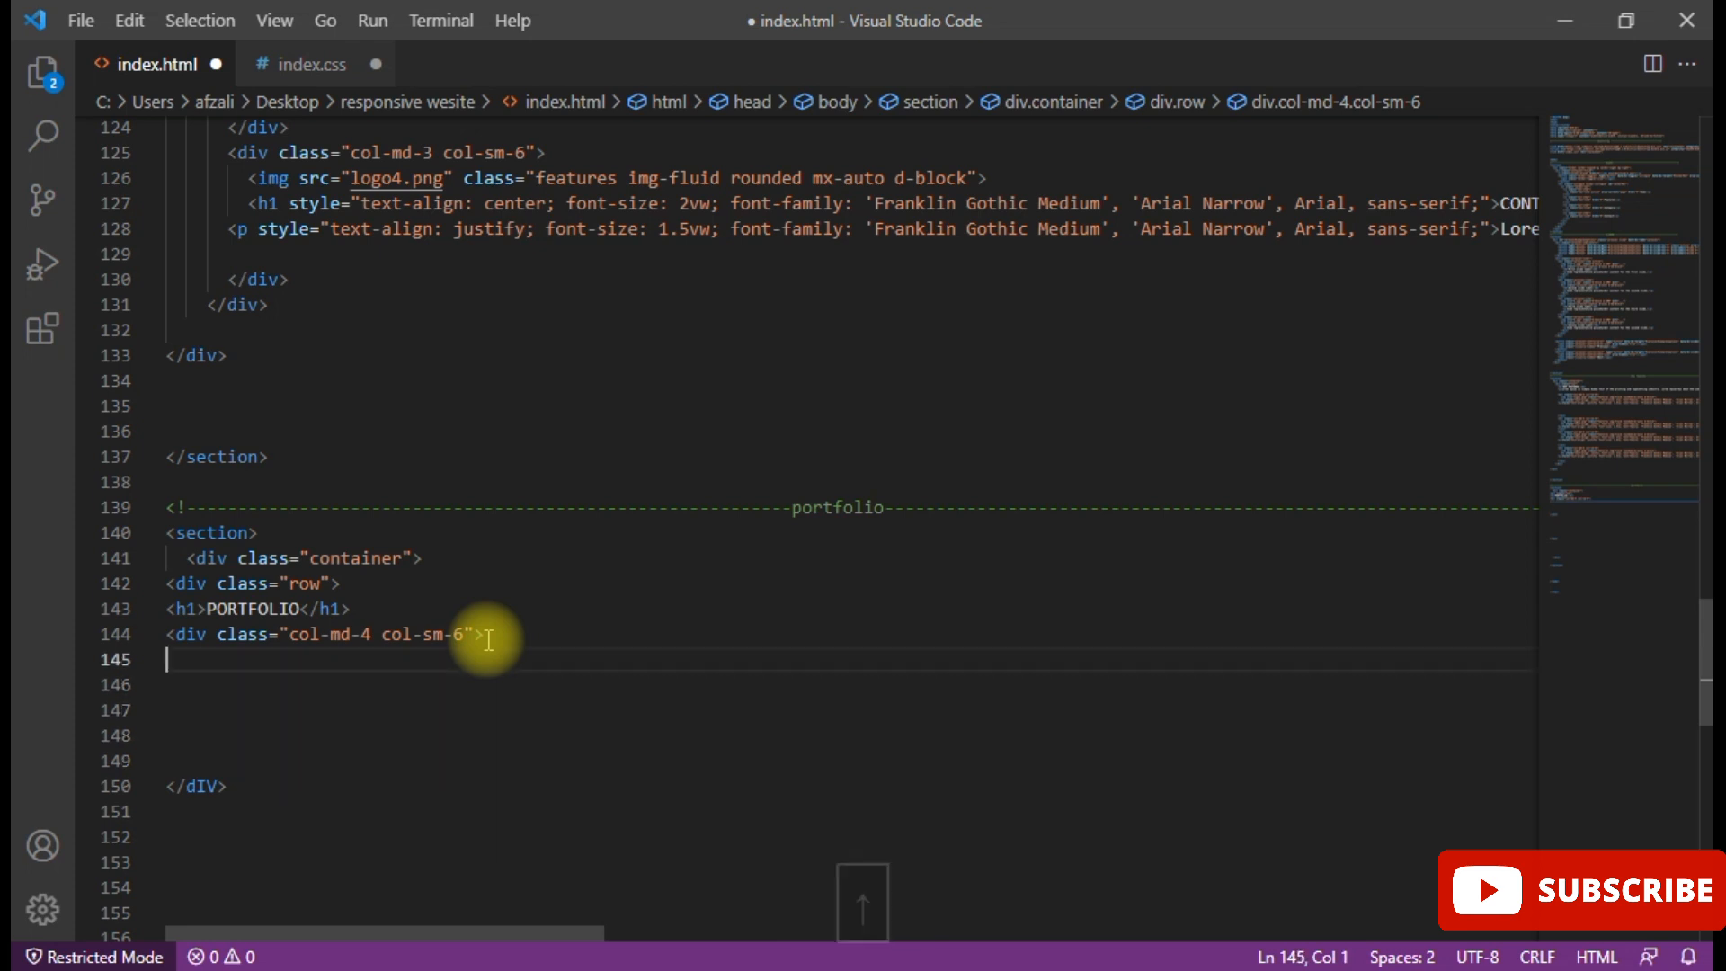
- Add a div with class box inside the column
text(<div)
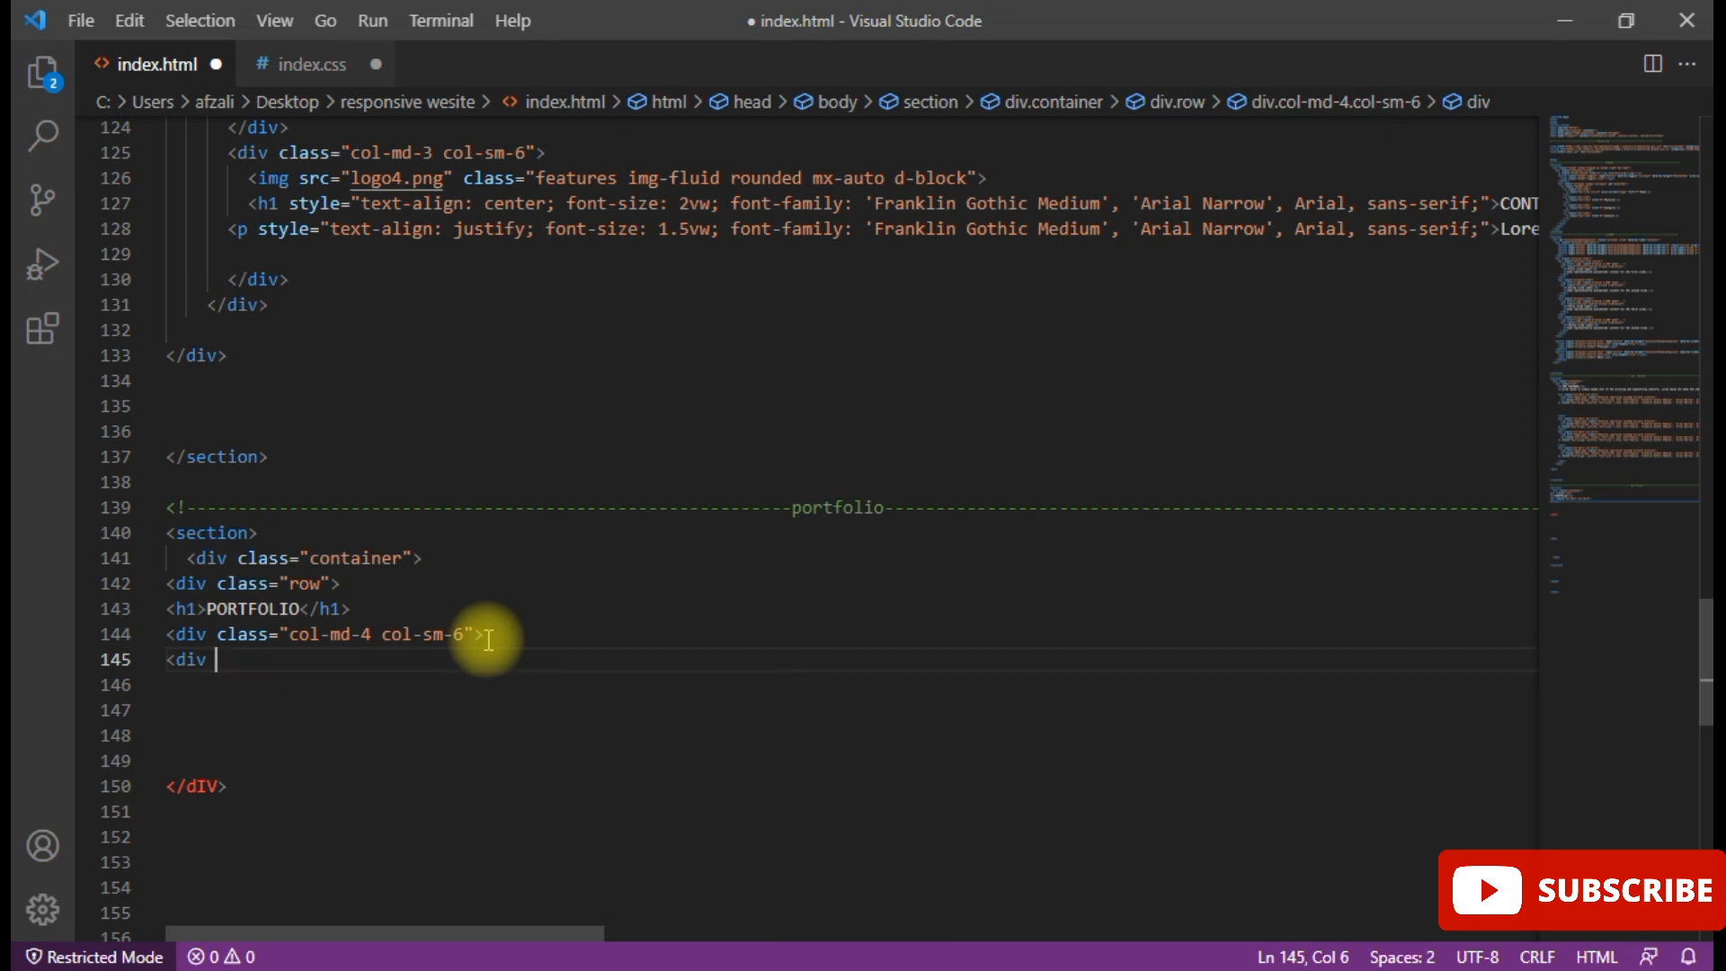
text(c)
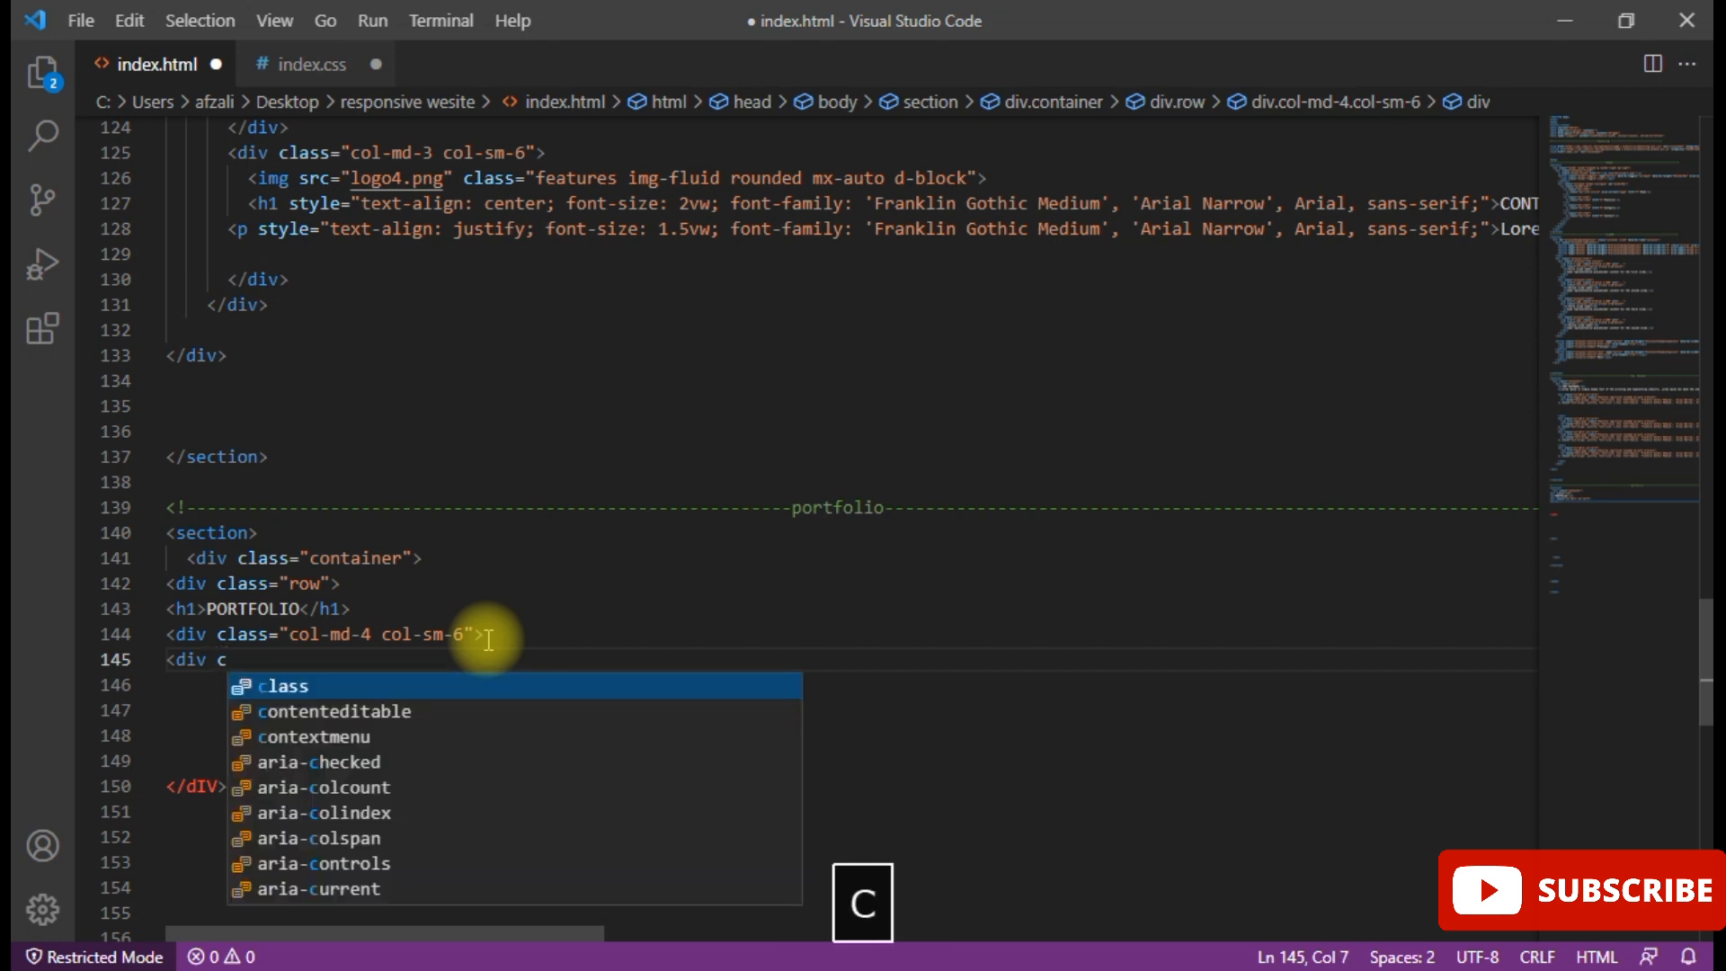
text(lass="bo)
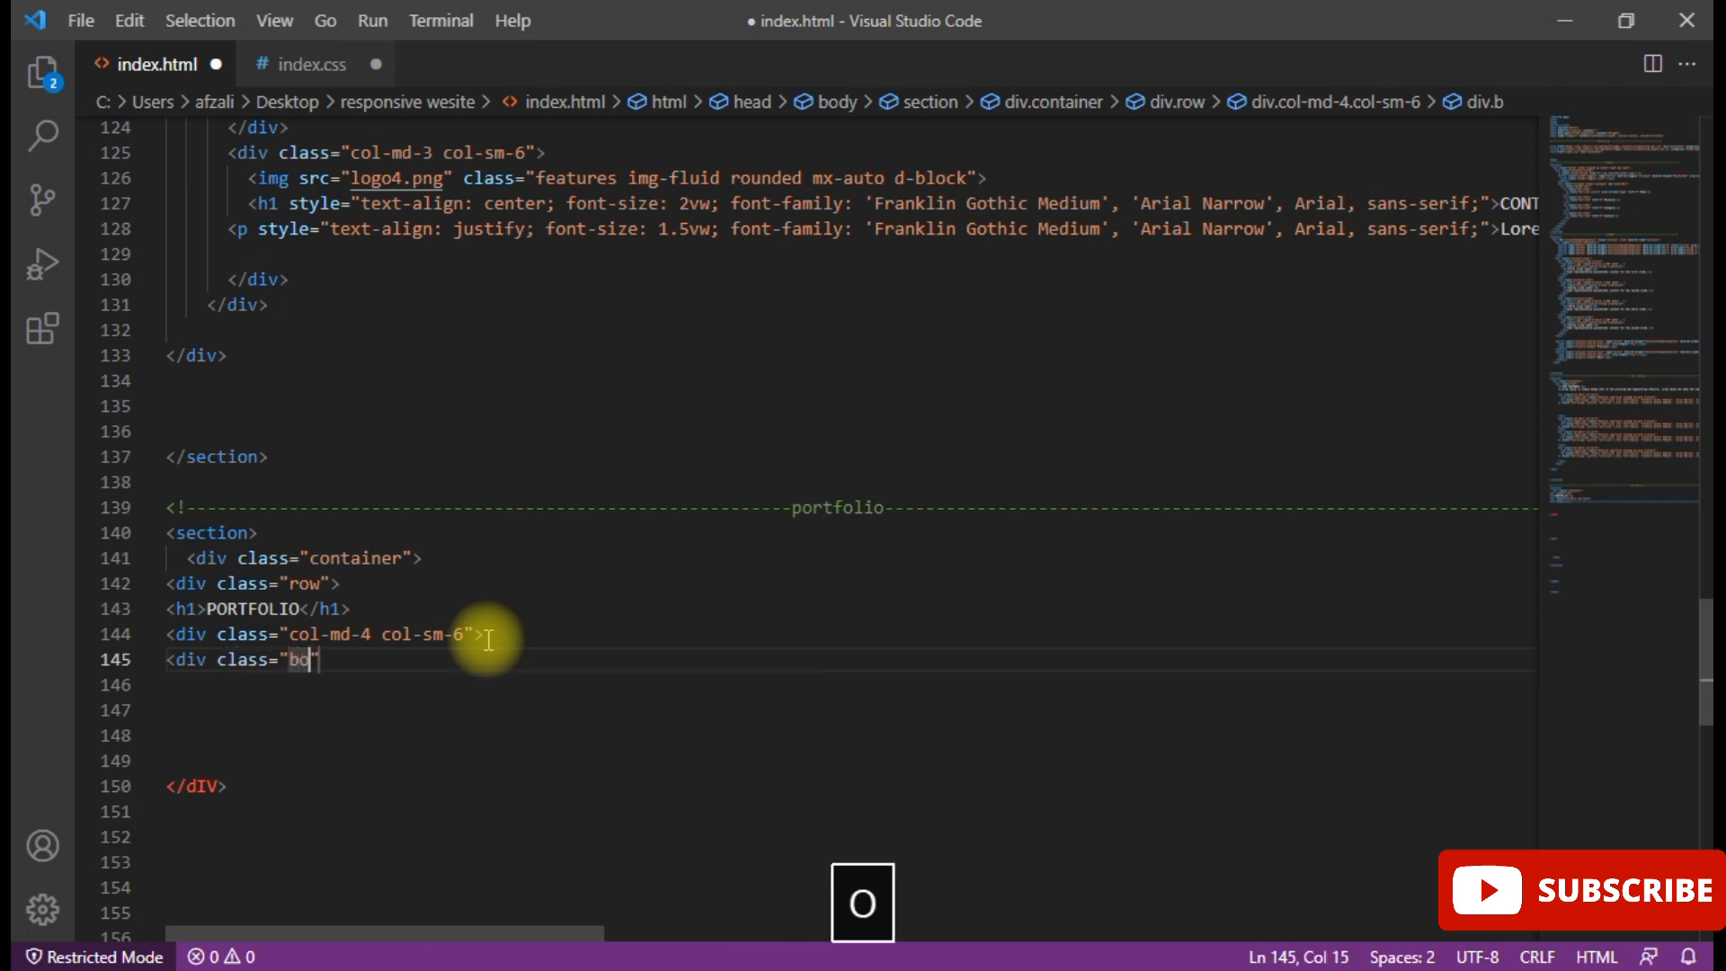
text(xx)
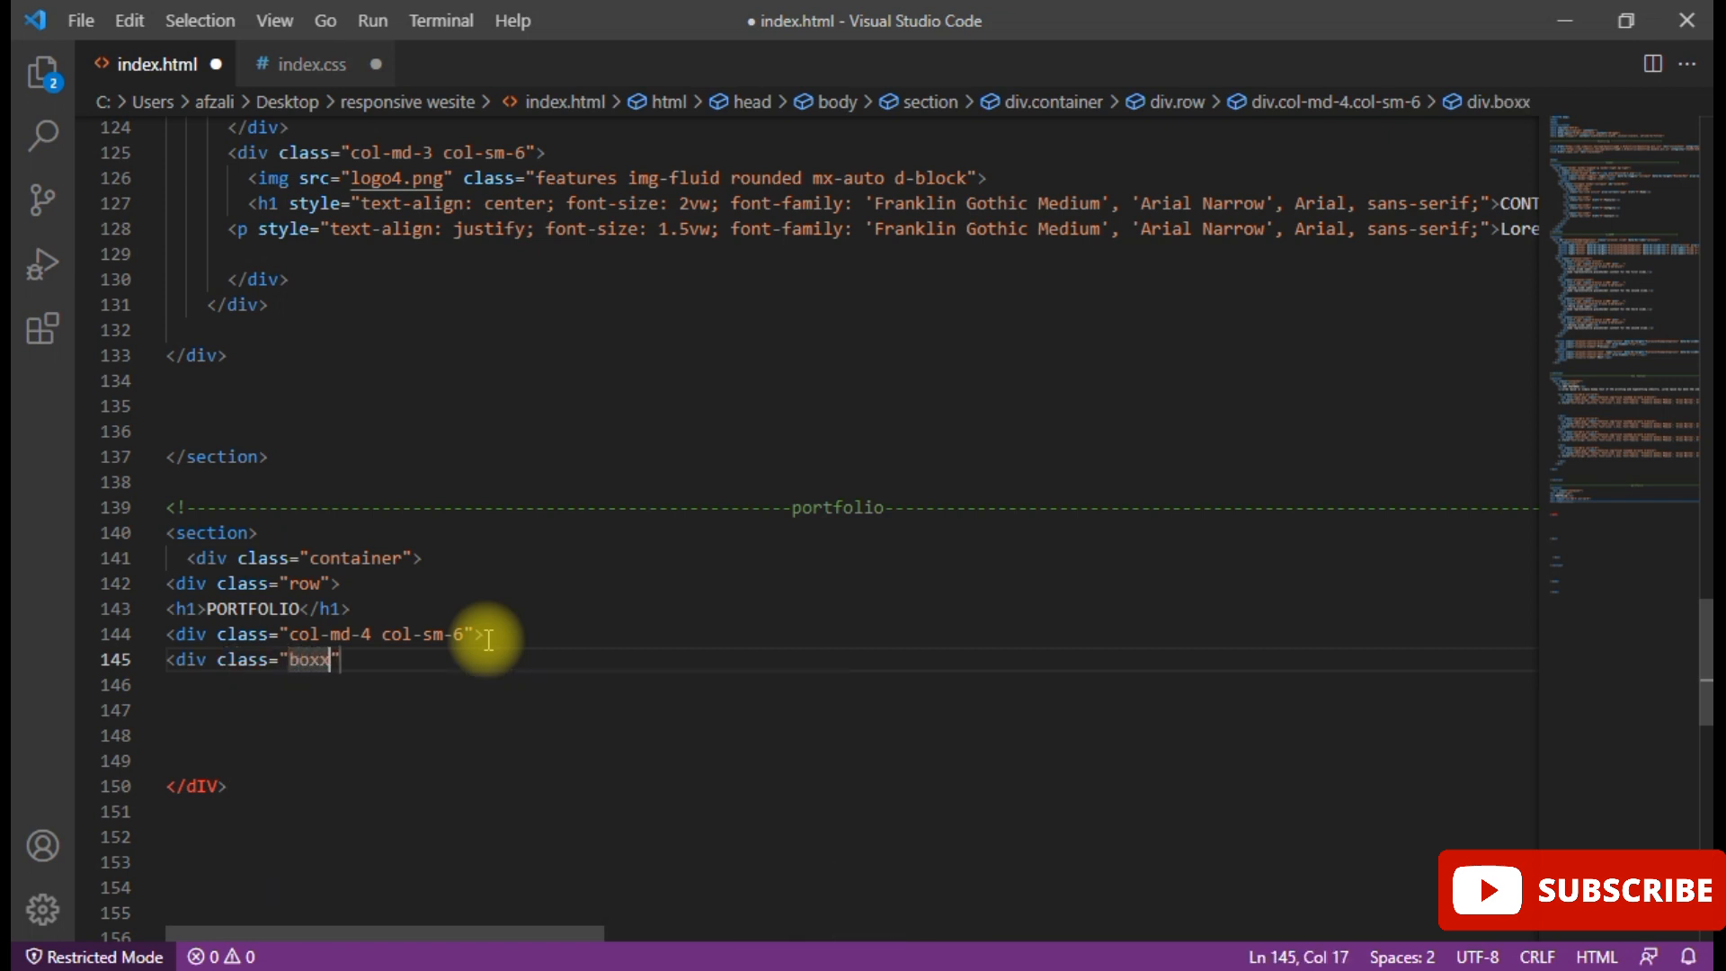
key(Backspace)
text(></div>)
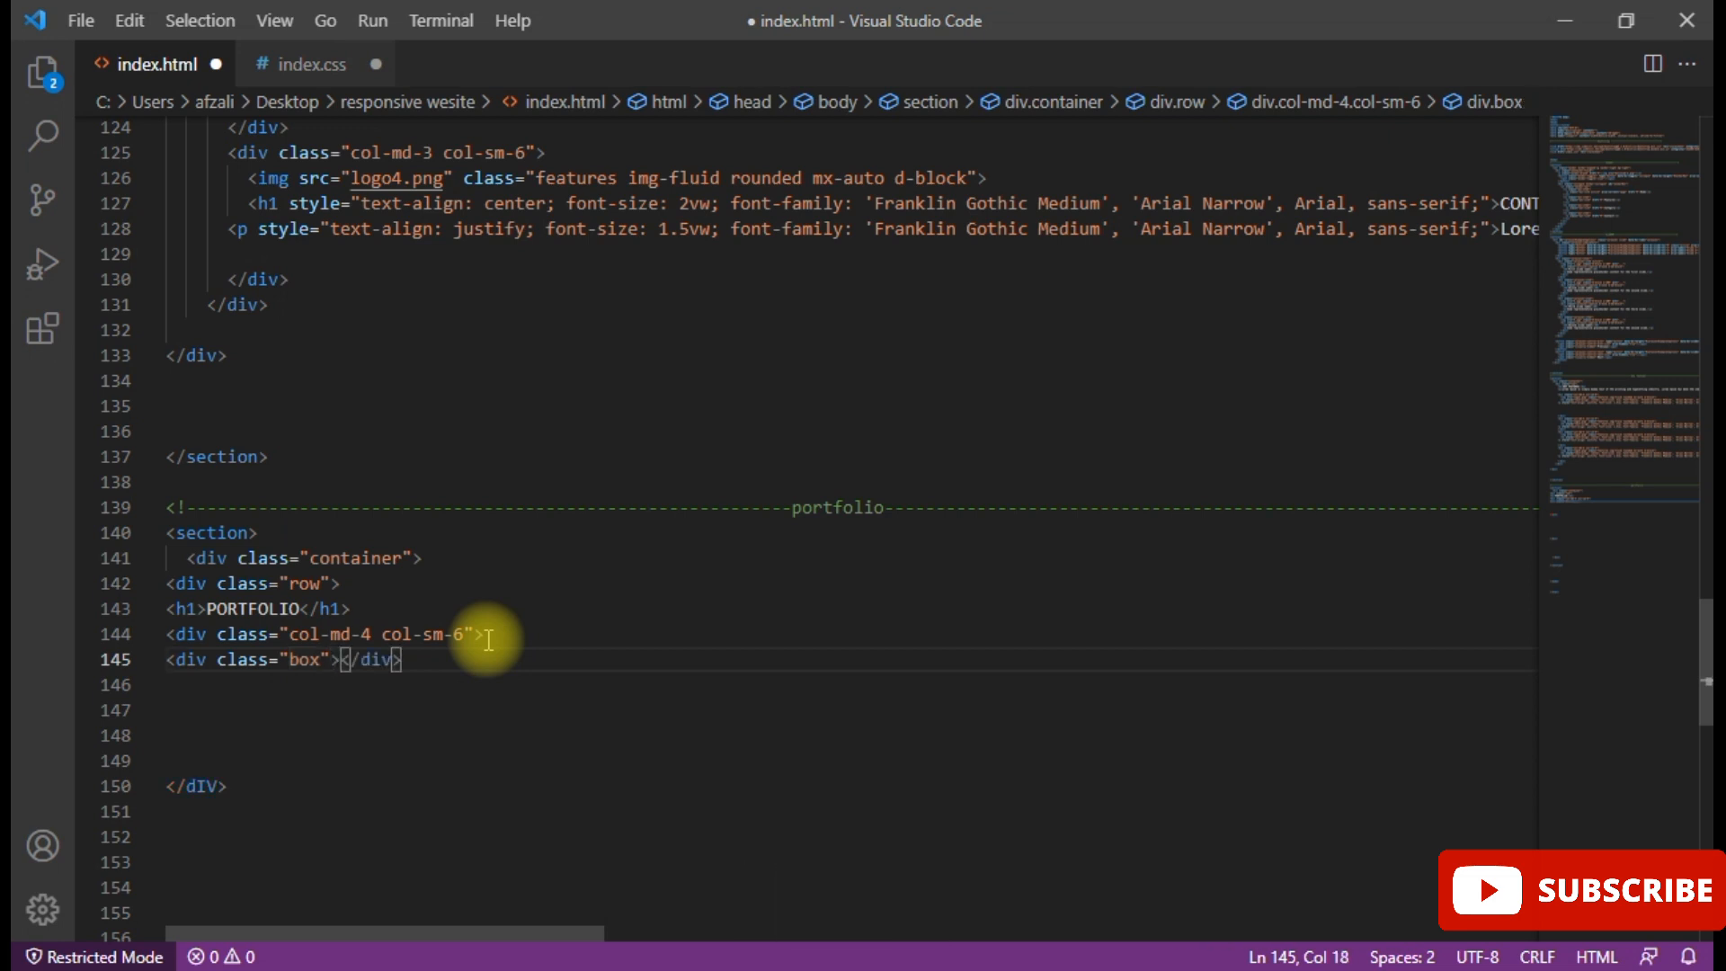
key(Enter)
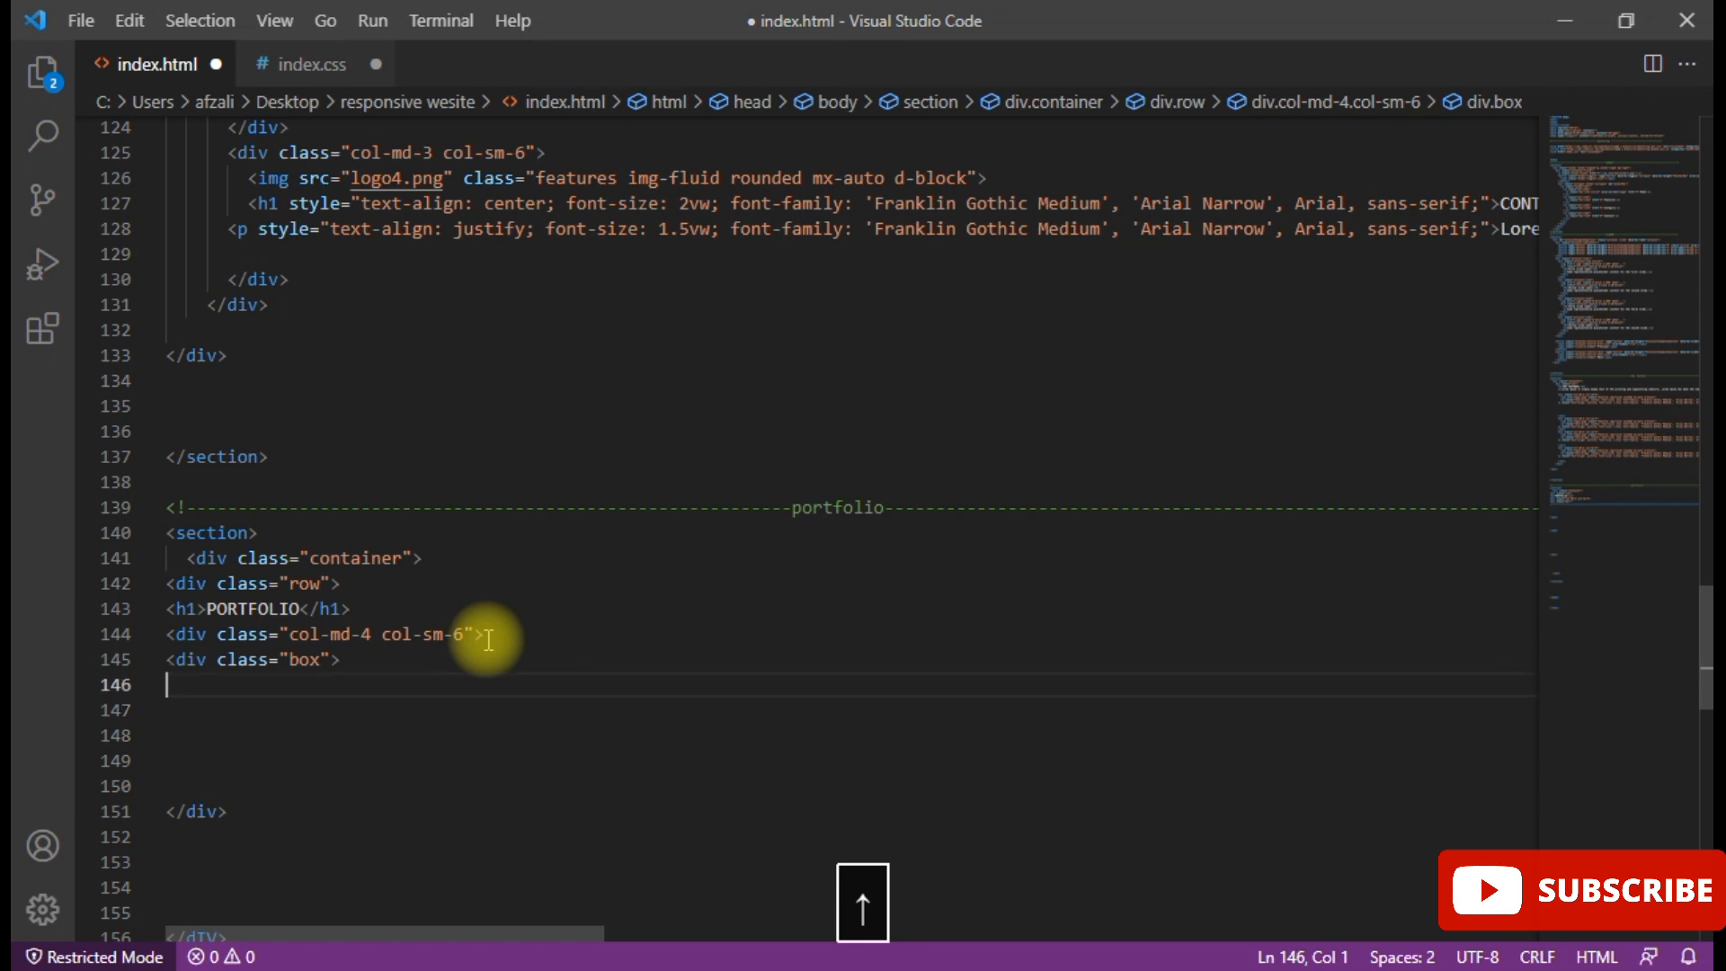
- Insert an img tag with src 16.jpg inside the box div
text(<img)
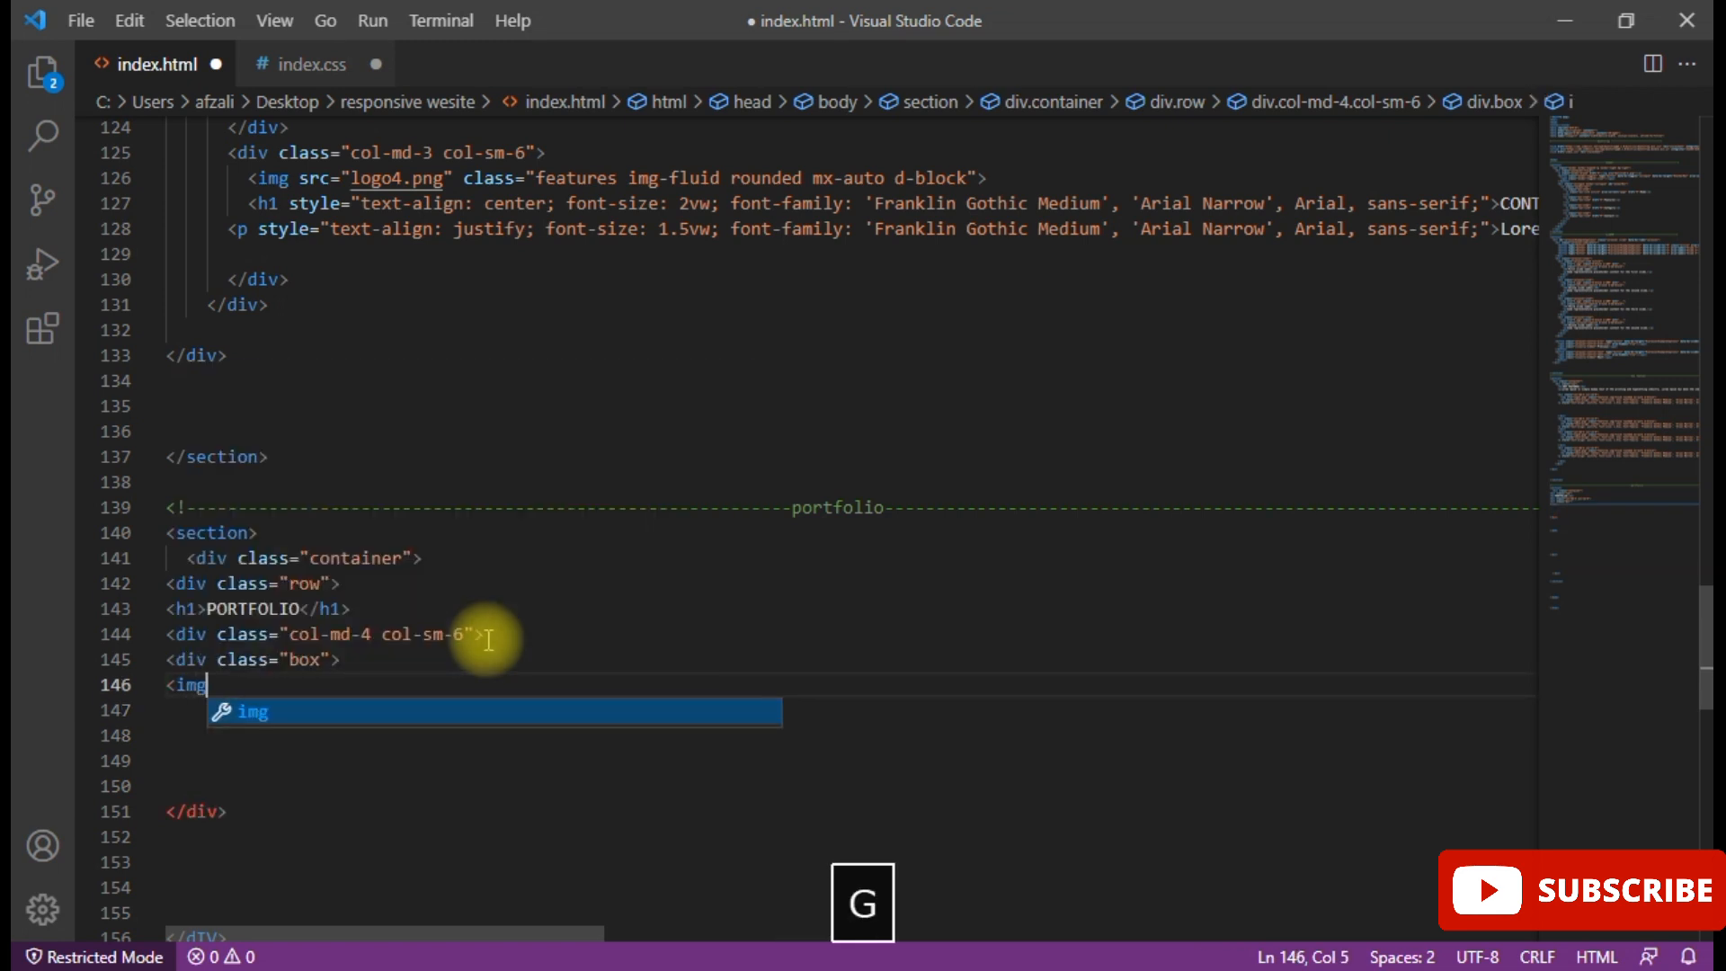
key(Enter)
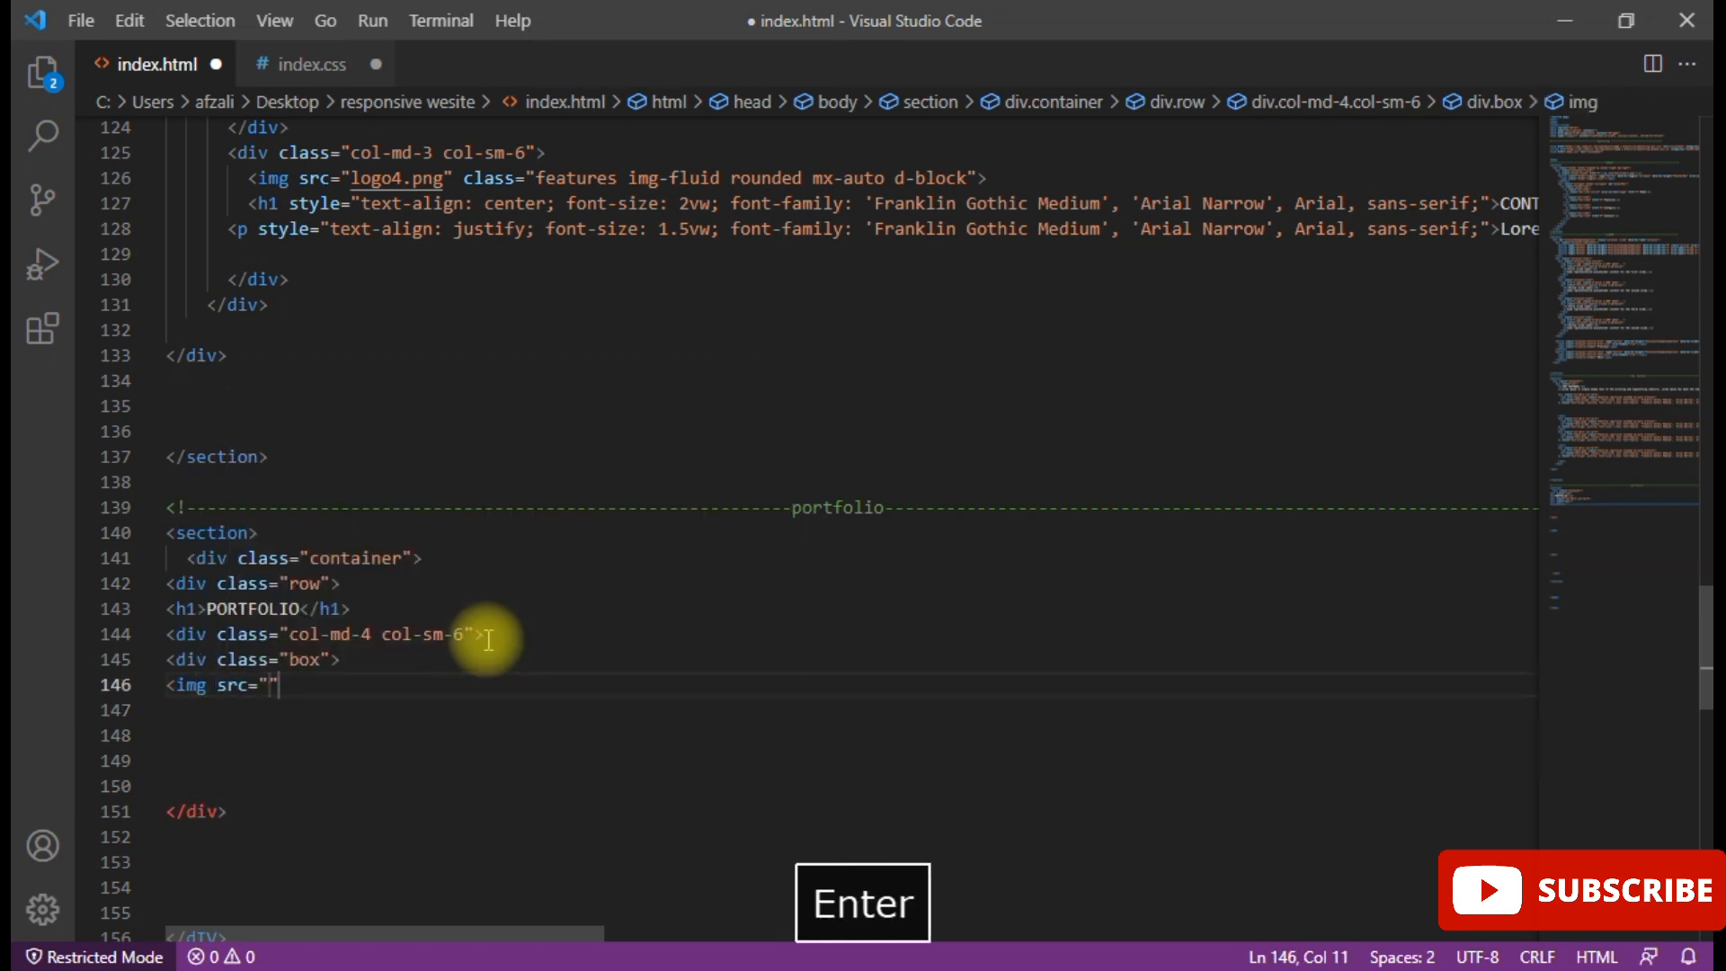
text(i)
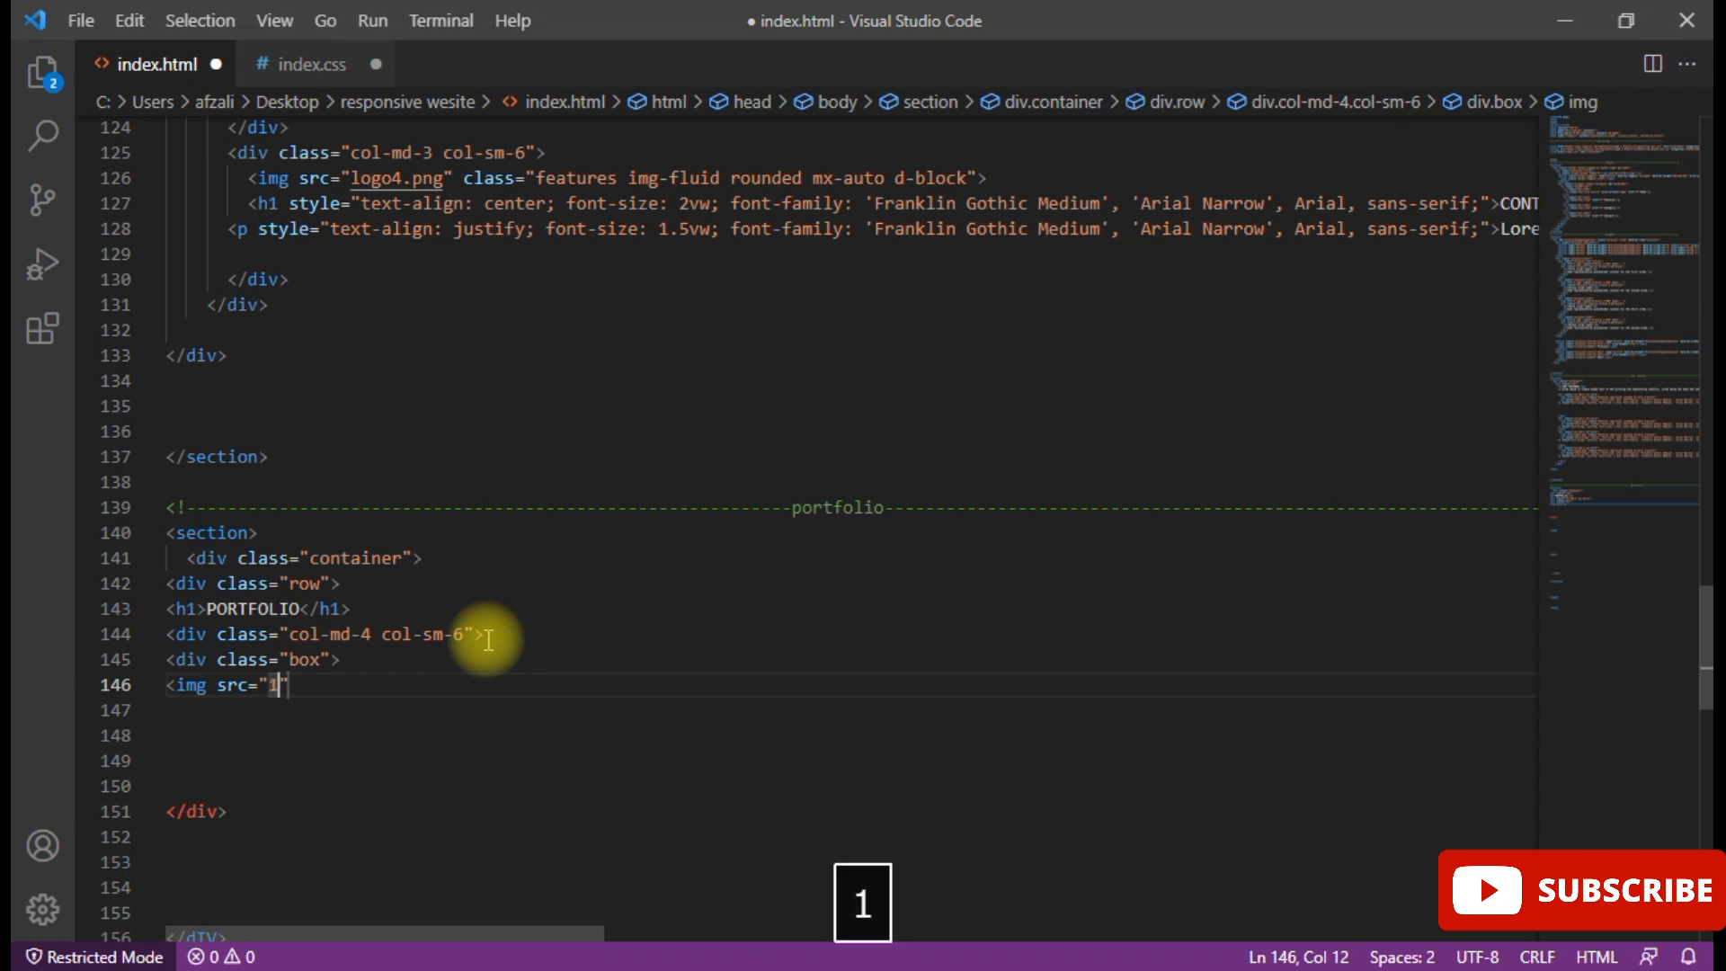
text(6.jpg)
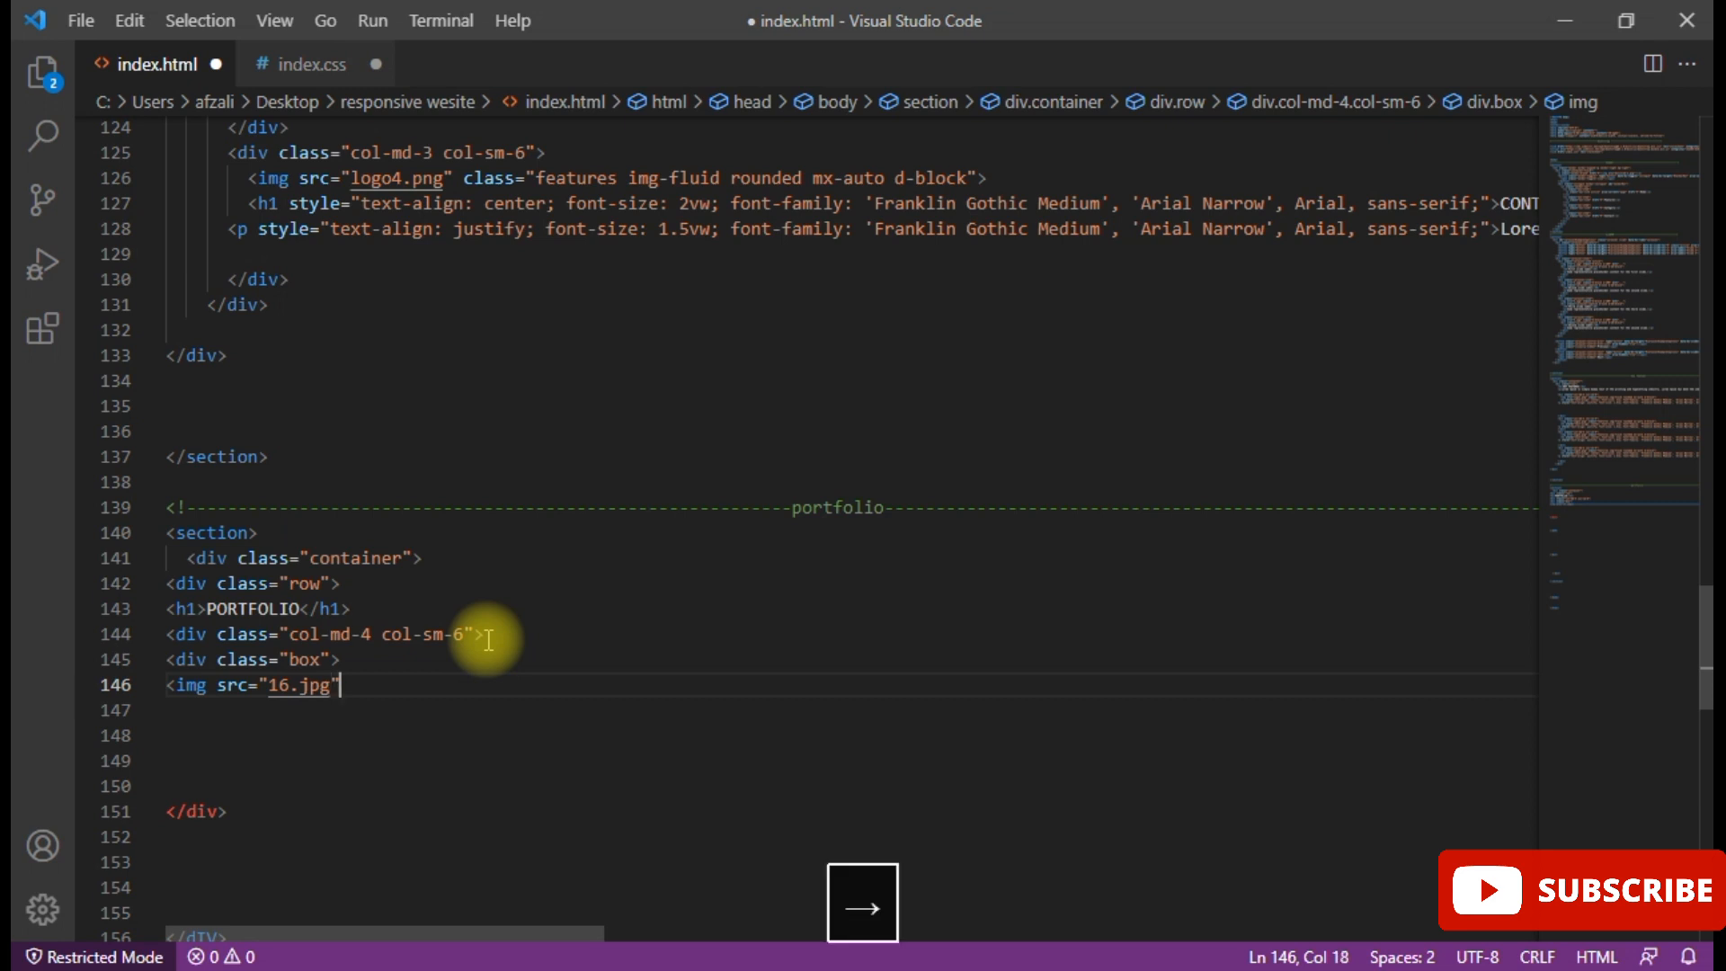
text(>)
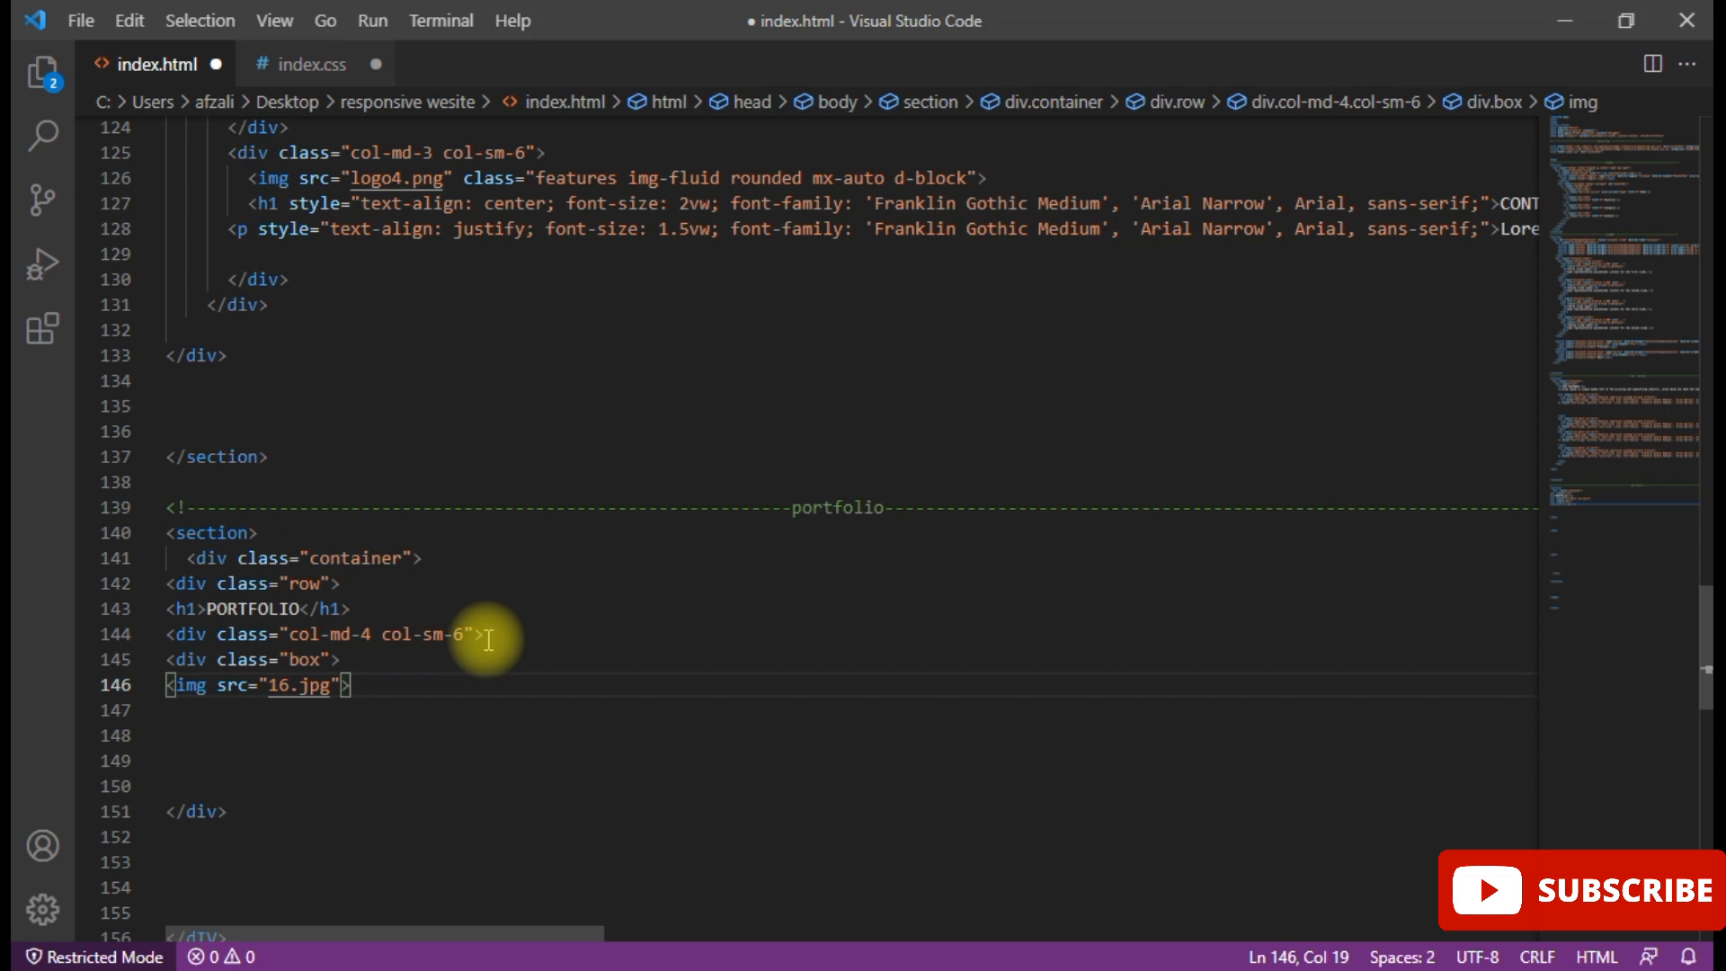
key(Enter)
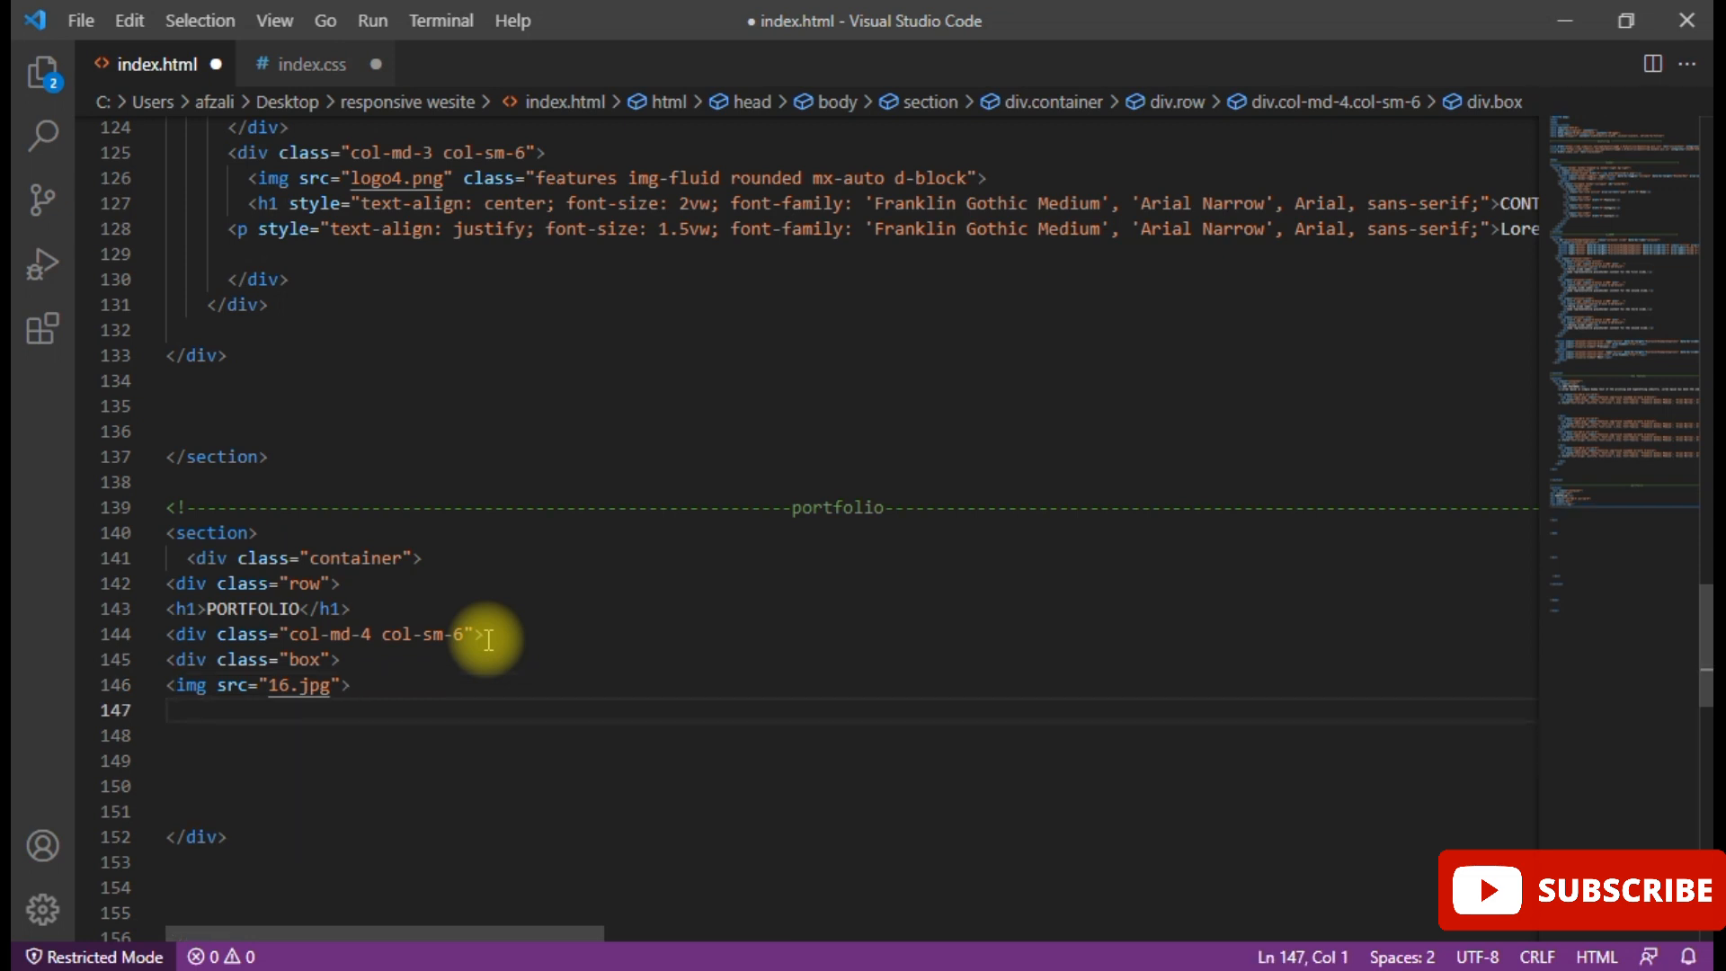
- Add a div with class box-content below the 16.jpg image, fixing the mistyped class
text(di)
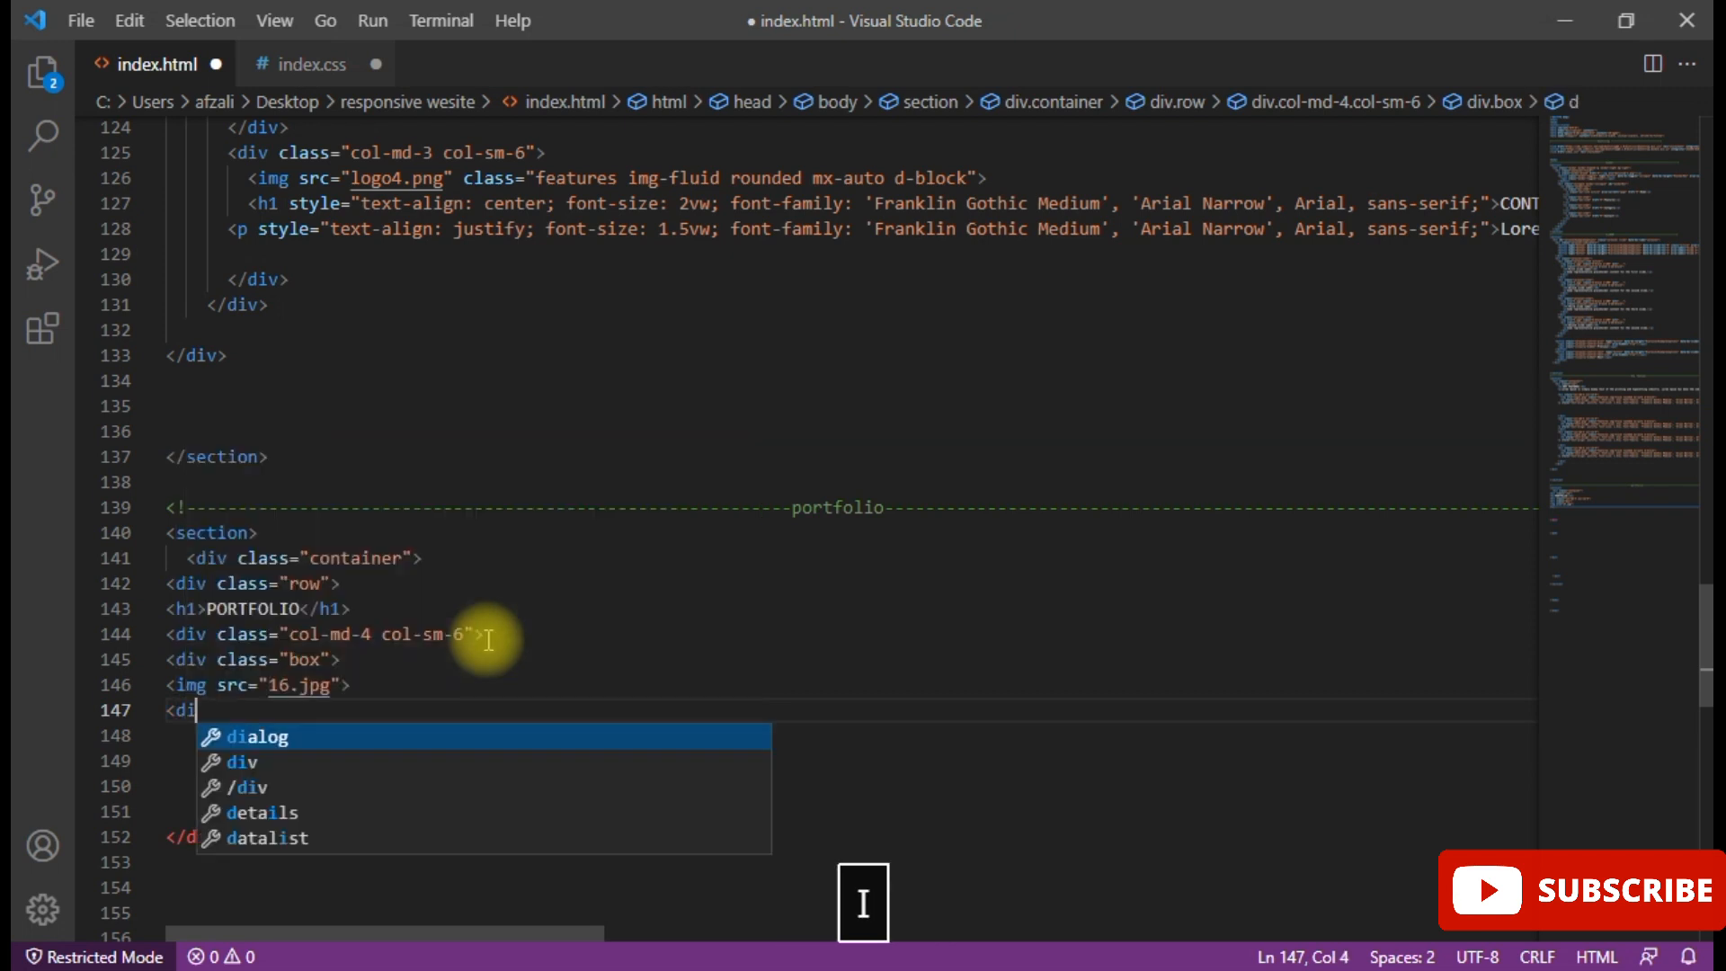
text(v id)
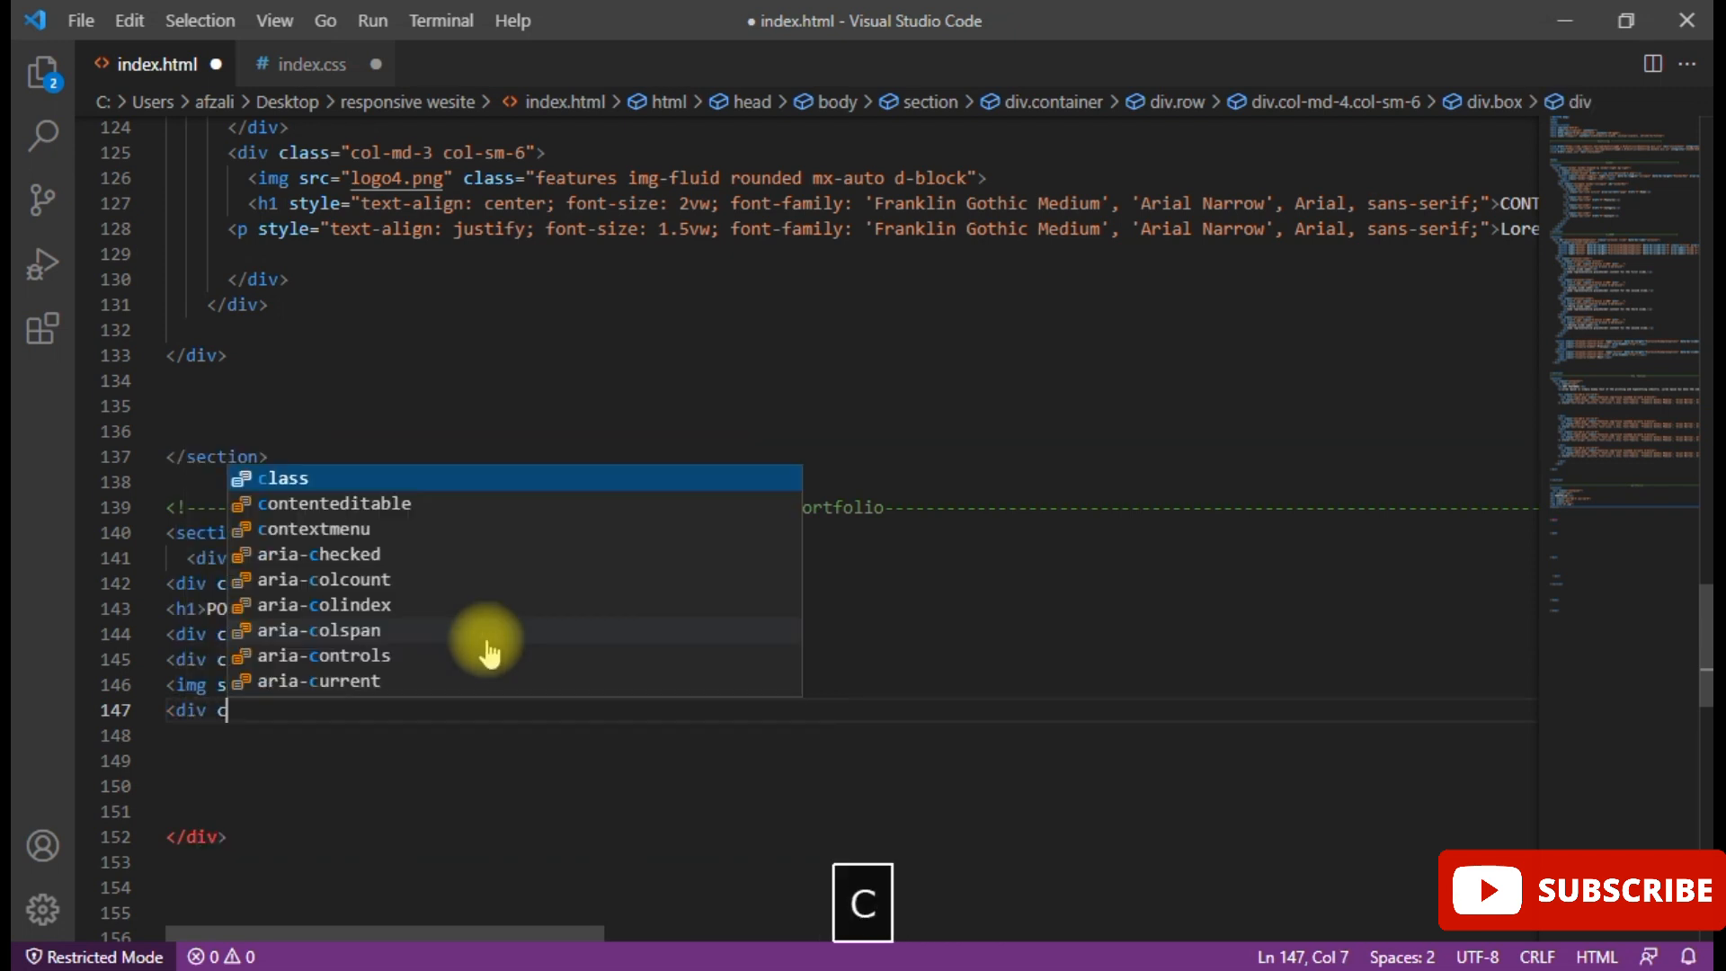
key(Enter)
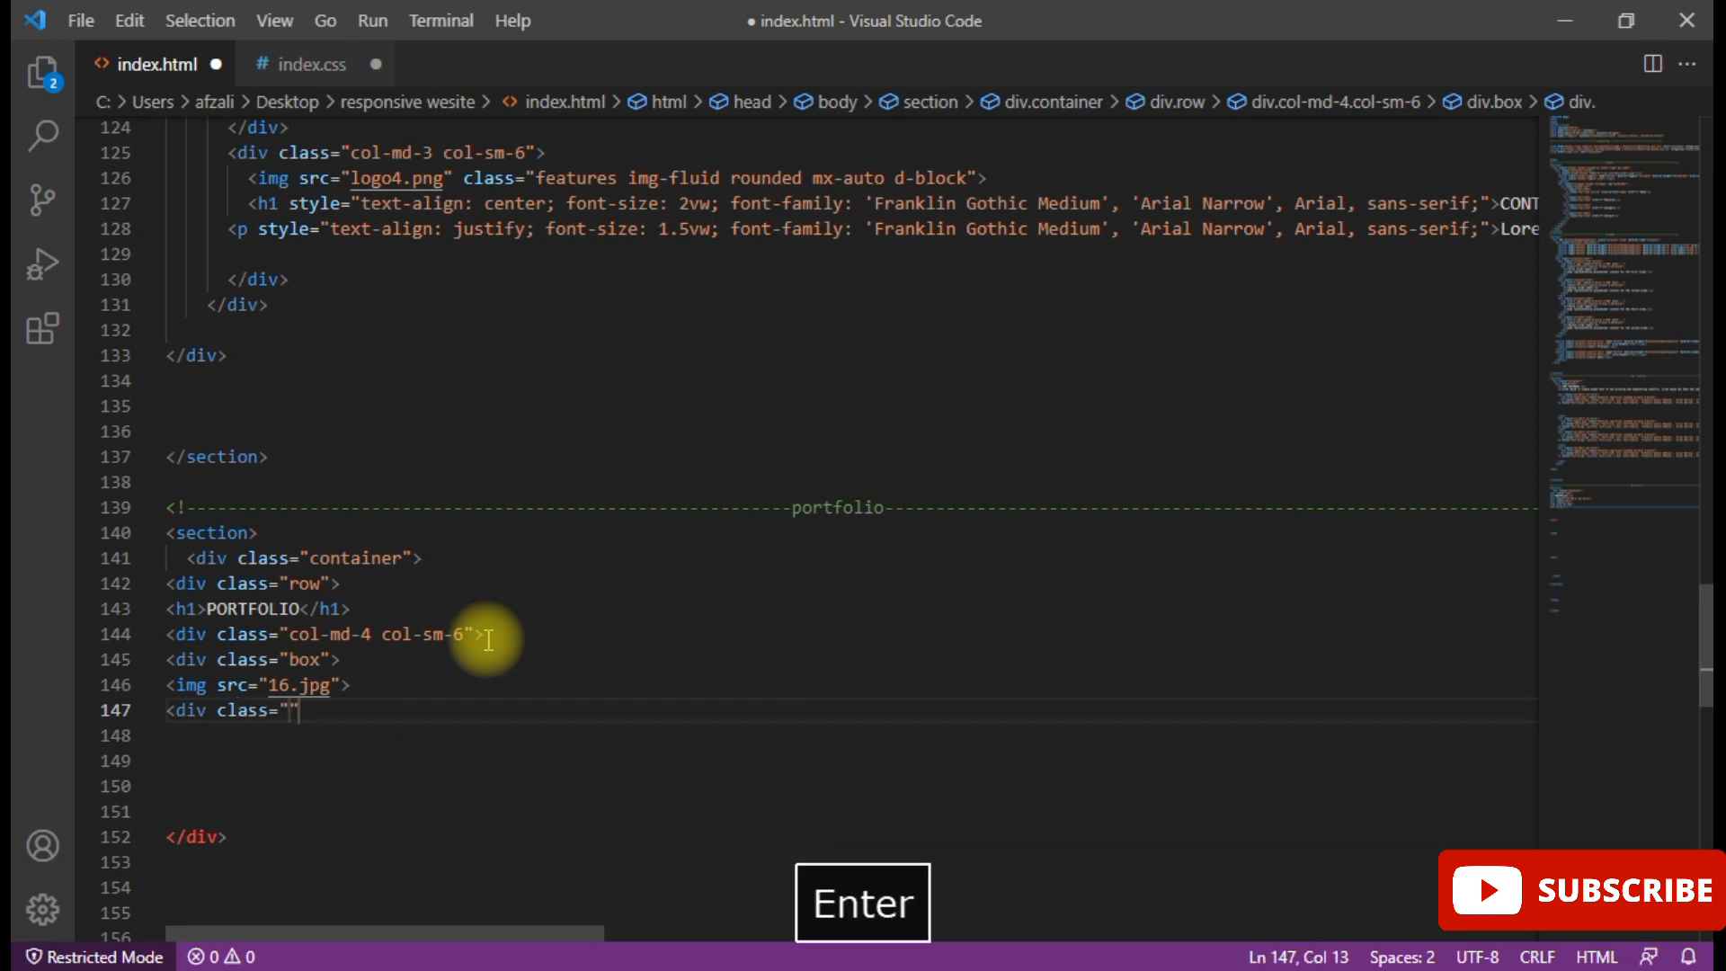
text(bo)
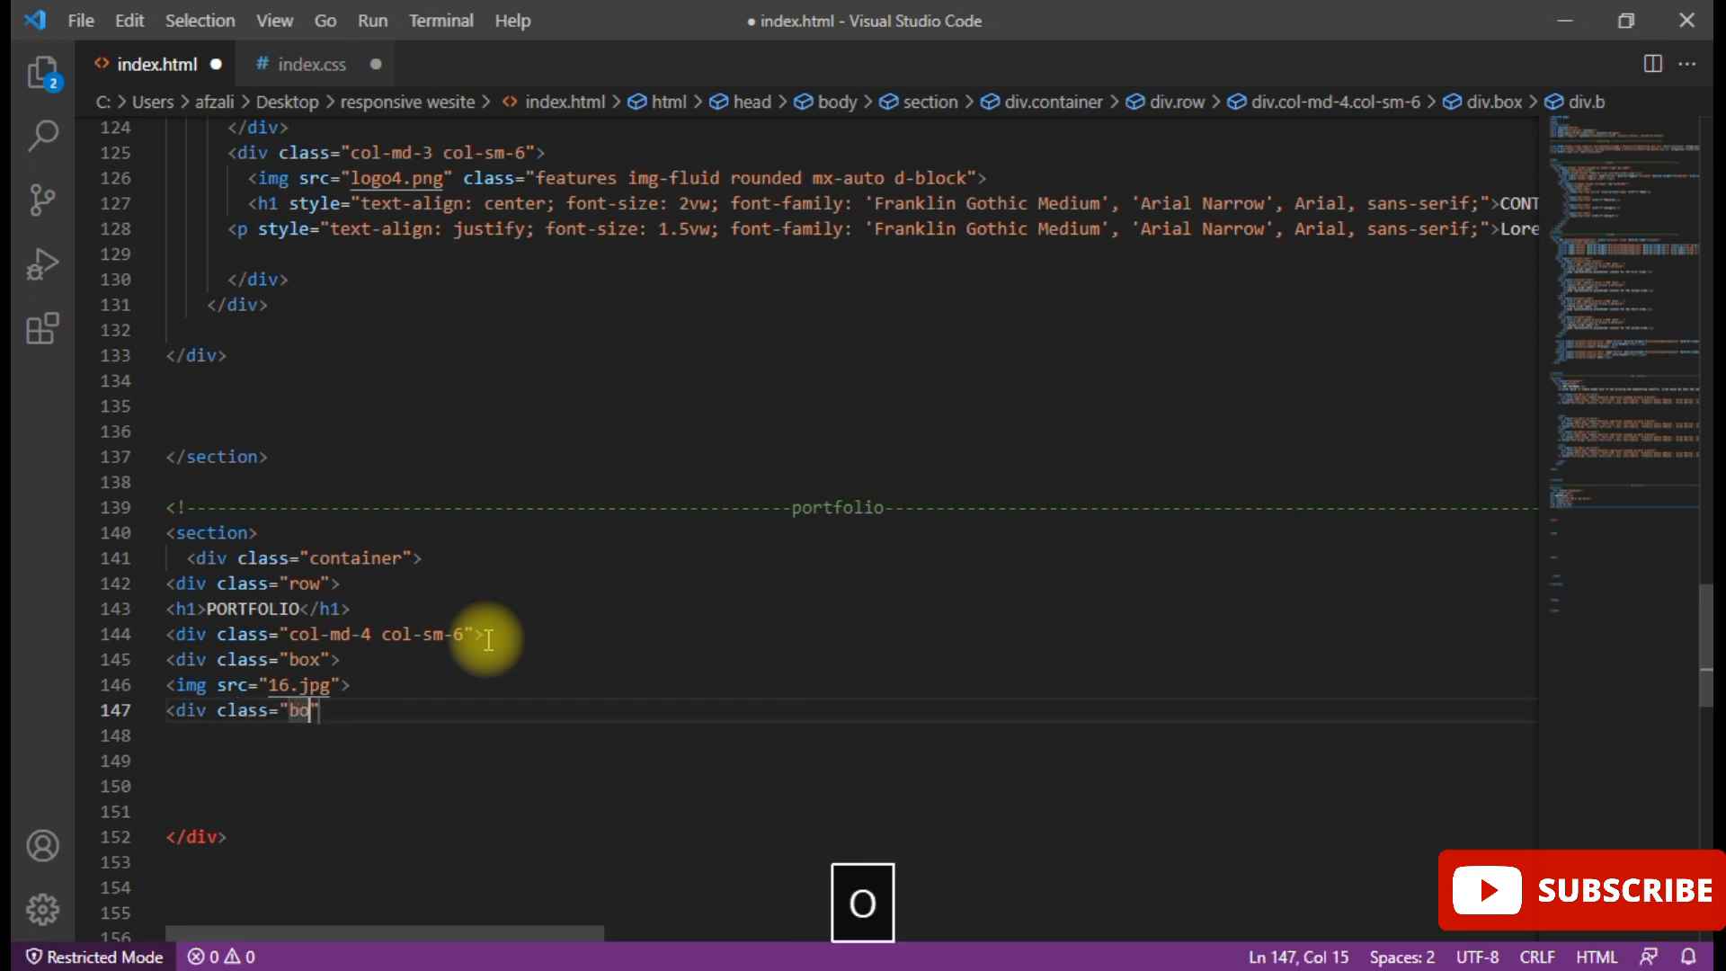
text(x-c)
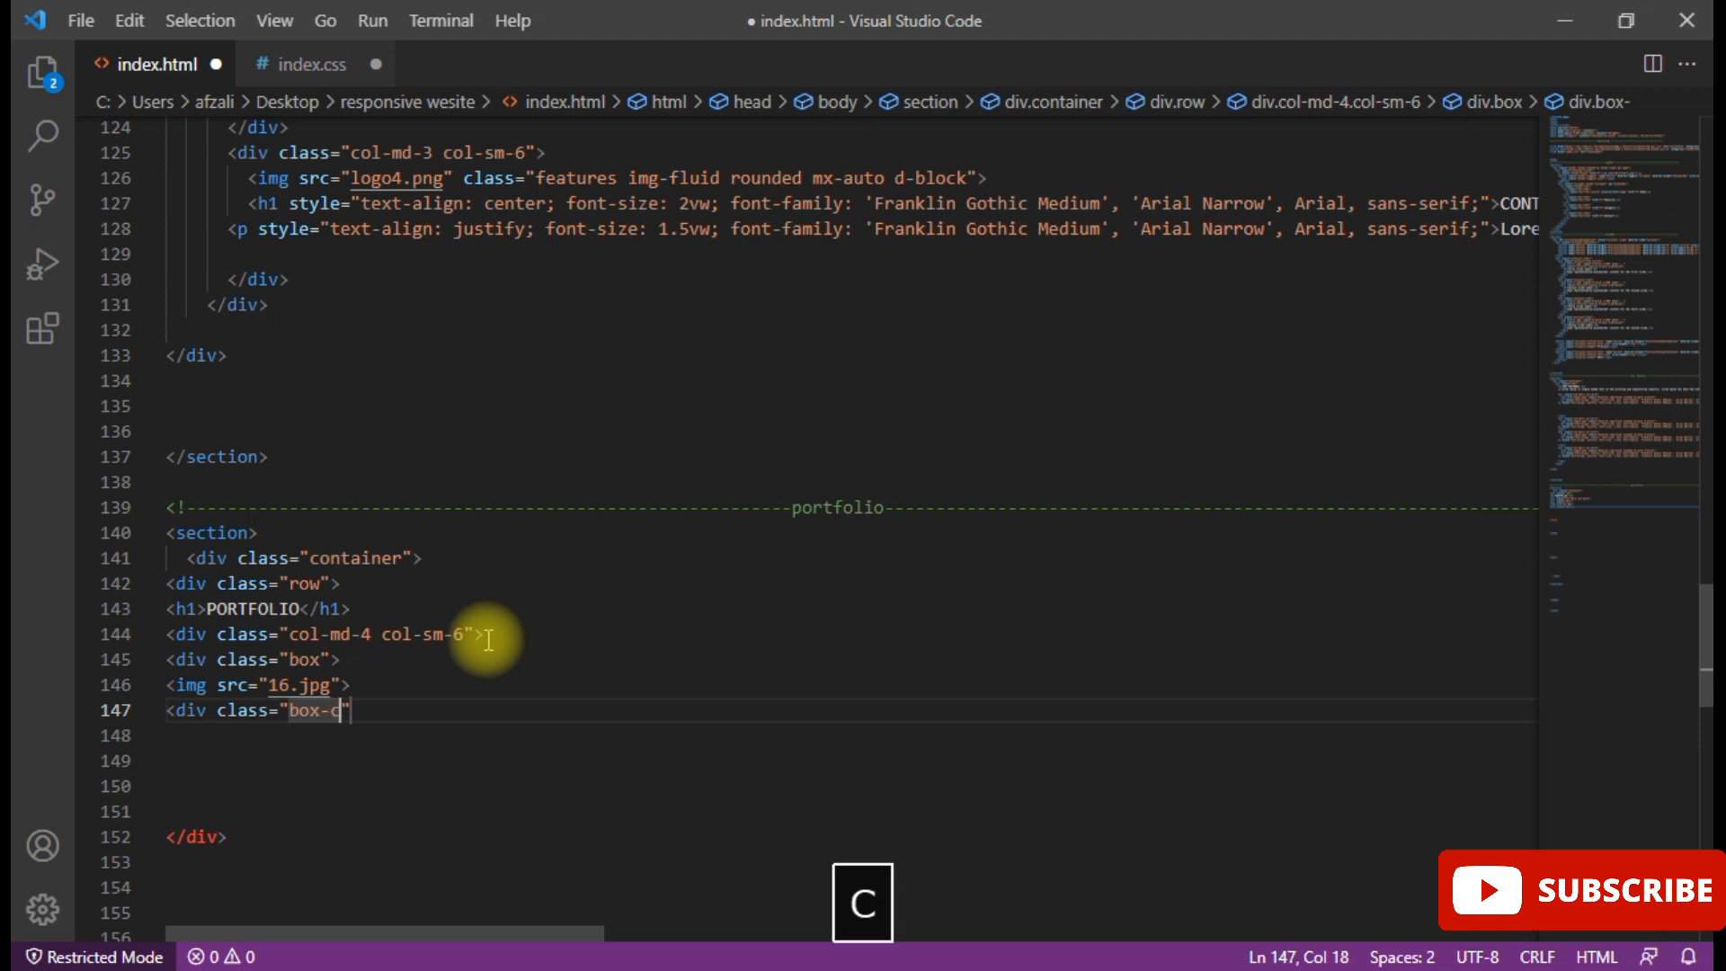
text(onyent)
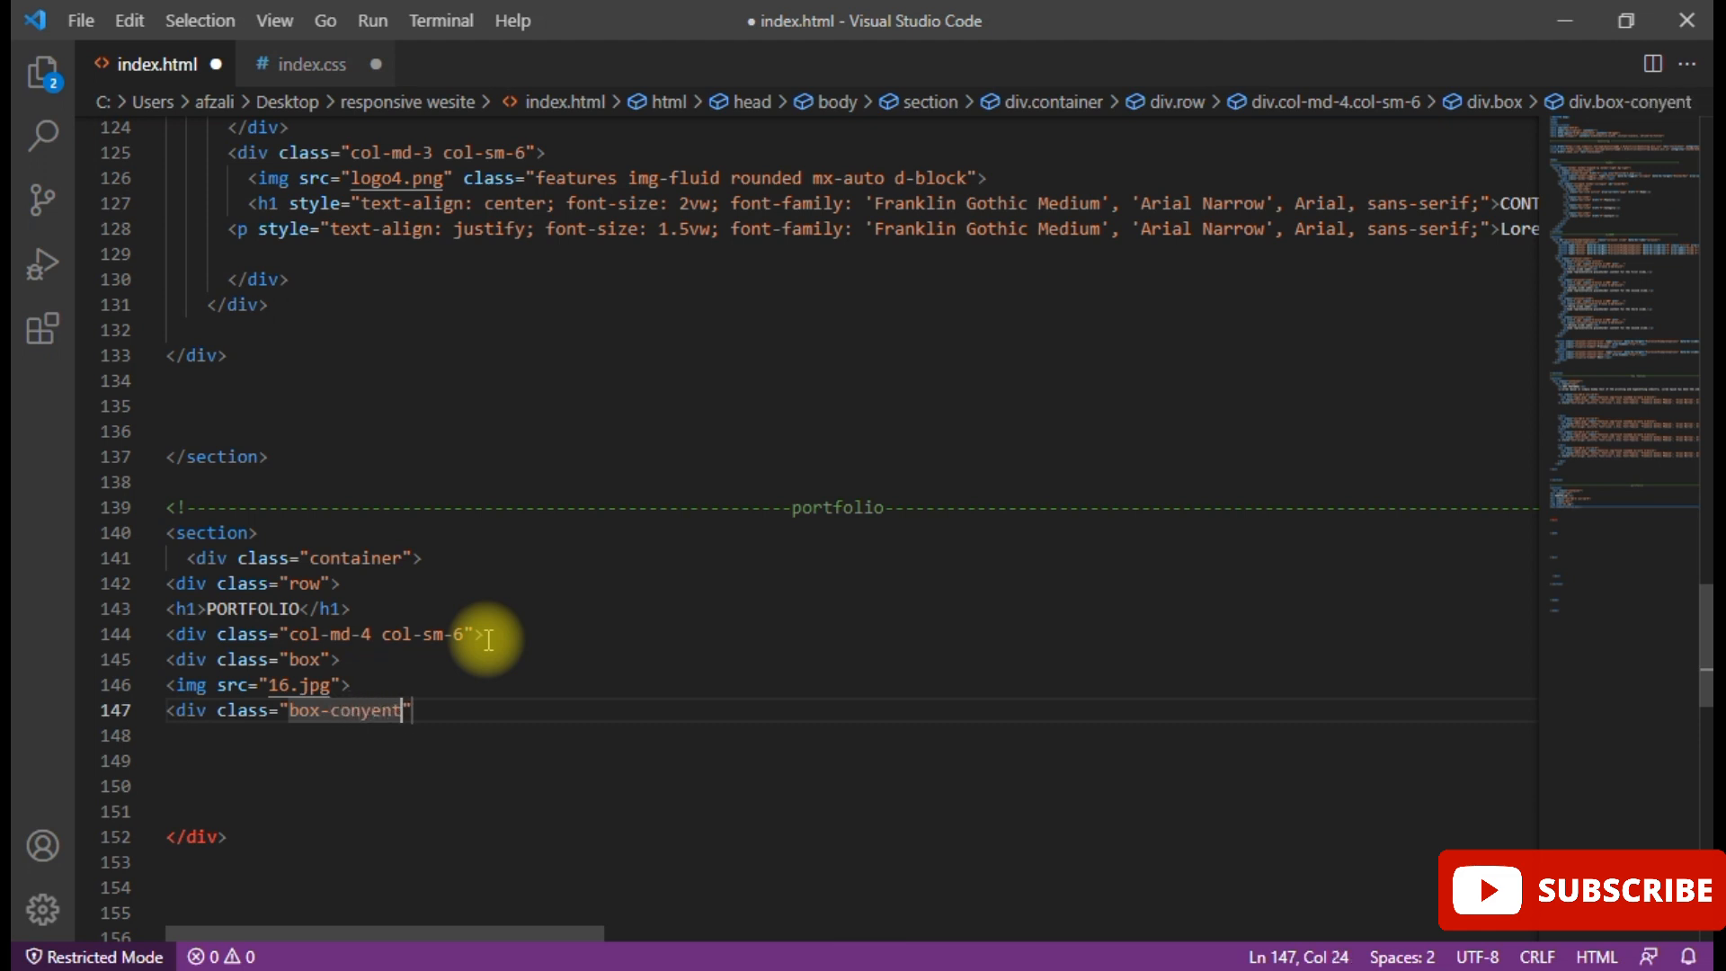
key(BackSpace)
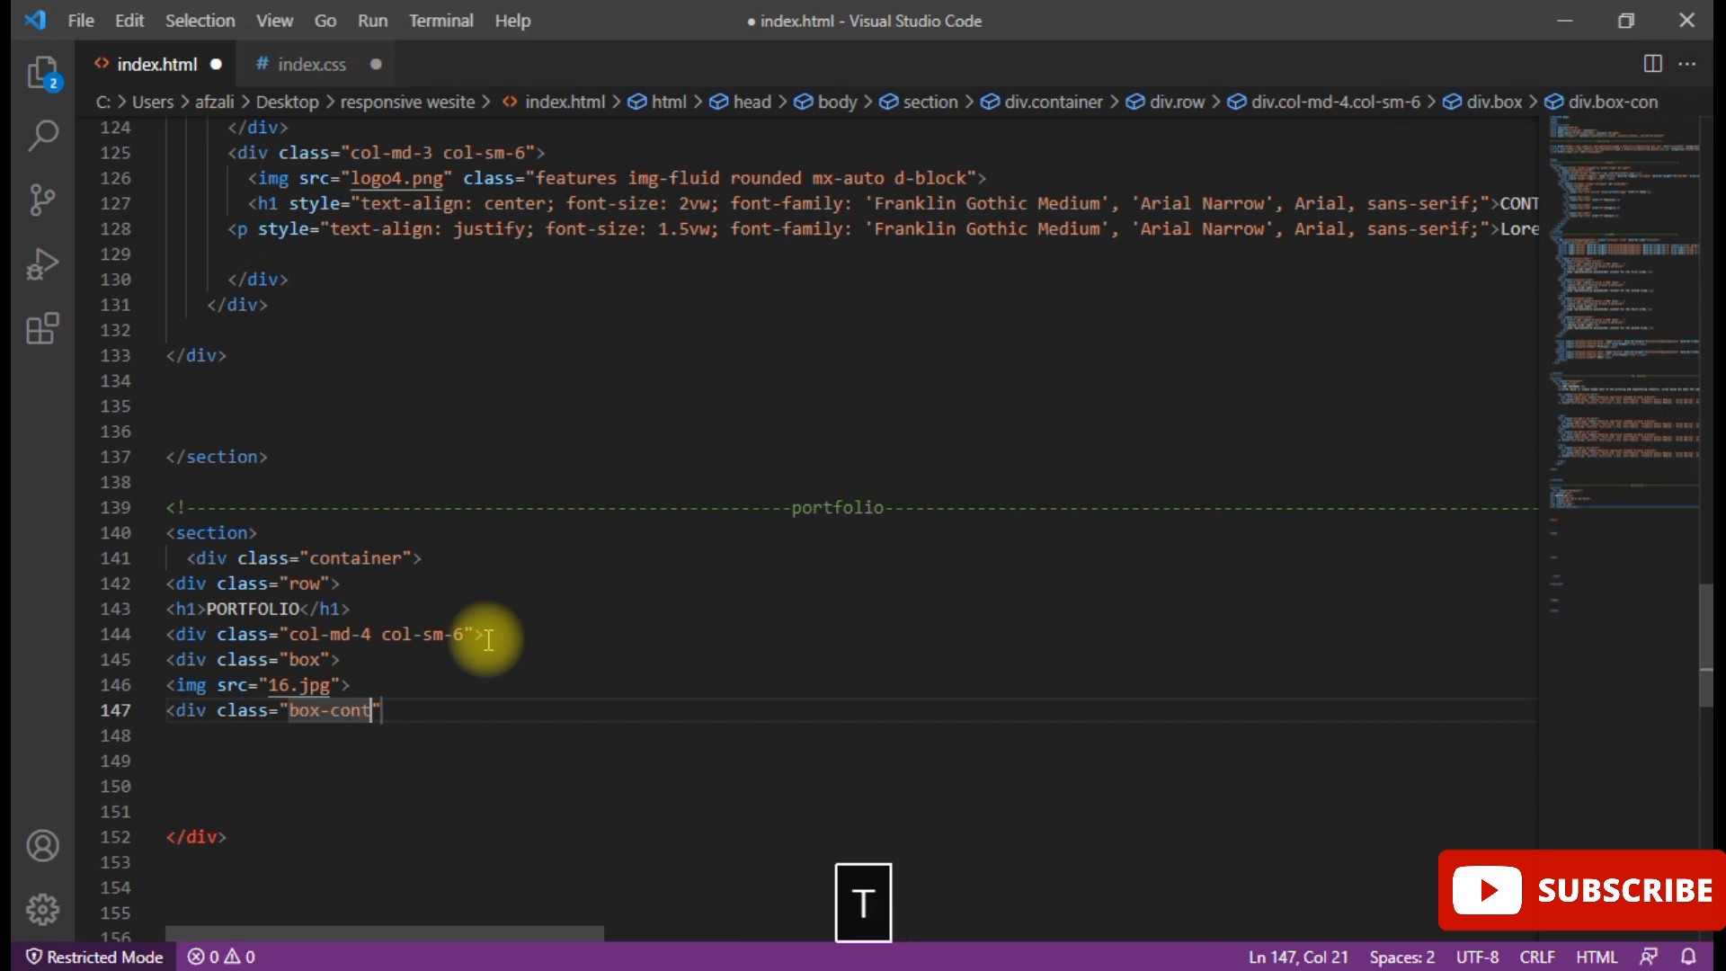
text(ent)
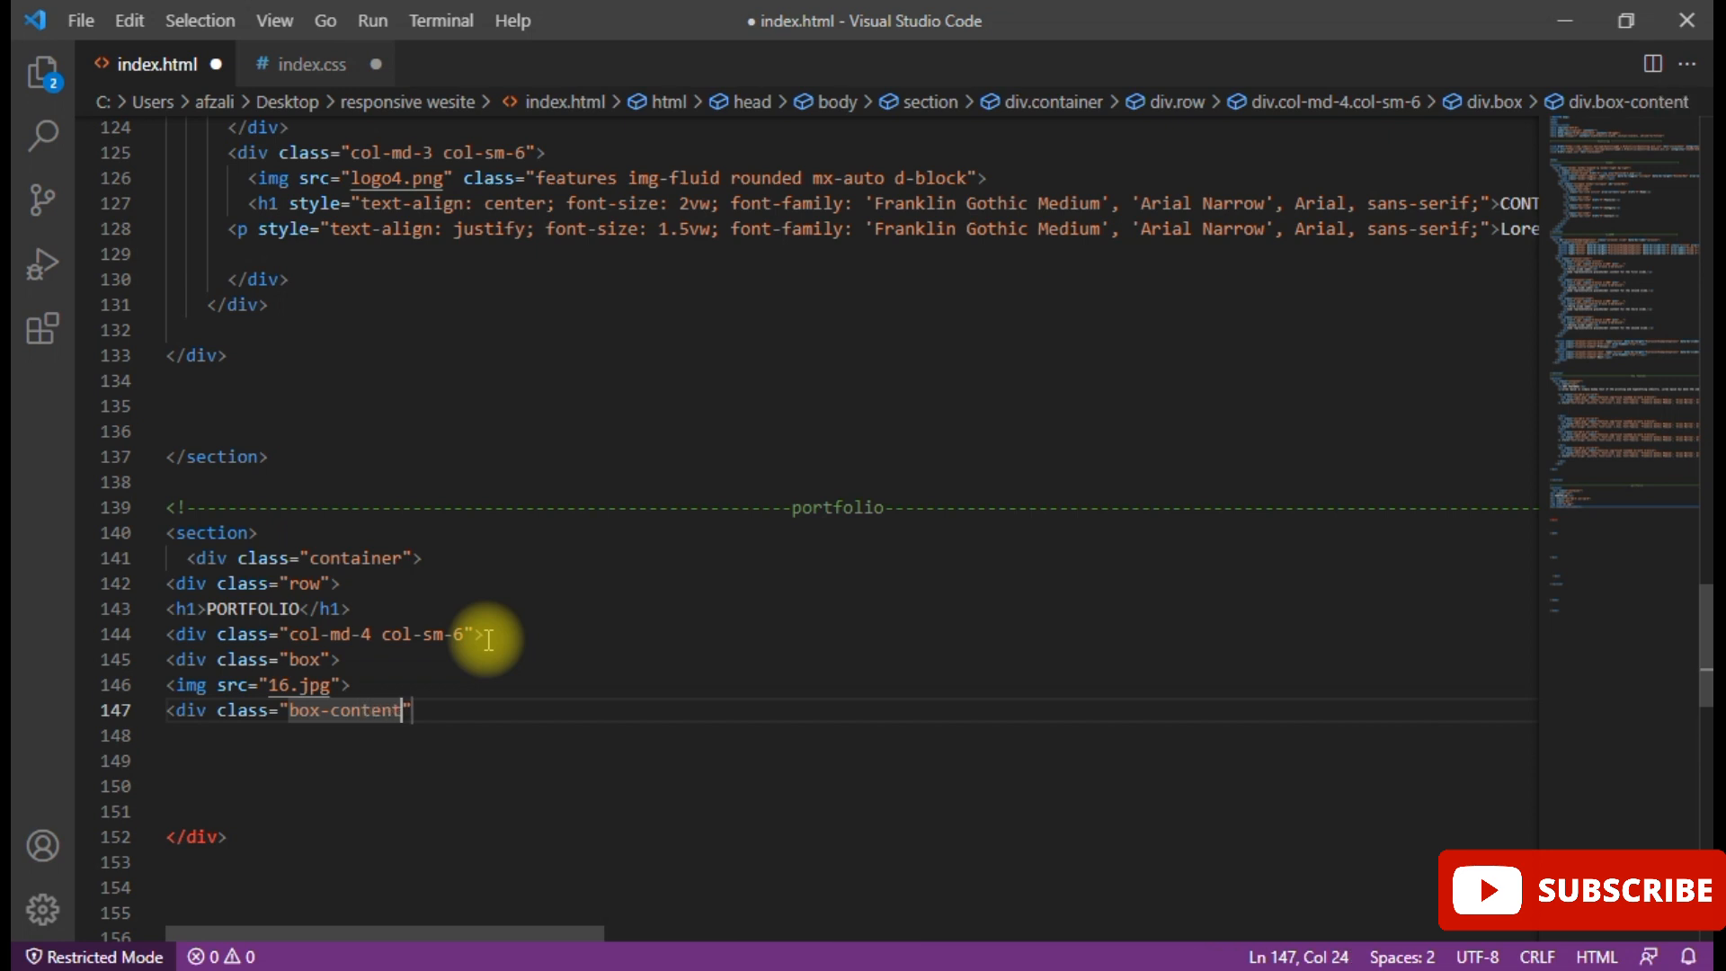
key(shift+.)
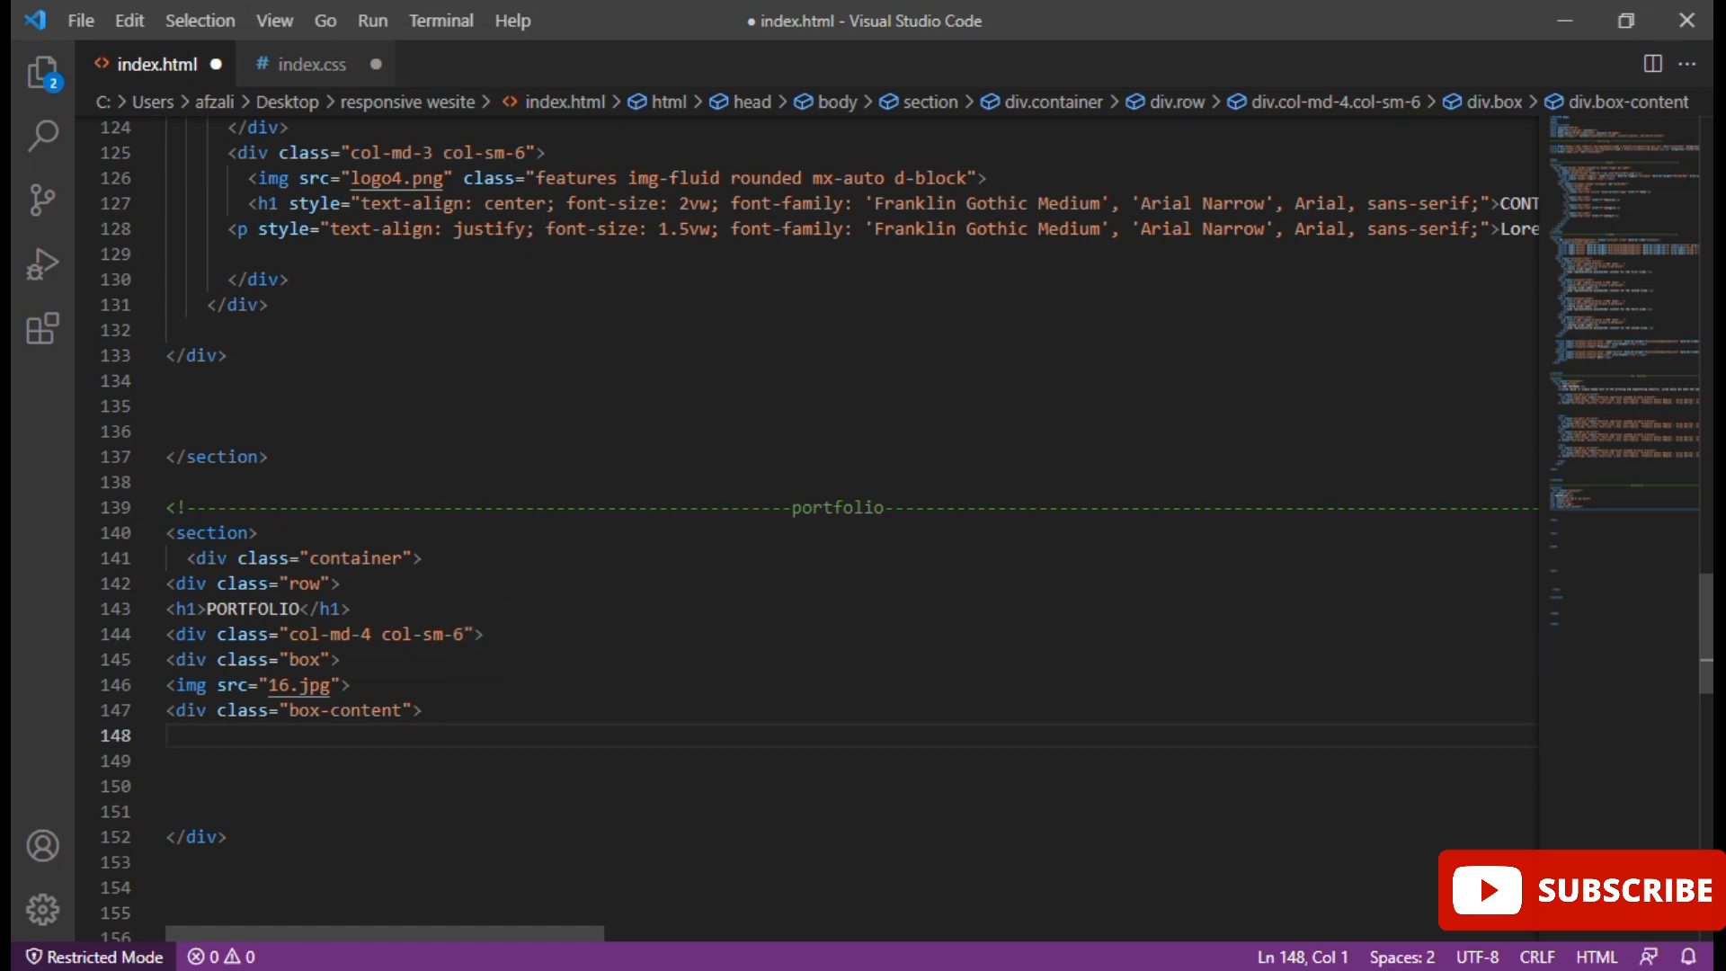
mouse_move(1145, 955)
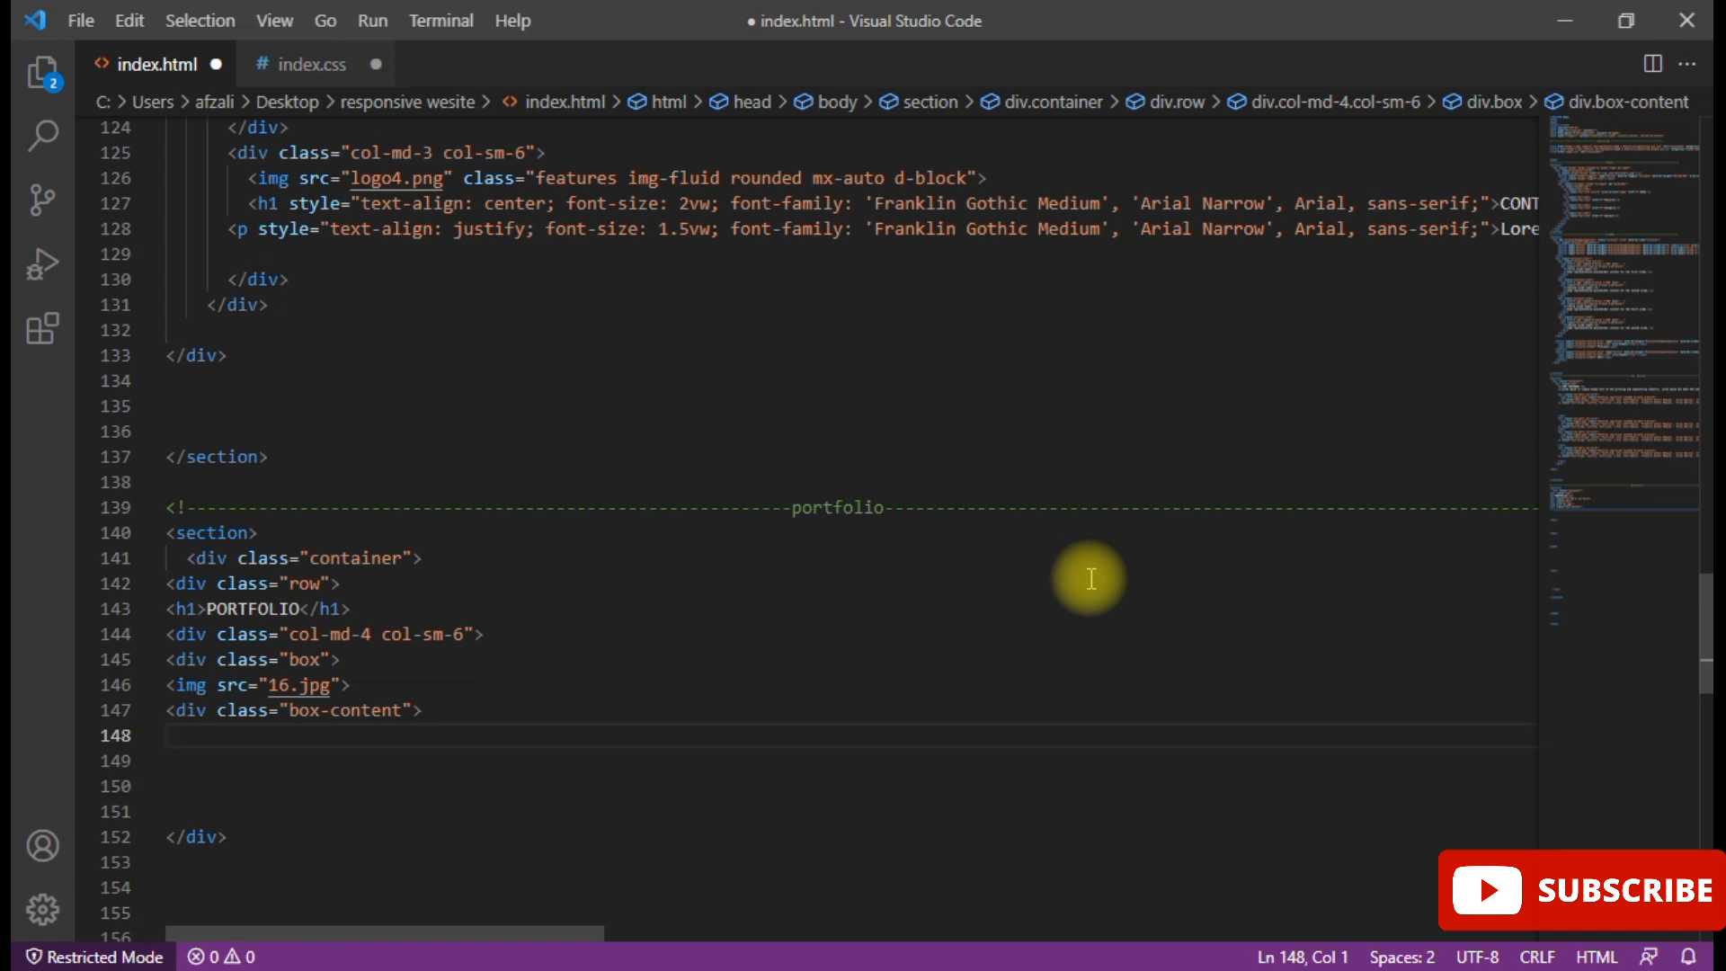
- Add an h3 with class title reading Coffee Cup Mockup inside box-content
text(h3)
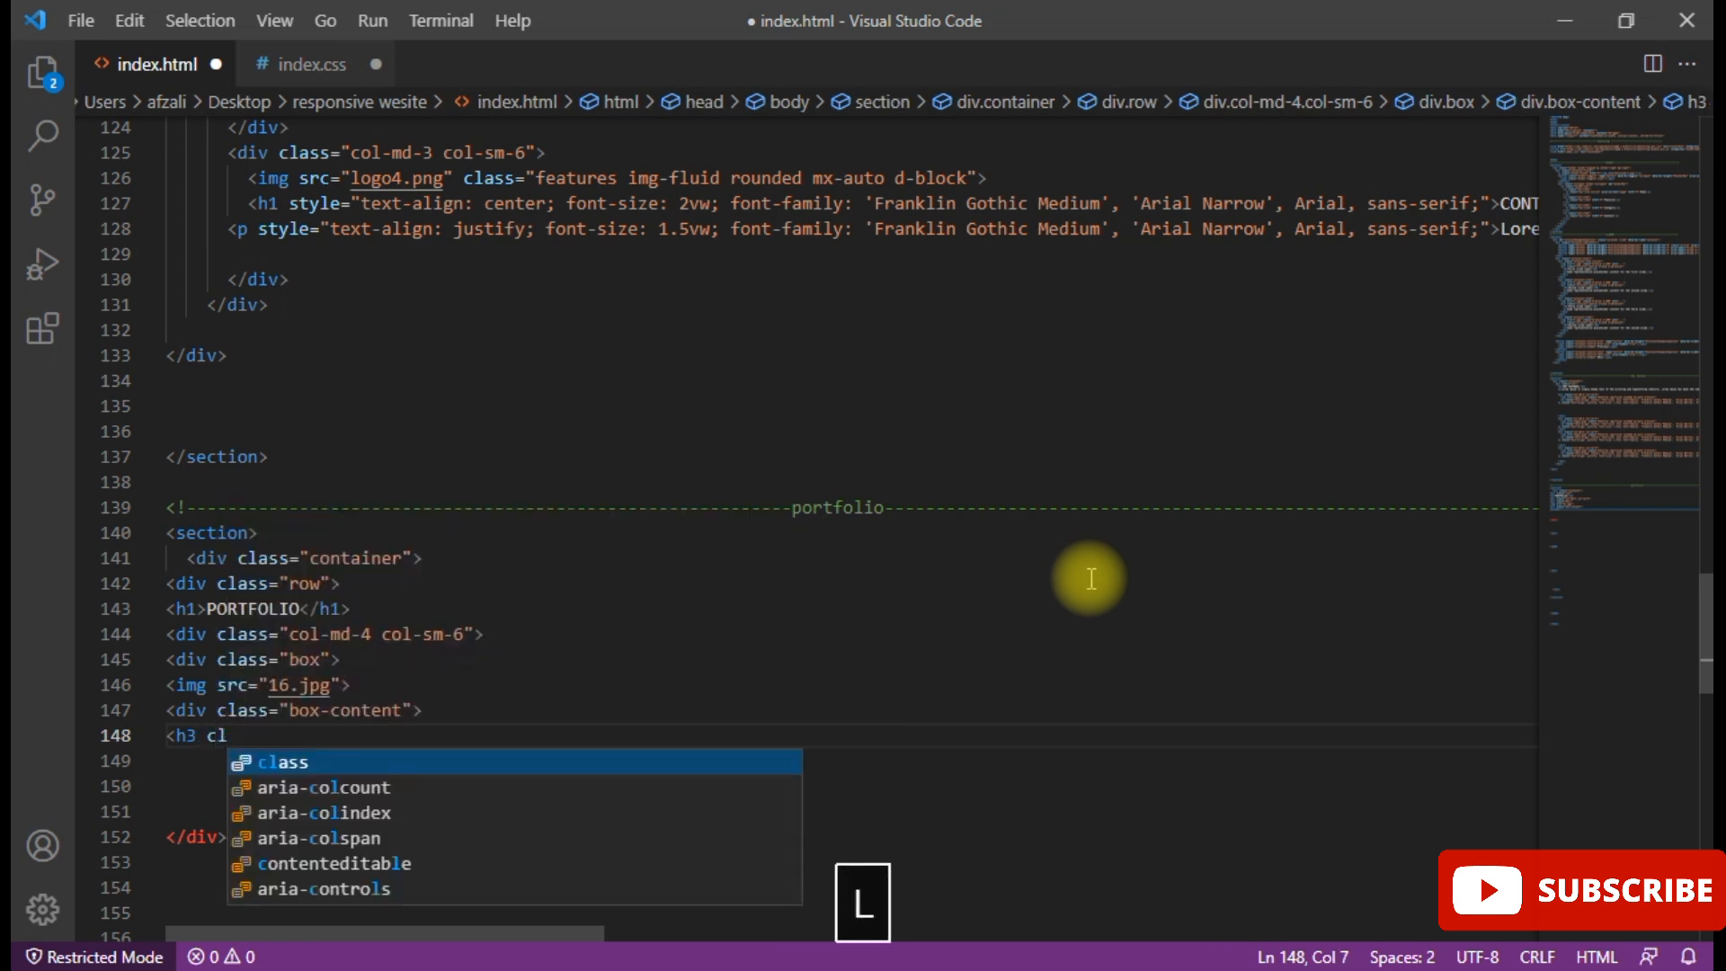
text(class=")
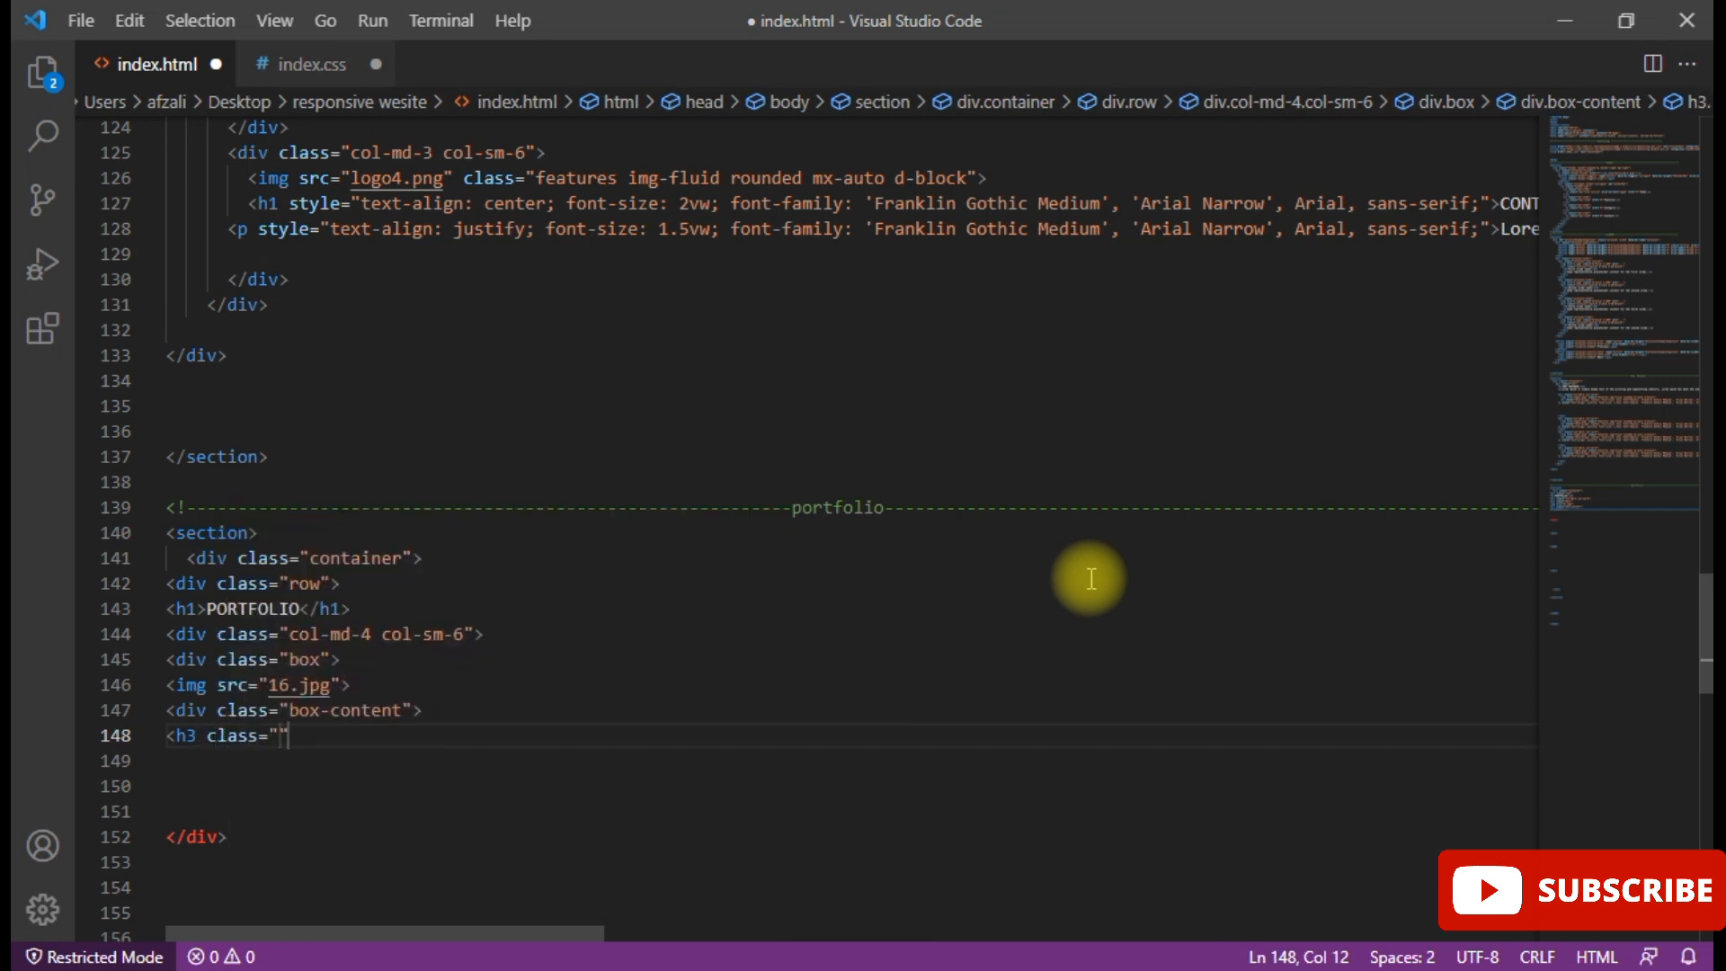
text(ti)
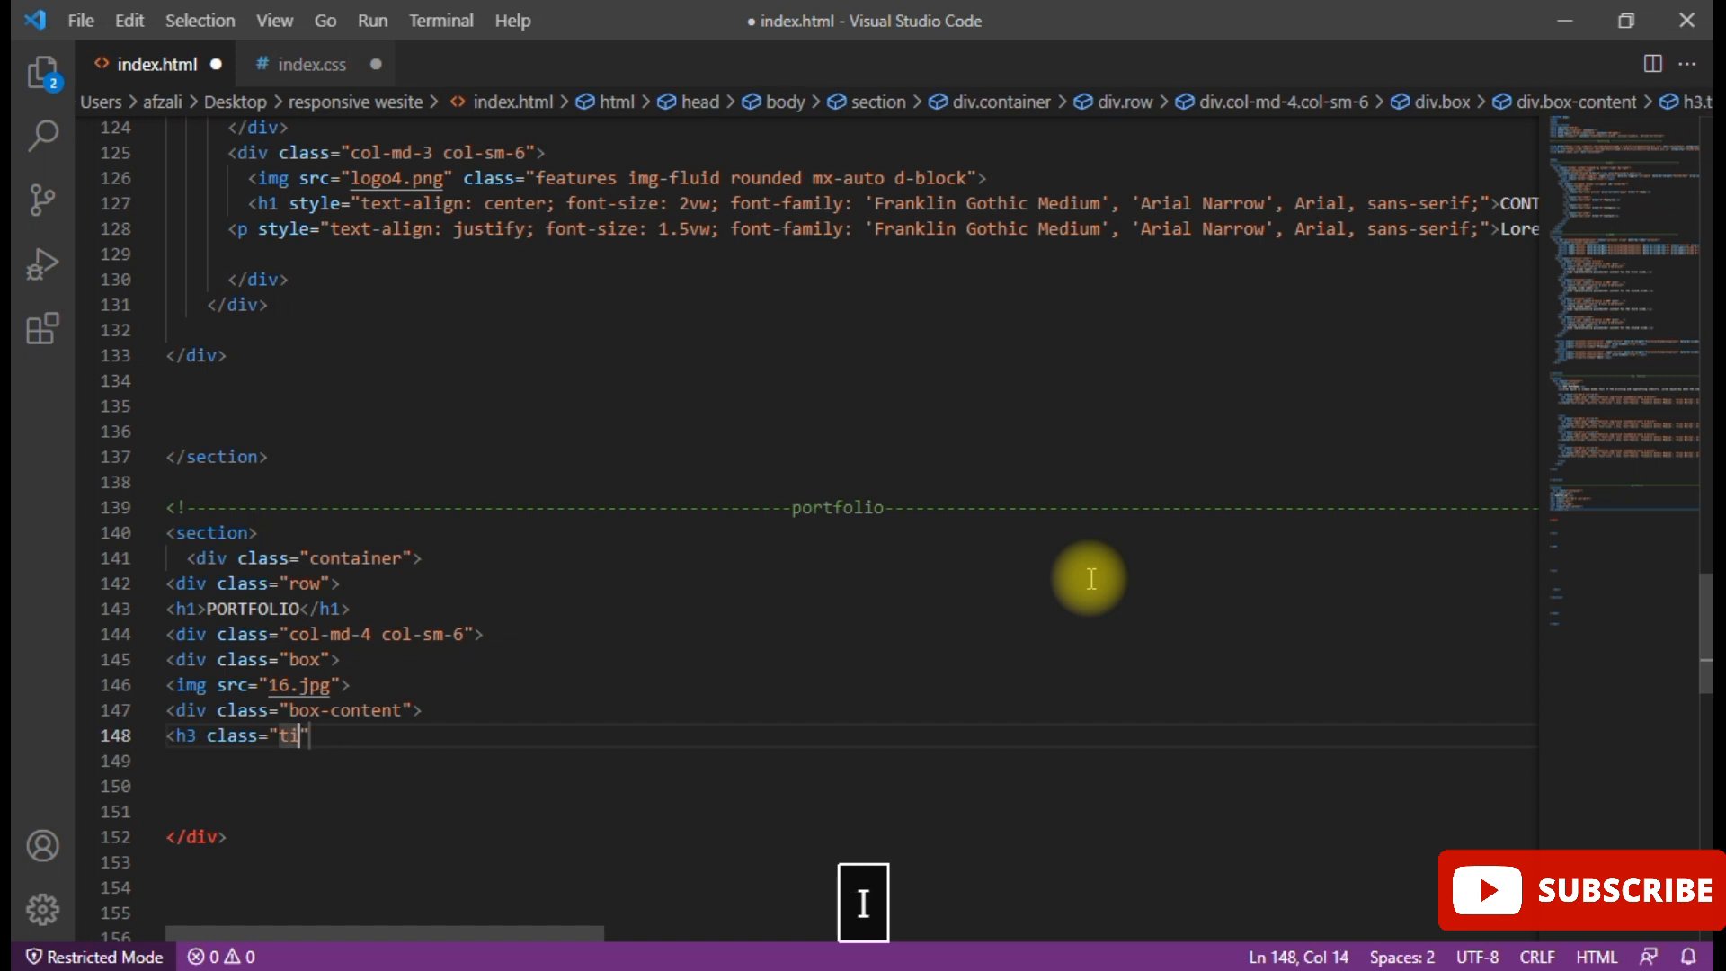
text(tle)
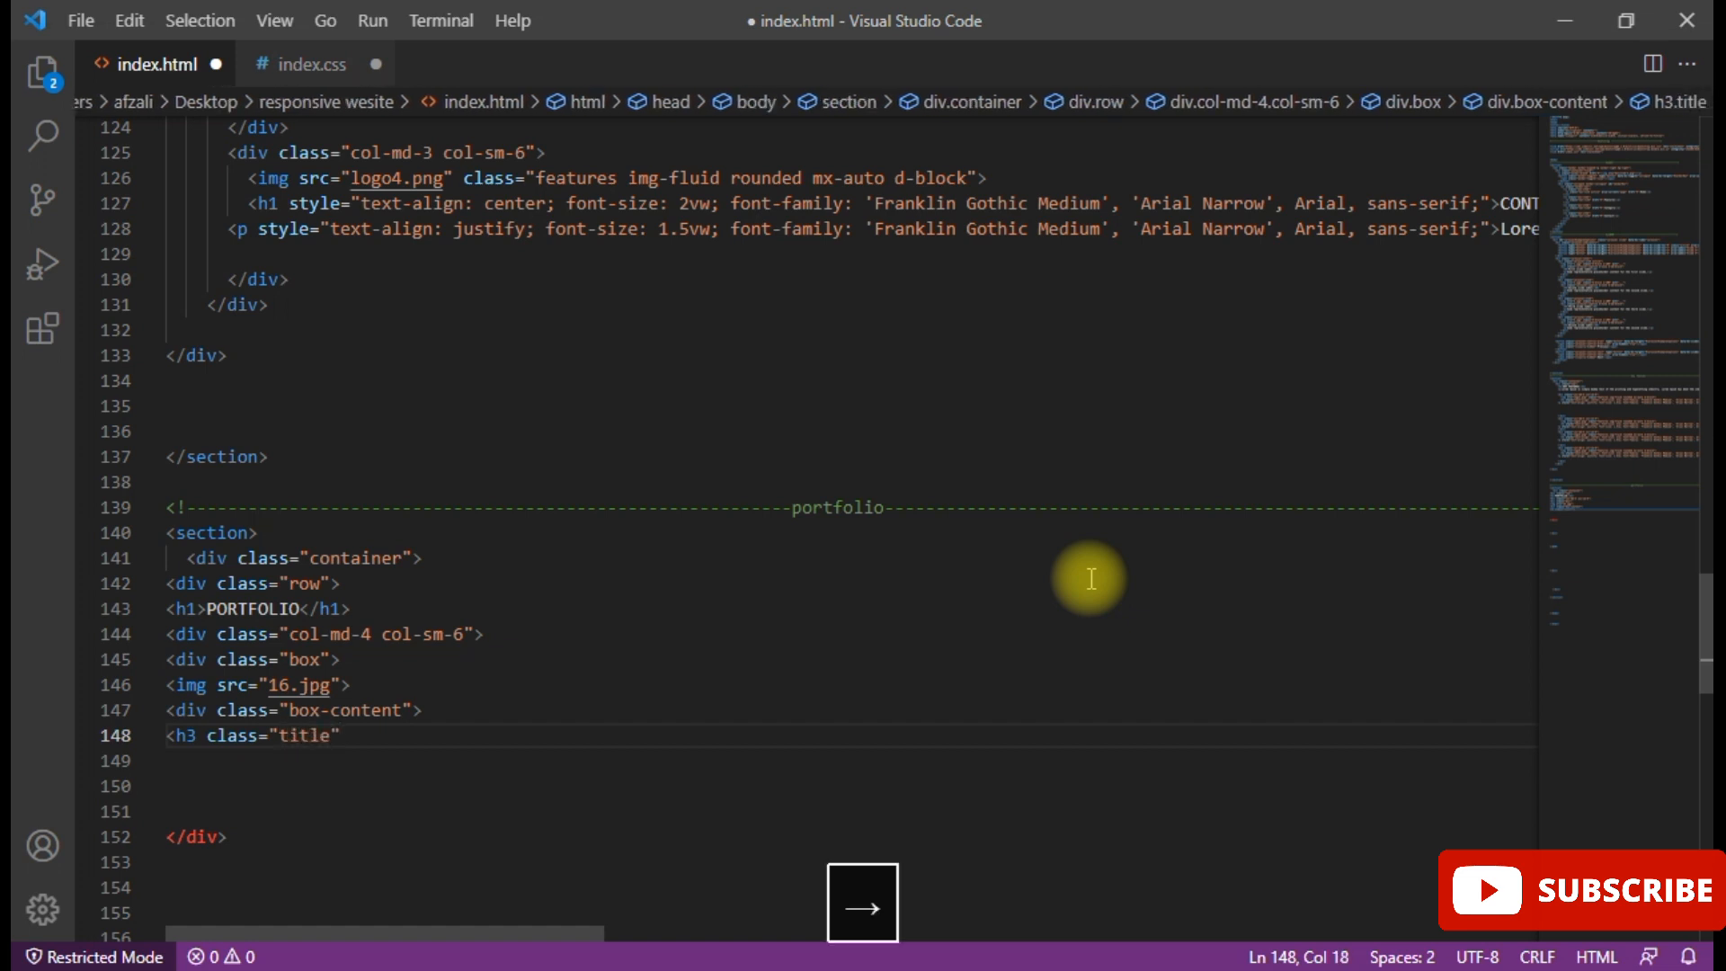
key(Backspace)
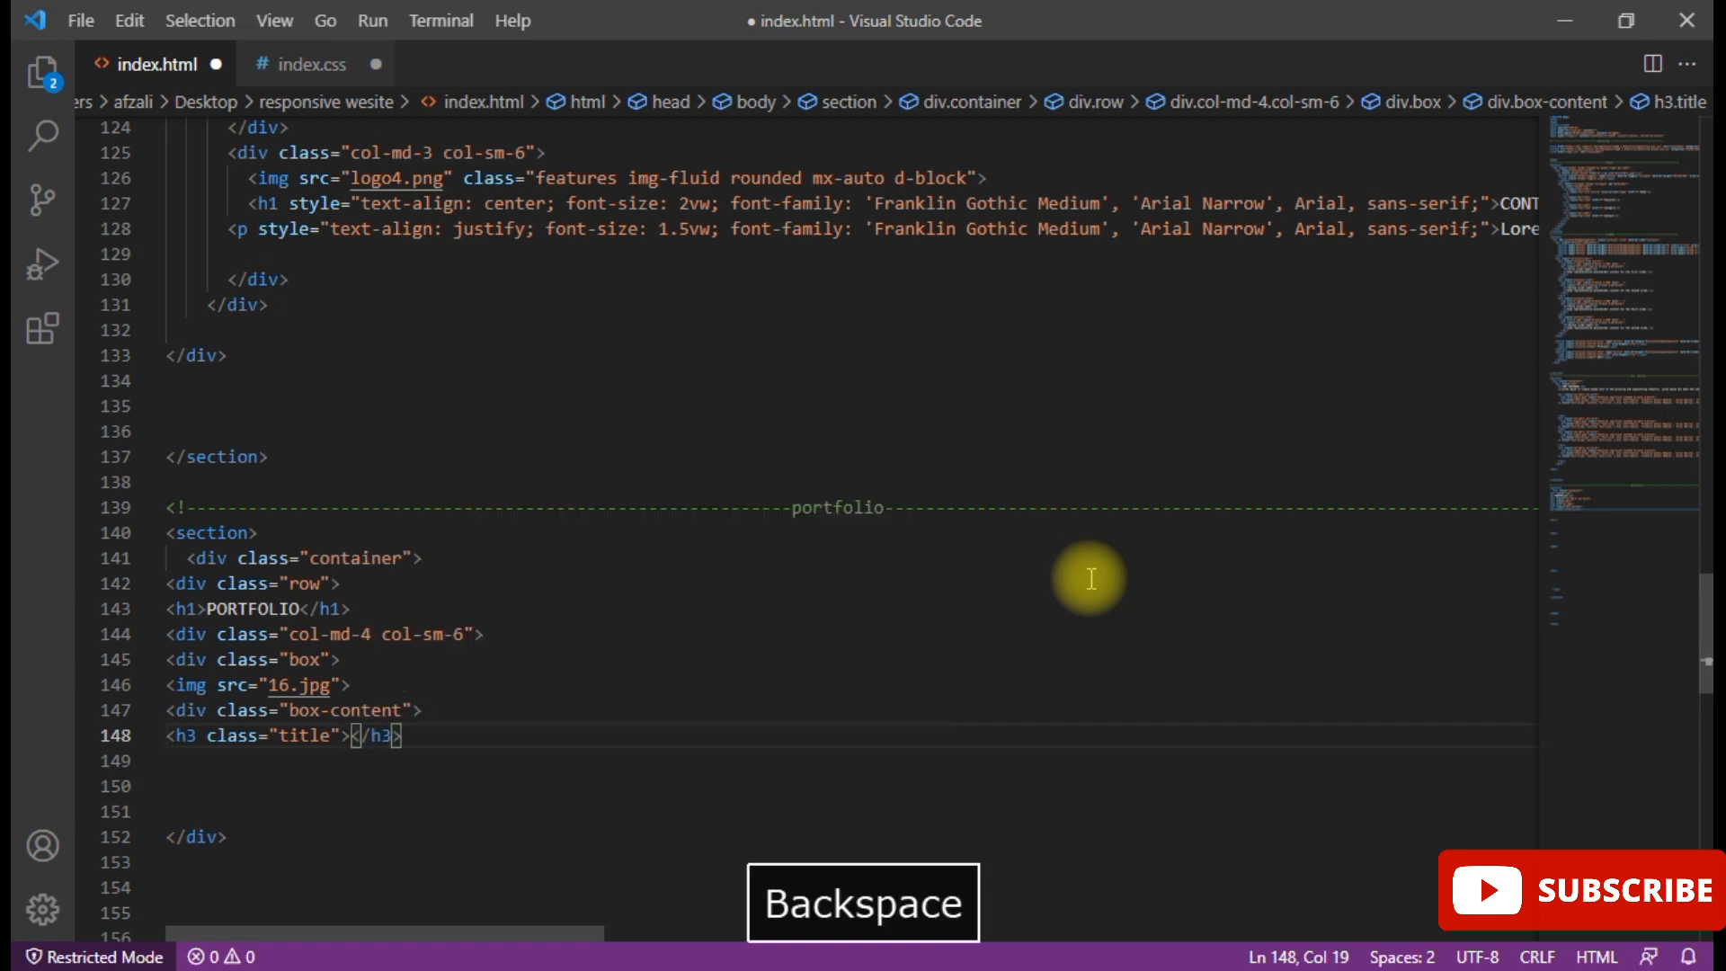
text(C)
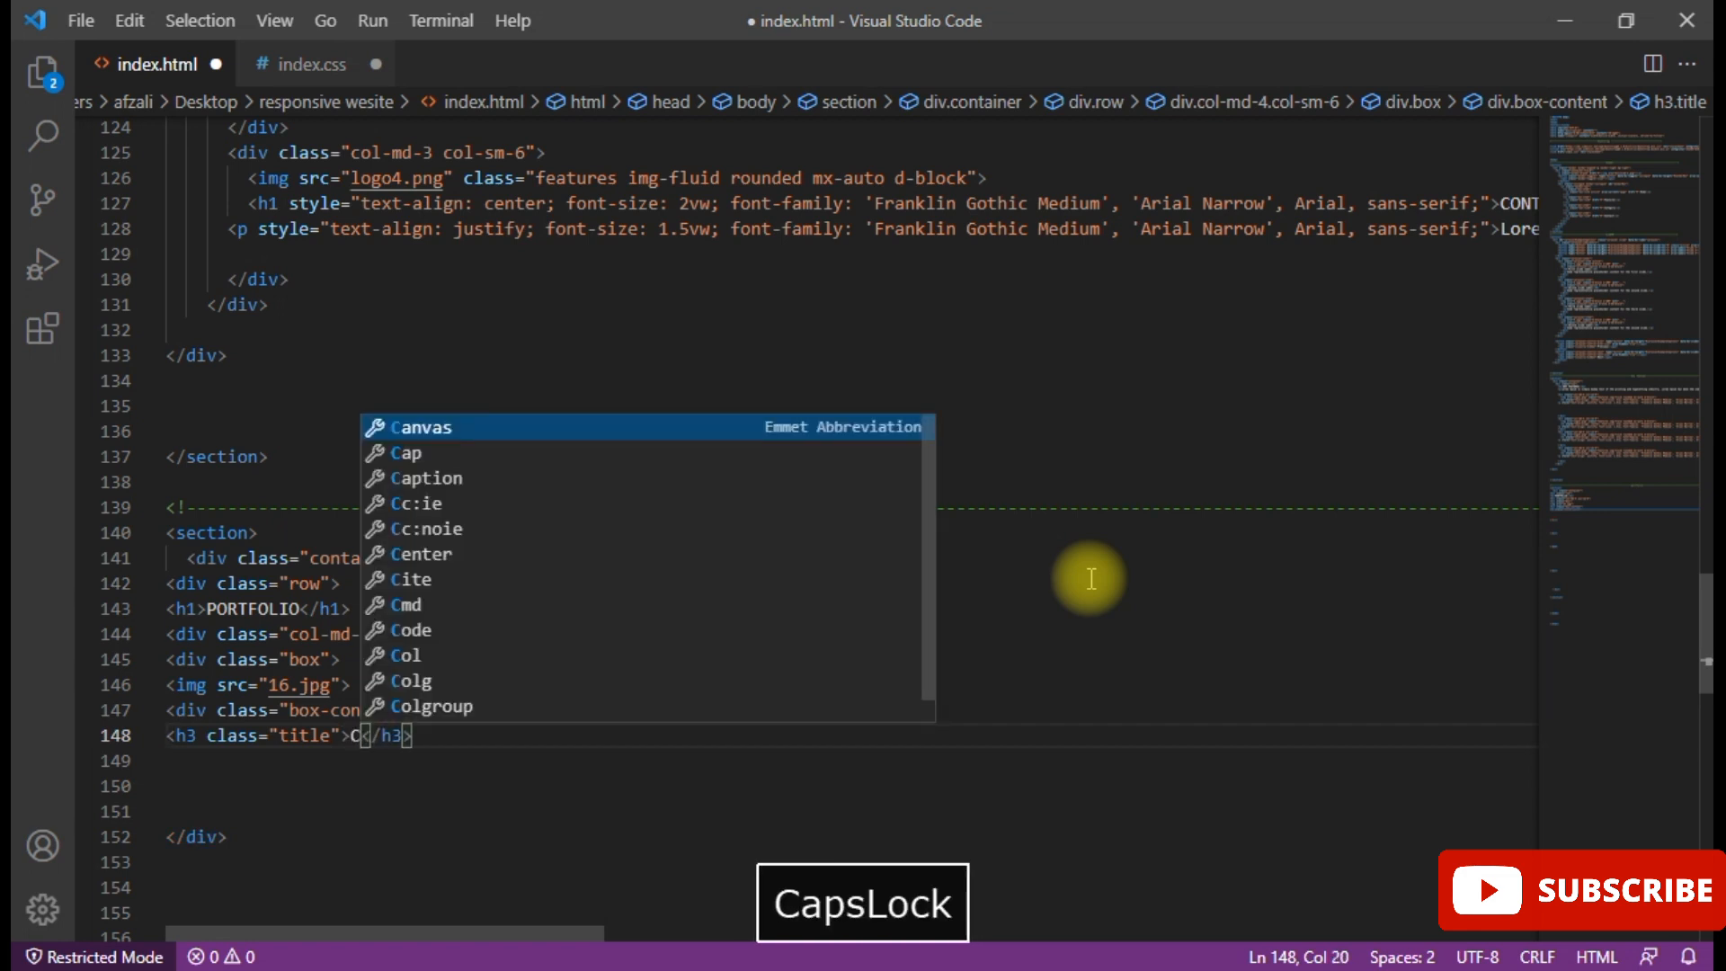
text(offee Cup M)
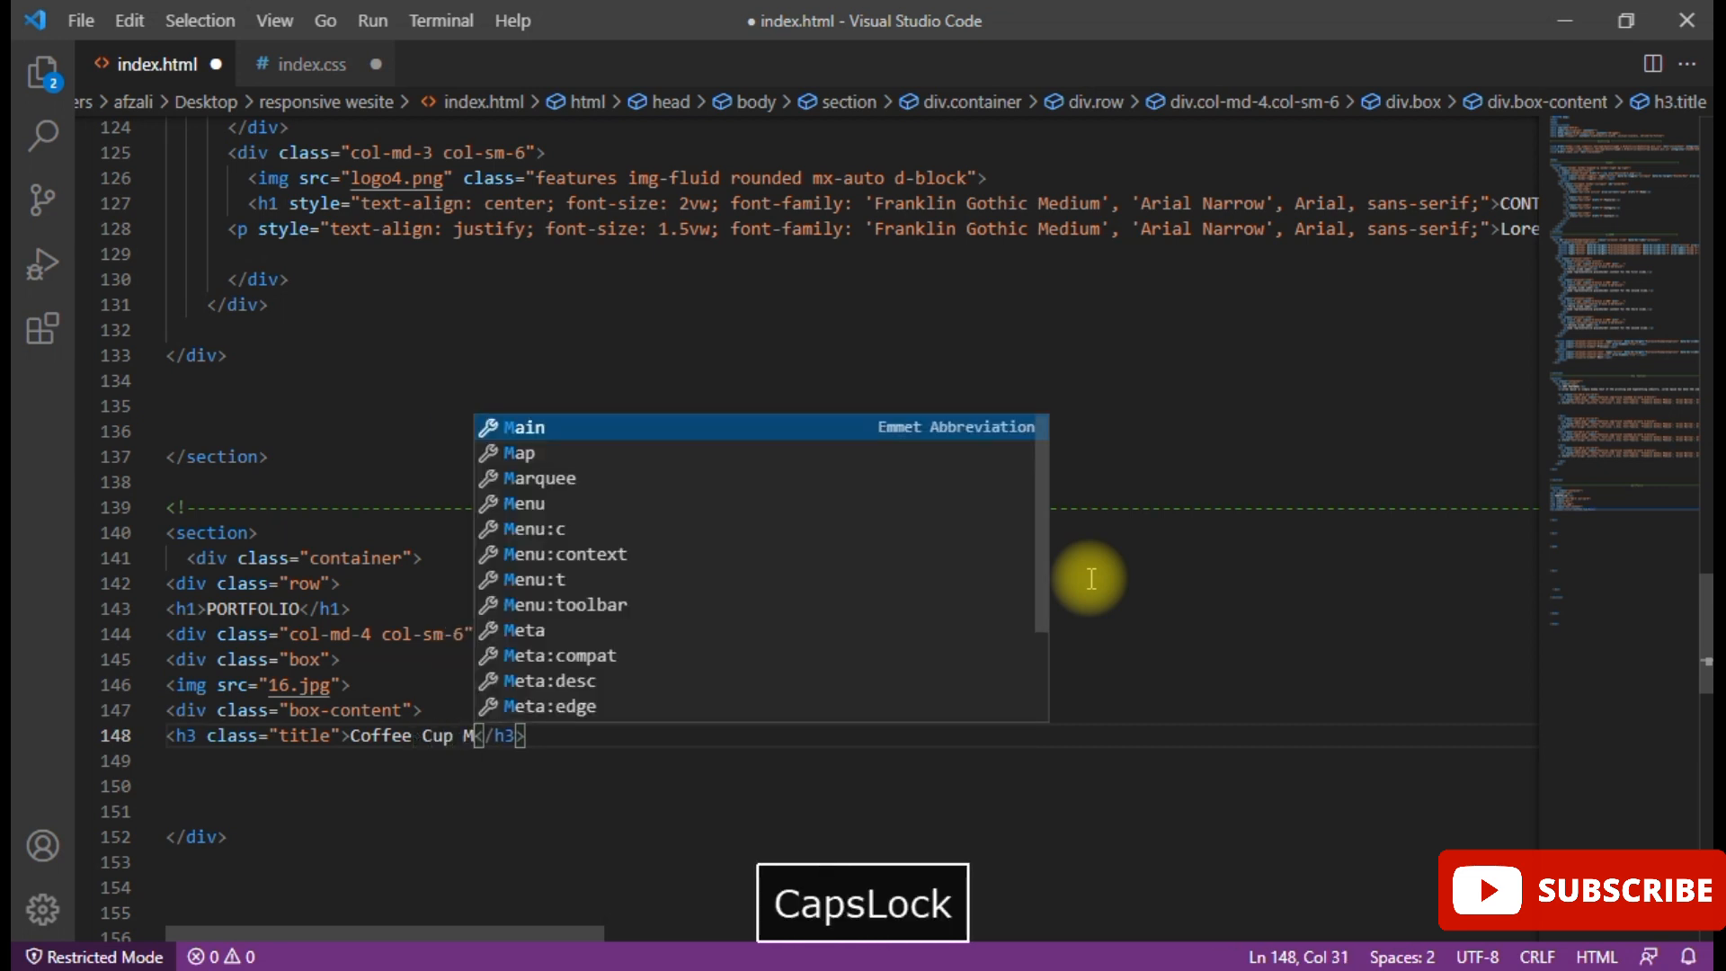
text(ockup)
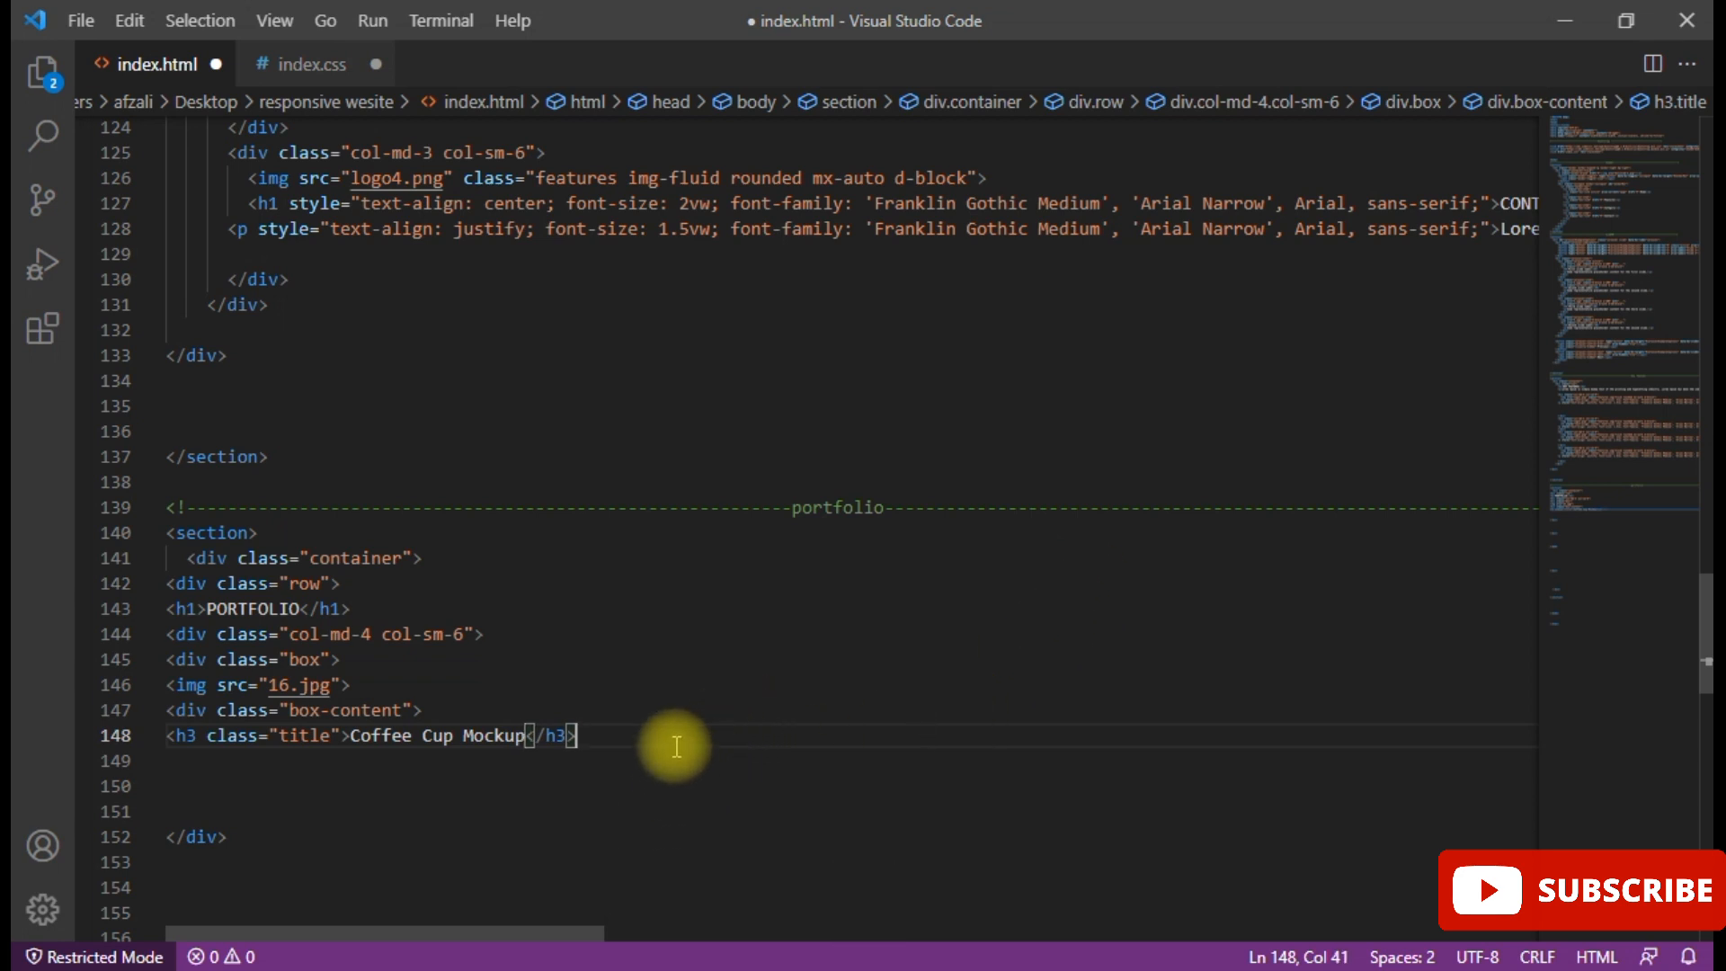
key(Enter)
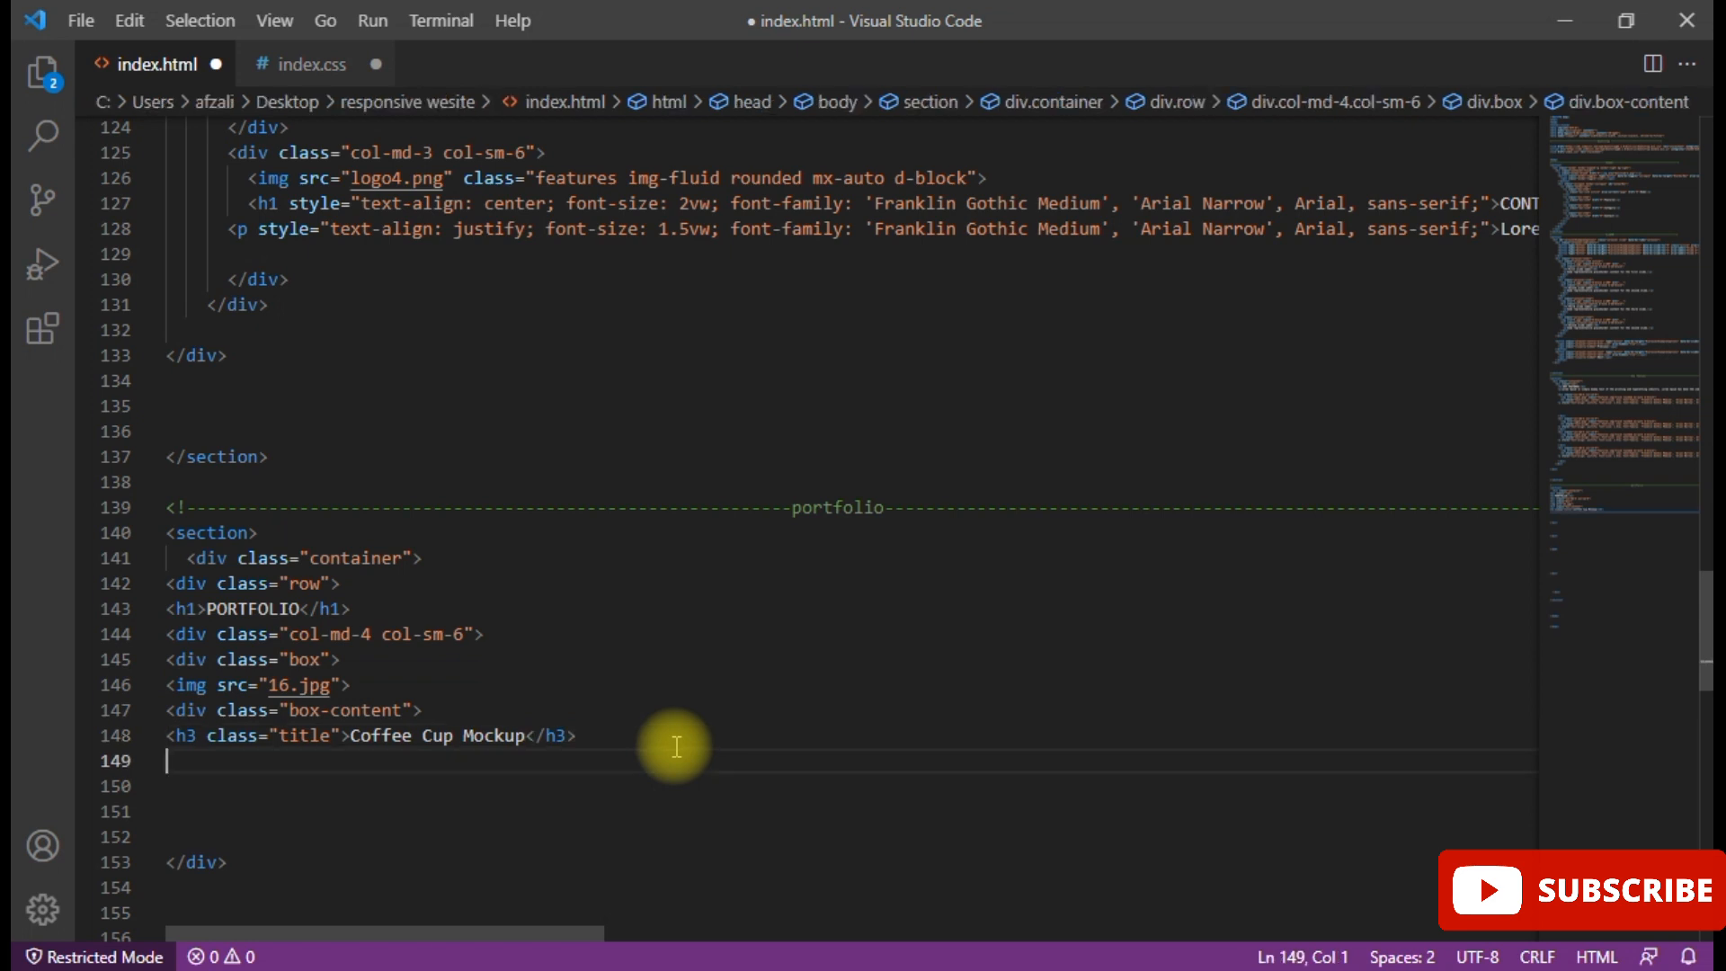
- Add a span with class post reading Web designing Effects below the title
text(<span)
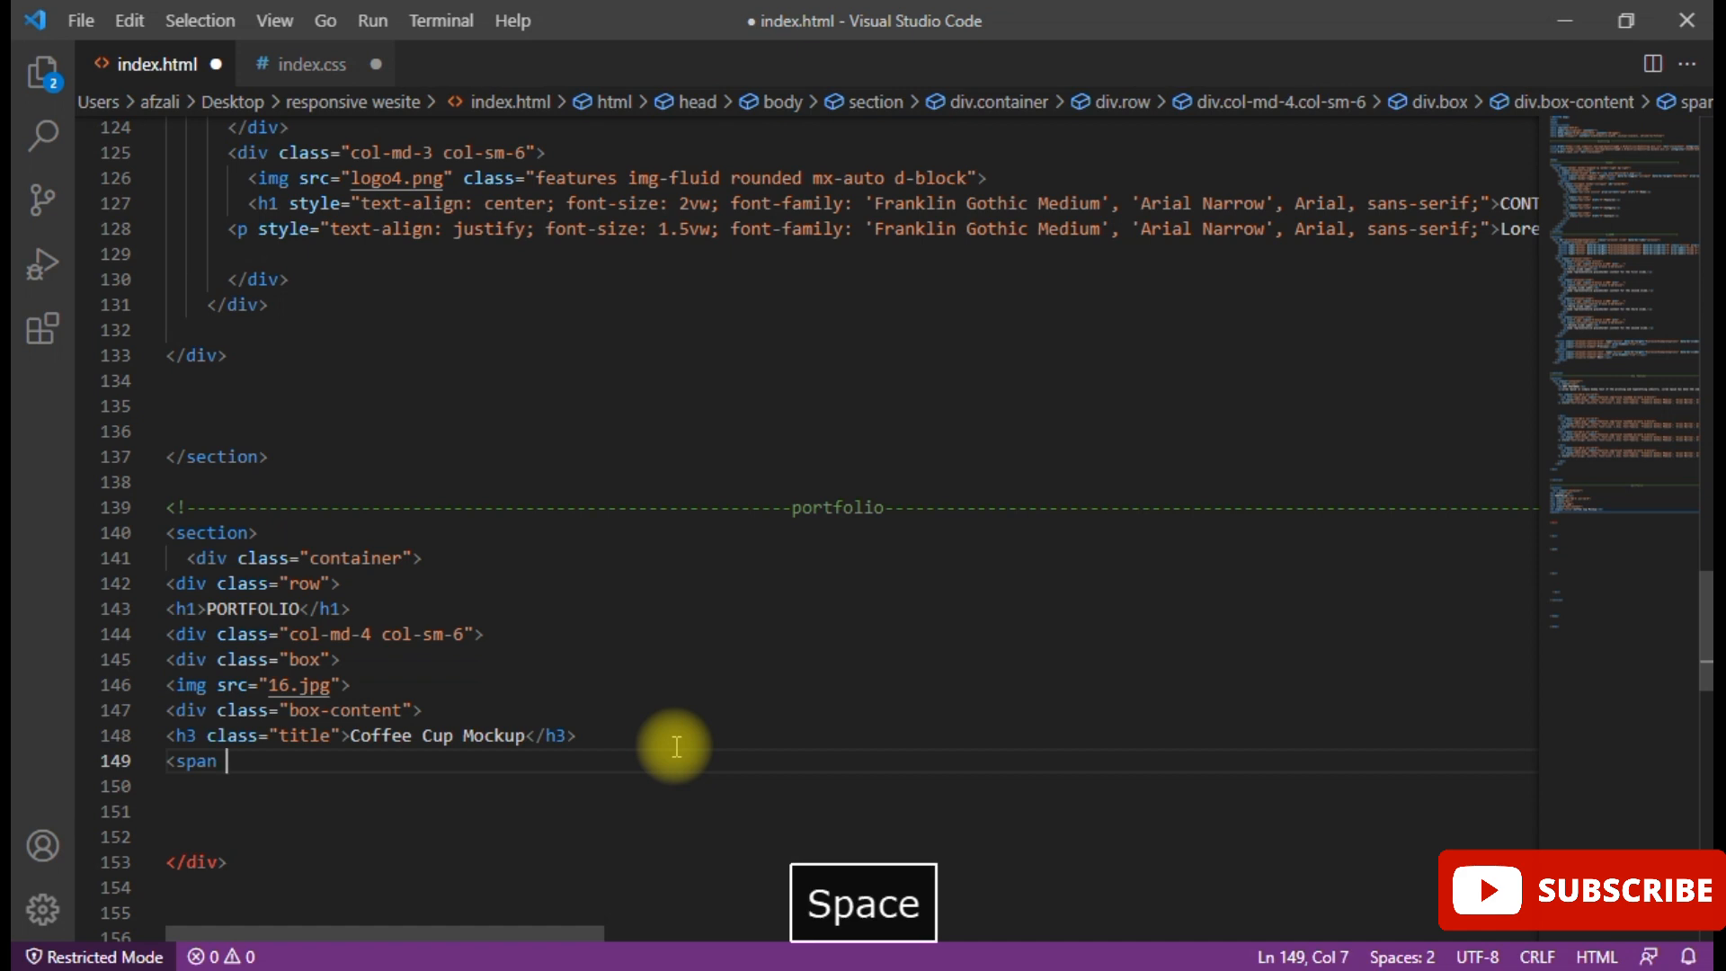
text(class="")
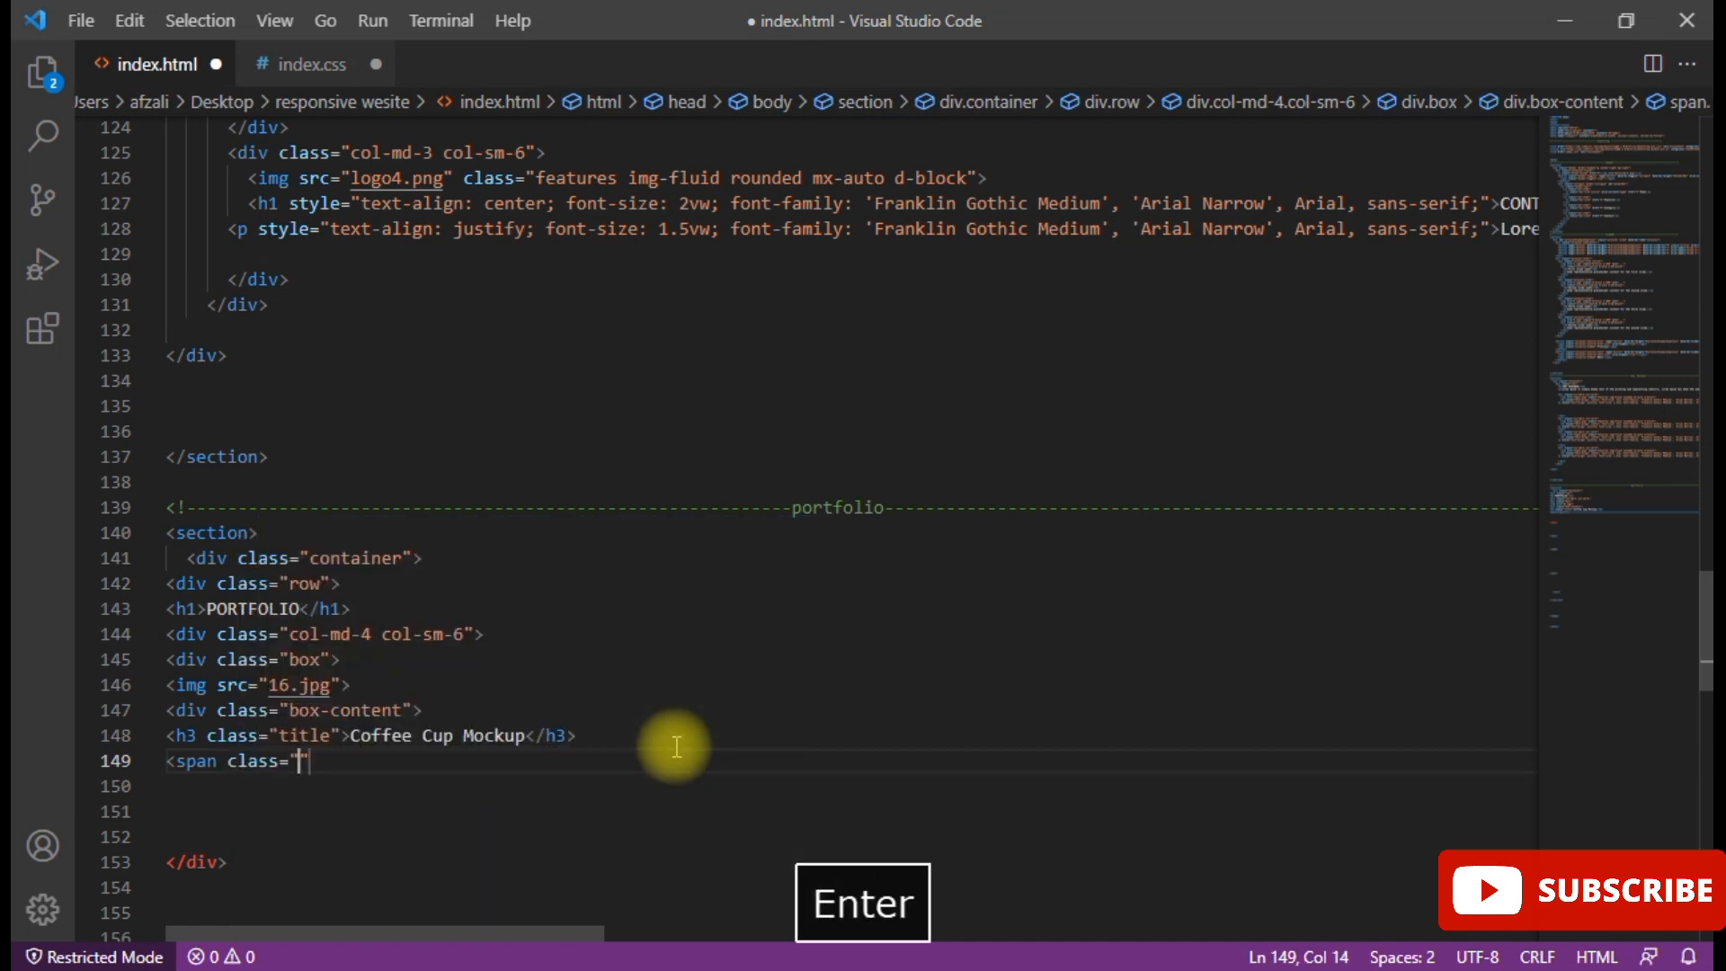
text(pos)
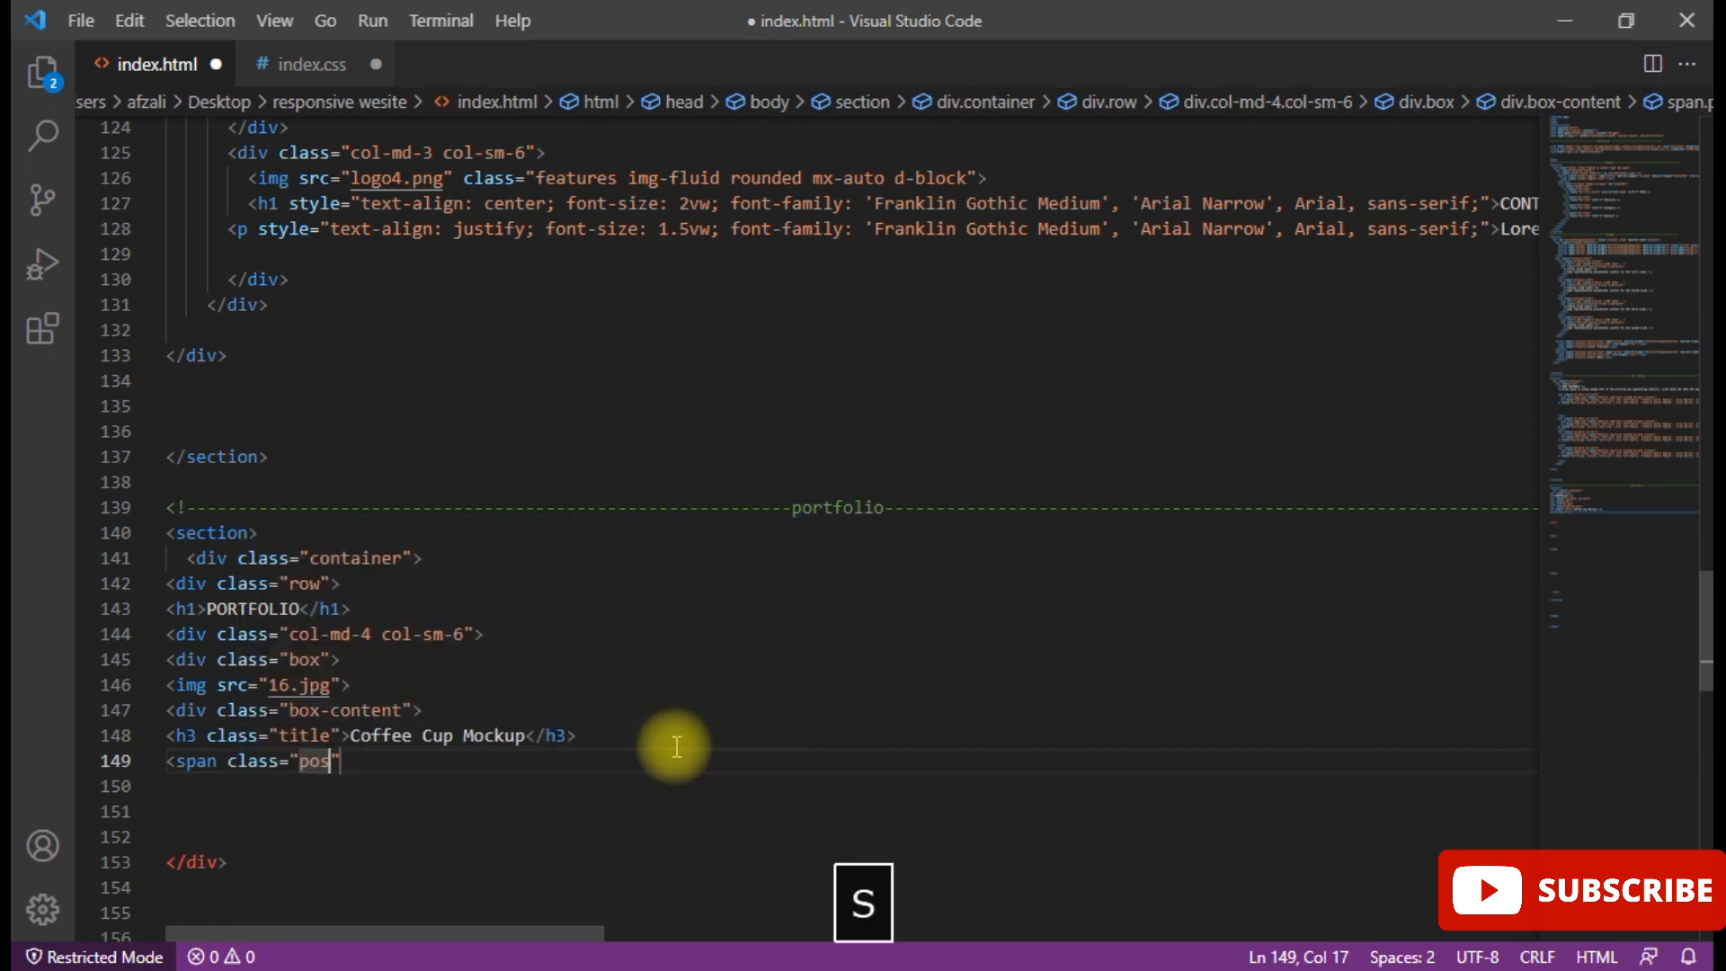
text(t)
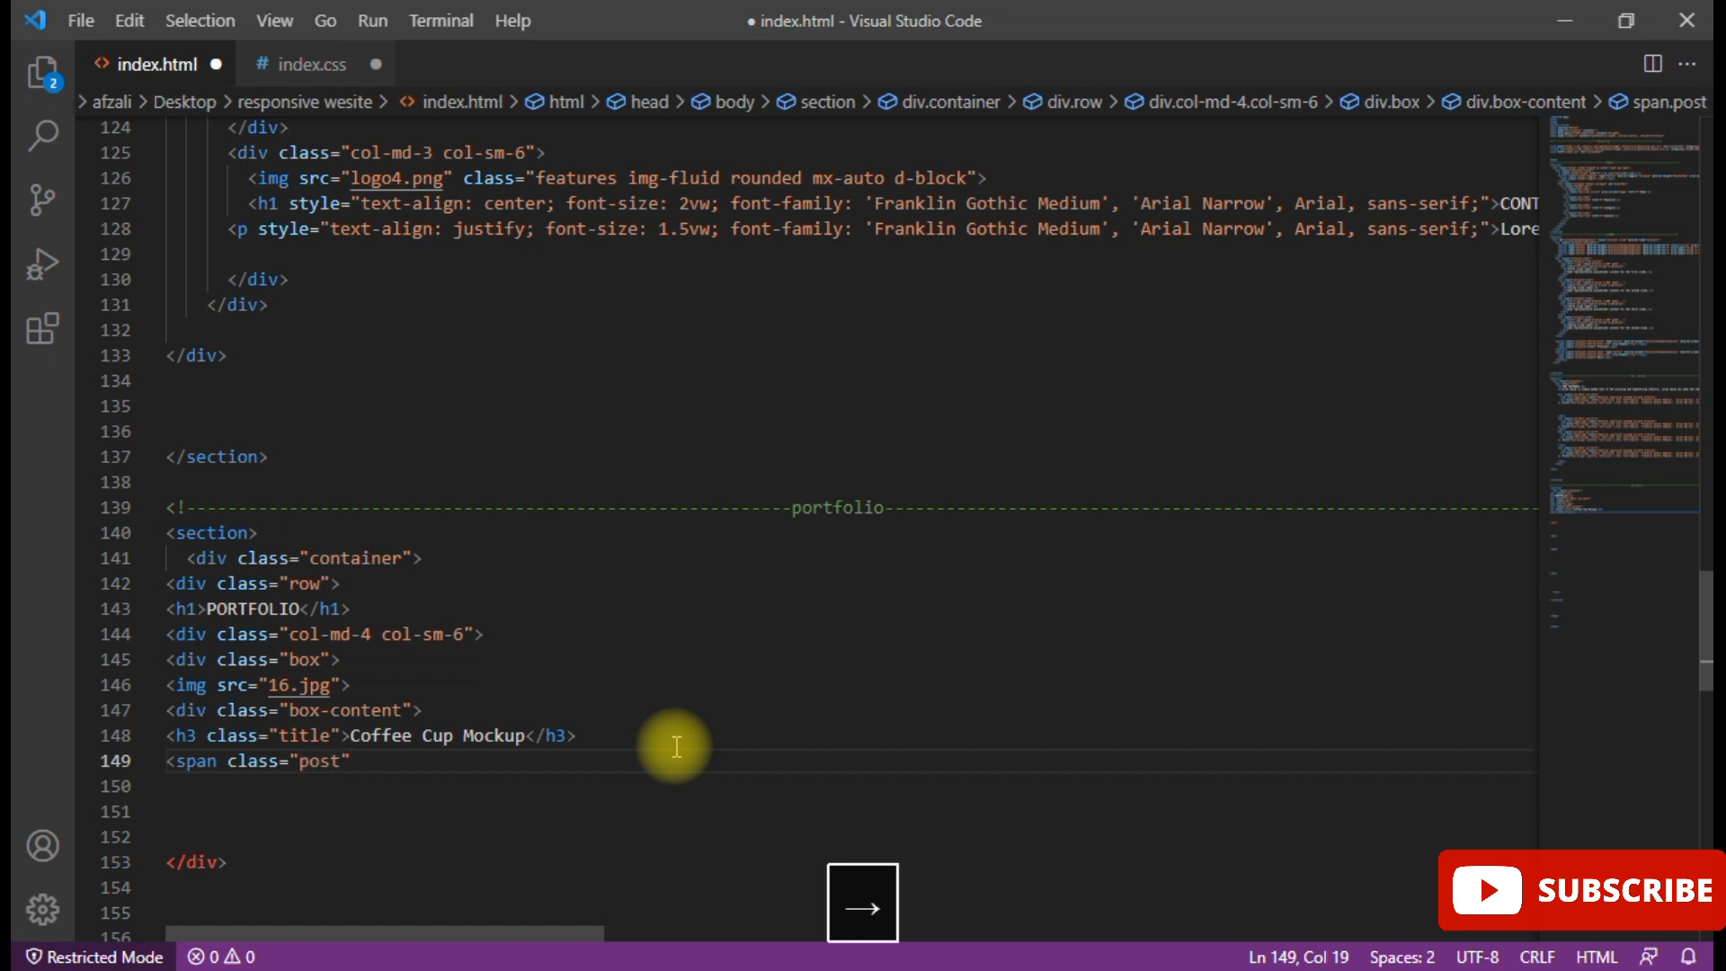
text(></span>)
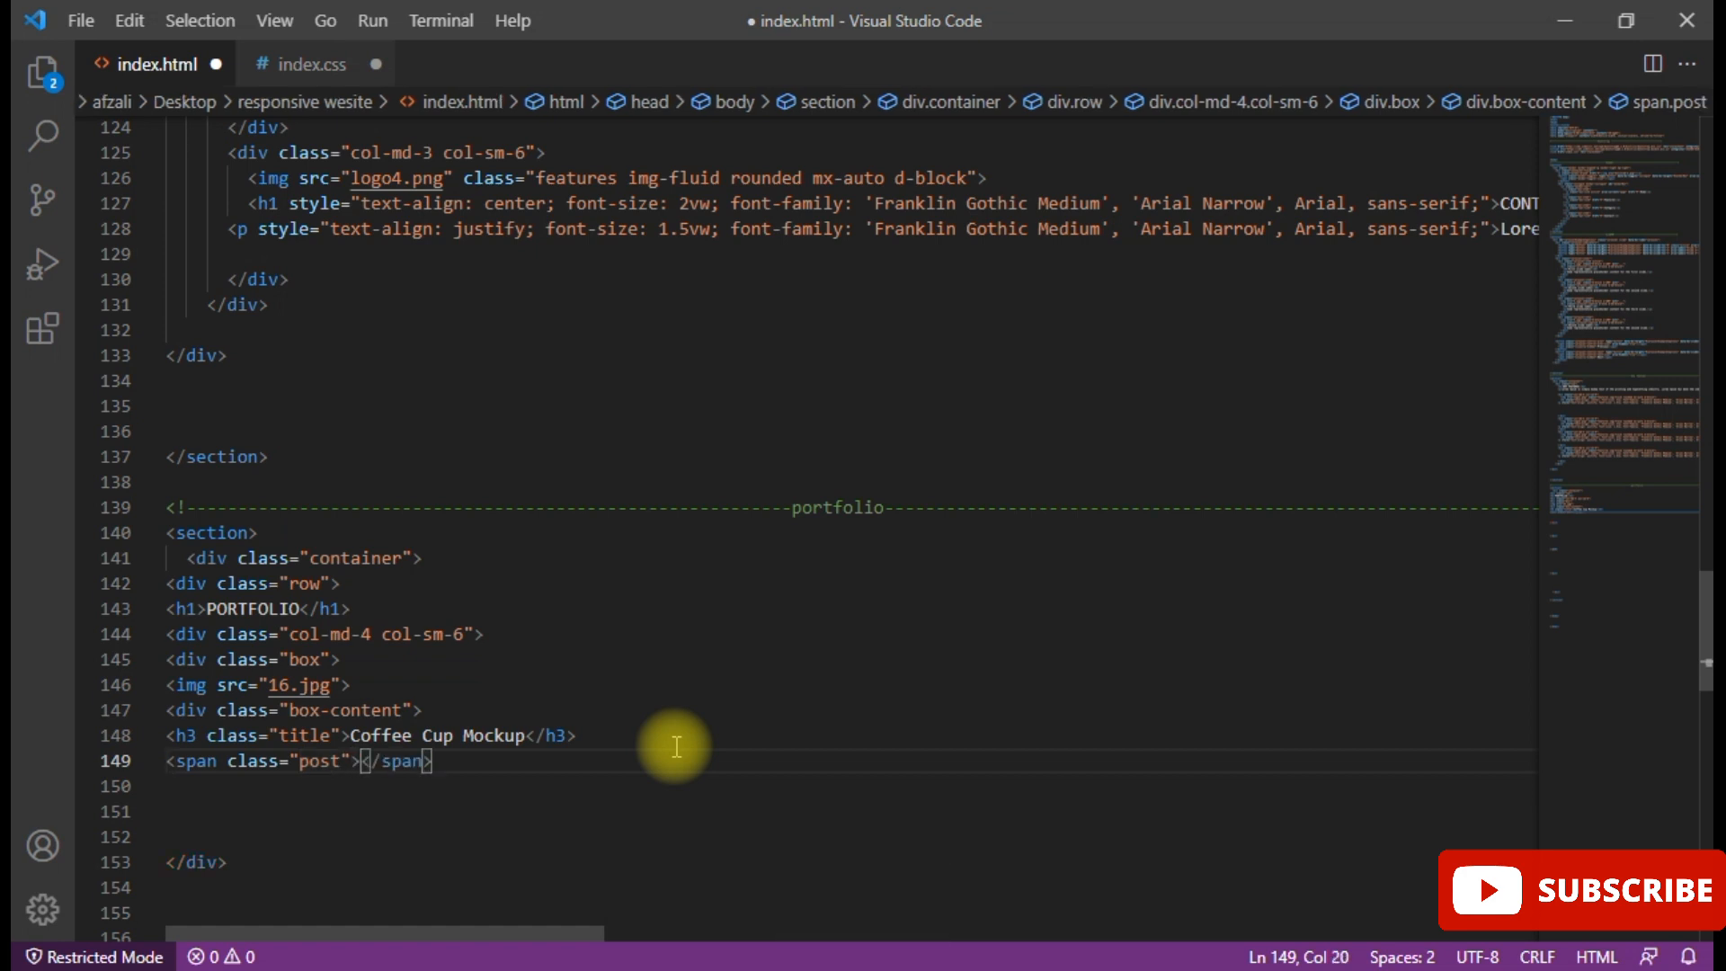
key(capslock)
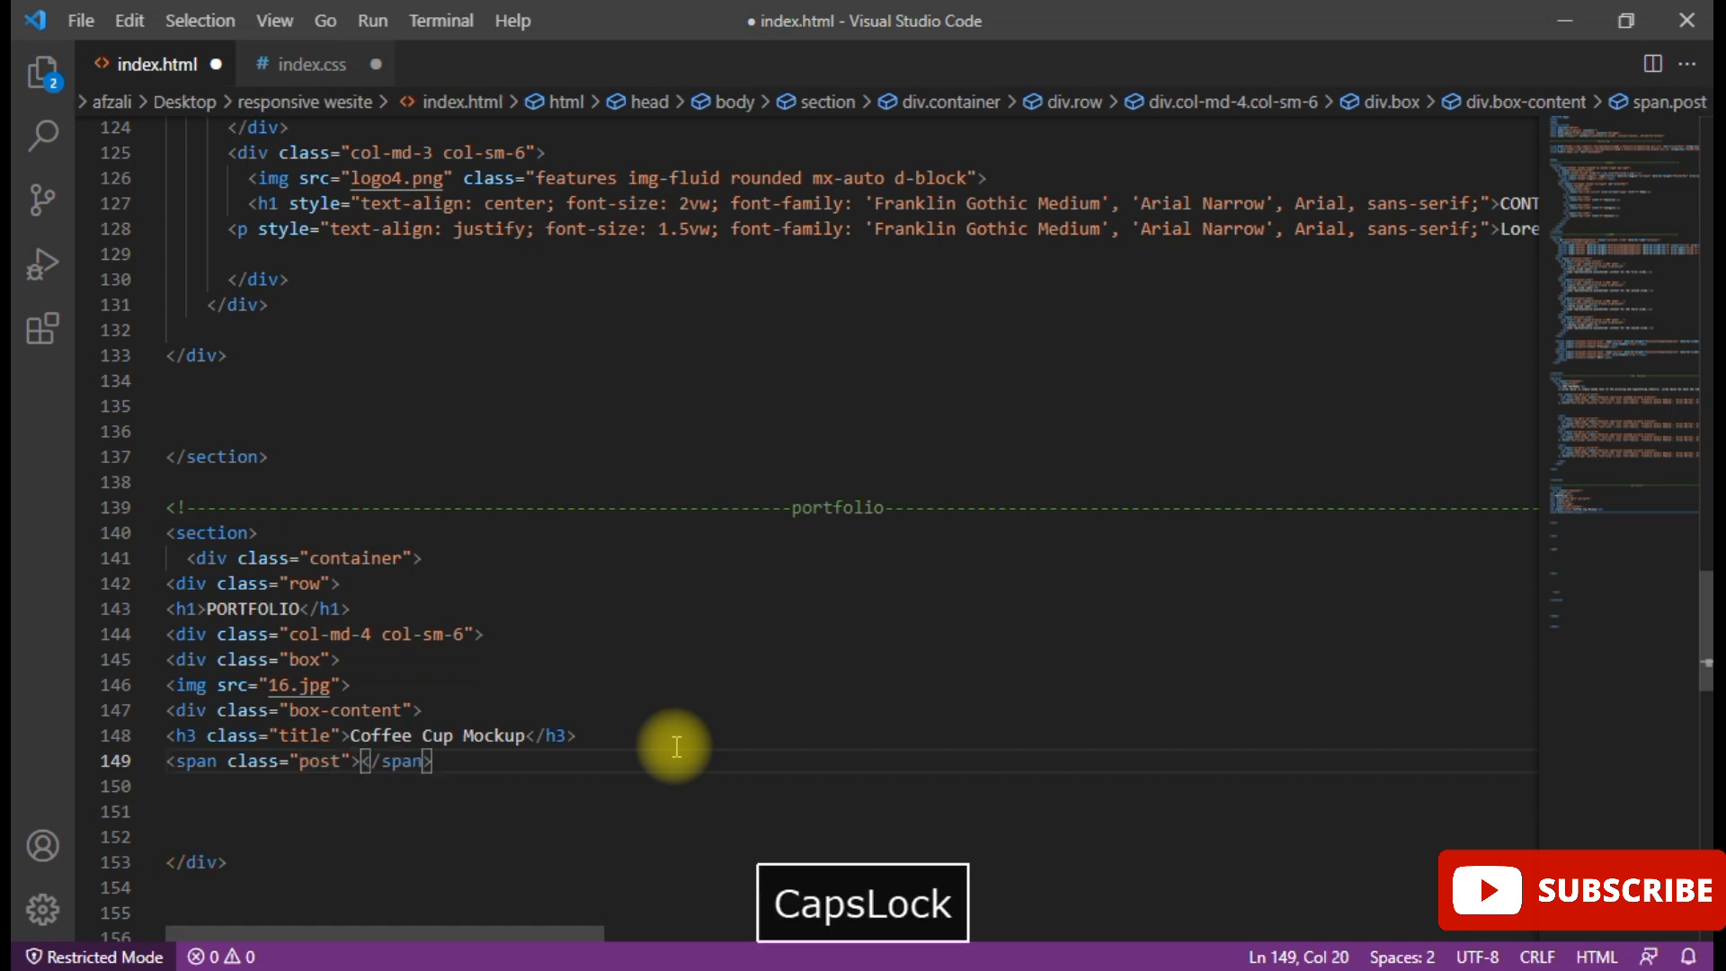
text(Web)
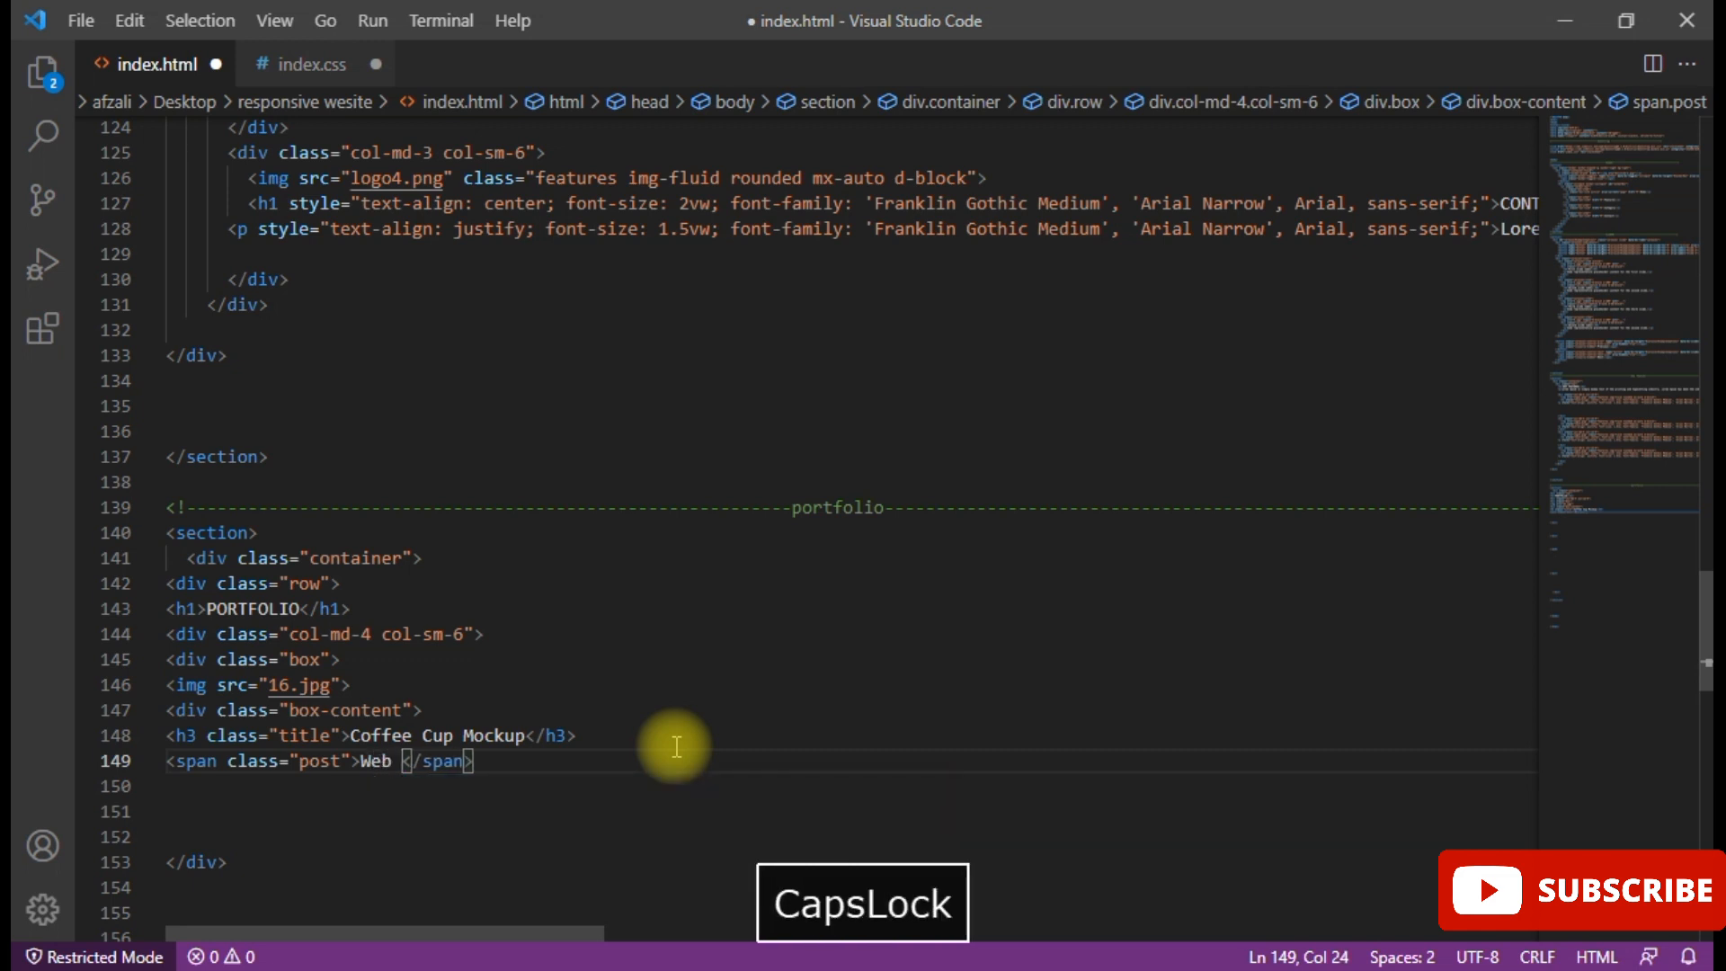
text(D)
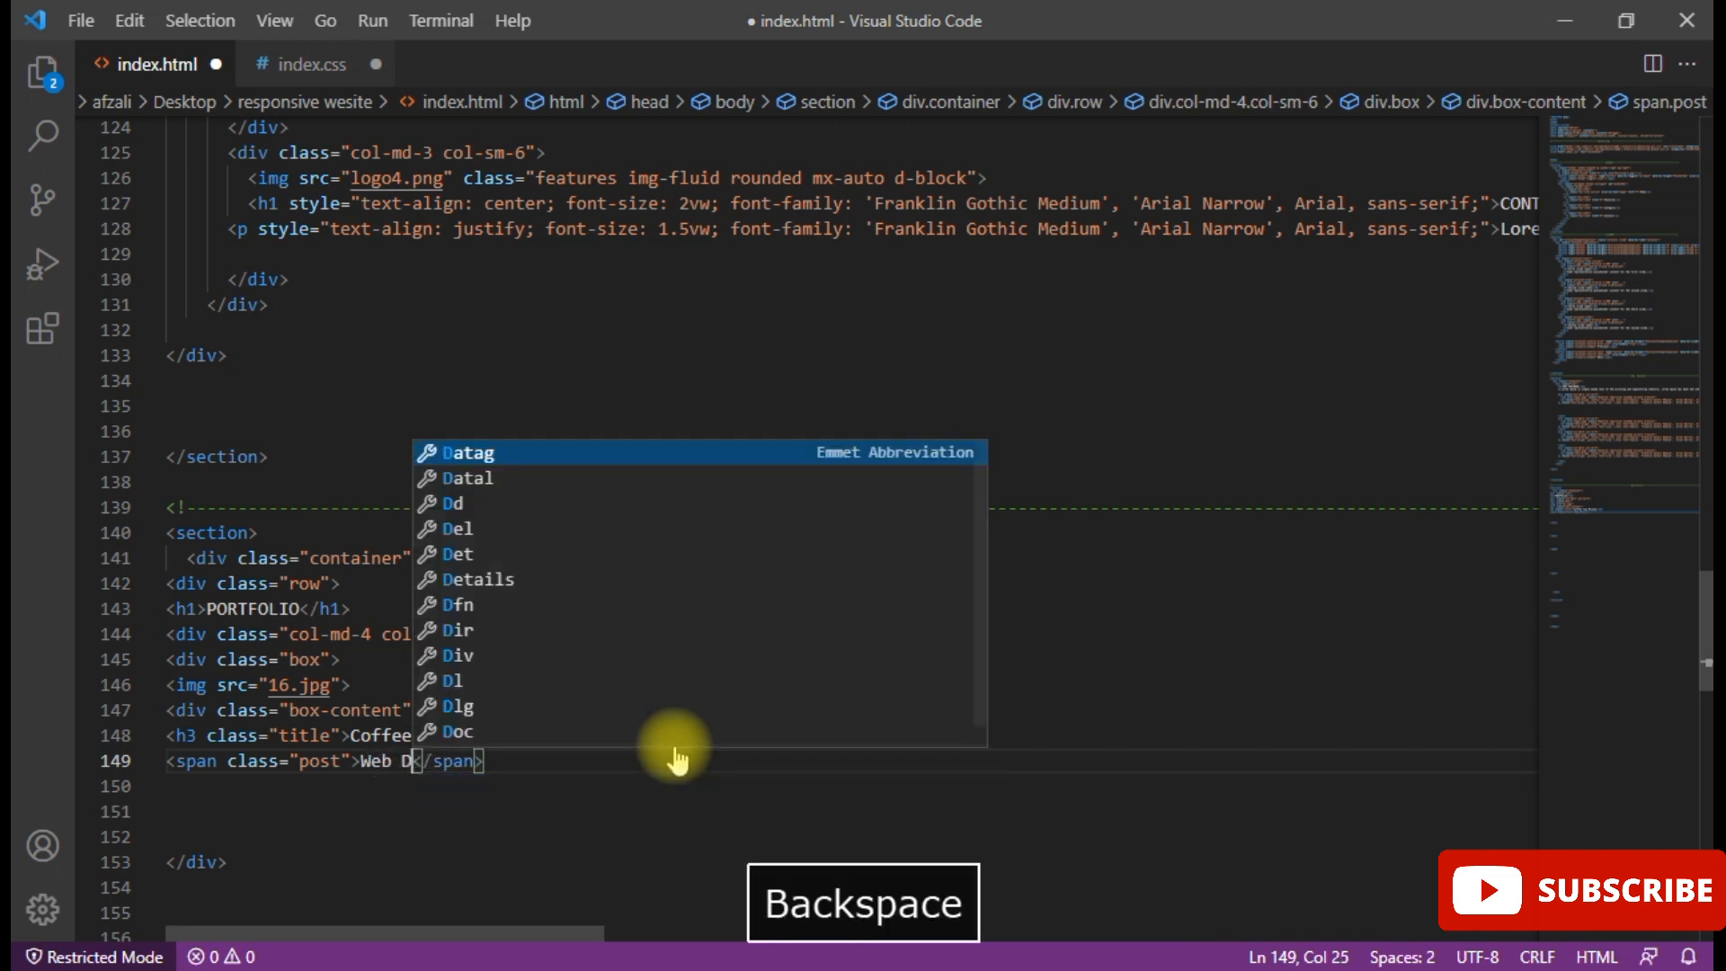
text(w)
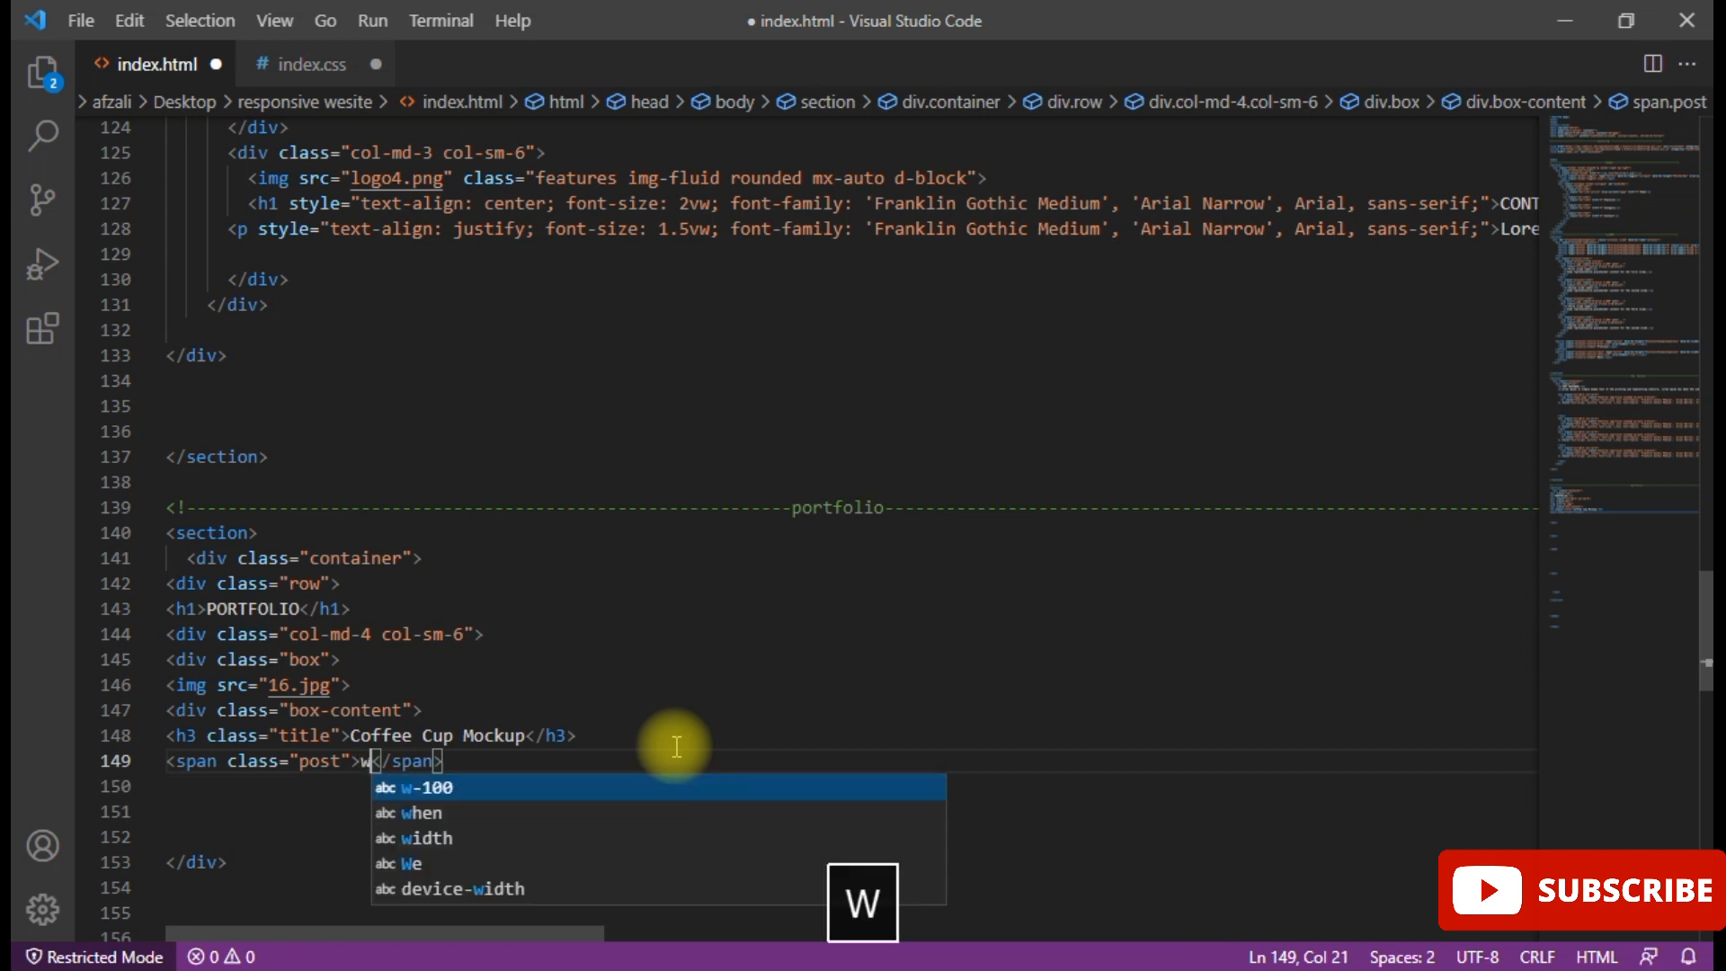
text(Web desi)
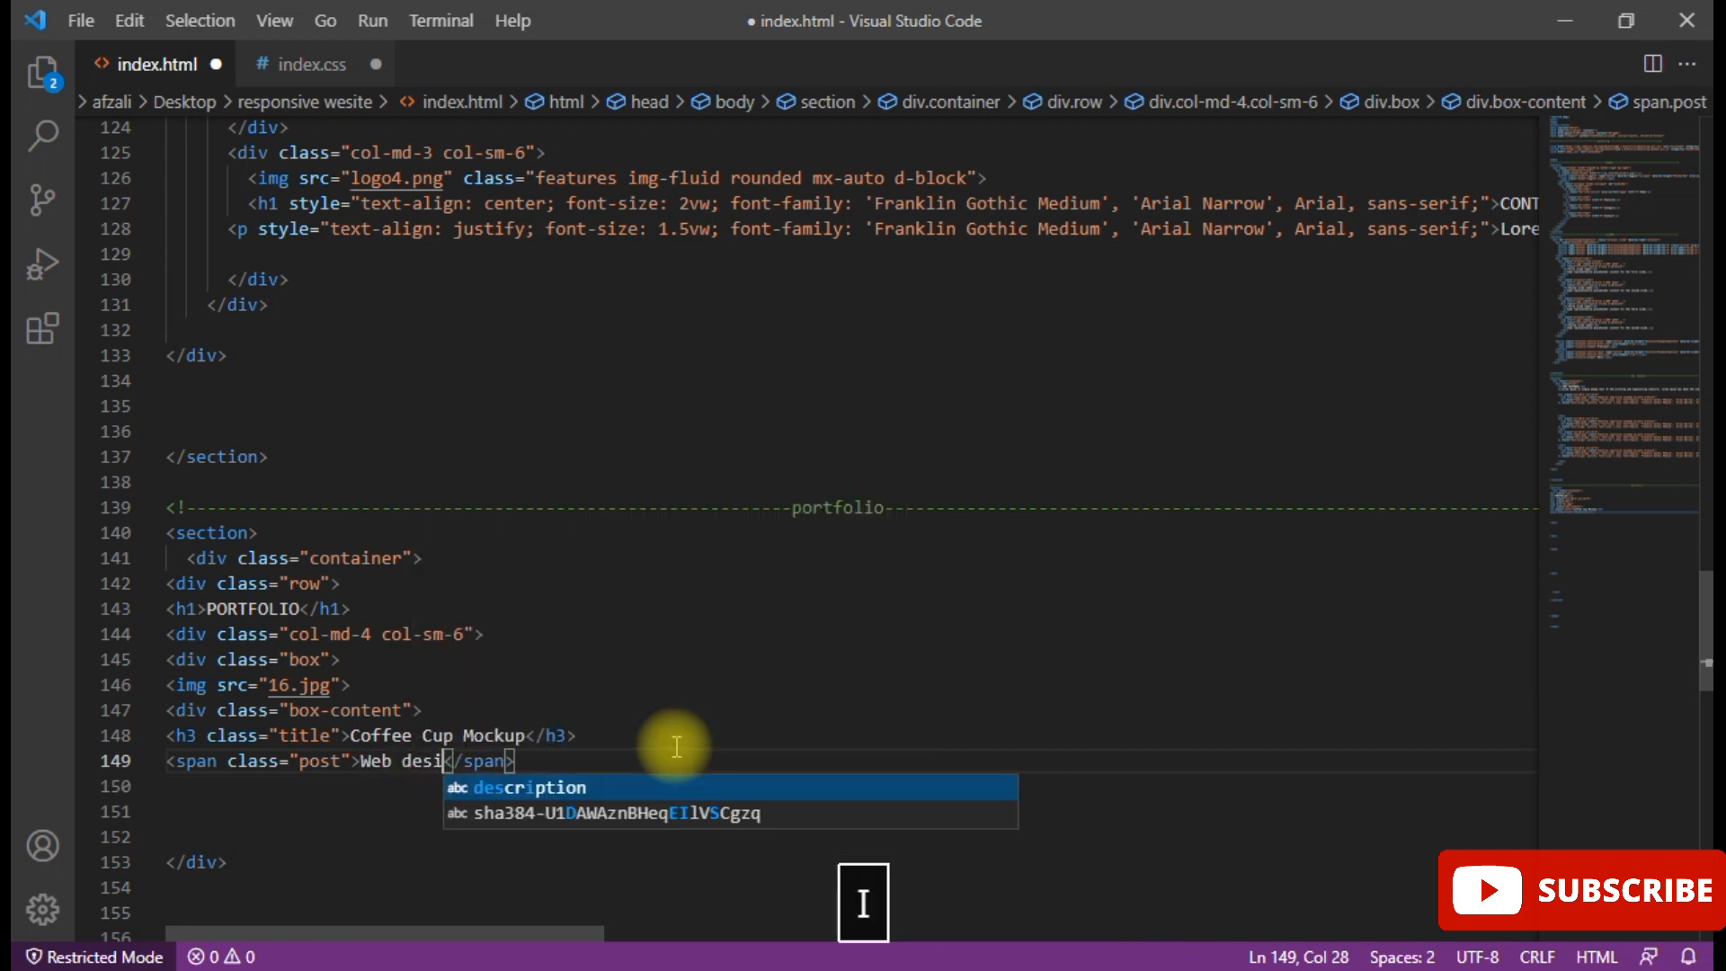
text(gning E)
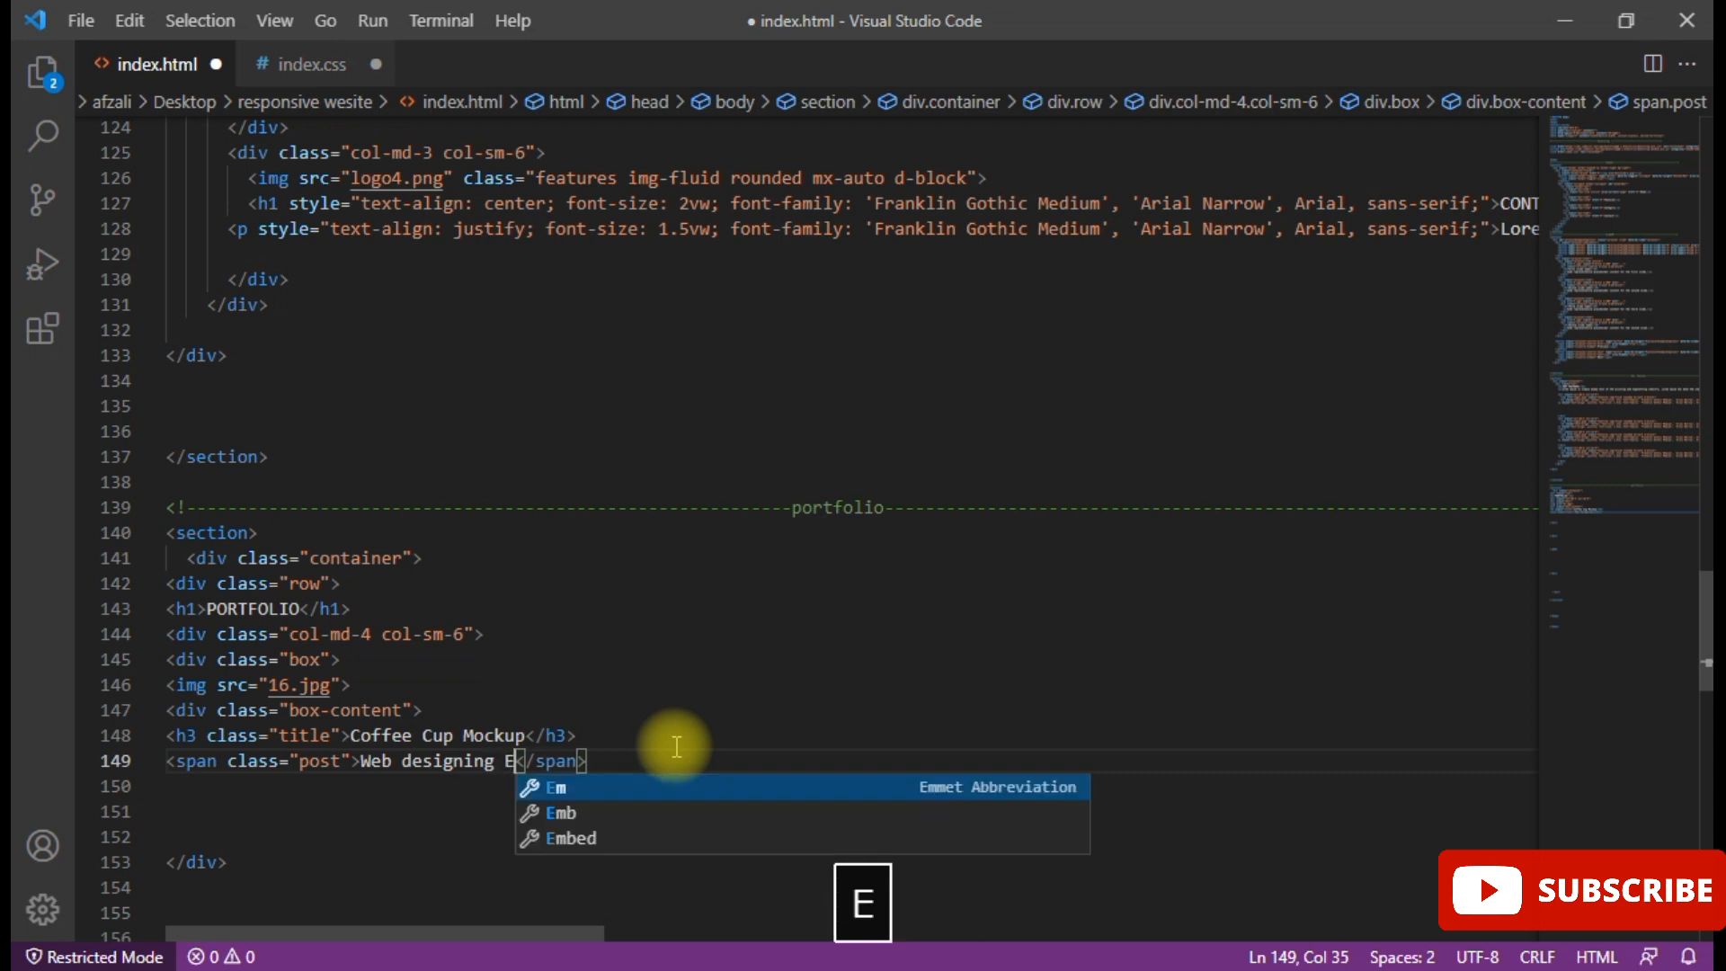
text(ffects)
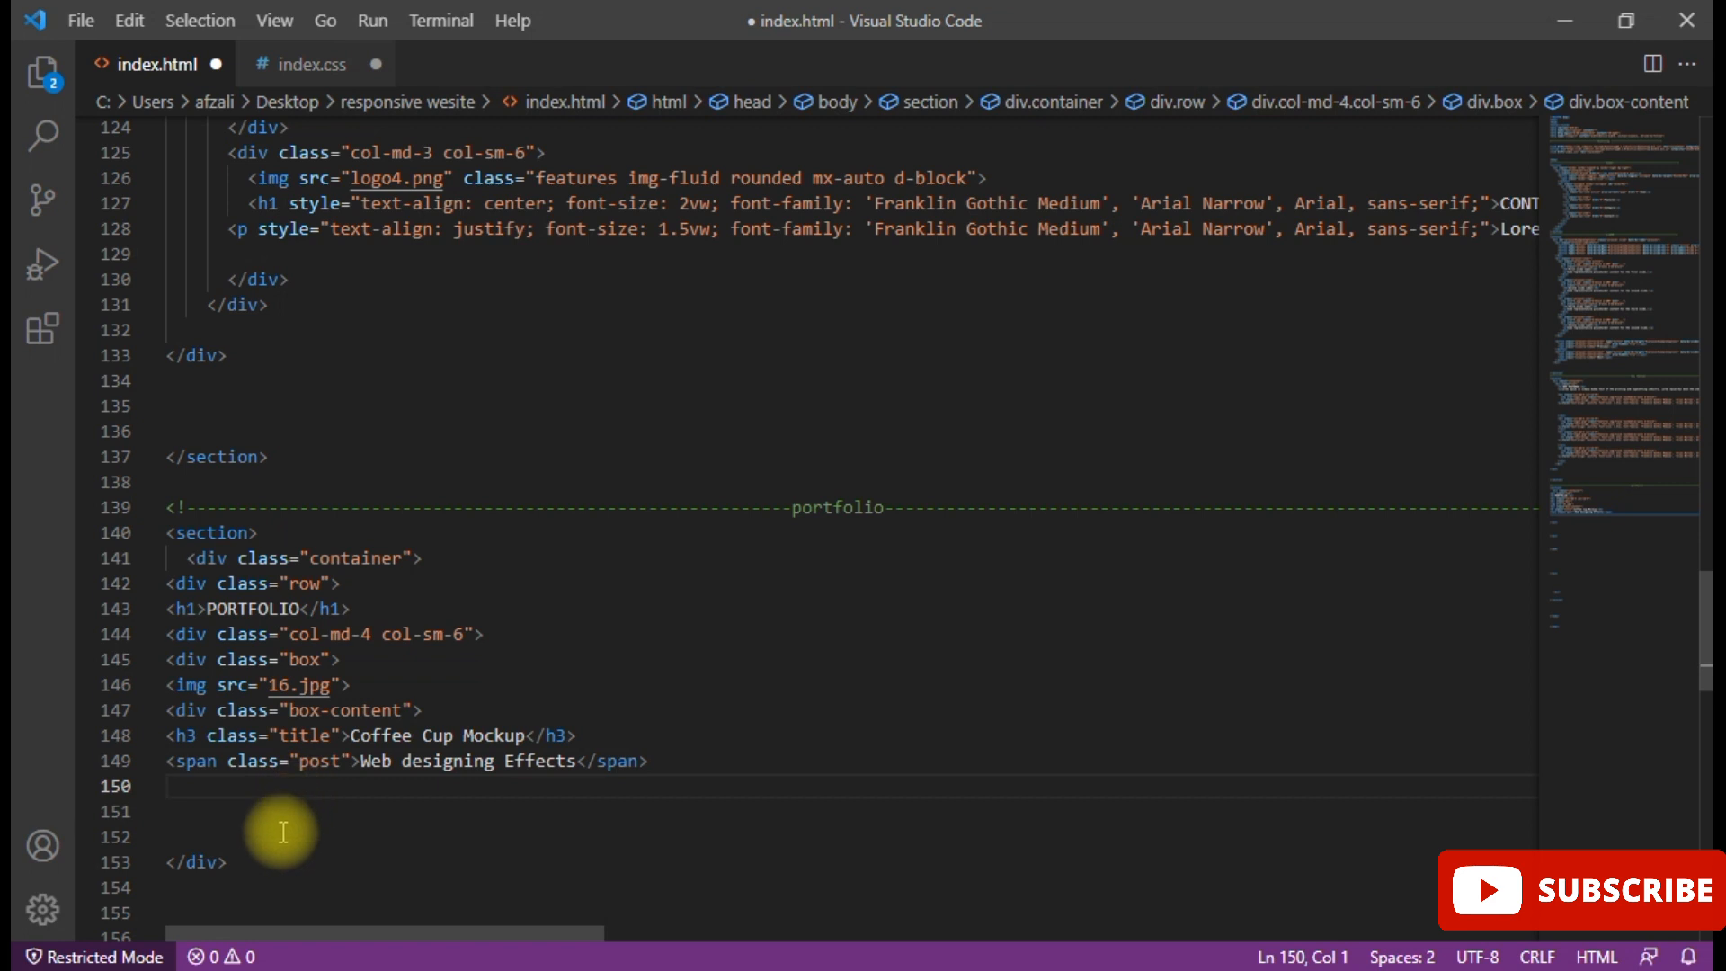
- Close box-content and start a ul with class icon holding an li with an href="#" link
key(Backspace)
text(</div>)
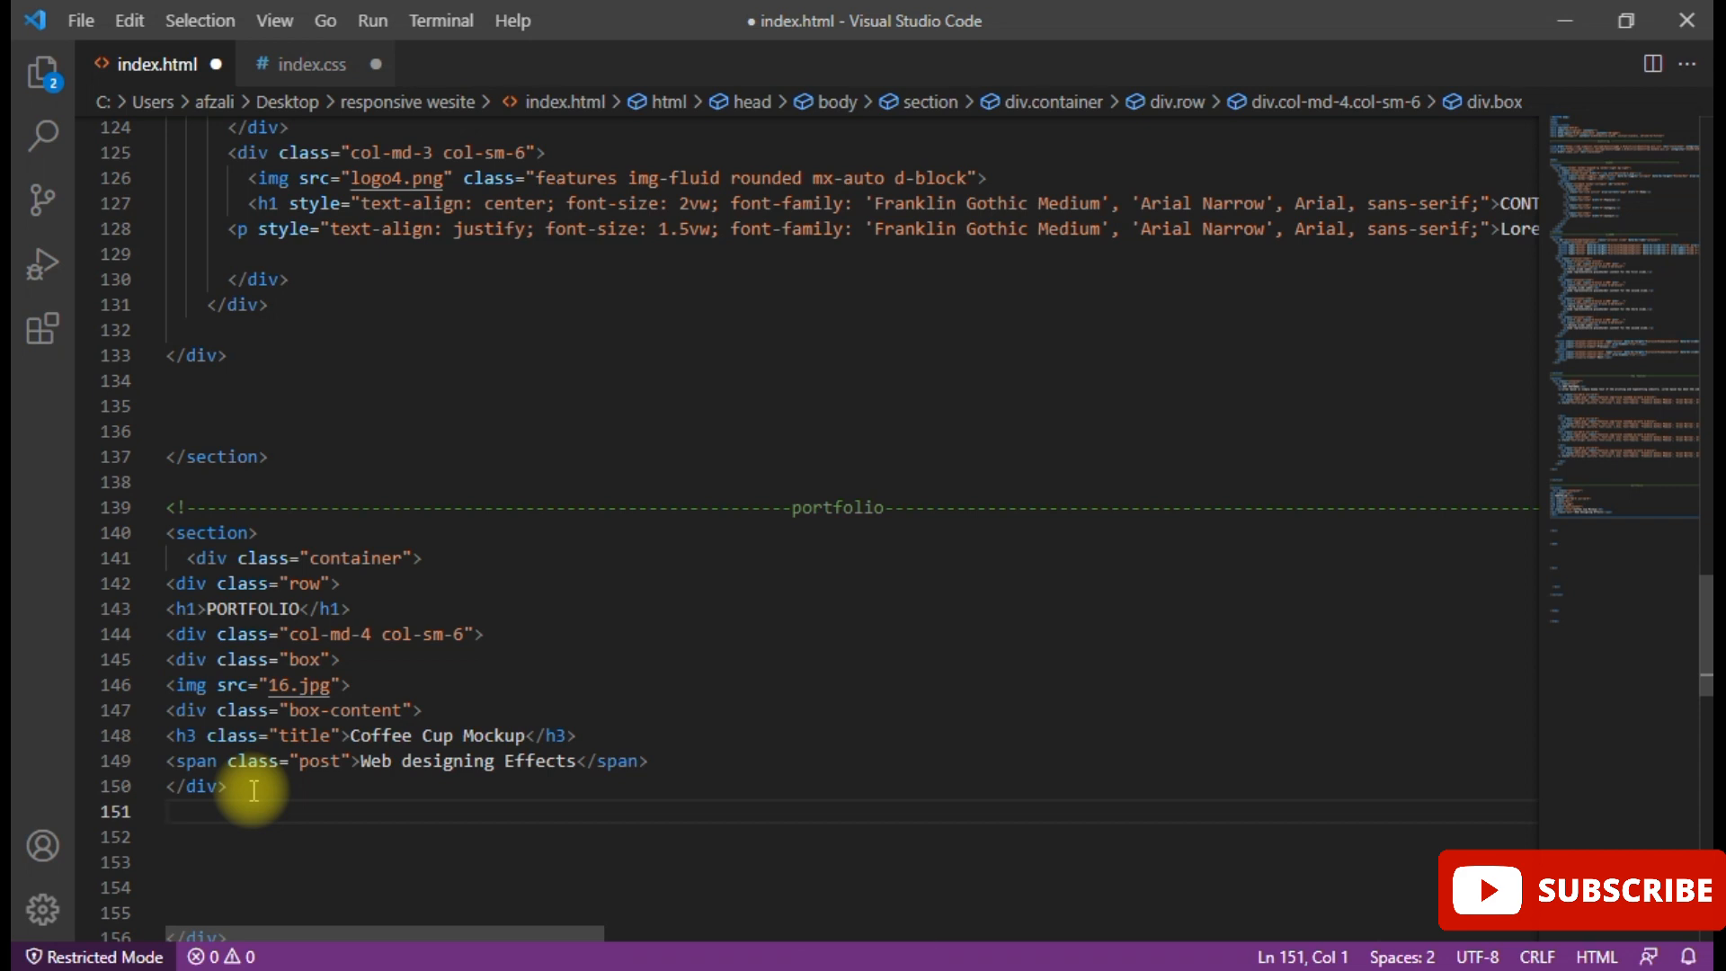
text(<ul class="i)
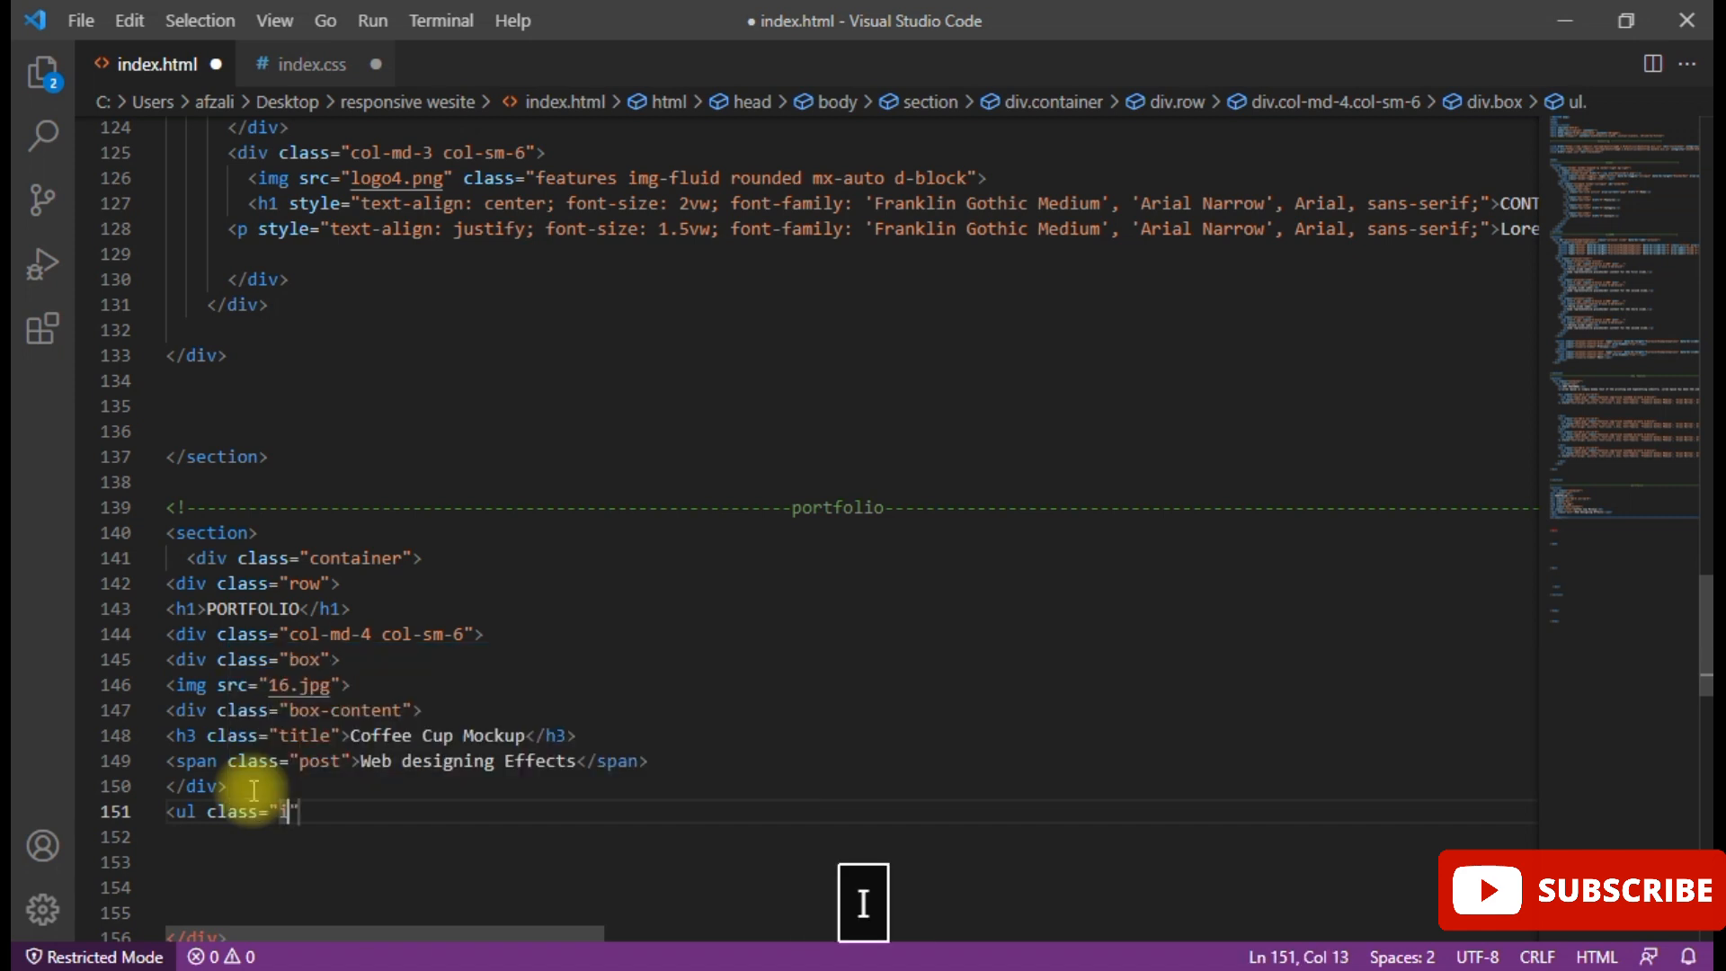
text(icon)
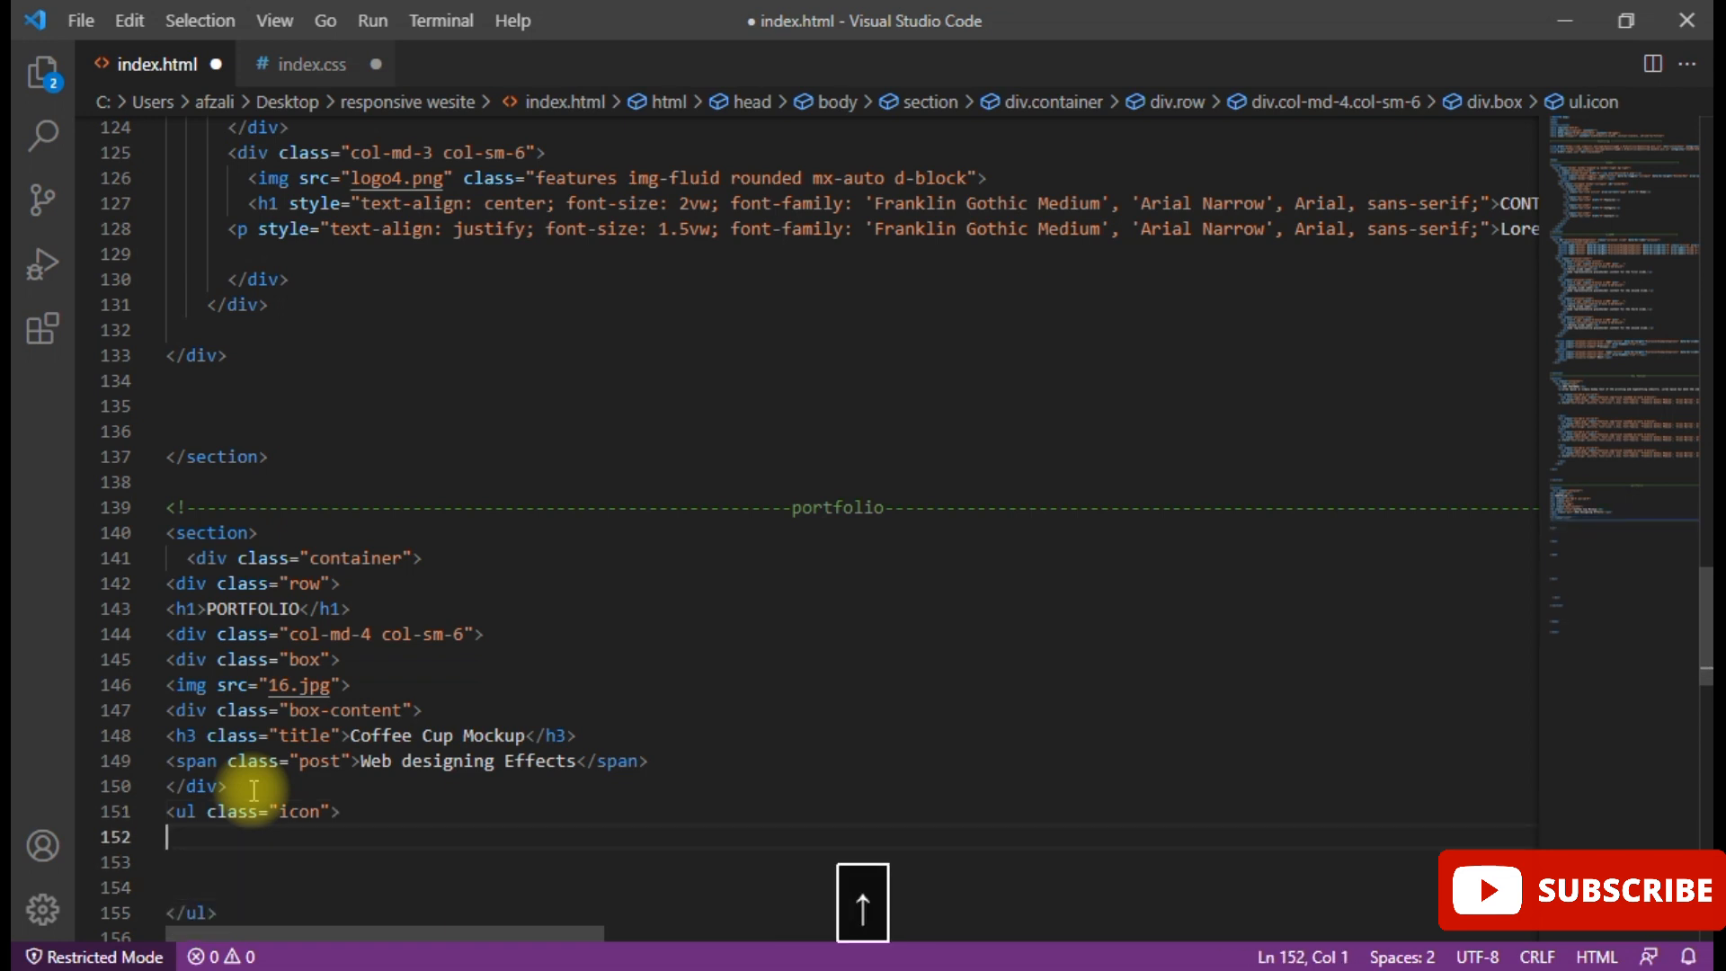
text(<li)
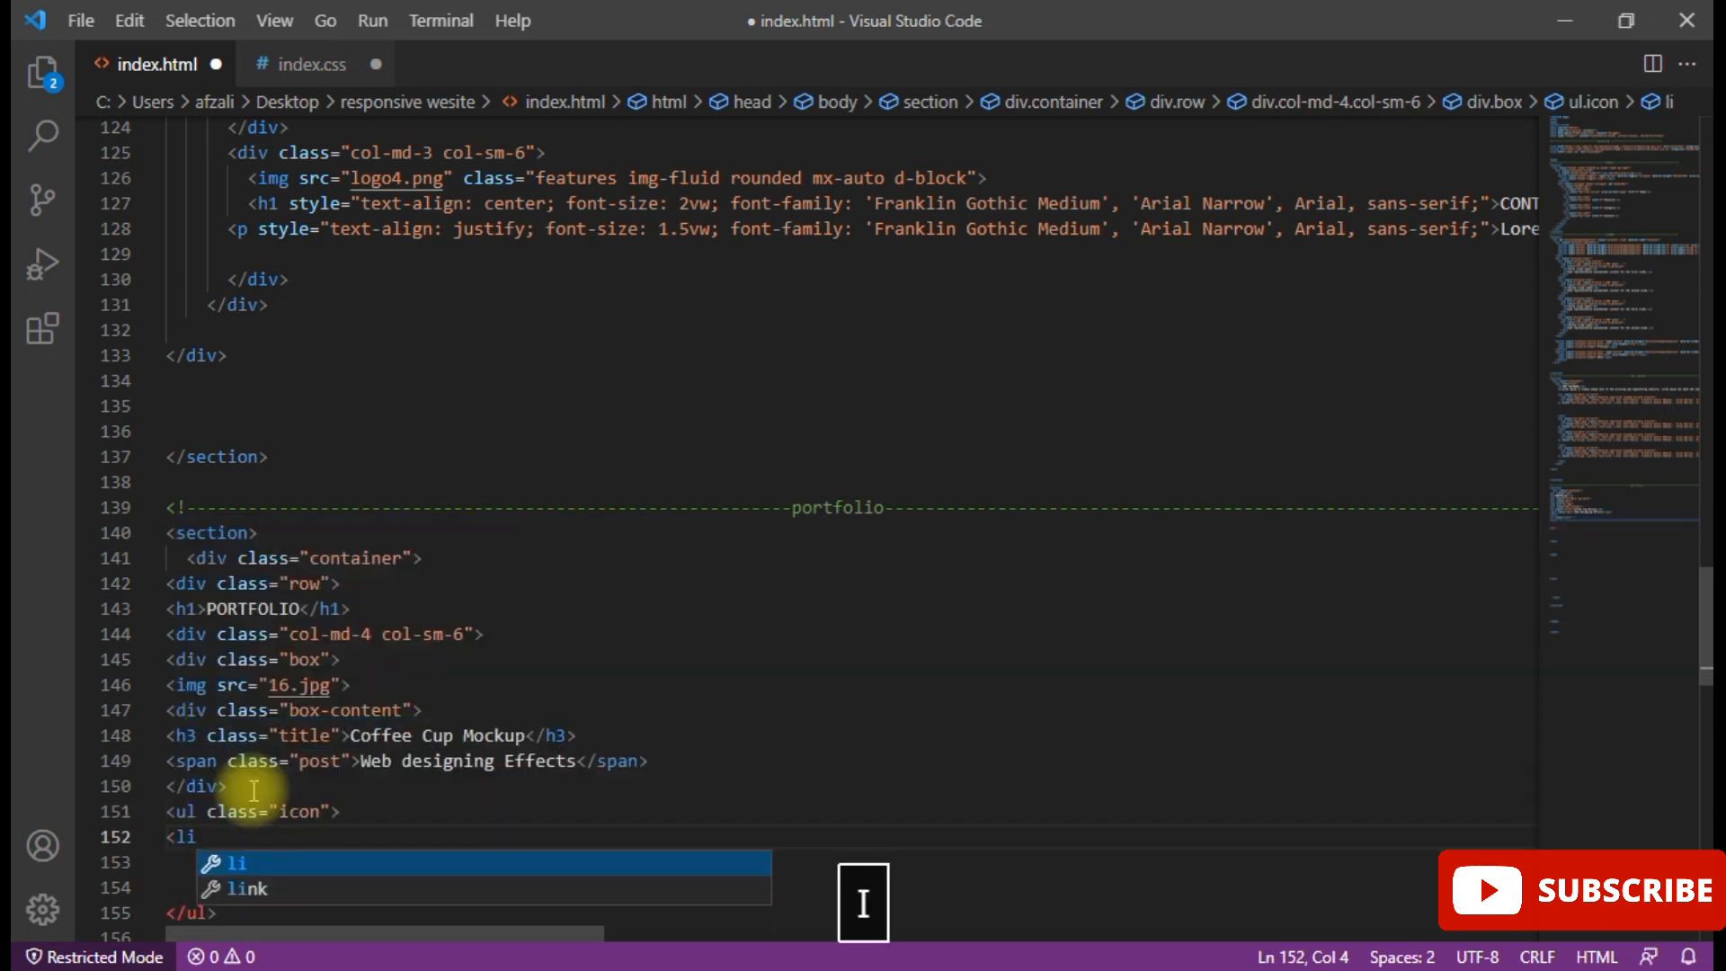
text(><</li>)
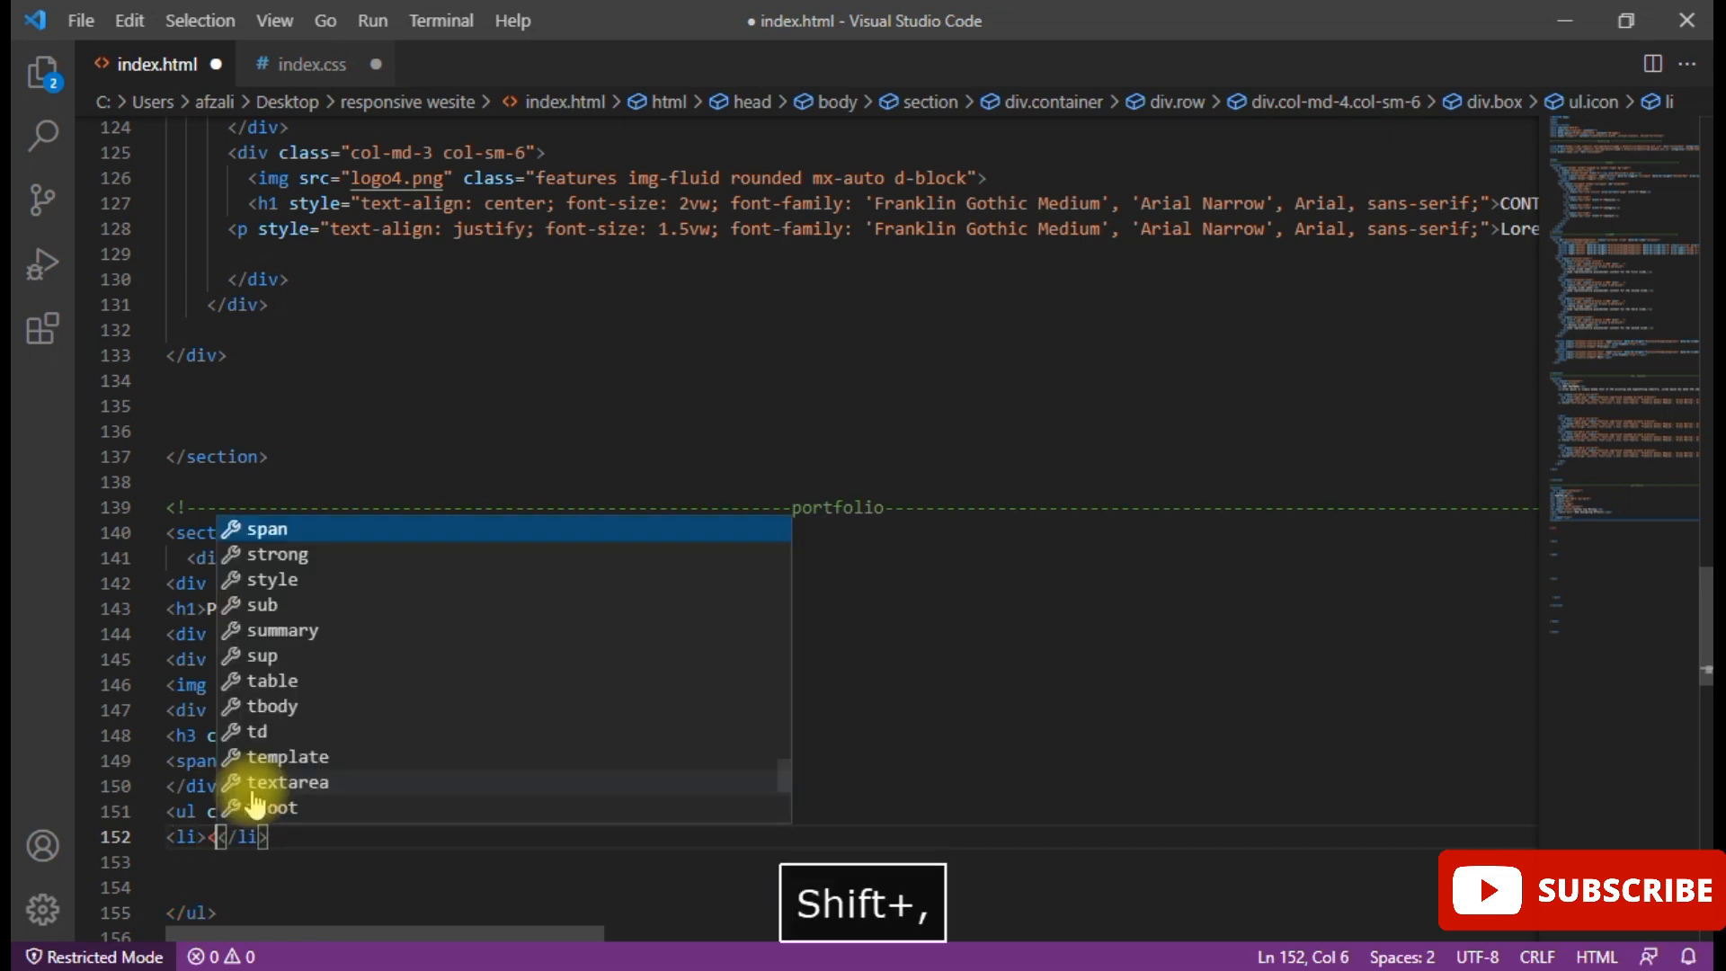
key(Backspace)
text(a )
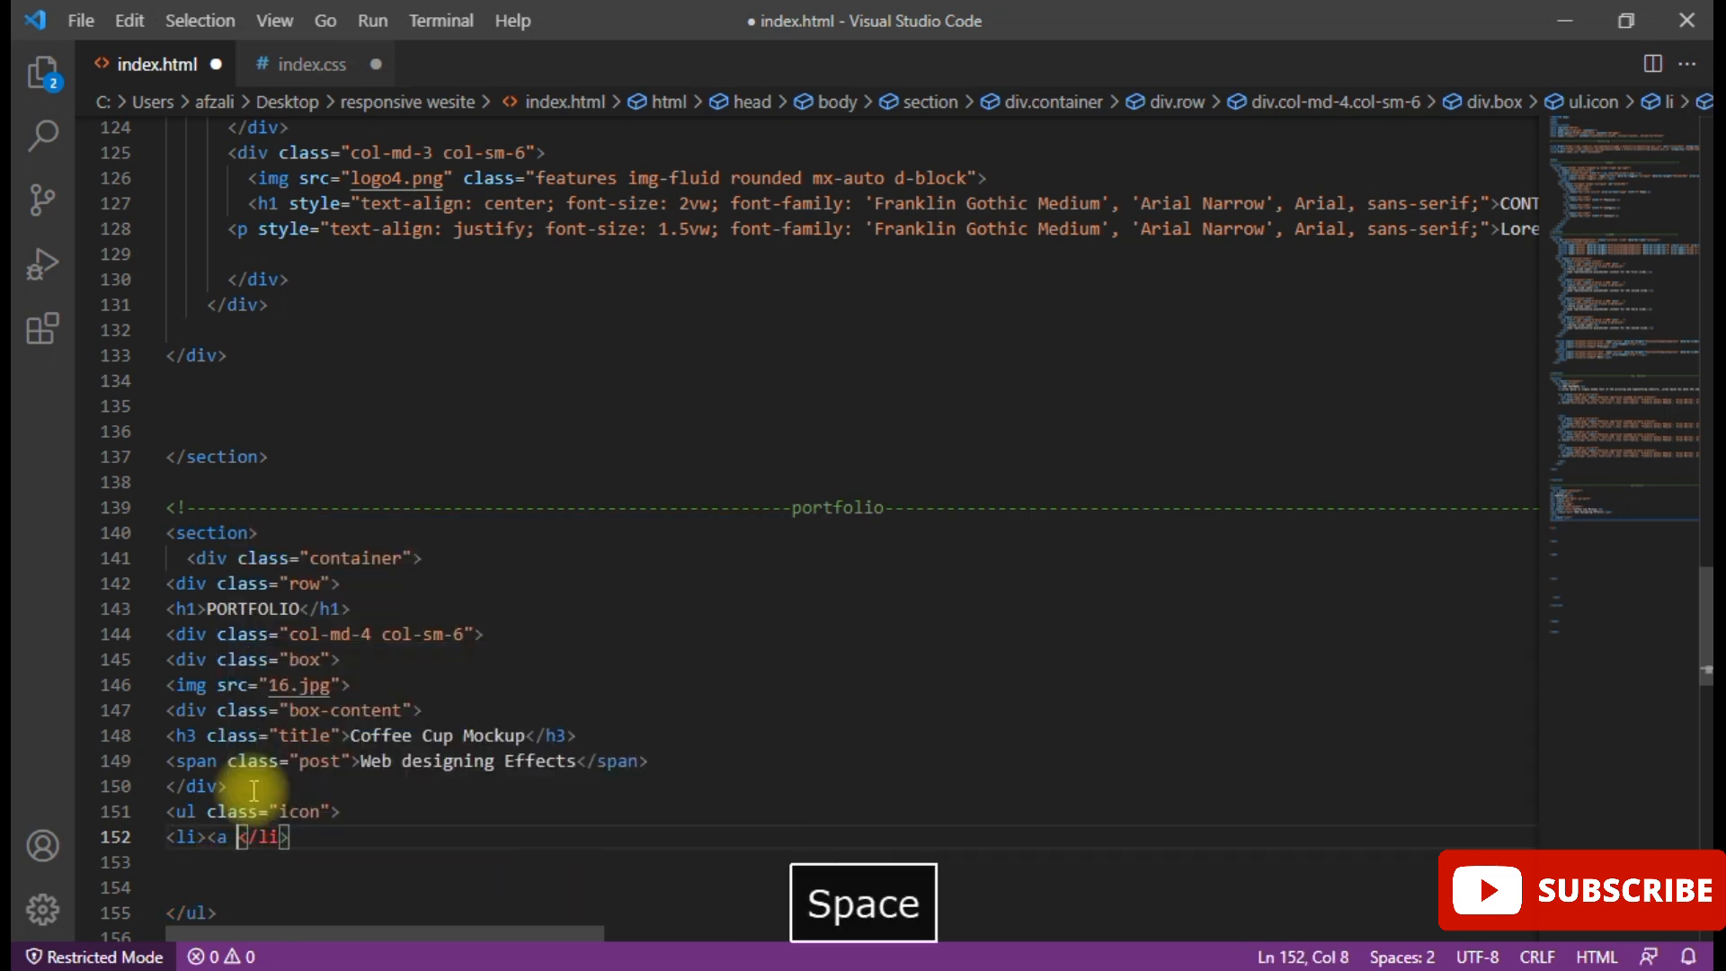
text(href="#"><i cl)
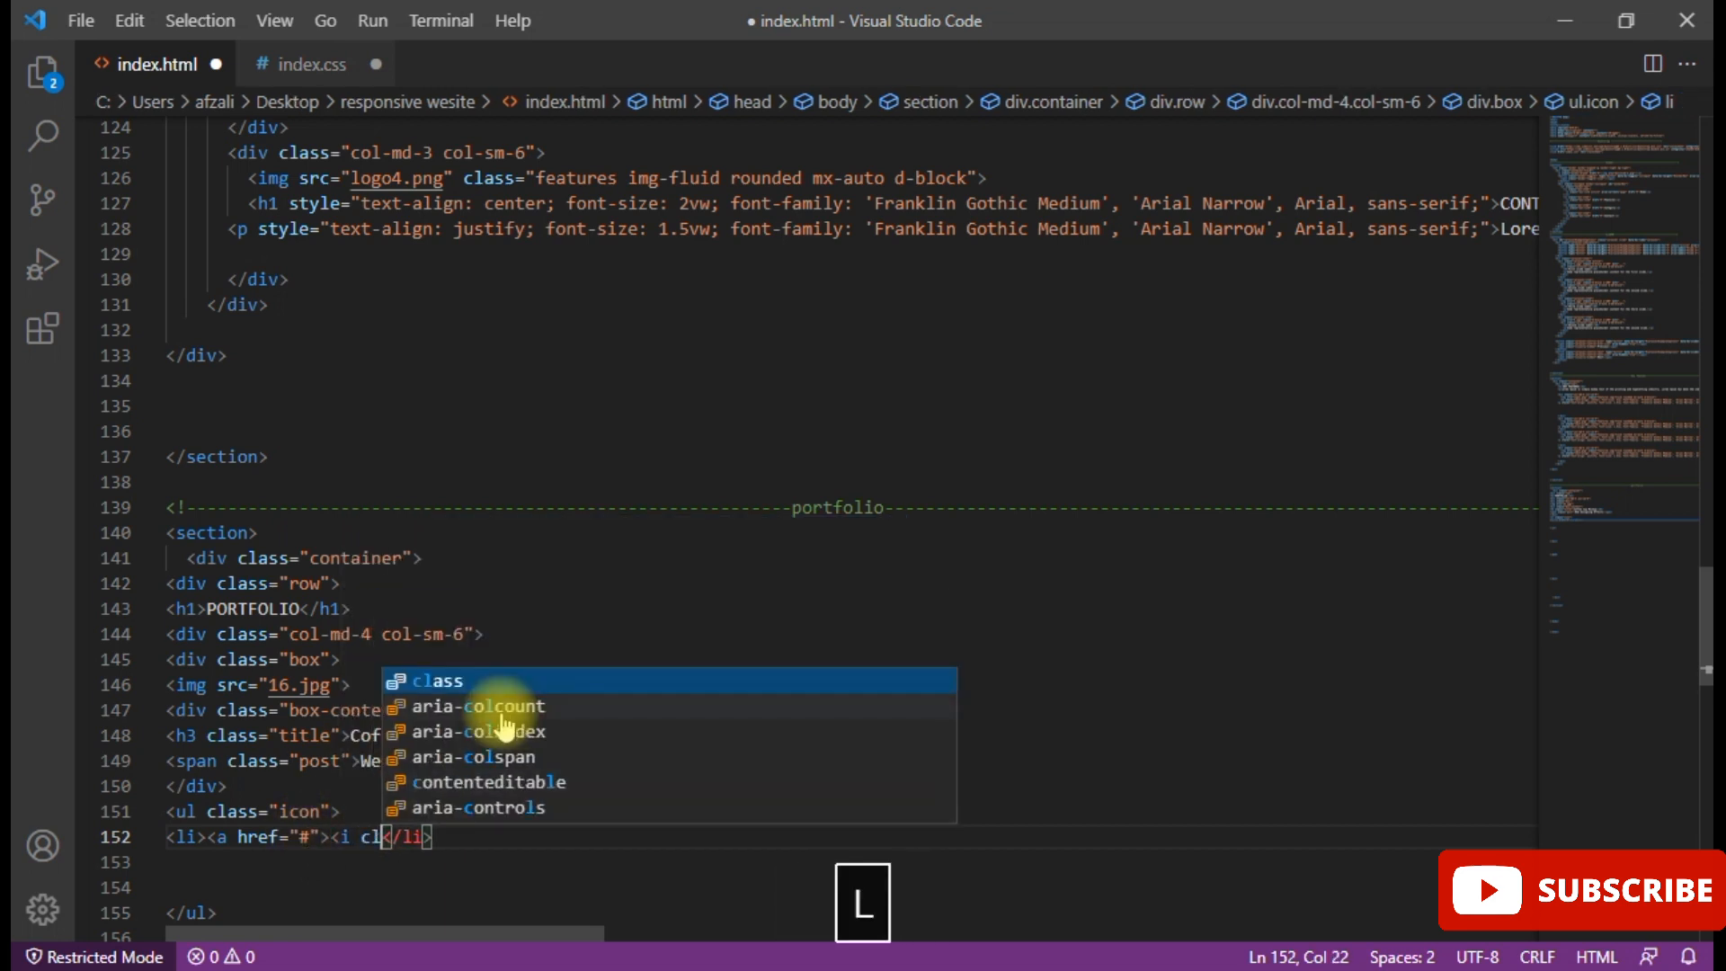
- Place an i element with class fa fa-search inside the link
key(Enter)
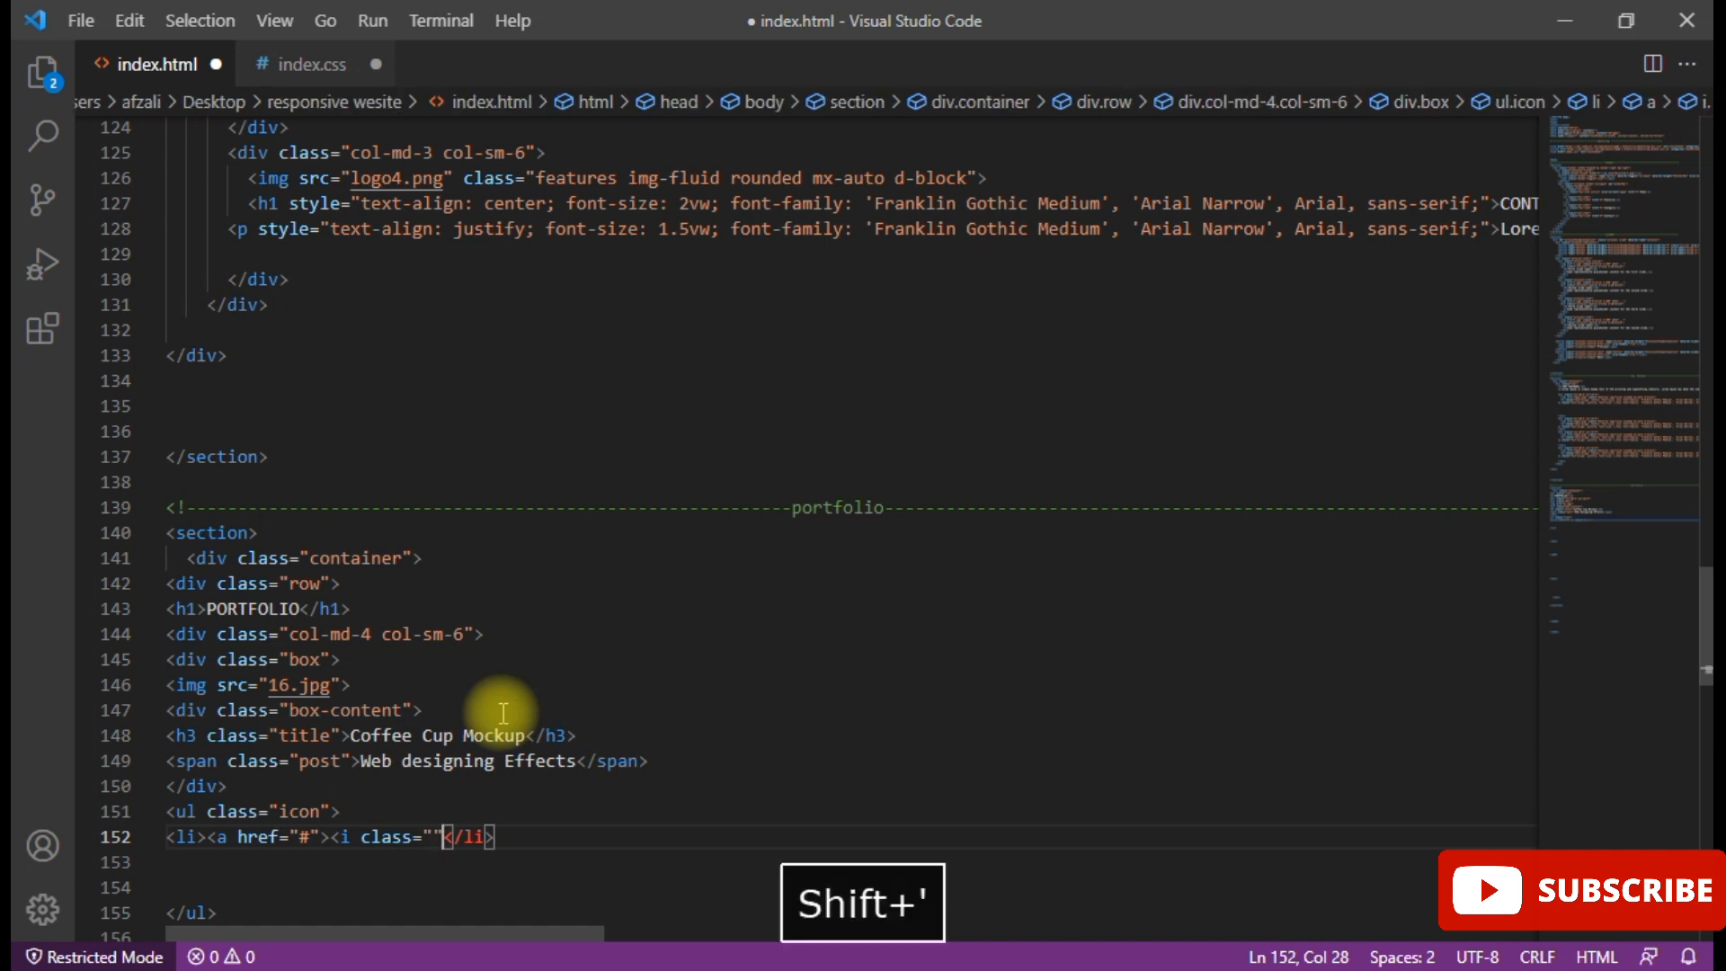
key(backspace)
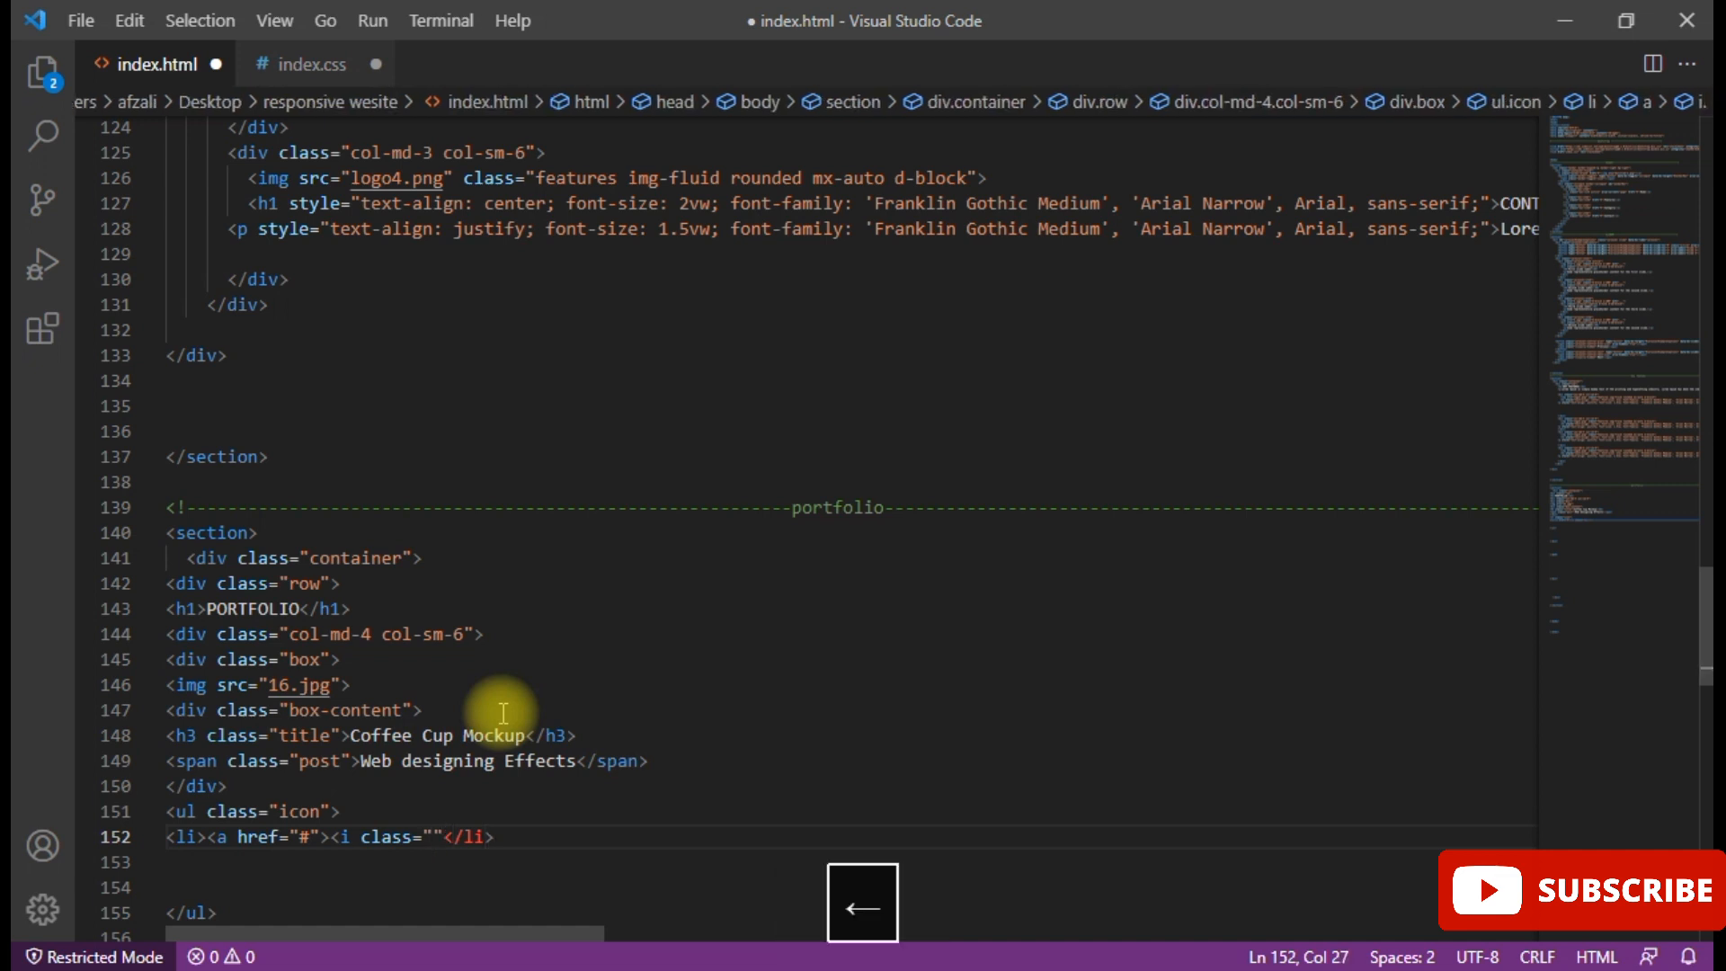
text(fa)
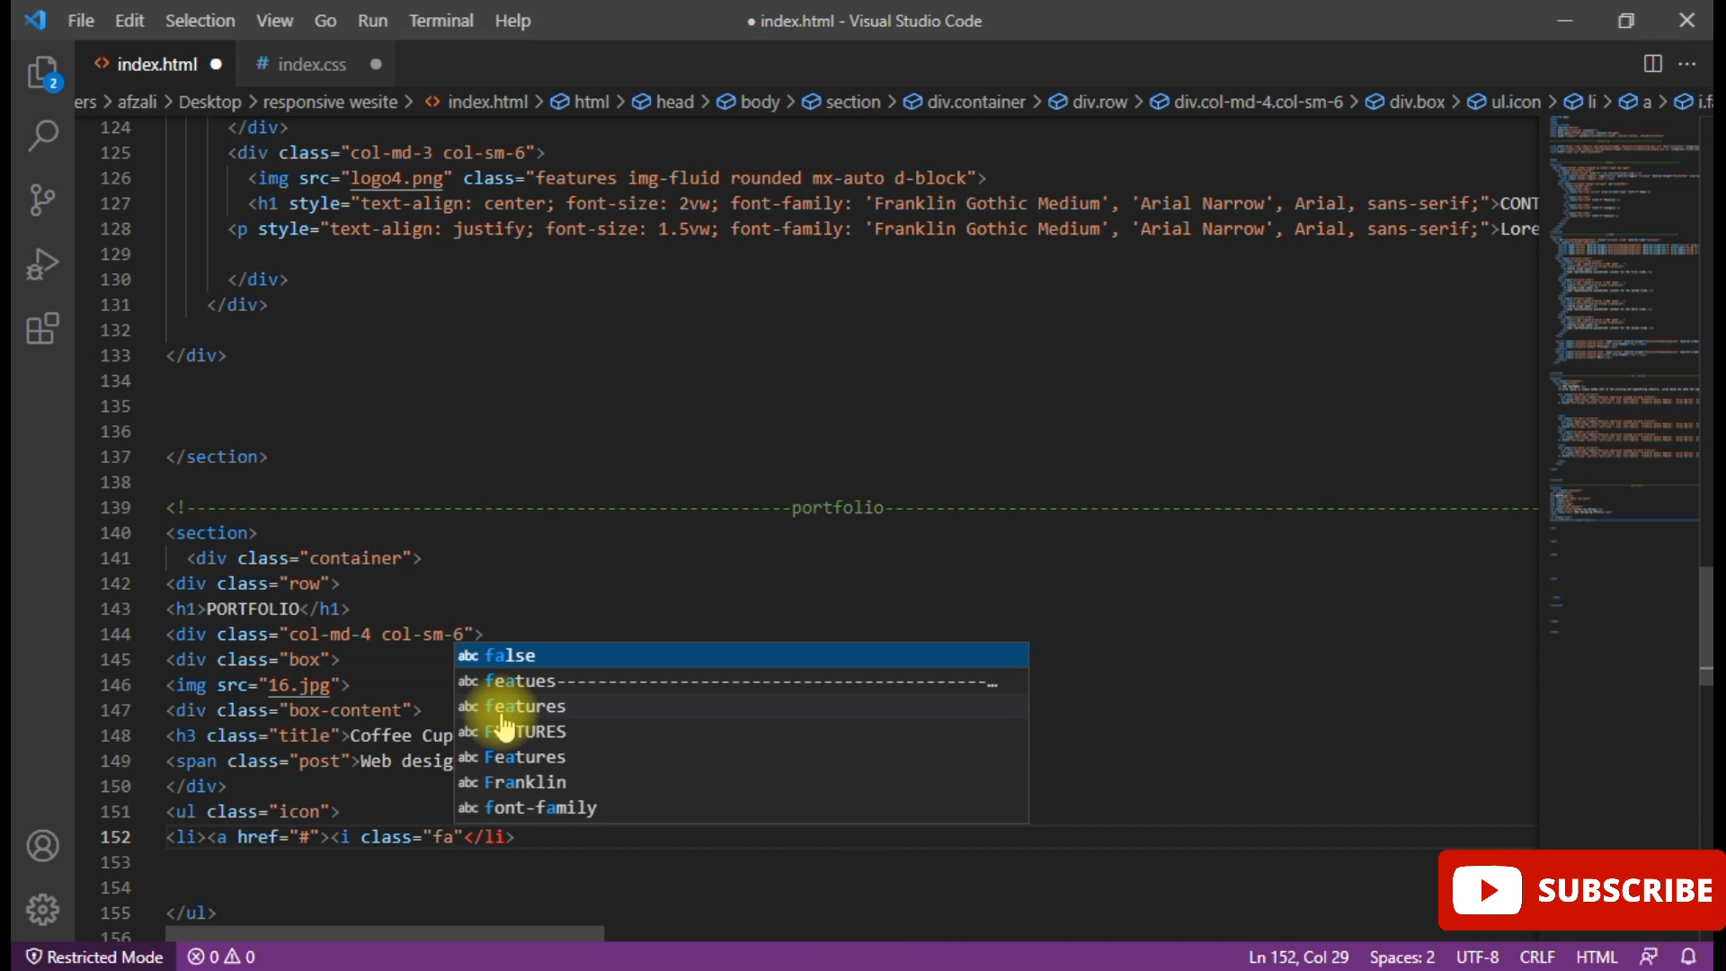
text(fa-)
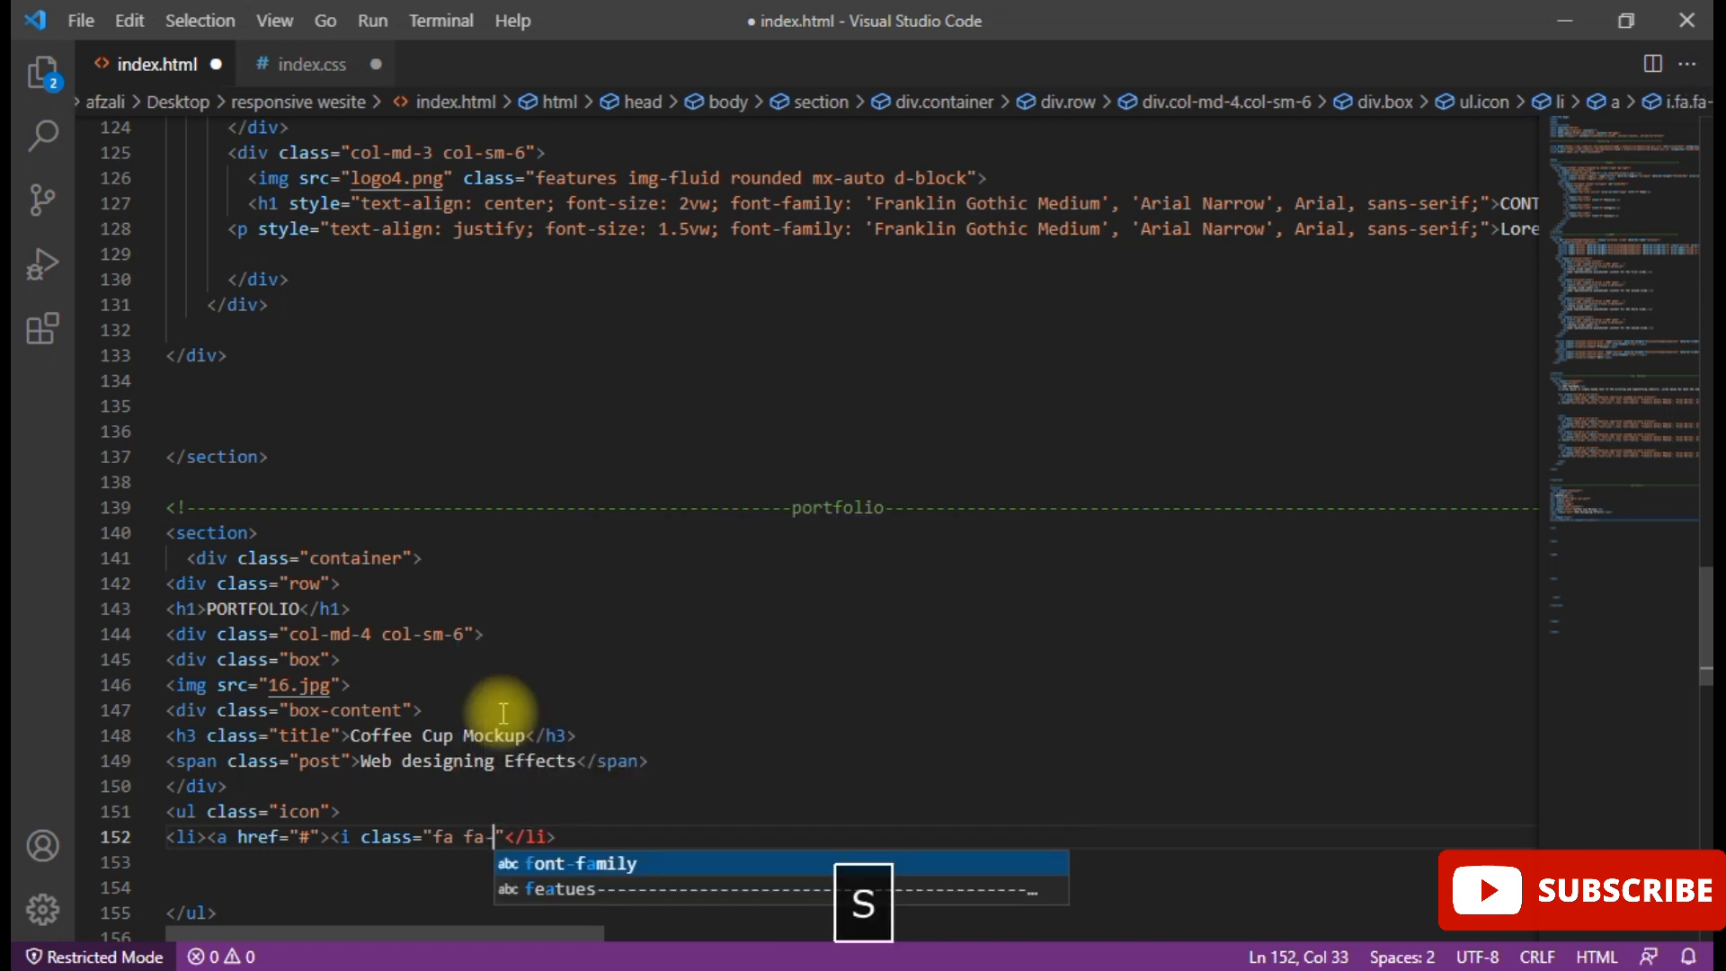
text(search)
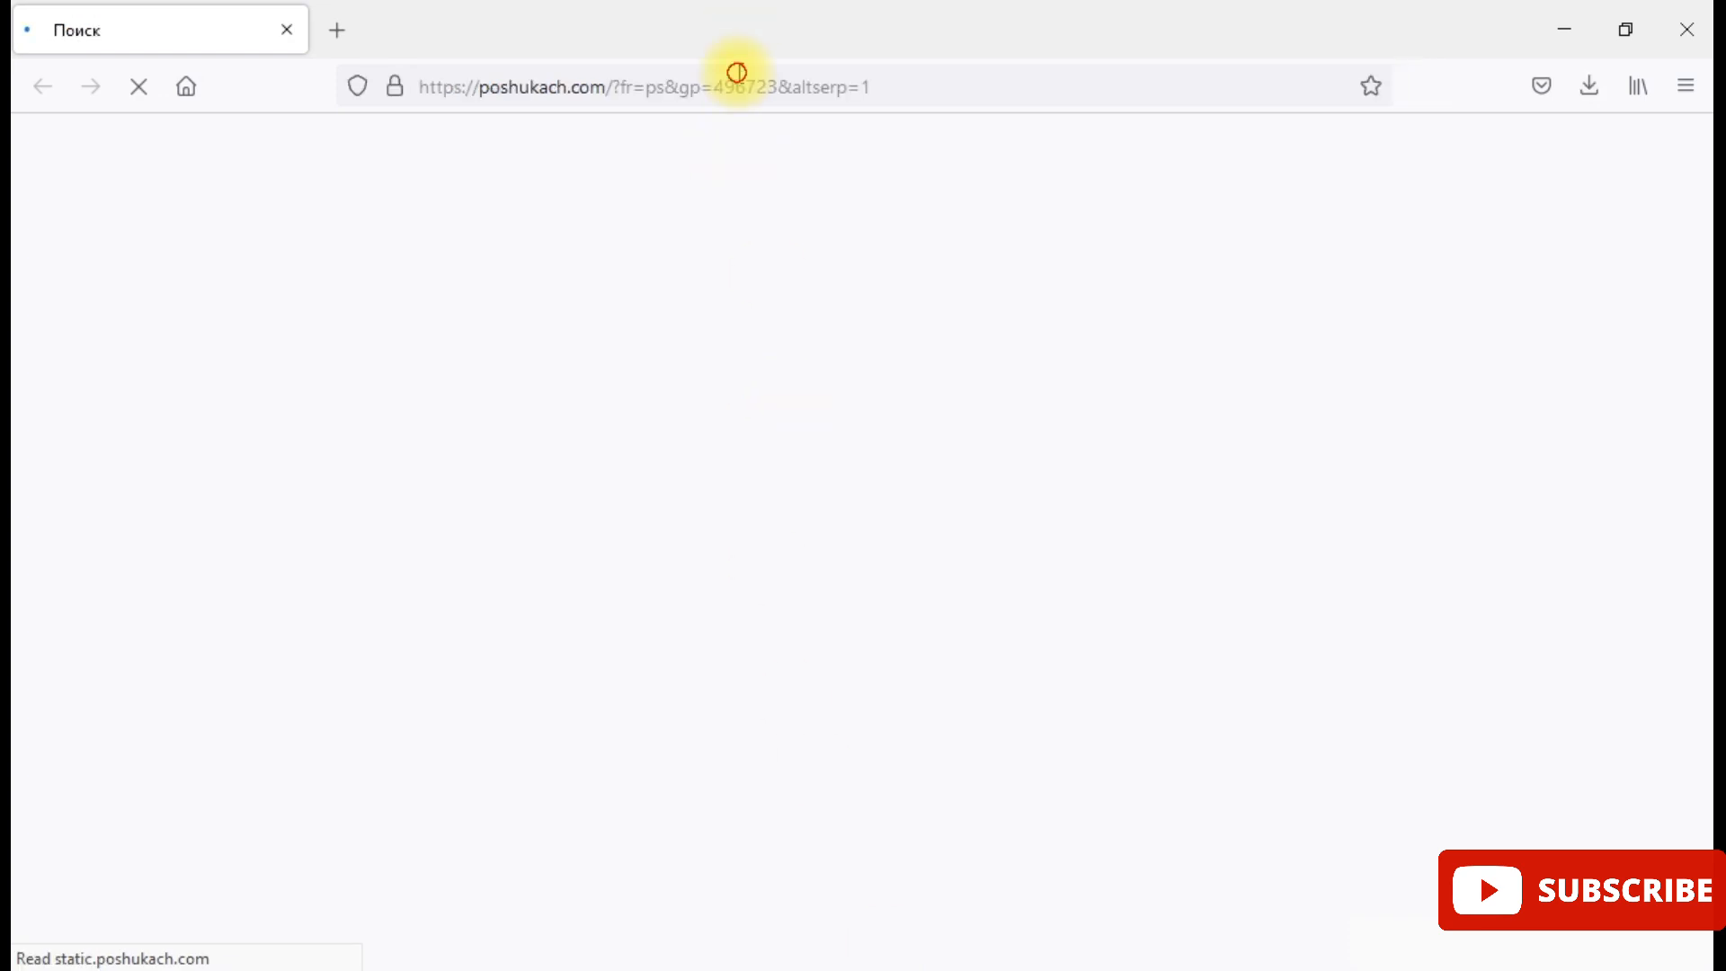
- Search Google for the Font Awesome CDN and open the BootstrapCDN Font Awesome result
text(https://www.google.com)
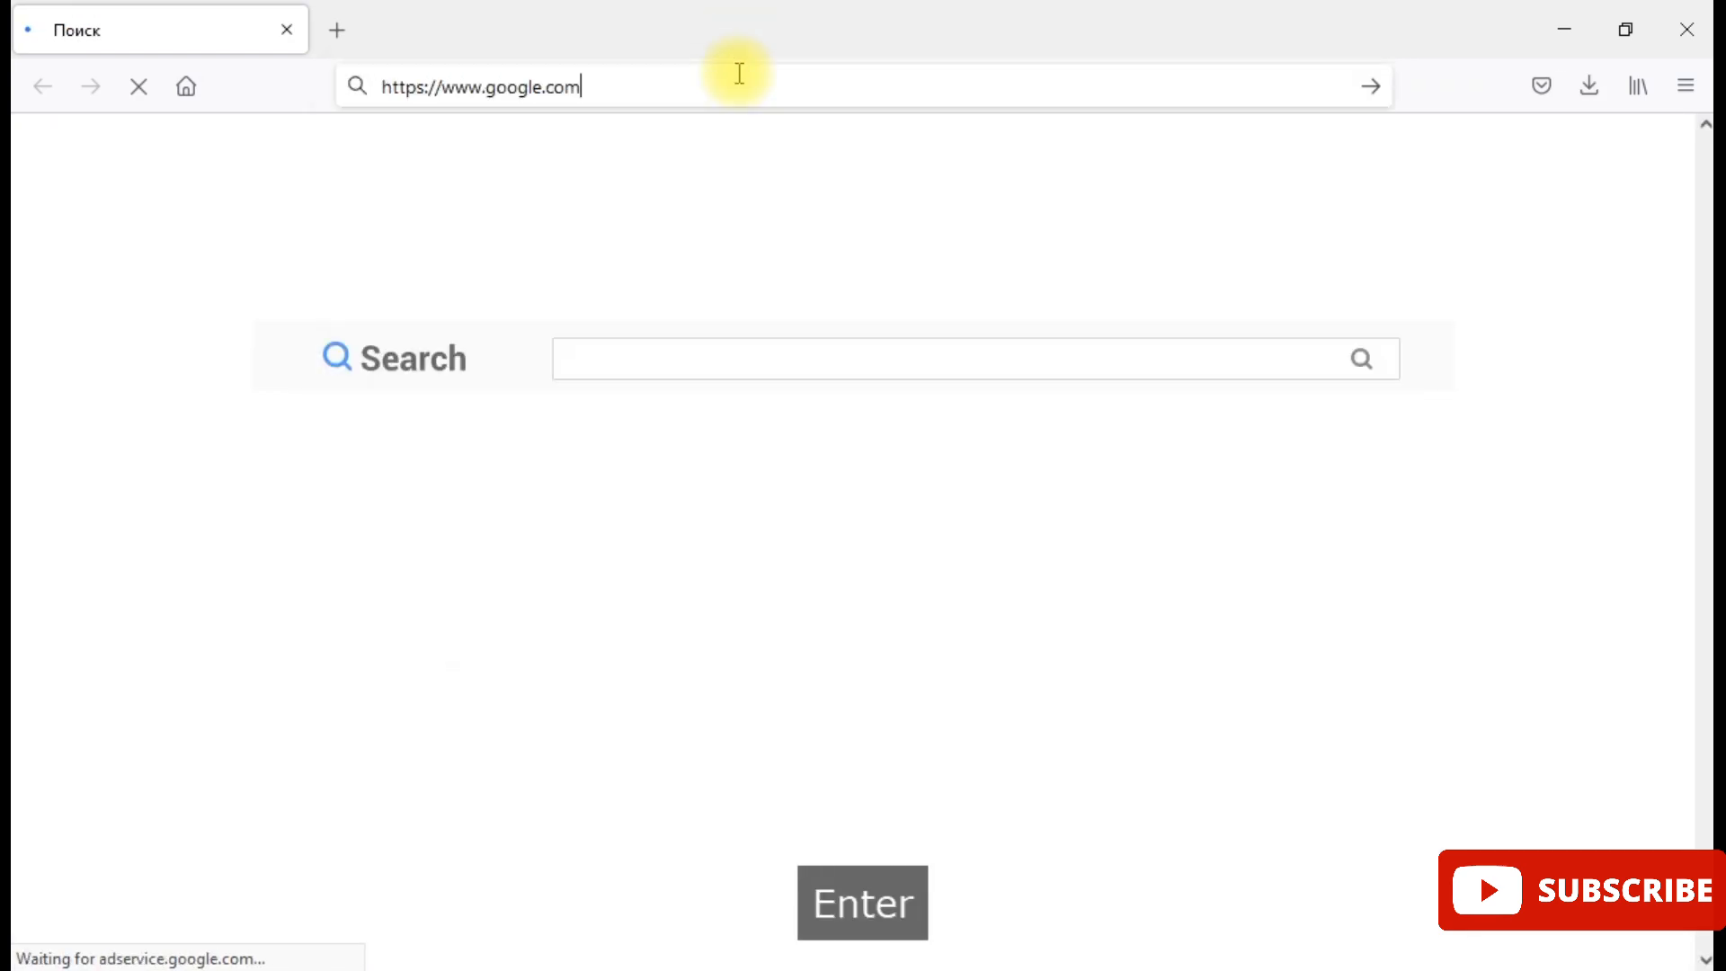
key(Enter)
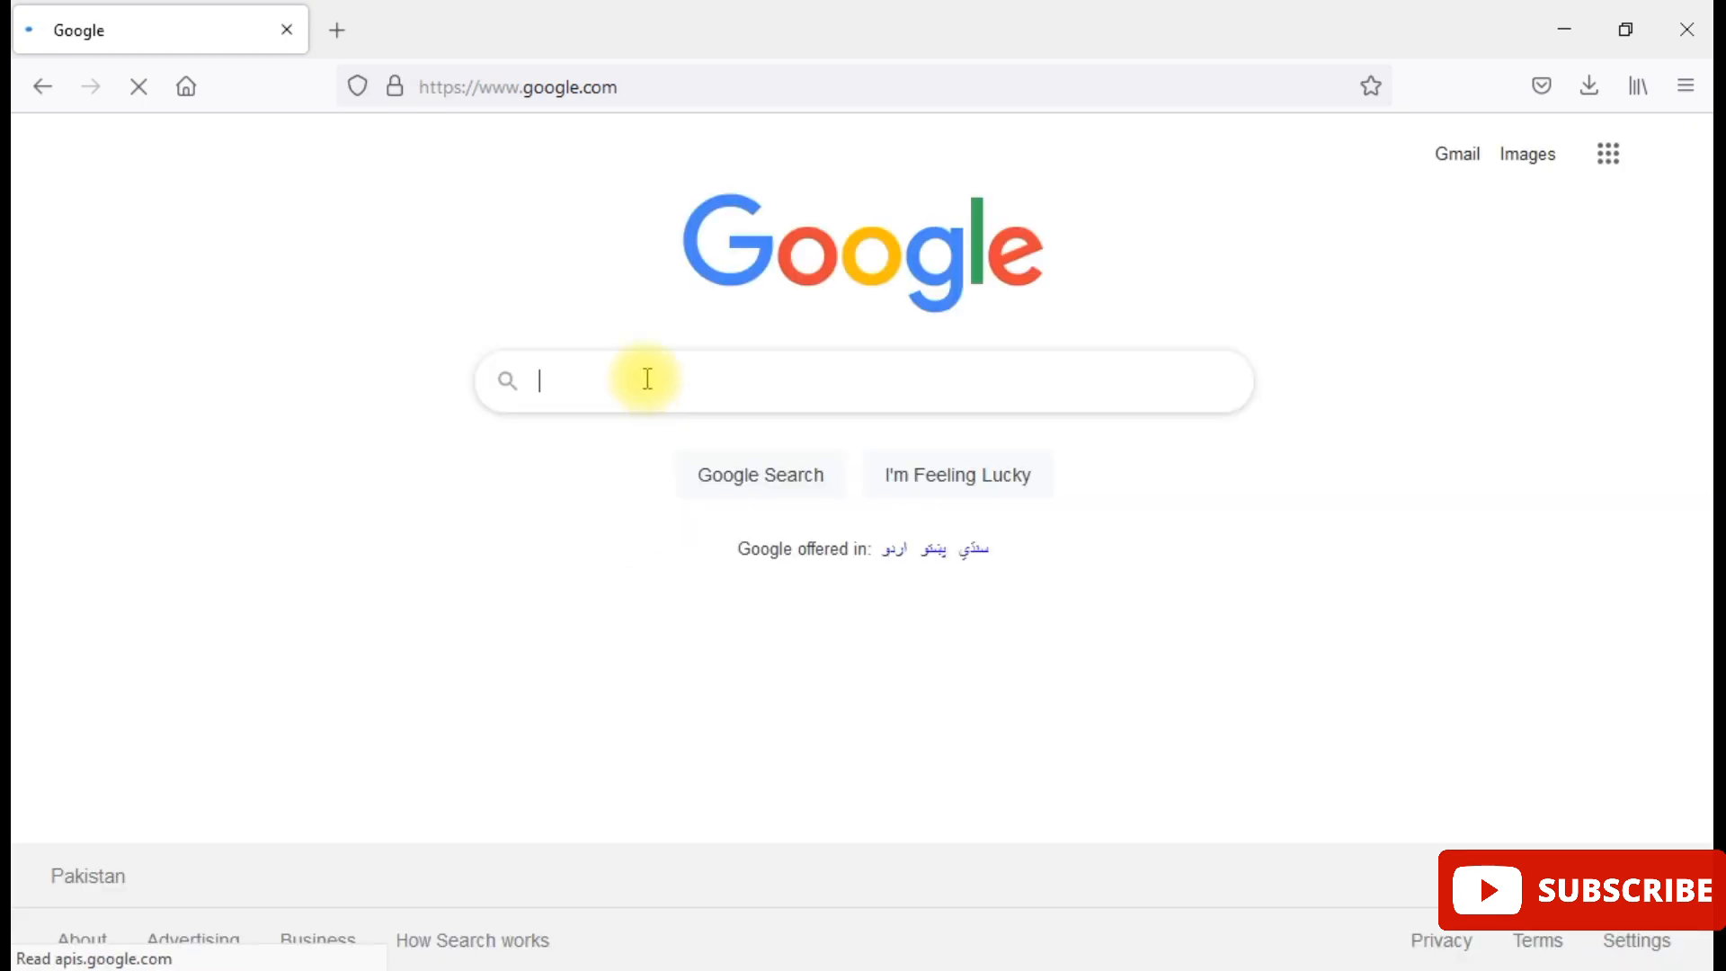
text(google)
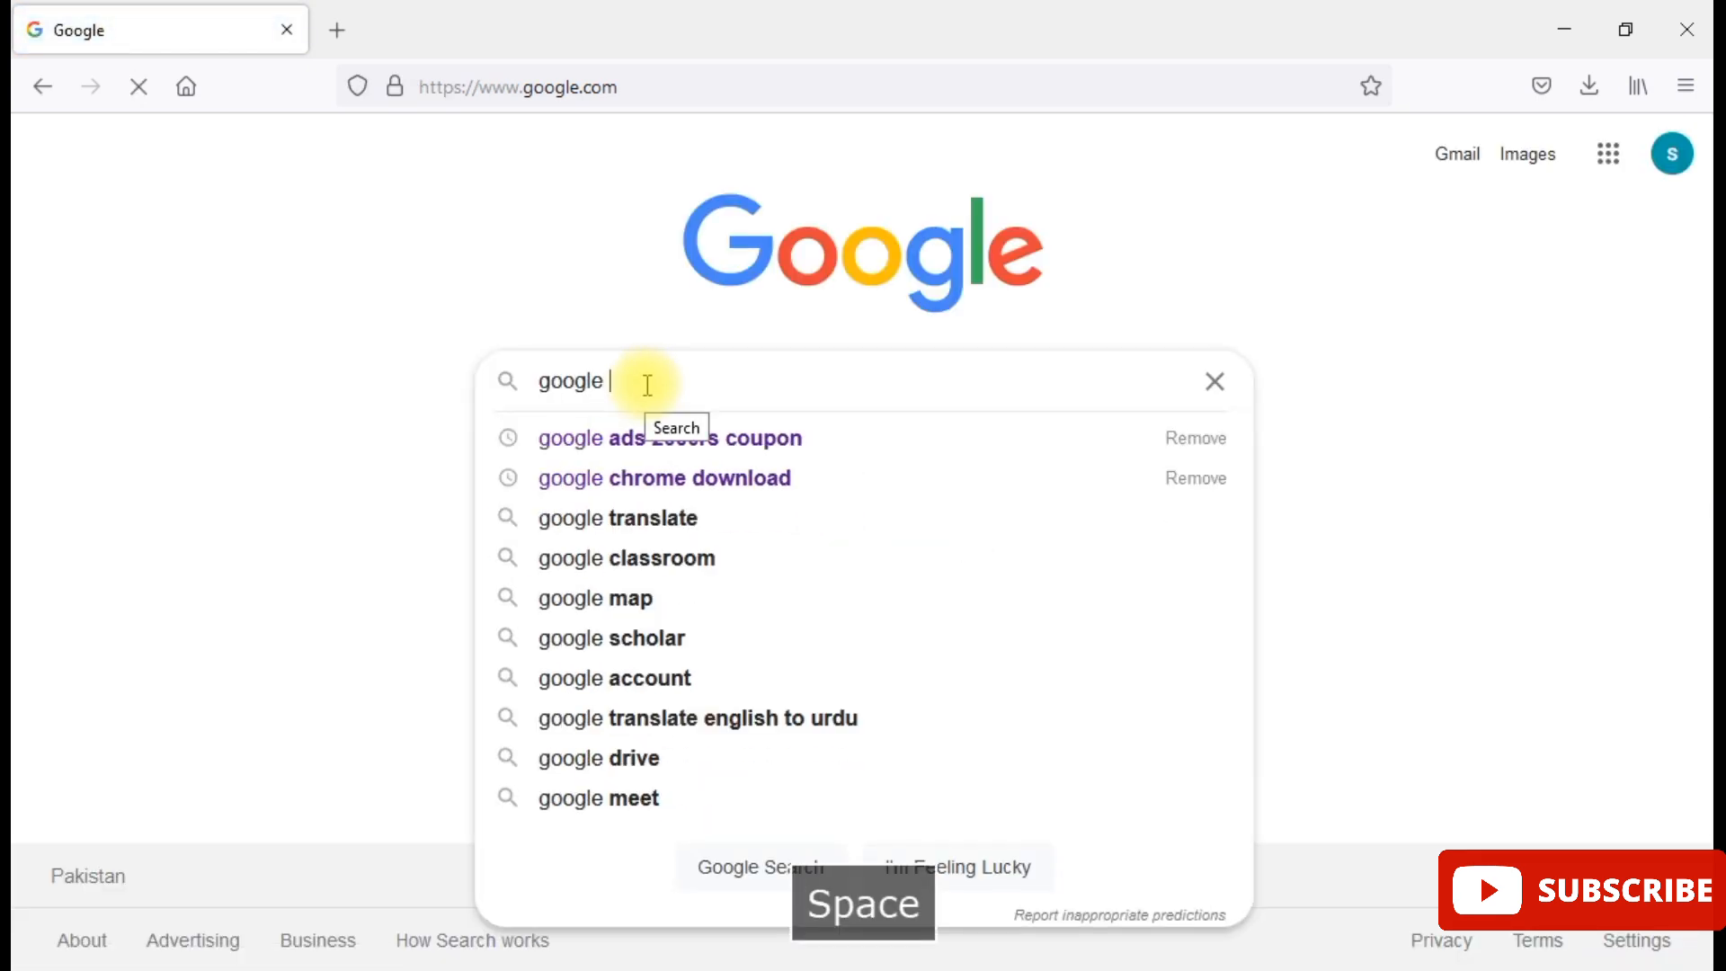
text(aws)
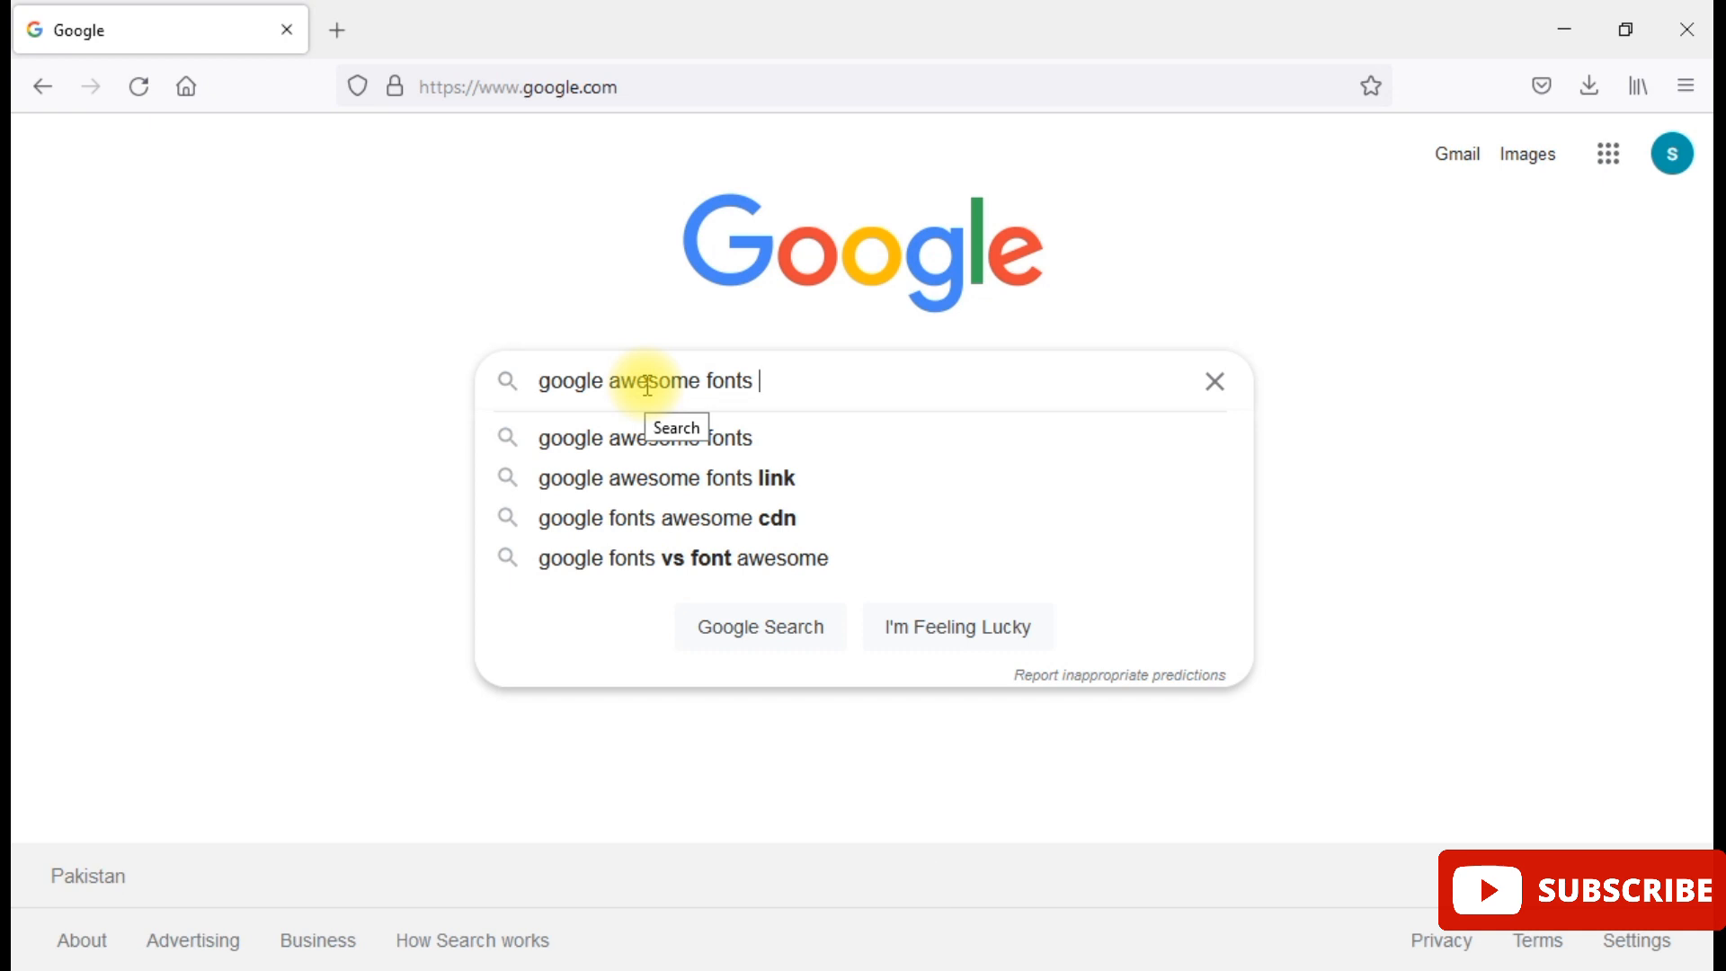
key(Enter)
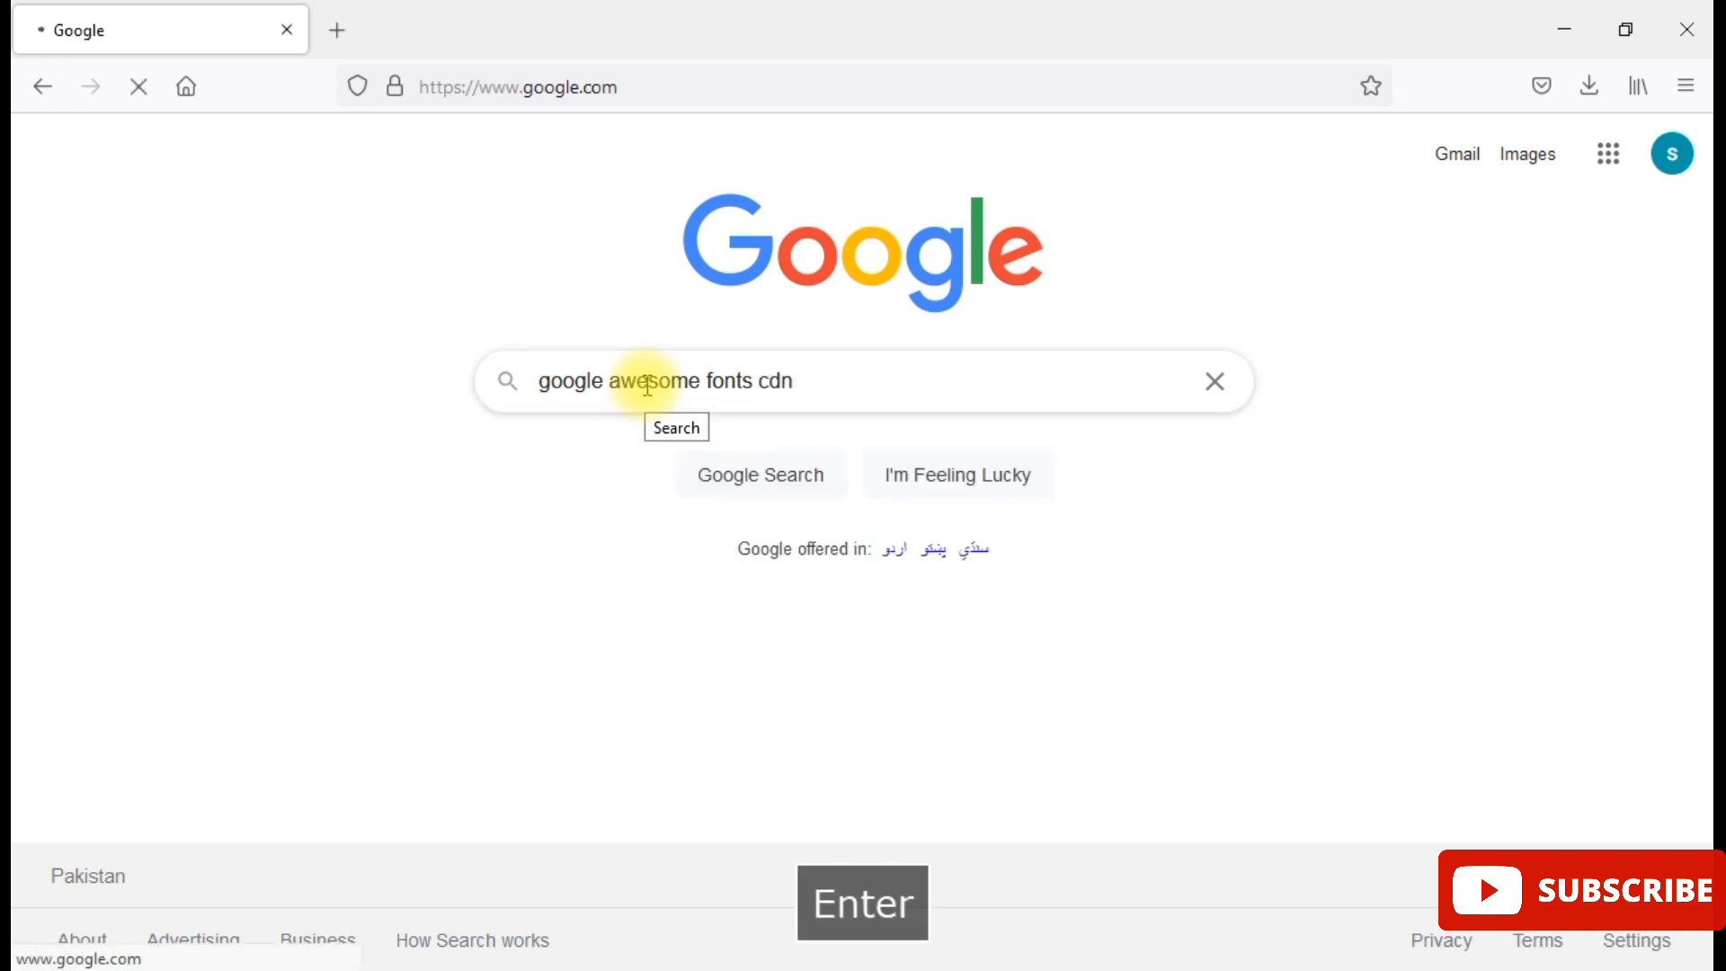
key(Enter)
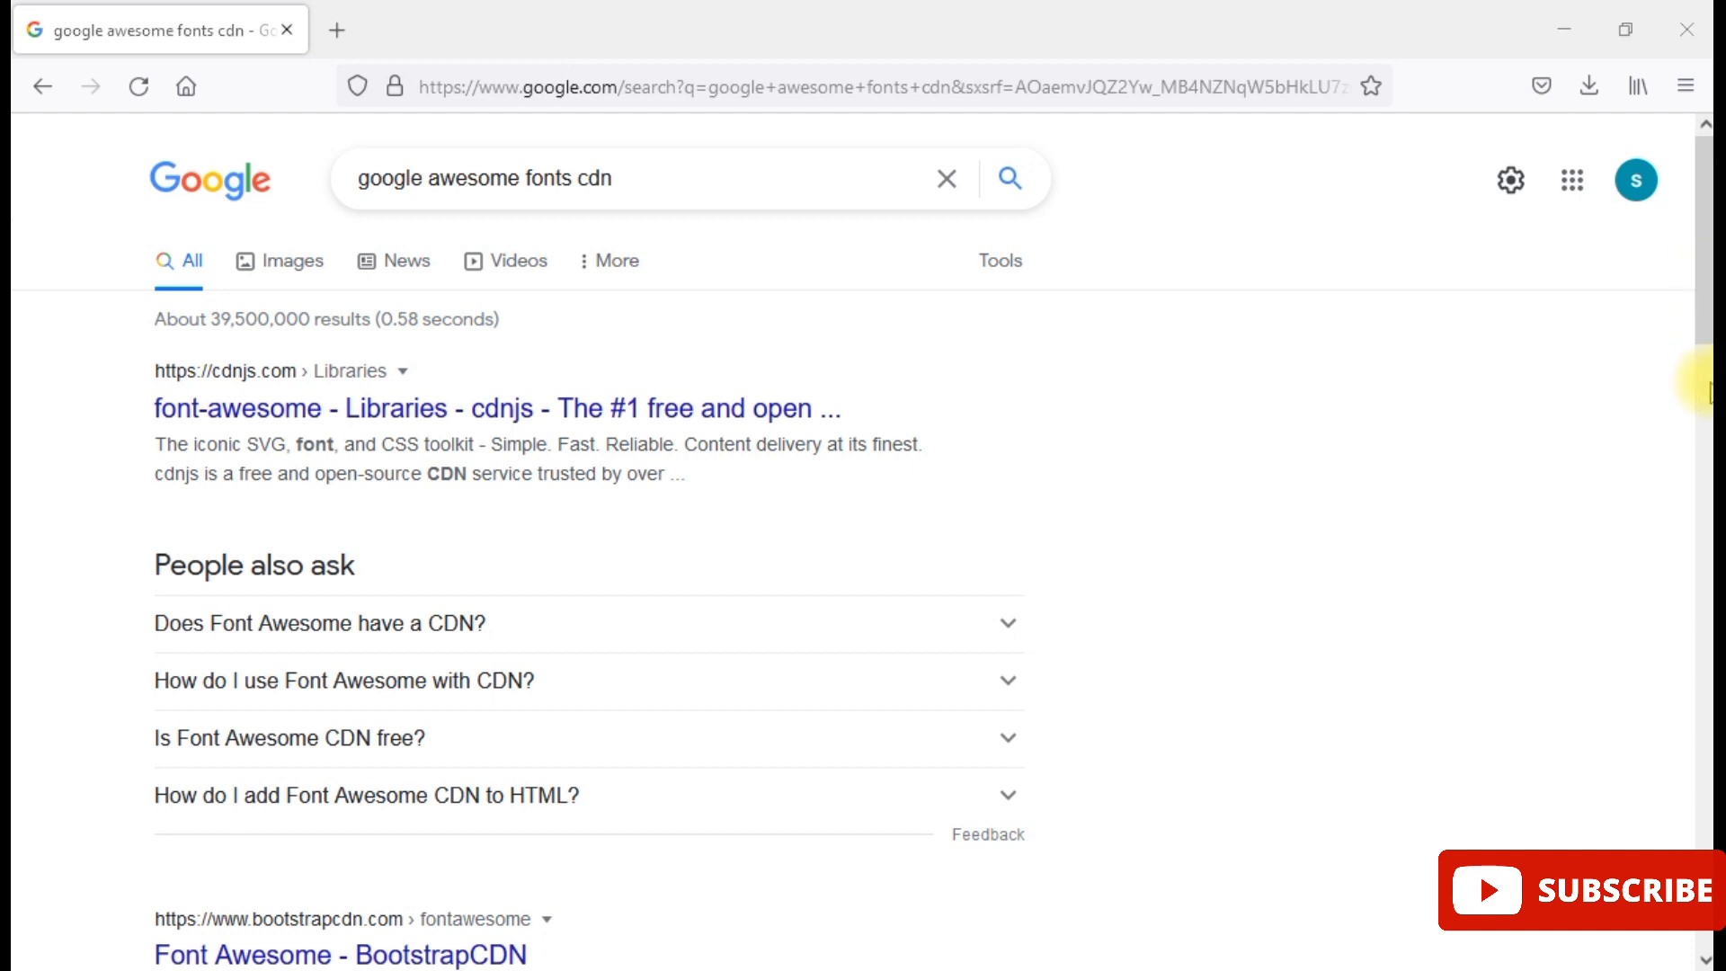
scroll(down, 3)
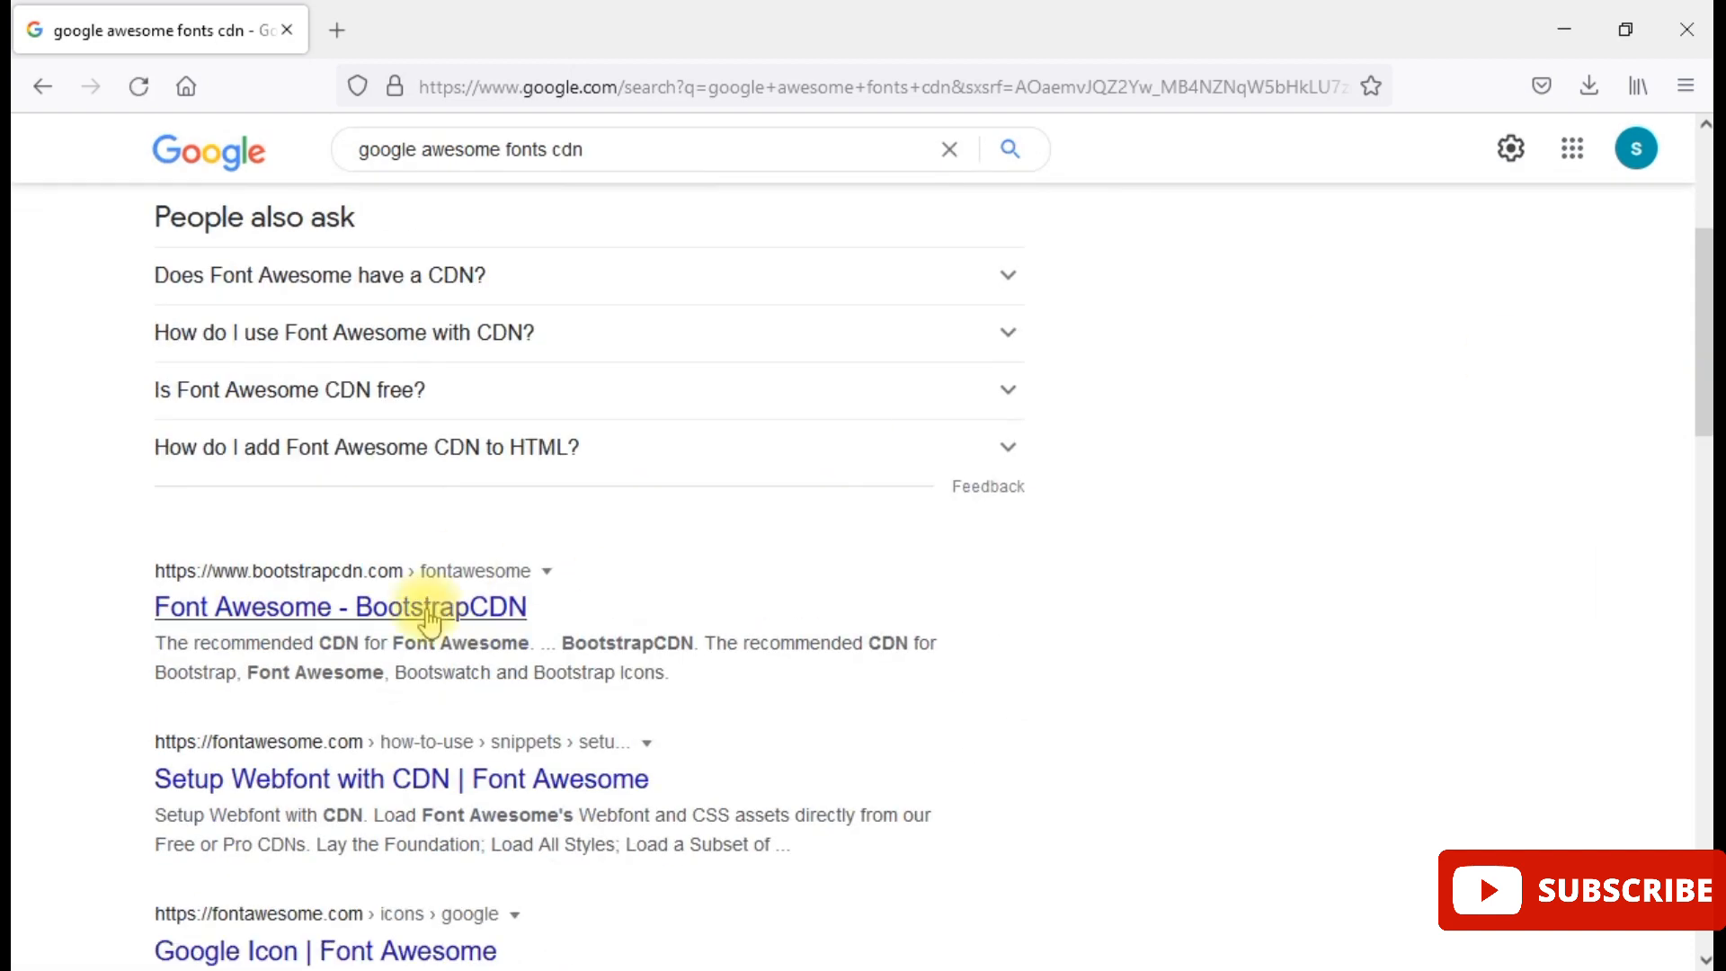
click(324, 606)
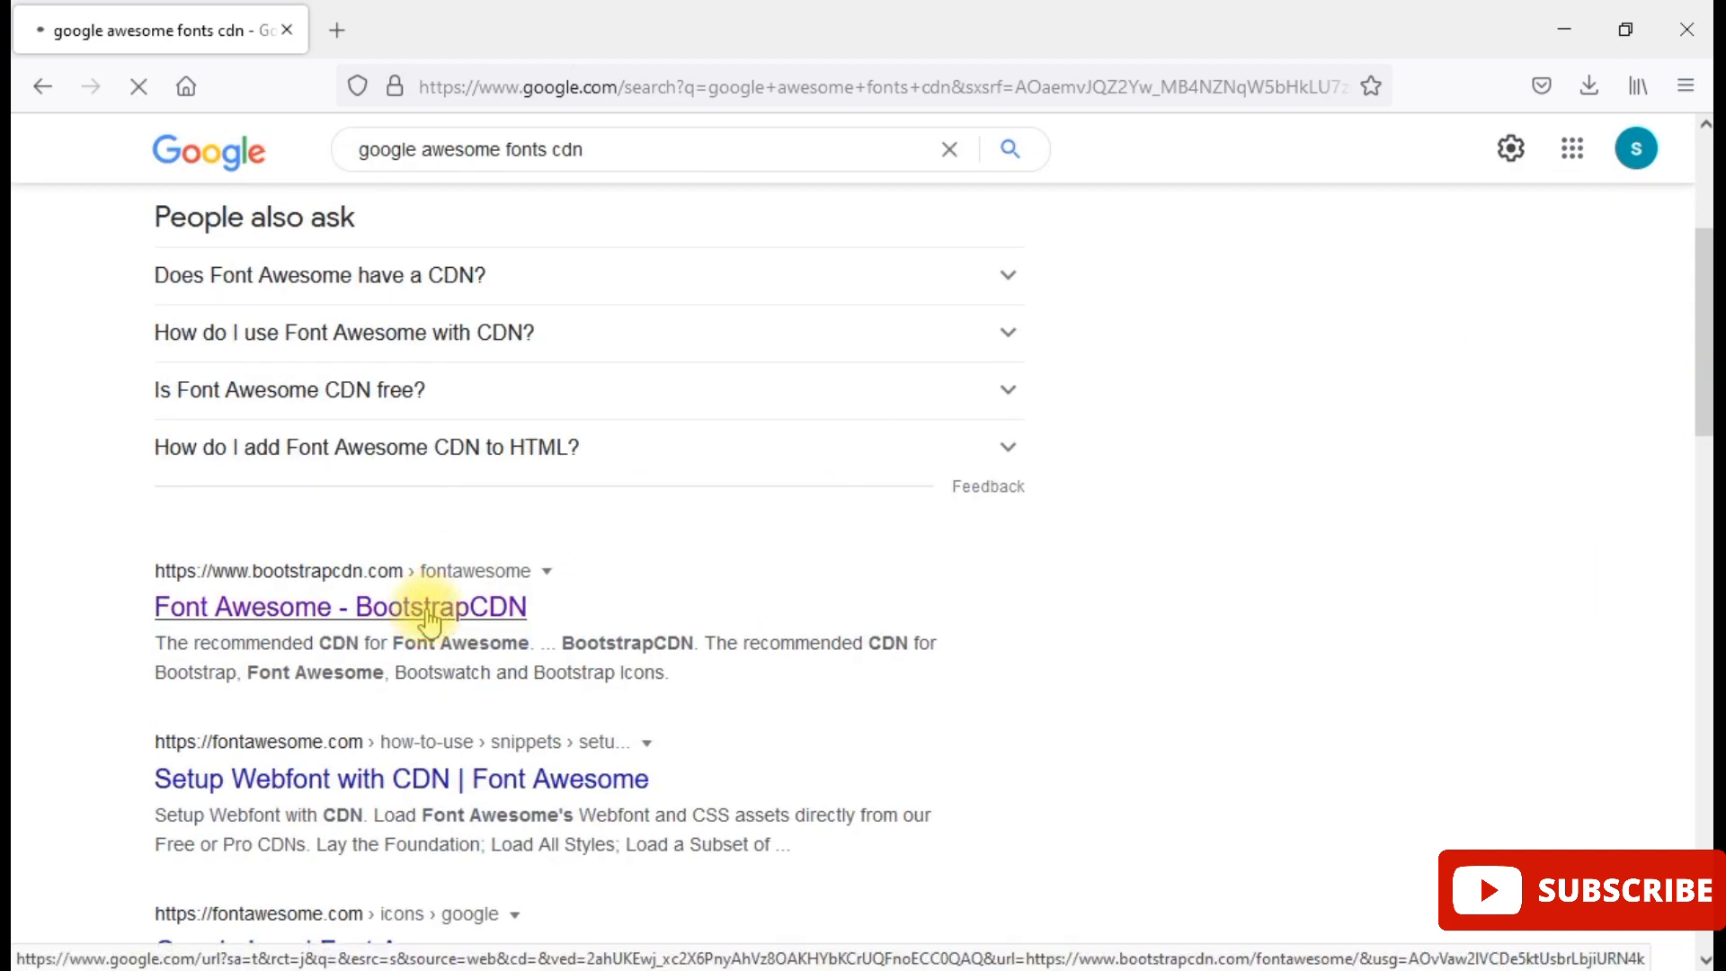
click(323, 606)
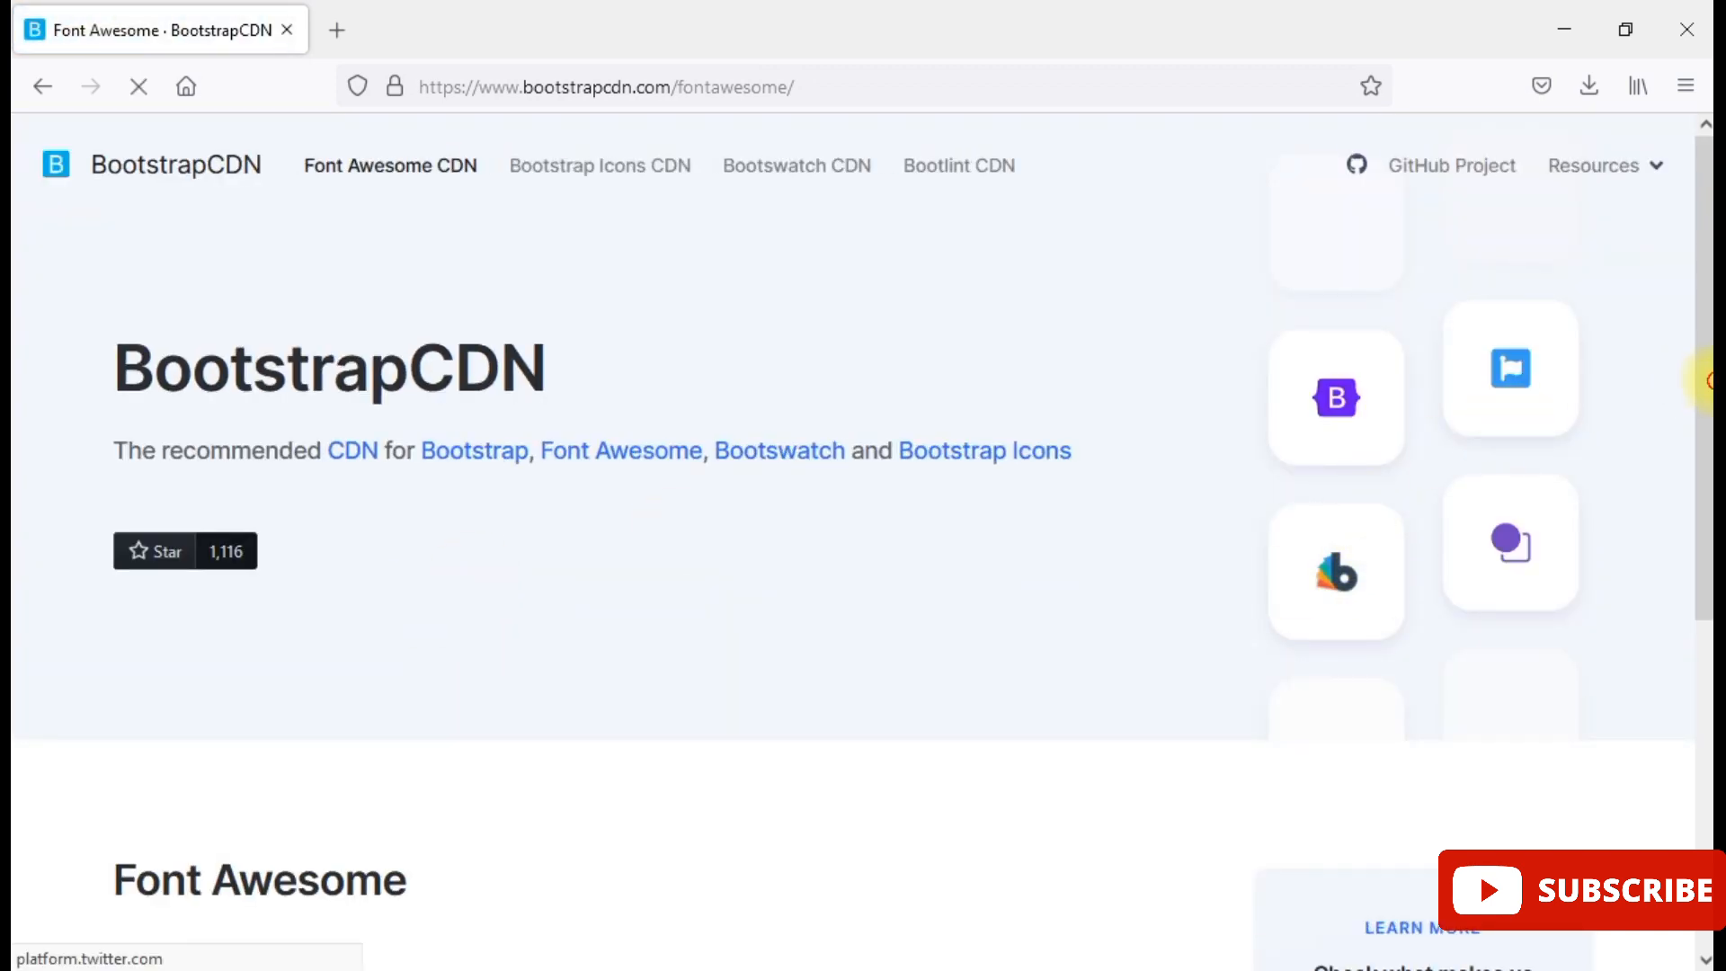
- Copy the HTML link tag for the Font Awesome CSS from the BootstrapCDN page
scroll(down, 3)
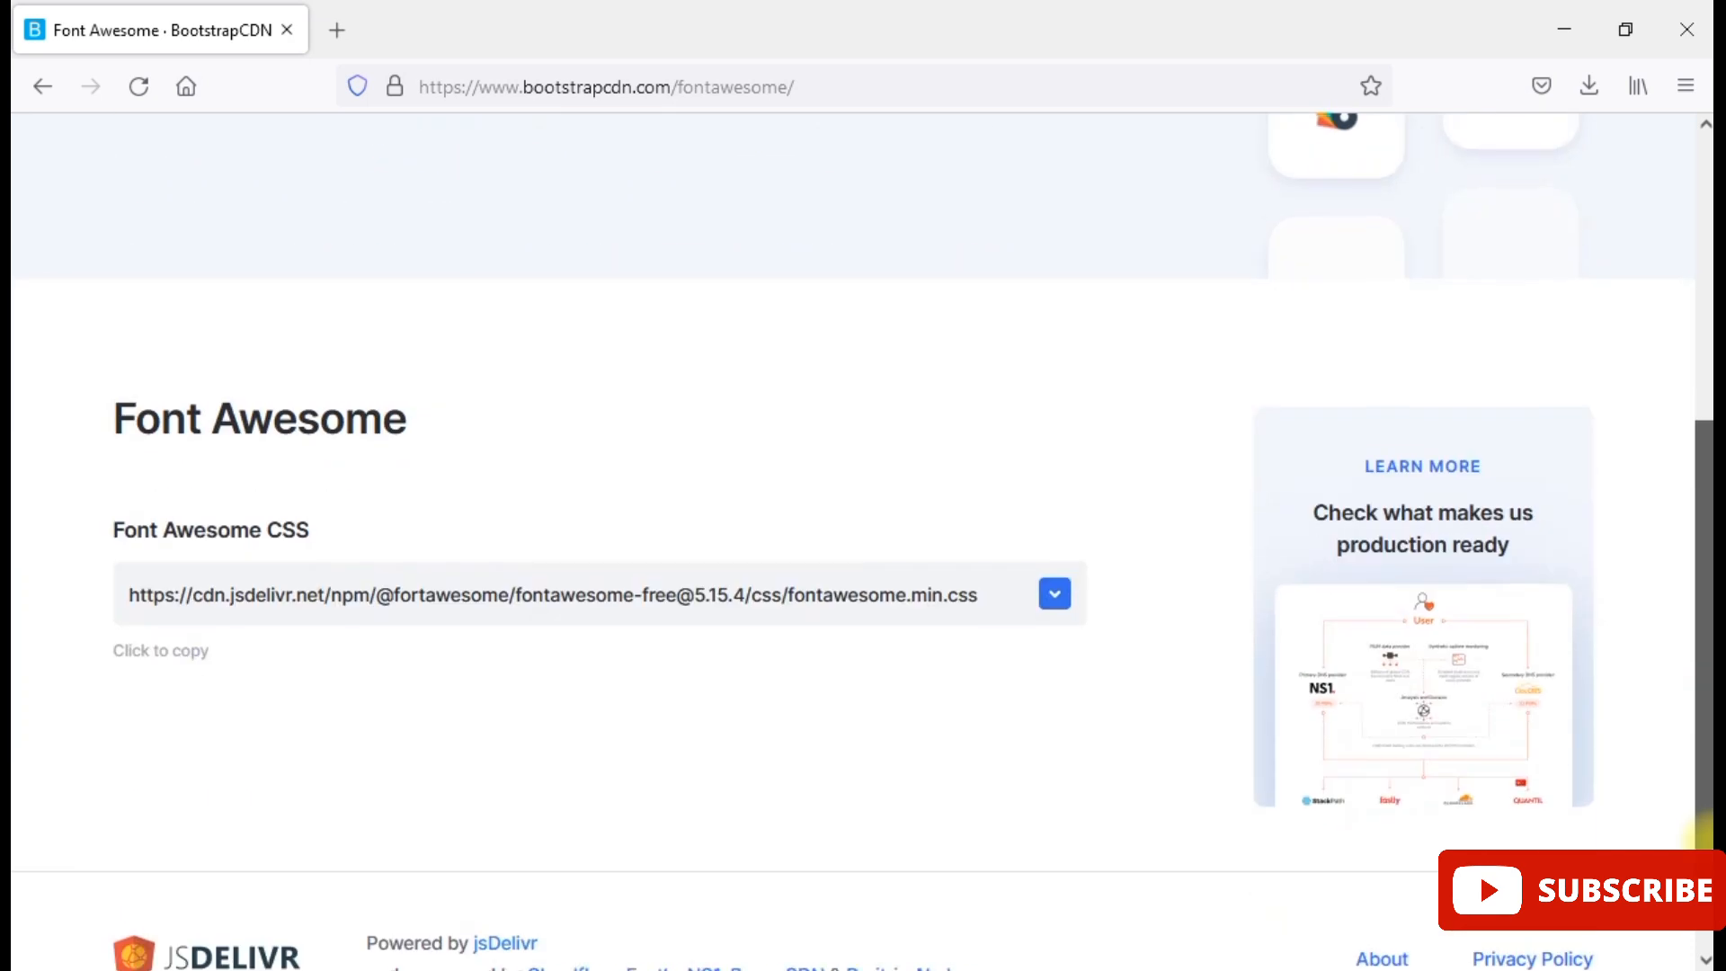
click(1051, 593)
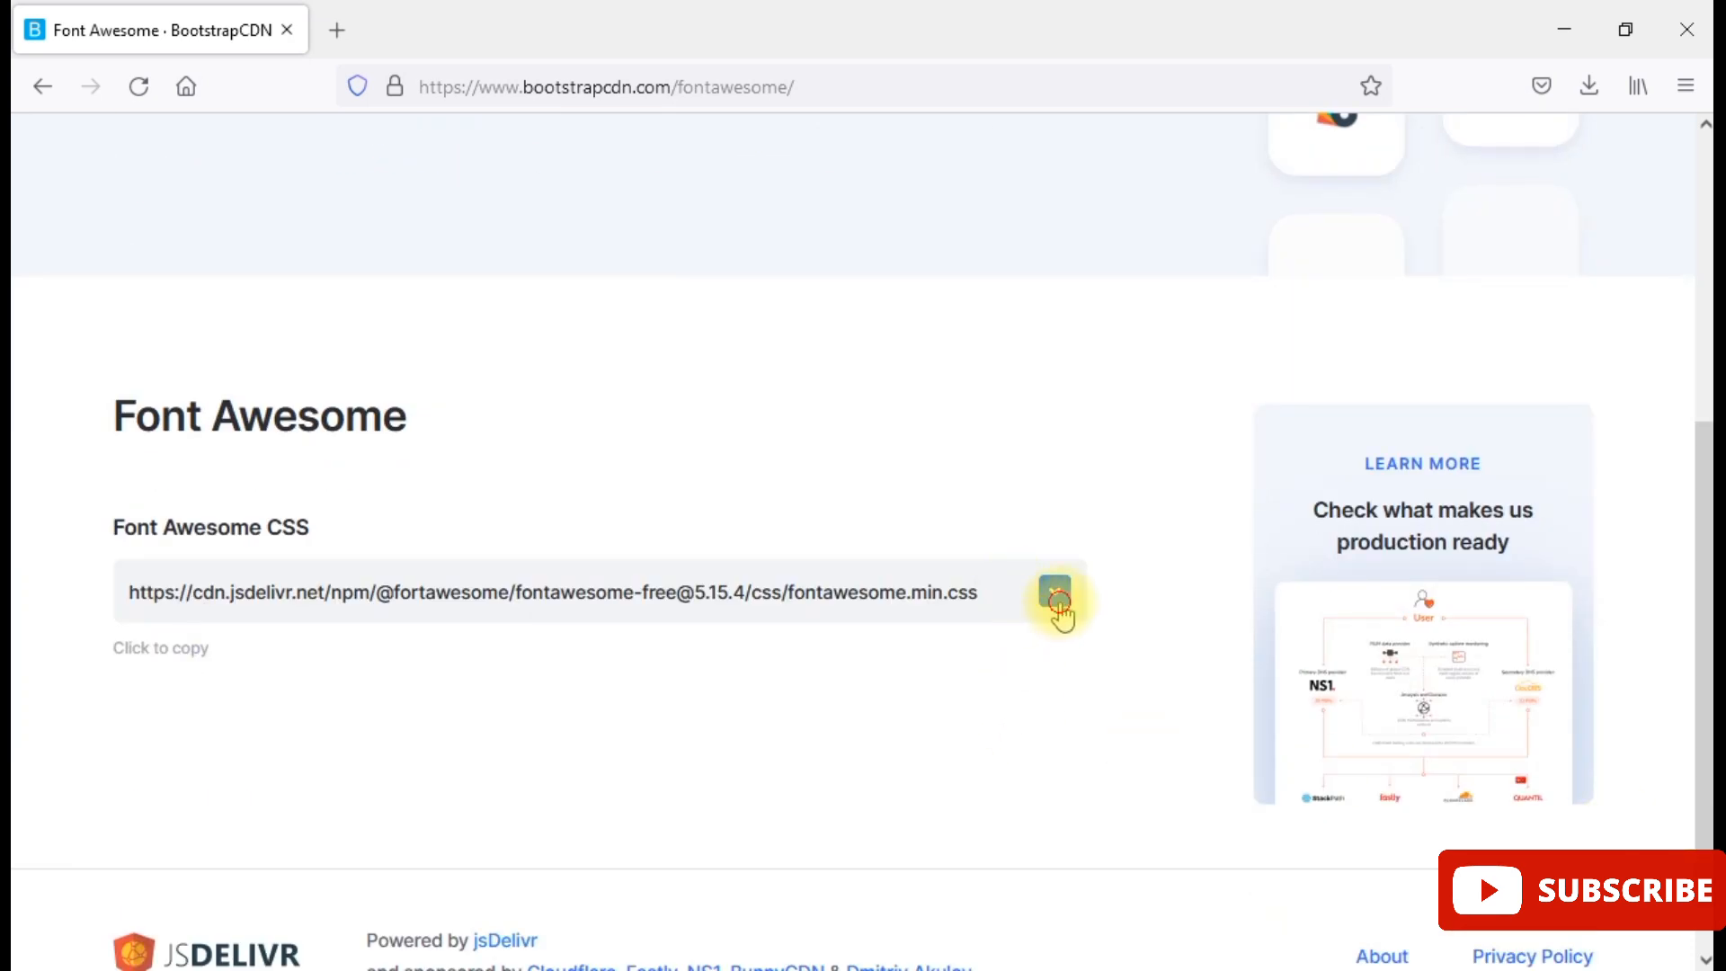
click(1055, 591)
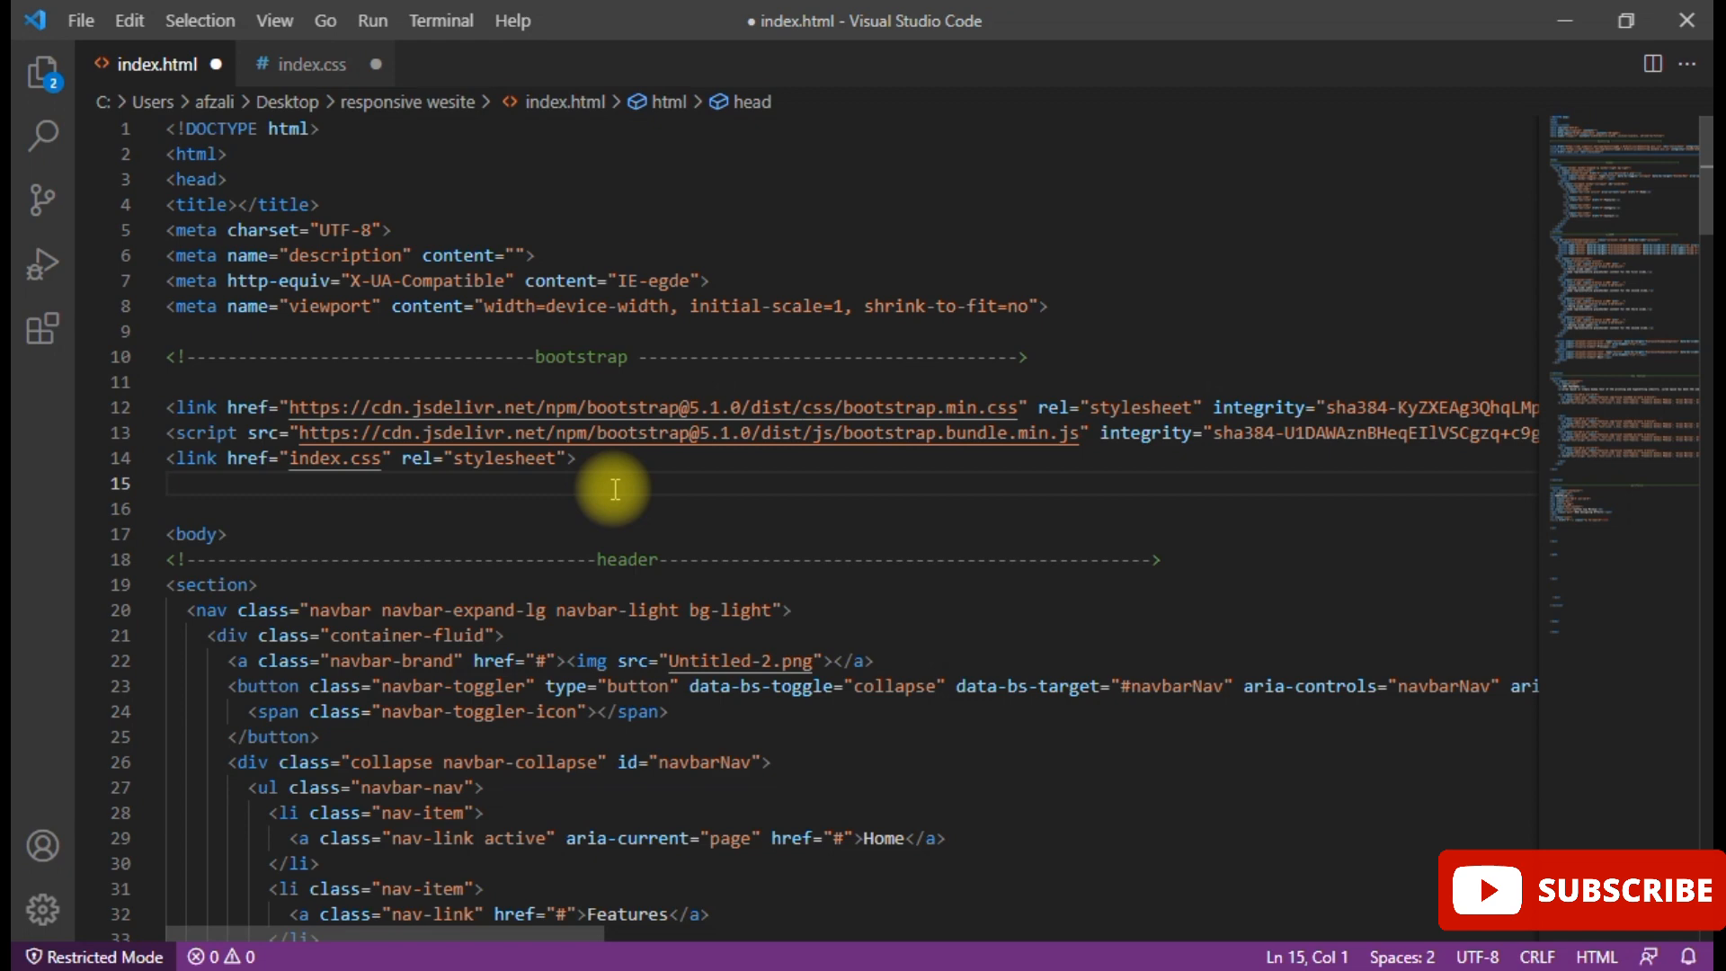
- Paste the Font Awesome 5.15.4 stylesheet link into the head and save index.html
key(ctrl+v)
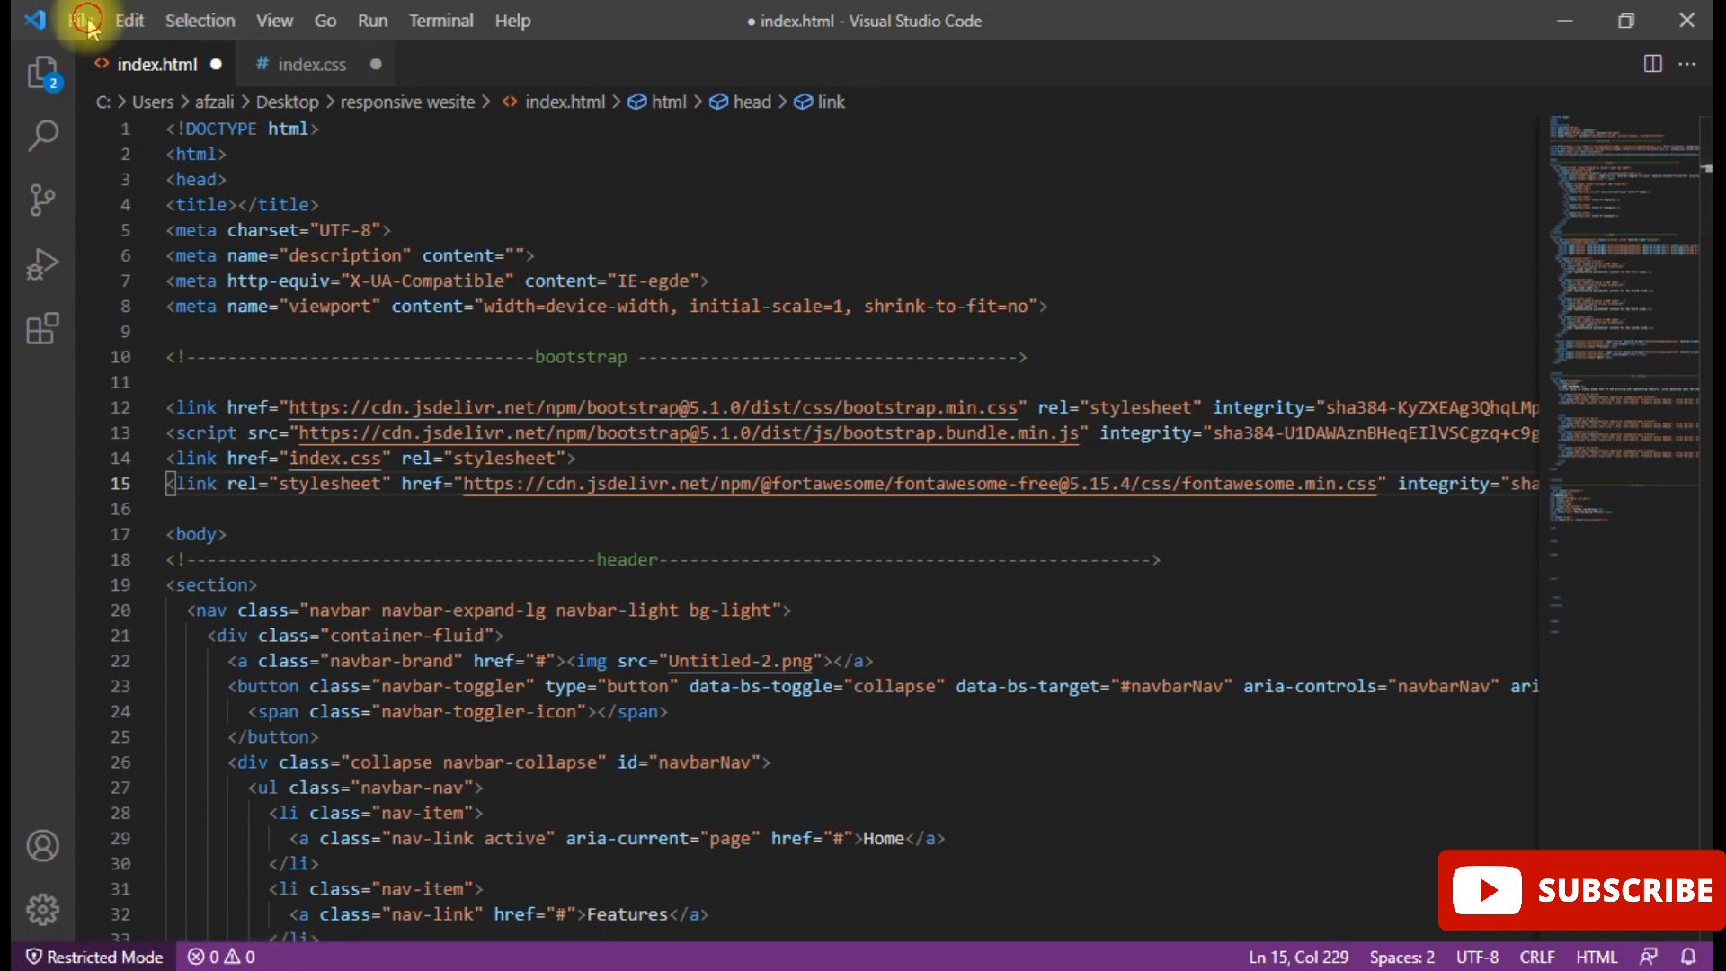
key(ctrl+s)
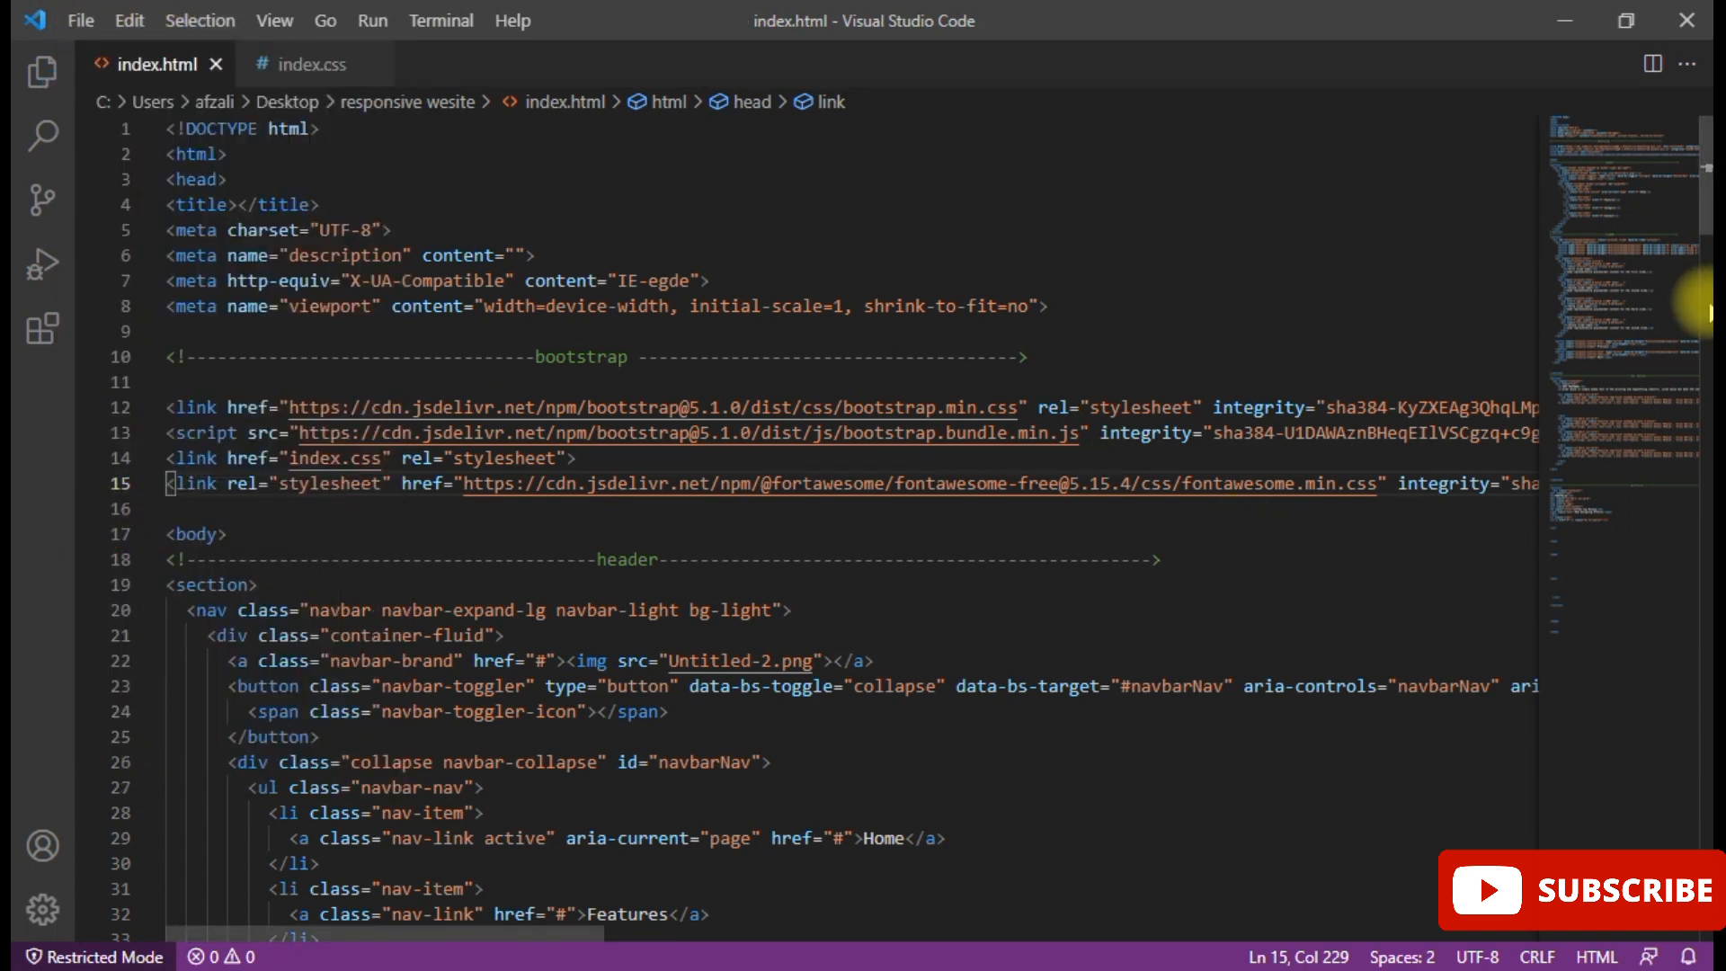
scroll(down, 3)
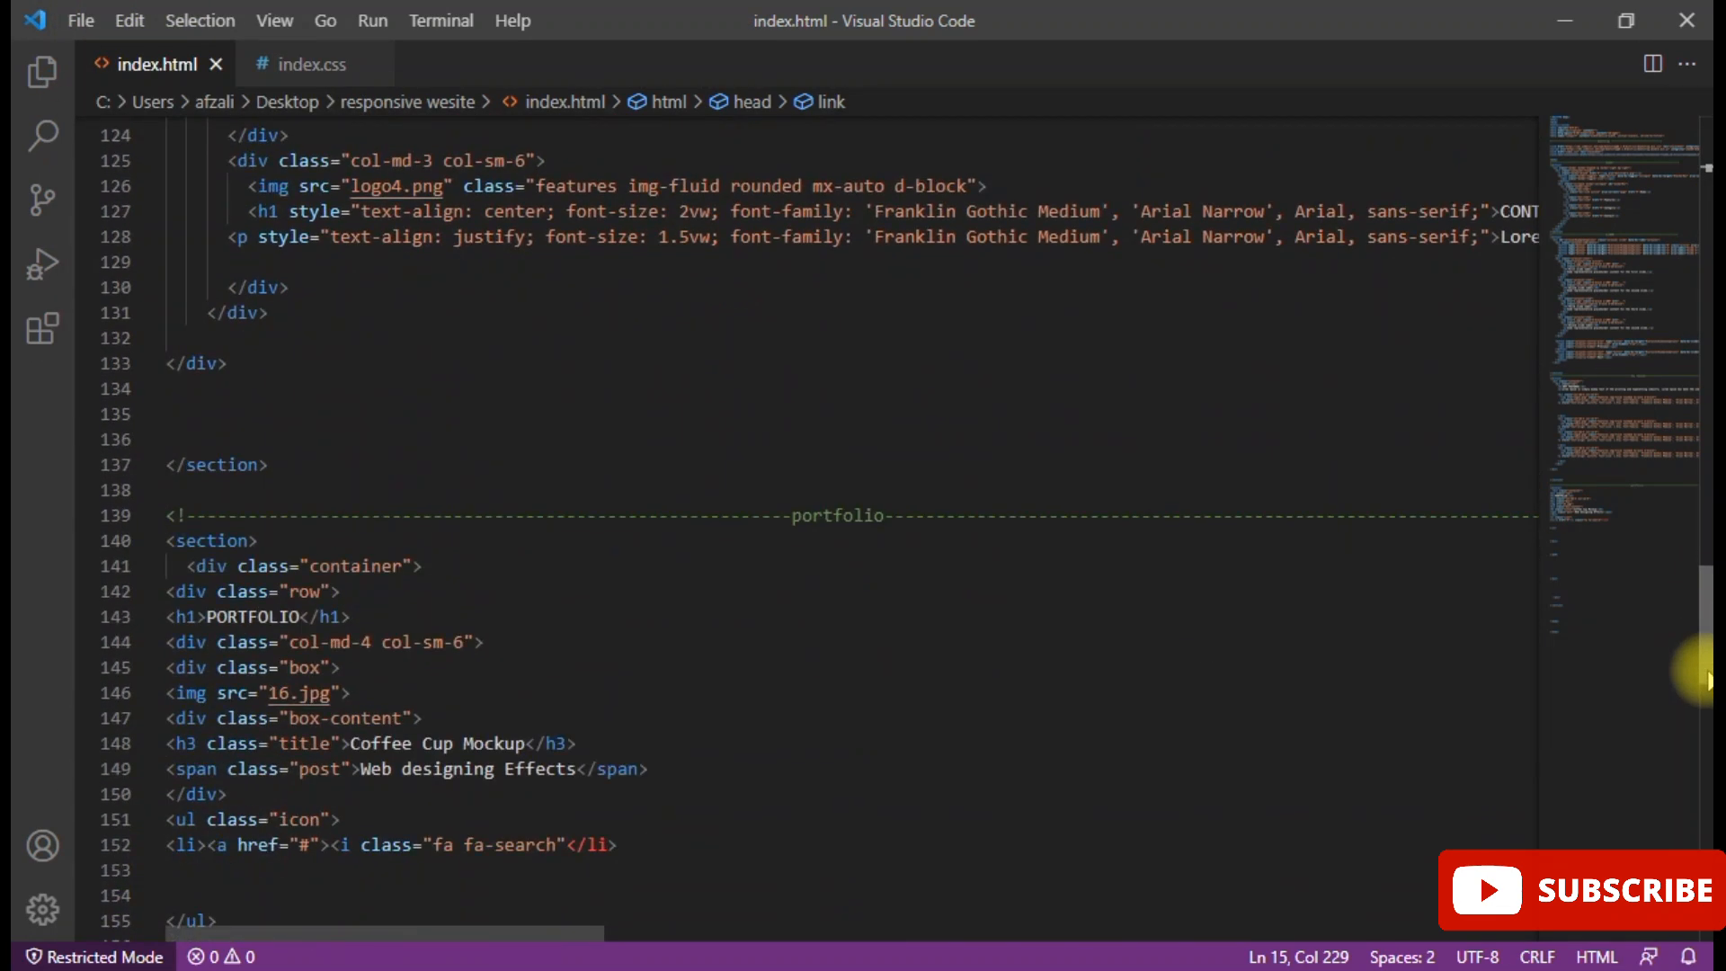
scroll(down, 3)
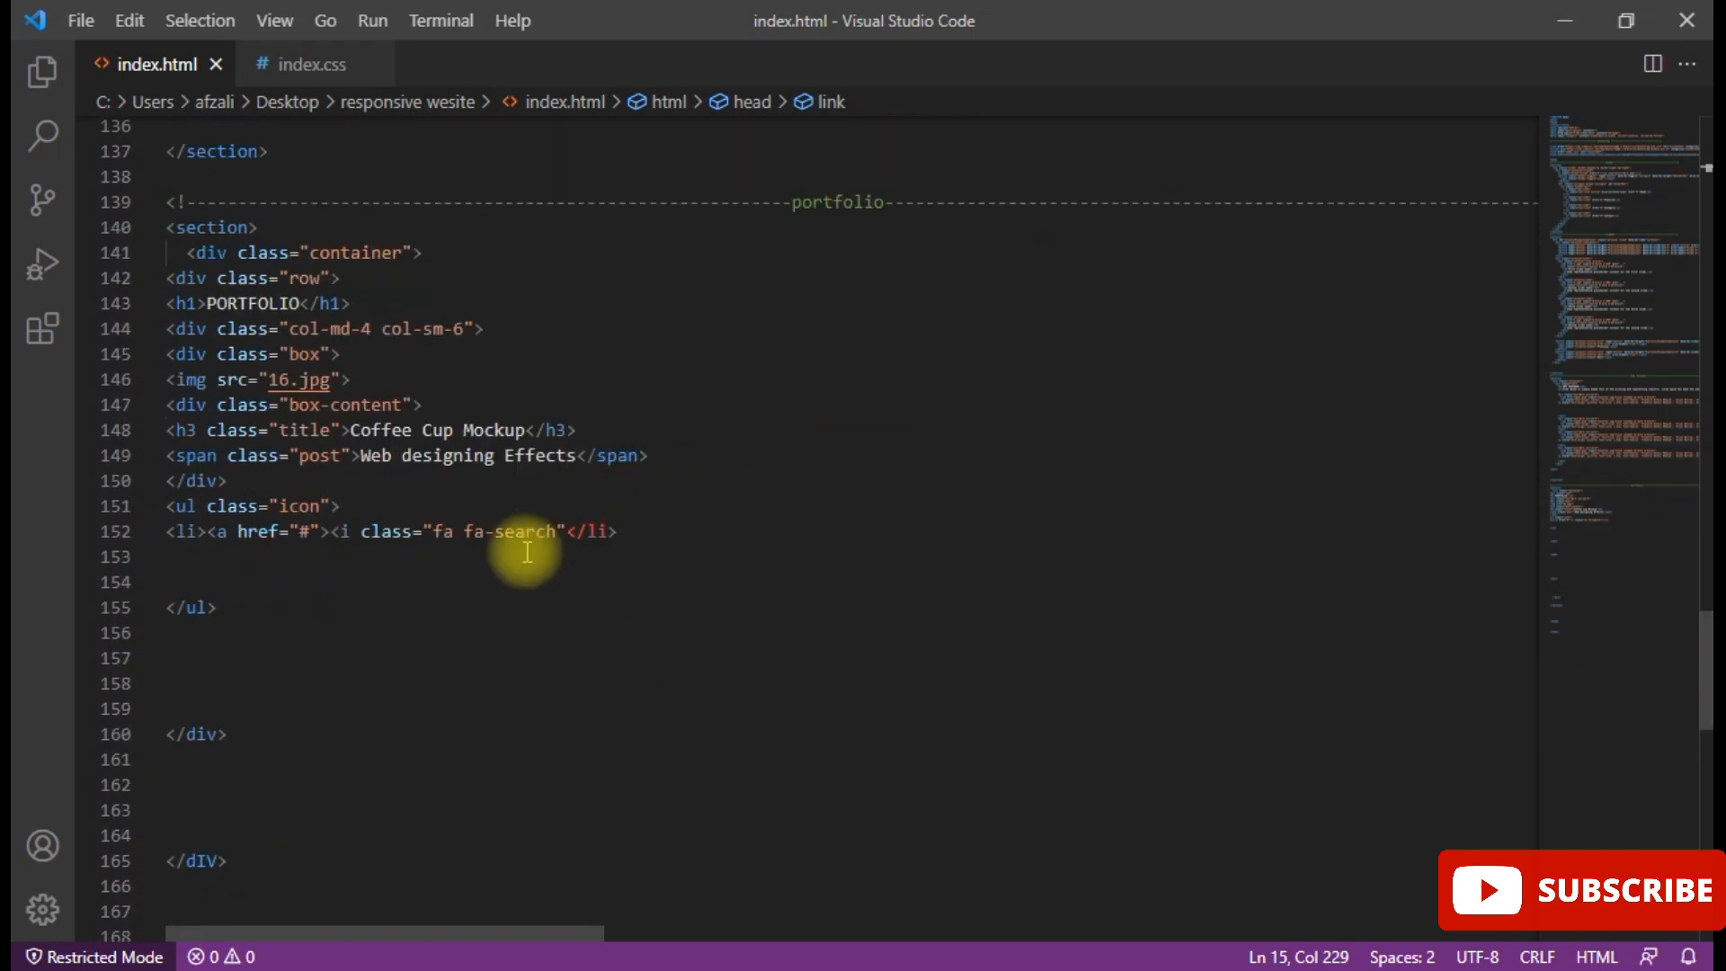
- Retype the search icon's class as fa fa-search in the portfolio section
key(Backspace)
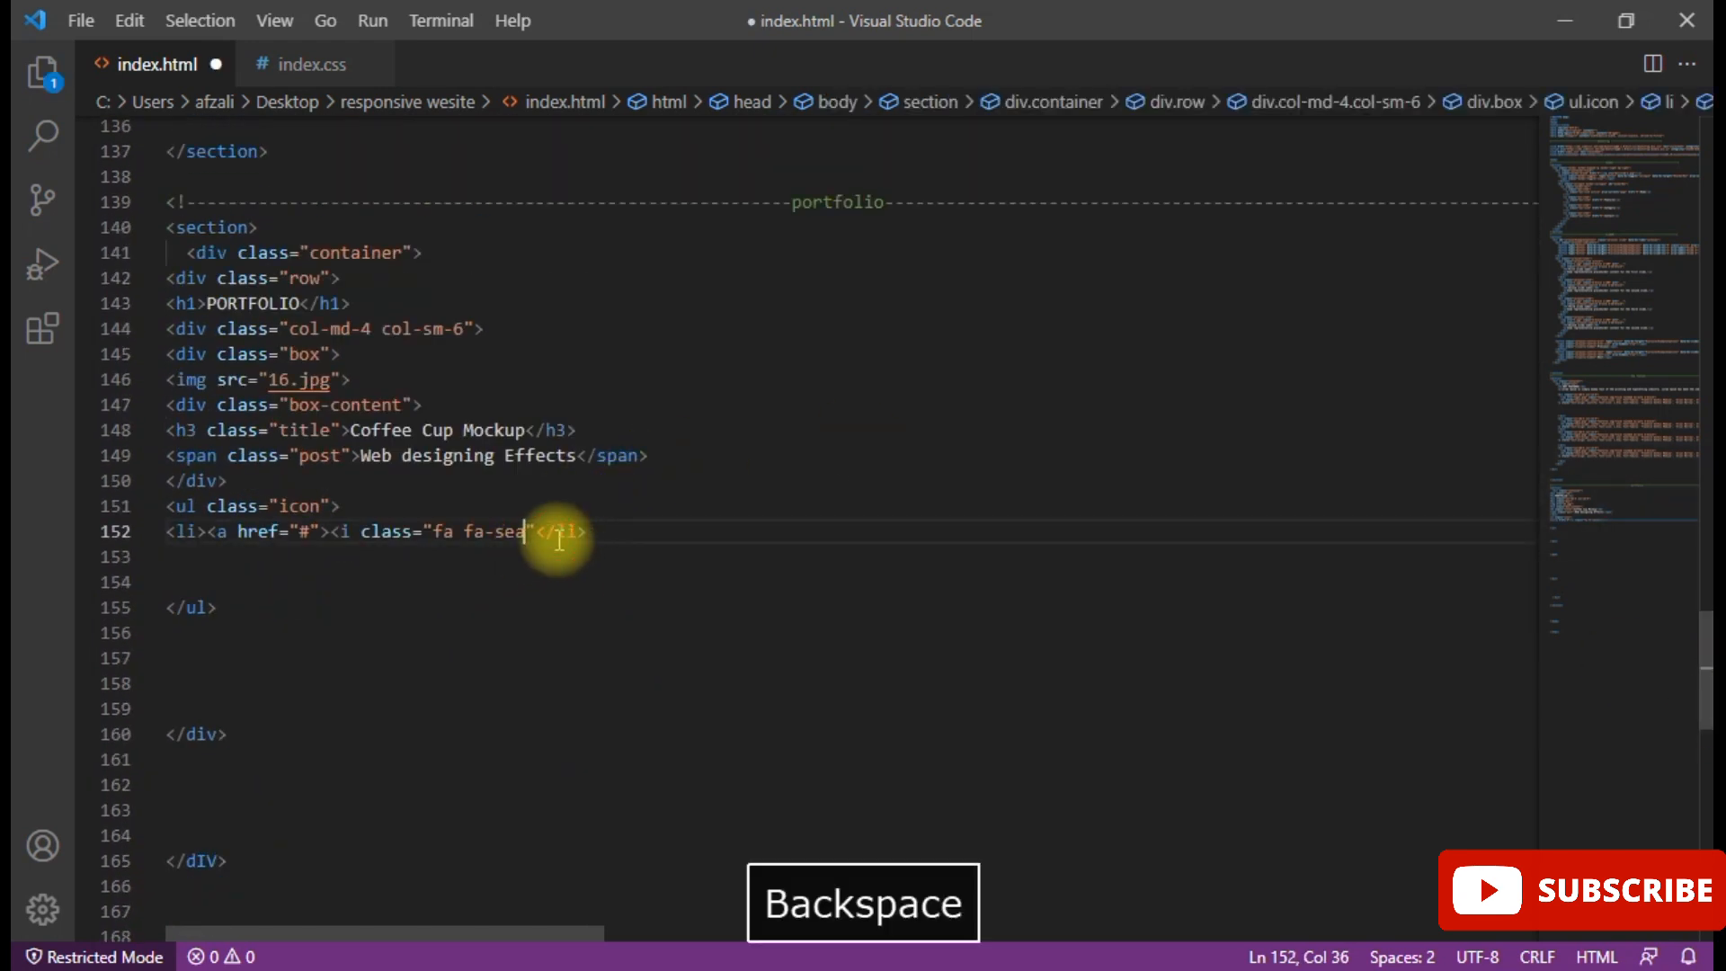
key(Backspace)
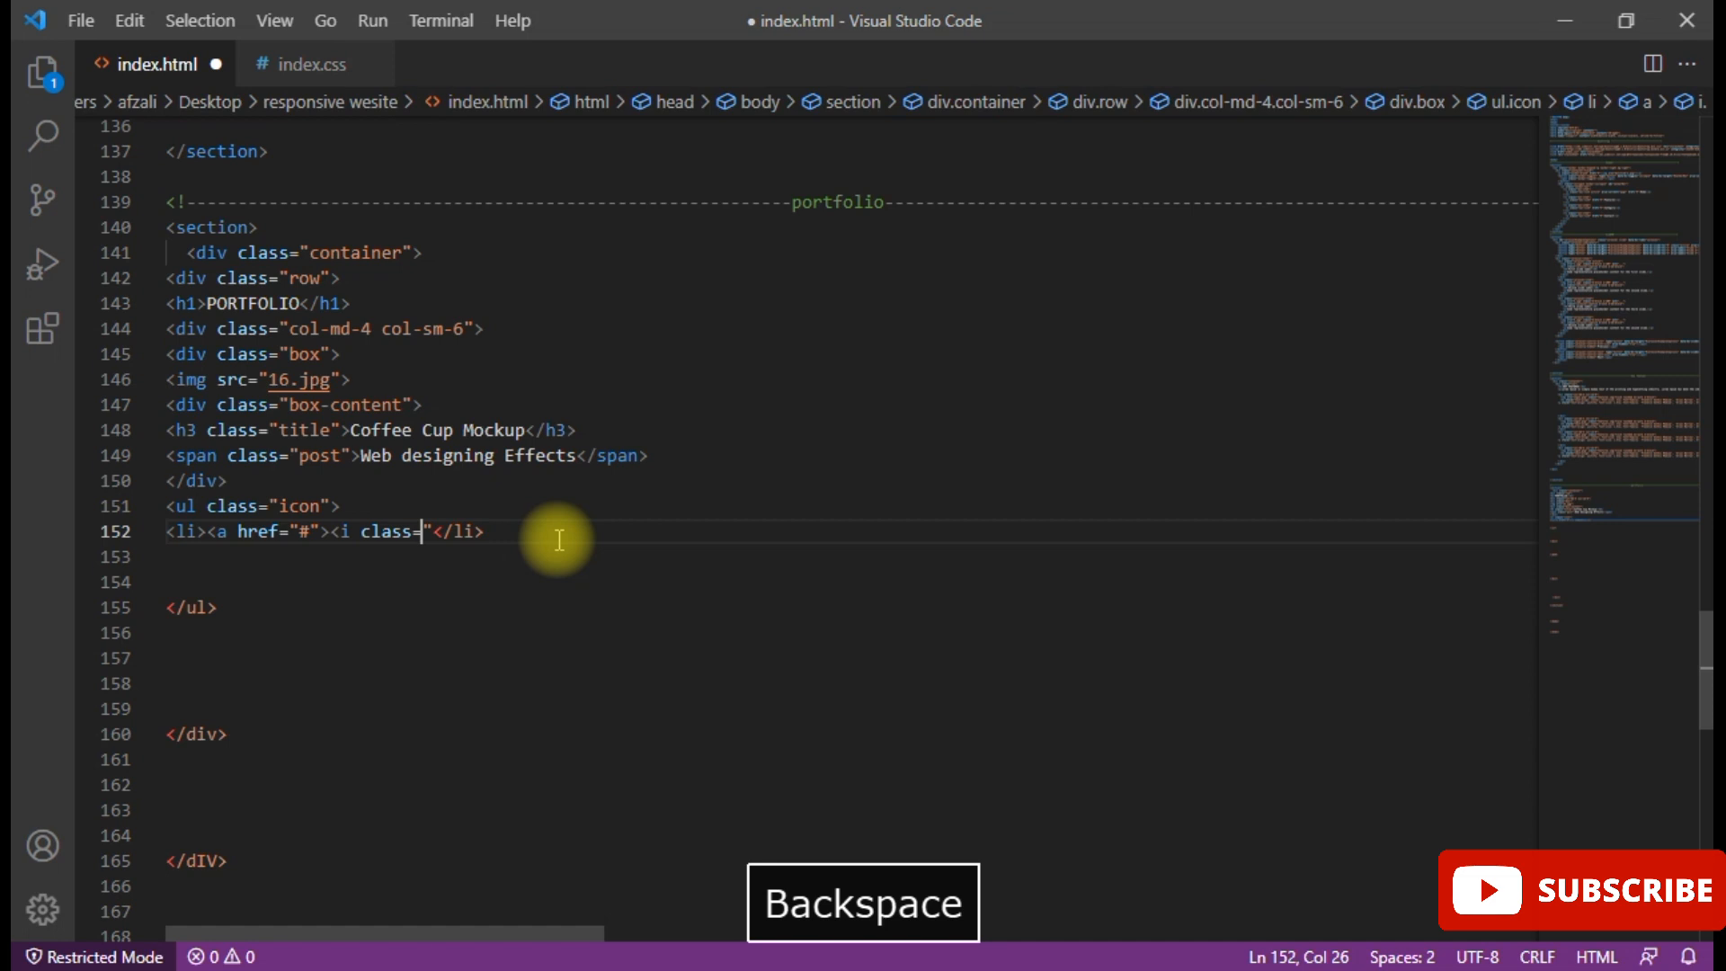
text(fa fa-search")
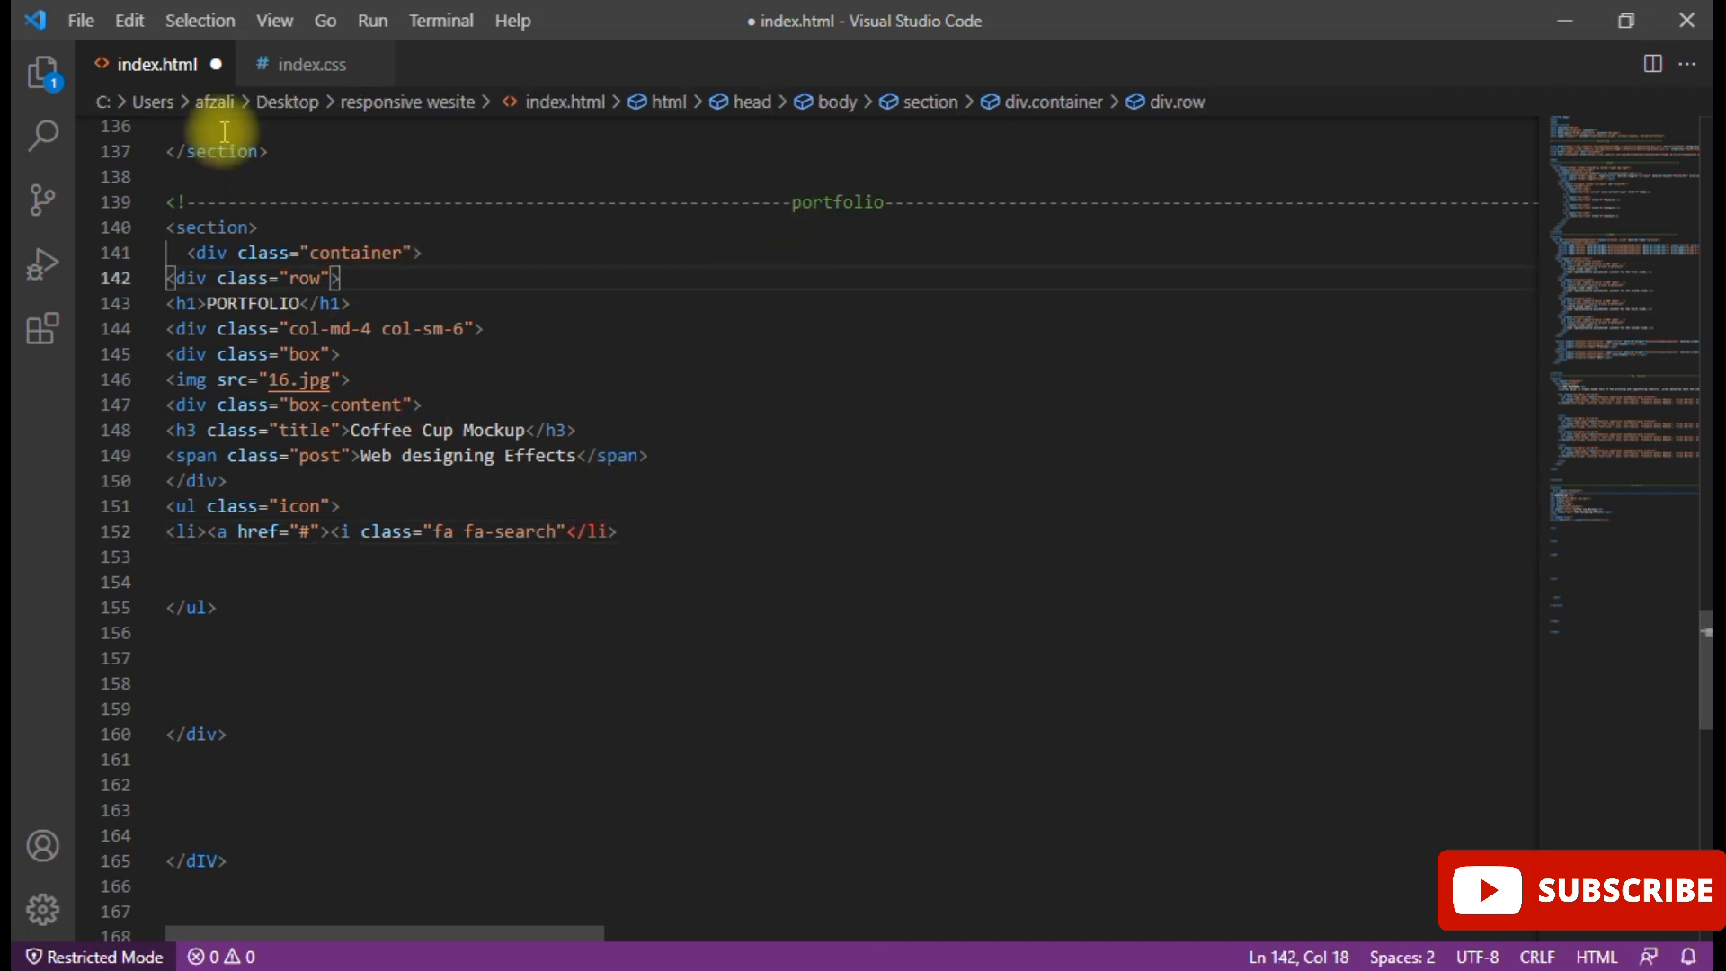
click(564, 532)
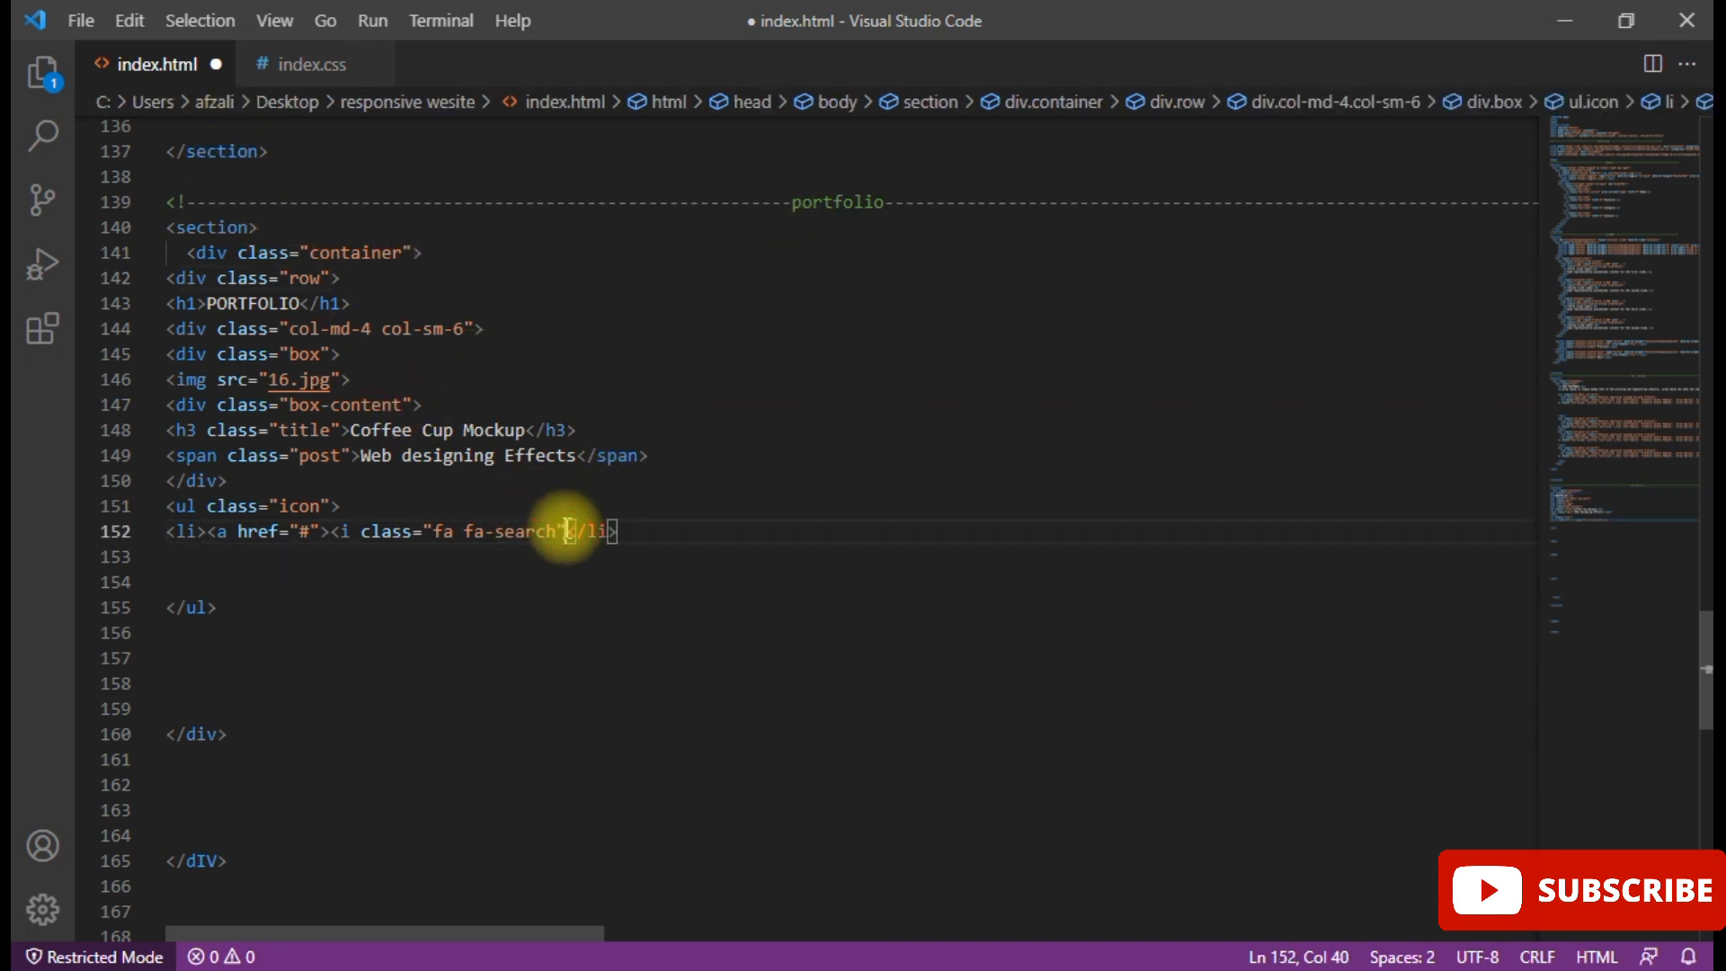
click(79, 20)
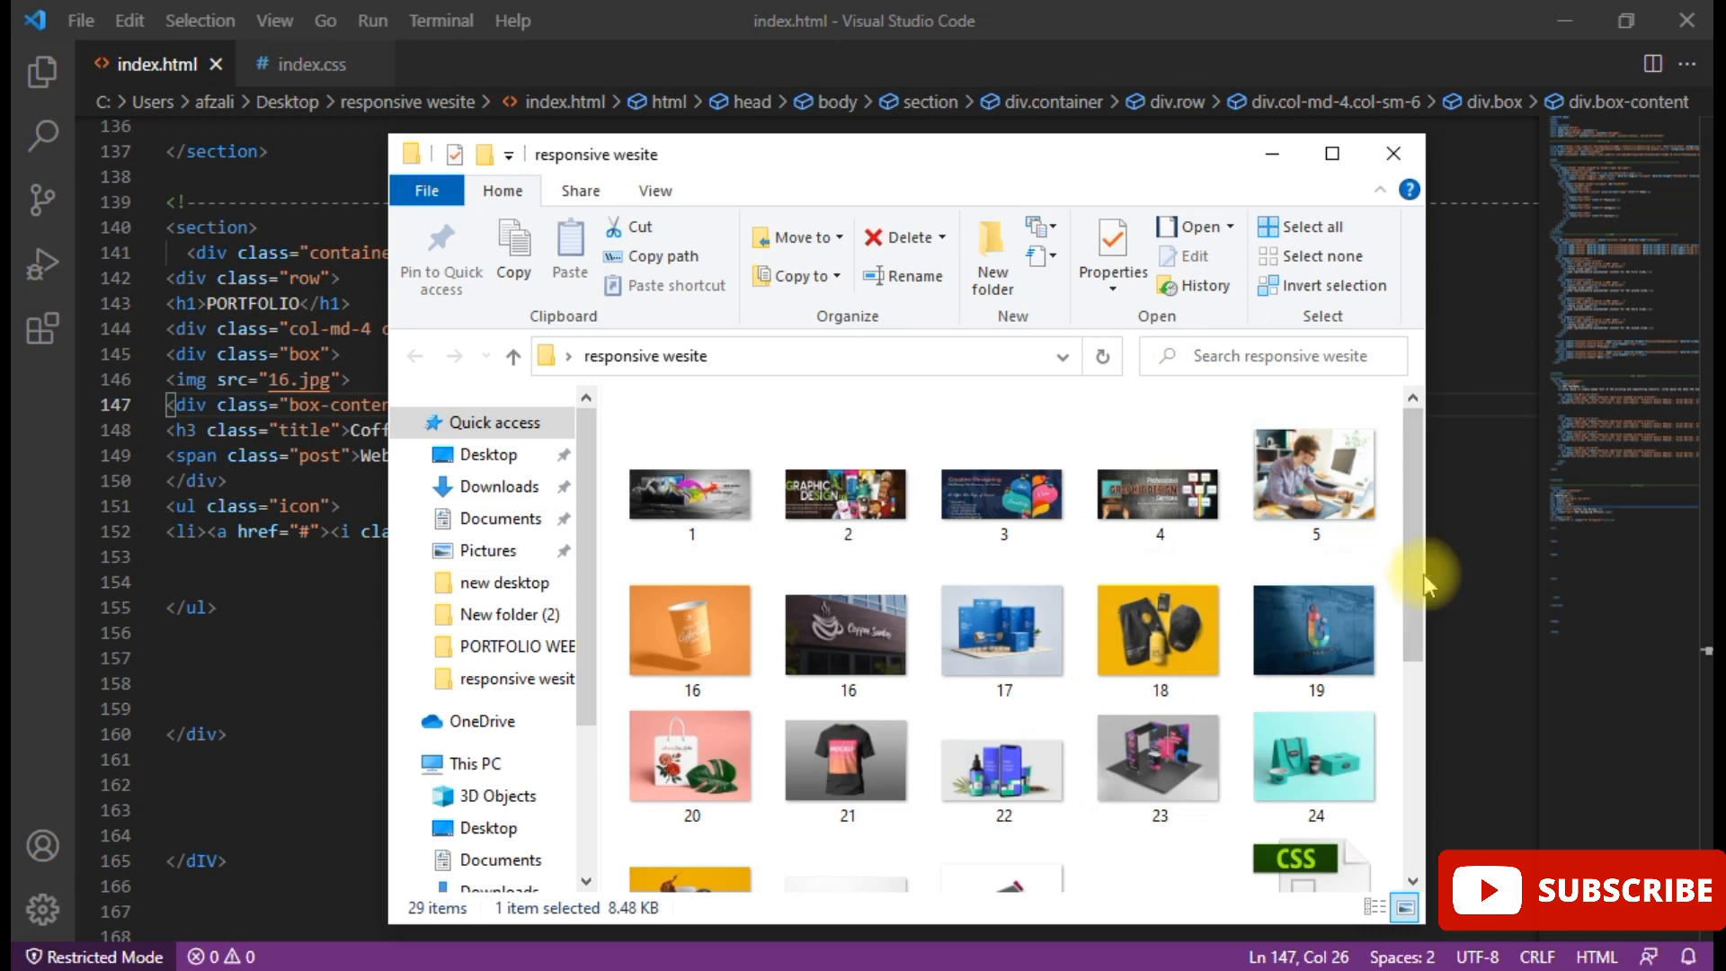
- Open the project's index.html from the responsive wesite folder with Firefox
scroll(down, 3)
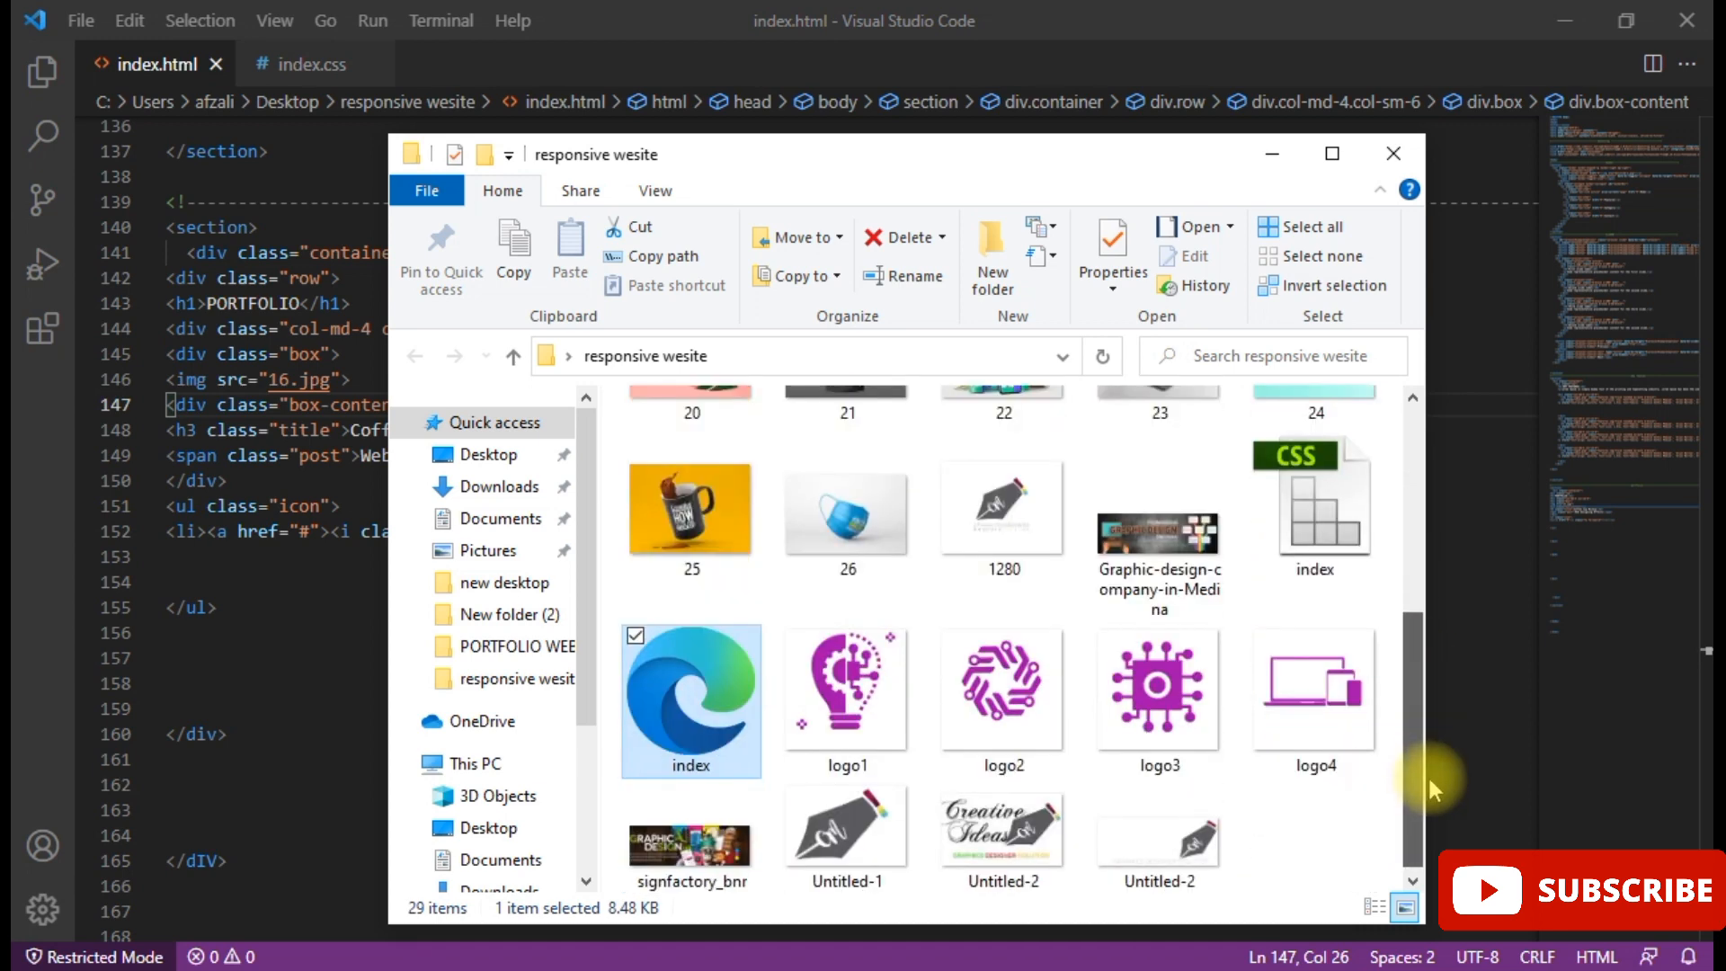
mouse_move(724, 716)
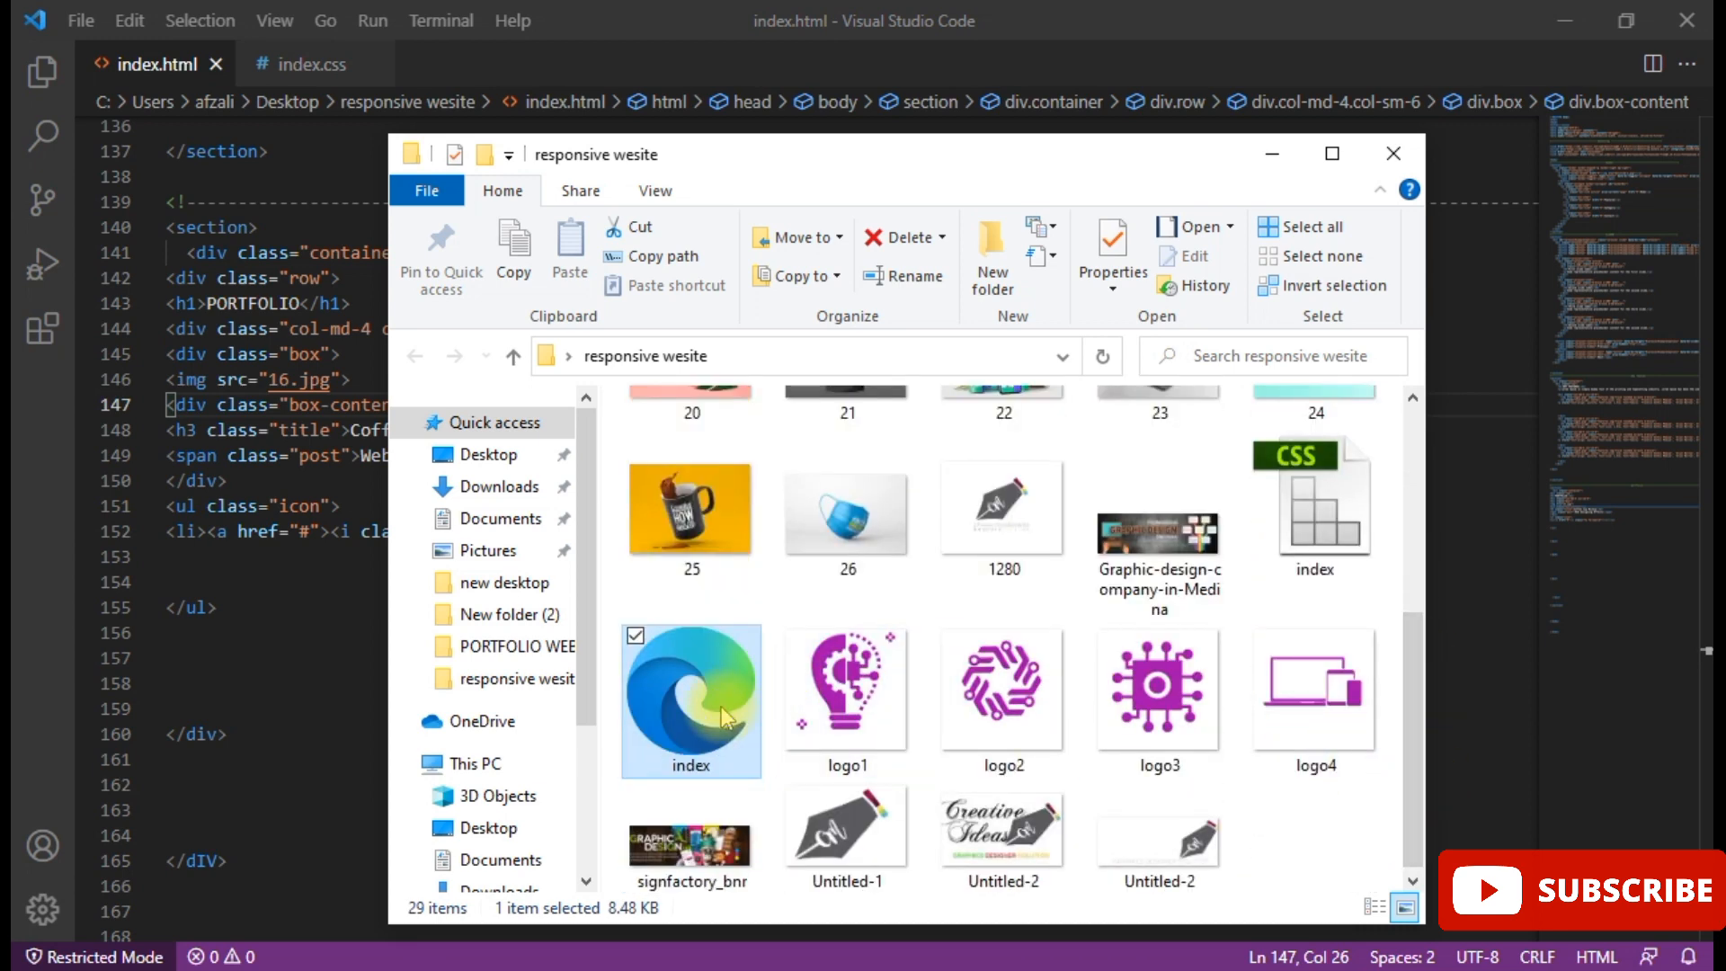
right_click(690, 699)
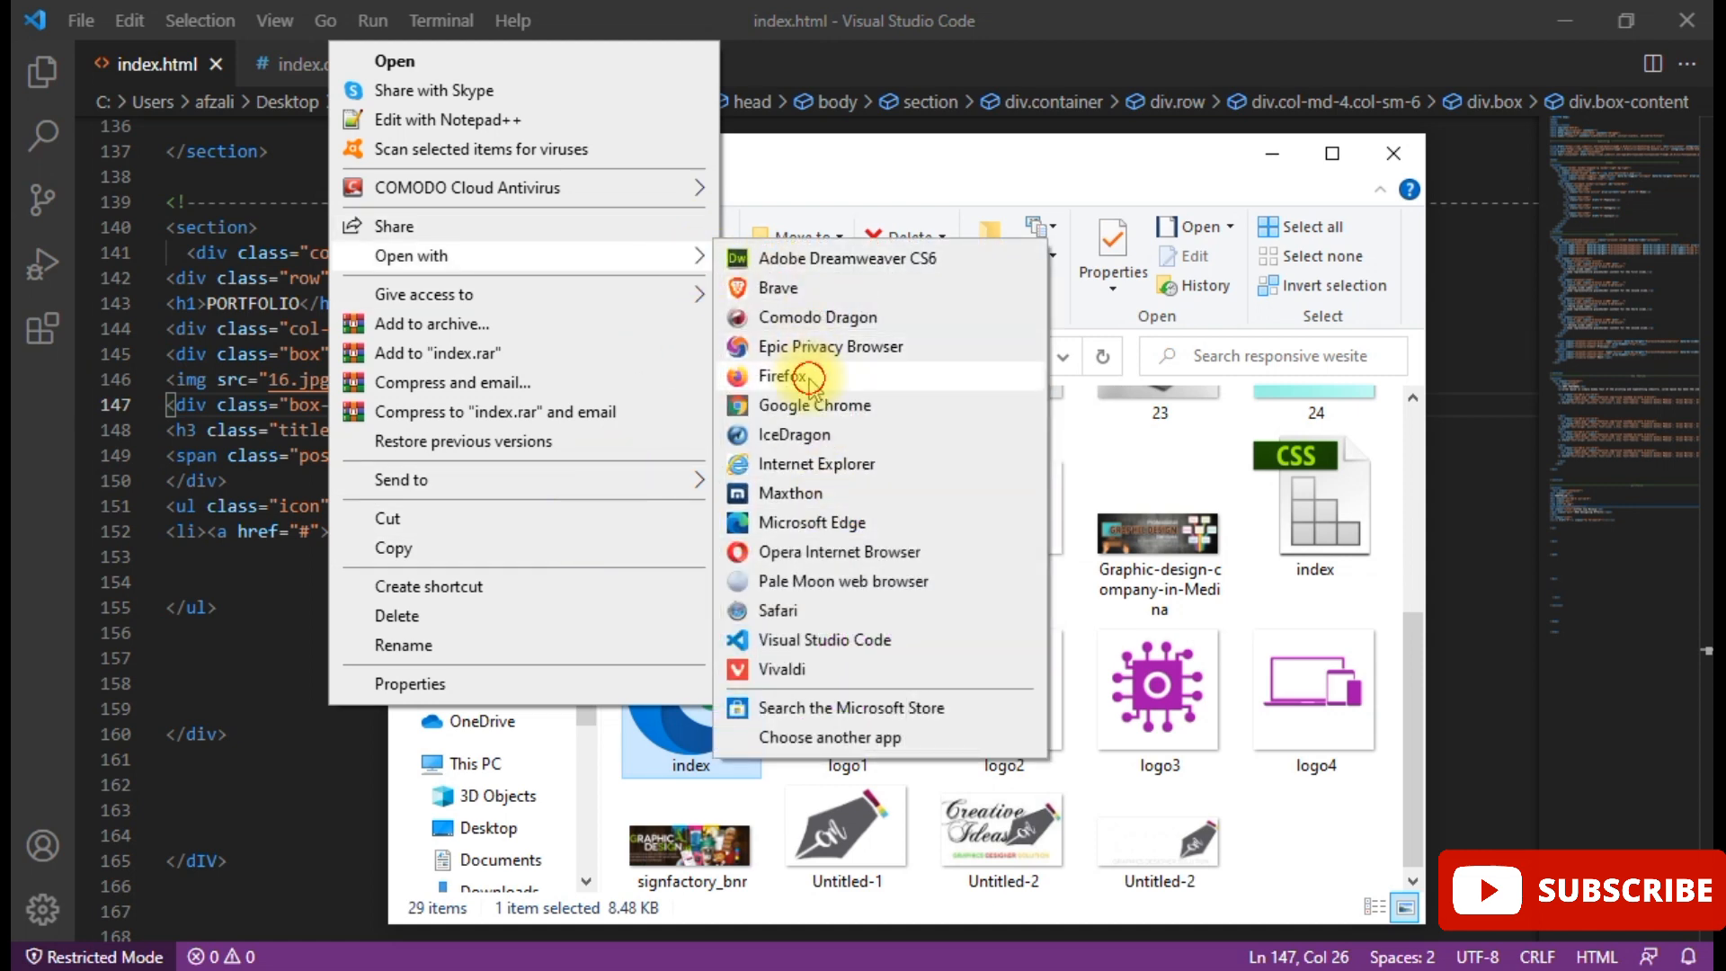
click(780, 375)
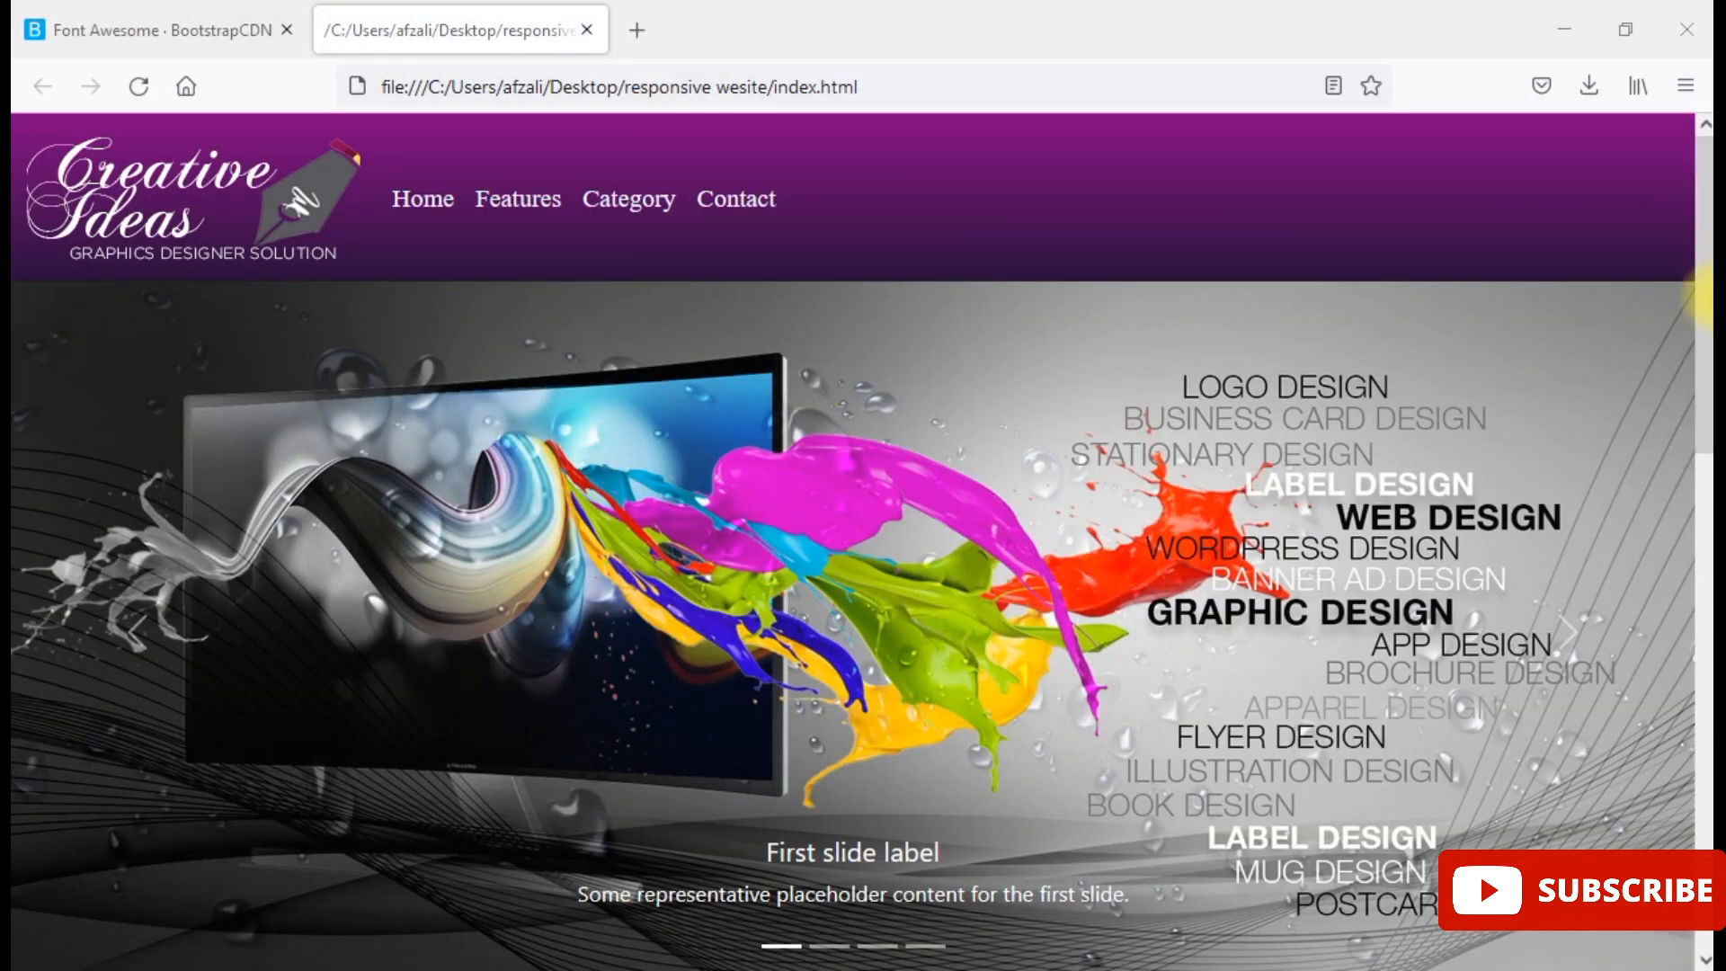
- Scroll down the Creative Ideas page to the Key Features section and second slide
scroll(down, 3)
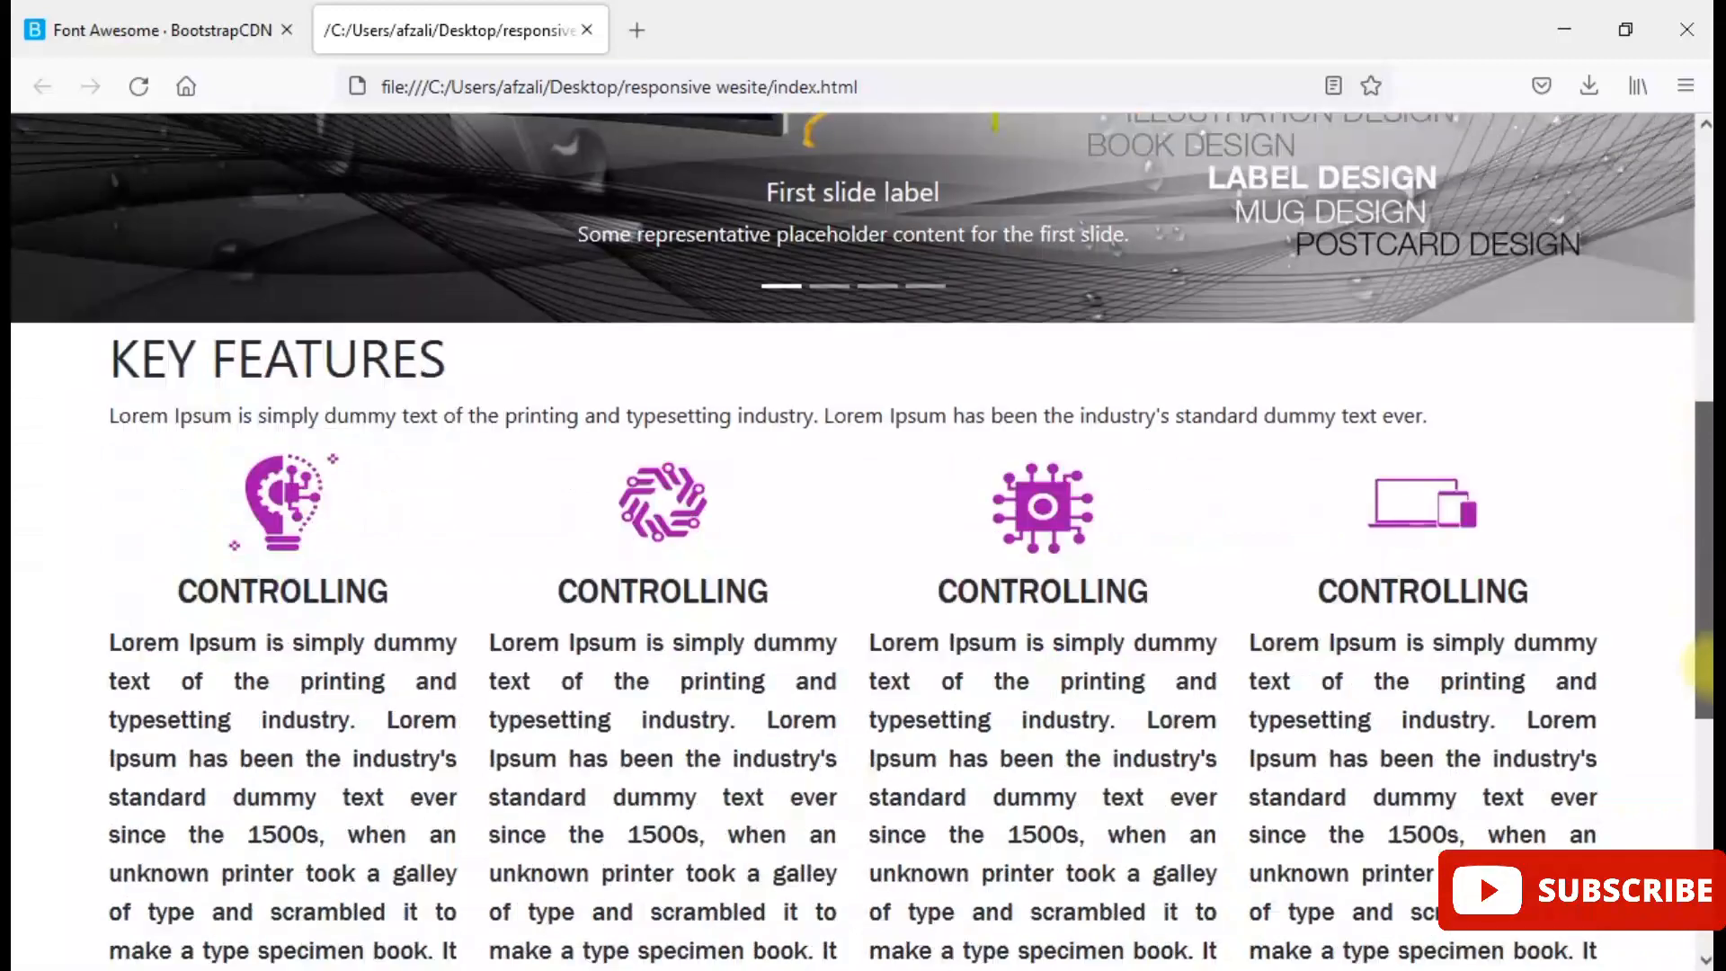
scroll(down, 3)
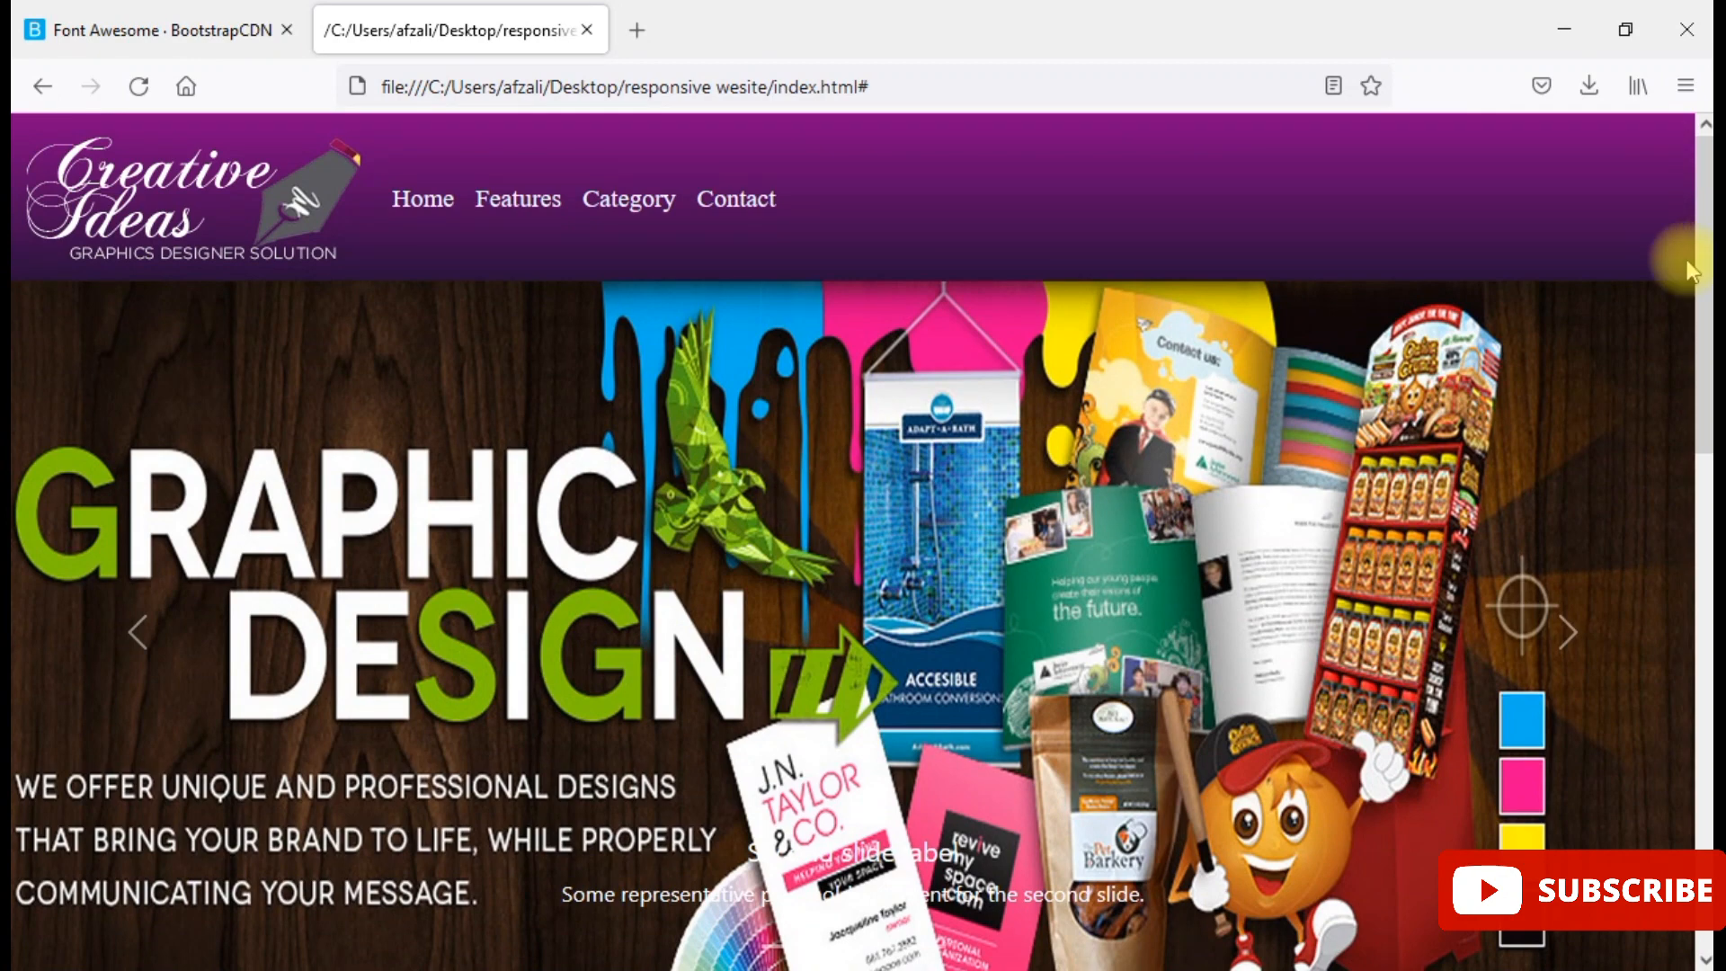
scroll(down, 3)
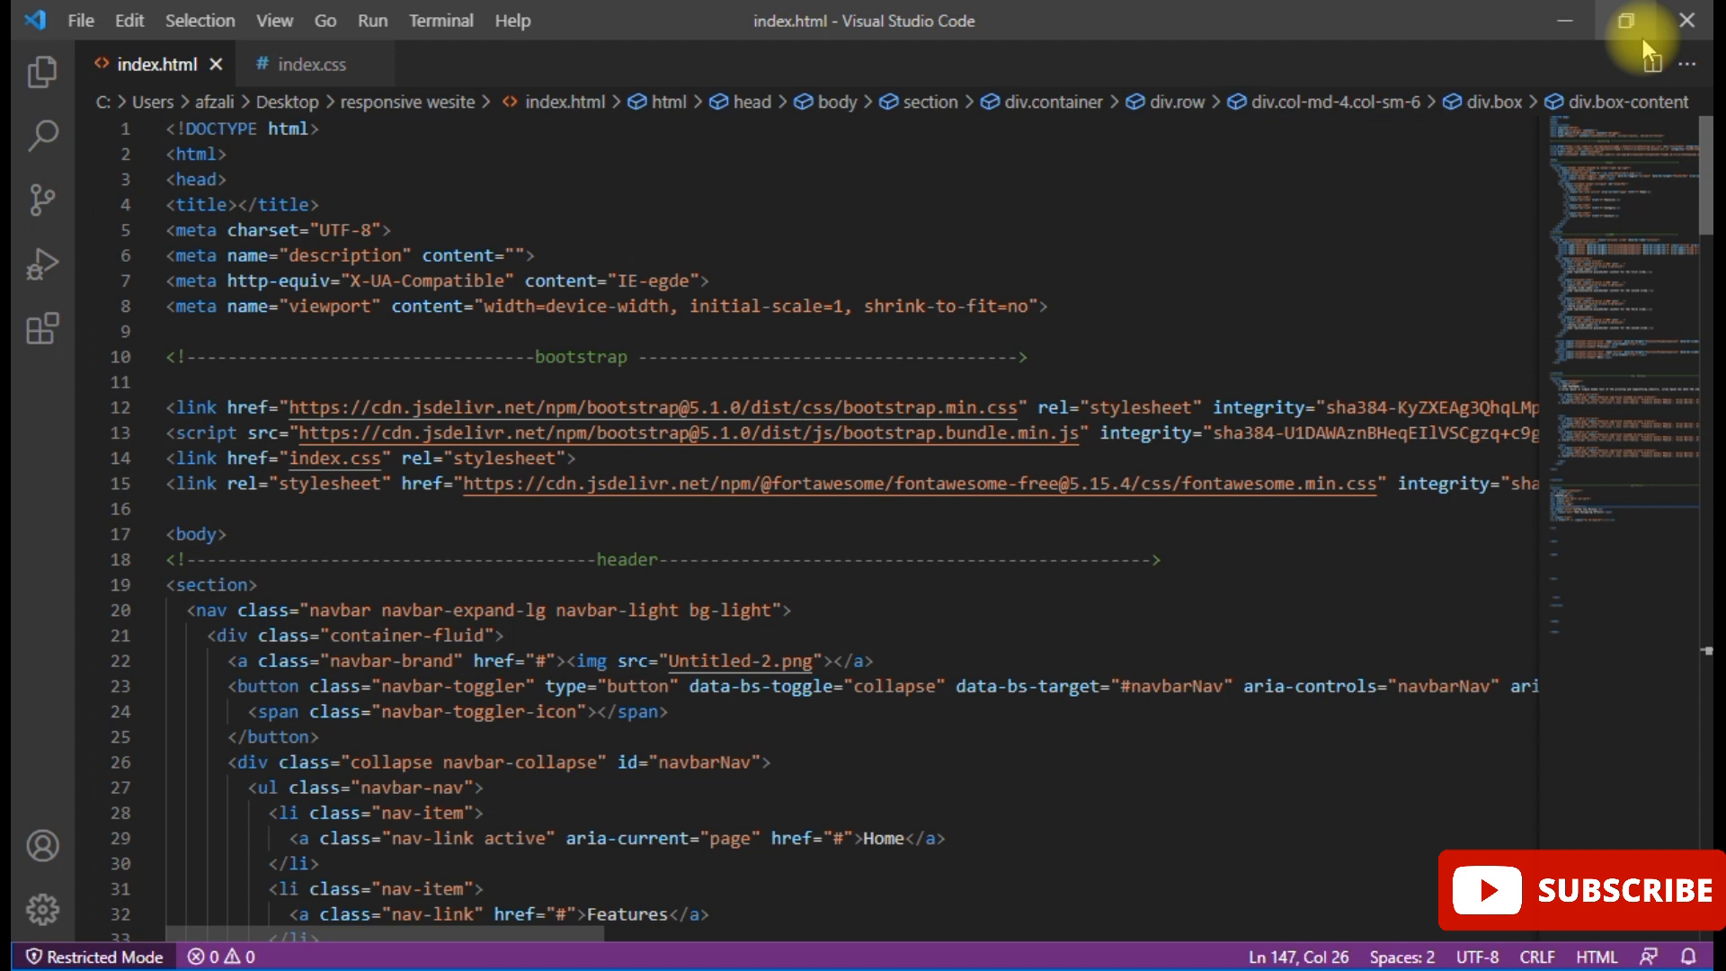
- From the Google results, reach the cdnjs font-awesome page and copy the all.min.css URL
click(1627, 20)
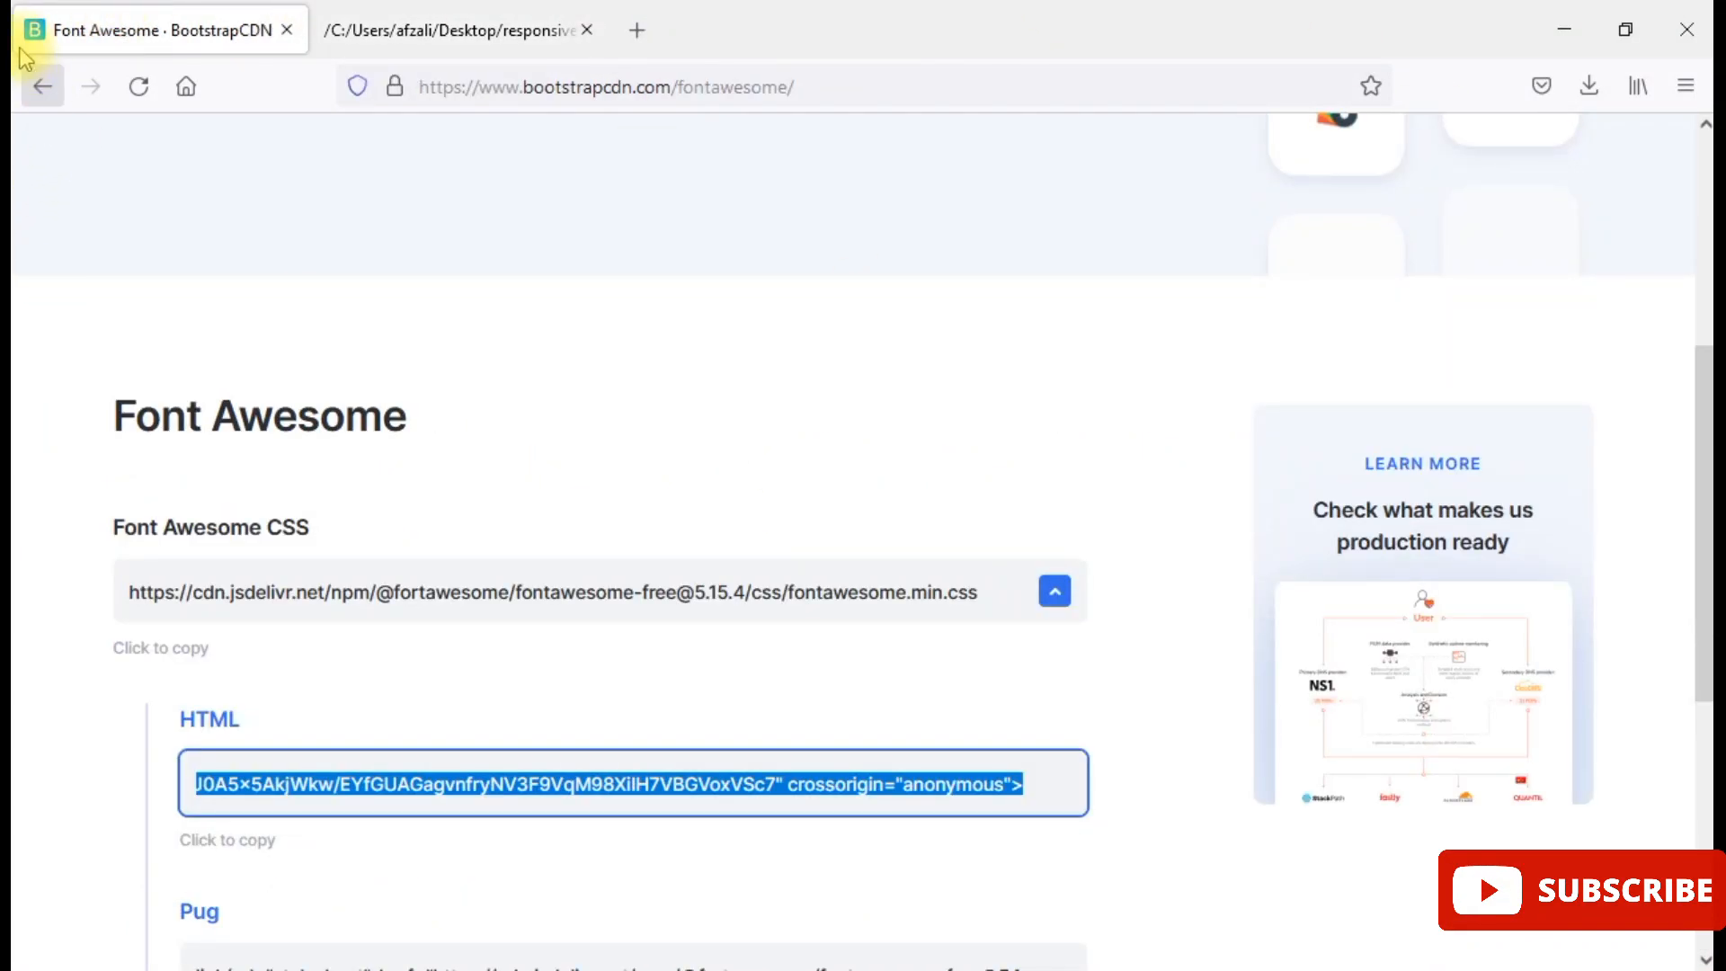
click(42, 87)
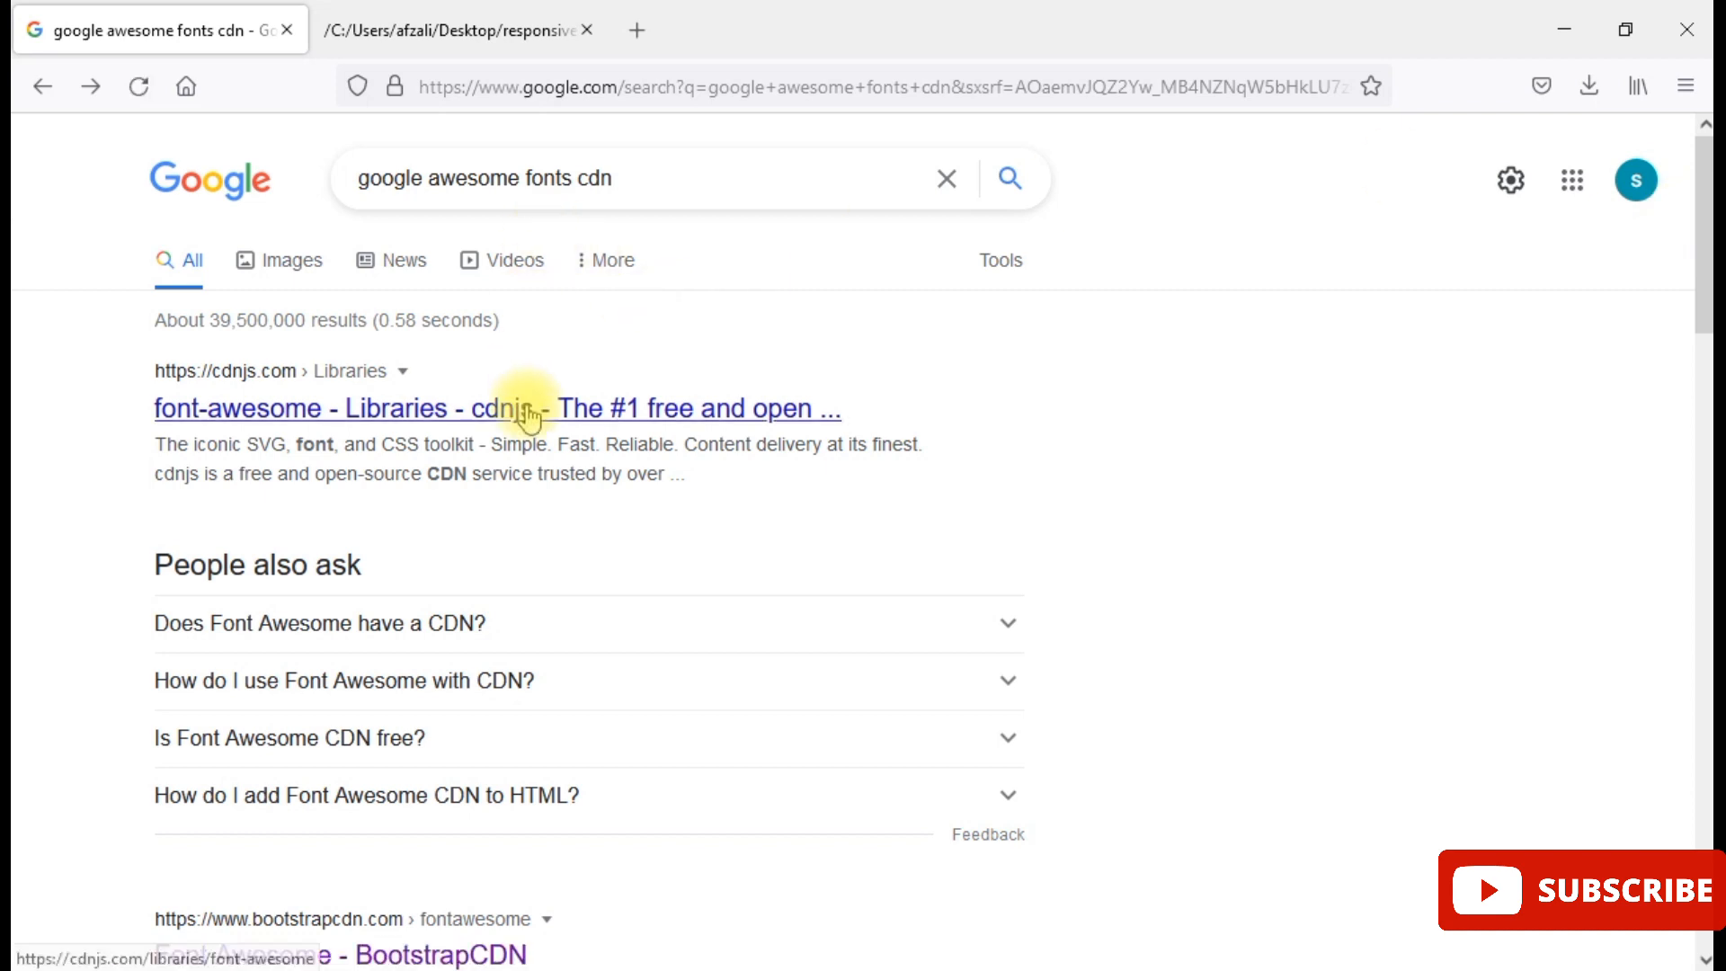
click(496, 408)
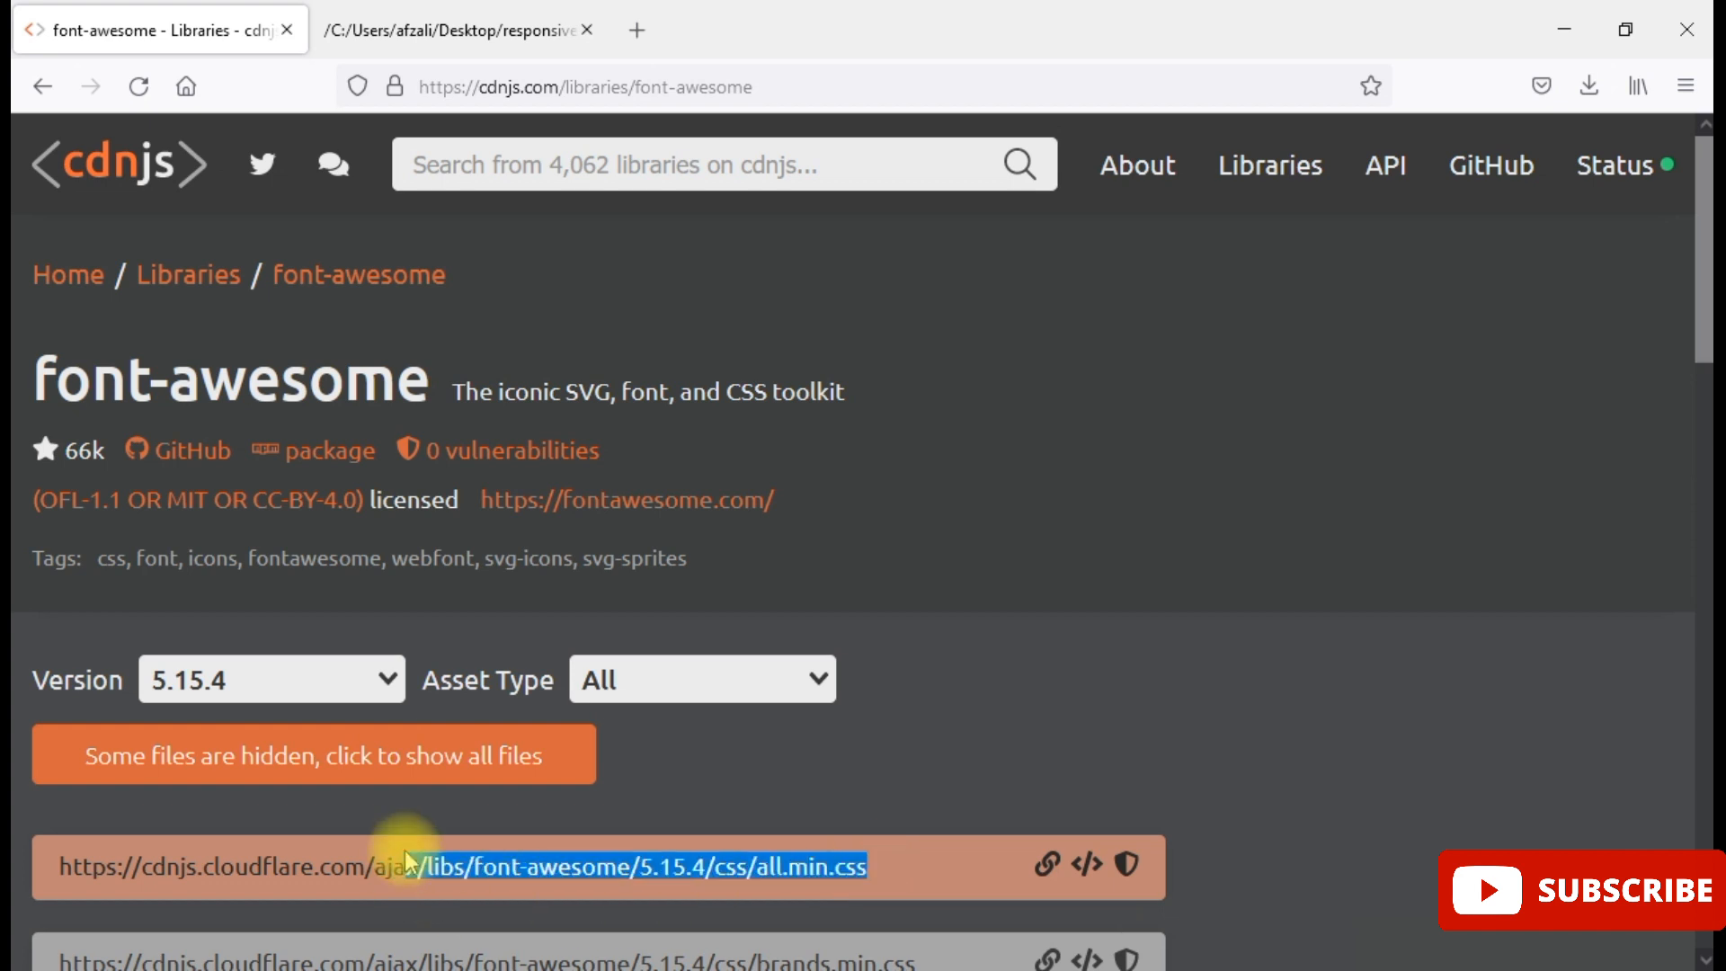
key(ctrl+c)
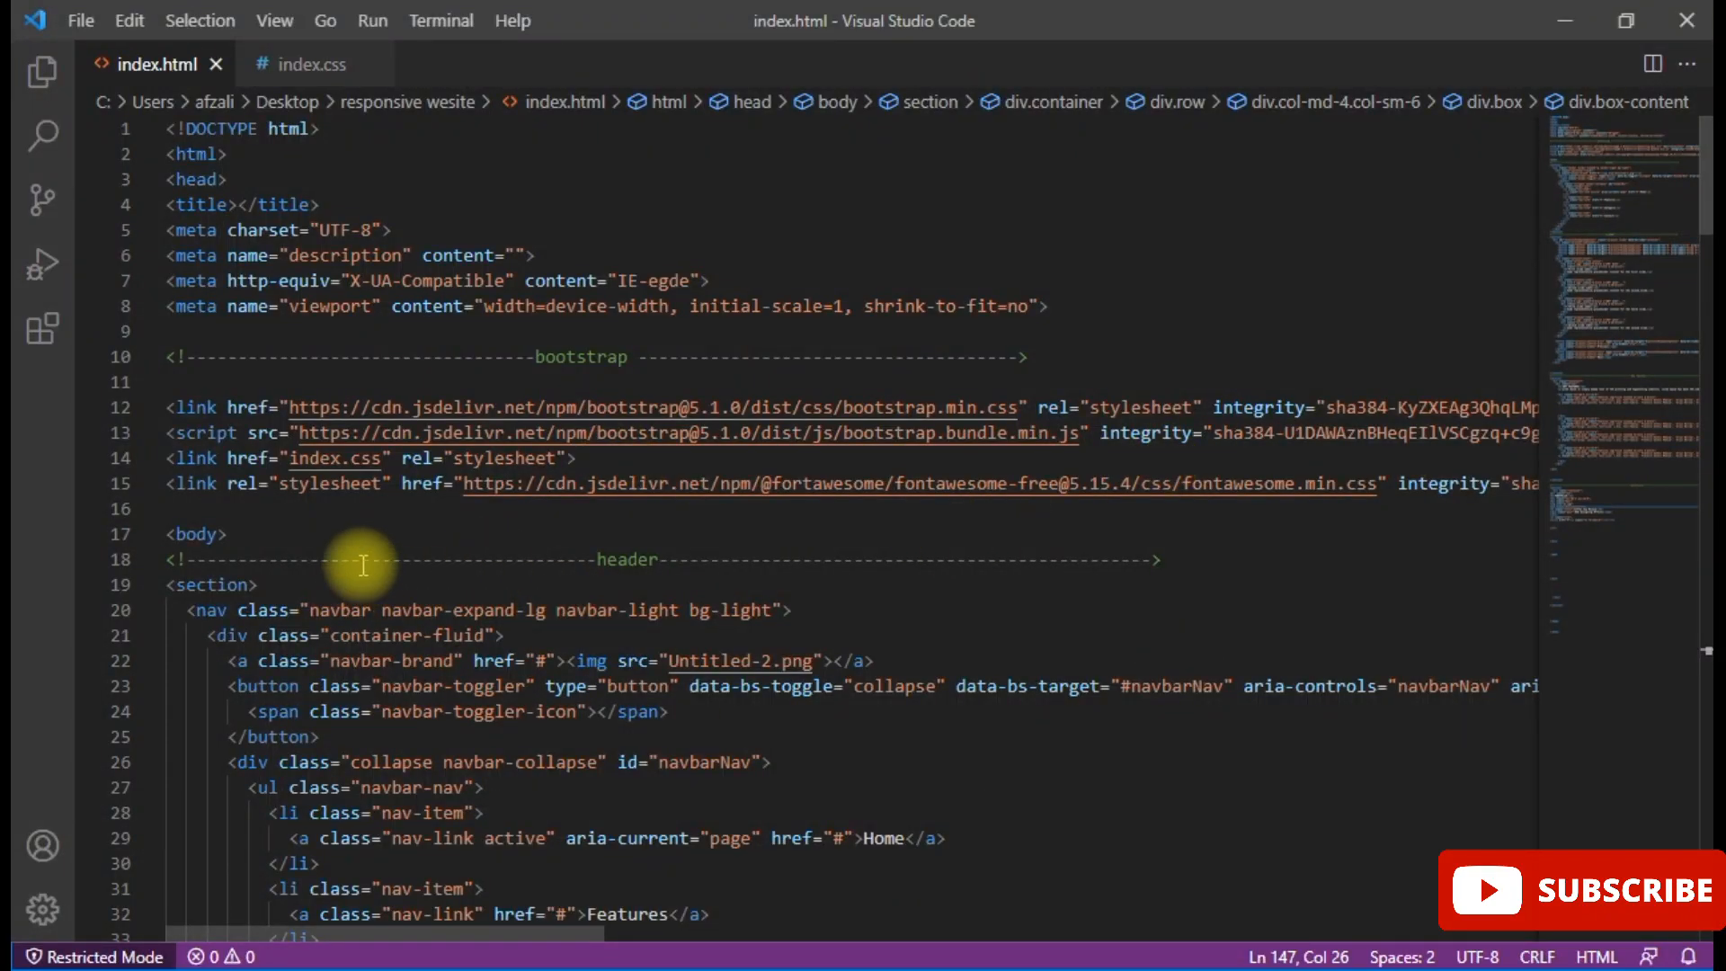
- Wrap the pasted cdnjs all.min.css URL as a <link rel="stylesheet" href="..."> on line 16
key(ctrl+v)
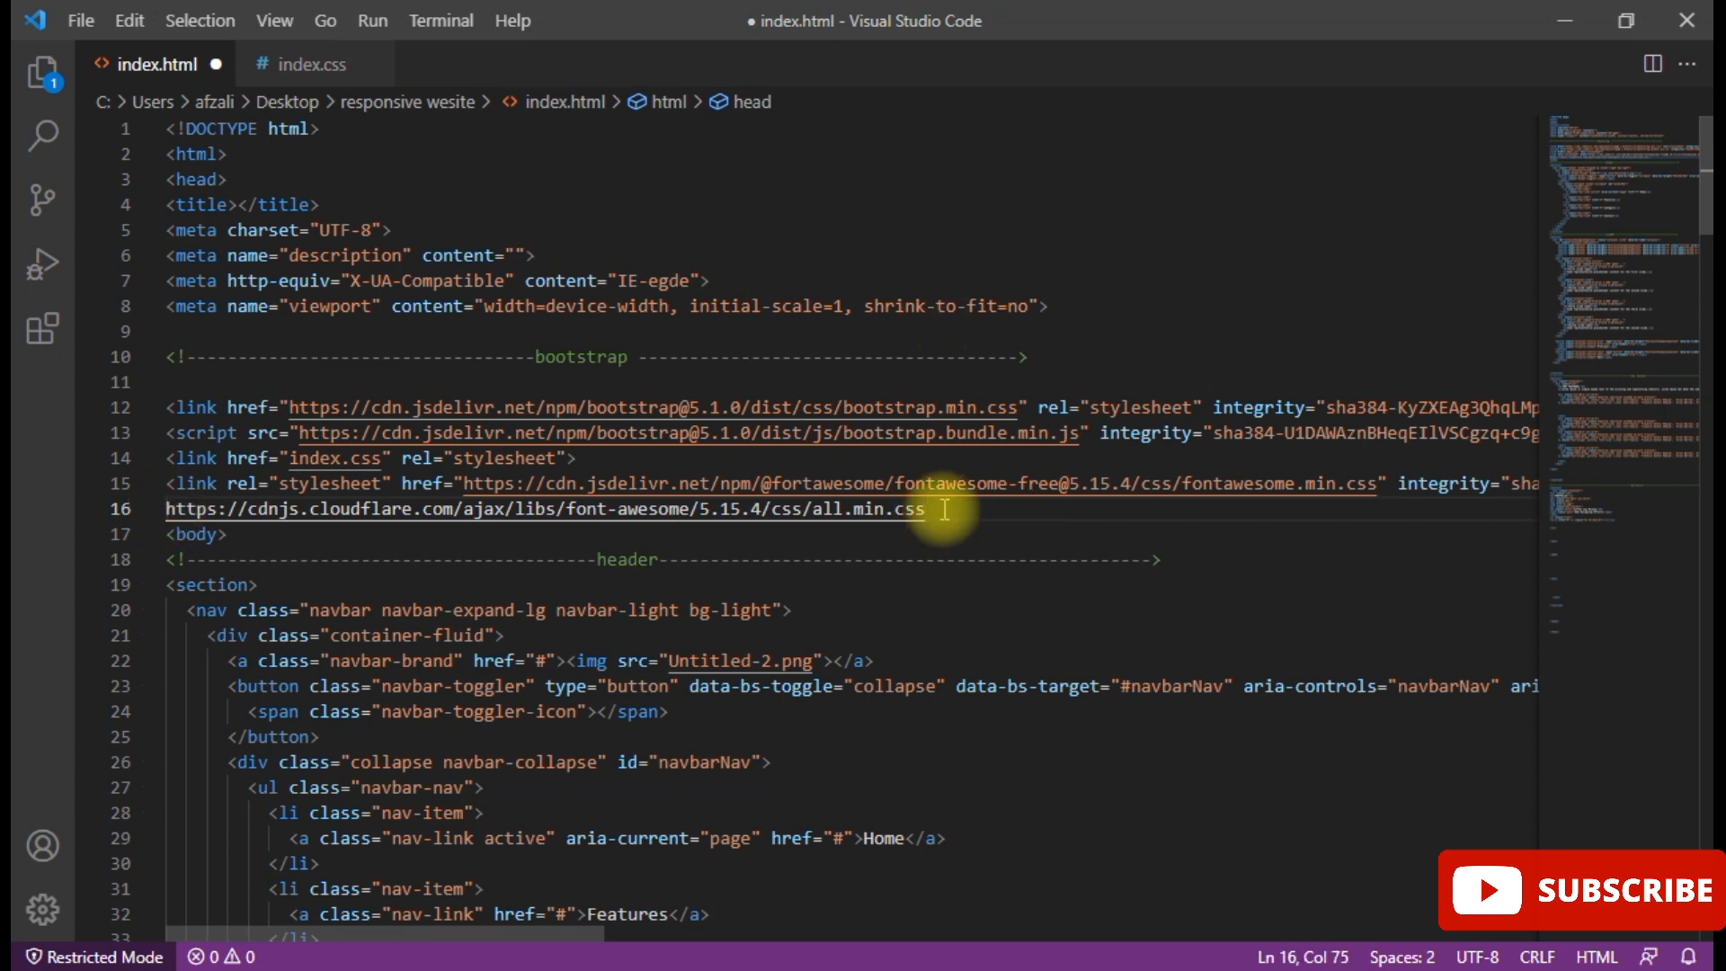
text(/>)
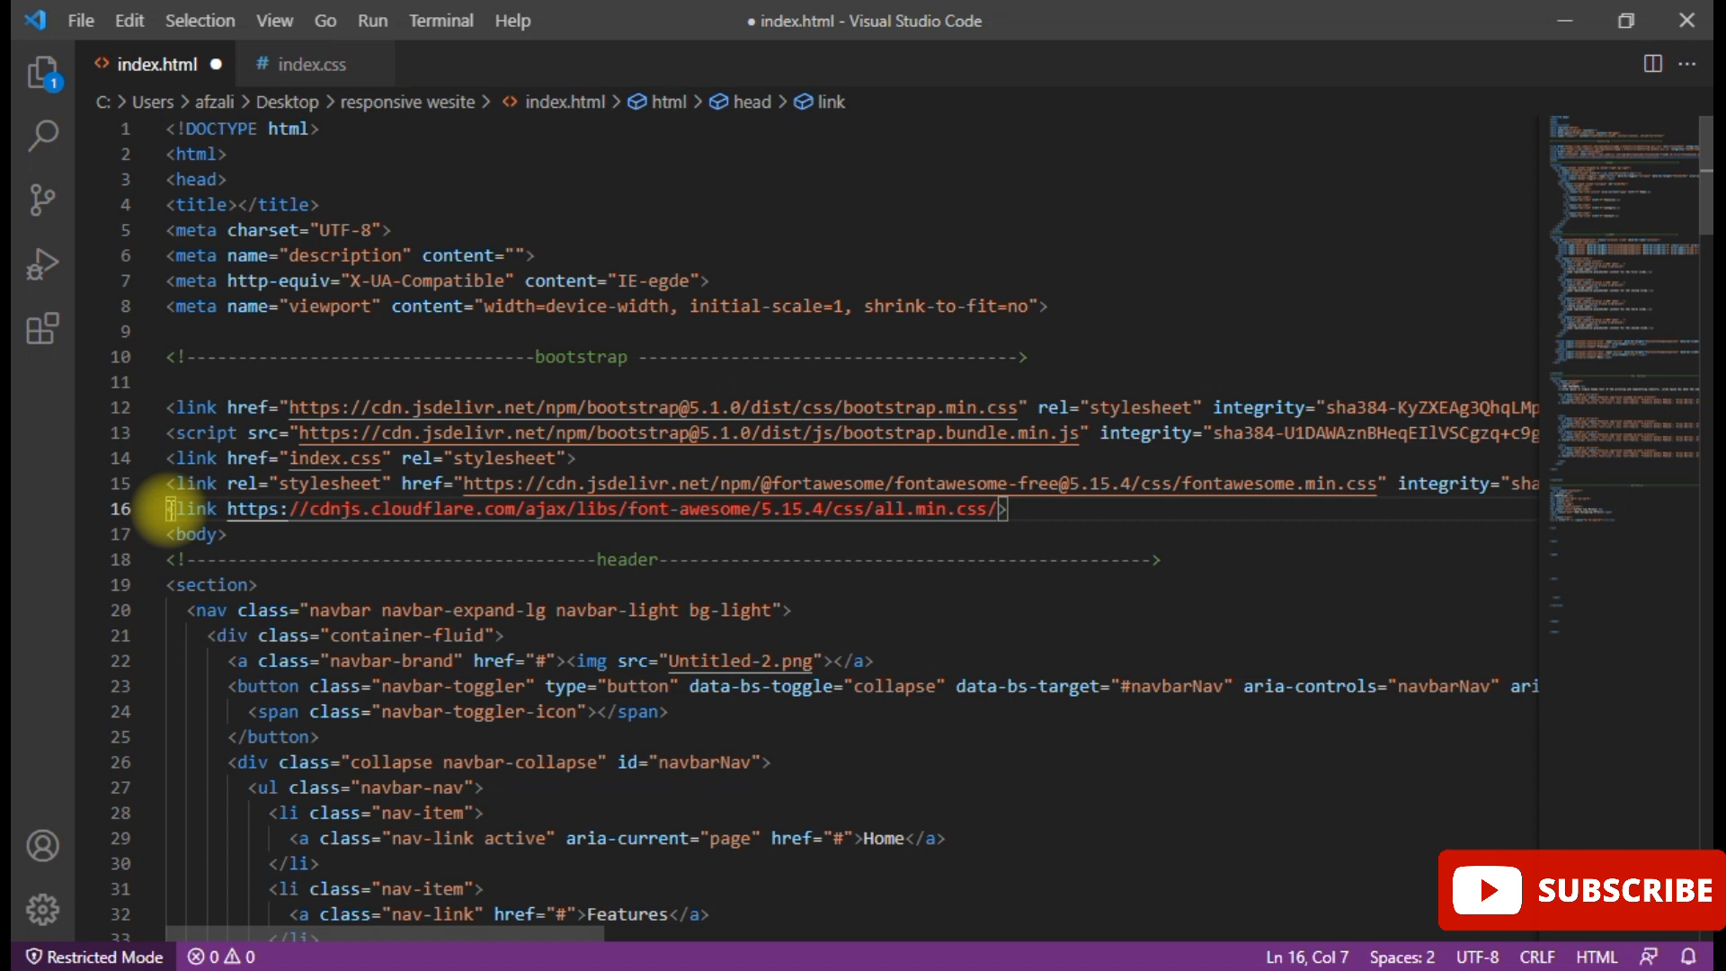
text(rel="stylesheet)
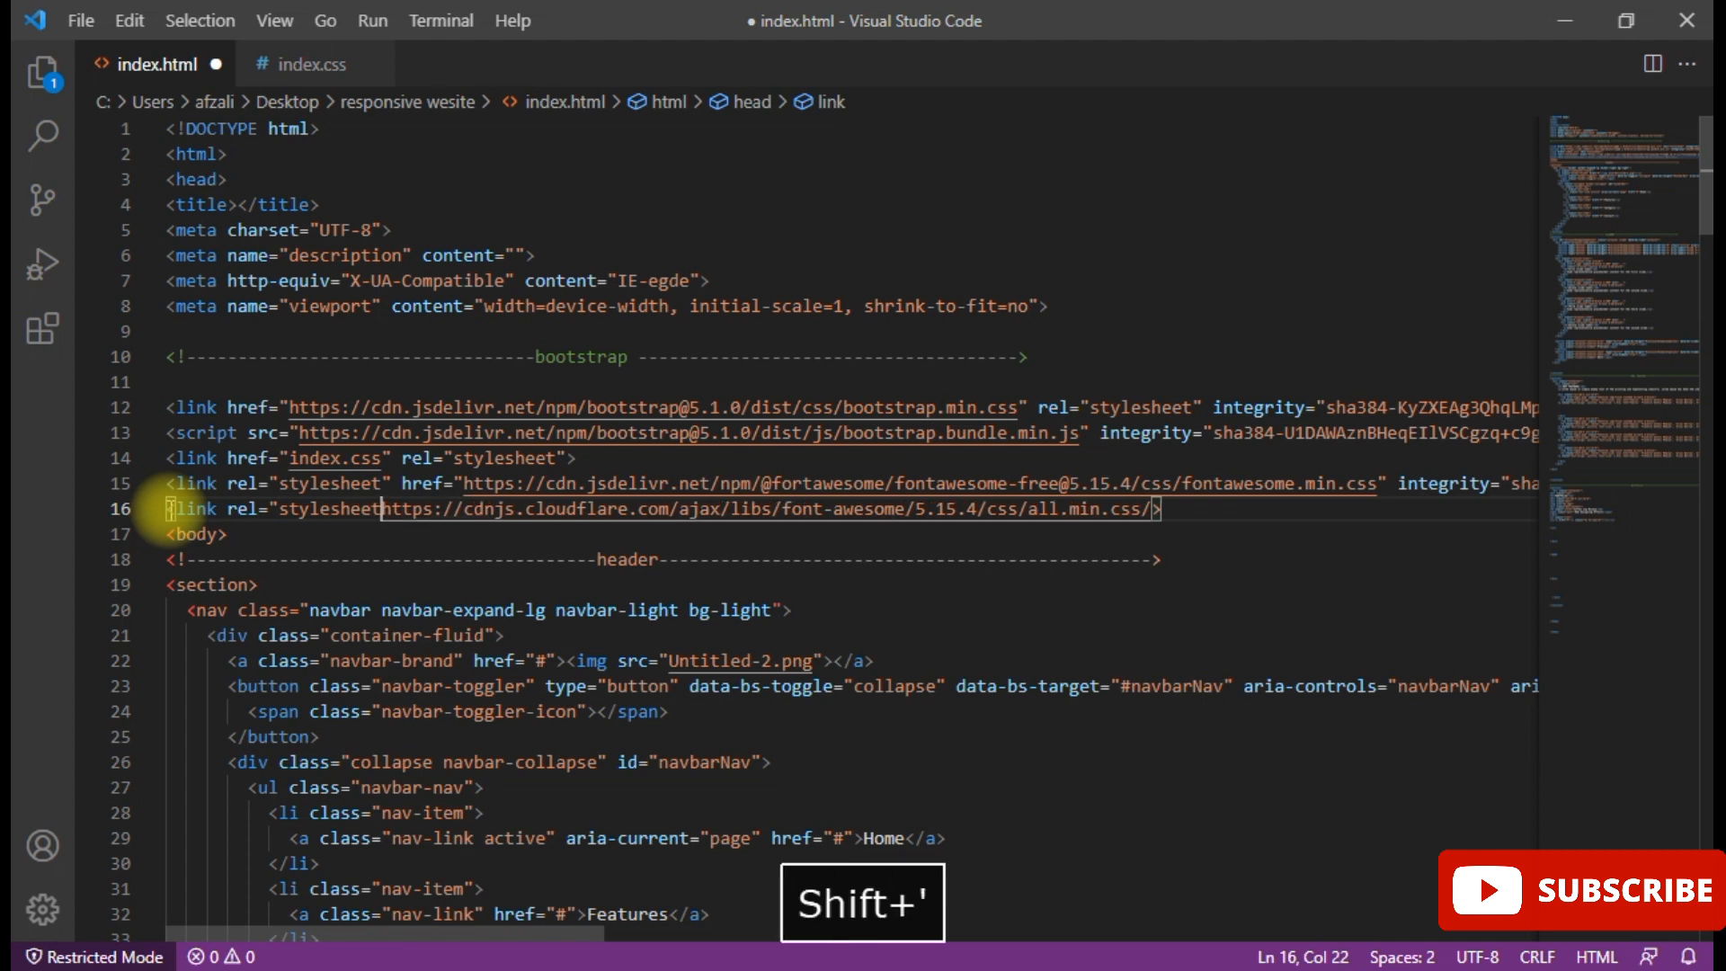
text(")
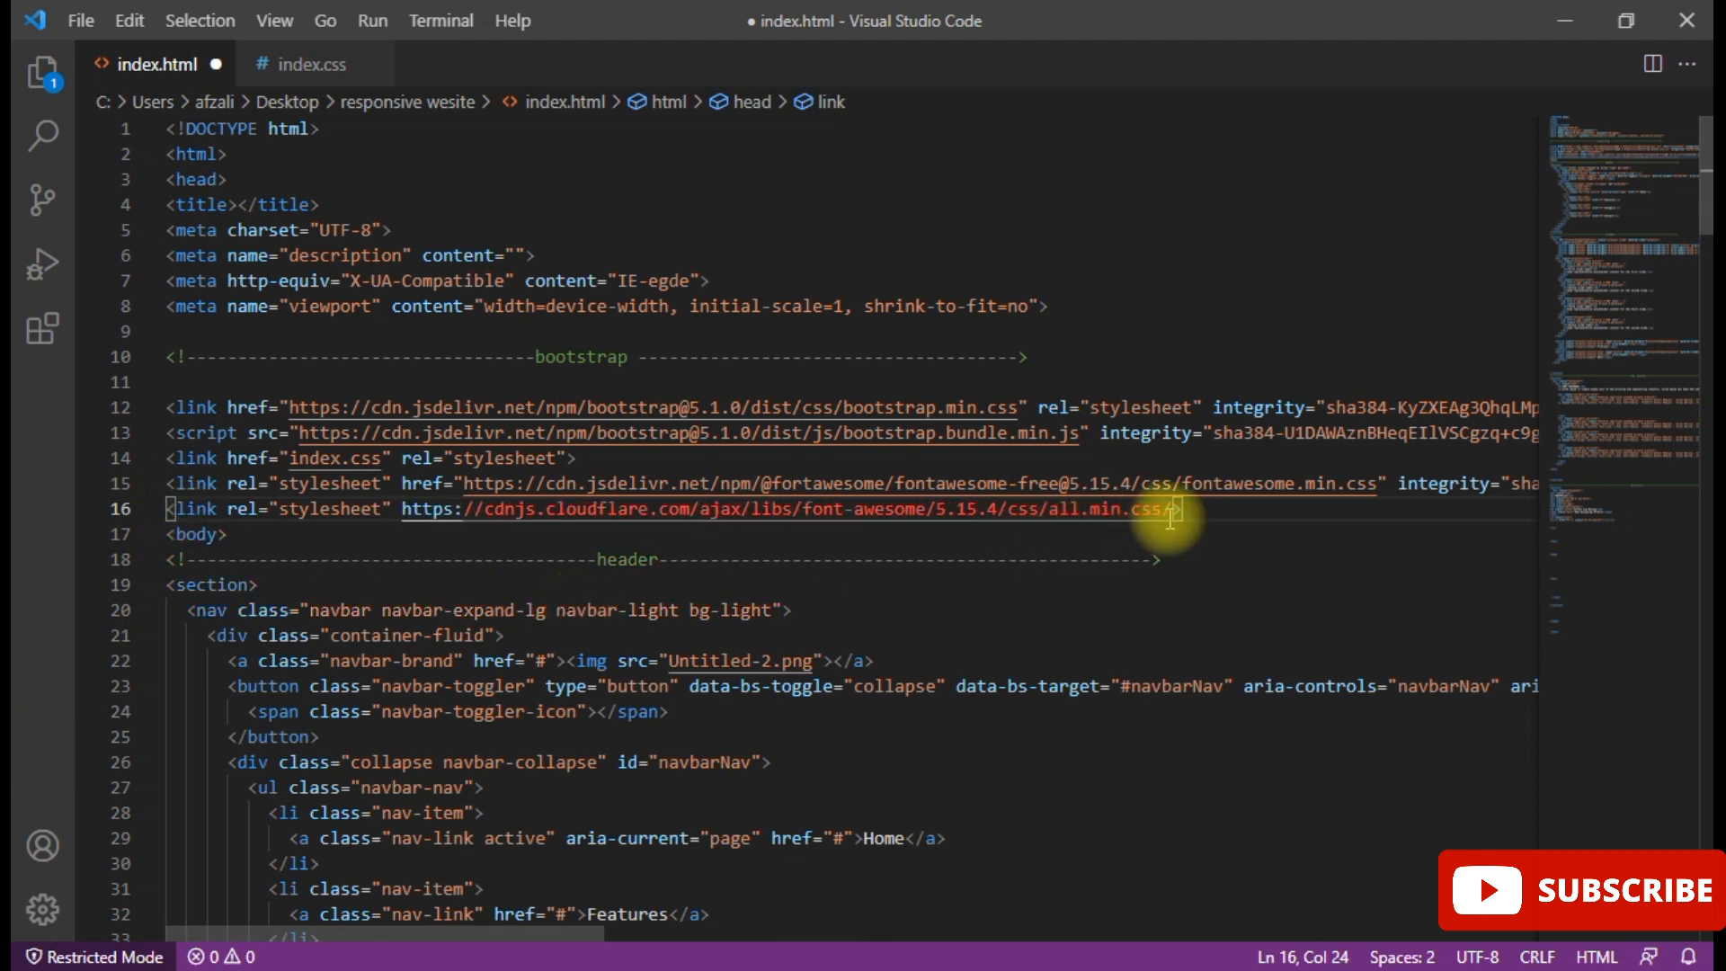
key(backspace)
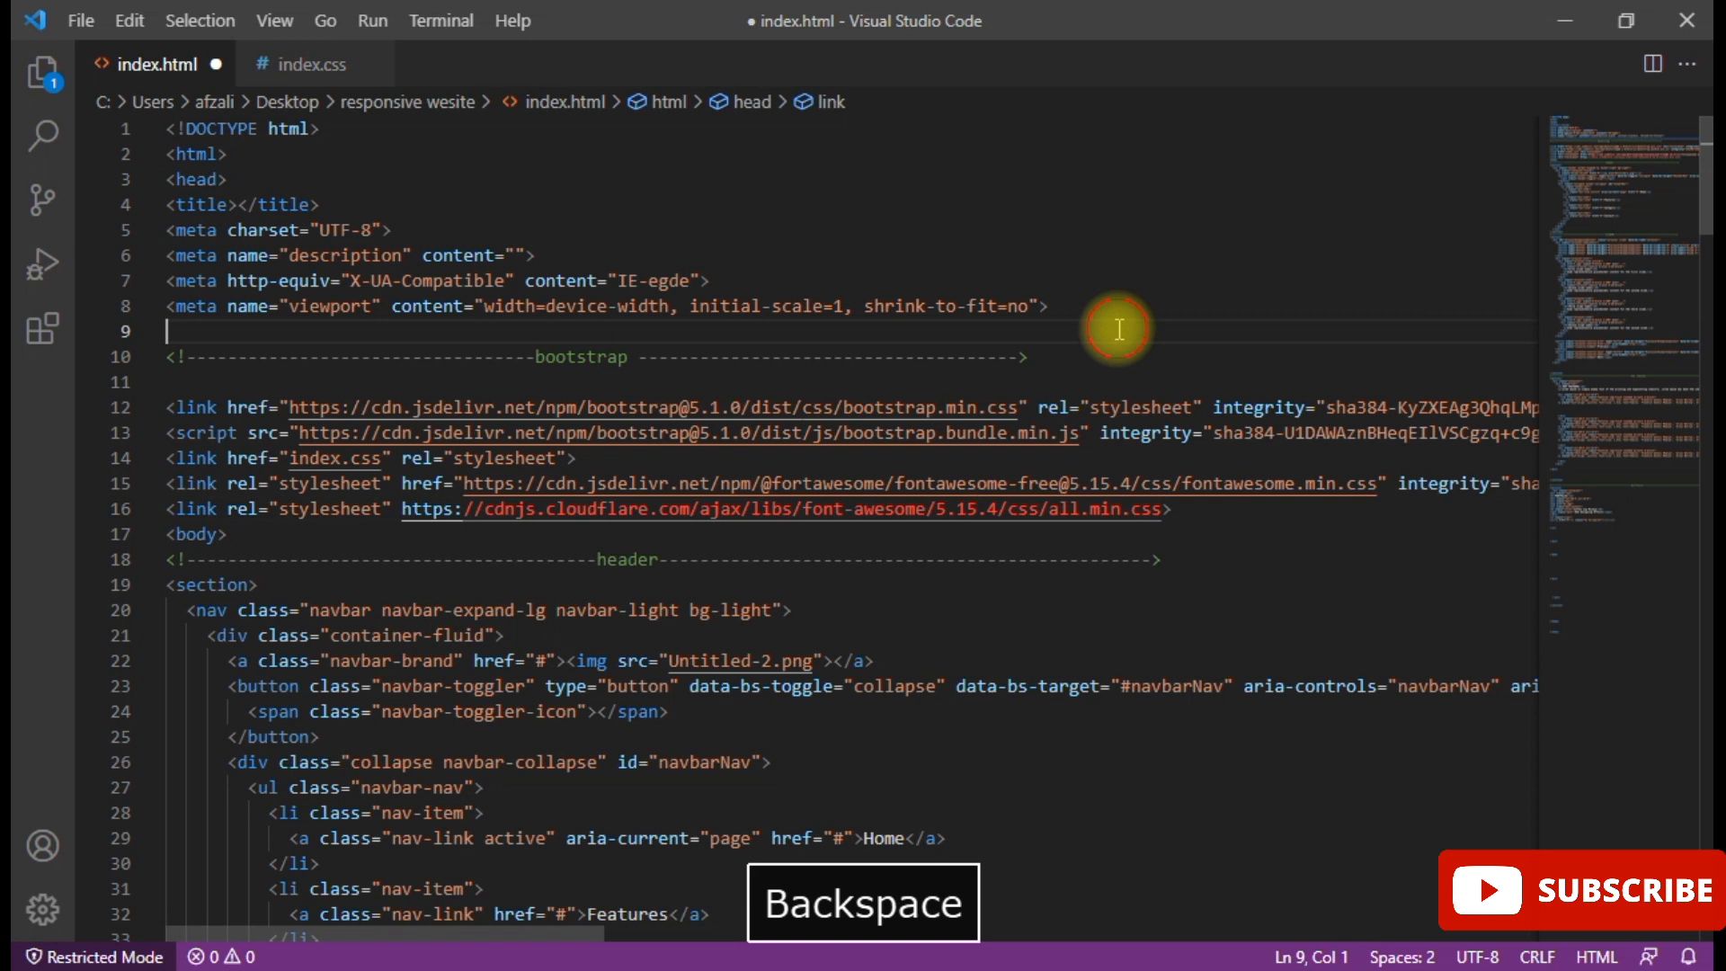
mouse_move(741, 660)
text(href=")
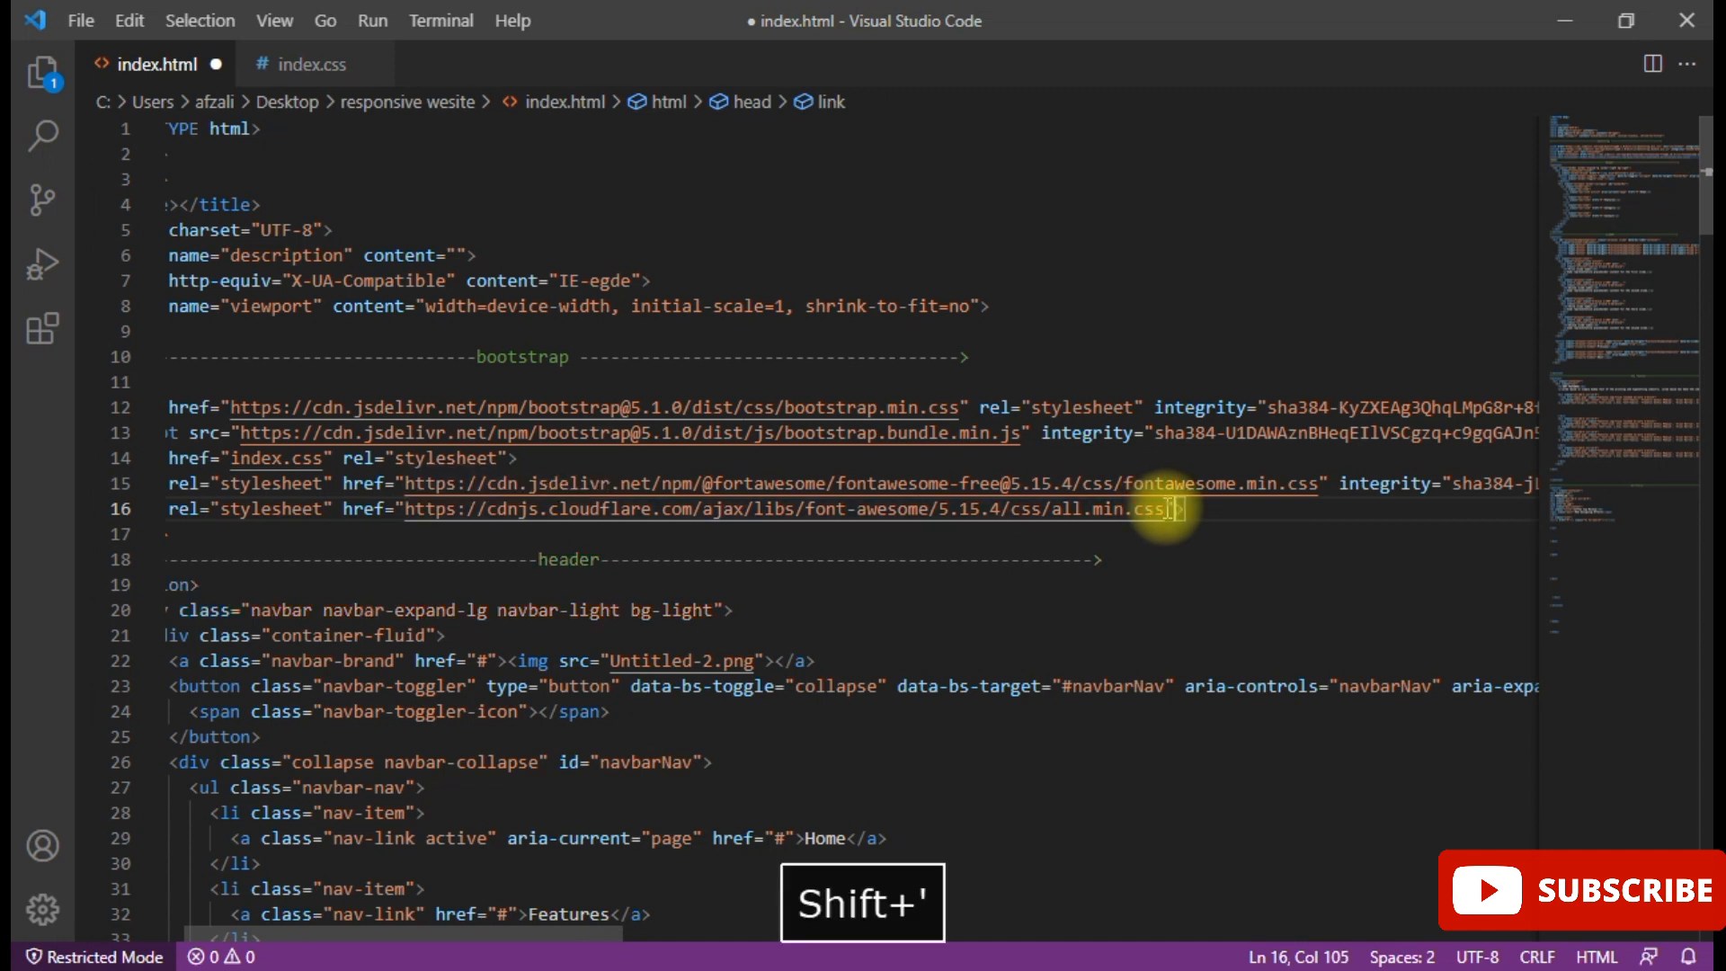
click(79, 19)
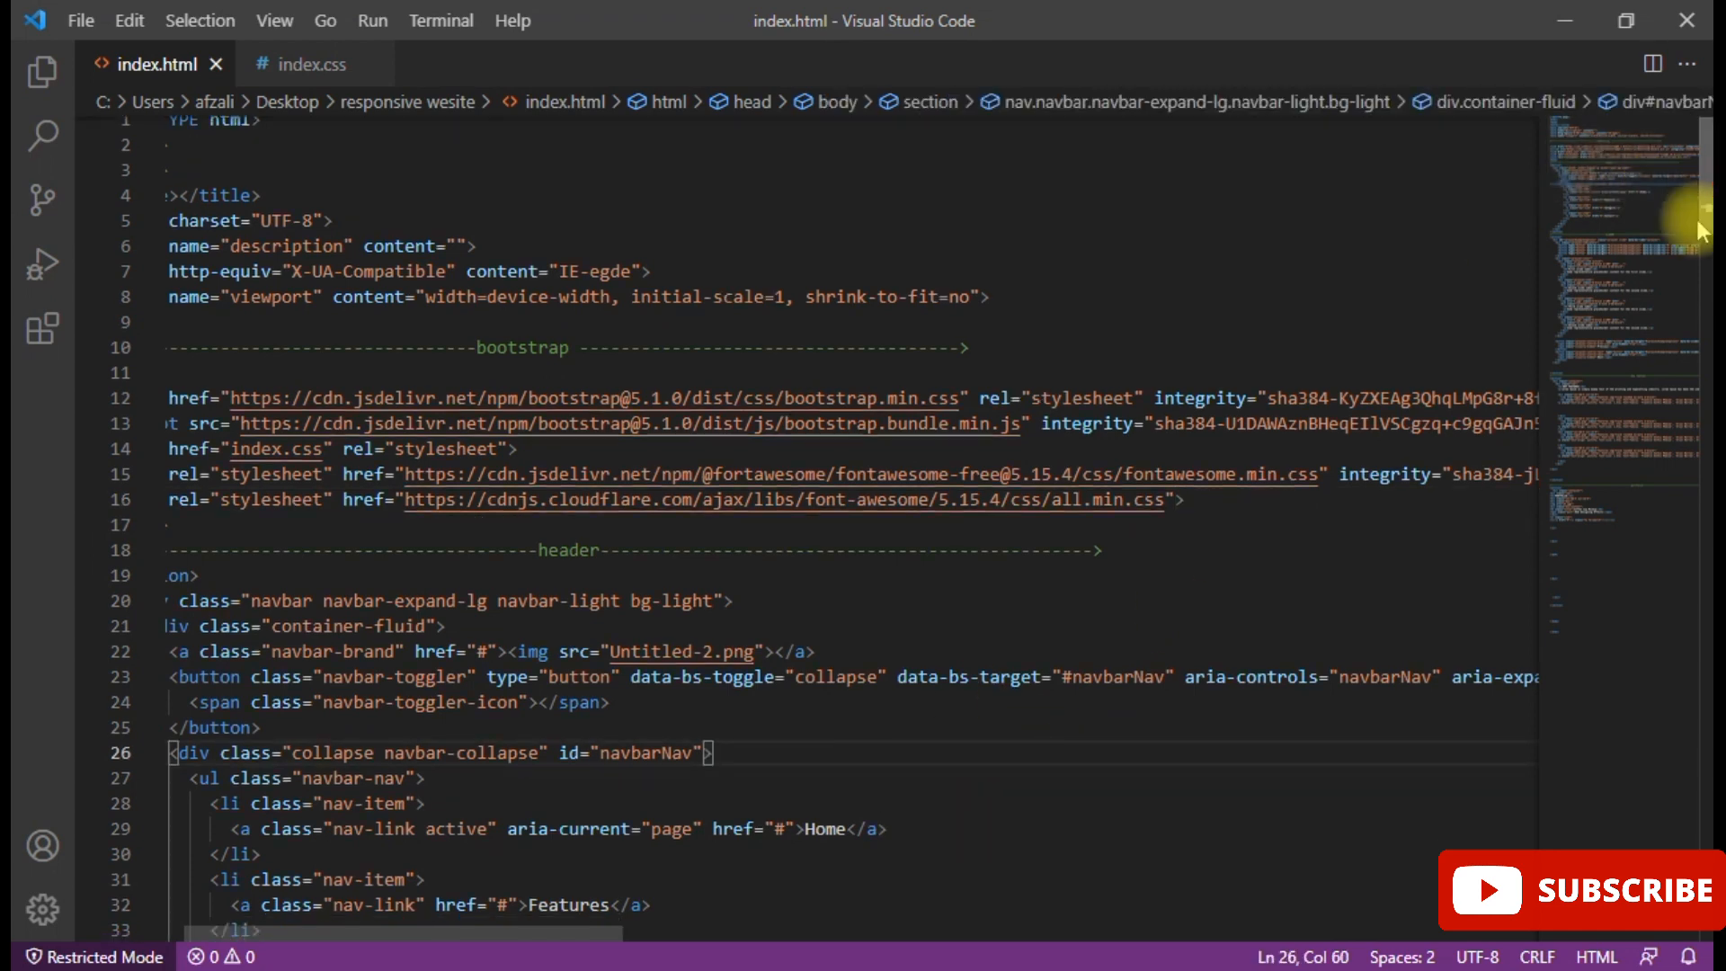
- Below the search item, add a new <li> holding an <a href="#"> link
scroll(down, 3)
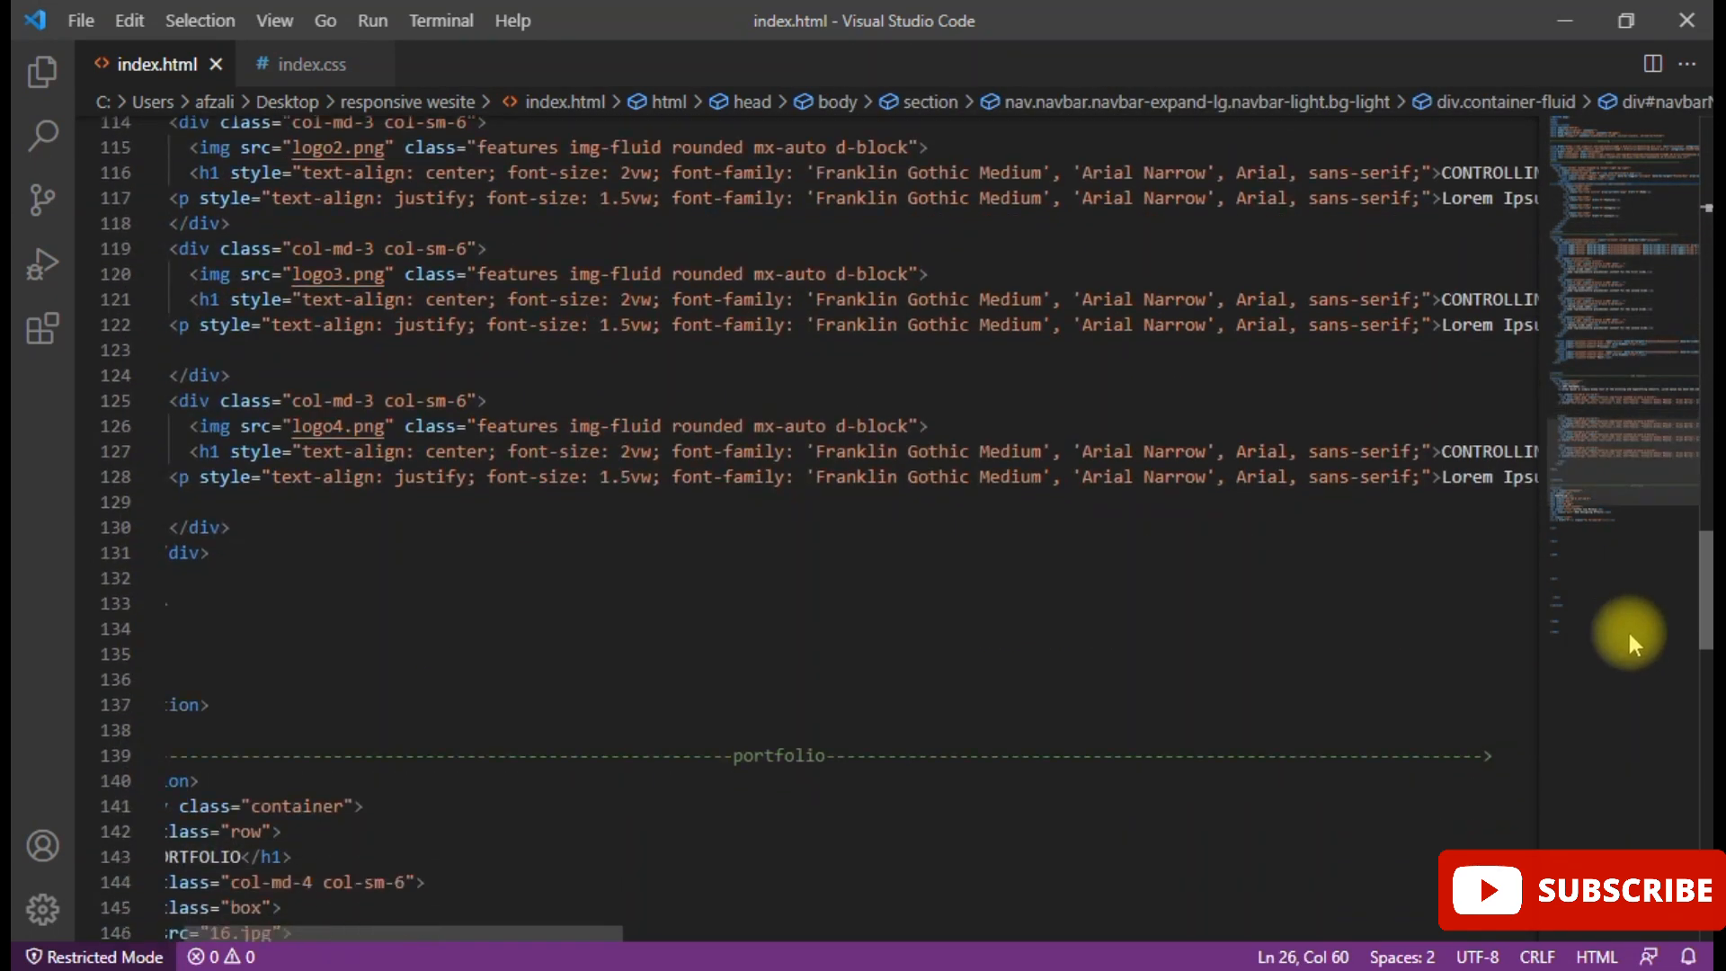
scroll(down, 3)
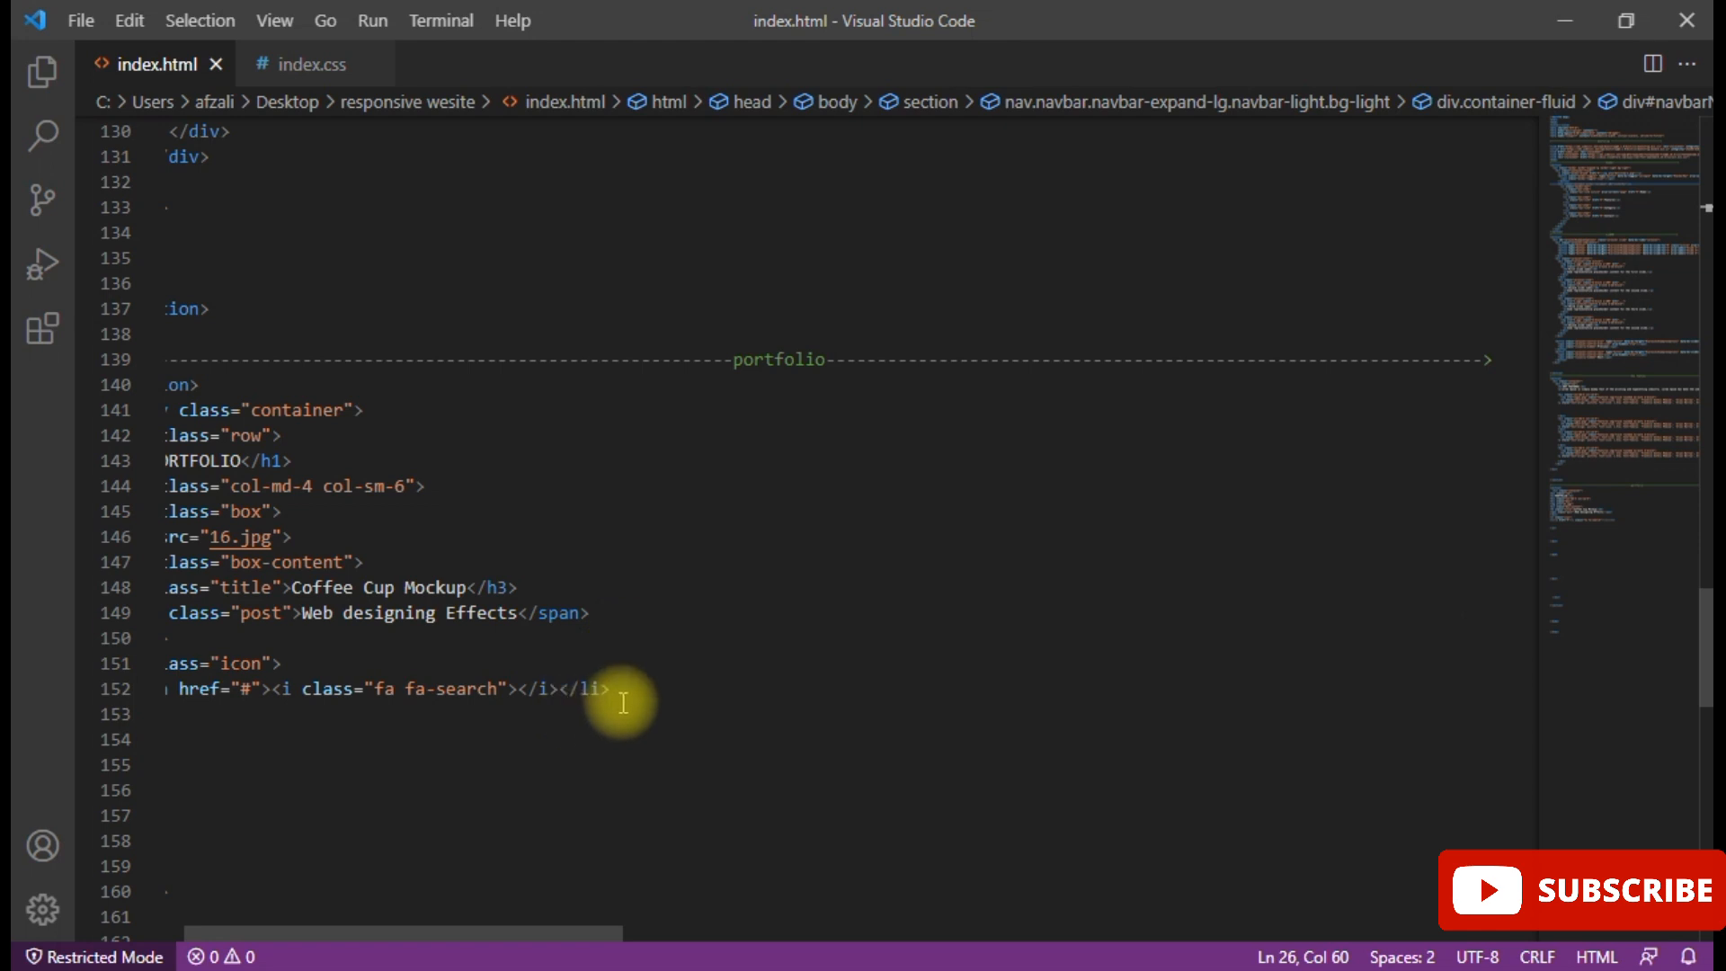
text(<li></li>)
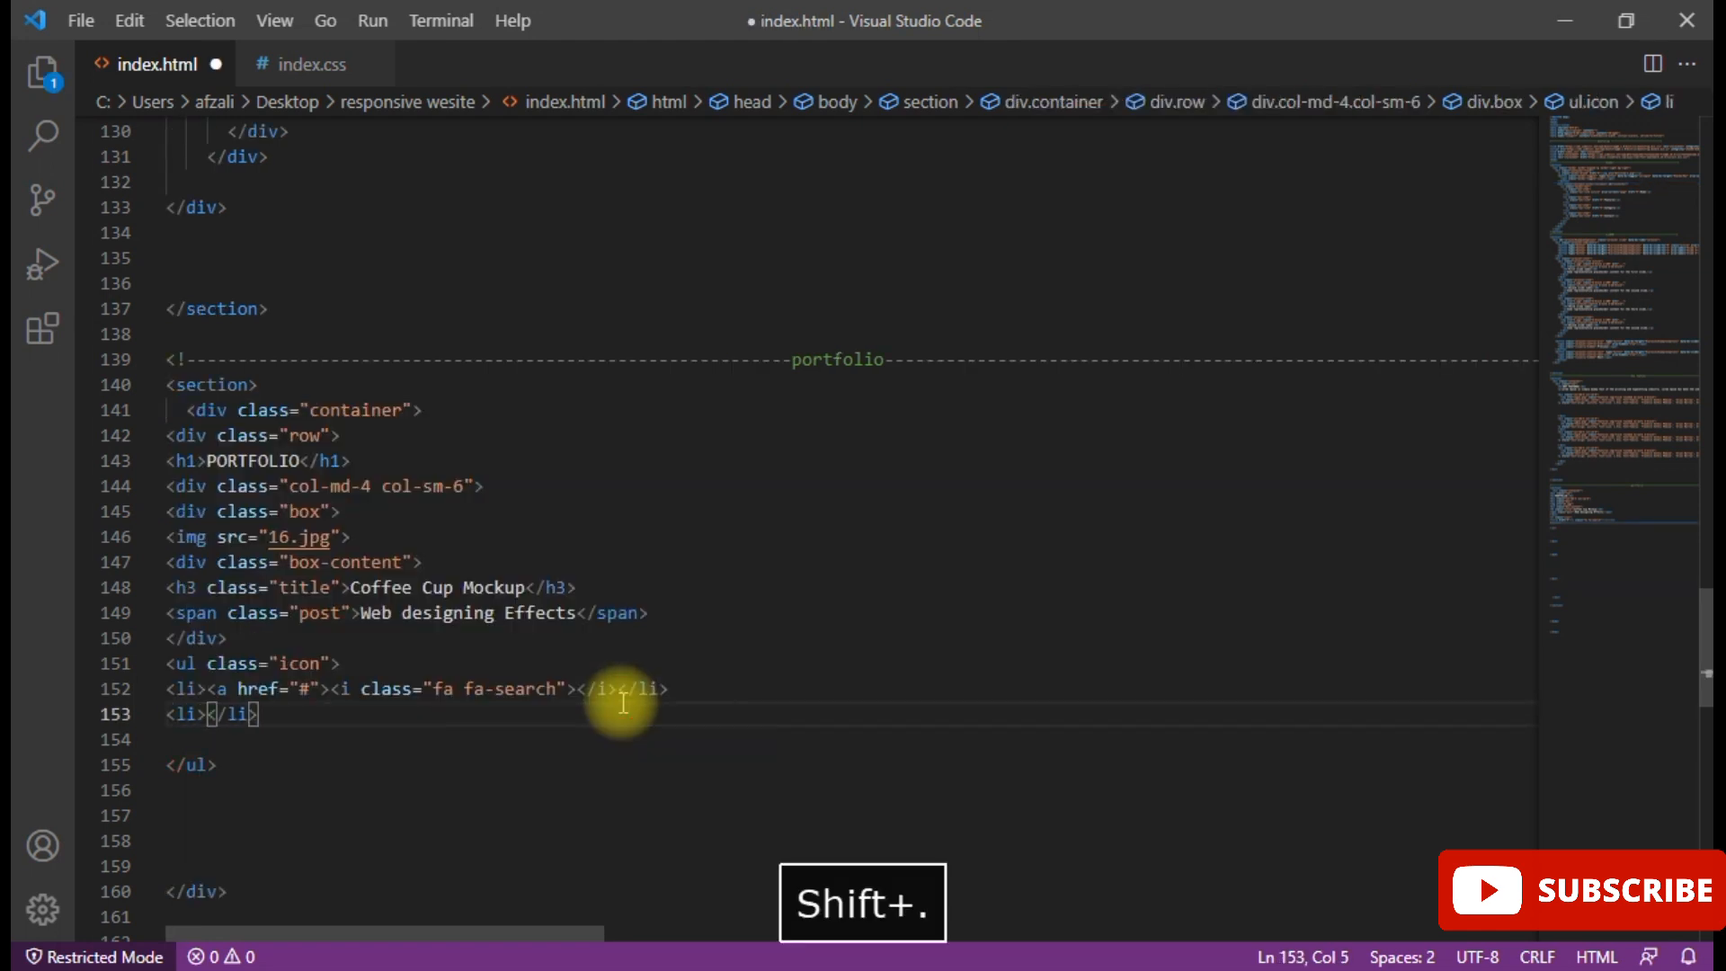
text(a<)
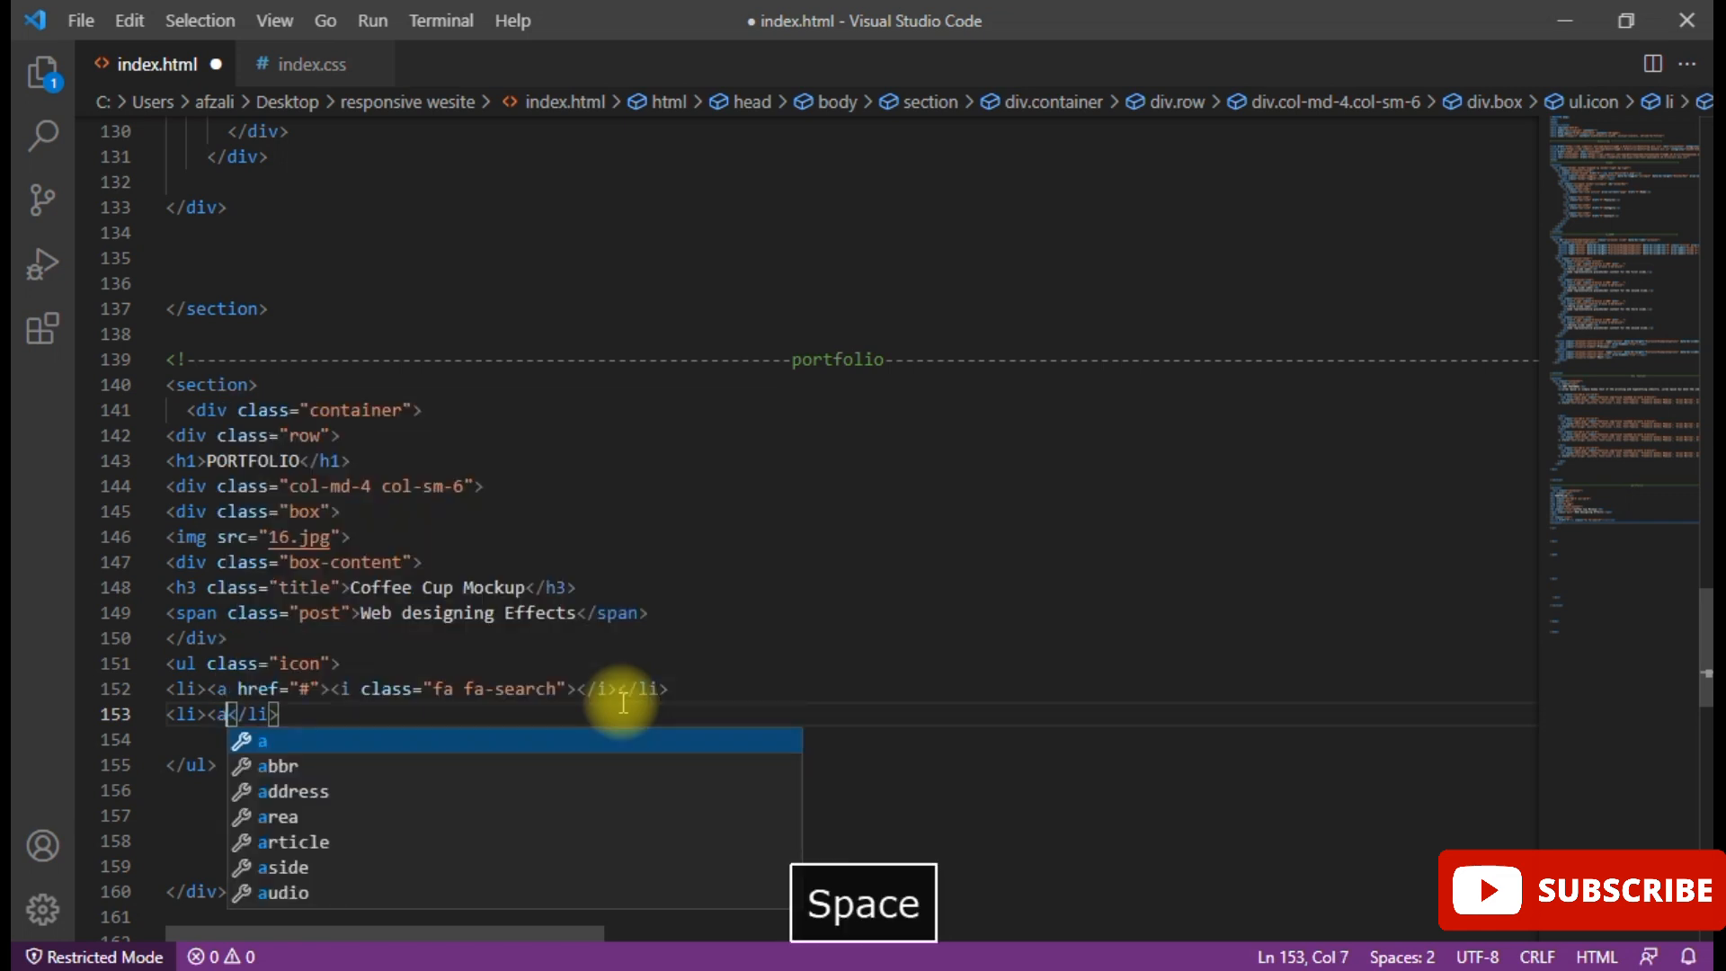
text(href="")
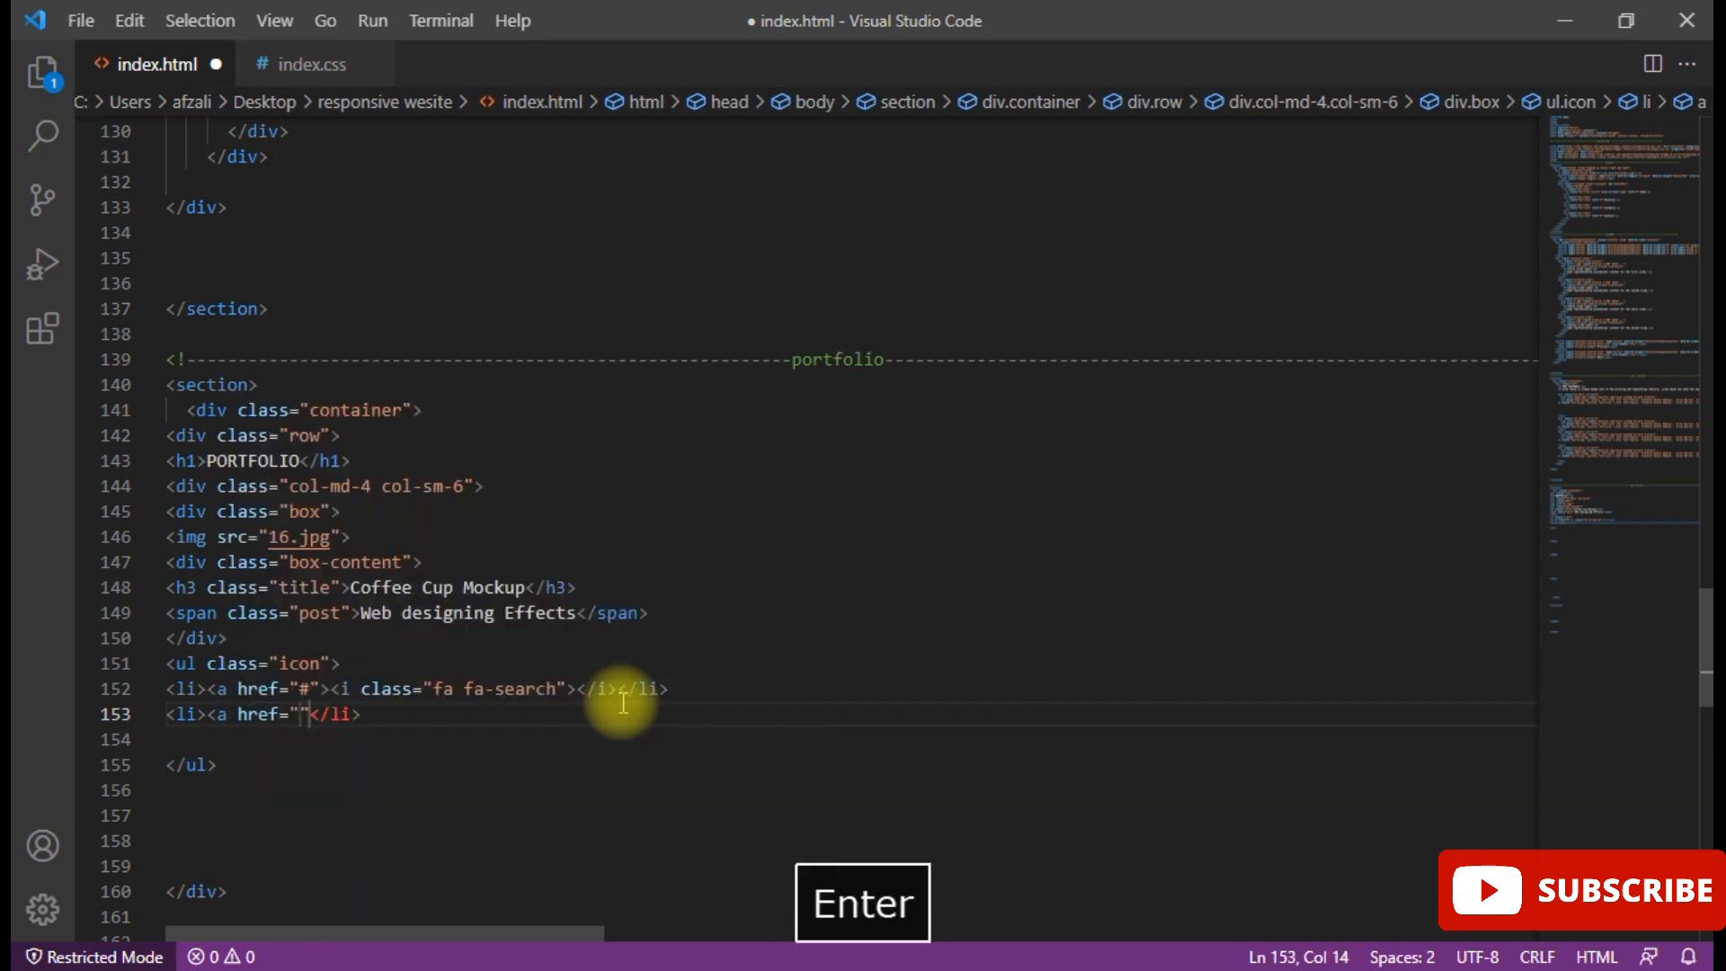
text(#)
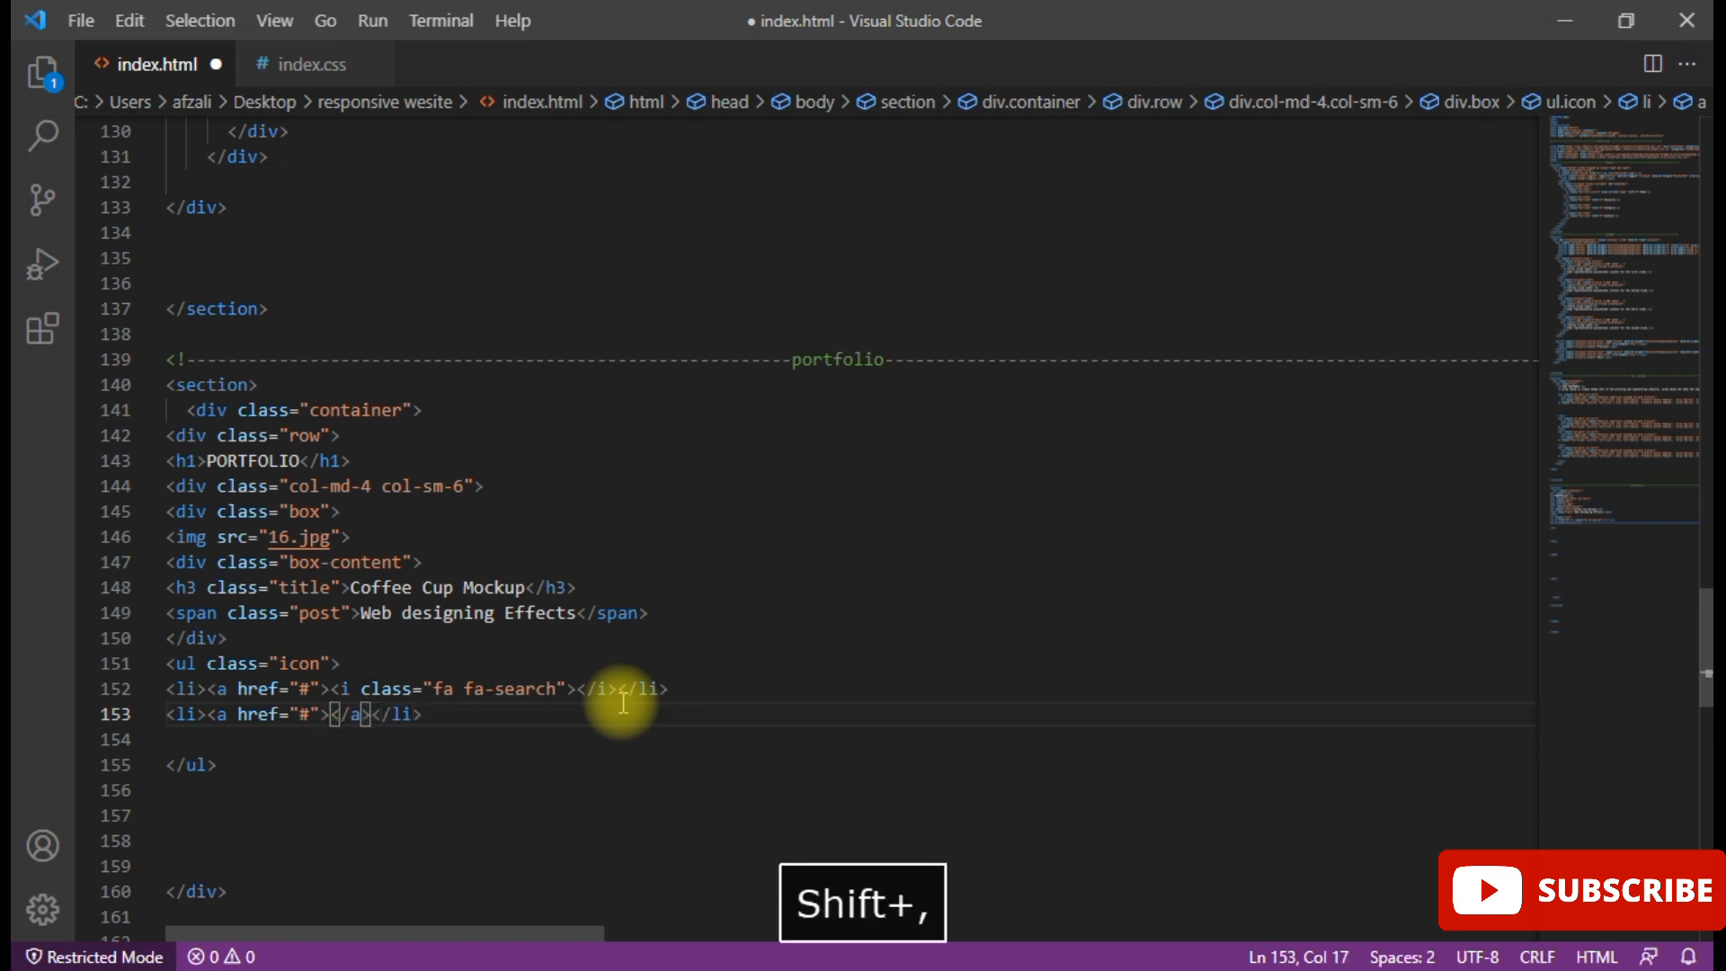
- Place an <i class="fa fa-link"> icon inside the new link, correcting it from fa-search
text(<)
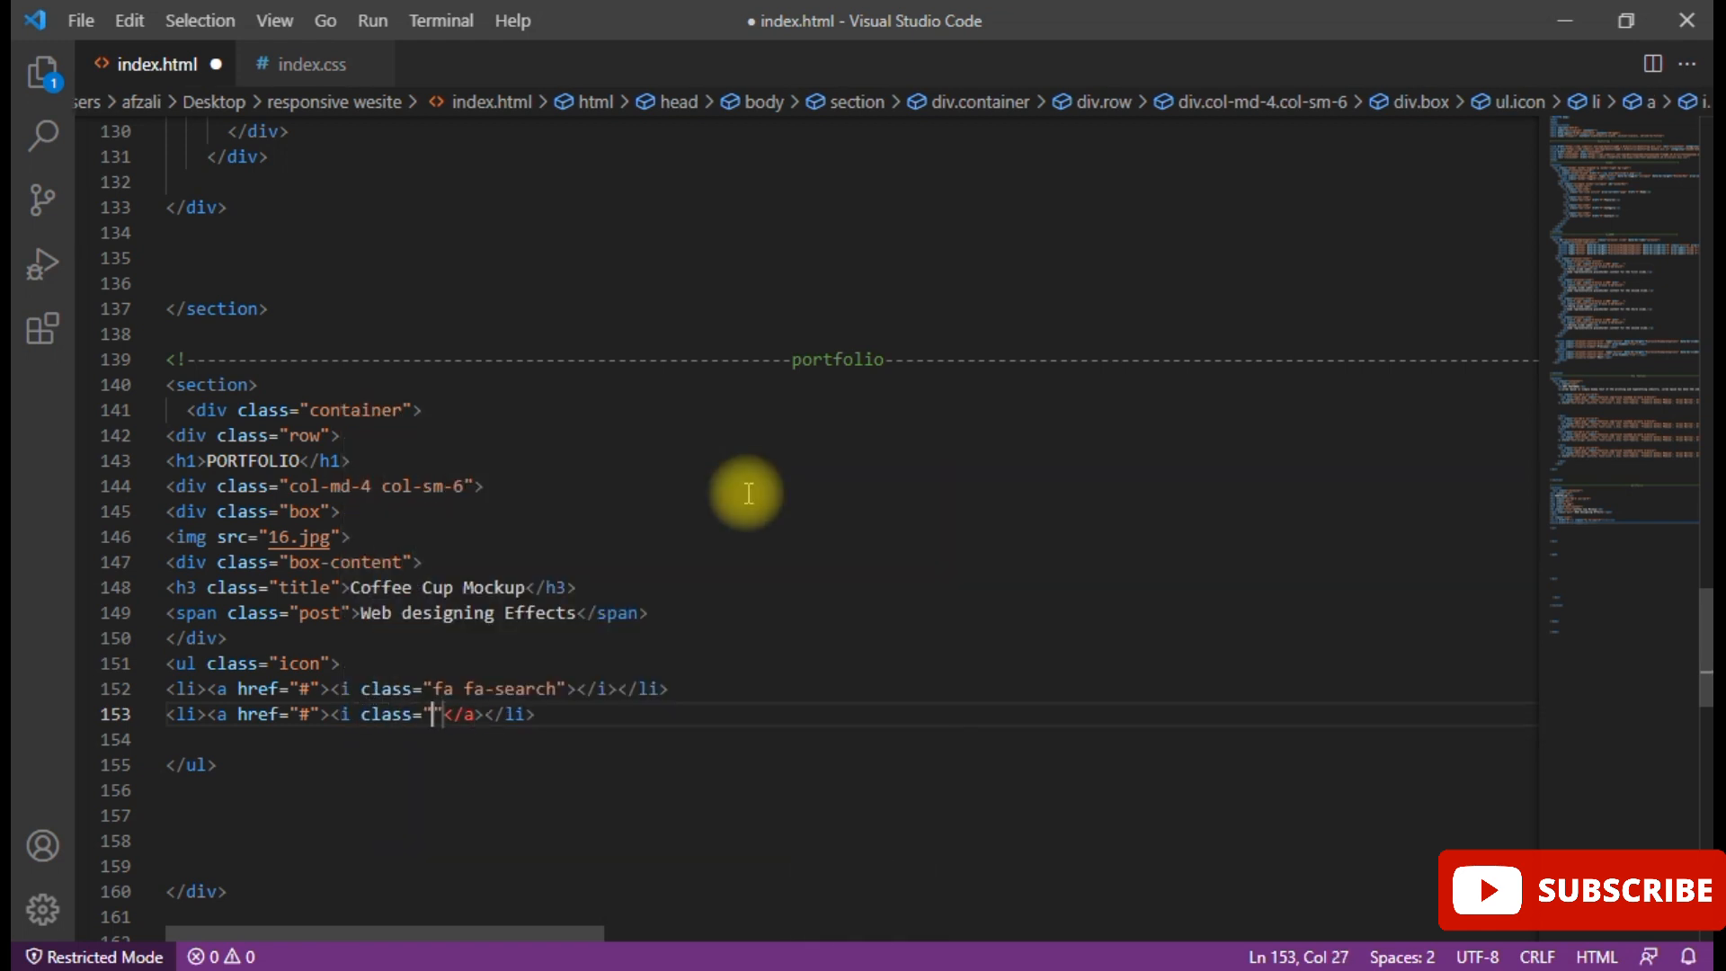
text(fa fa)
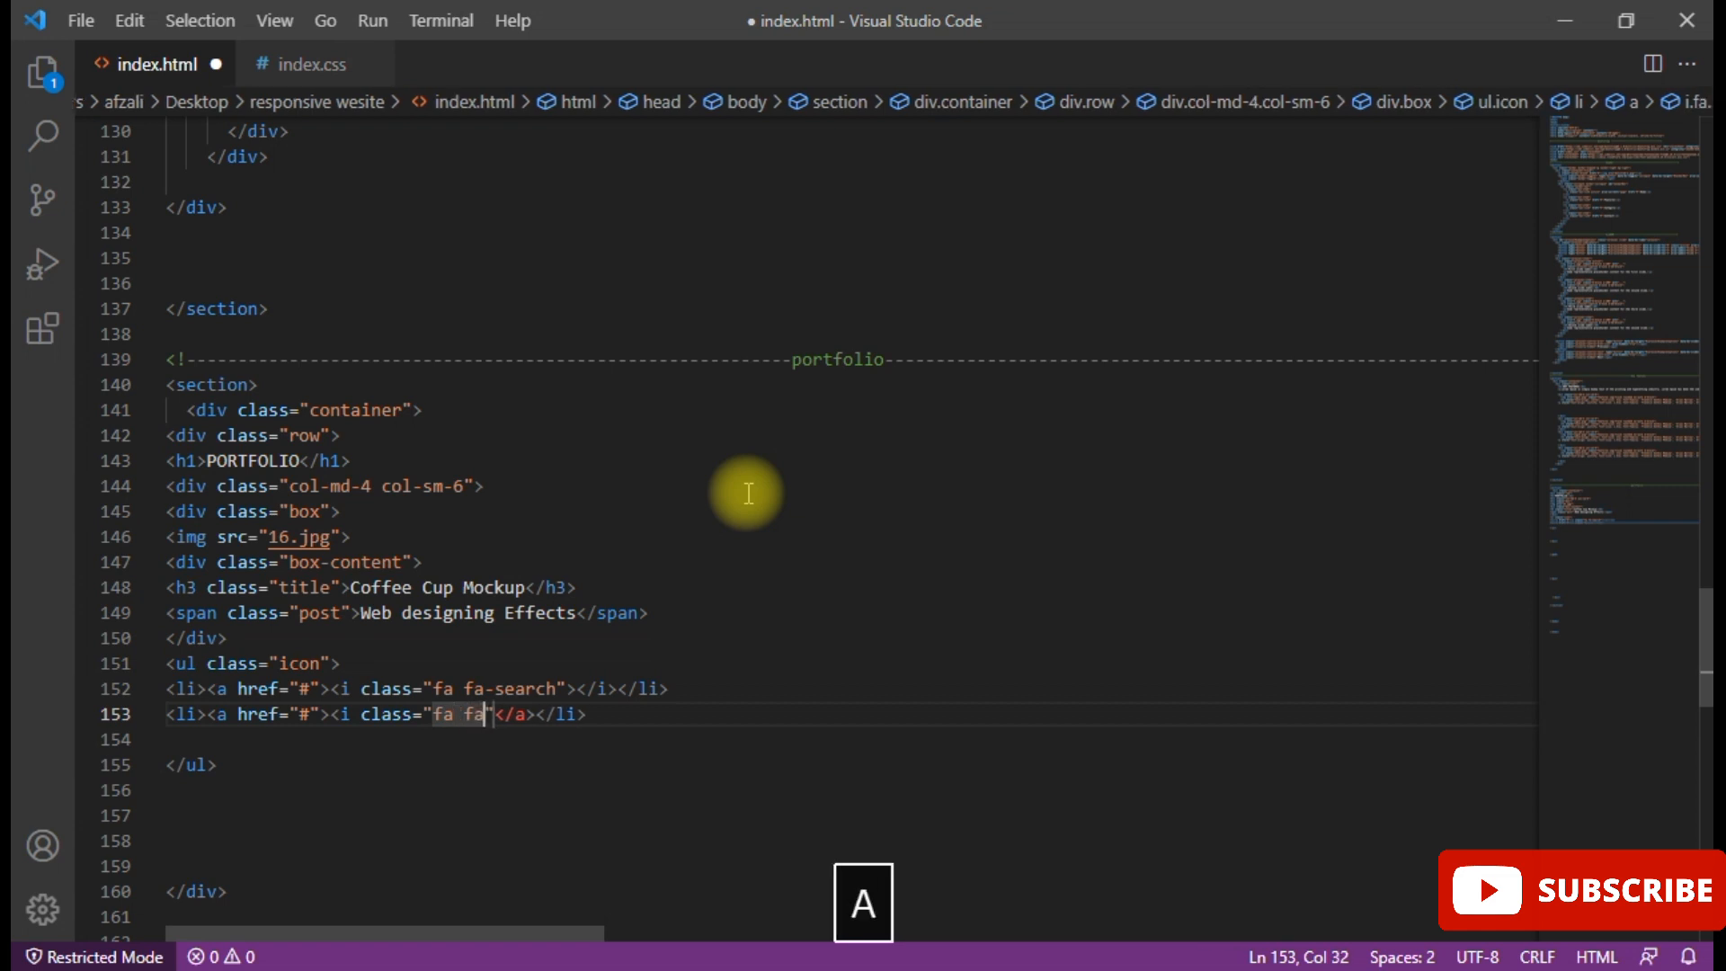
text(-search)
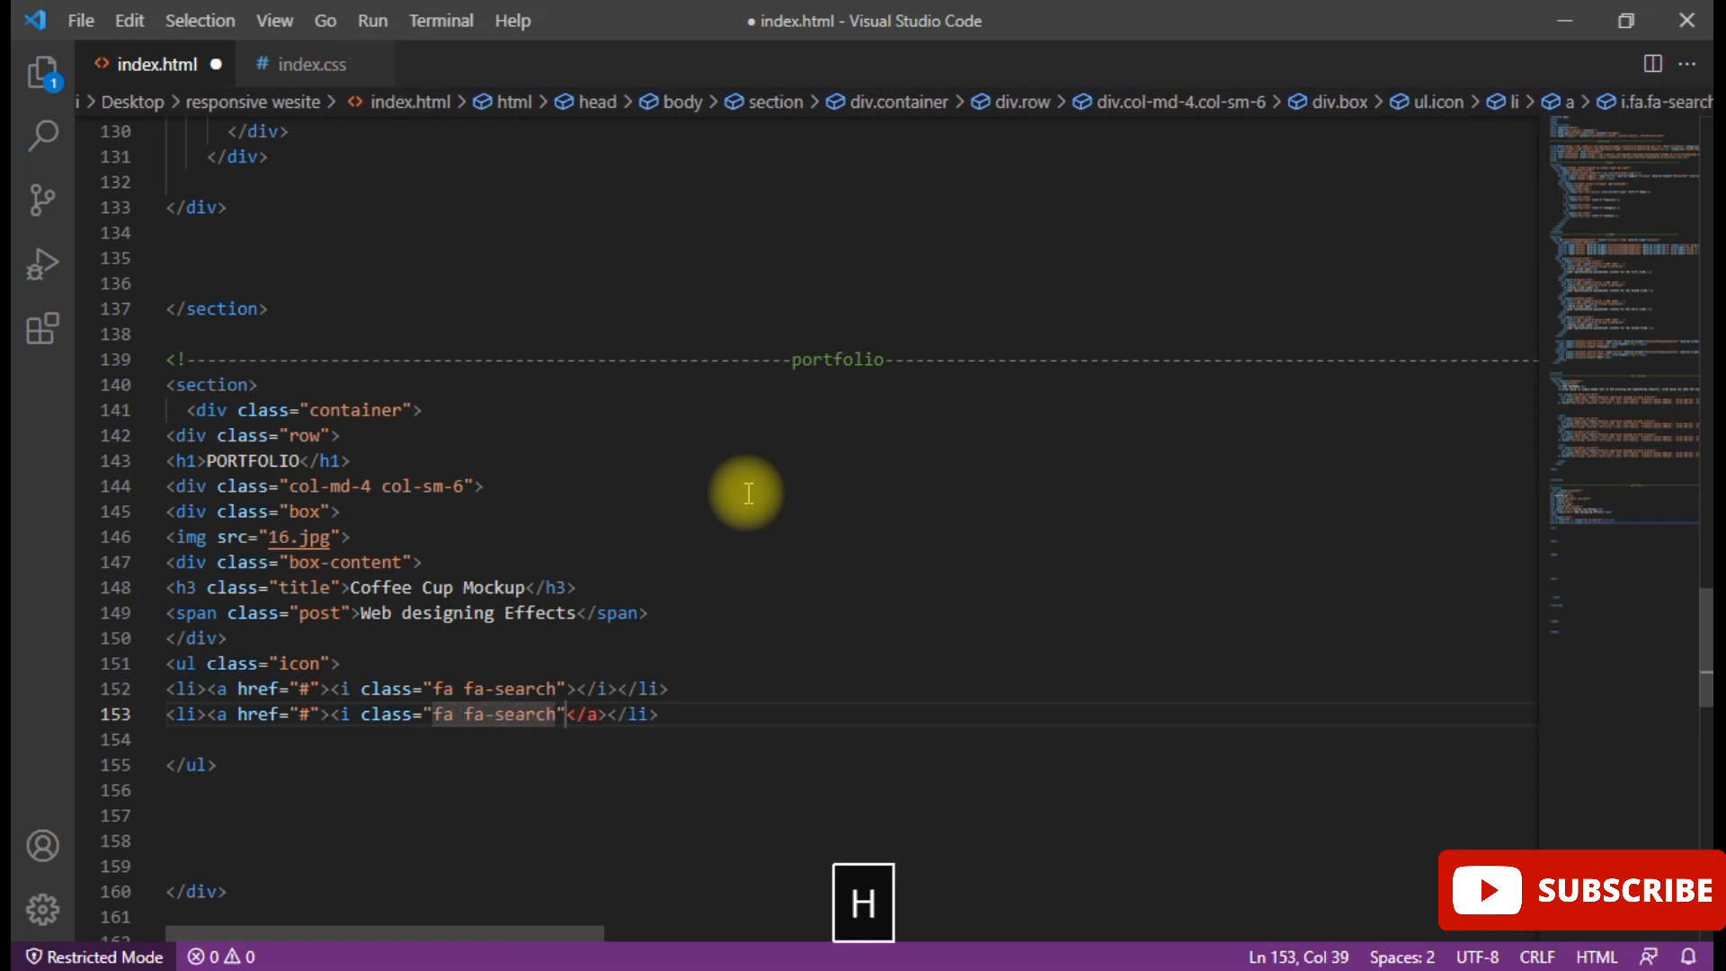
key(Backspace)
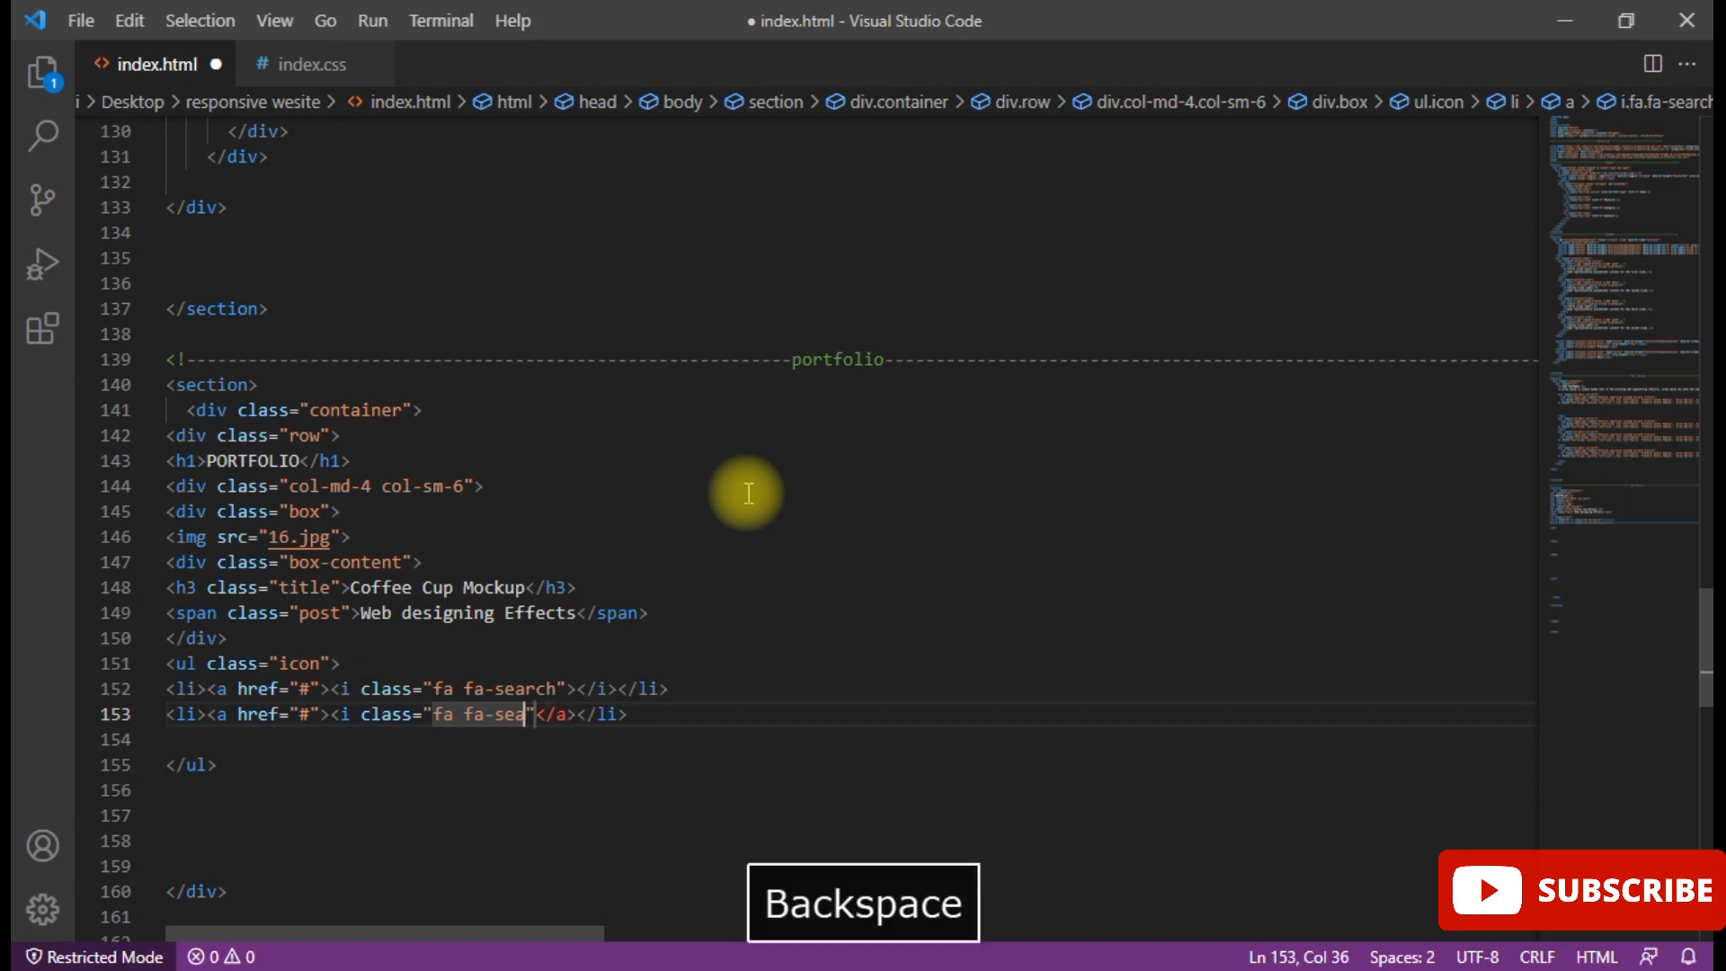
key(backspace)
text(lin)
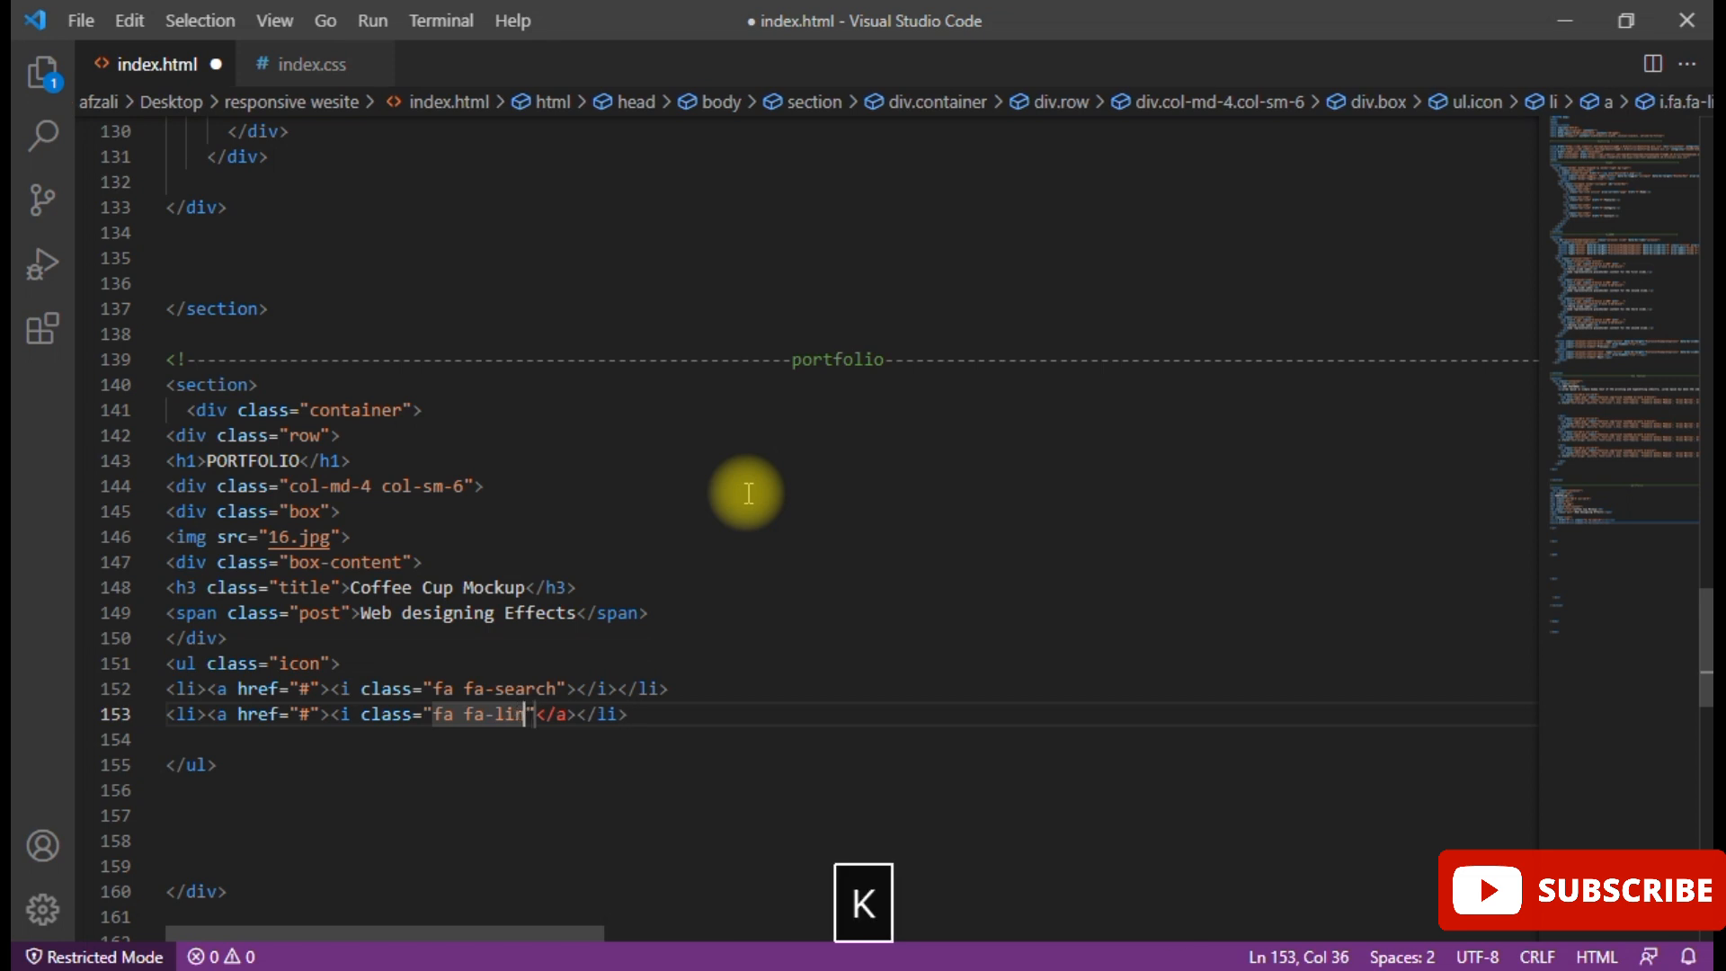
text(k)
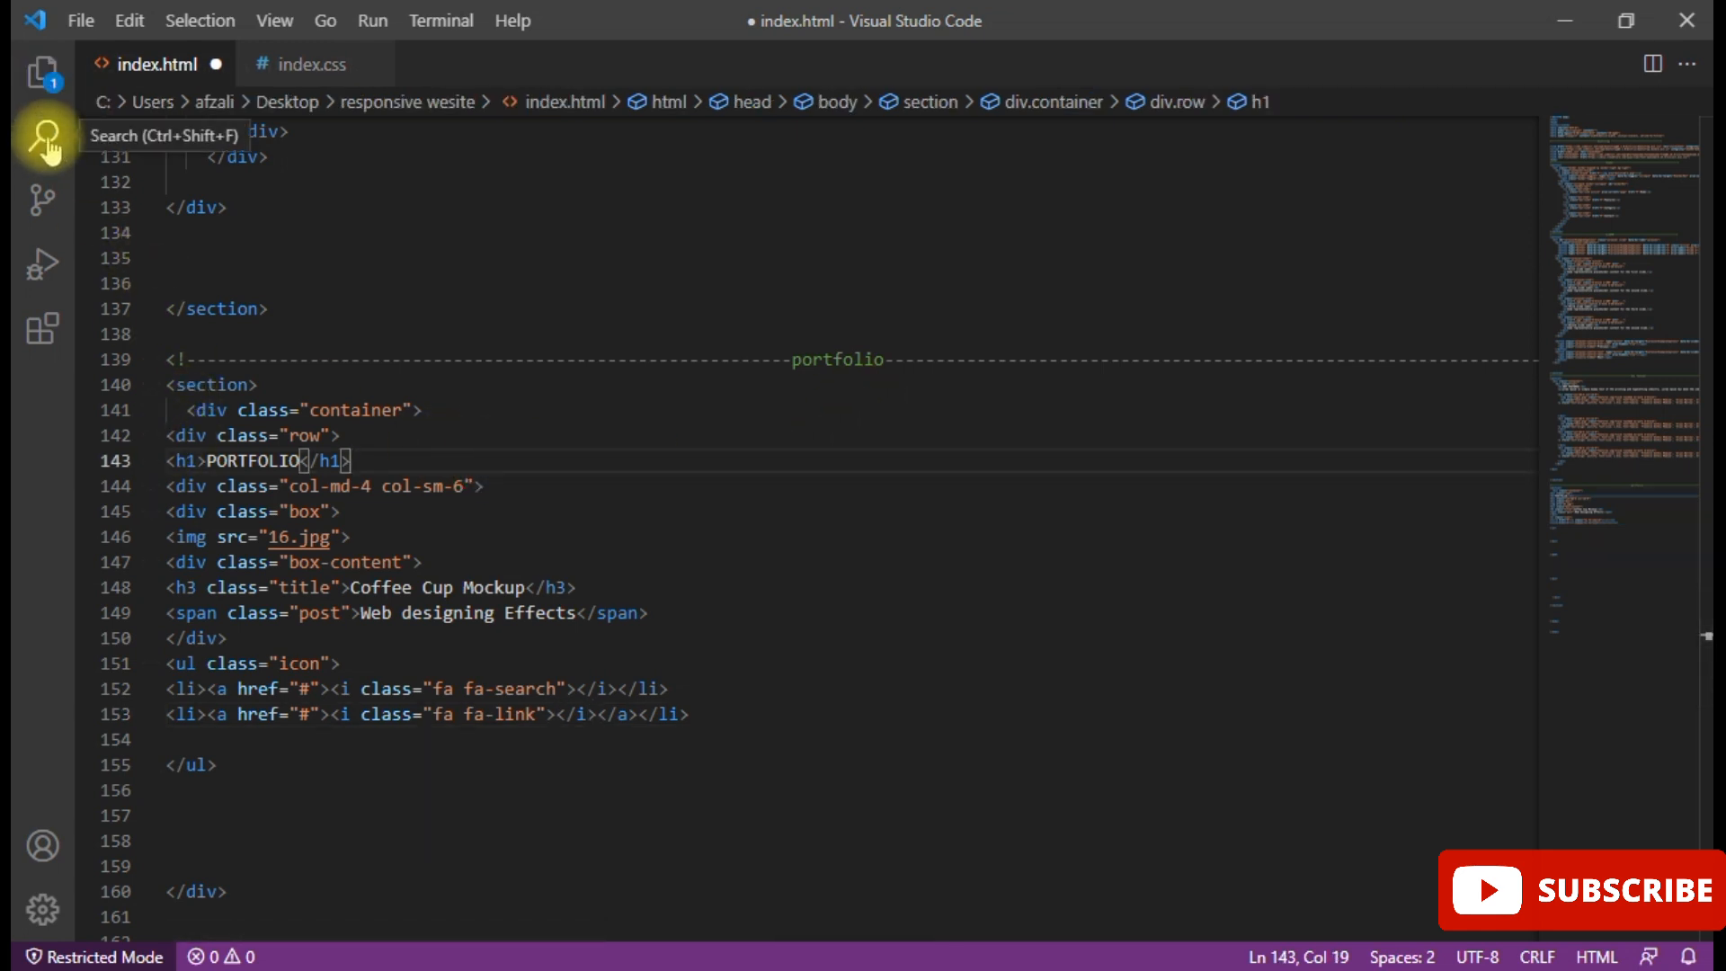
scroll(down, 3)
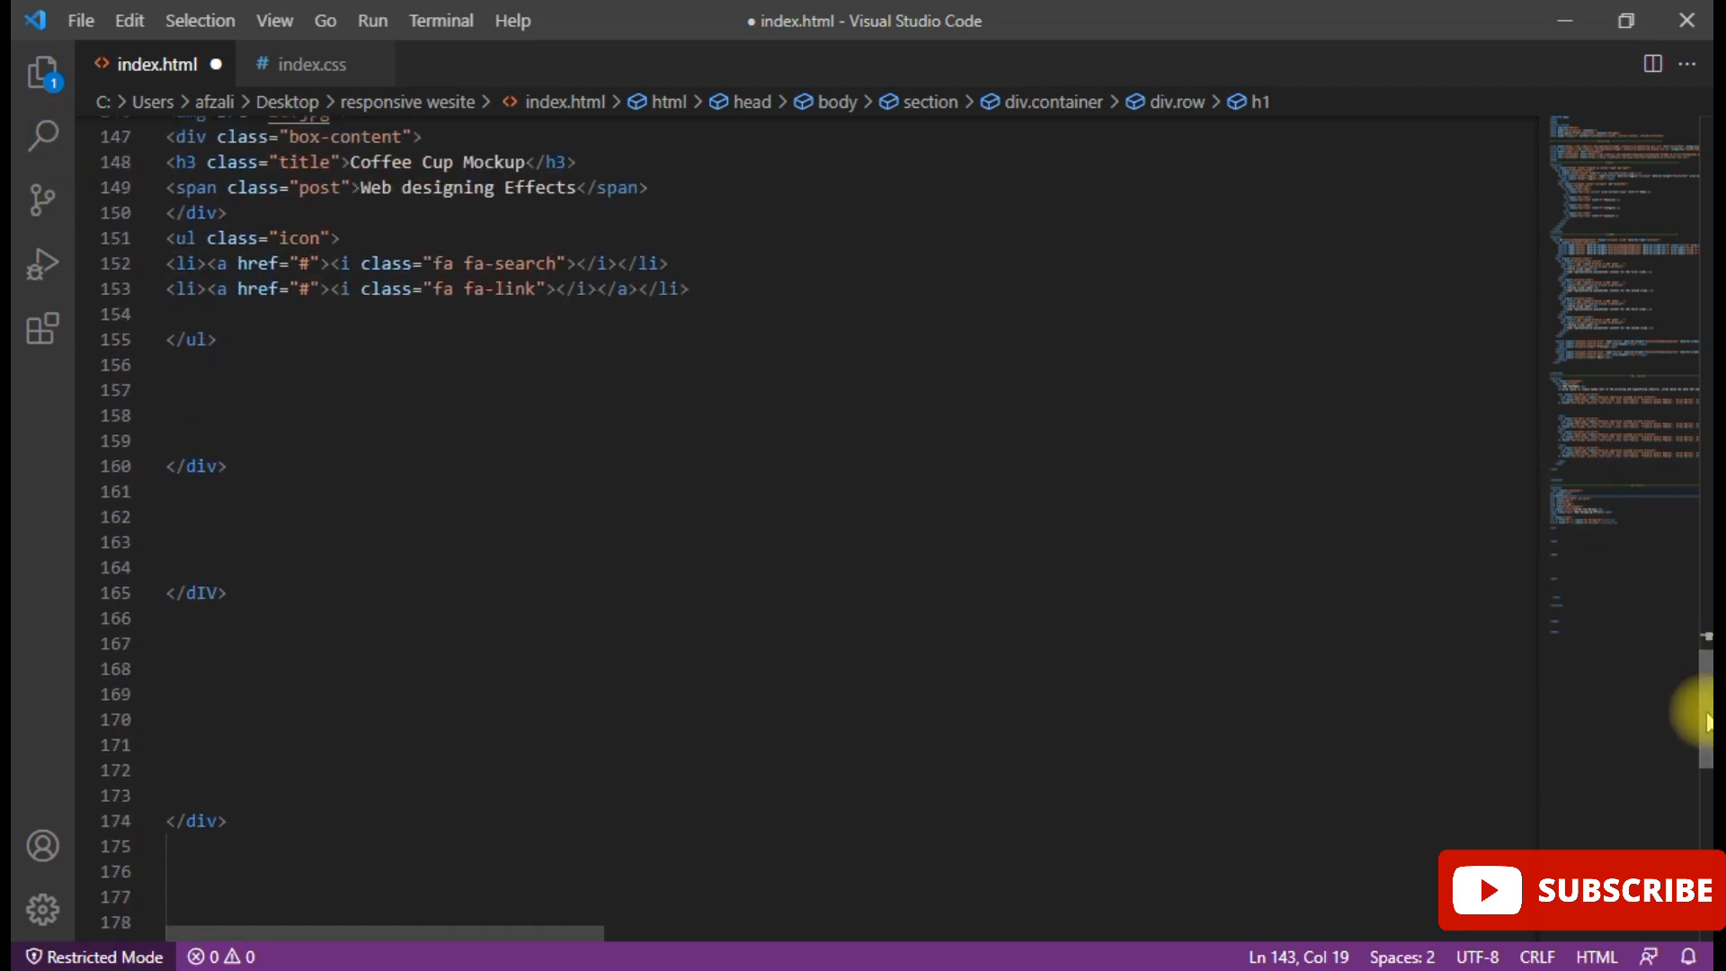
scroll(down, 3)
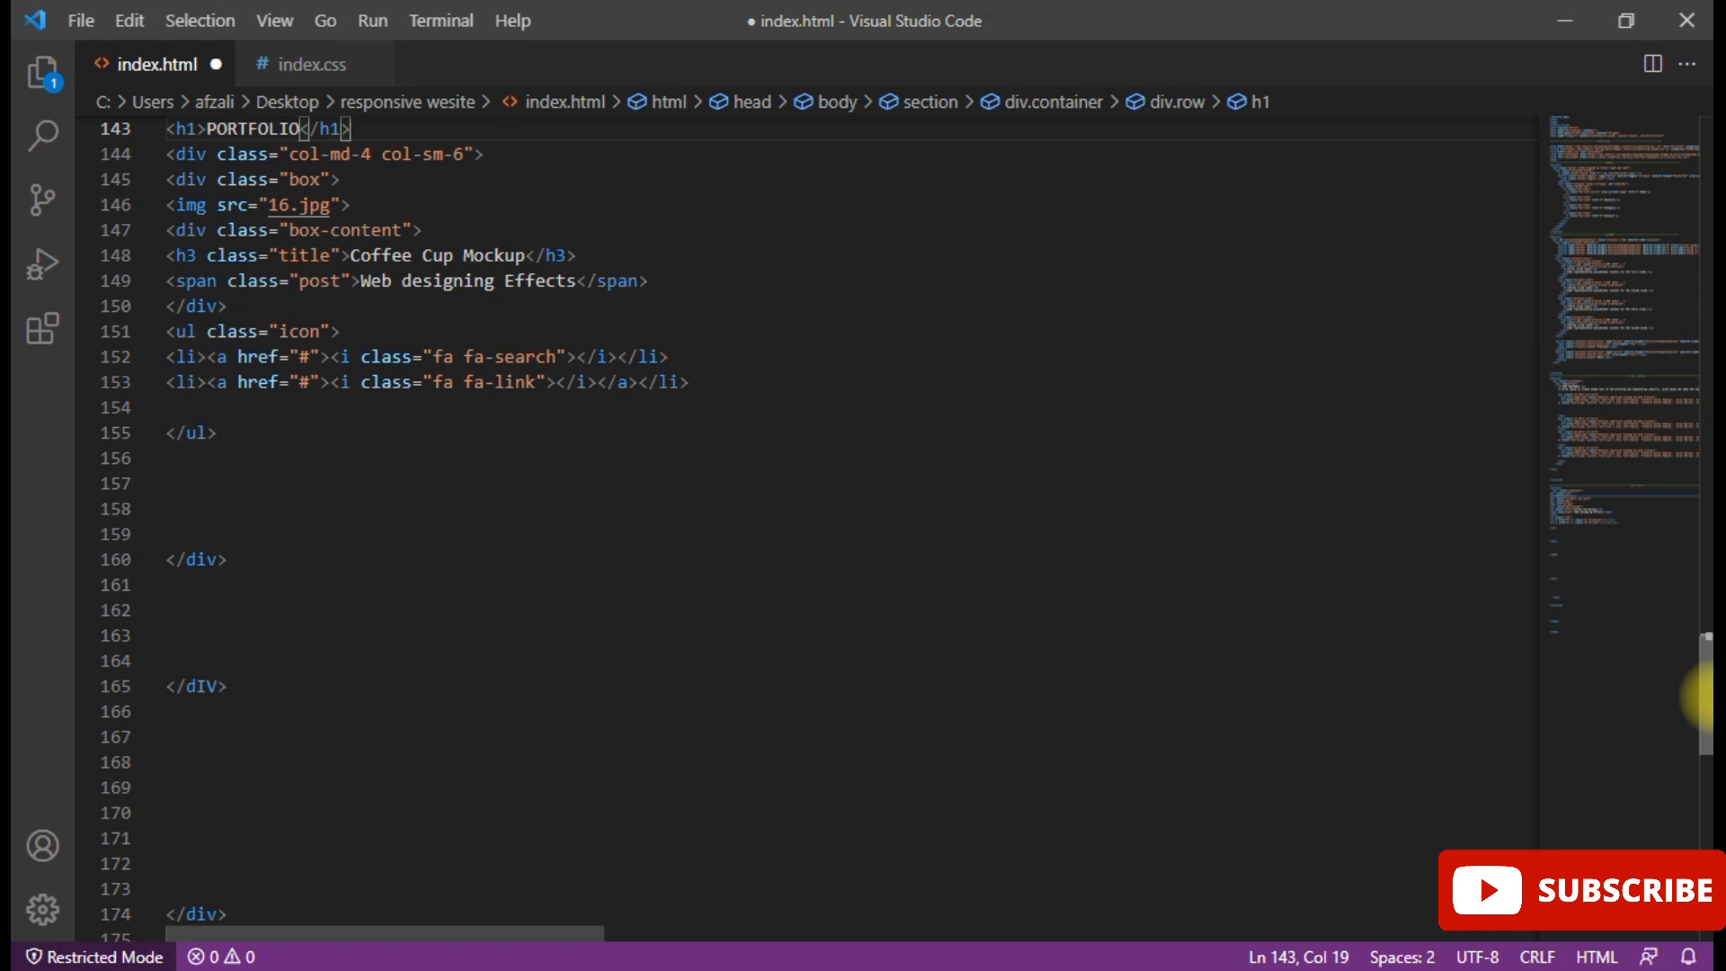
scroll(down, 3)
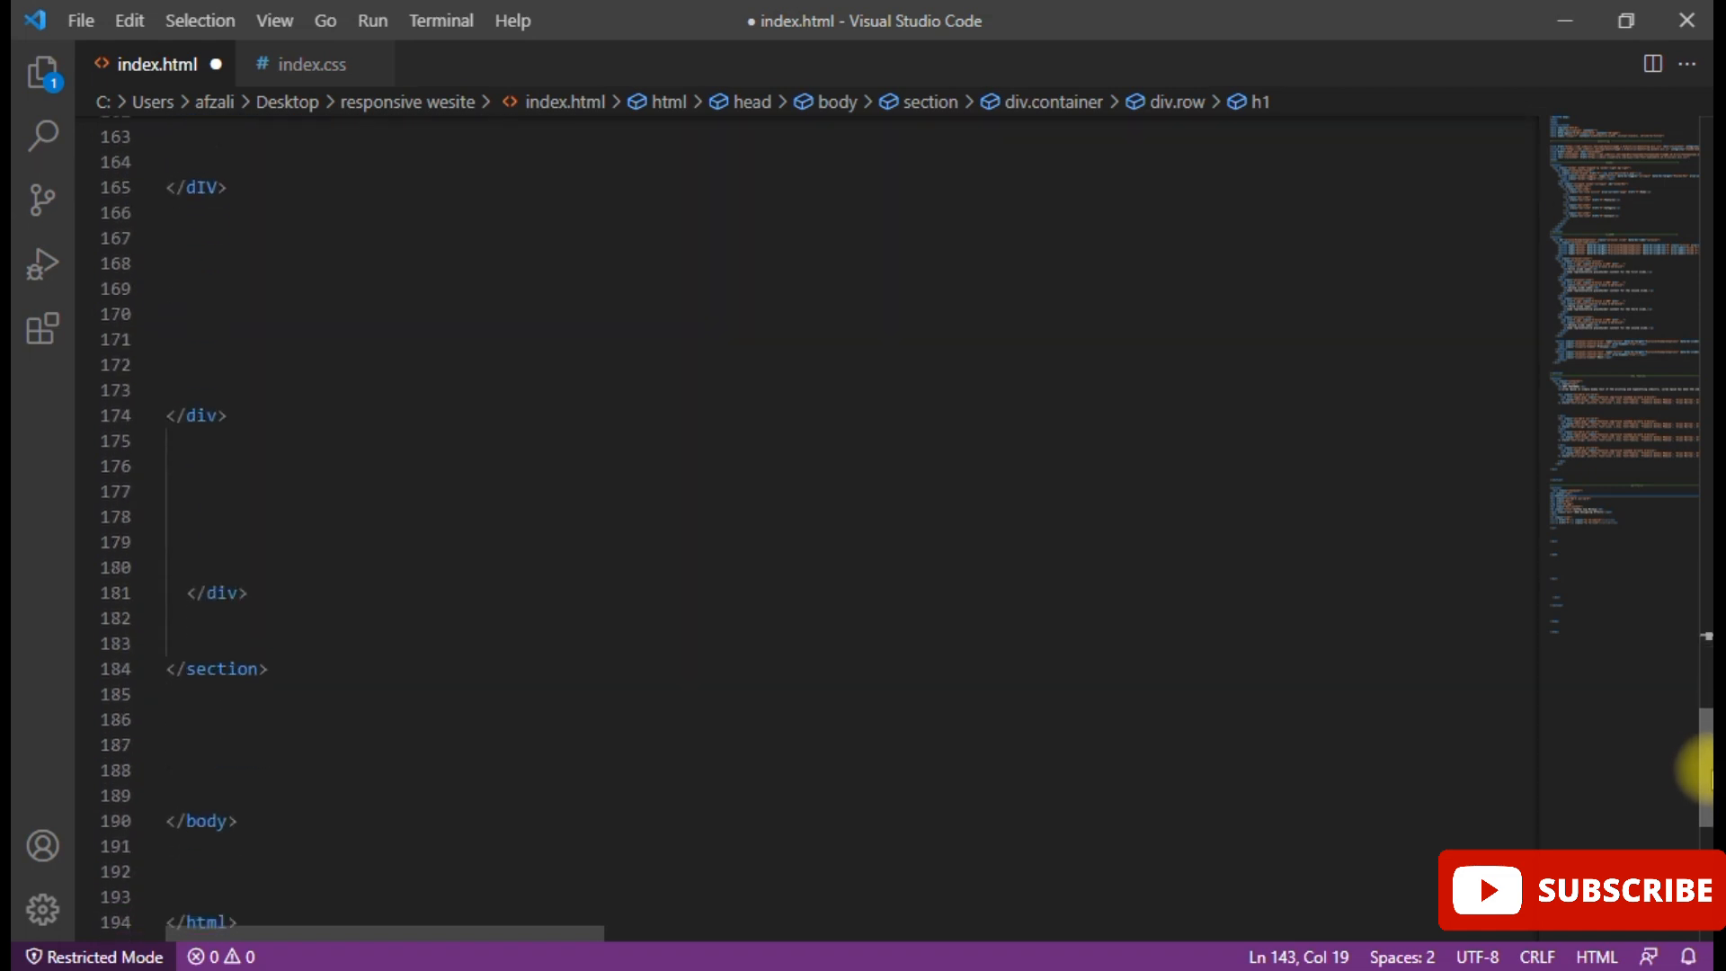
click(79, 20)
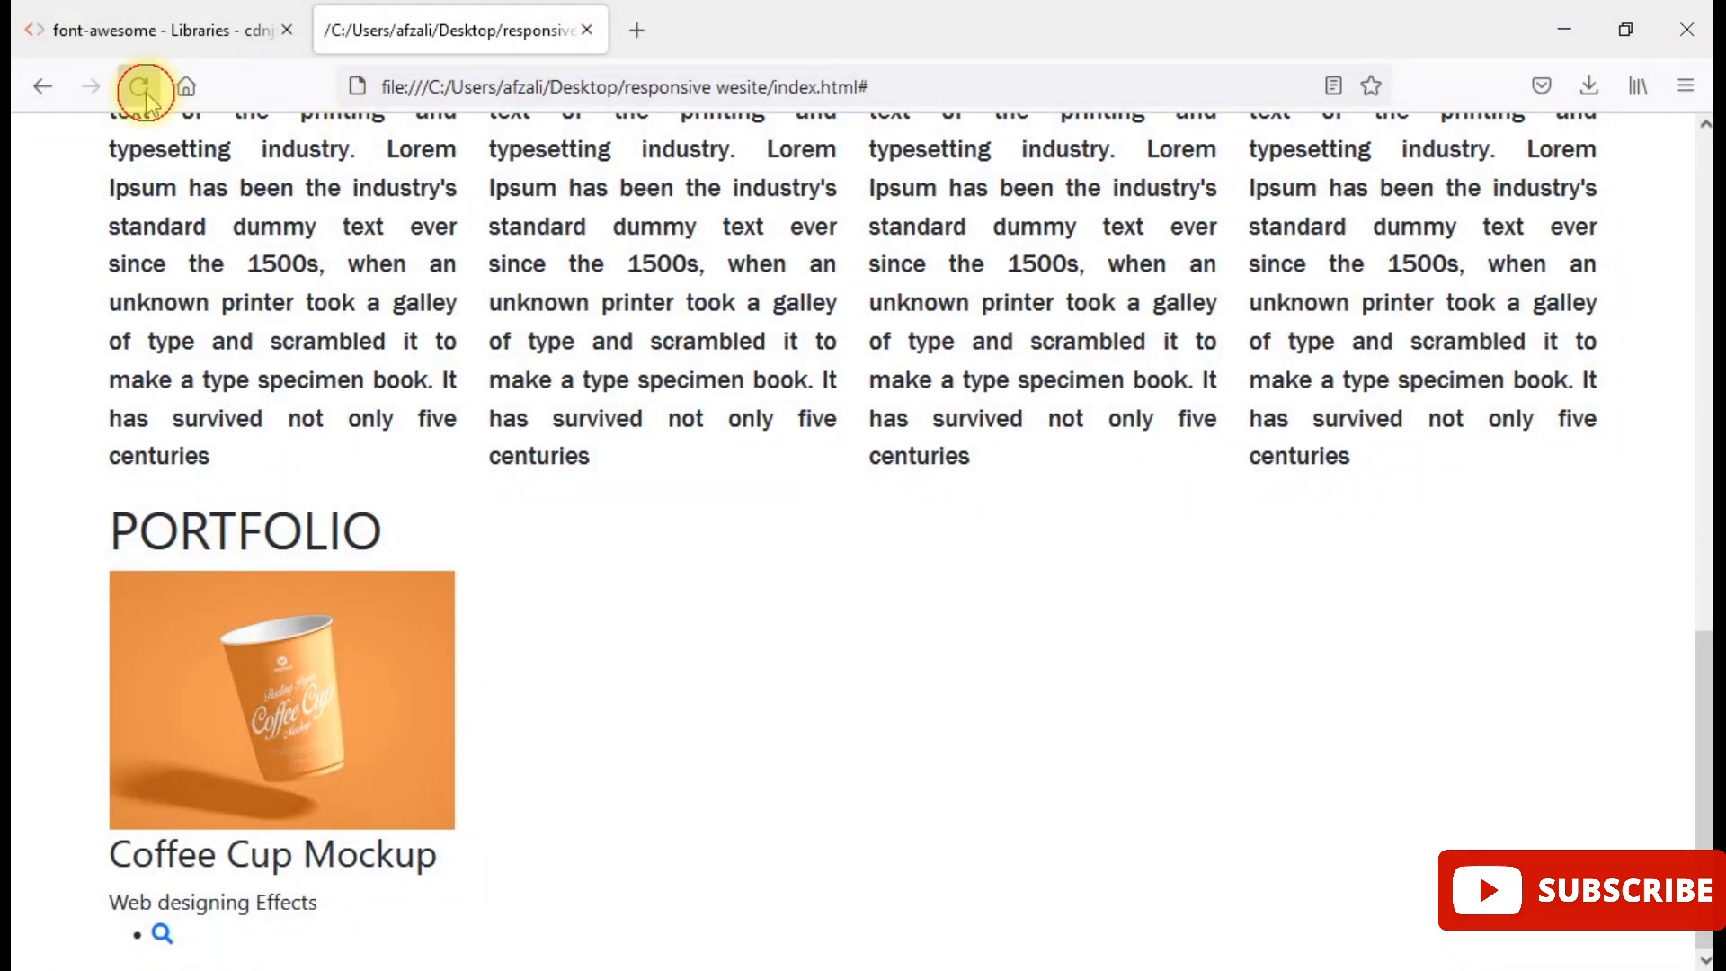
- Reload the page to see both icons on the Coffee Cup Mockup card and close the folder window
click(138, 86)
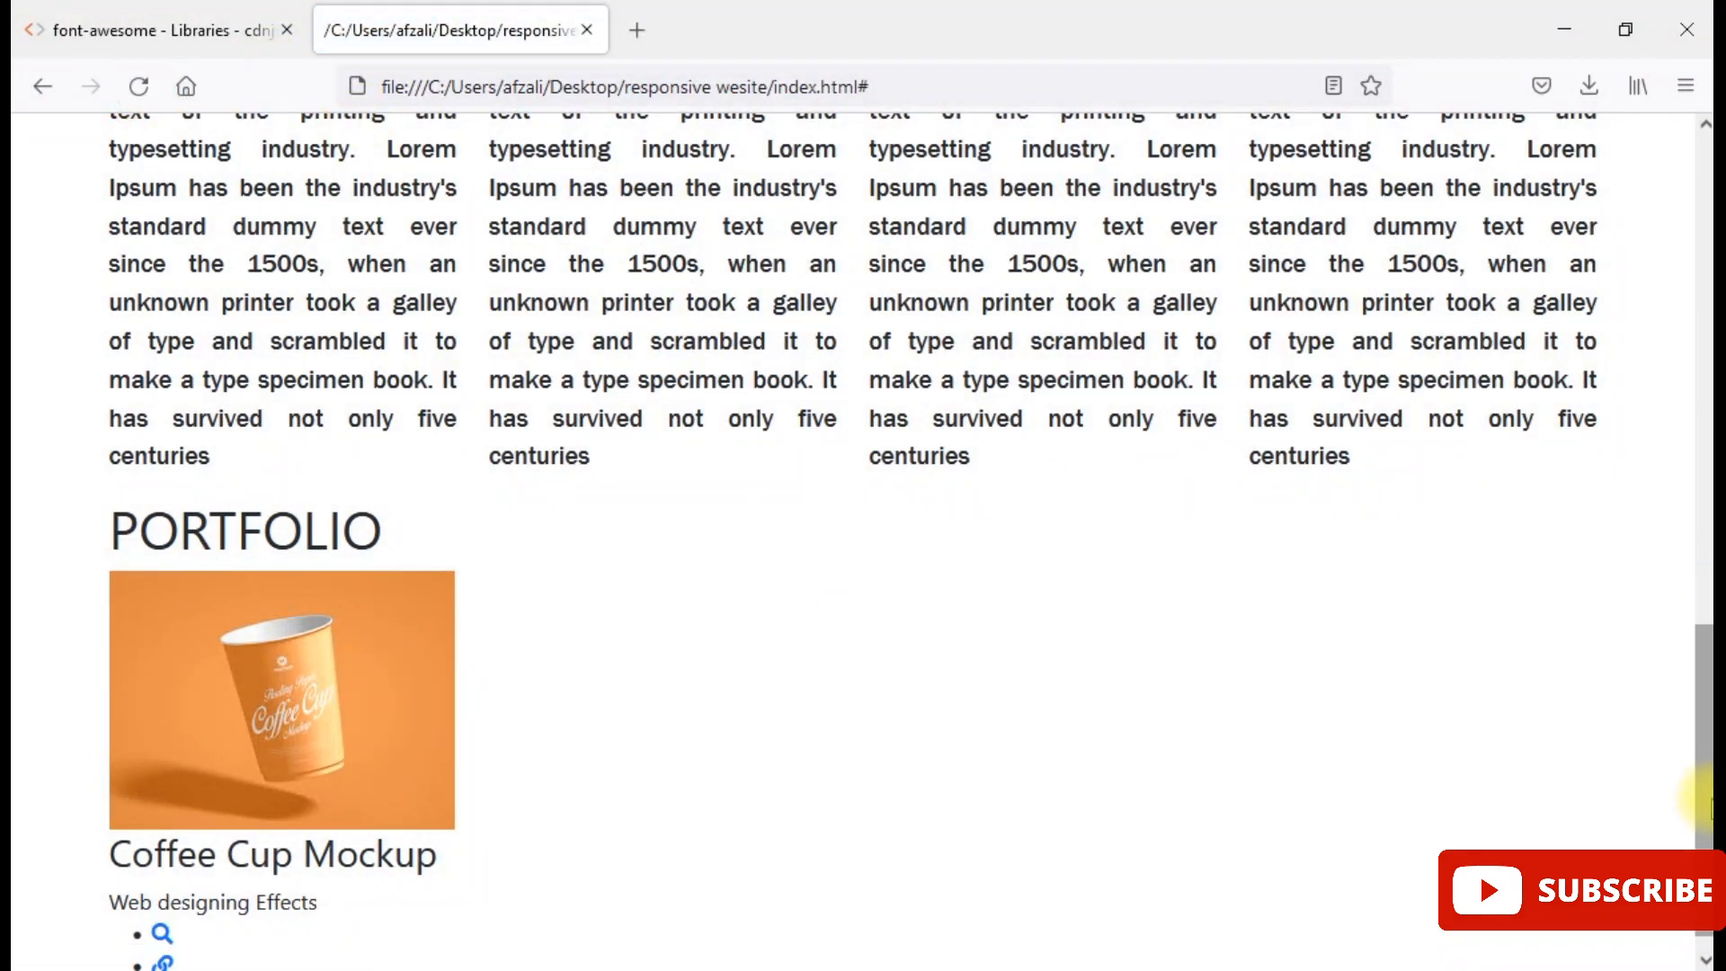
scroll(down, 3)
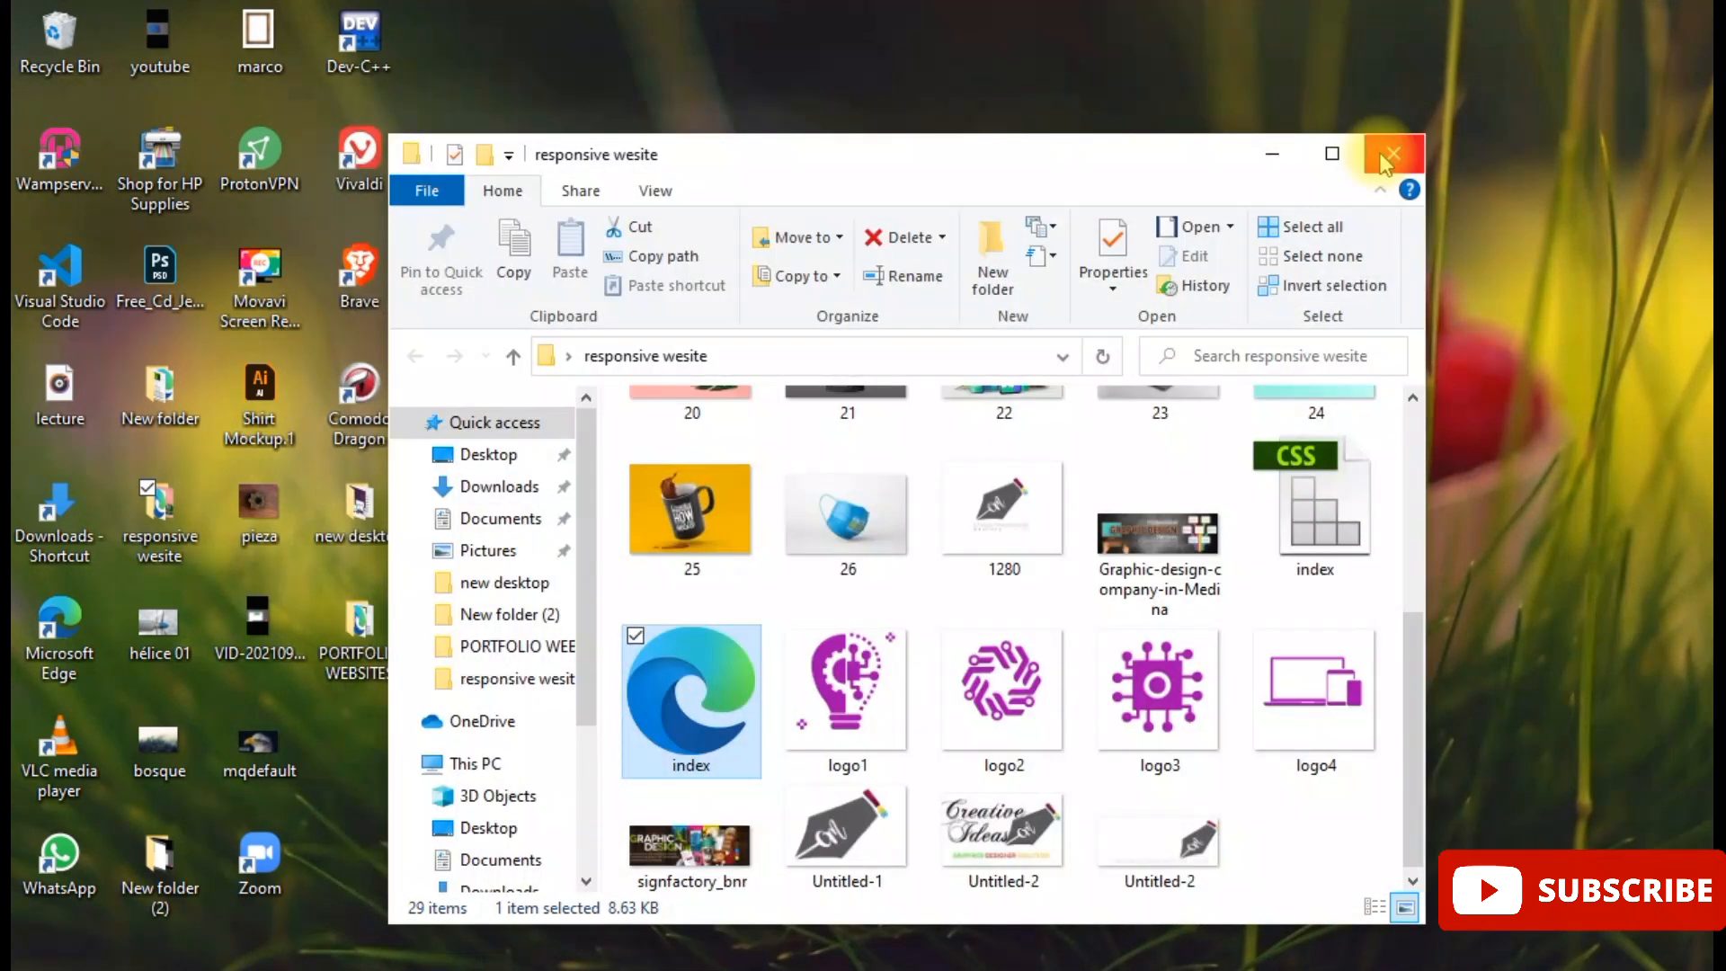
click(1330, 155)
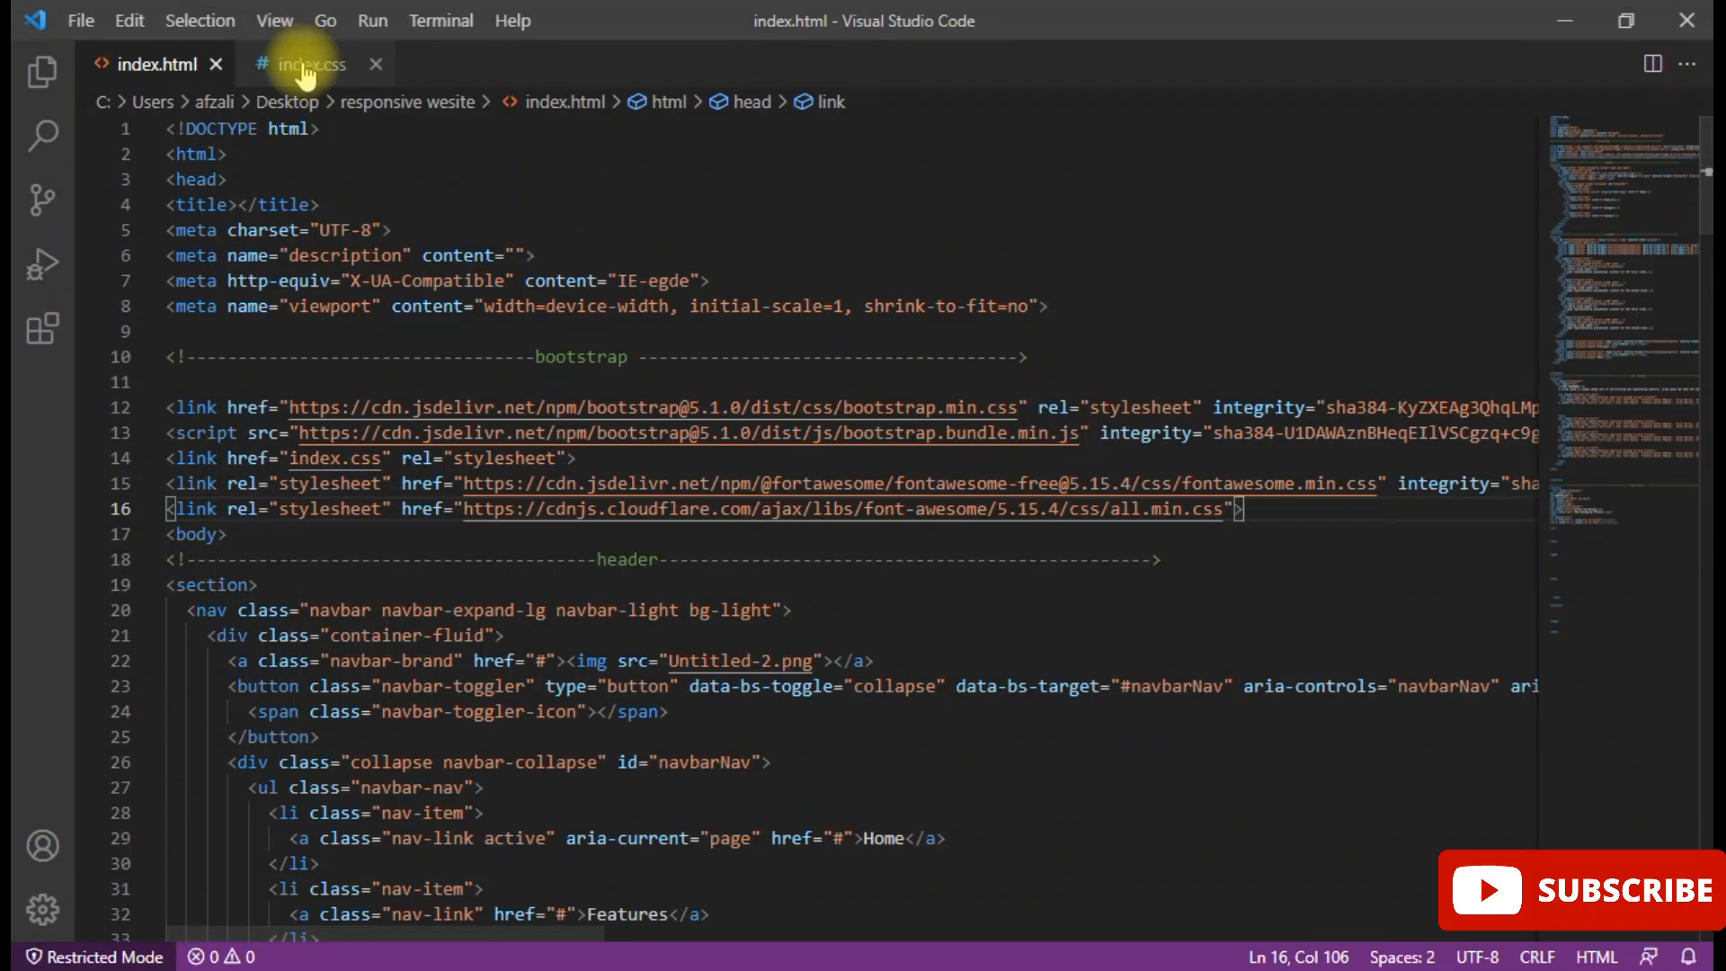
- In index.css, start a .box rule with border: 5px solid #f5f5f5
click(311, 65)
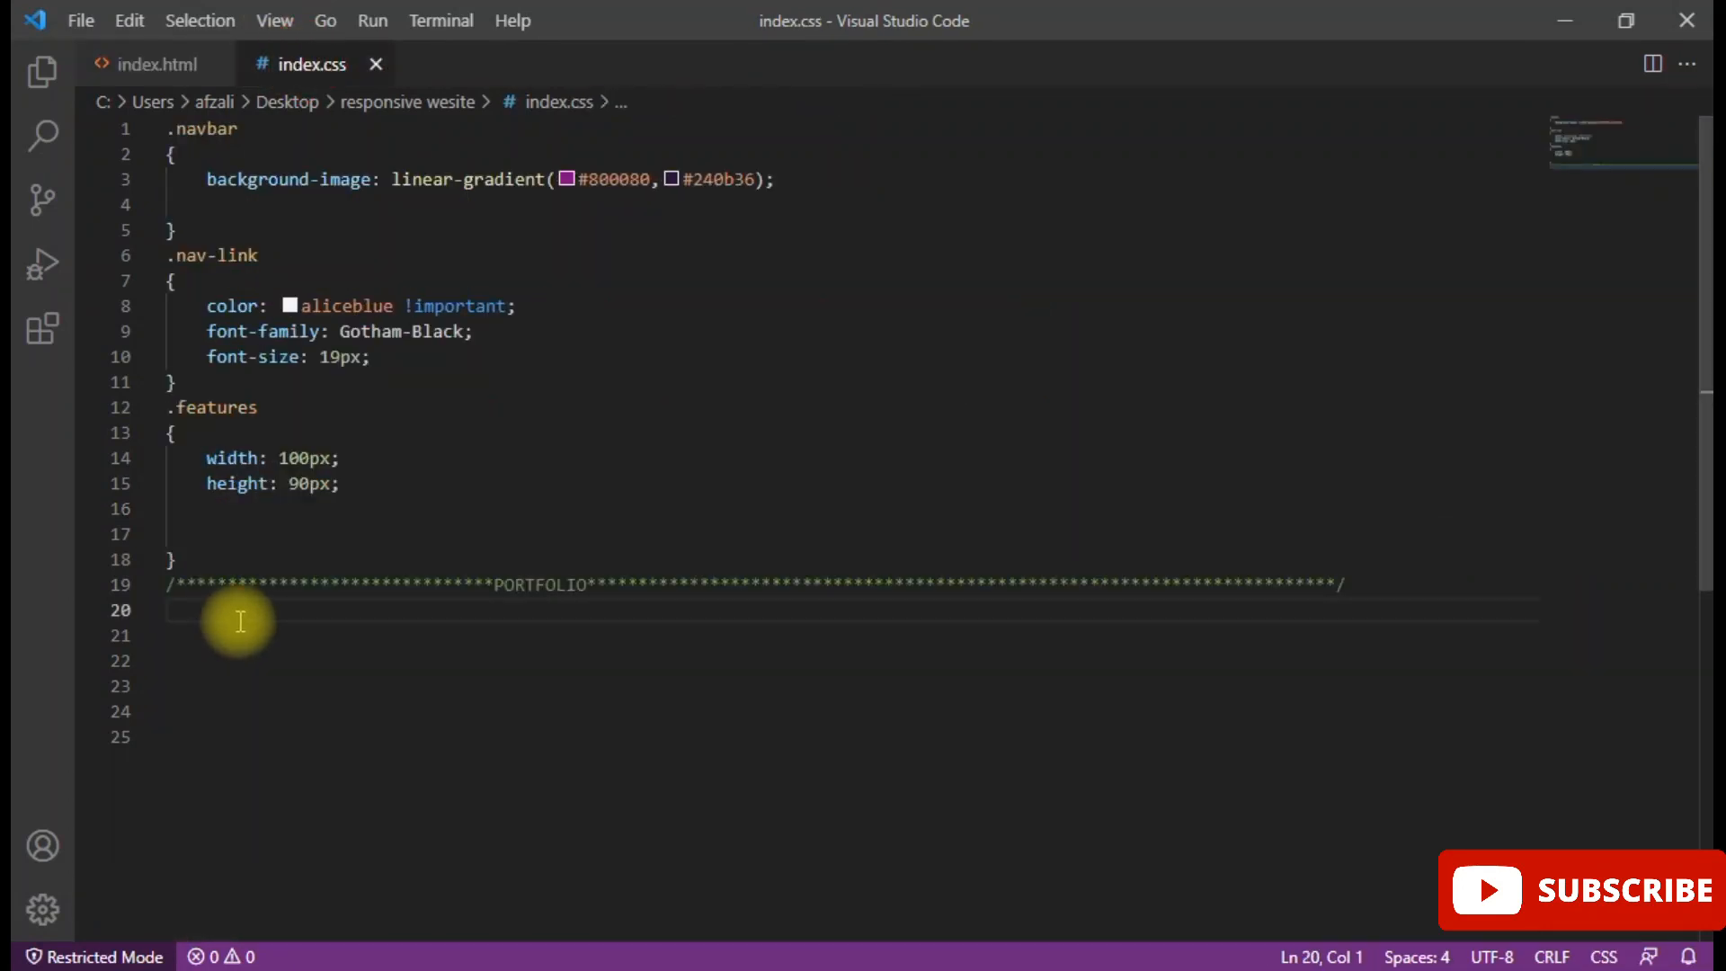
text(.bod)
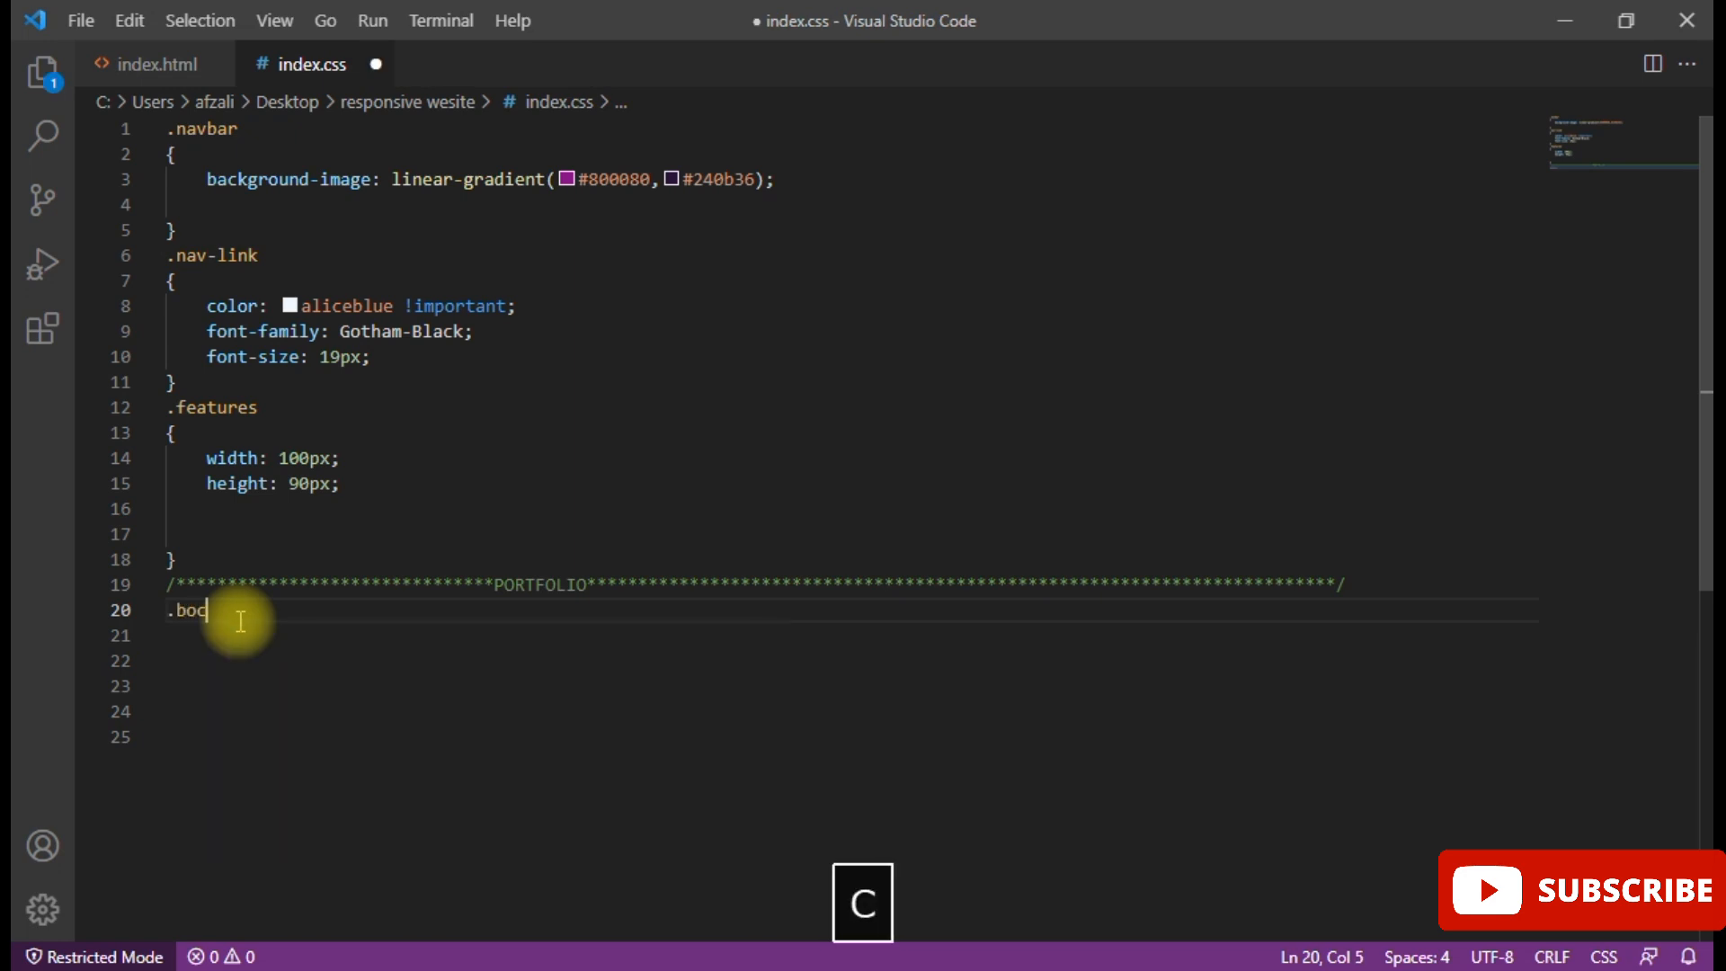
text(x)
click(848, 634)
text({)
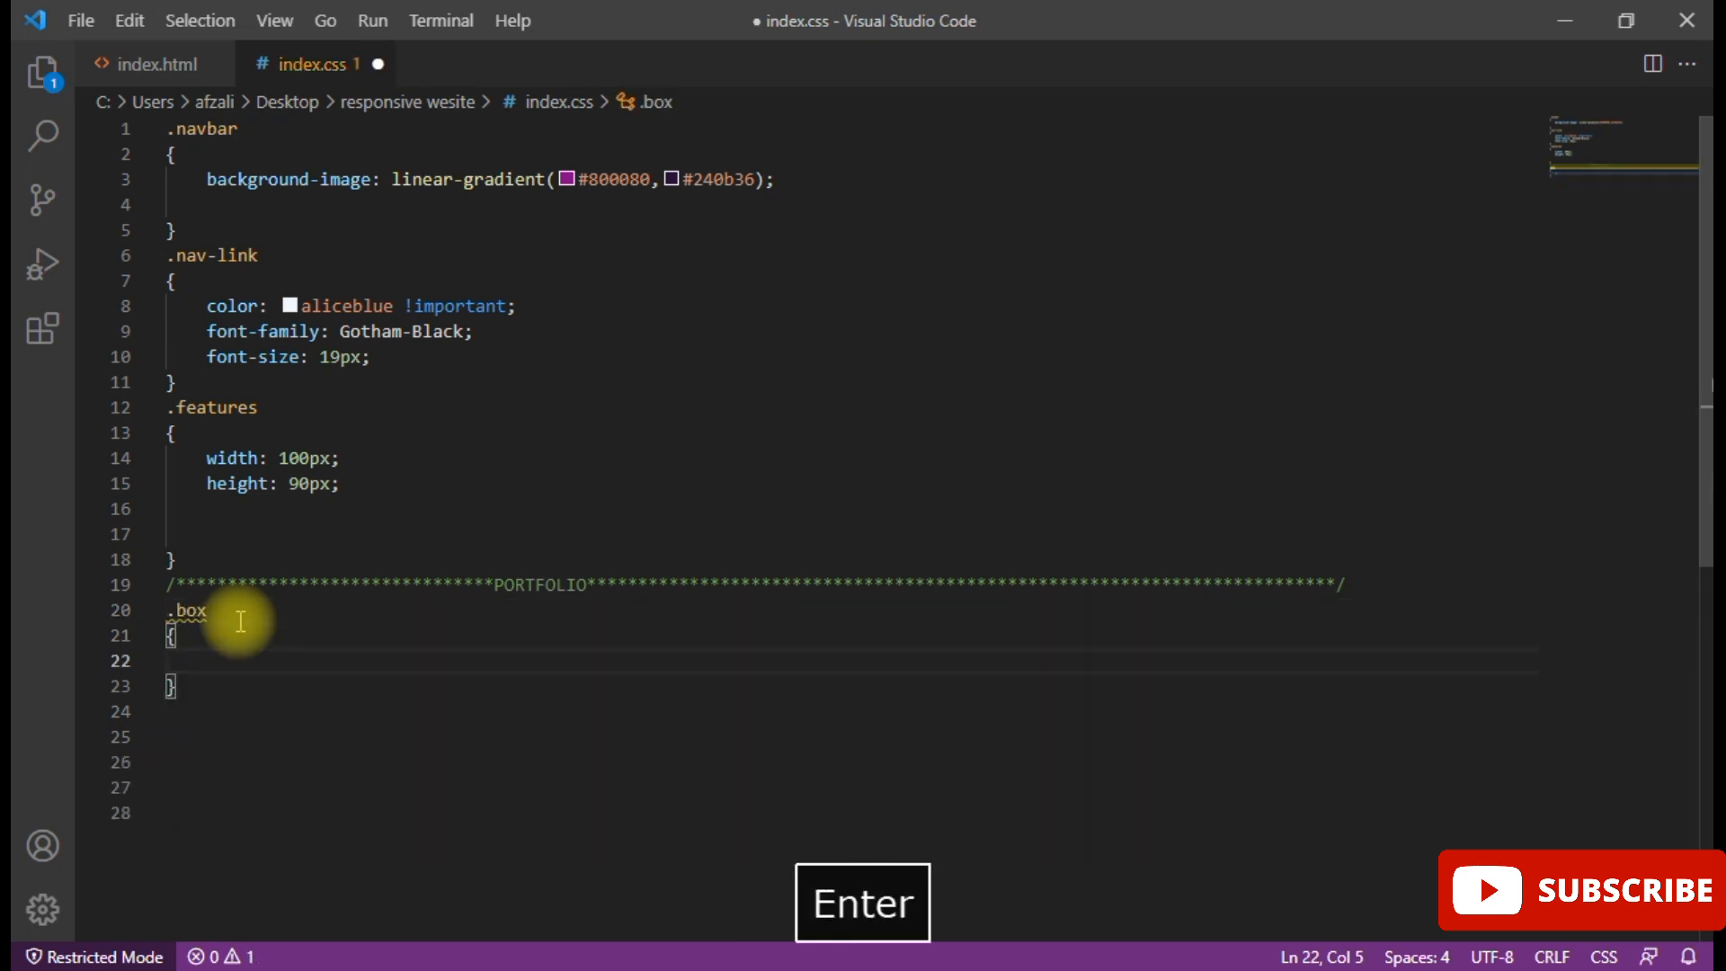
text(border: 5px;)
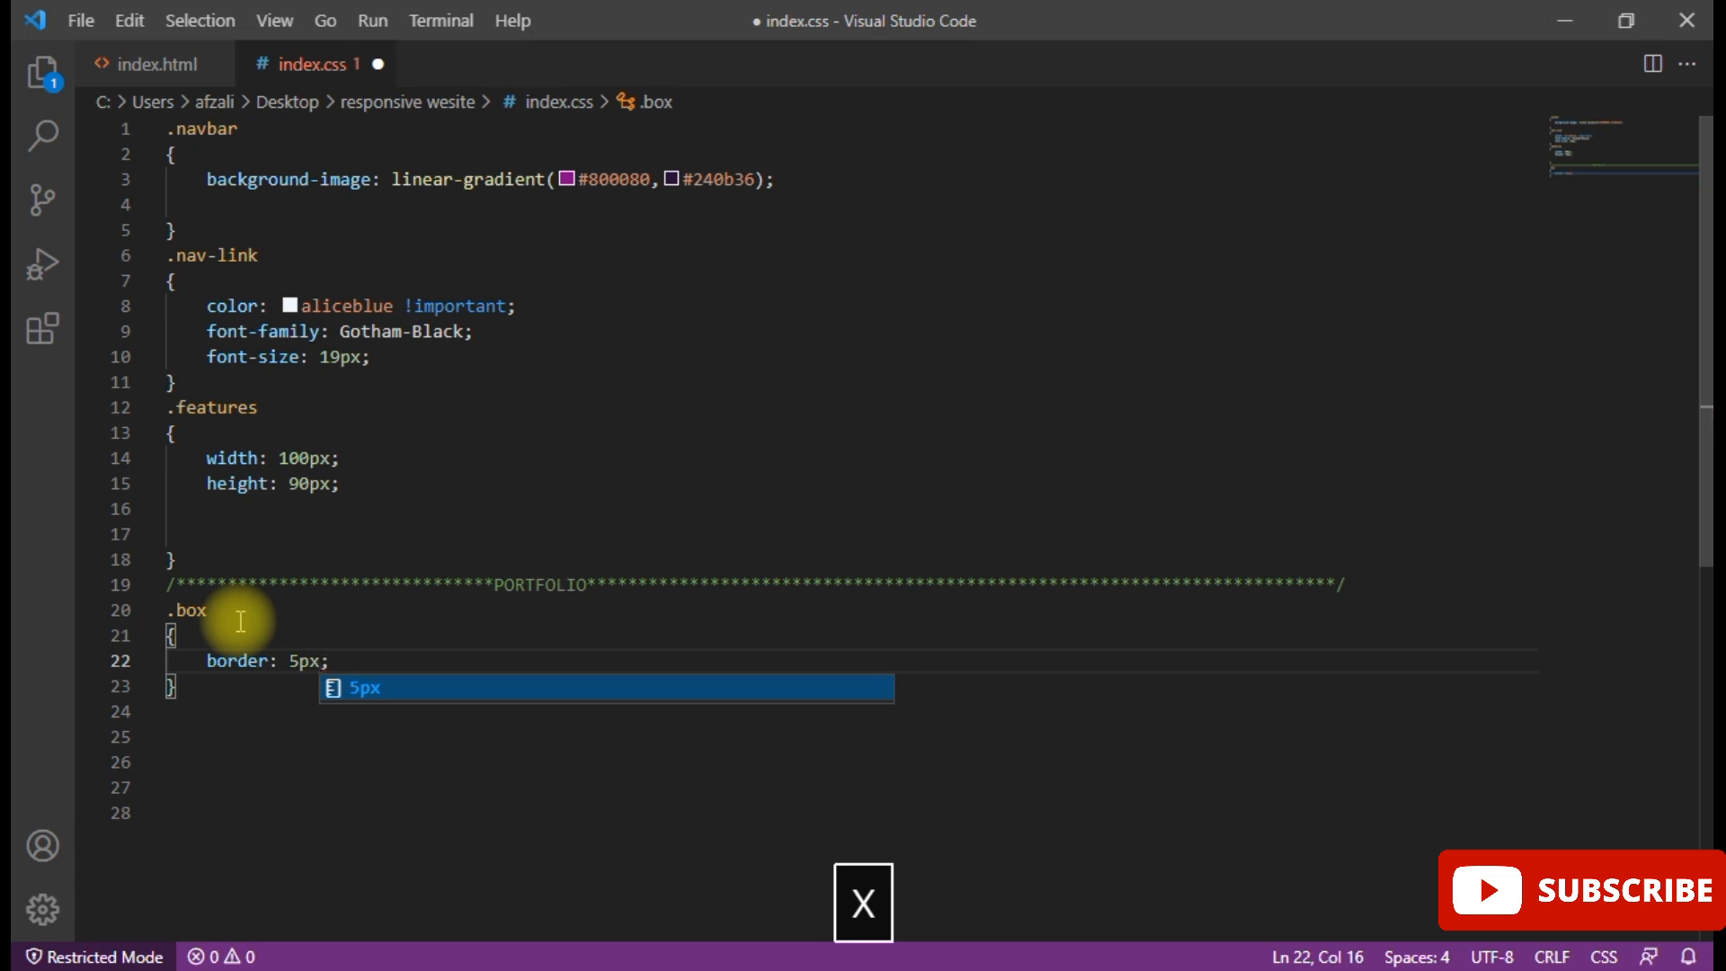
text(soli)
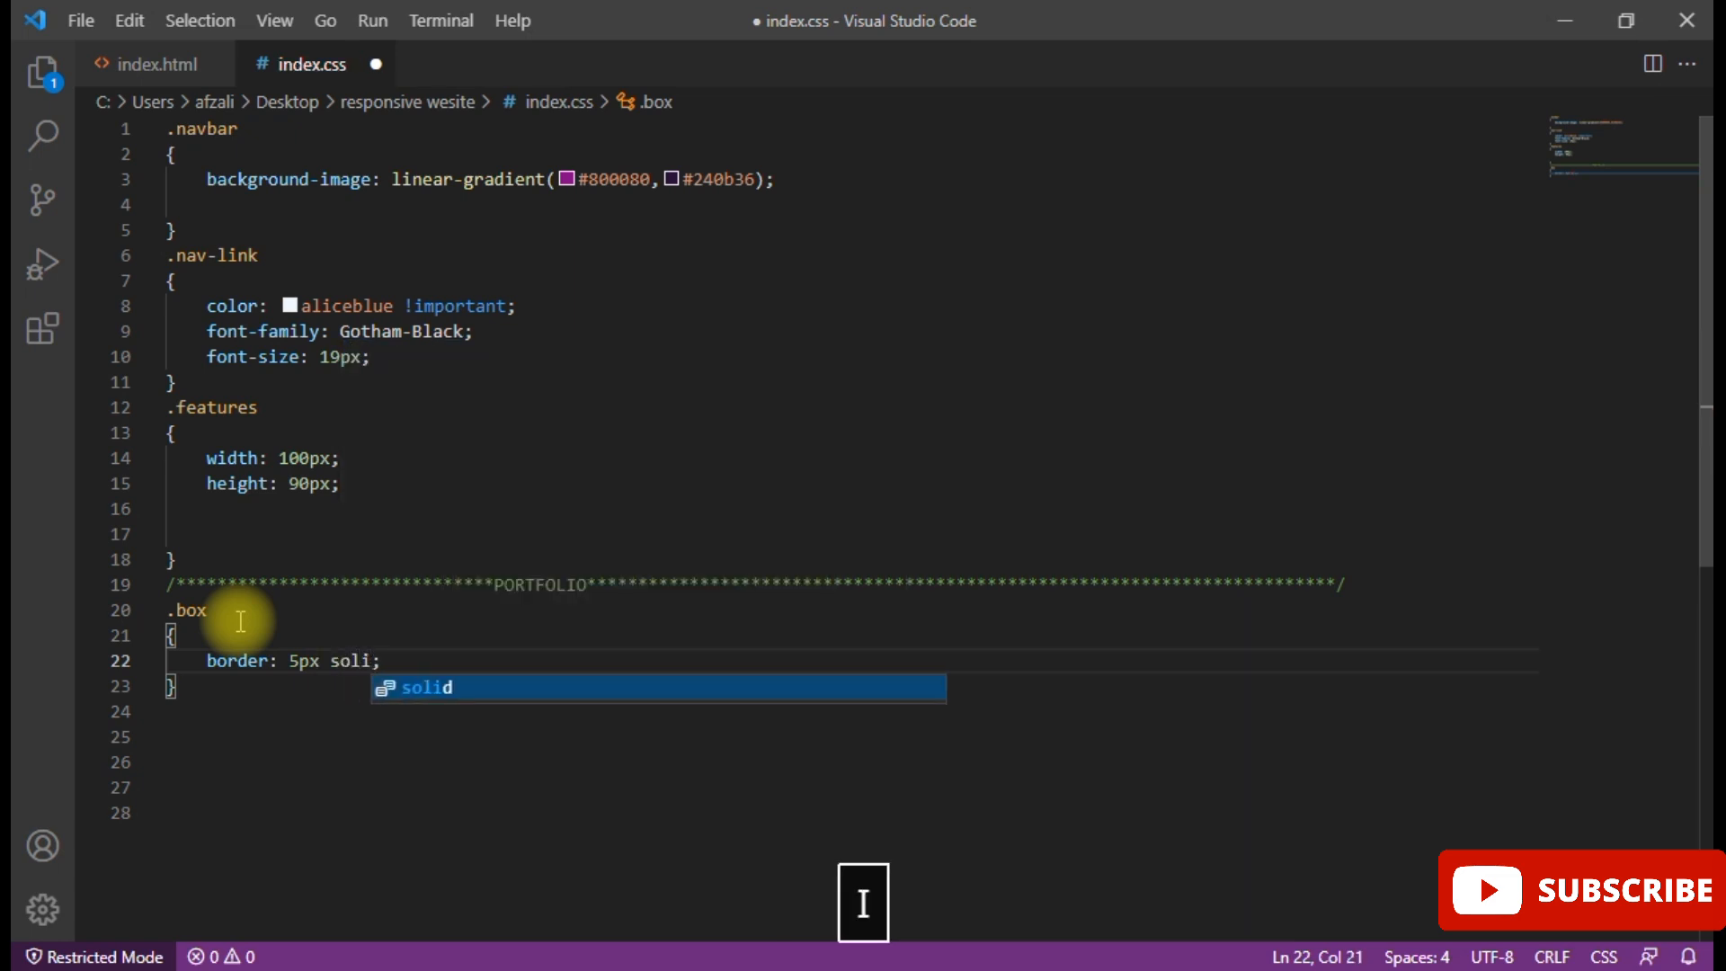
key(Tab)
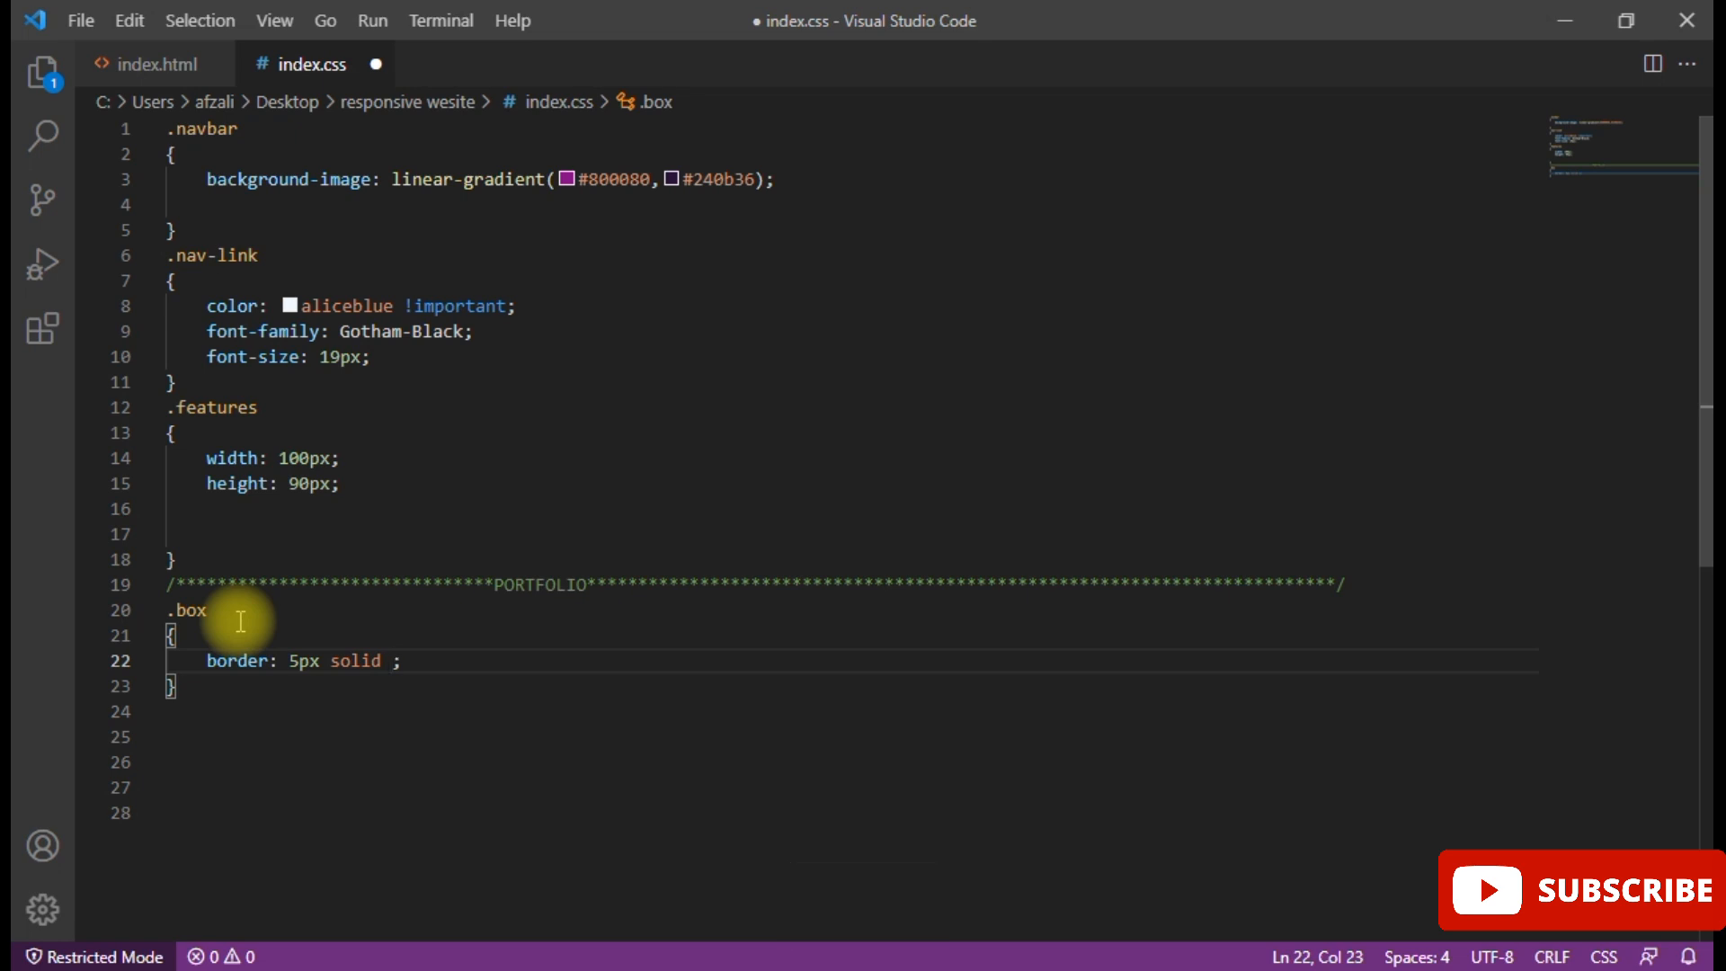
text(#)
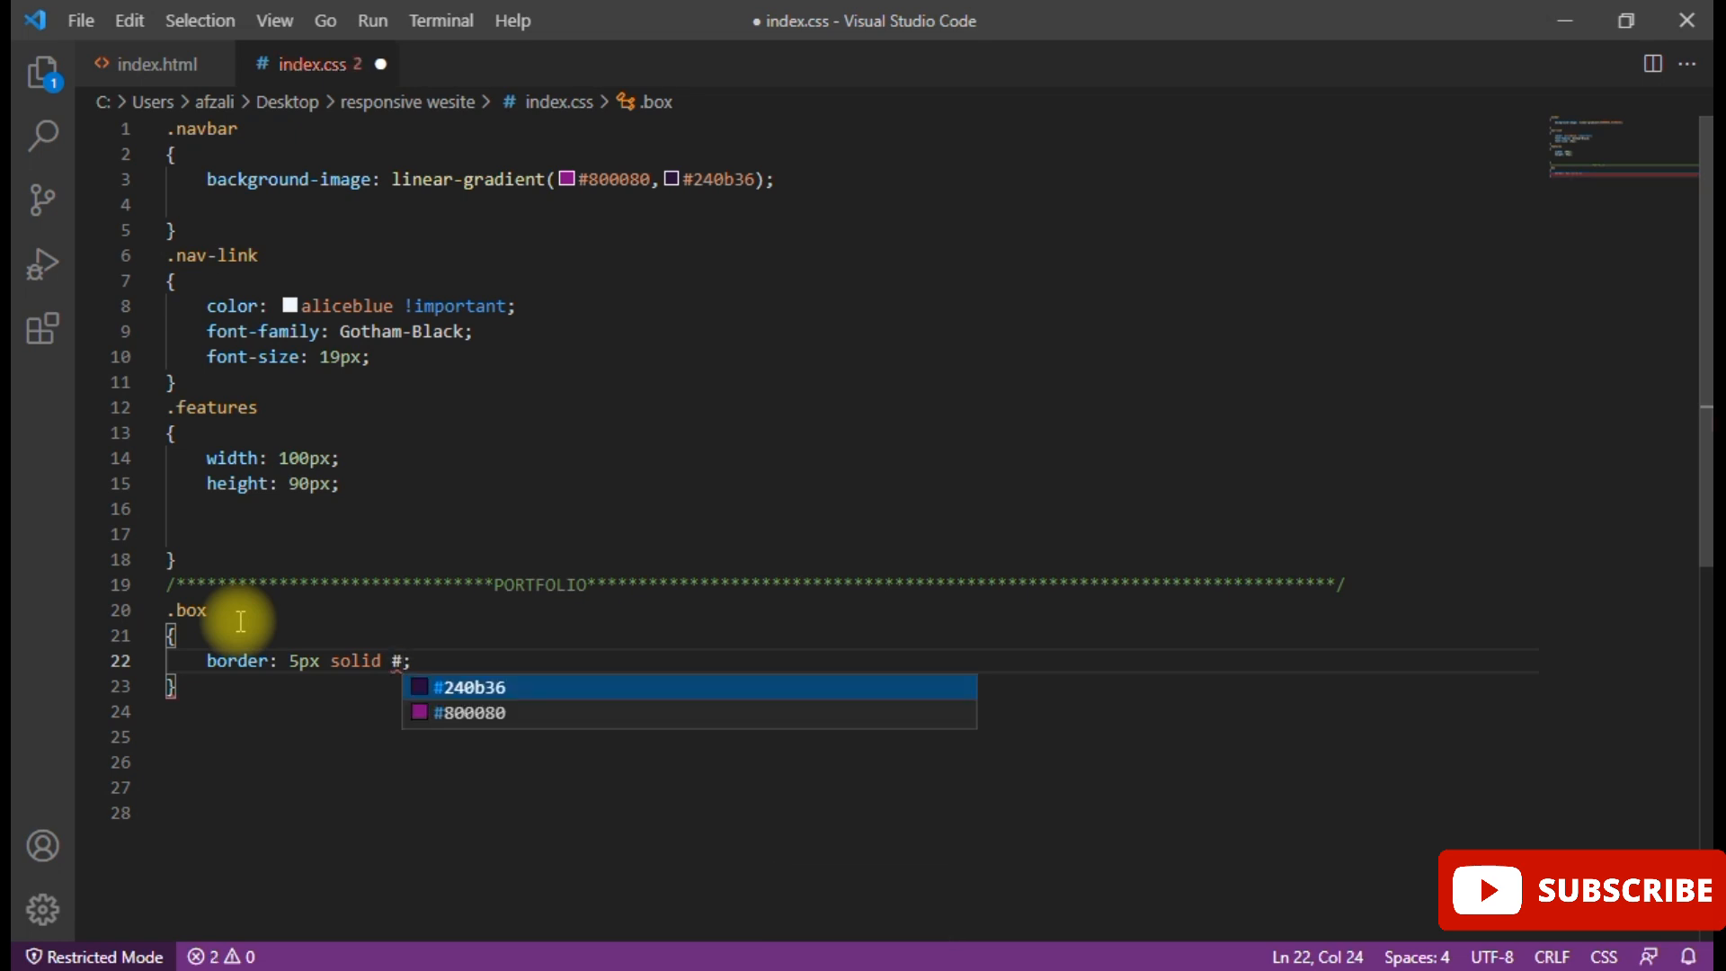
text(f5)
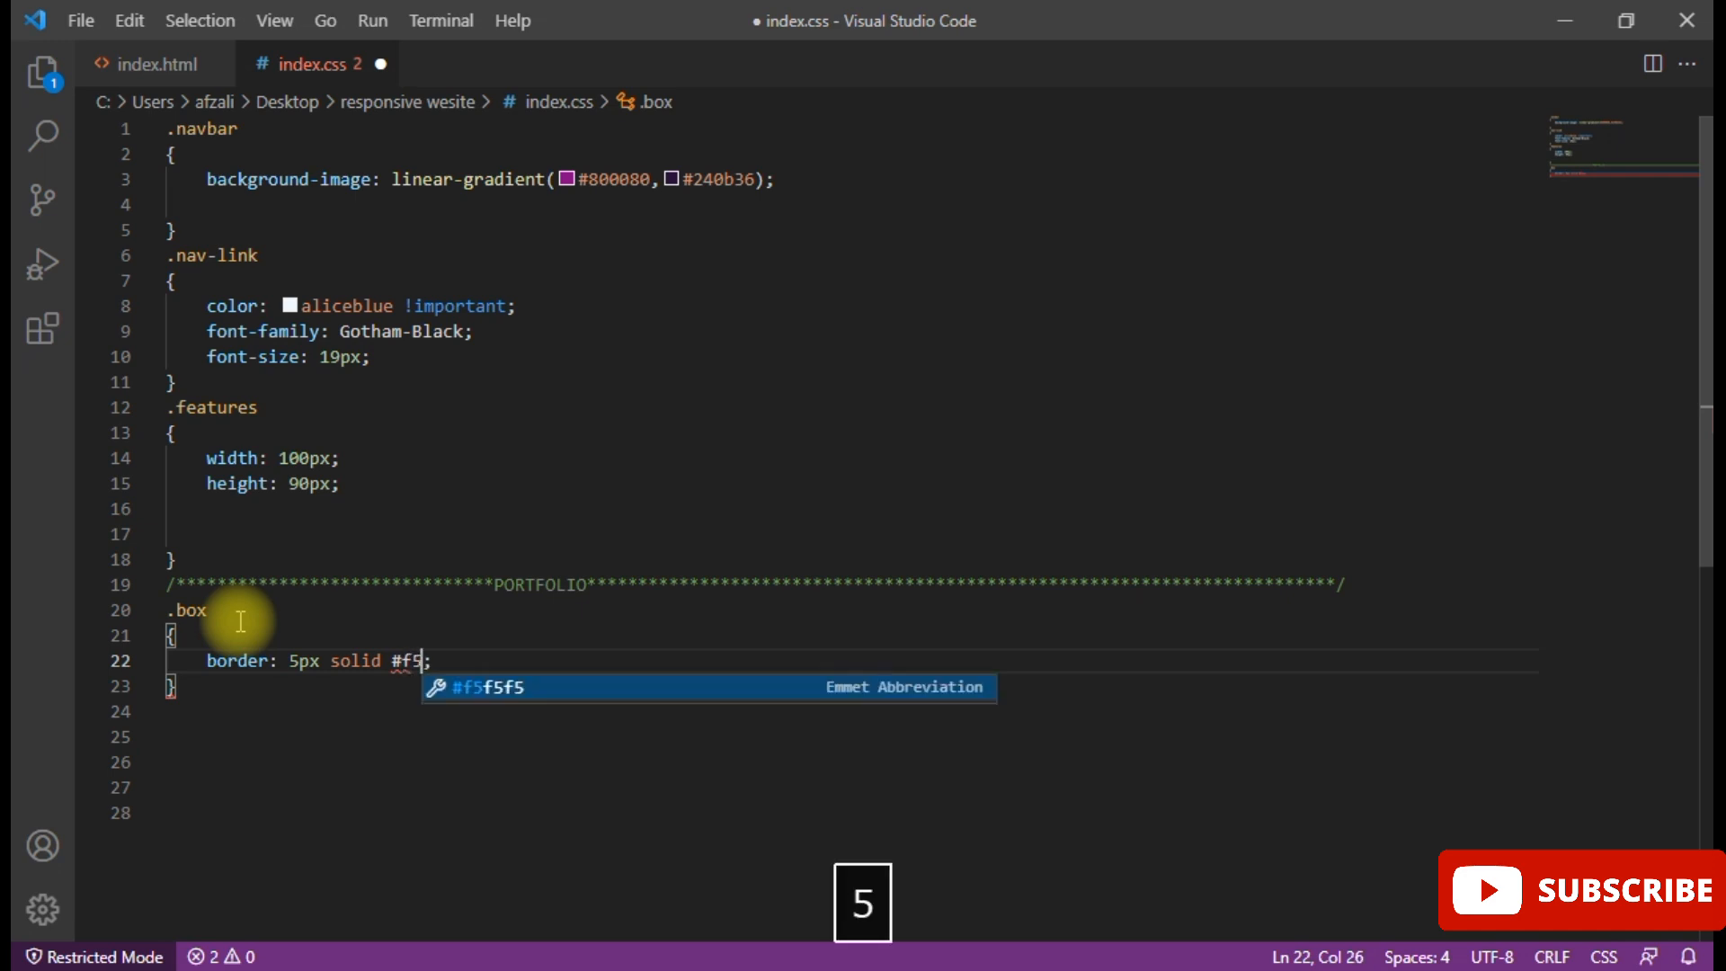
text(f5f5)
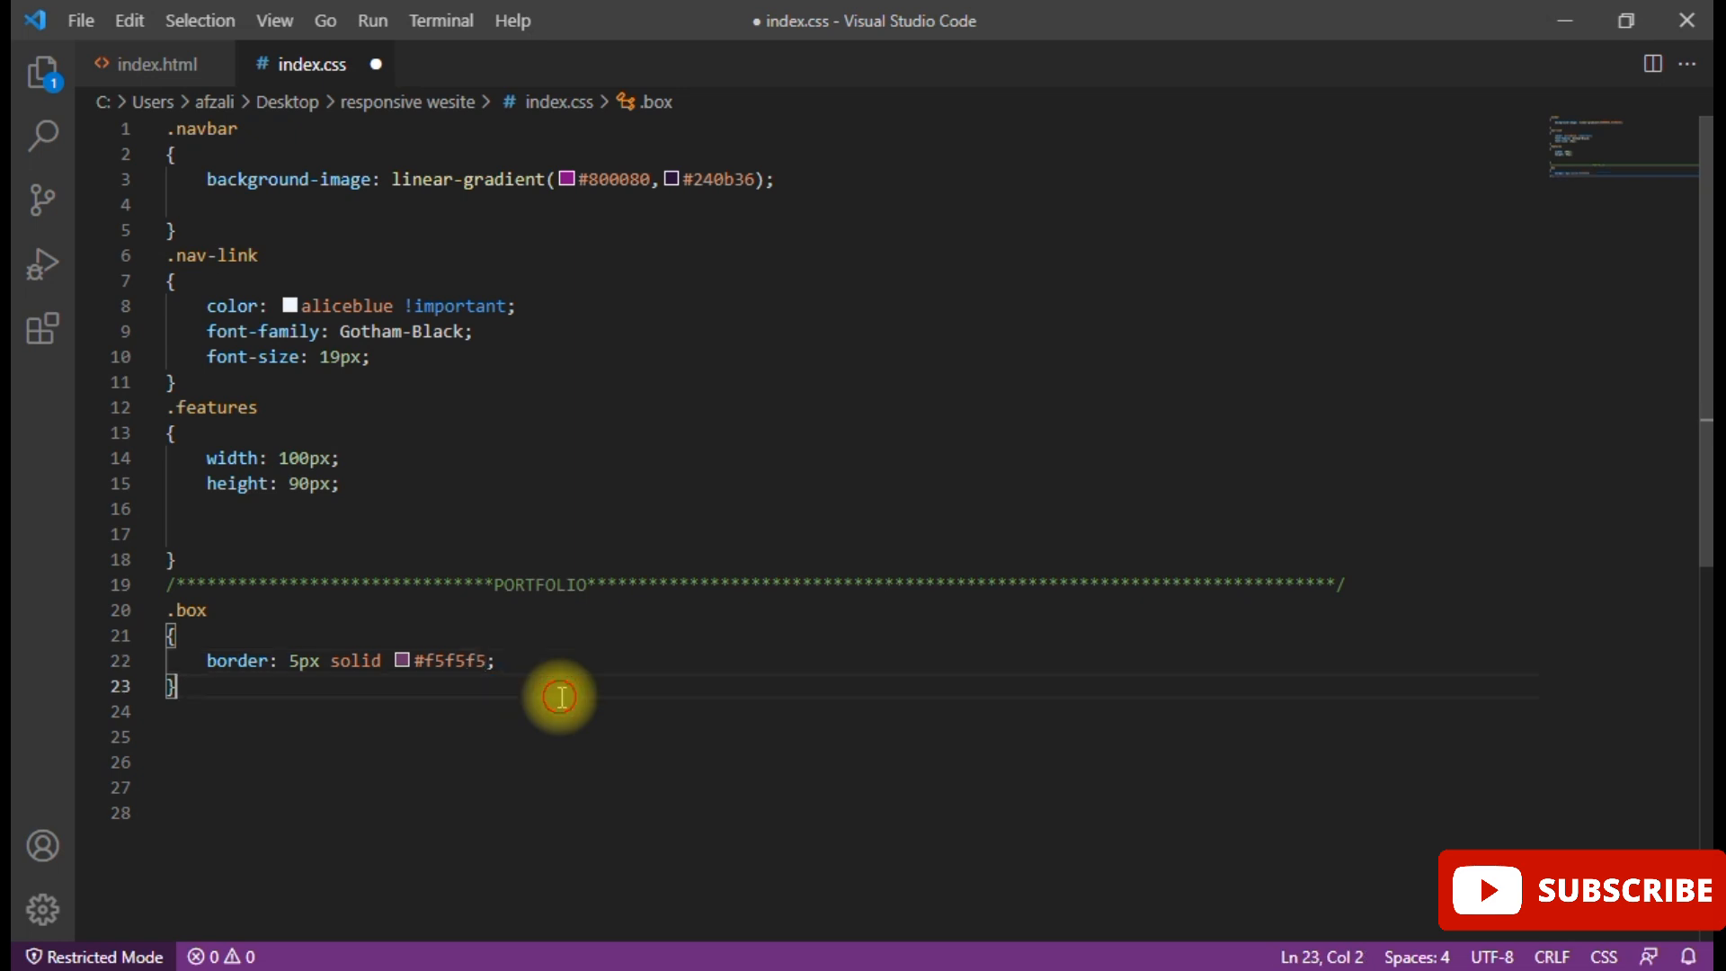
click(541, 660)
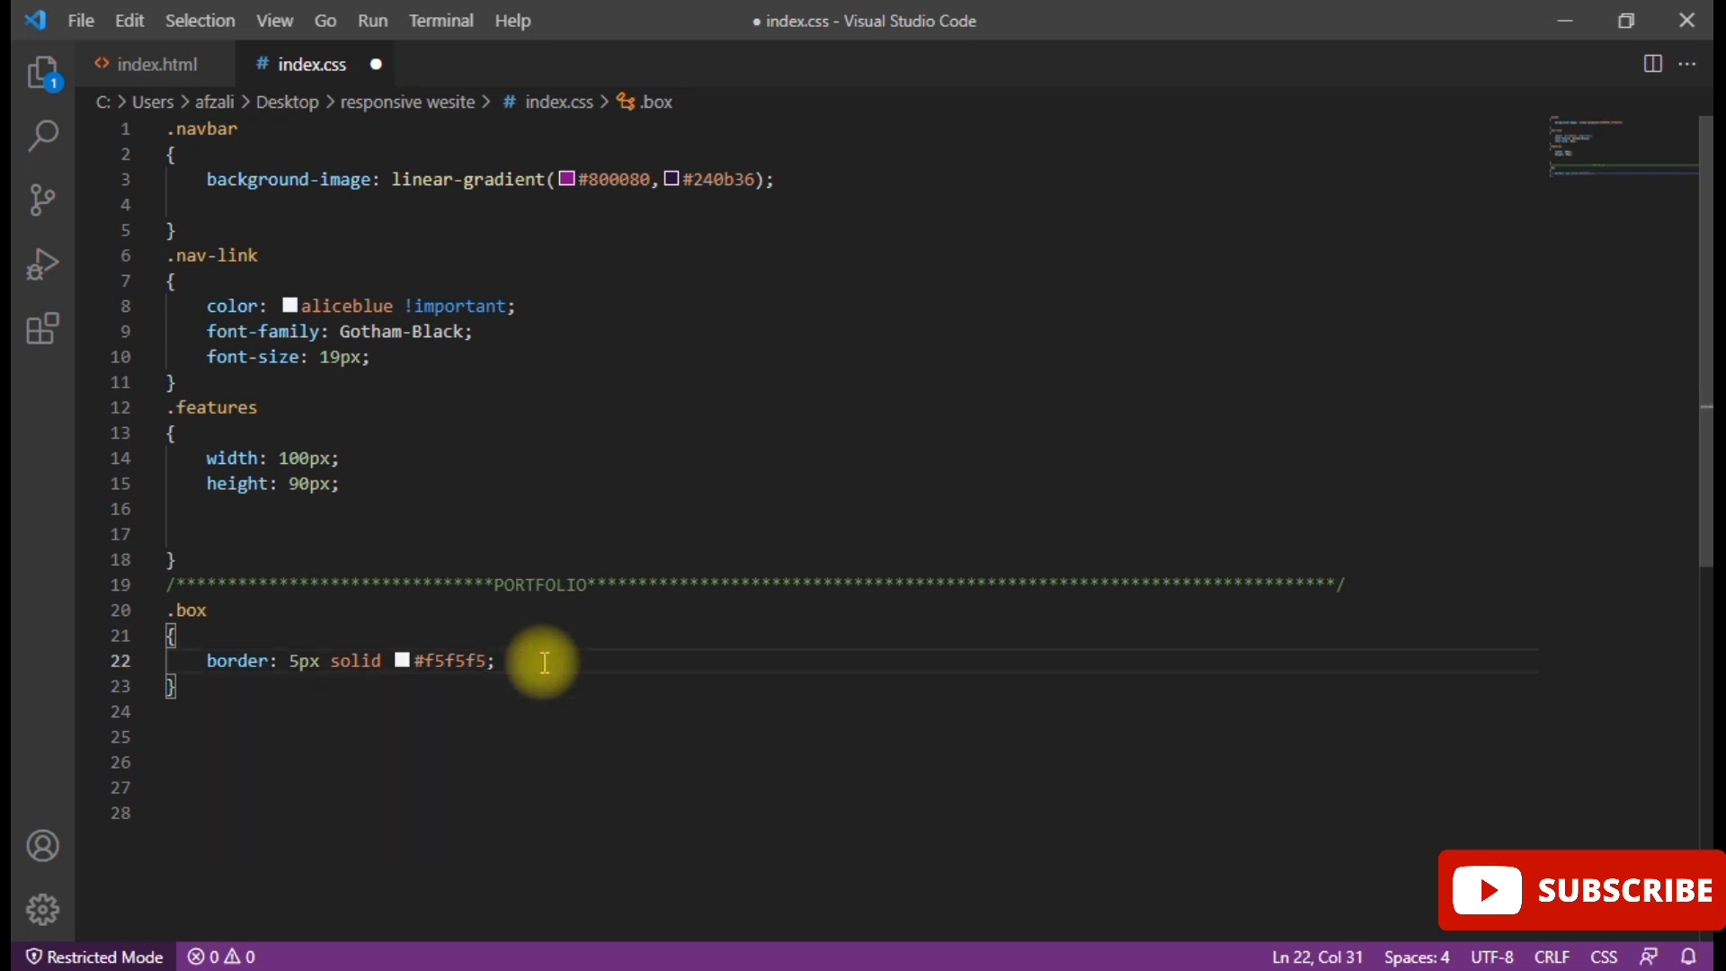
- Add a background: linear-gradient(to top right, ...) declaration to .box
text(ba)
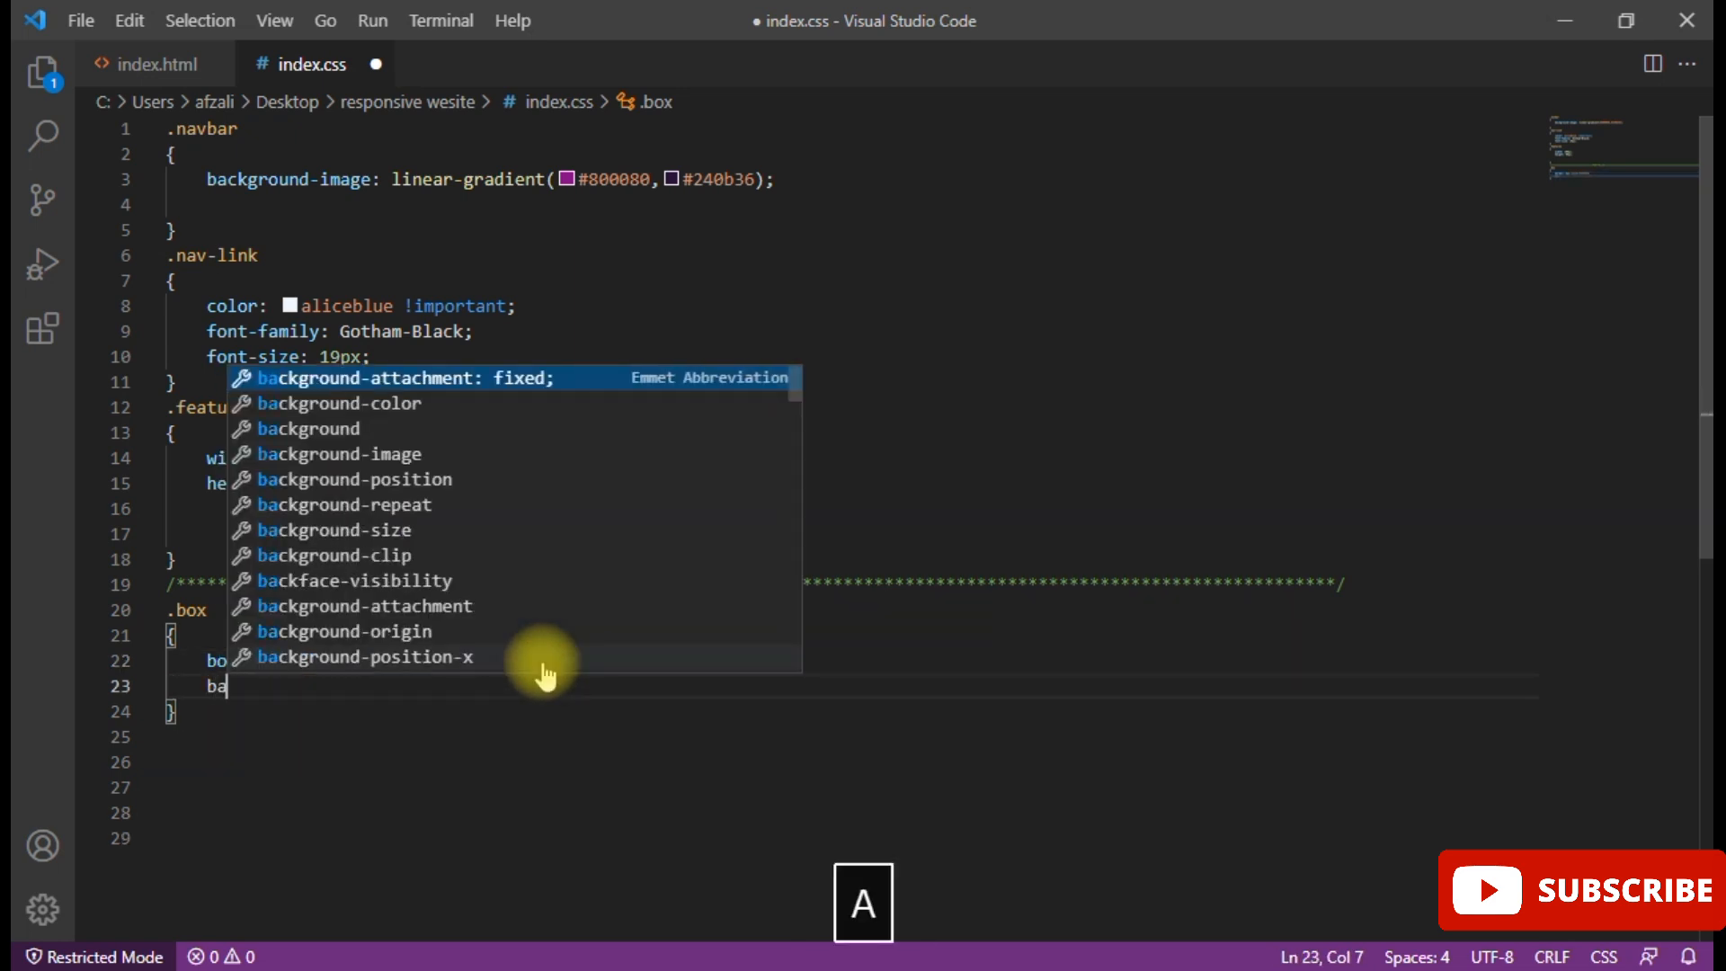
key(Backspace)
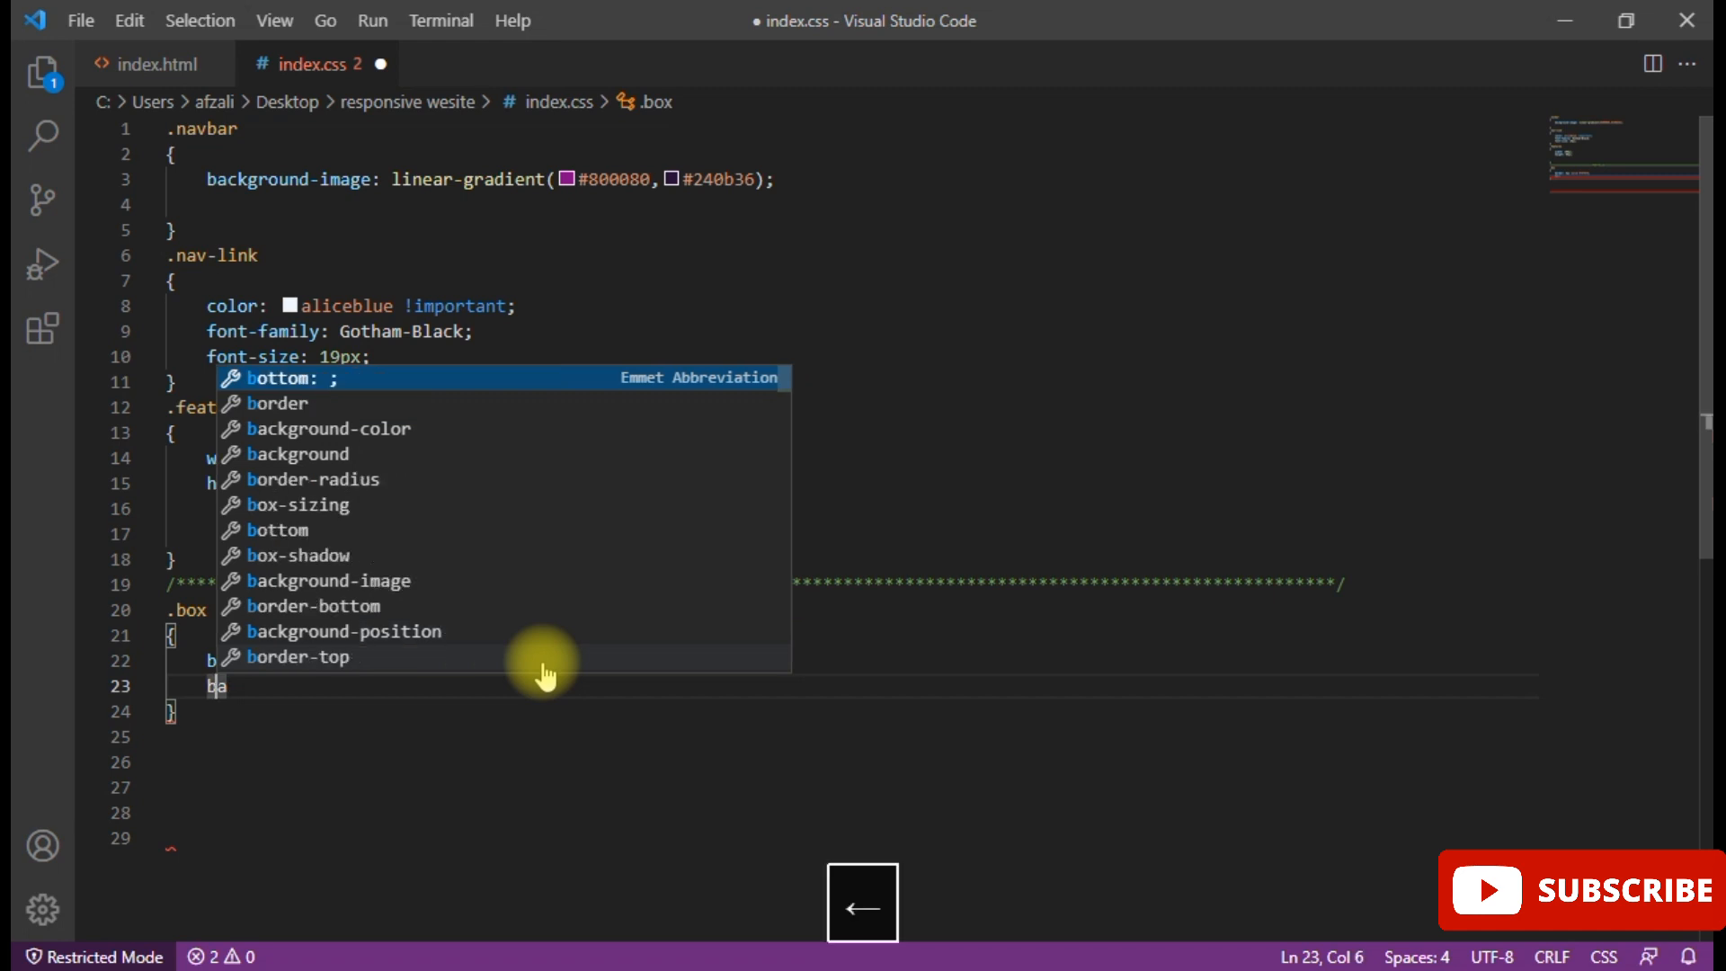
key(Backspace)
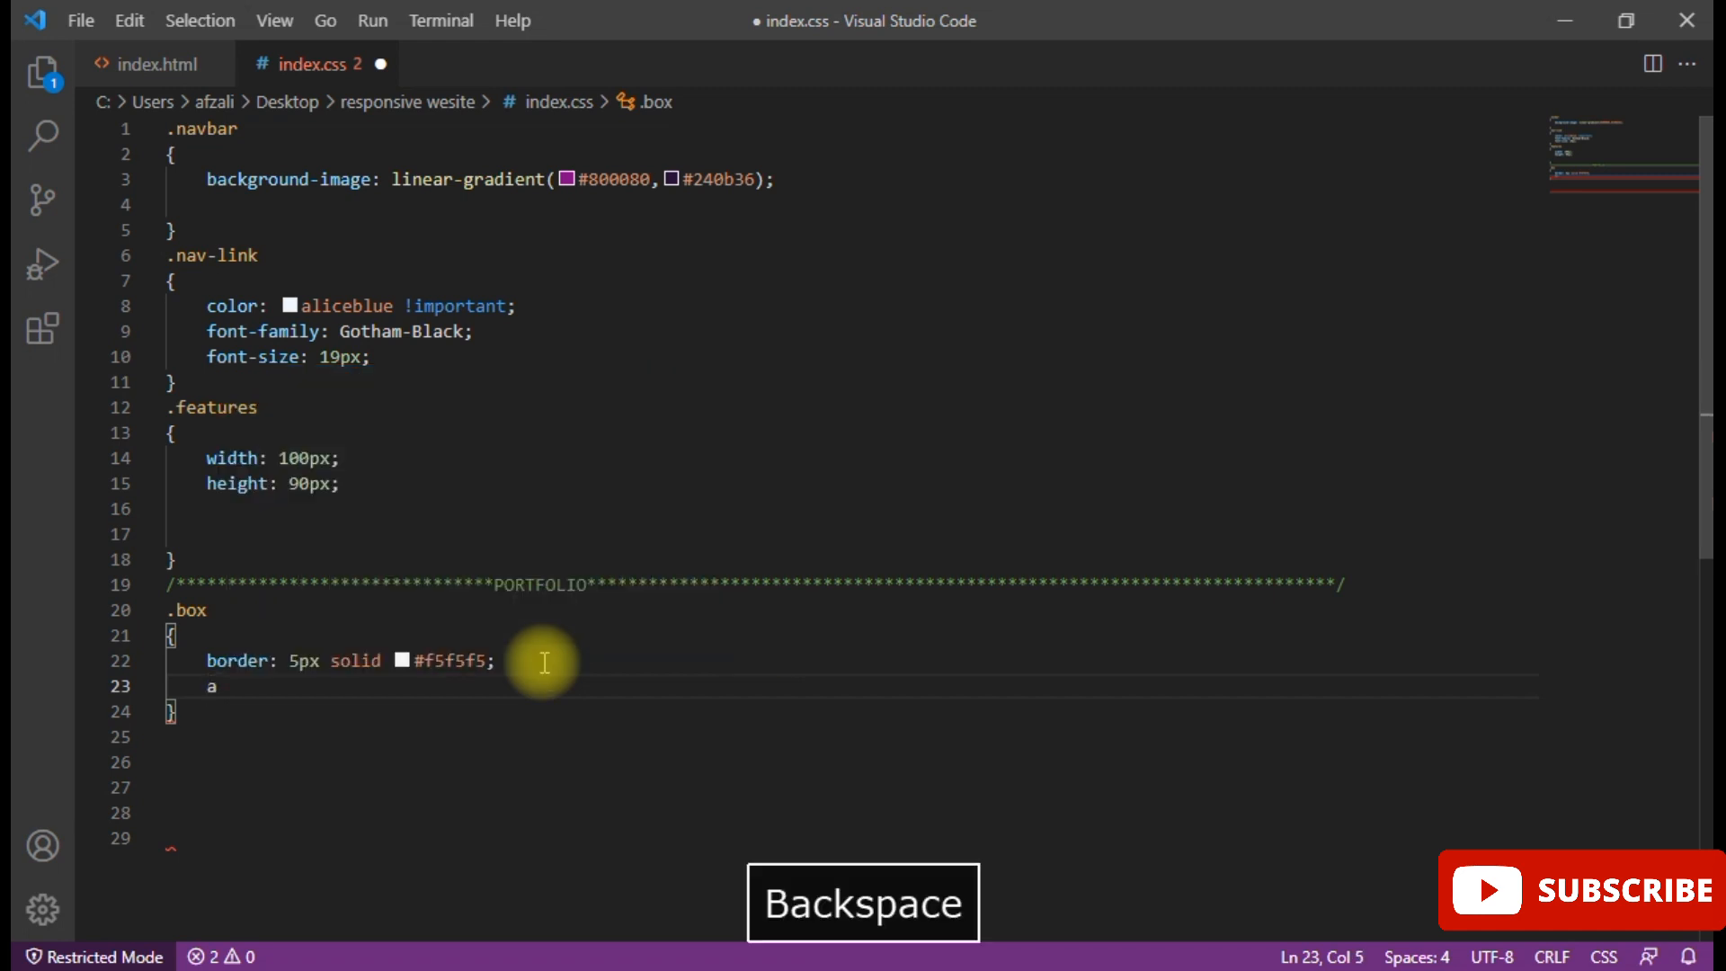
key(backspace)
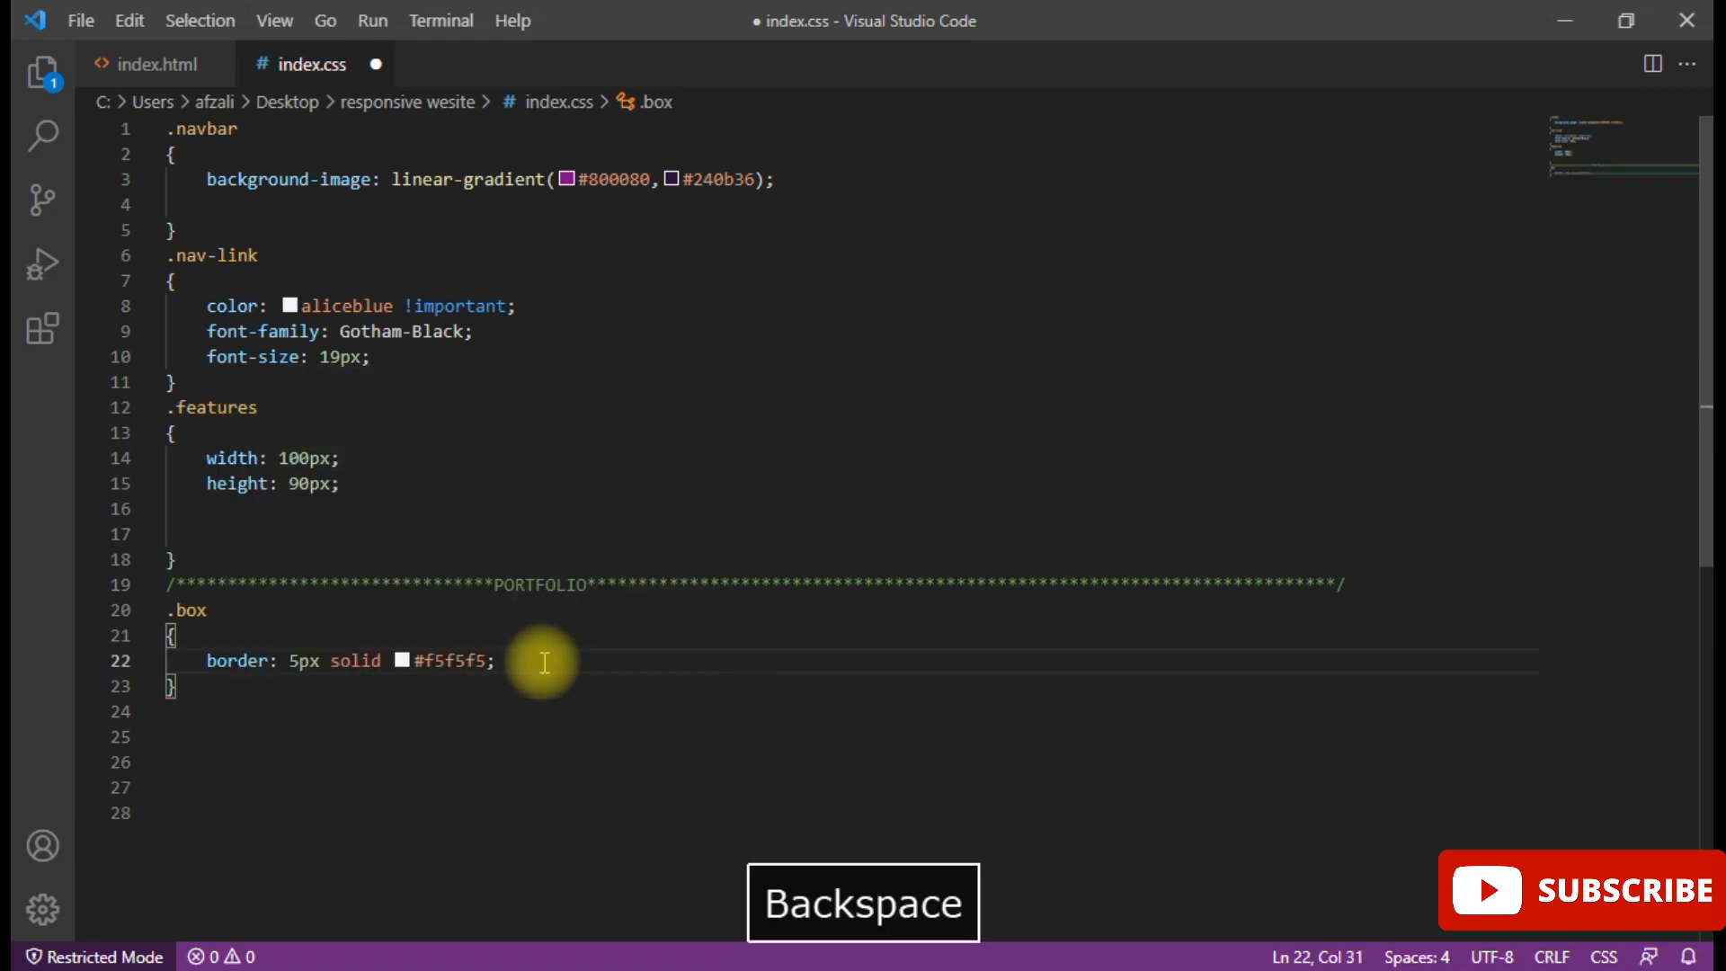
text(background: ;)
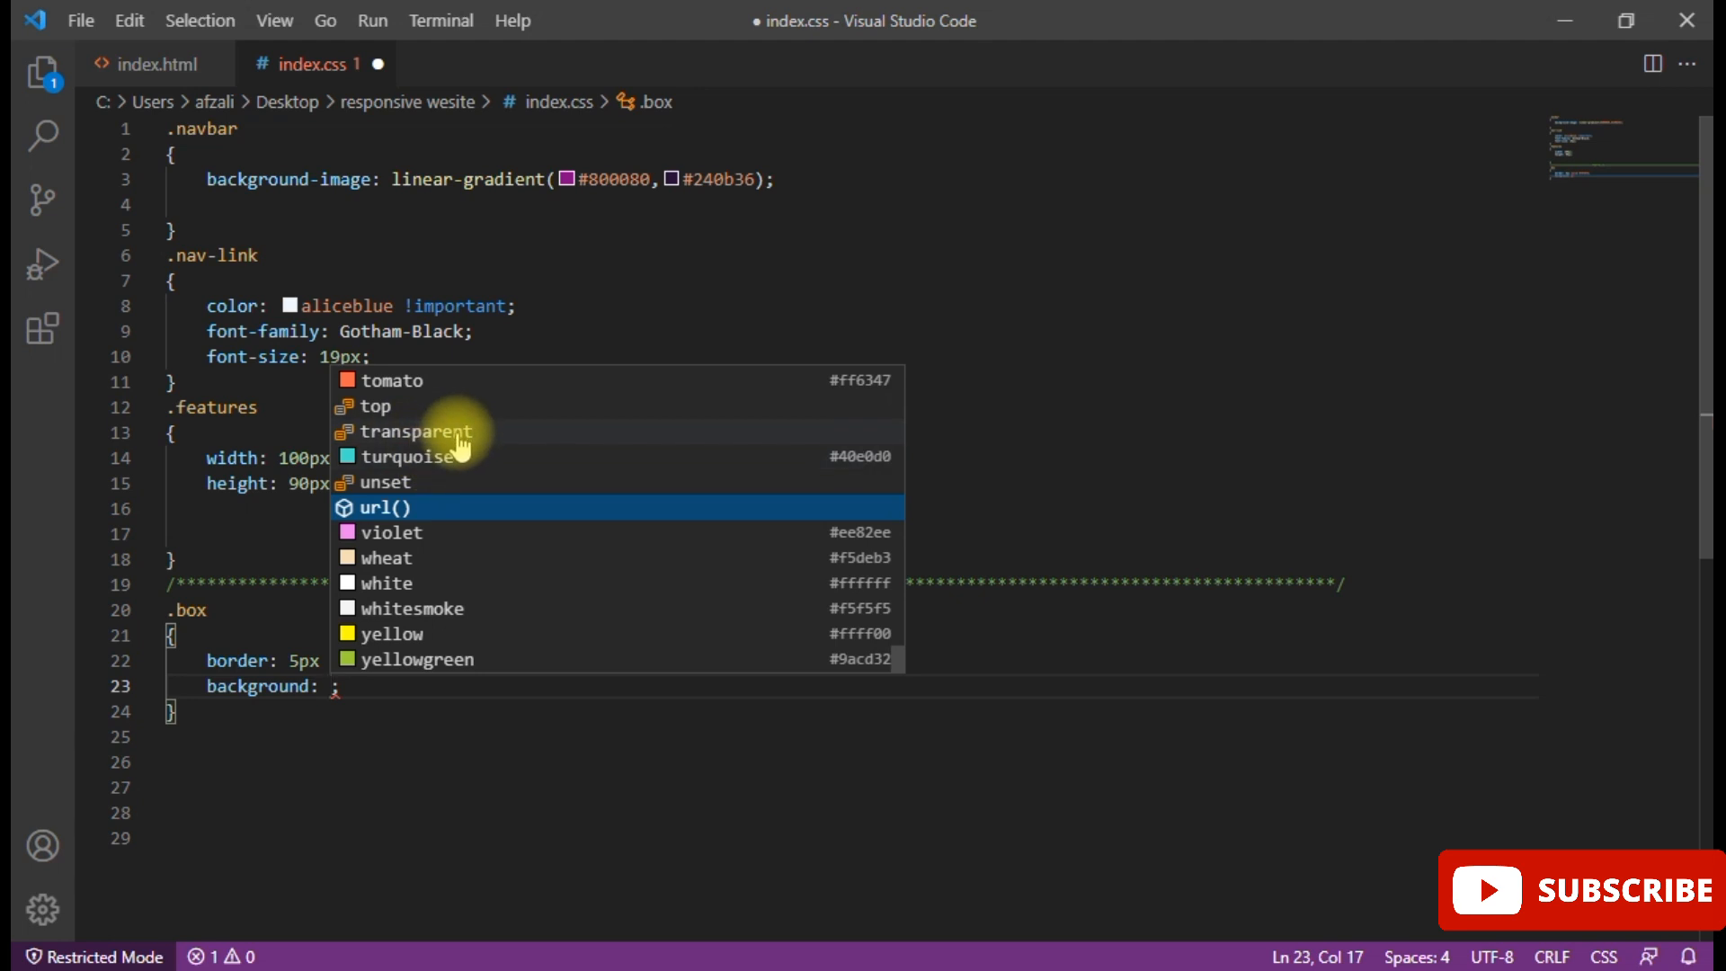
text(lin)
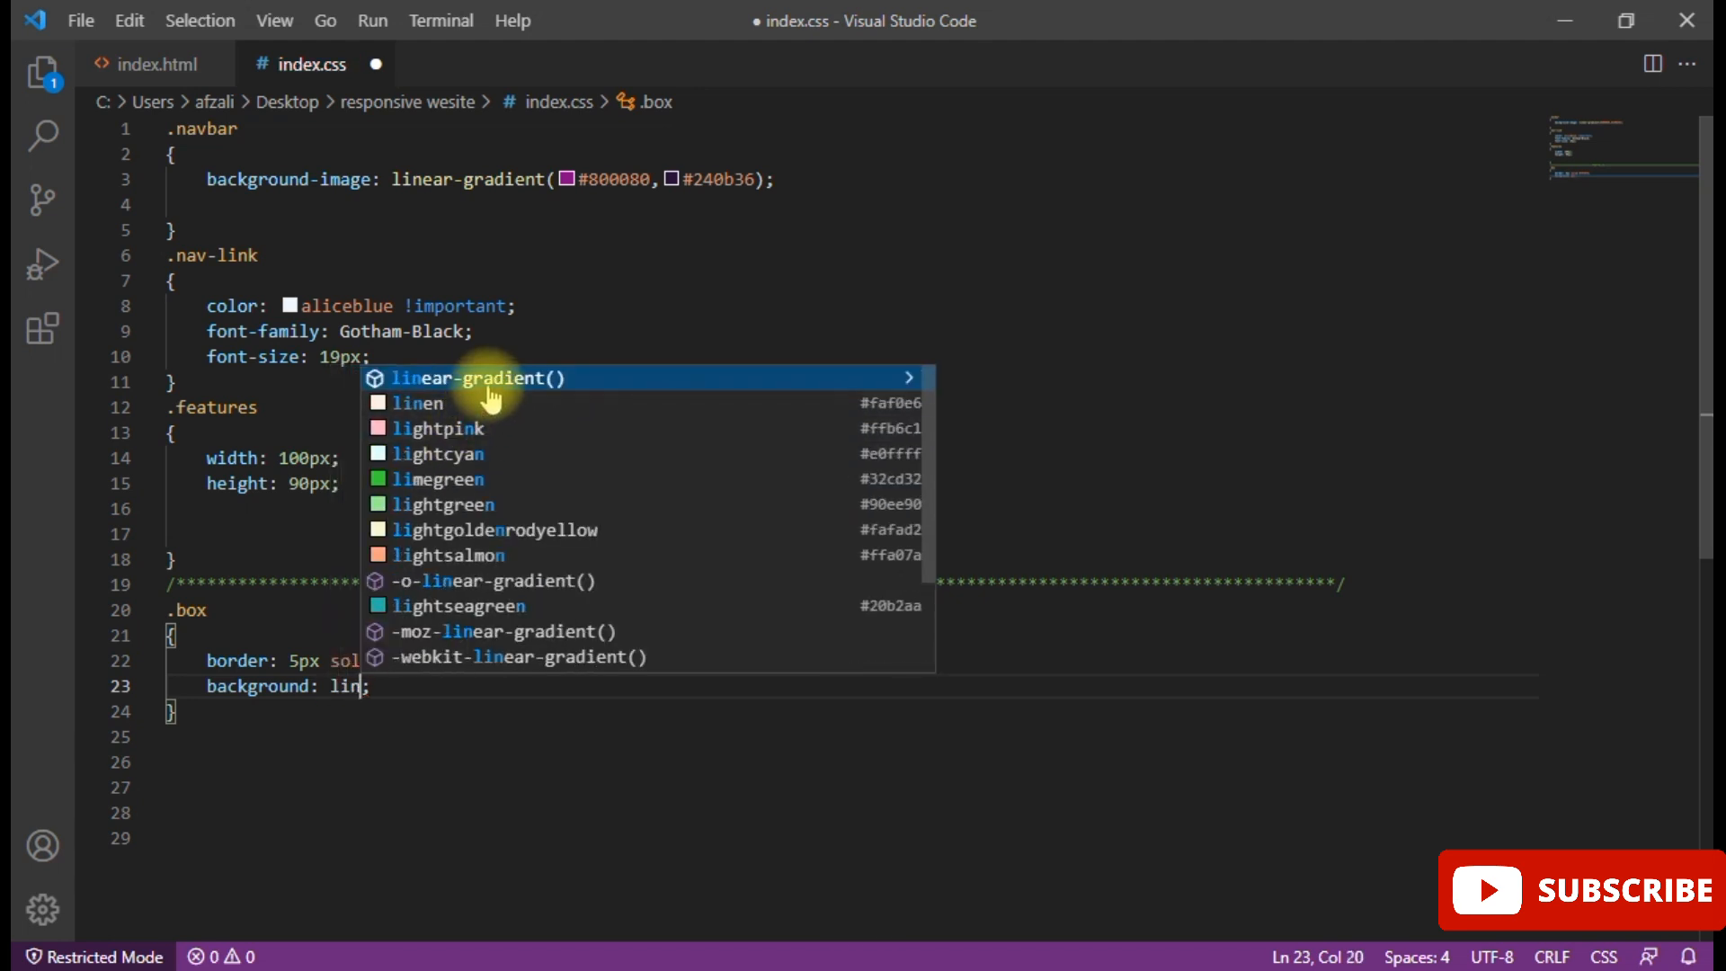
click(478, 378)
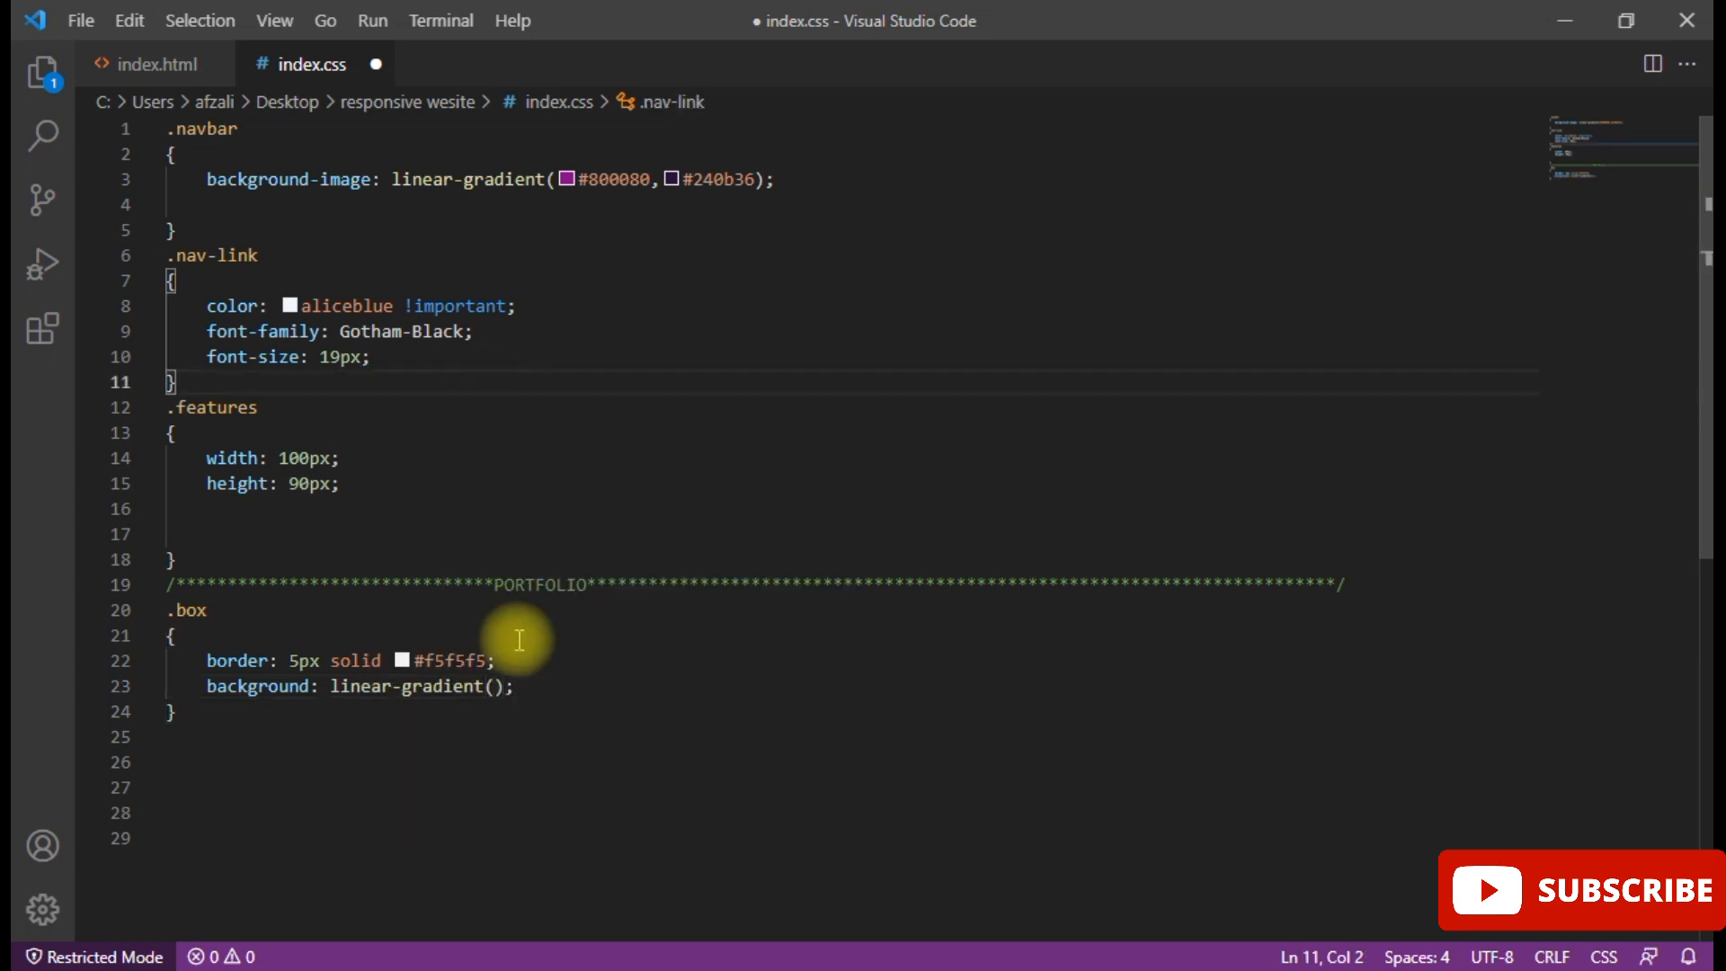
click(492, 685)
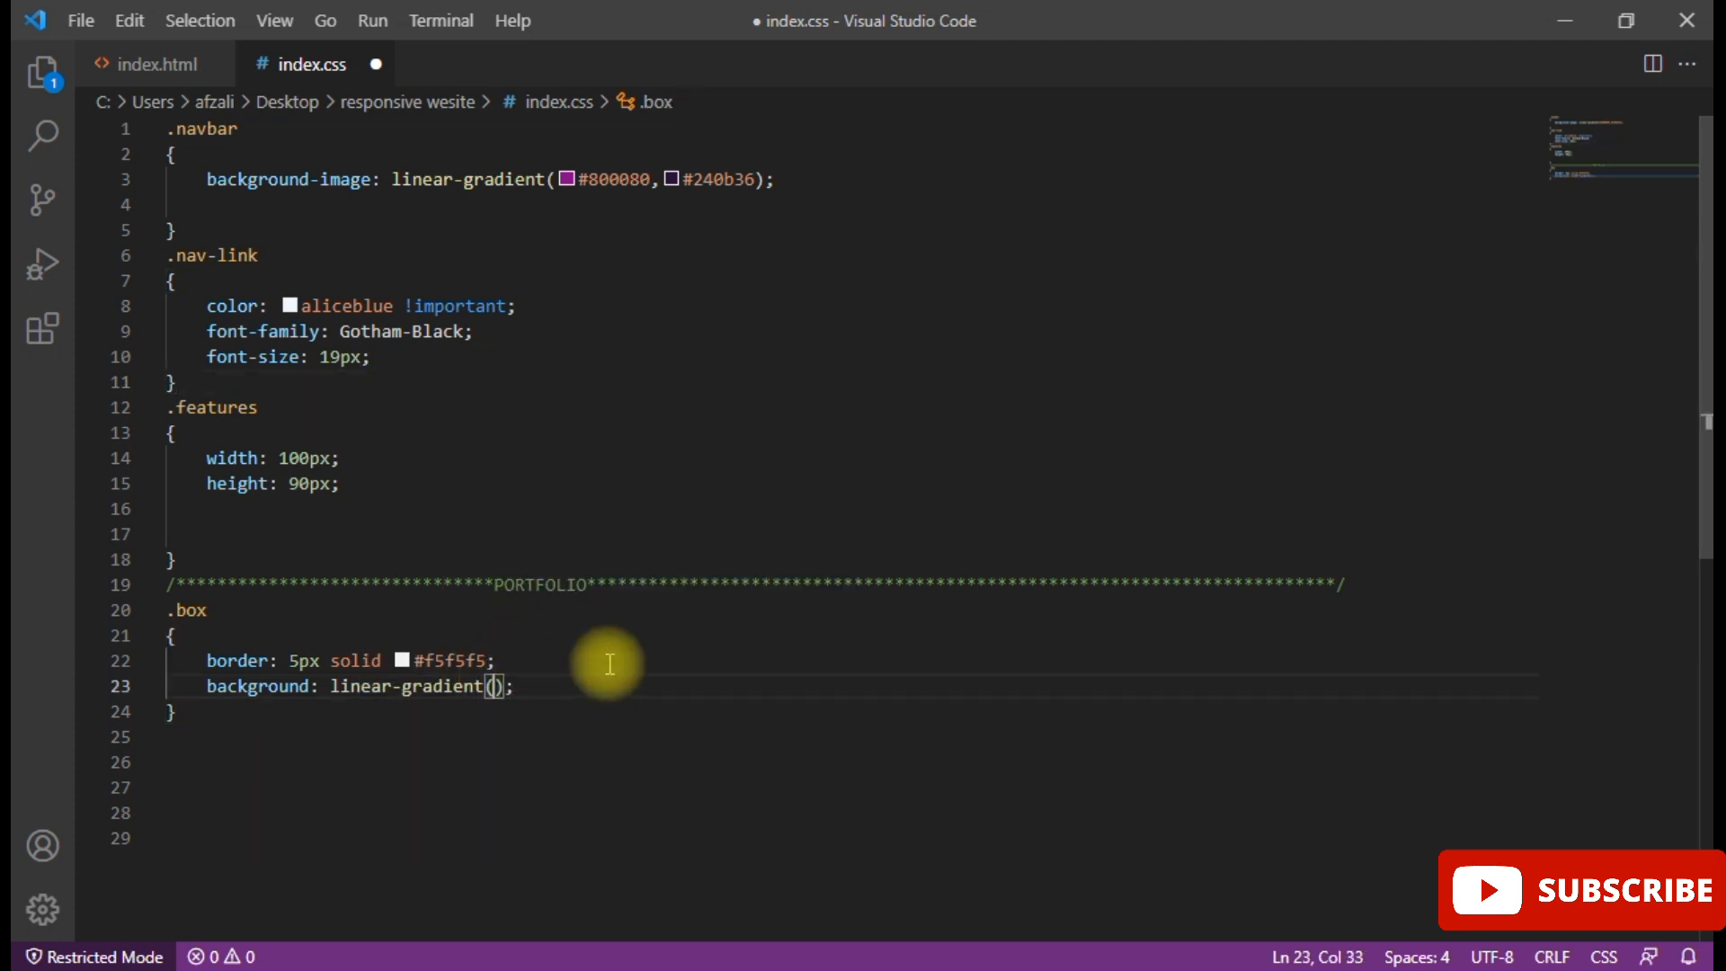
text(to)
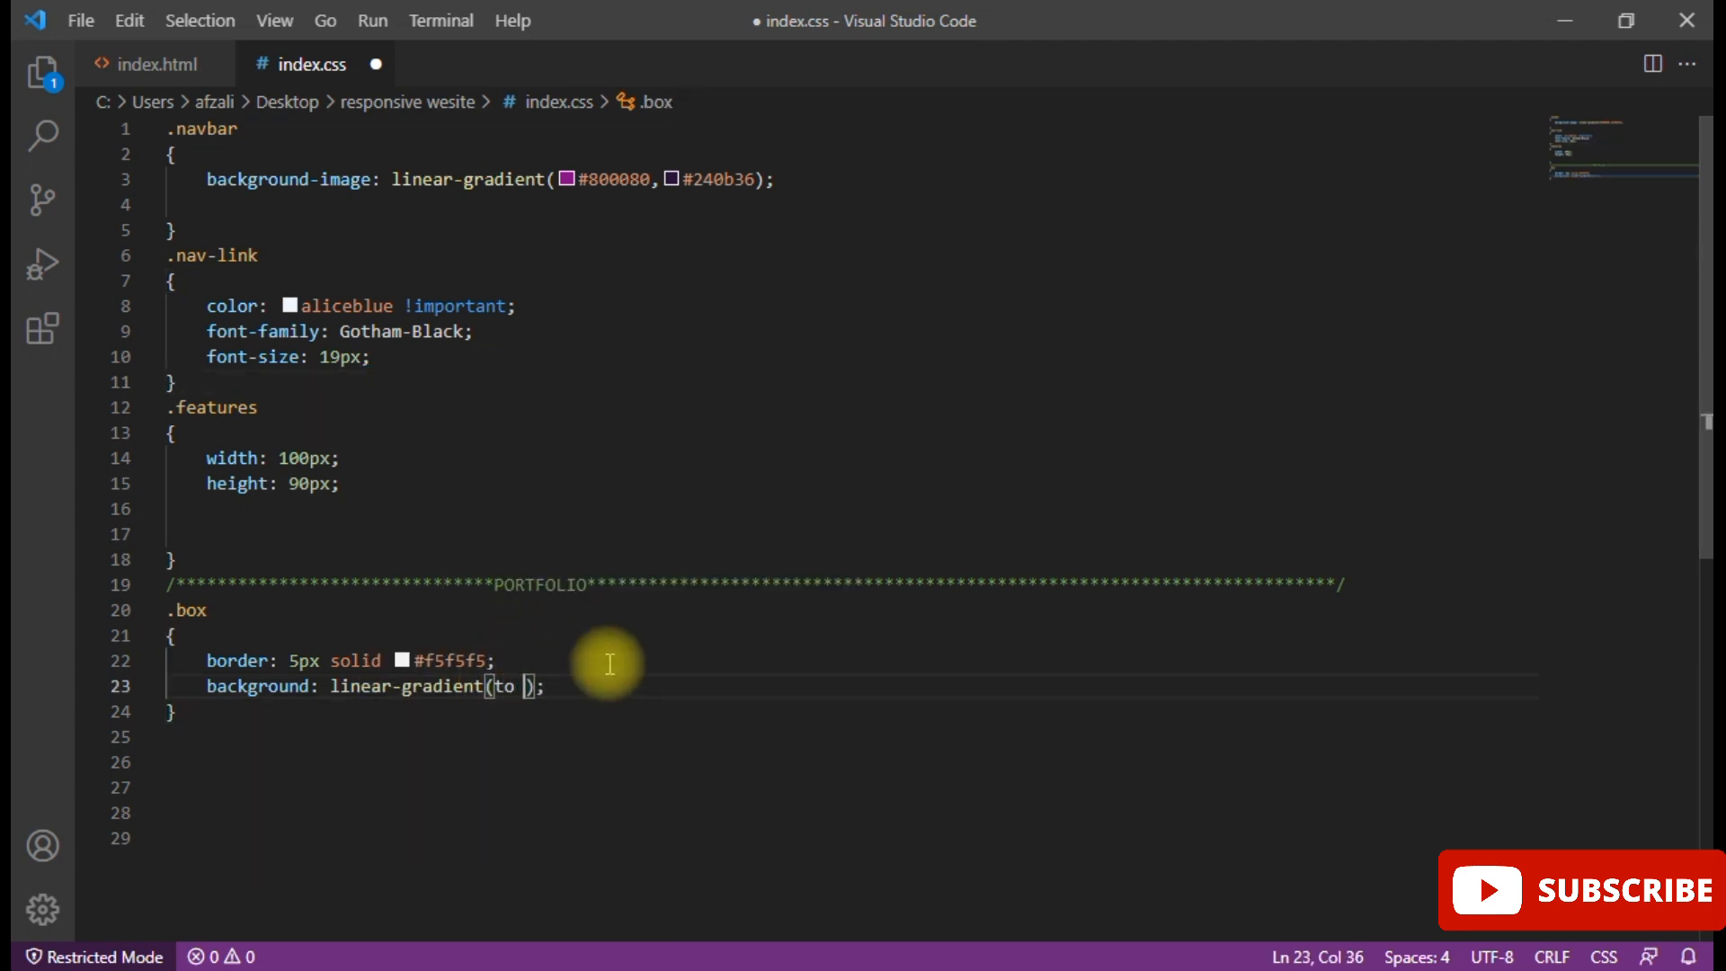
text(top)
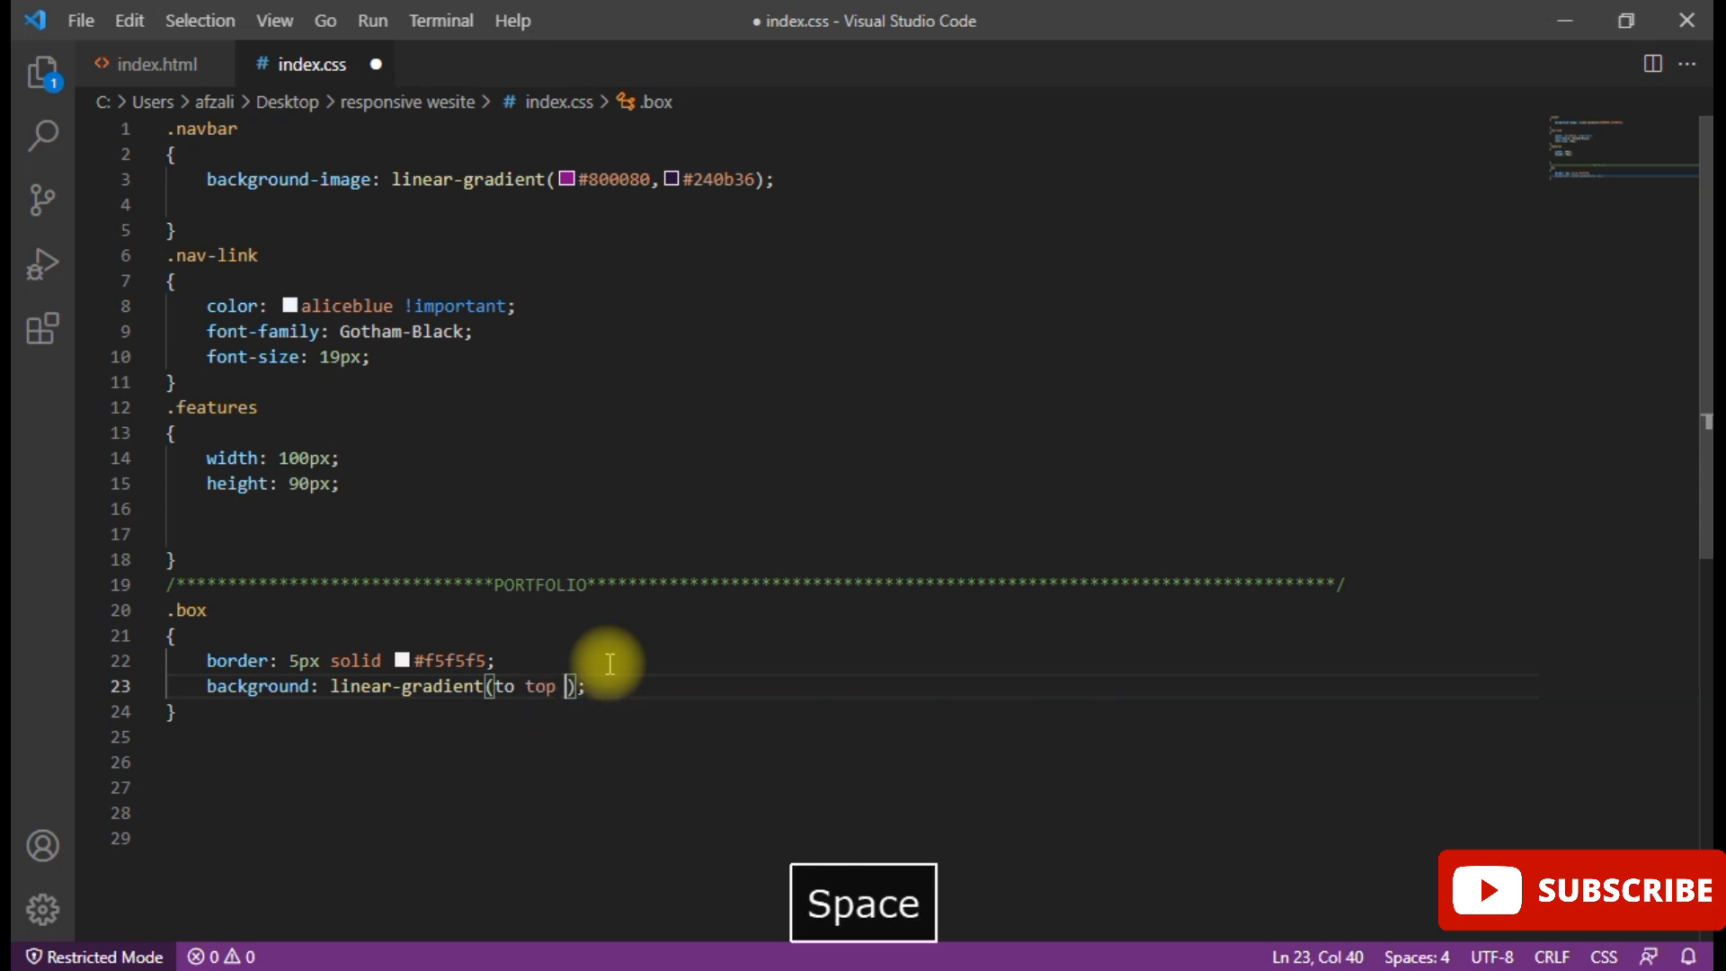
text(ri)
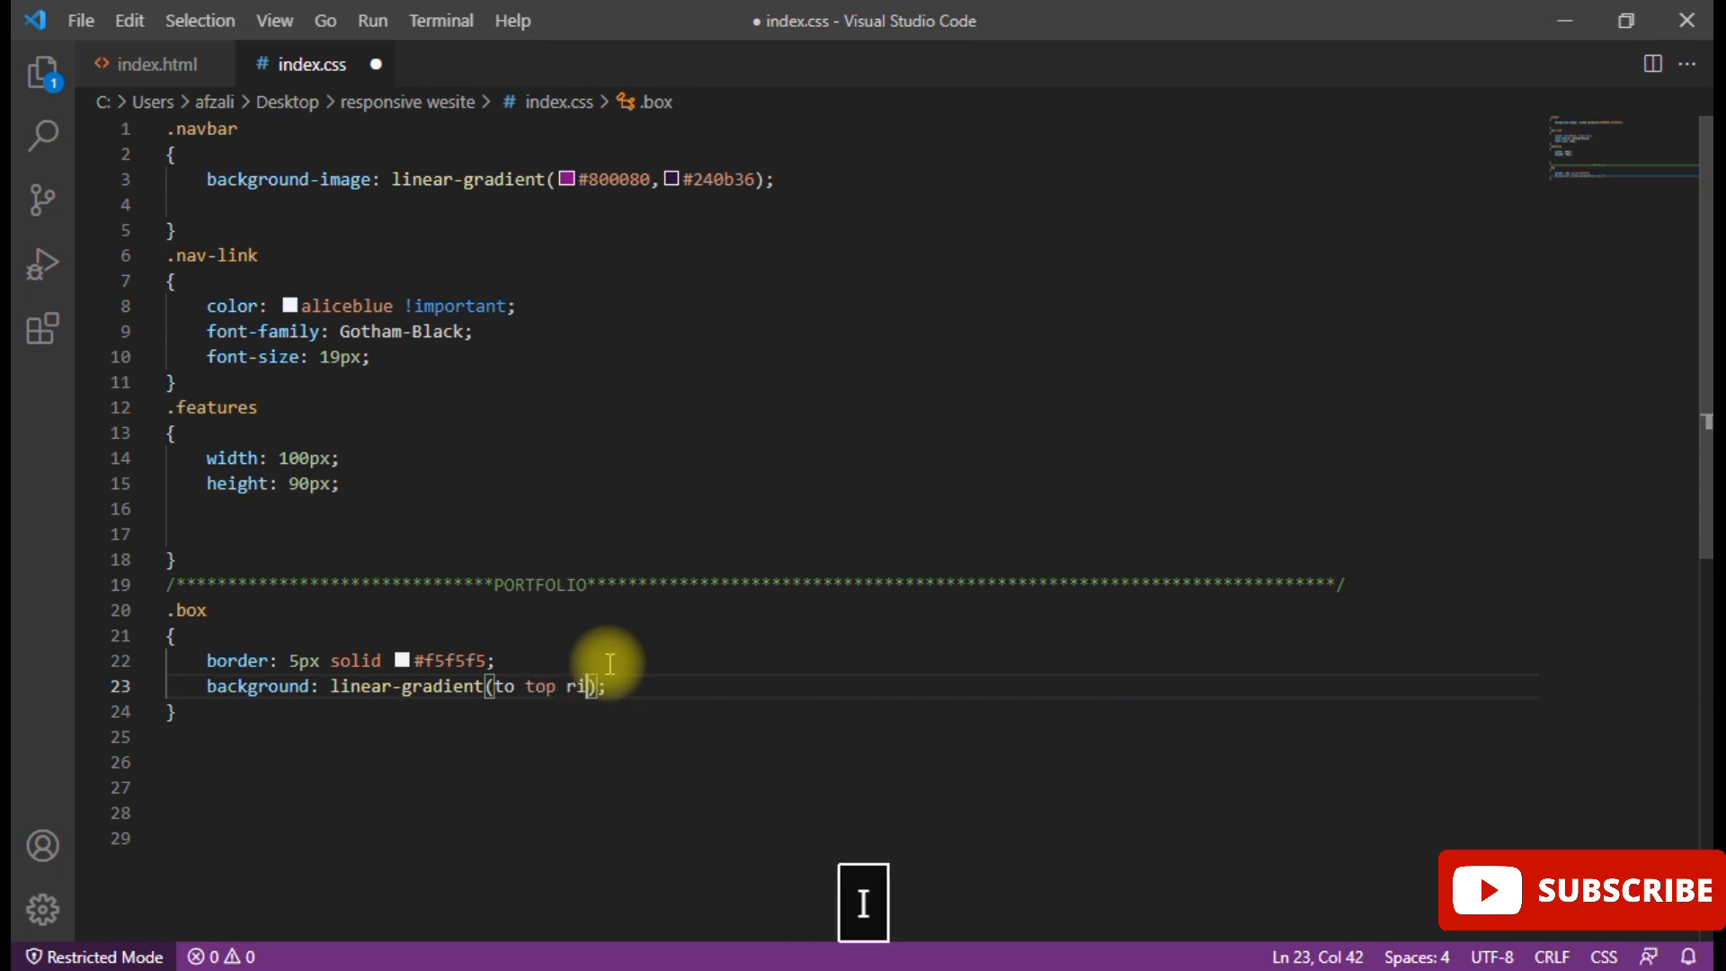
text(ght,)
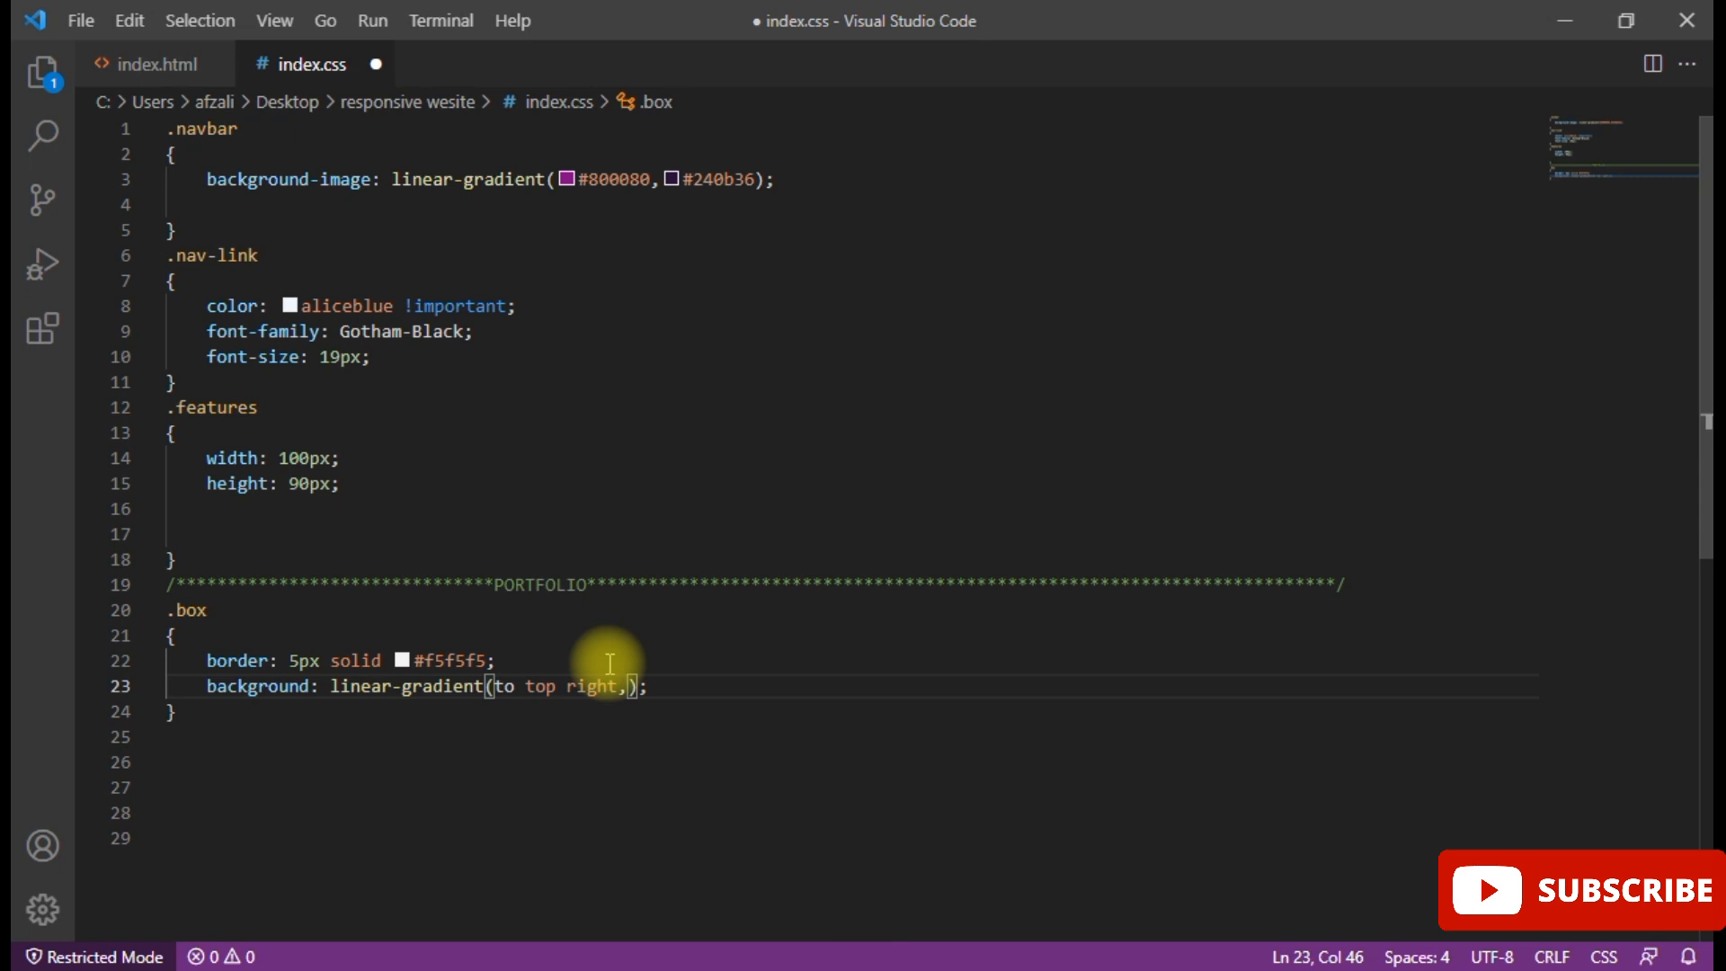
- Set the gradient stops to #fff 10% and #000 100%, then begin a font line below
text(#ff)
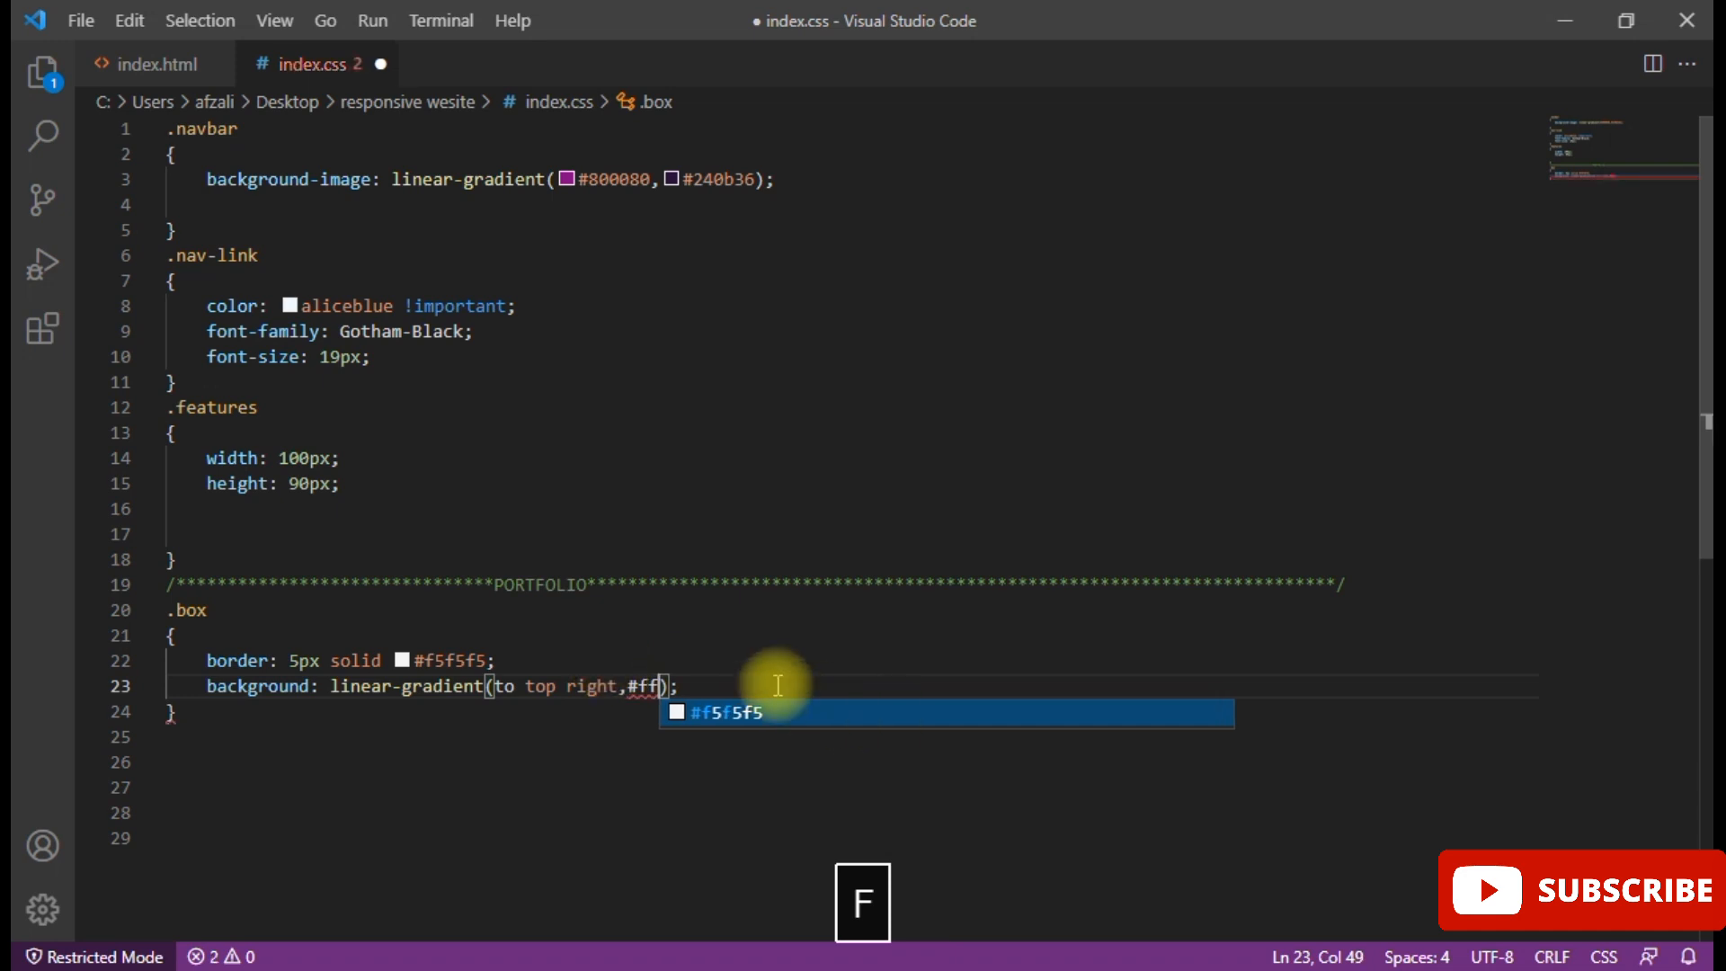
key(Backspace)
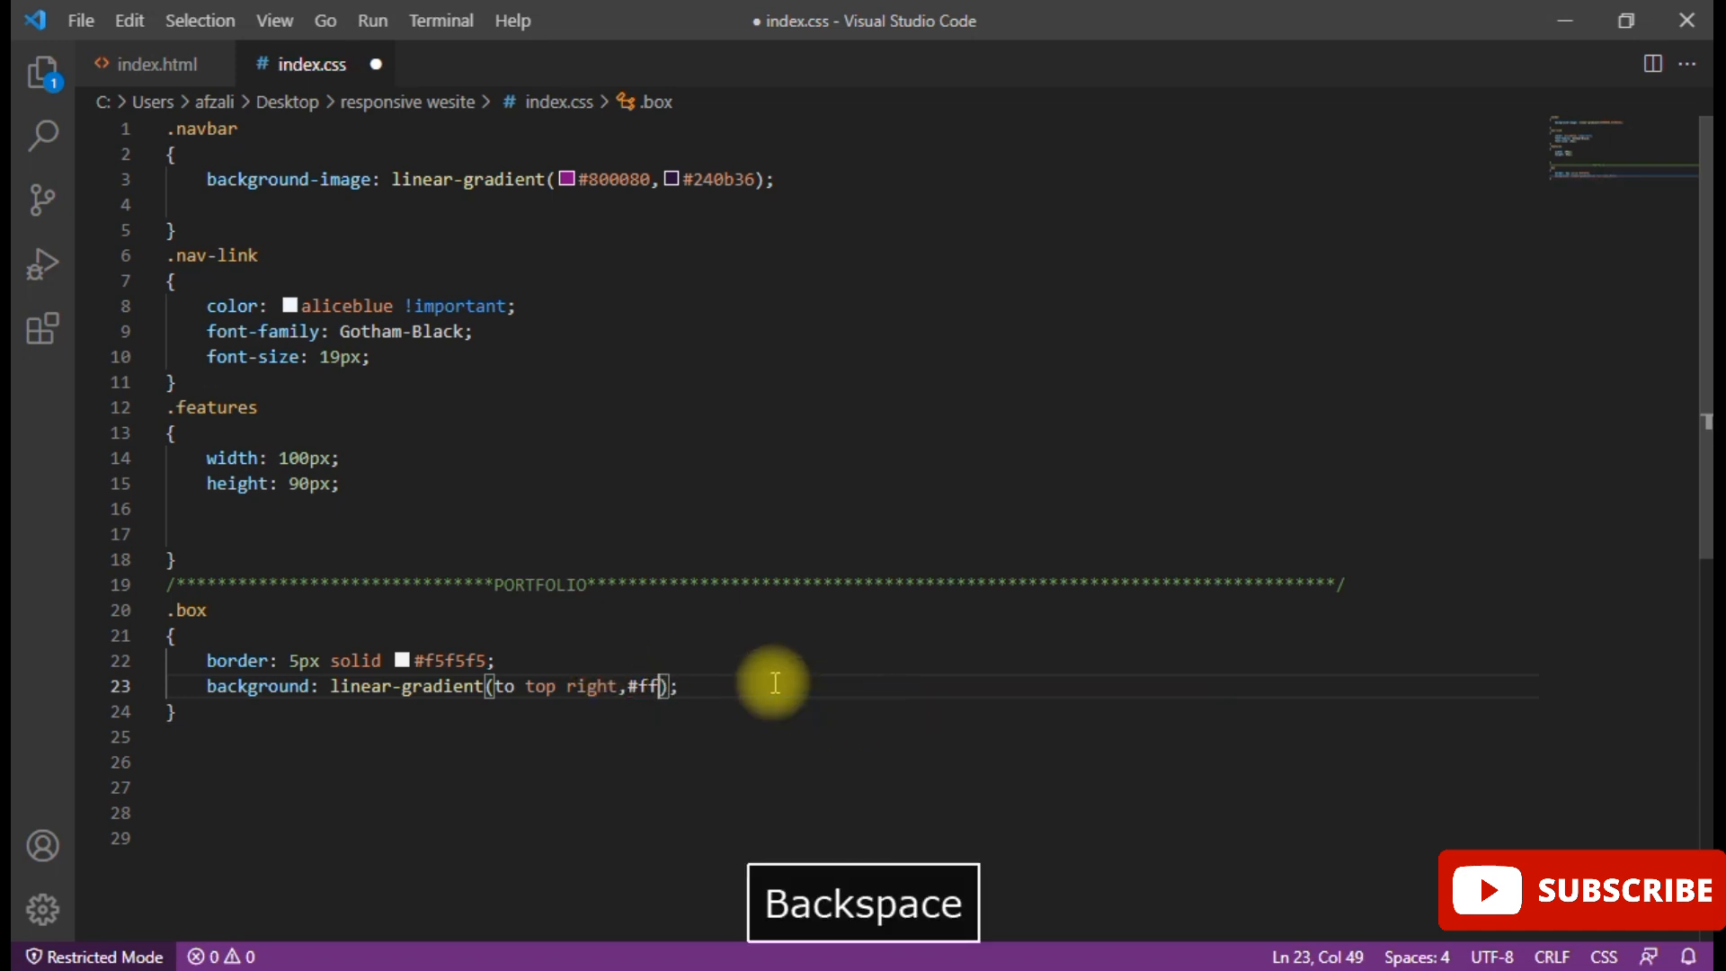
text(f)
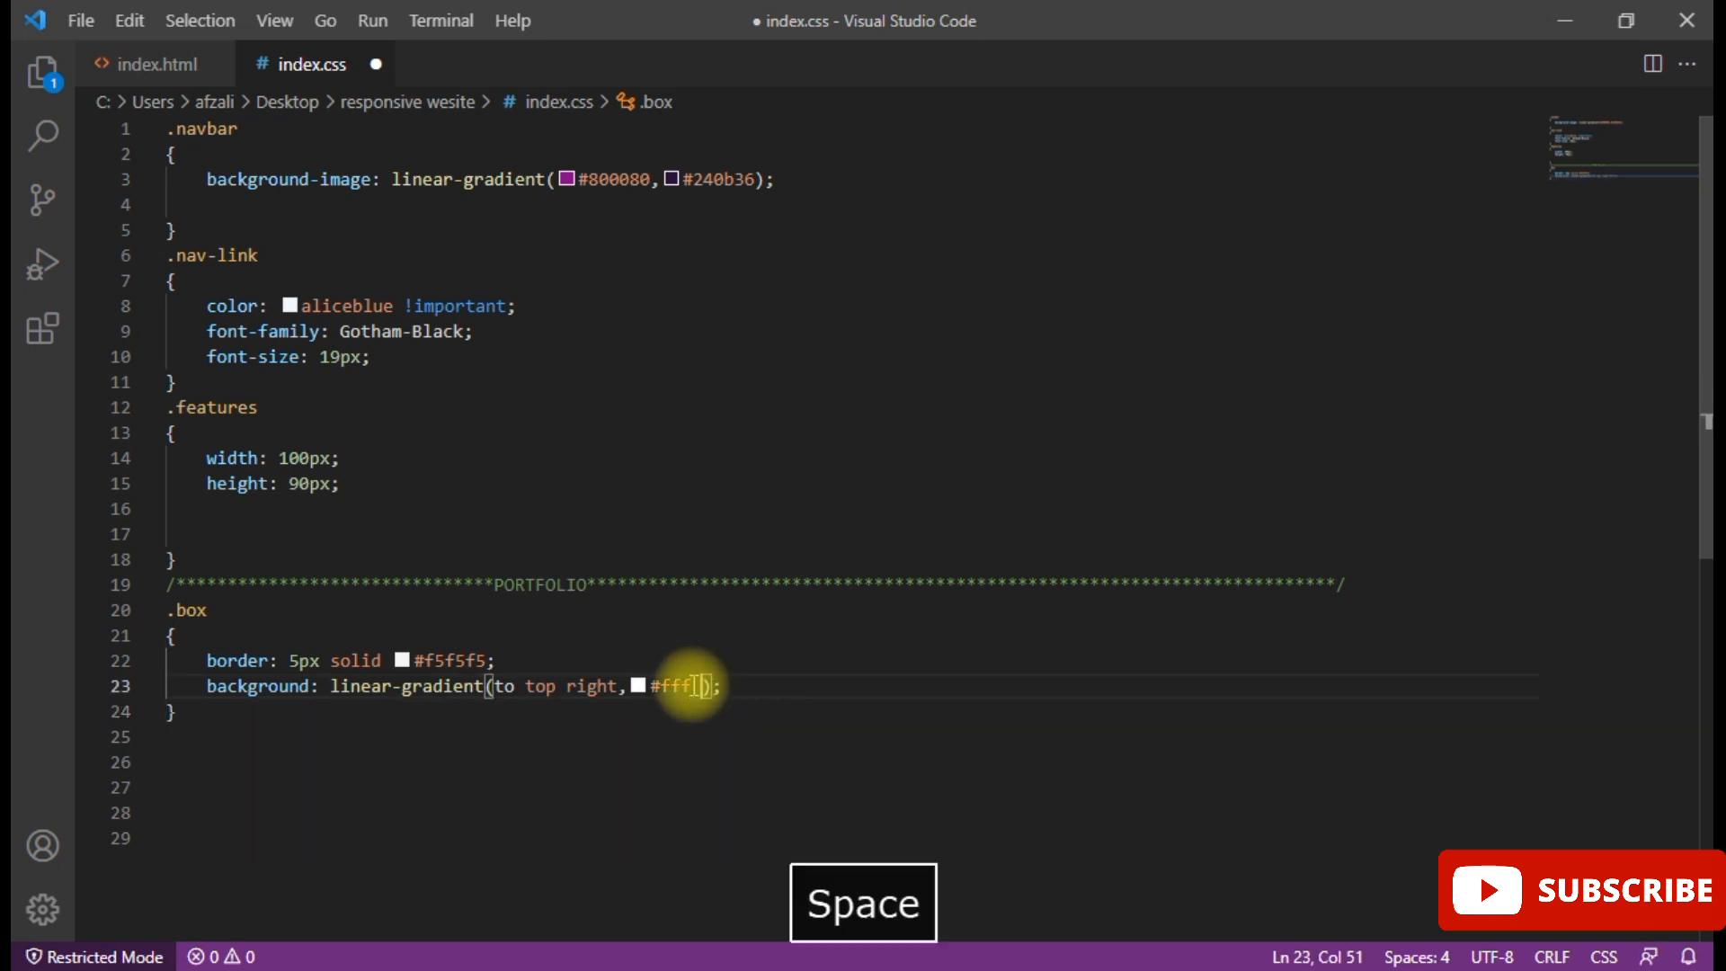
text(10%)
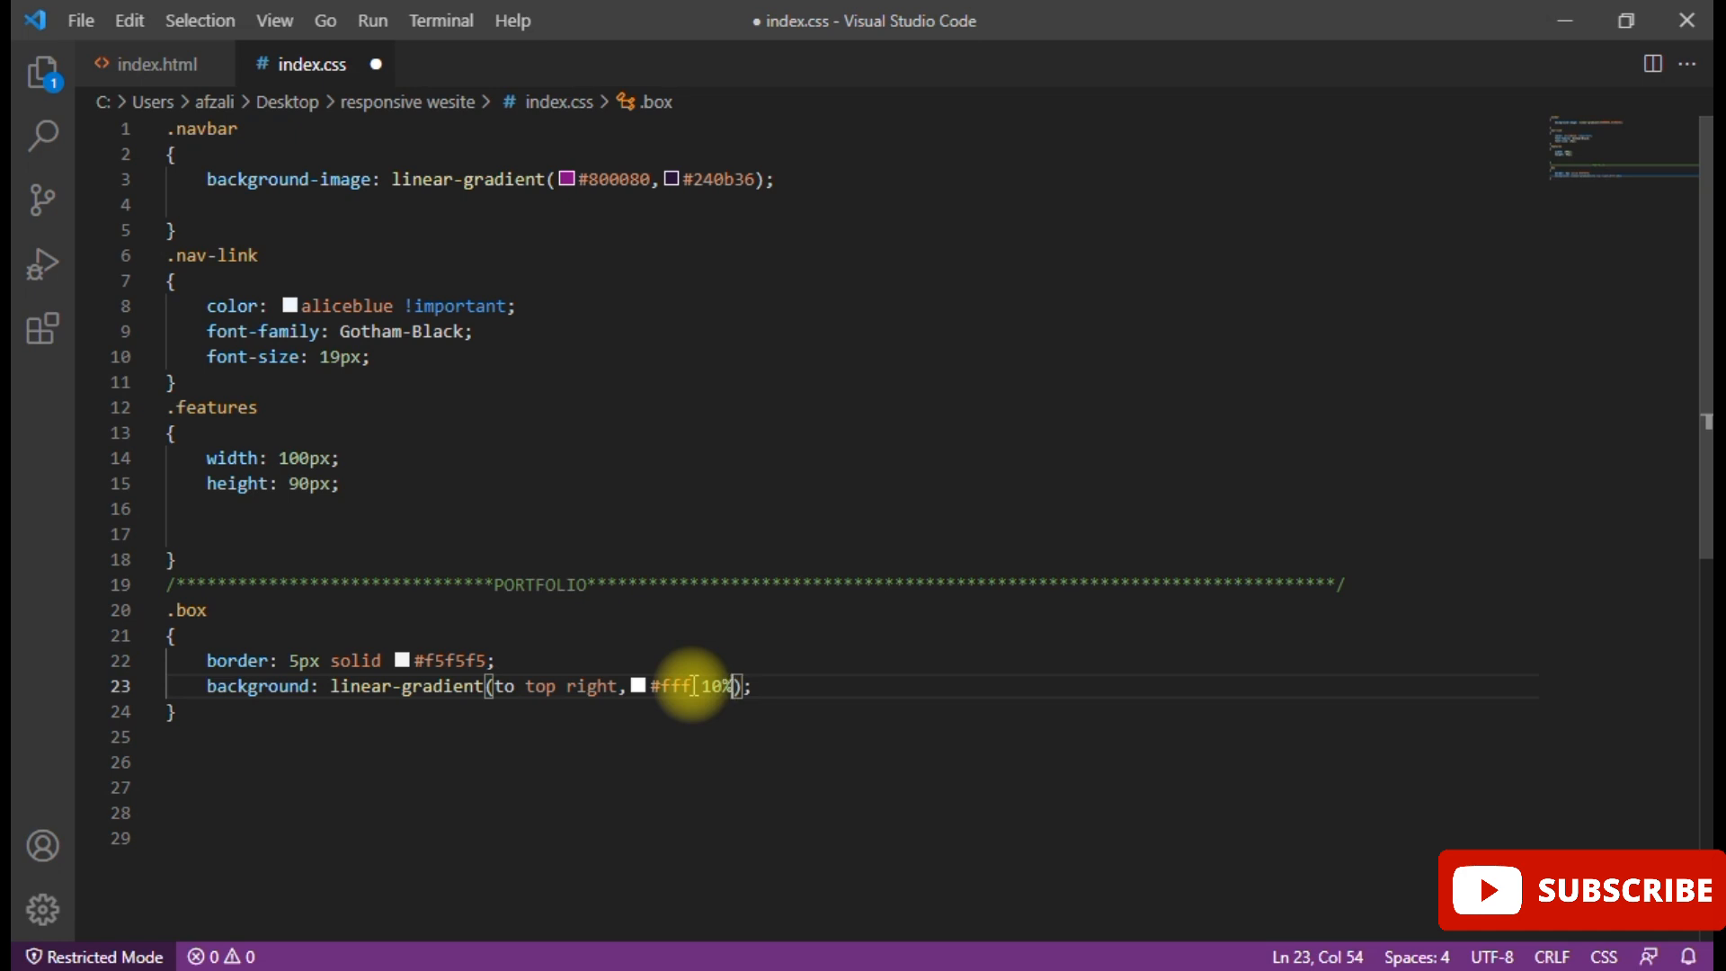
text(,)
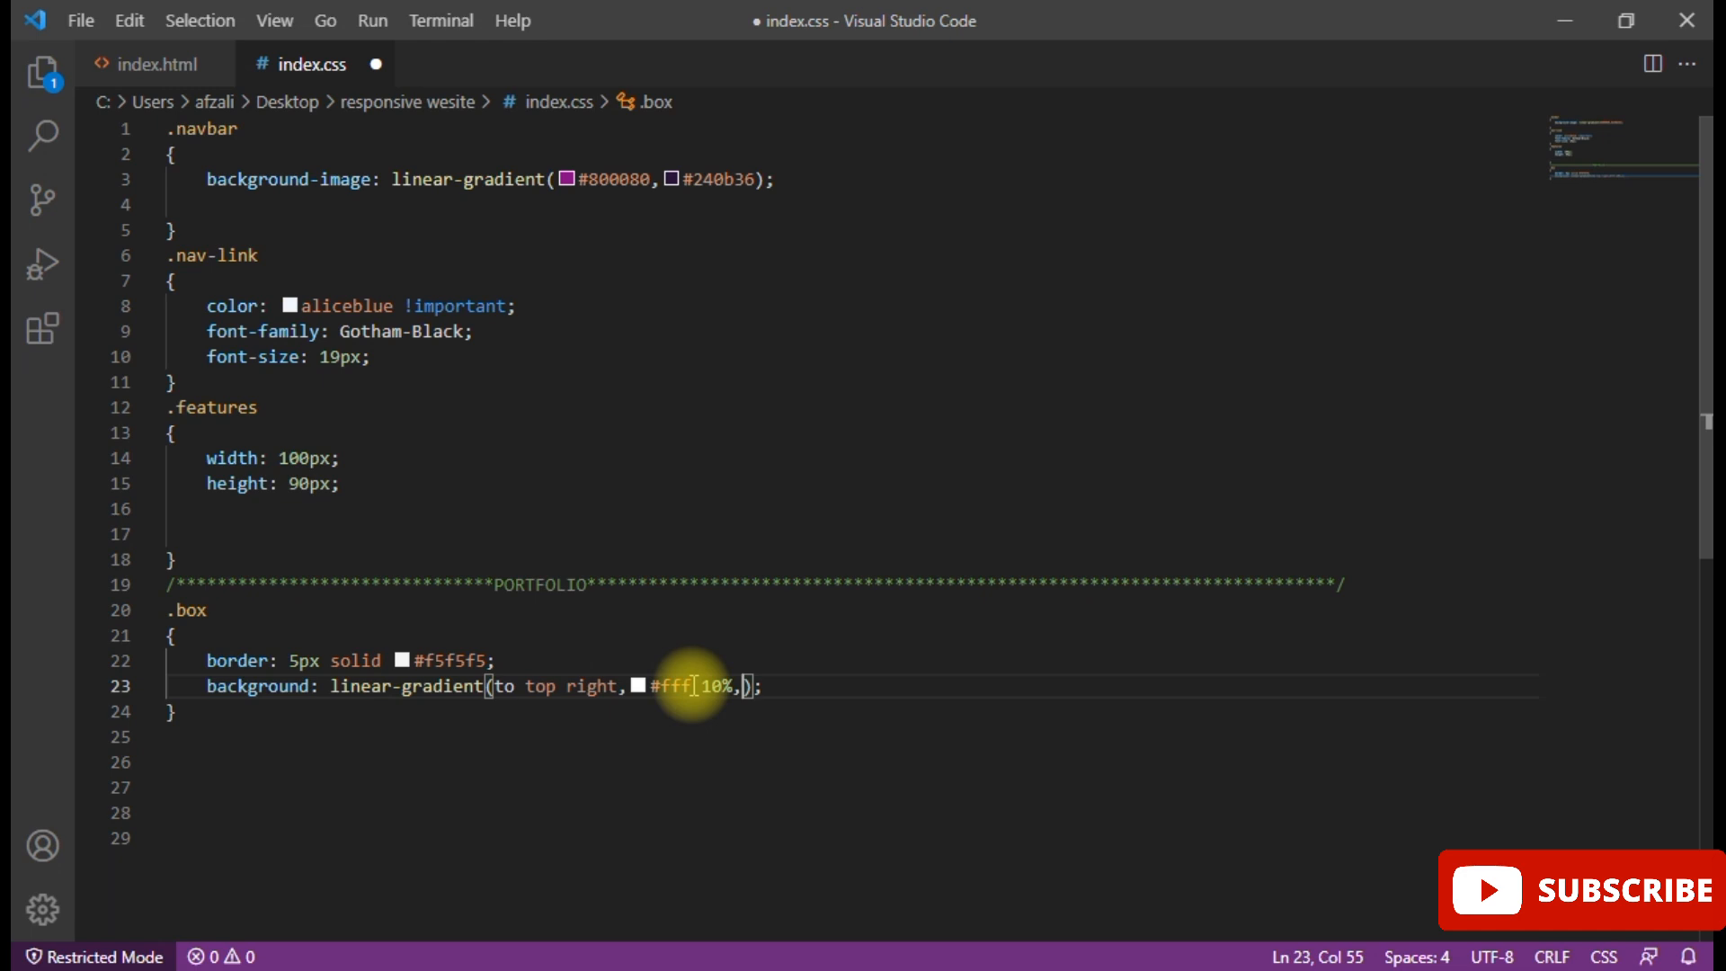
text(#000)
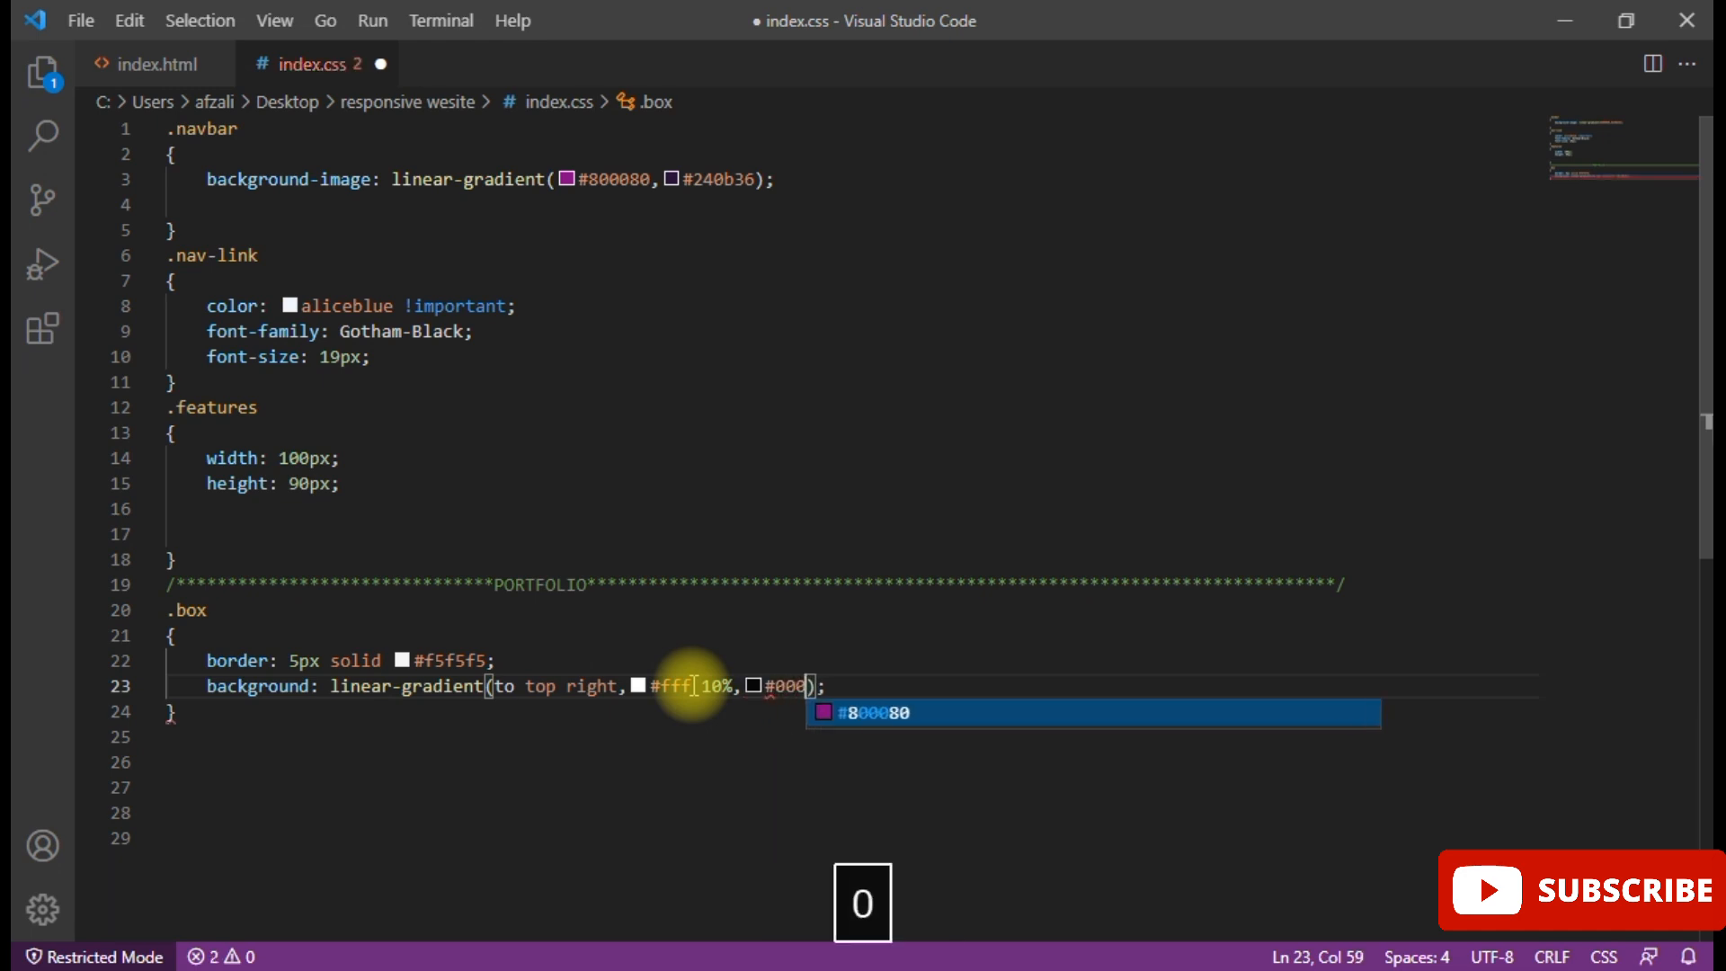
text(100%)
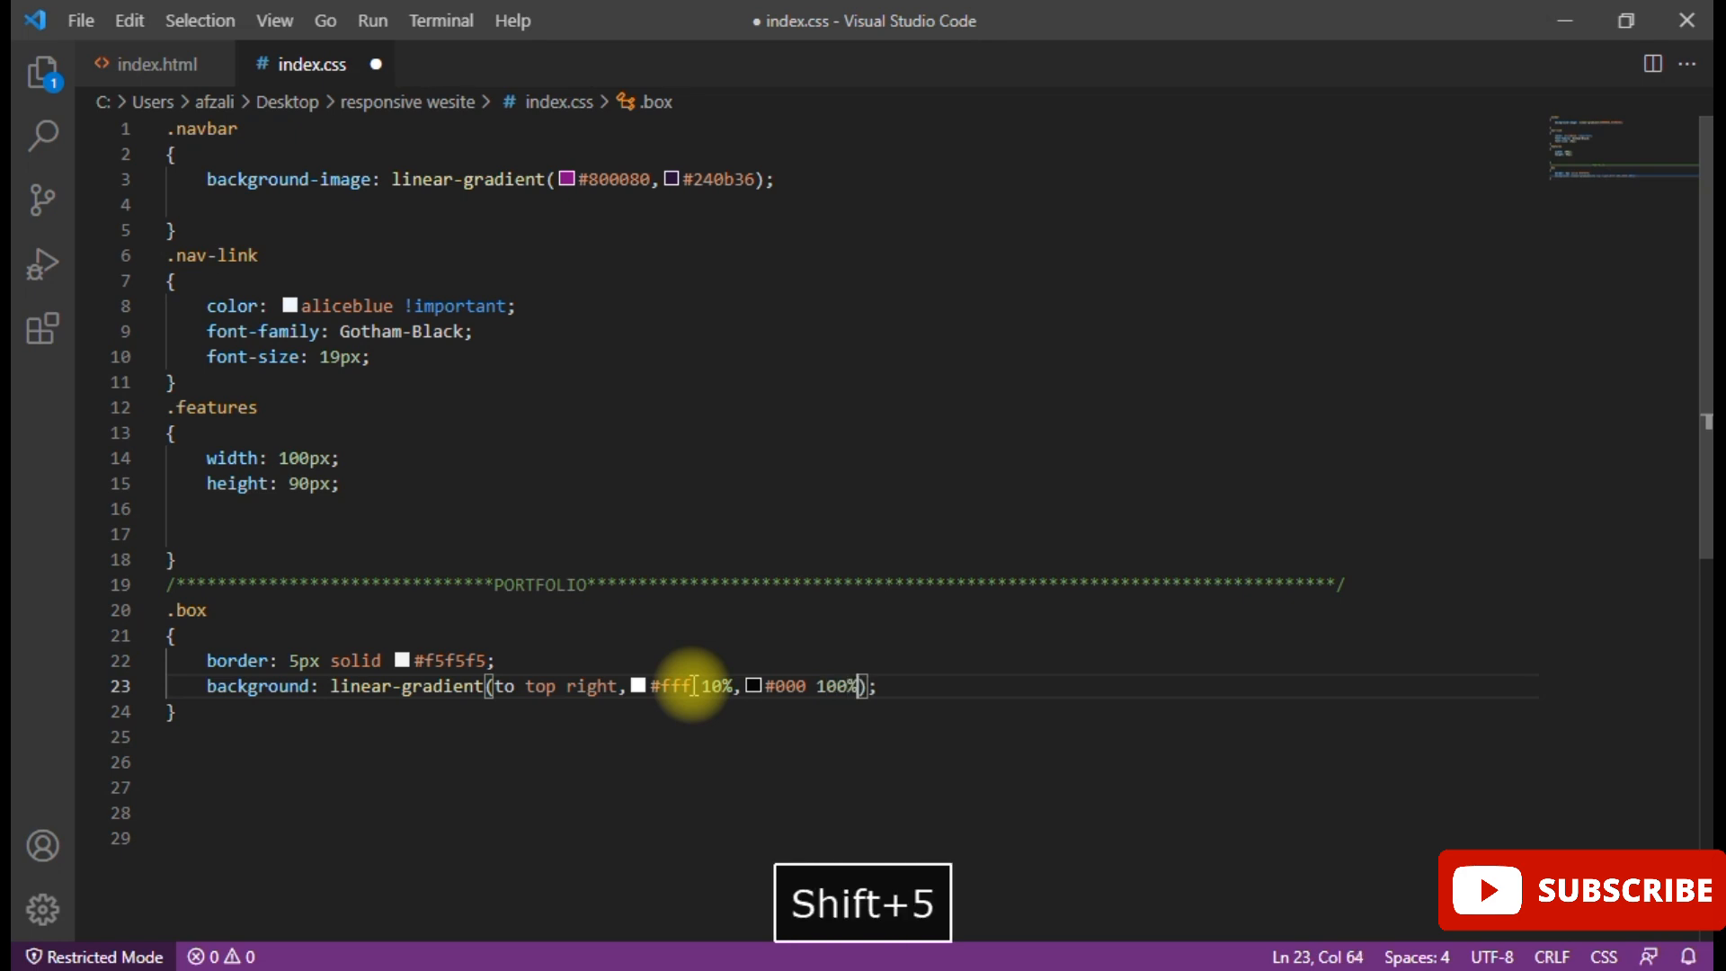
key(Right)
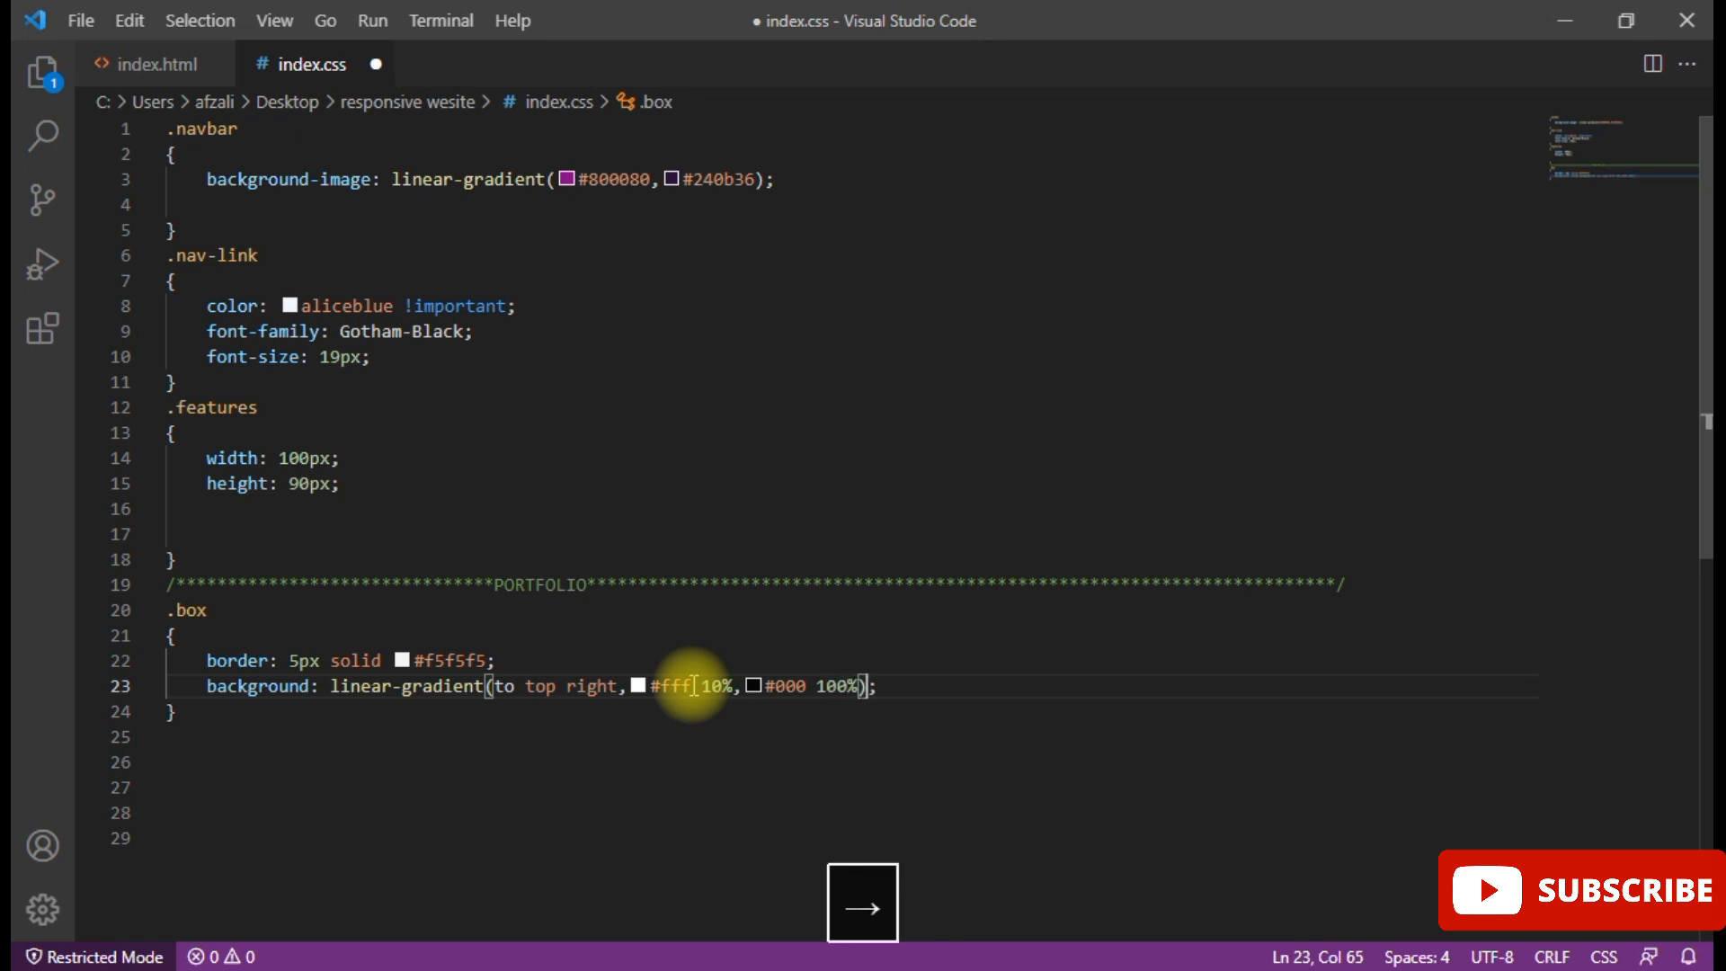
key(Enter)
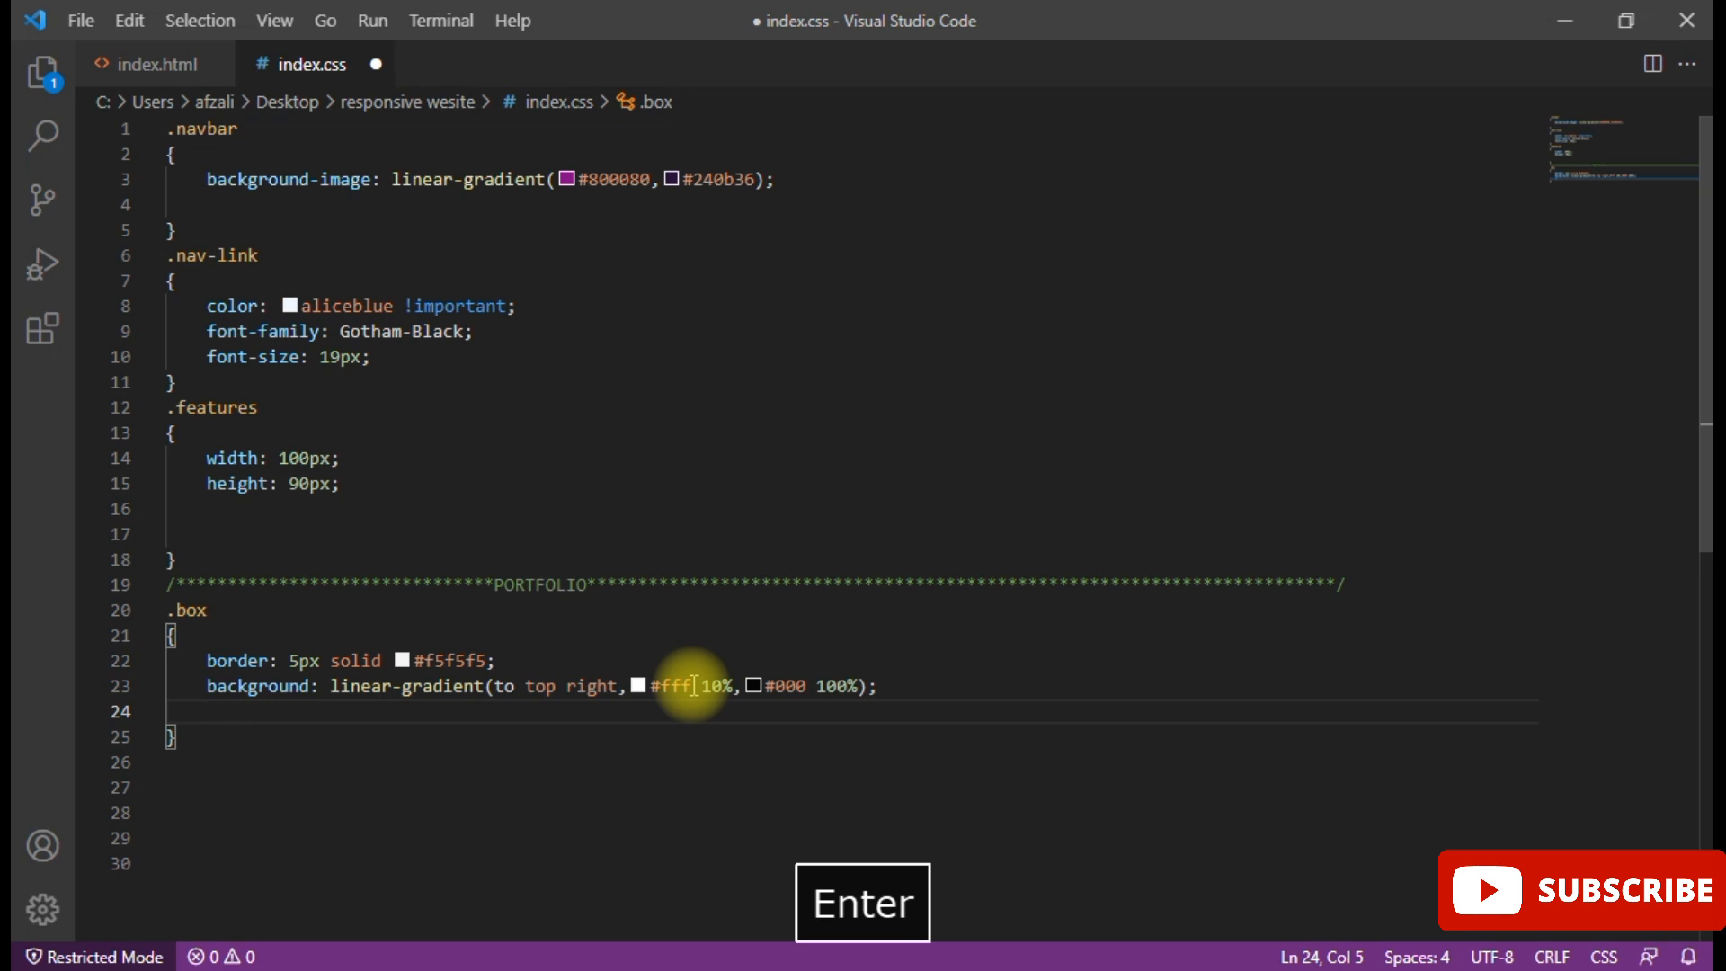
text(font-family: ;)
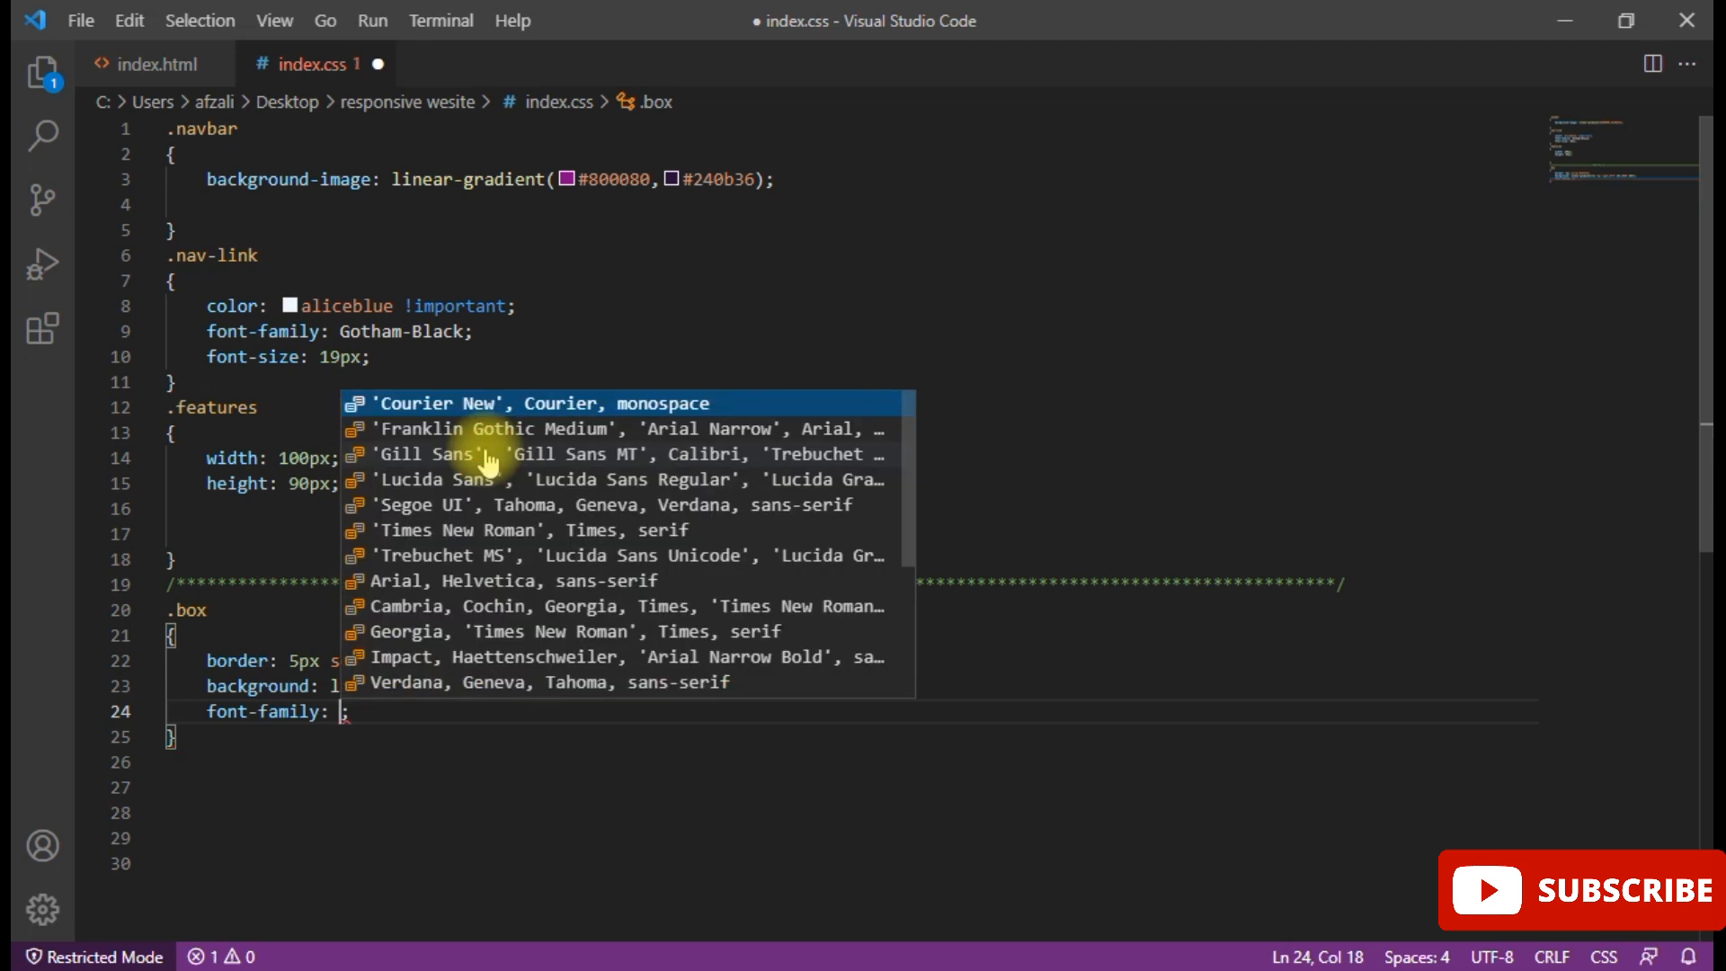
- Complete font-family: 'Raleway', sans-serif in the .box rule
text(ra)
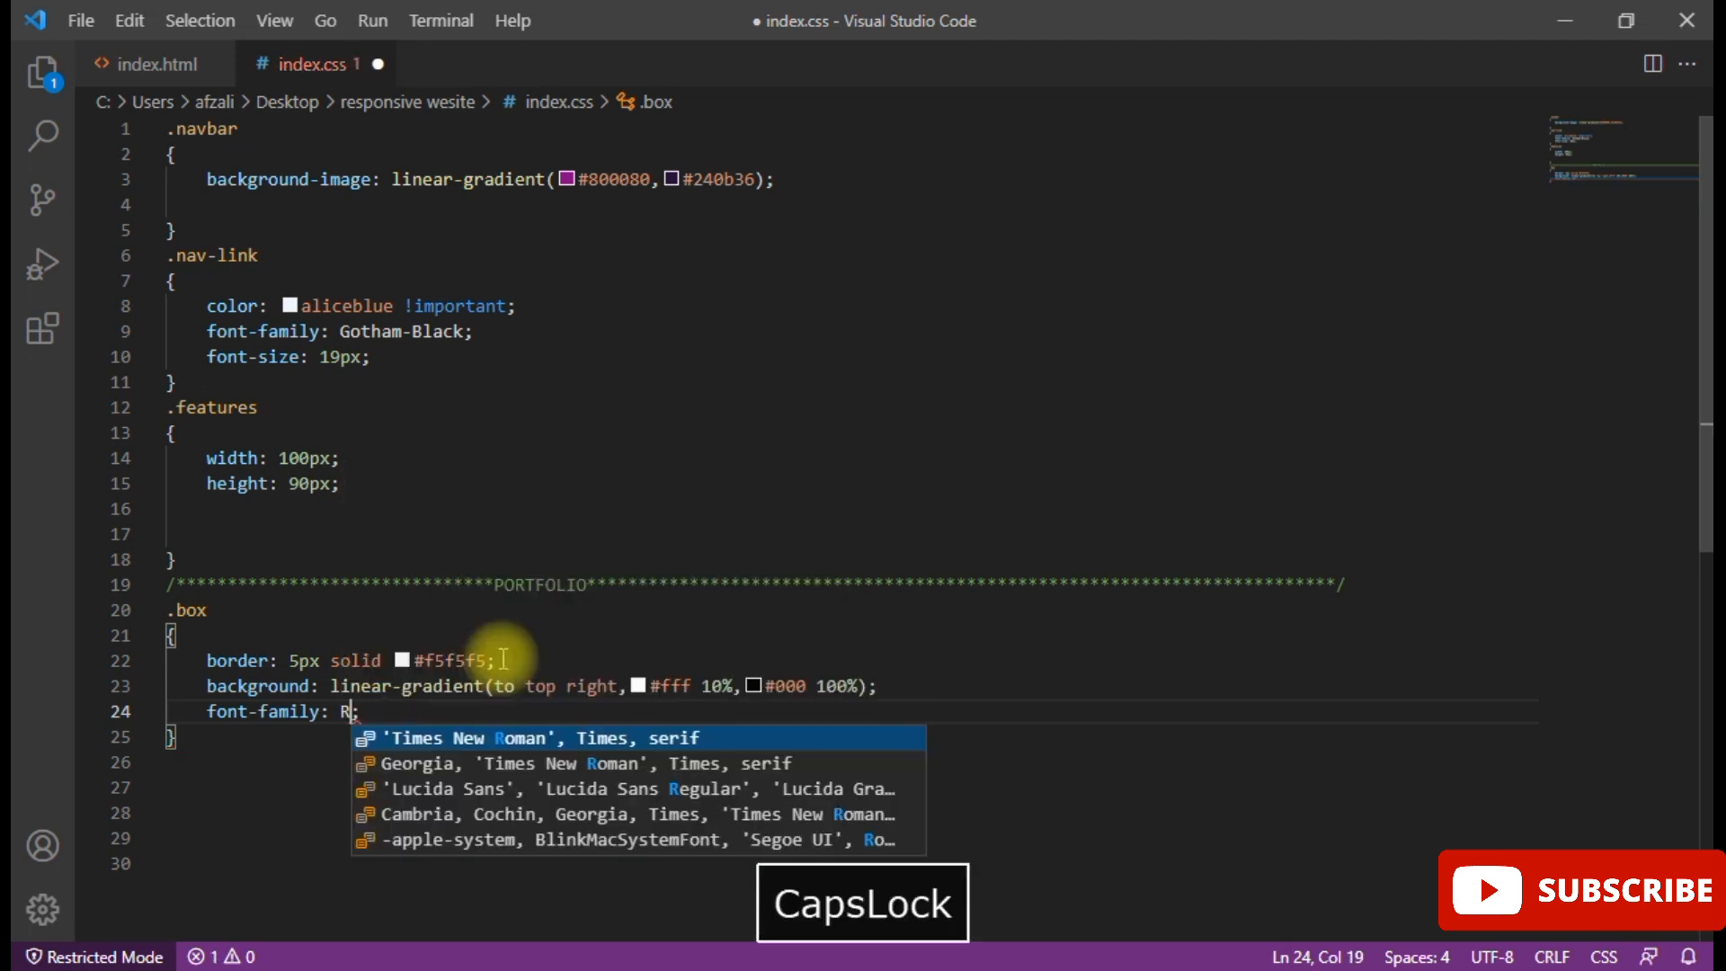
text(a)
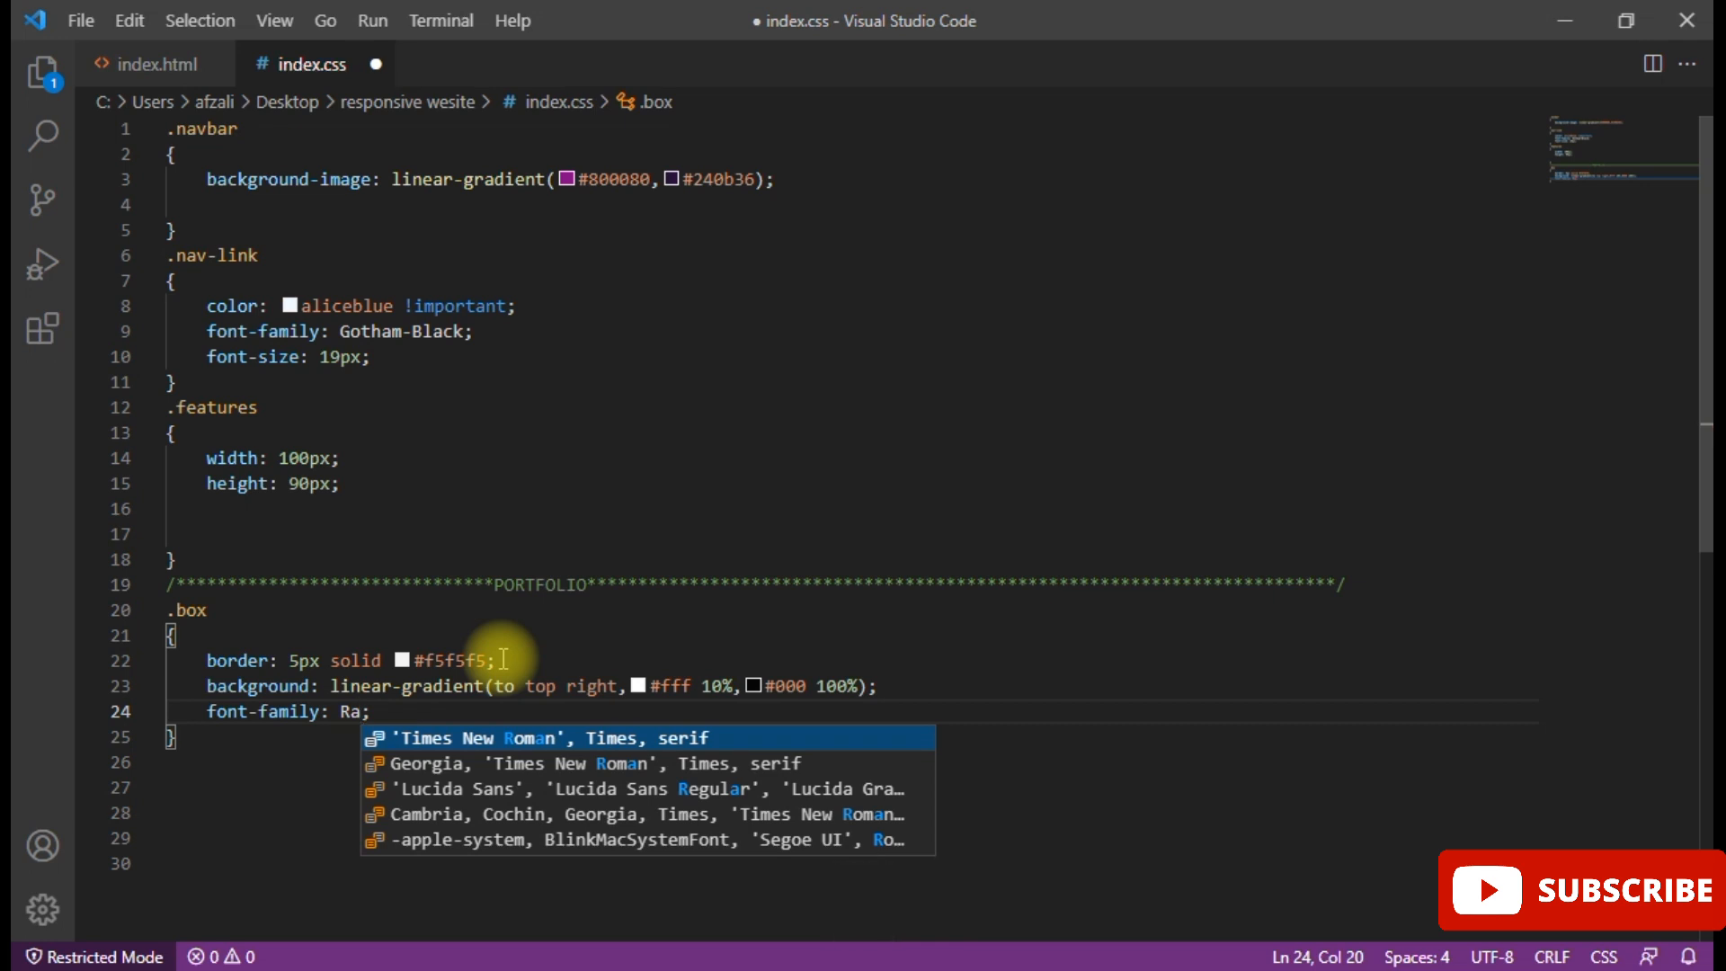
text(leway)
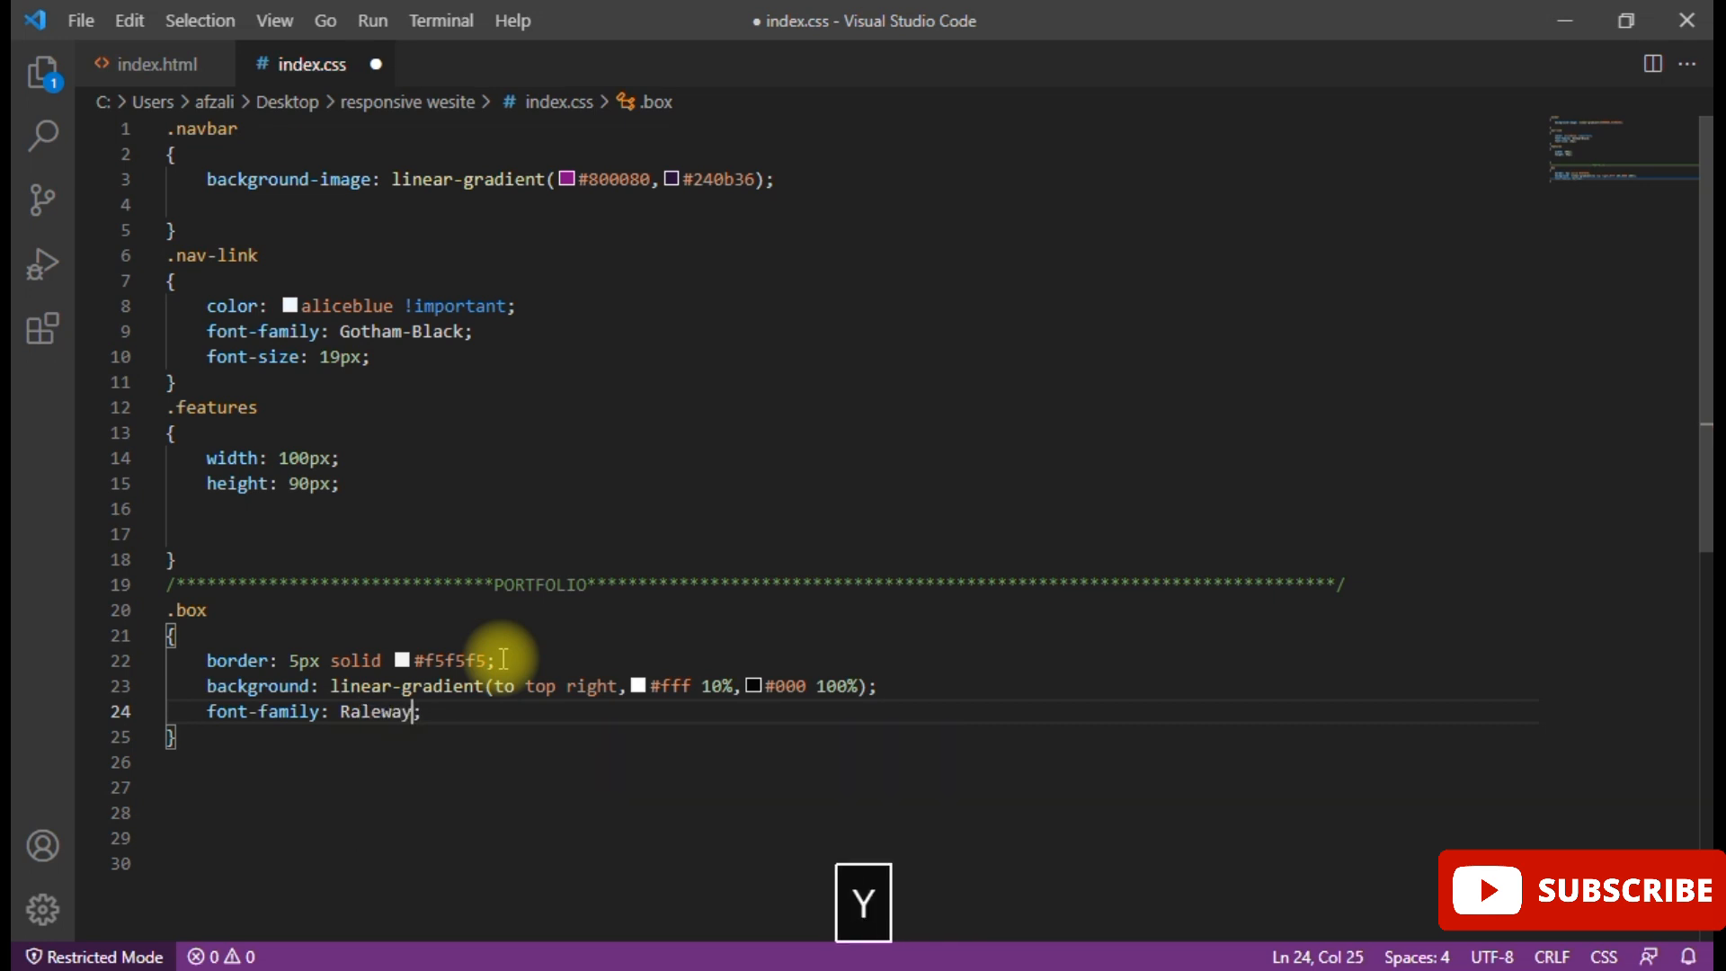
key(Backspace)
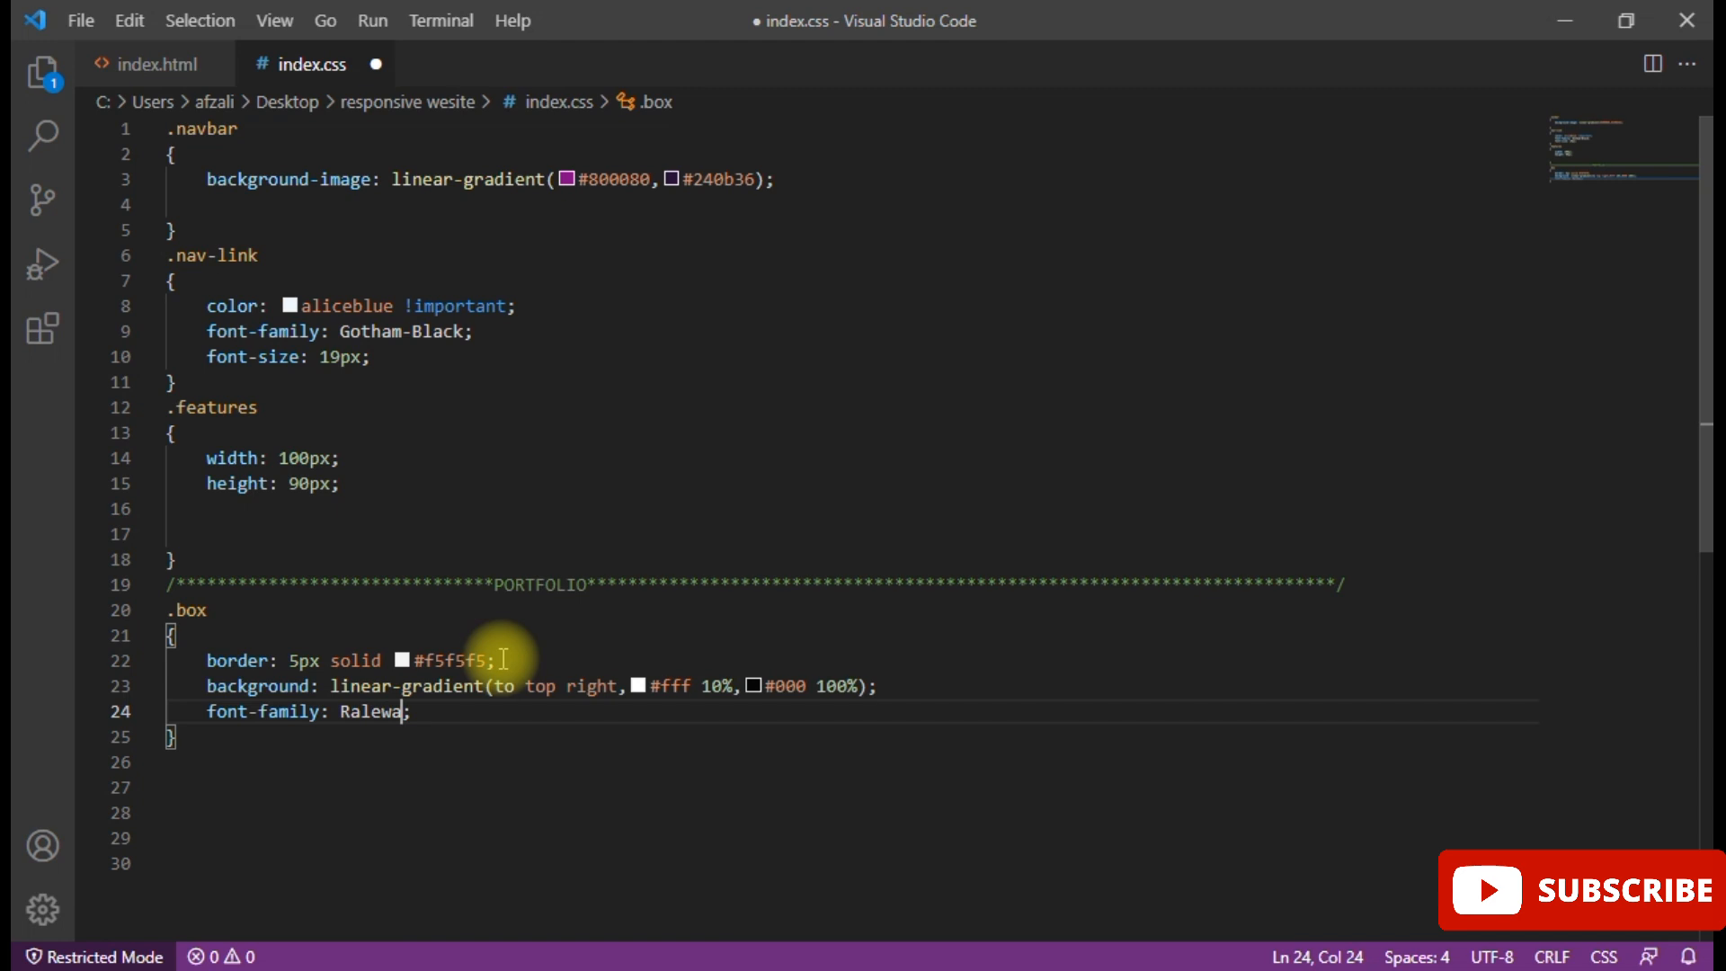
text(y)
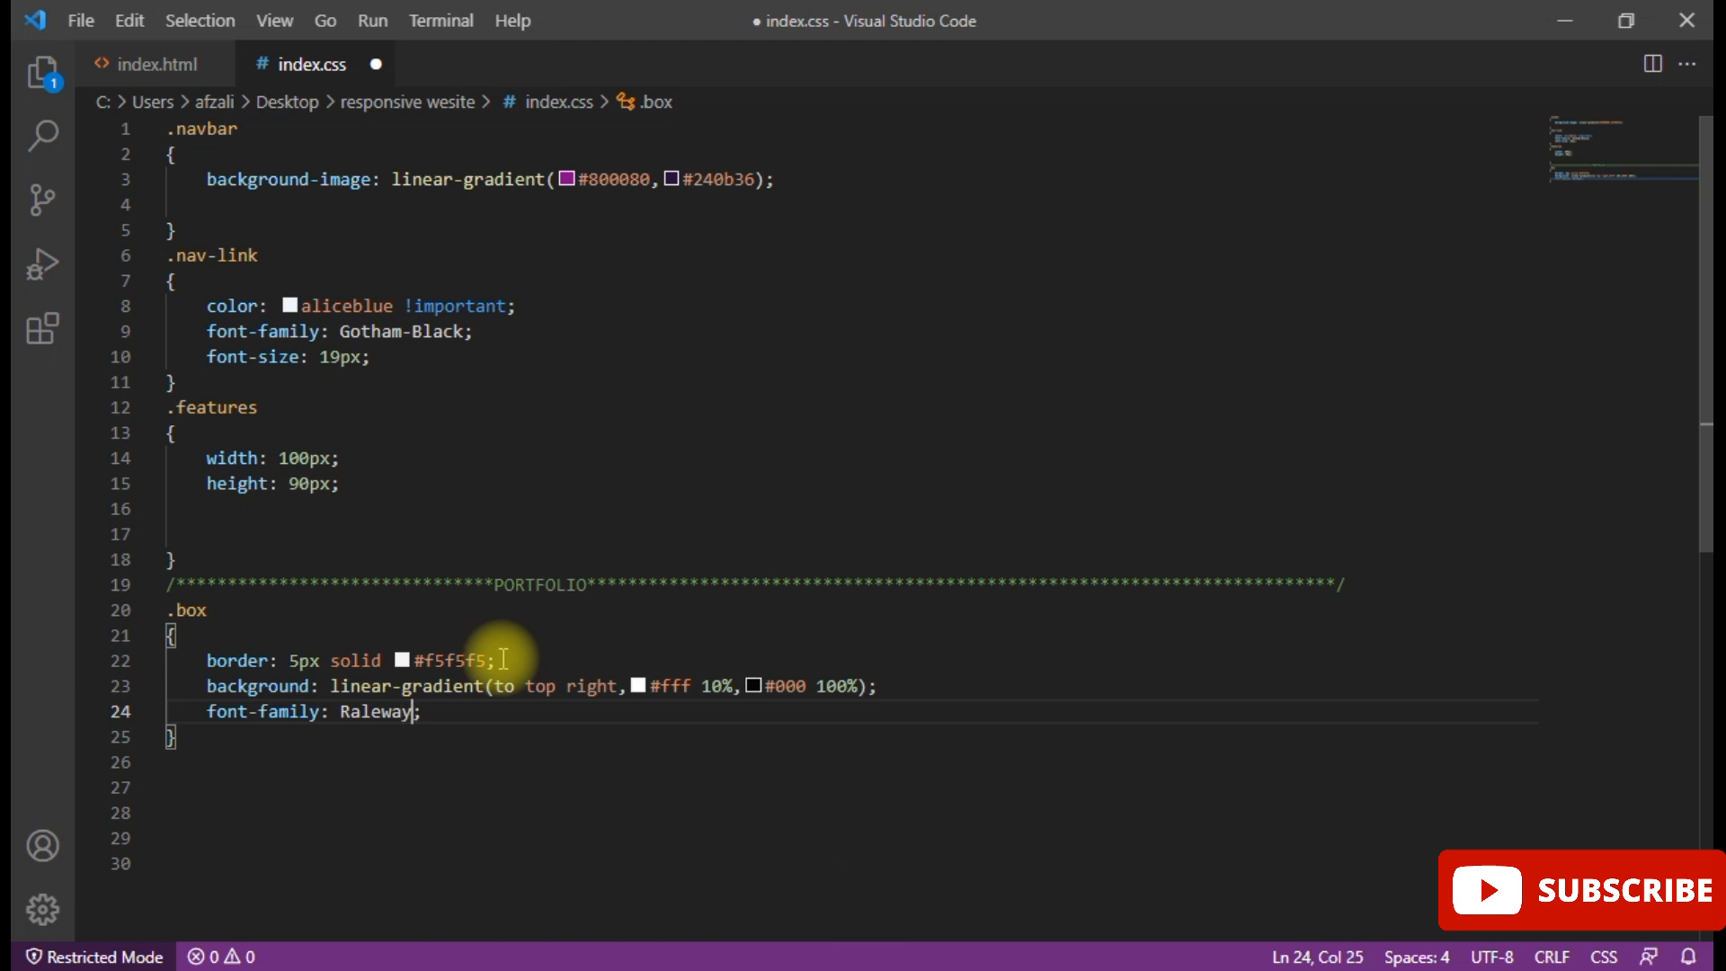
key(Backspace)
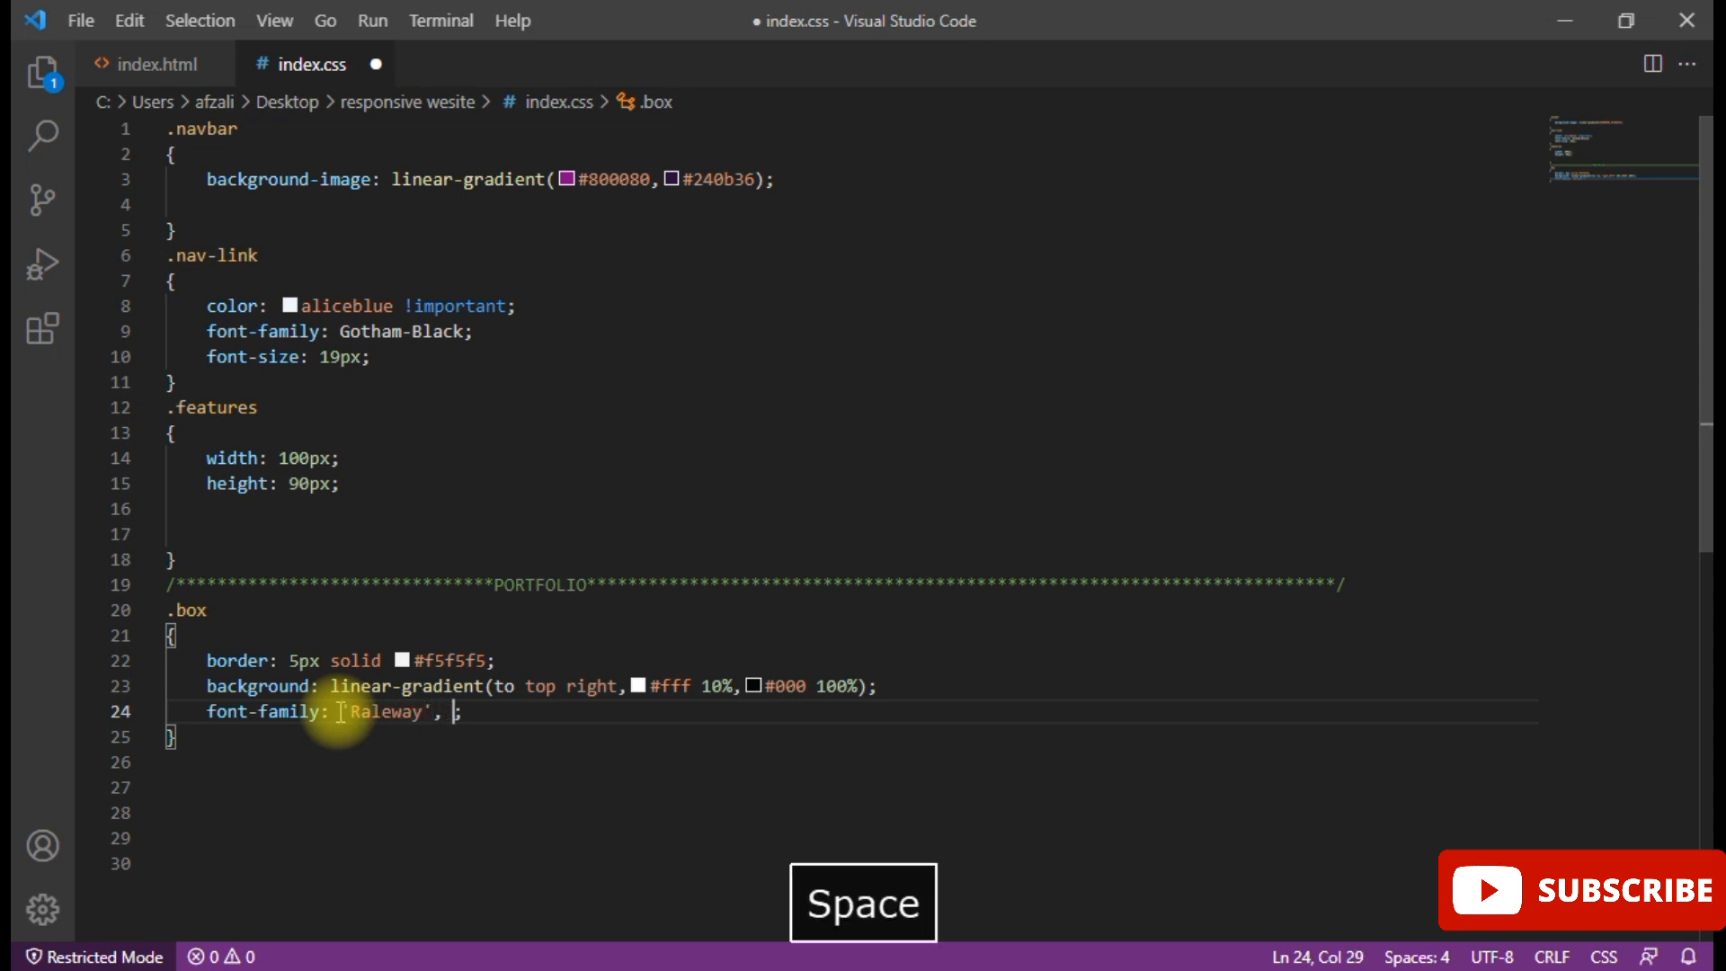
text(sans-serif)
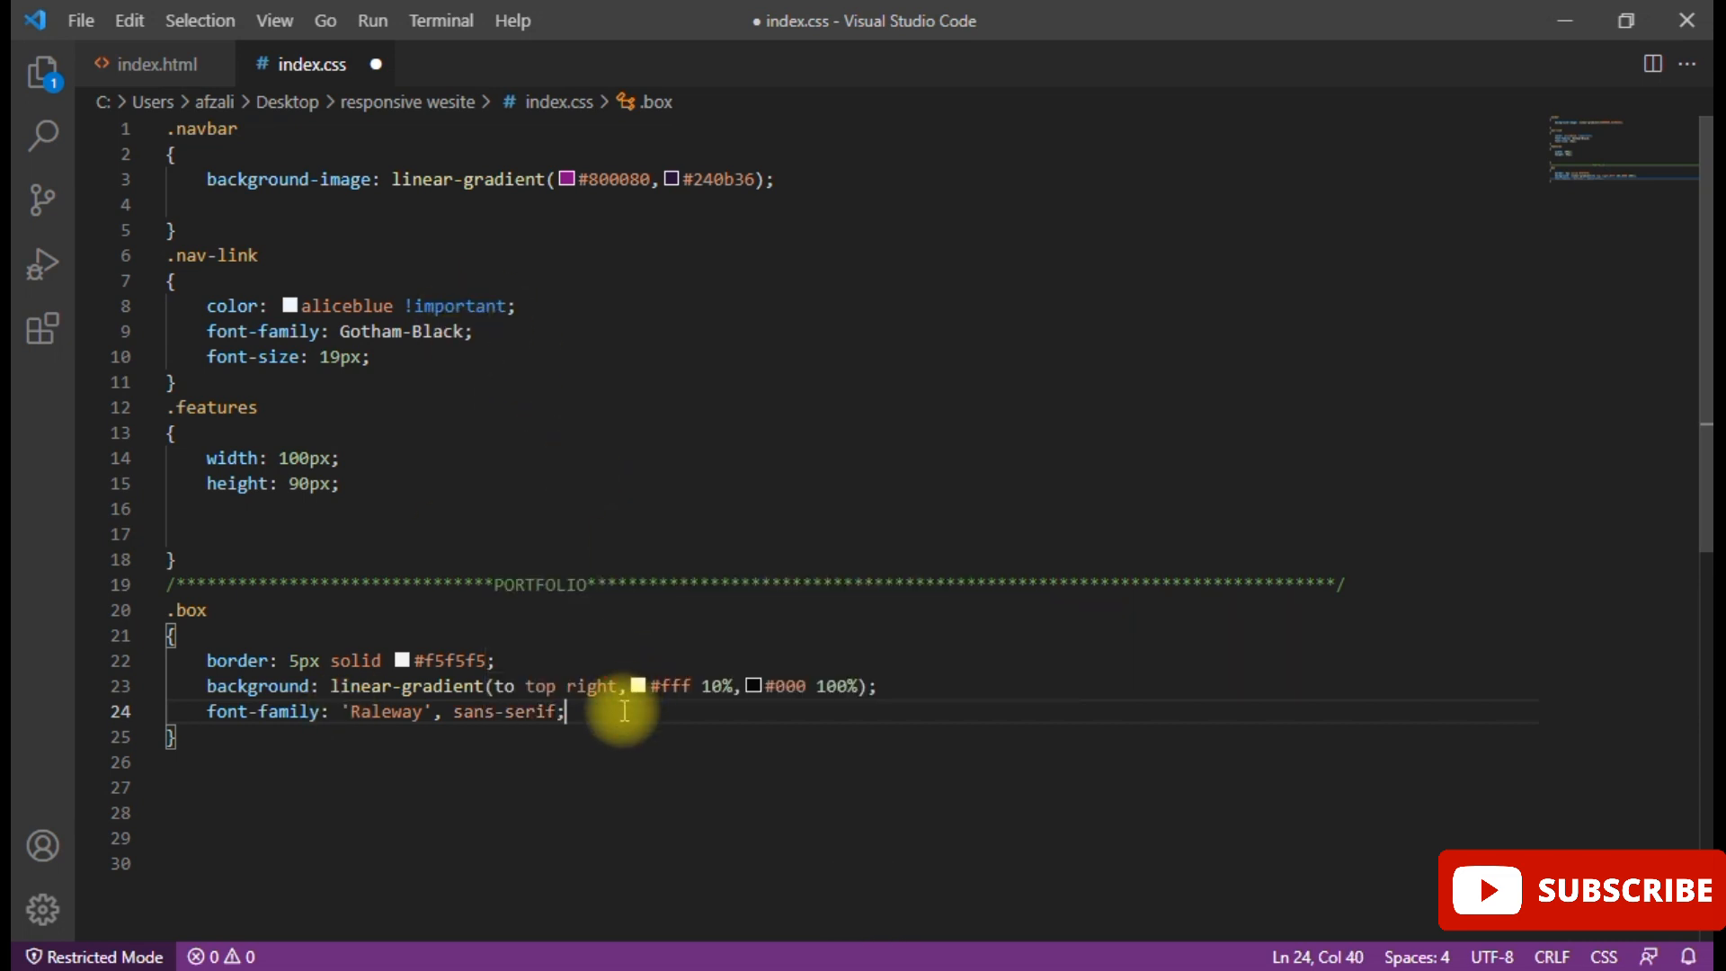
- Start a new text- declaration line beneath it, clearing the half-typed attempt
key(Enter)
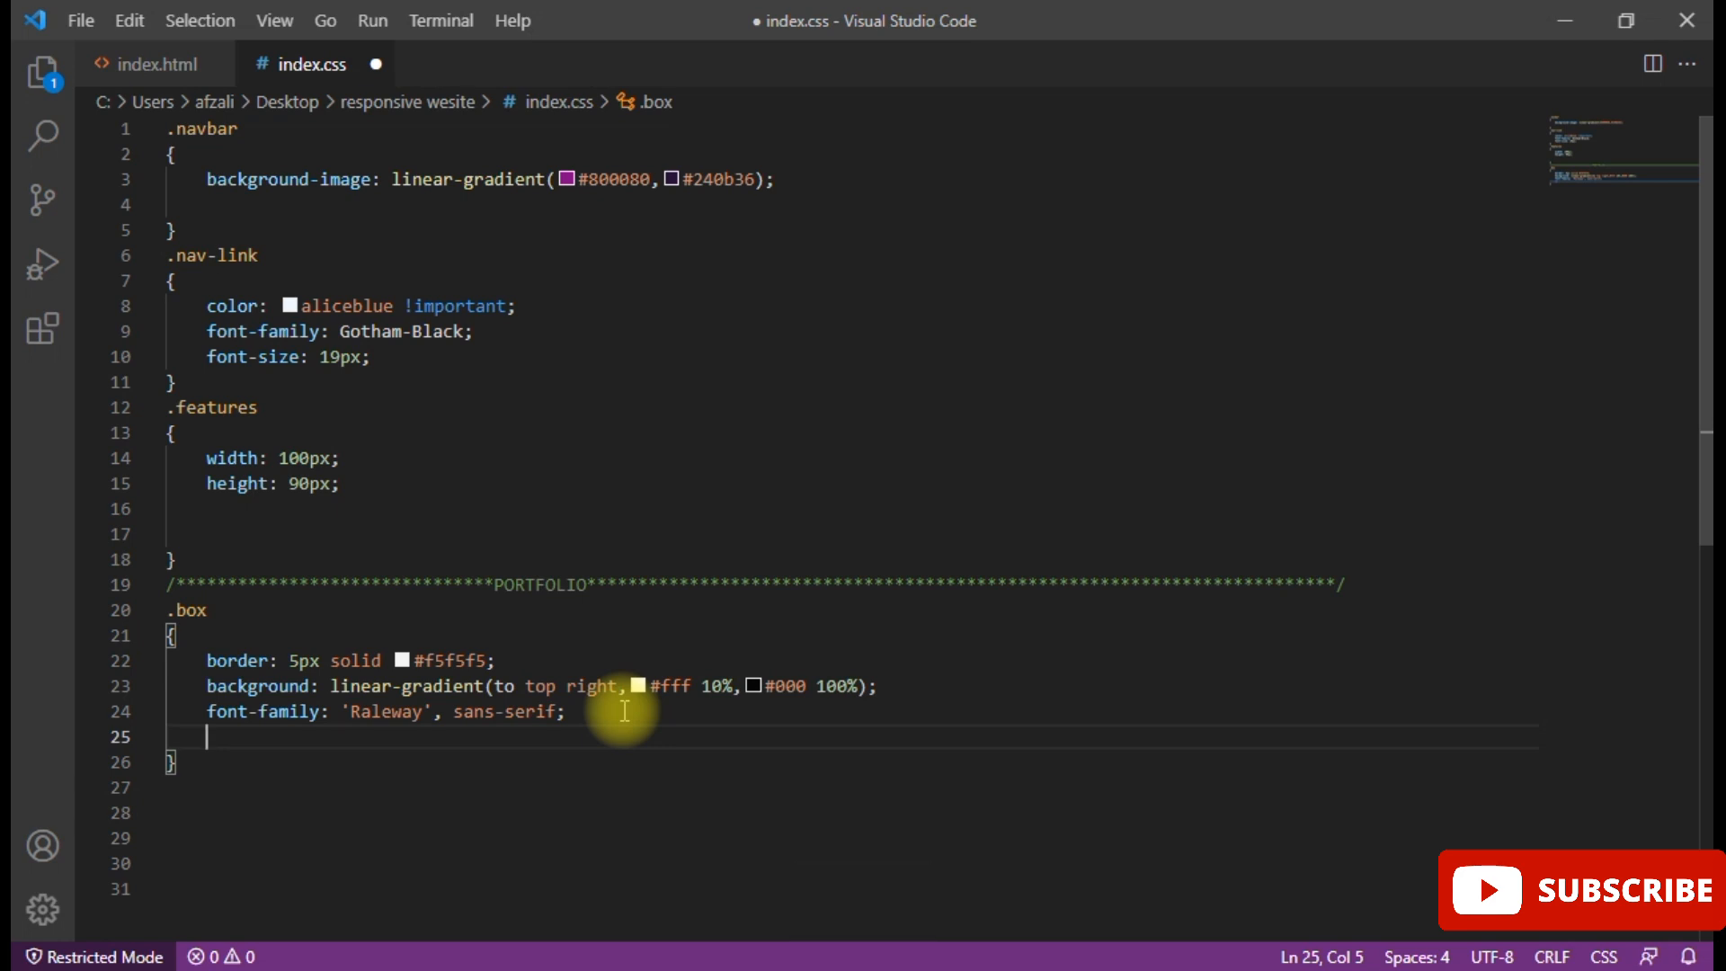
text(text-dec;)
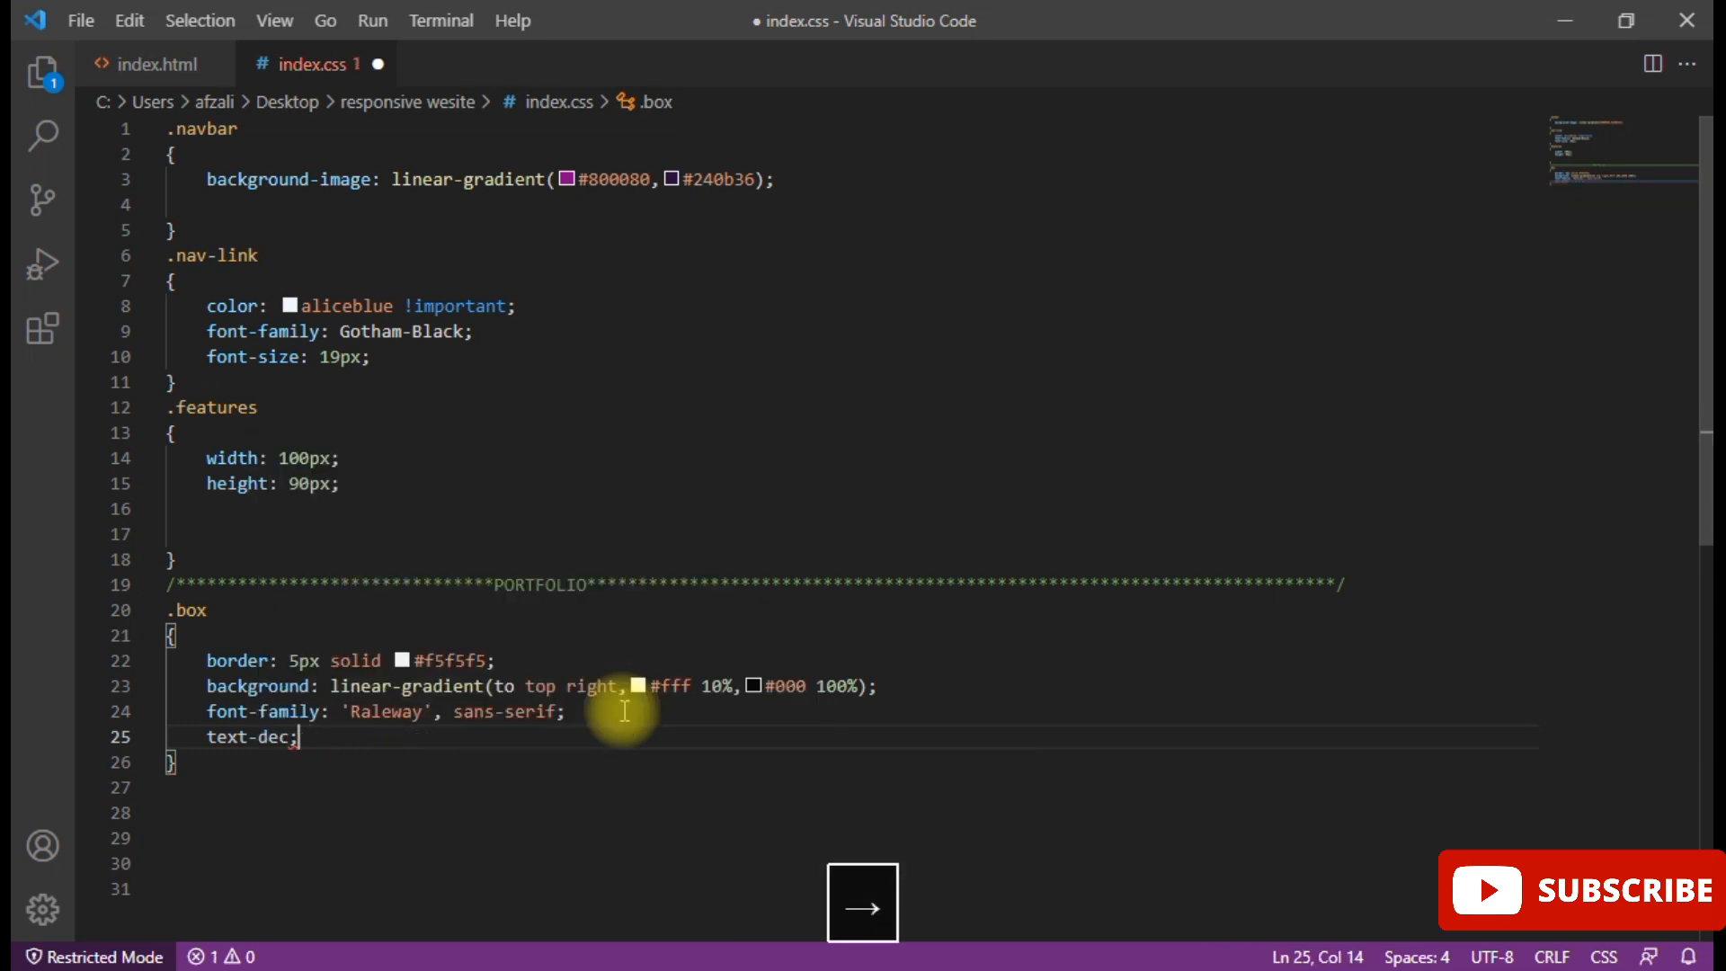
key(Backspace)
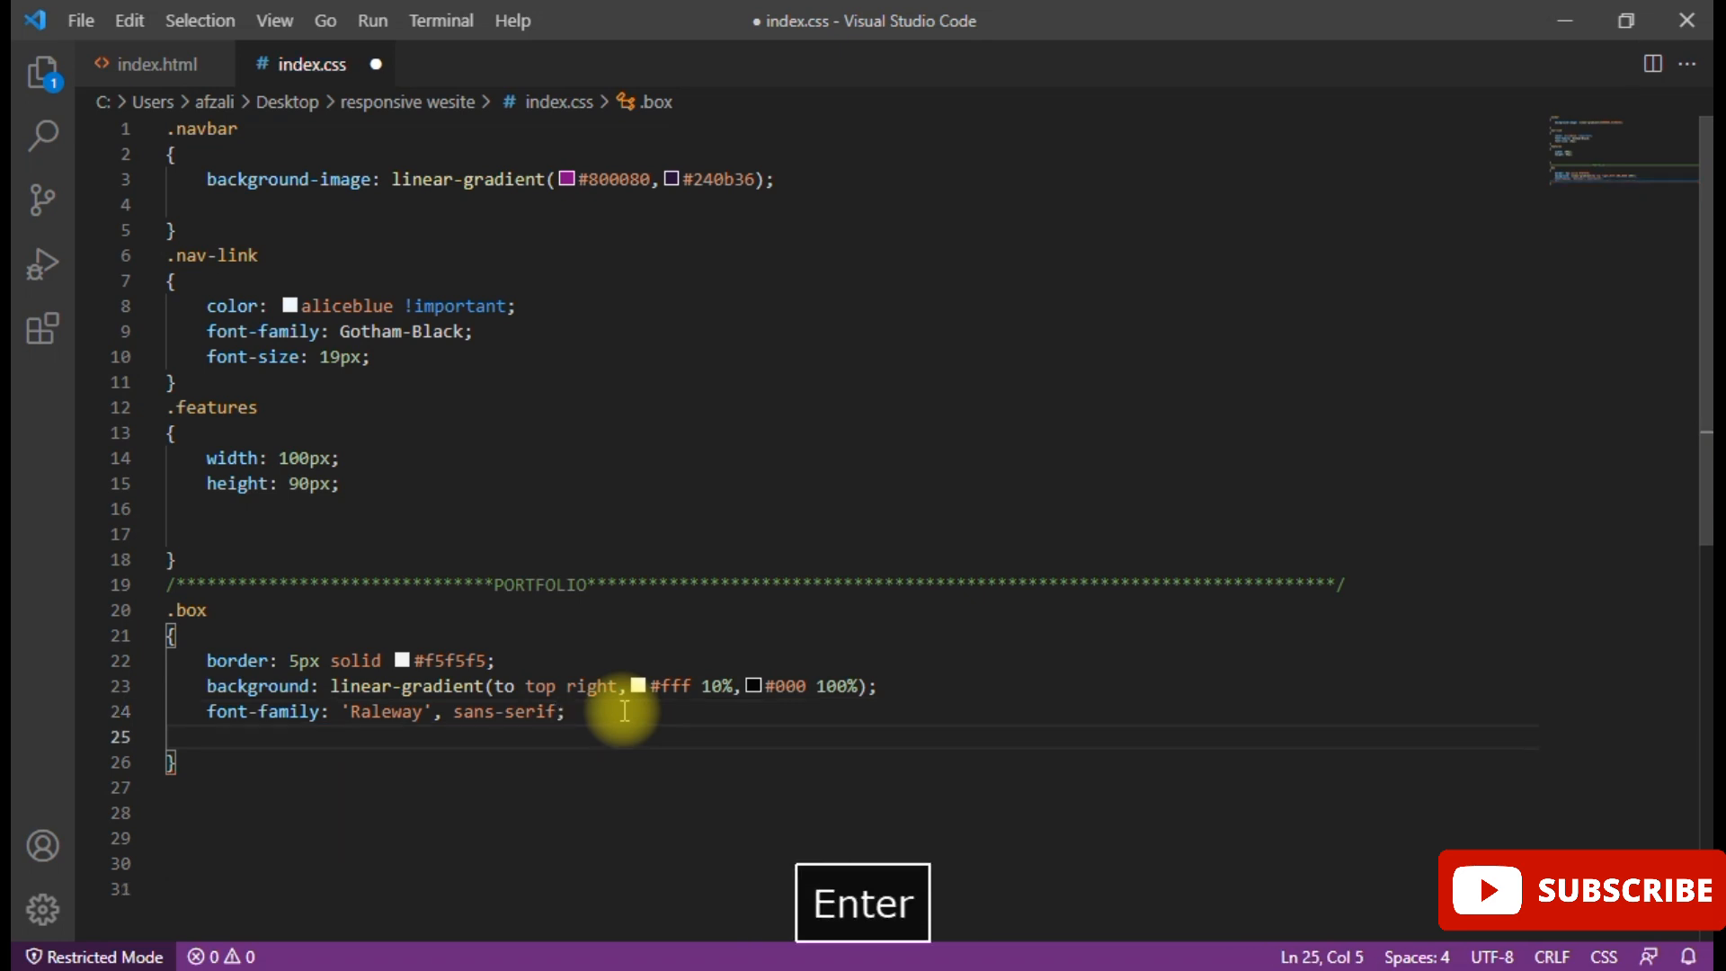
text(tex)
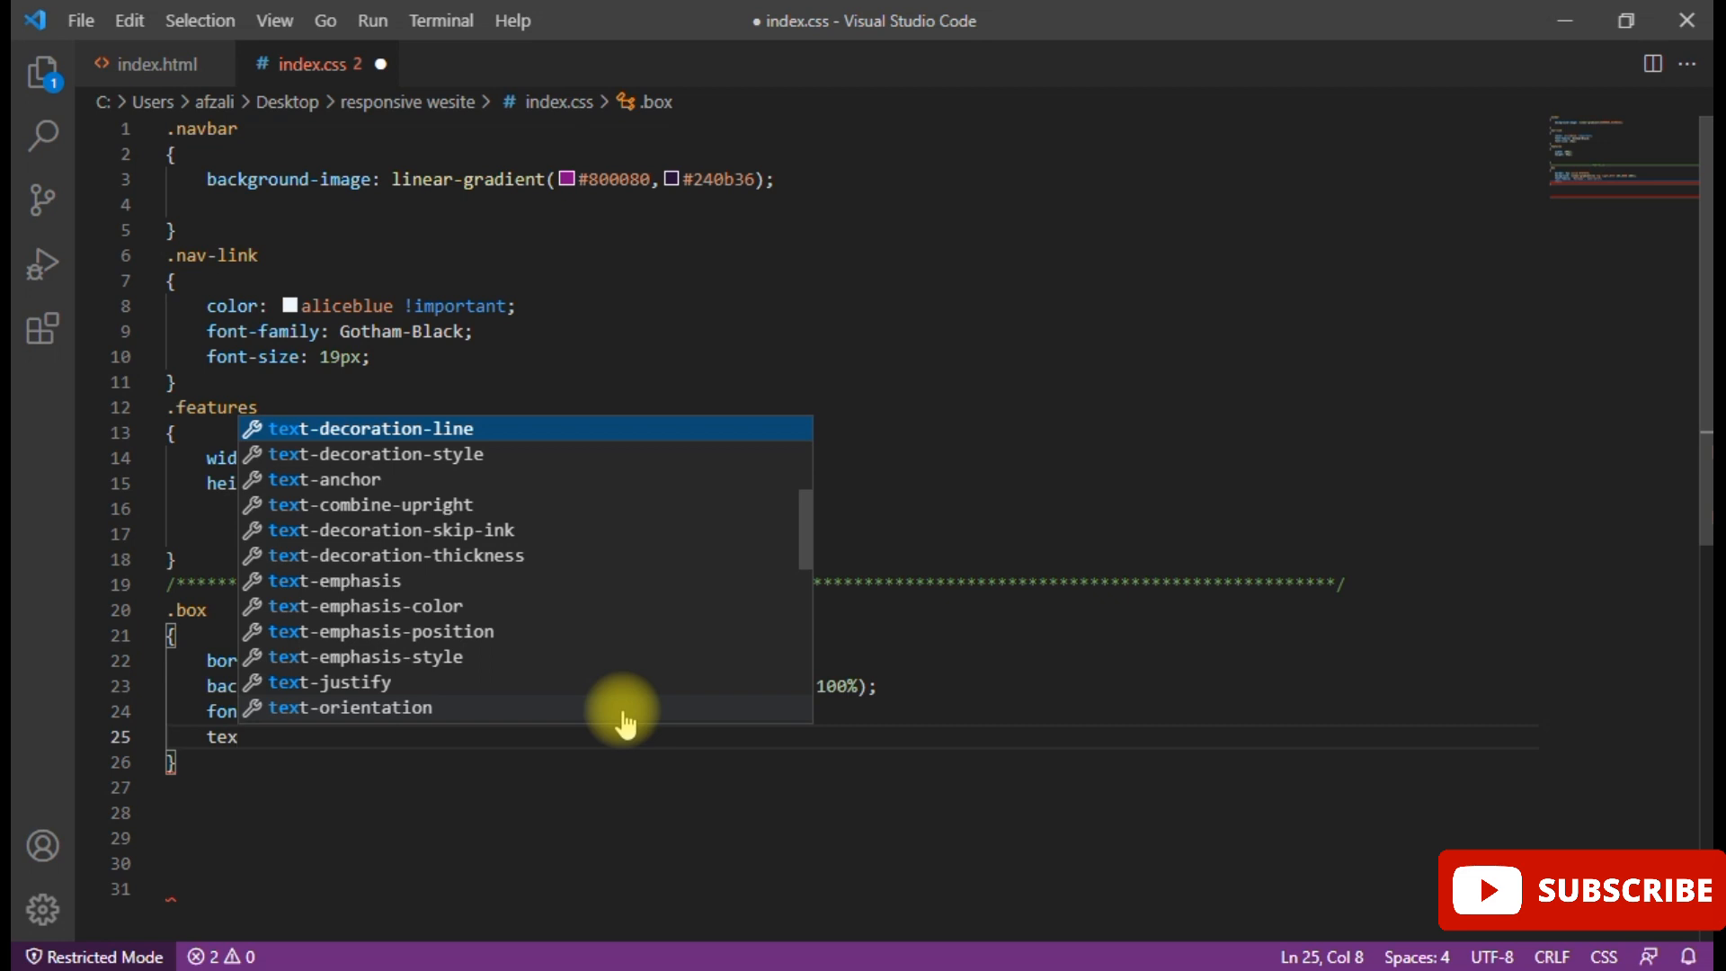
- Add text-align: center to .box and begin a box-shadow line below it
text(t)
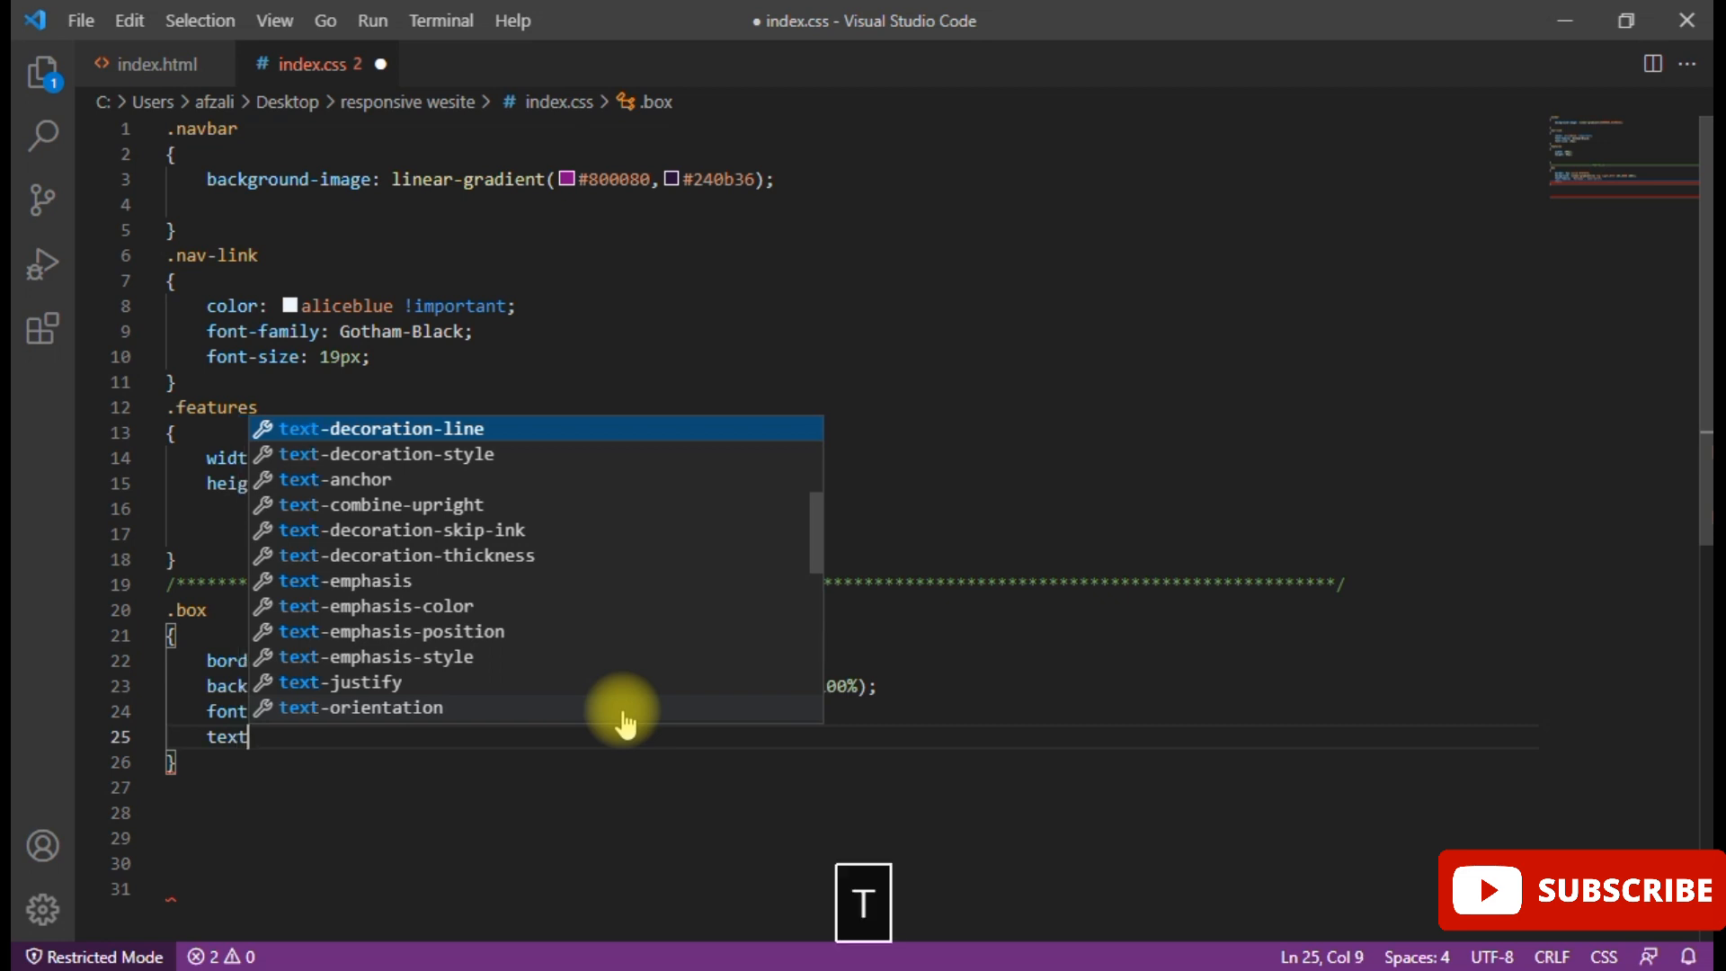
text(a)
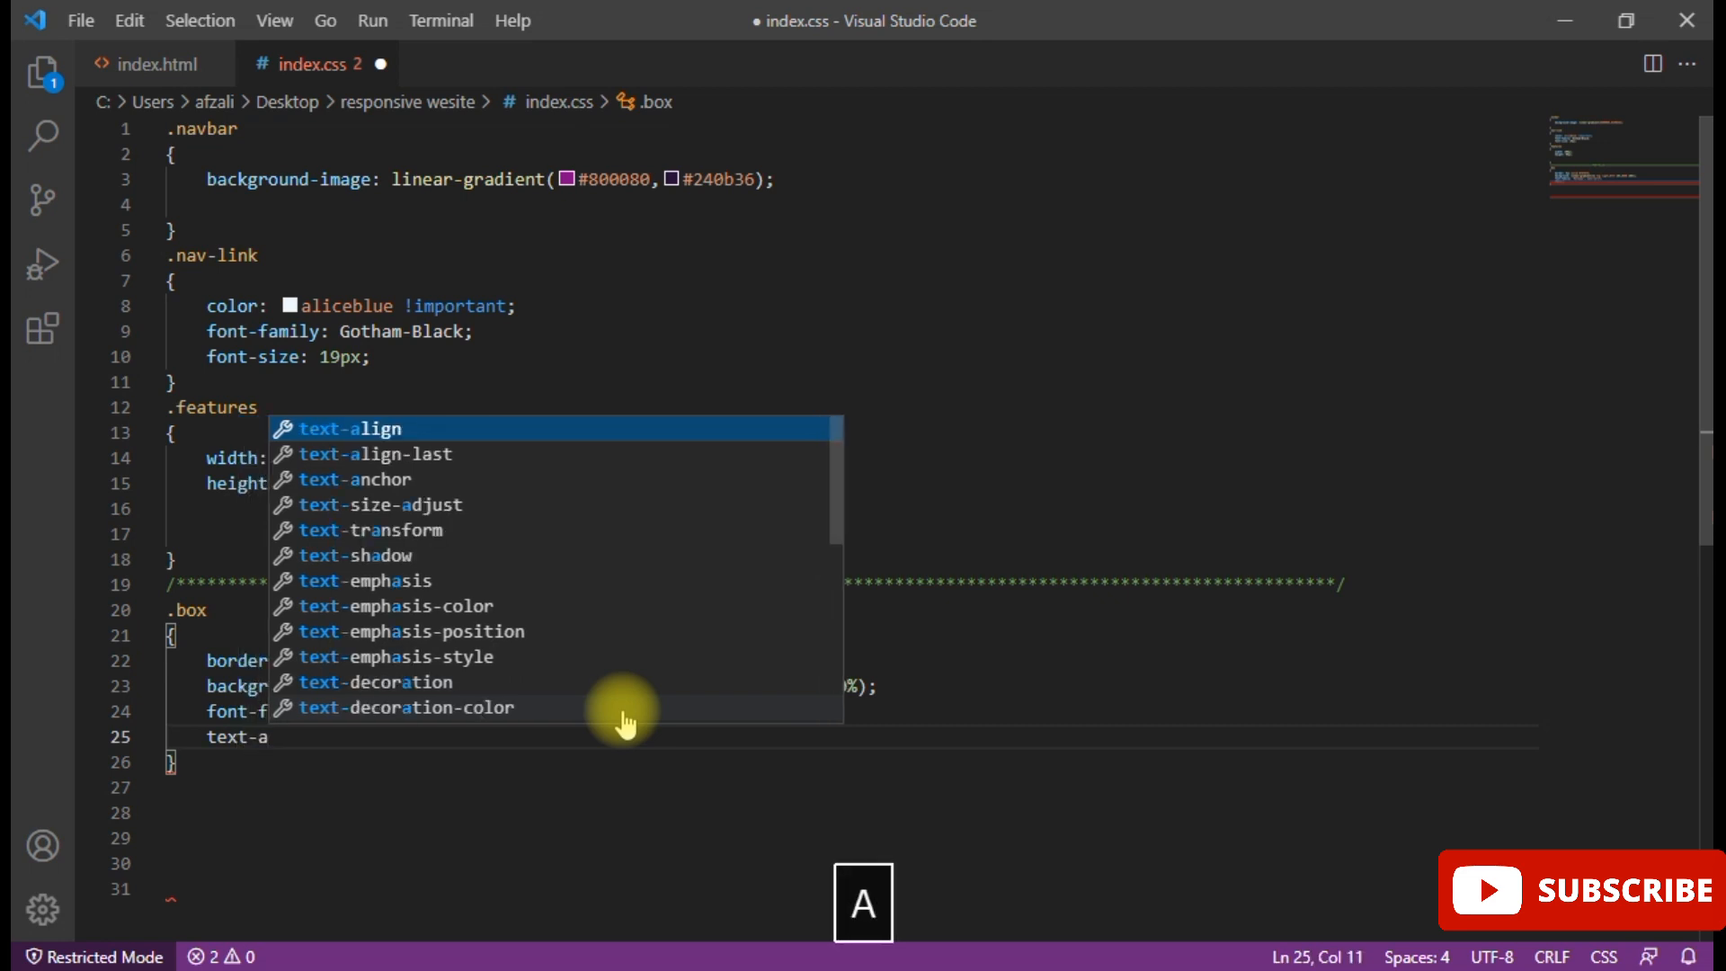
key(Enter)
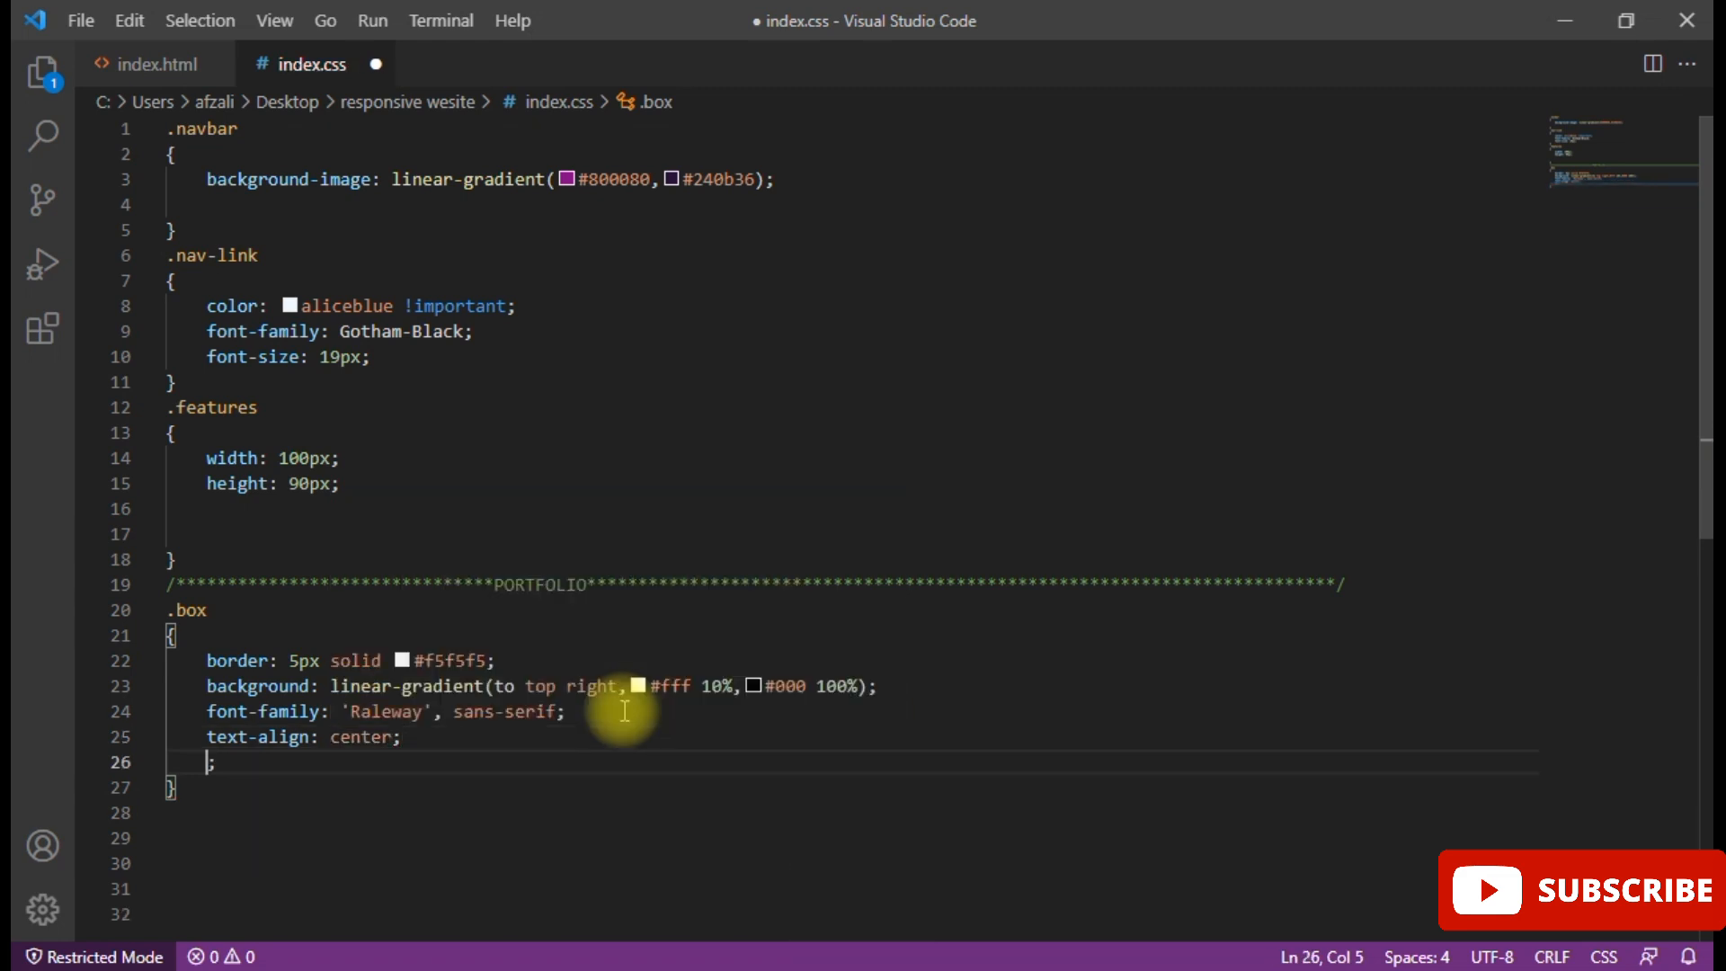
text(box-shadow: 00)
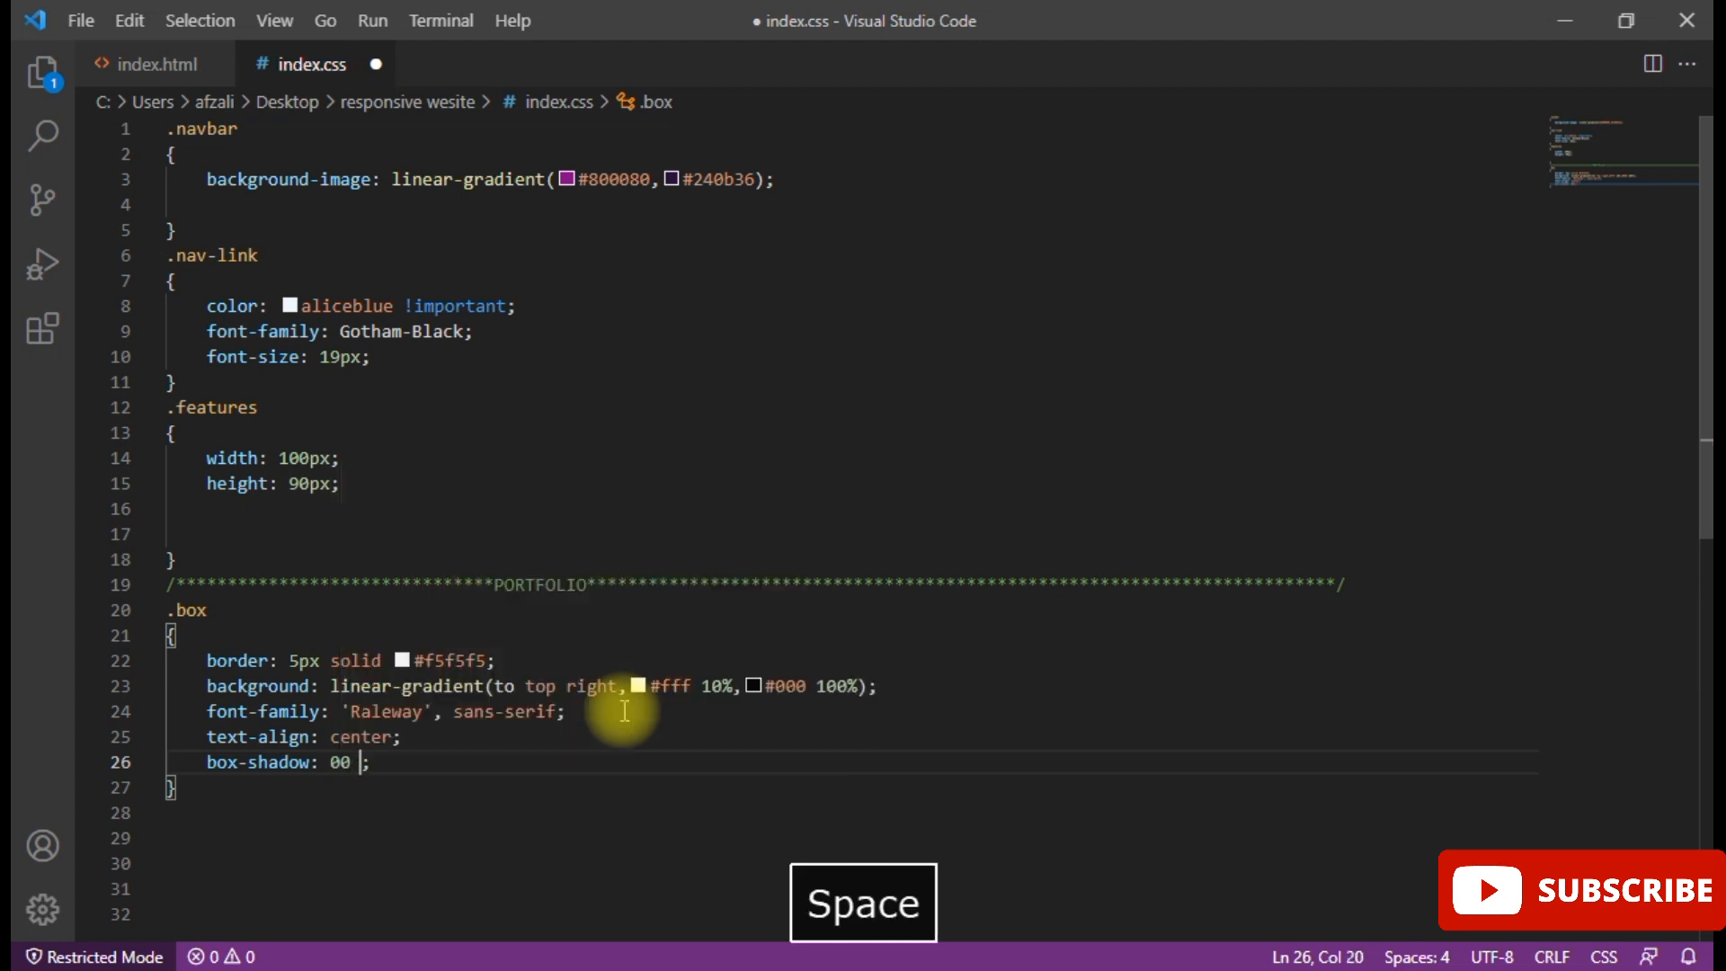
- Give .box a box-shadow of 0 0 15px 5px rgba(0,0,0,0.07)
text(15)
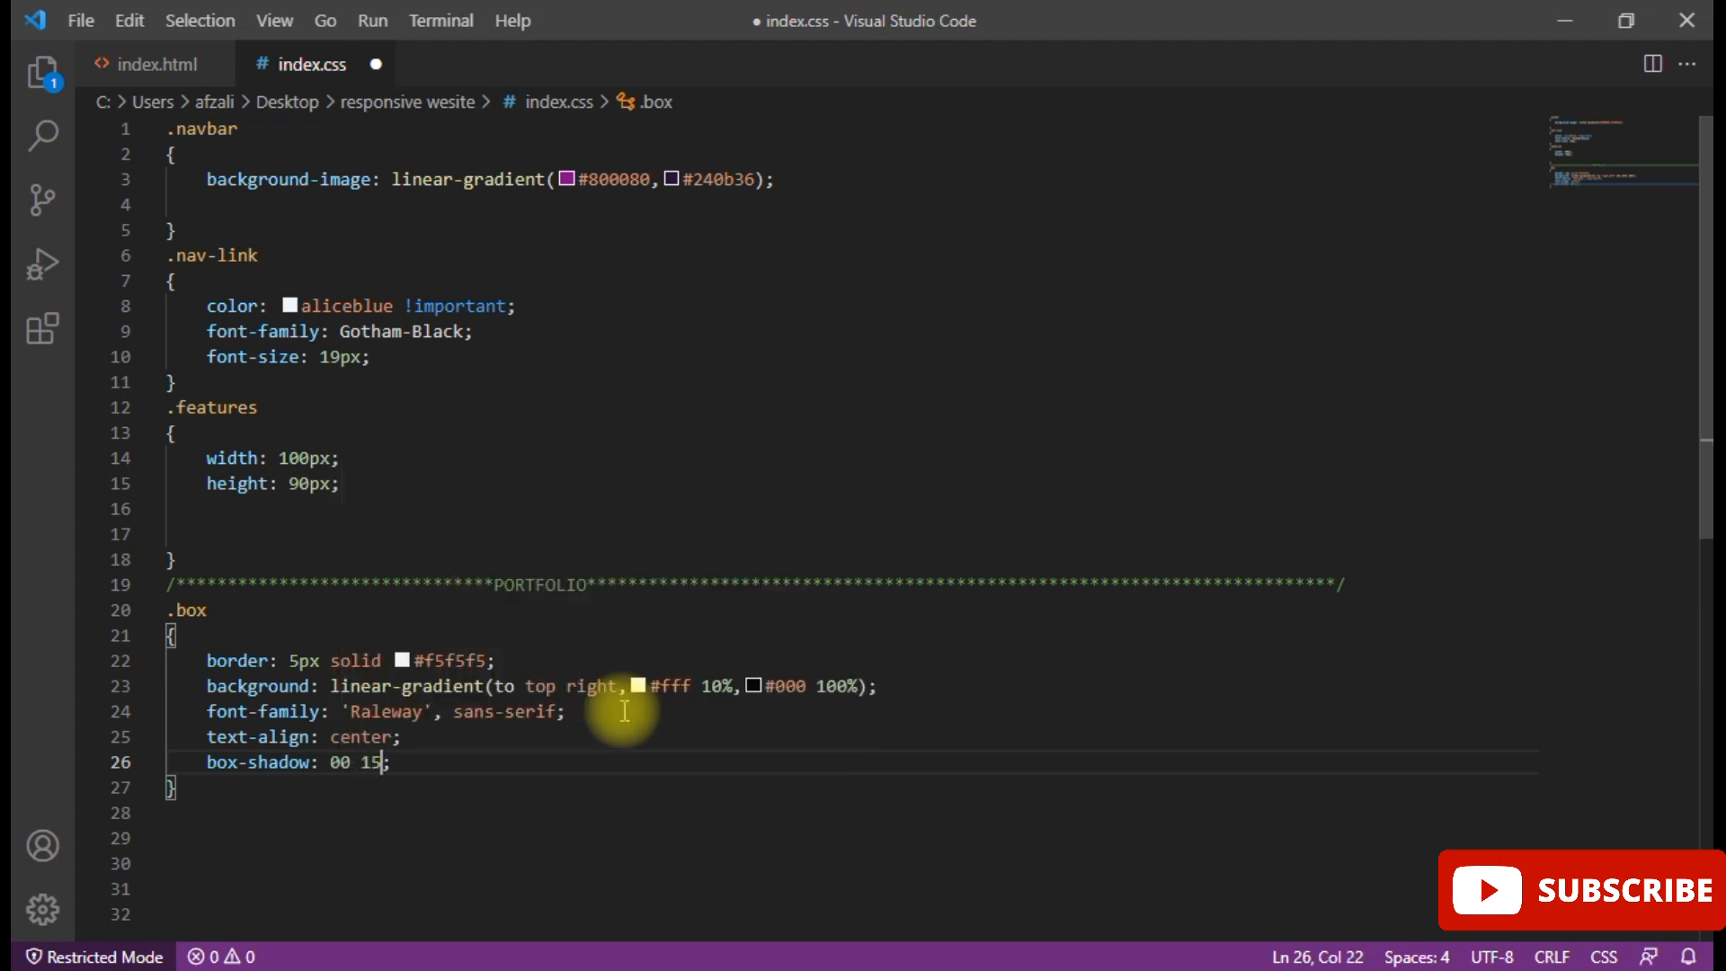
text(px 15p)
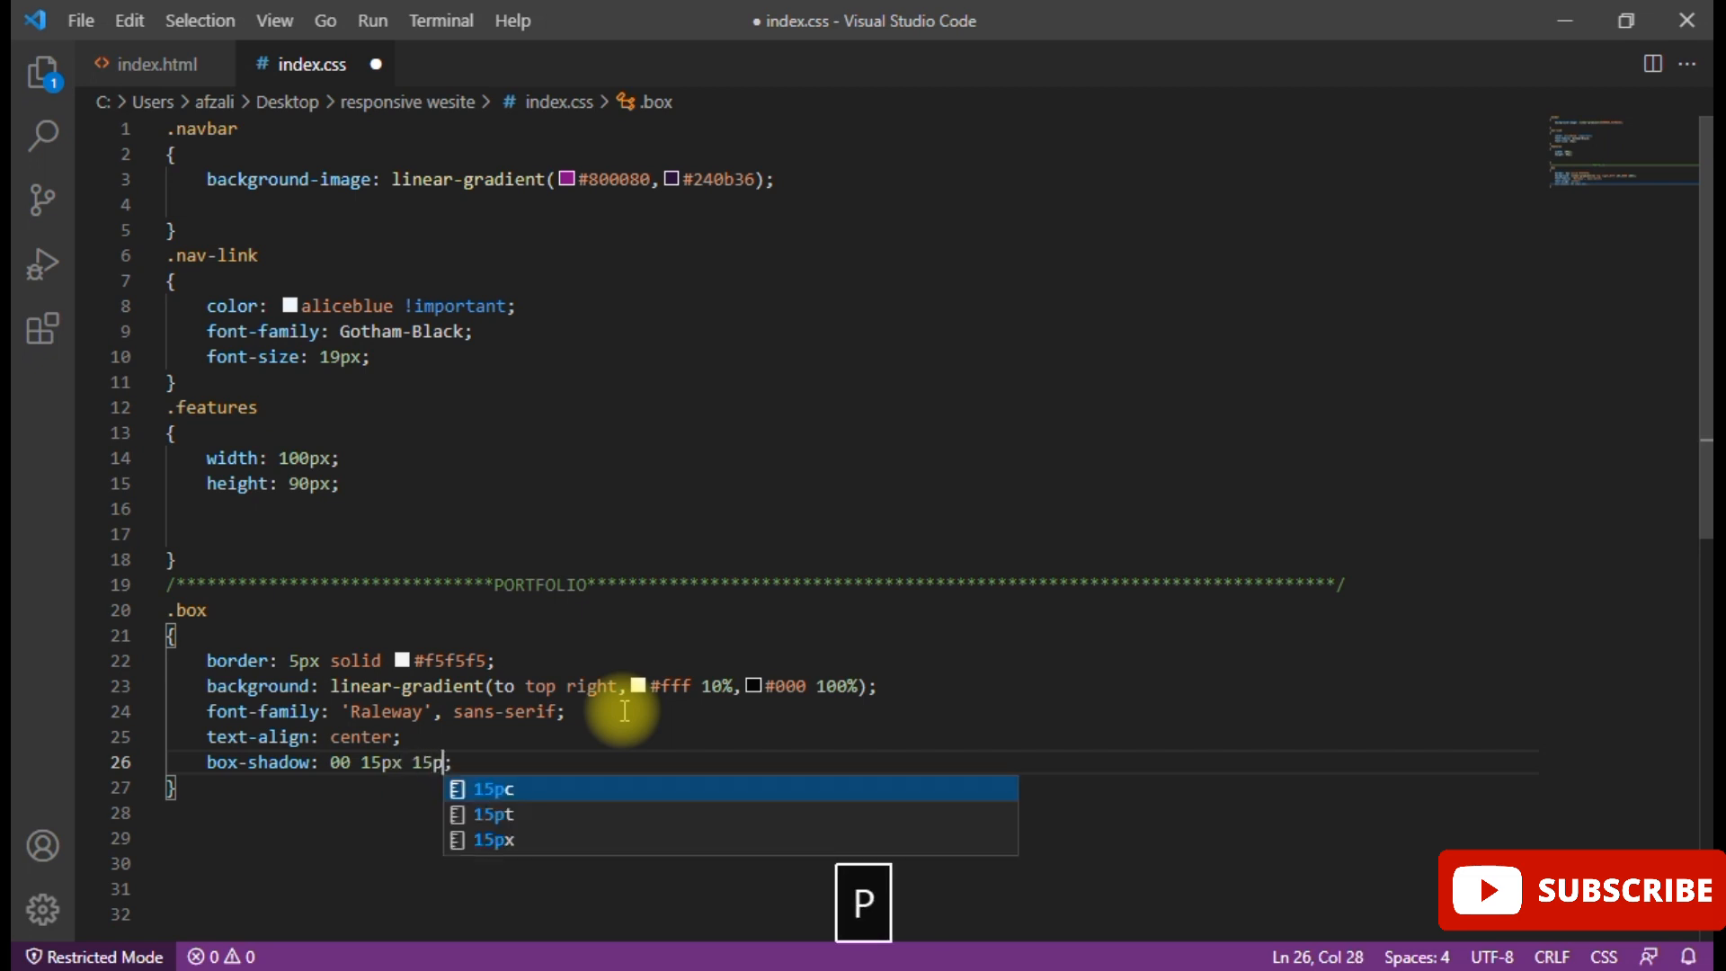
key(Backspace)
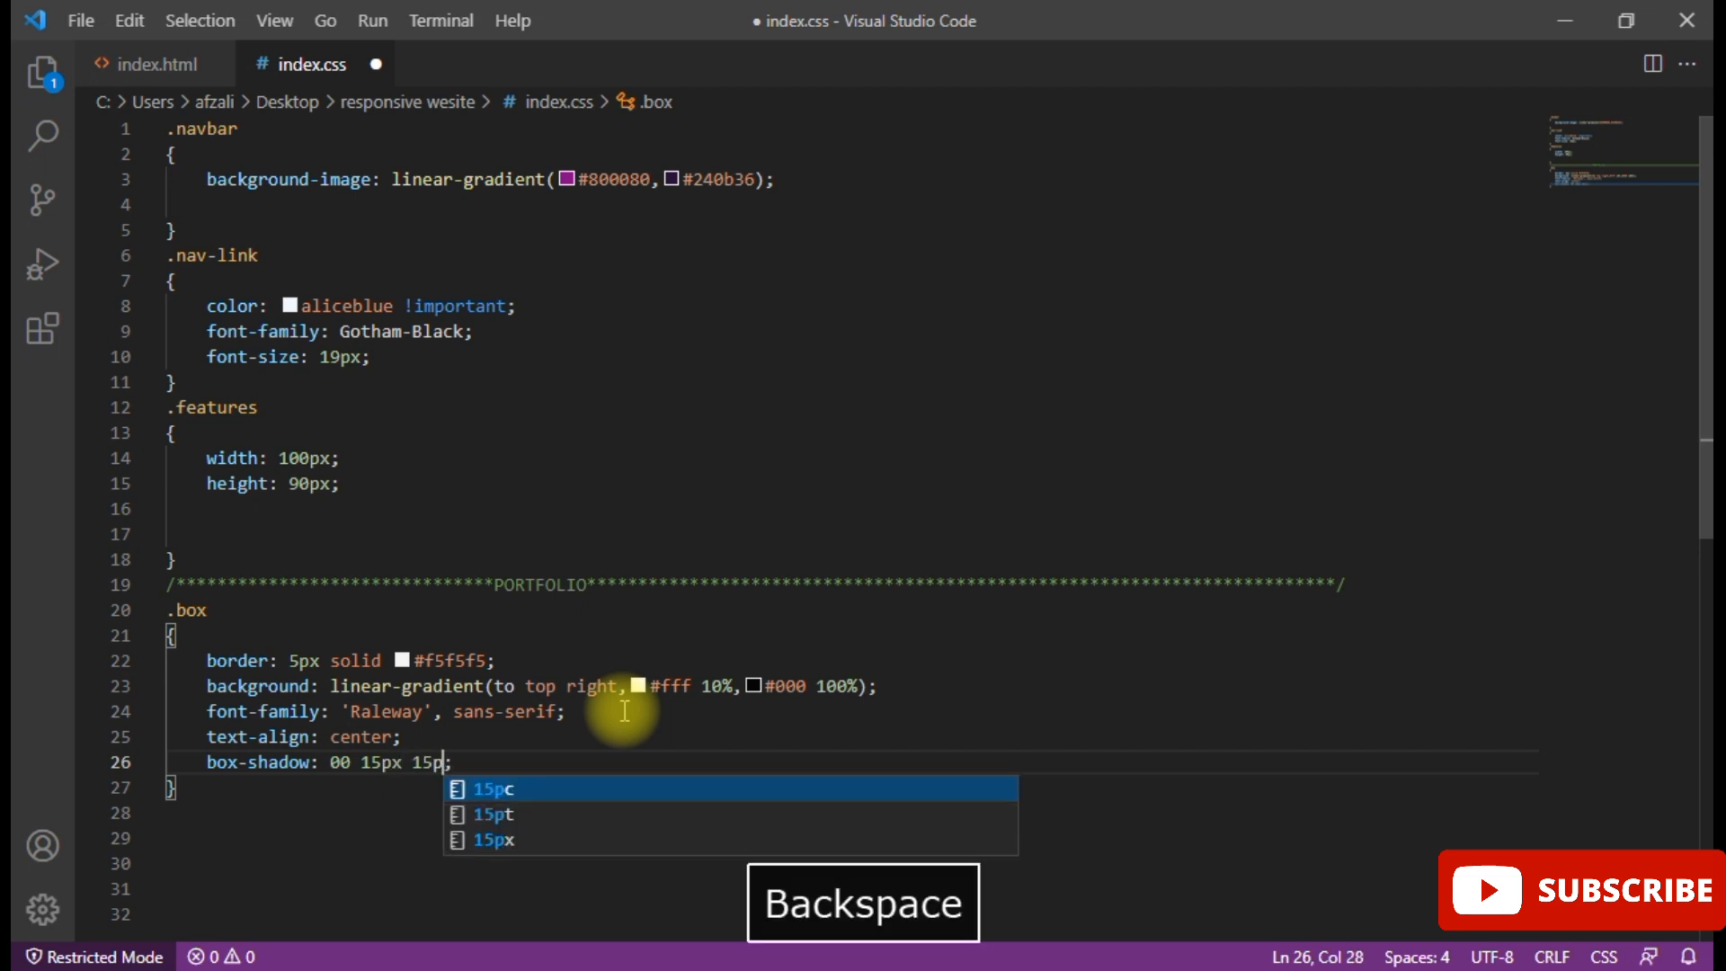
key(Backspace)
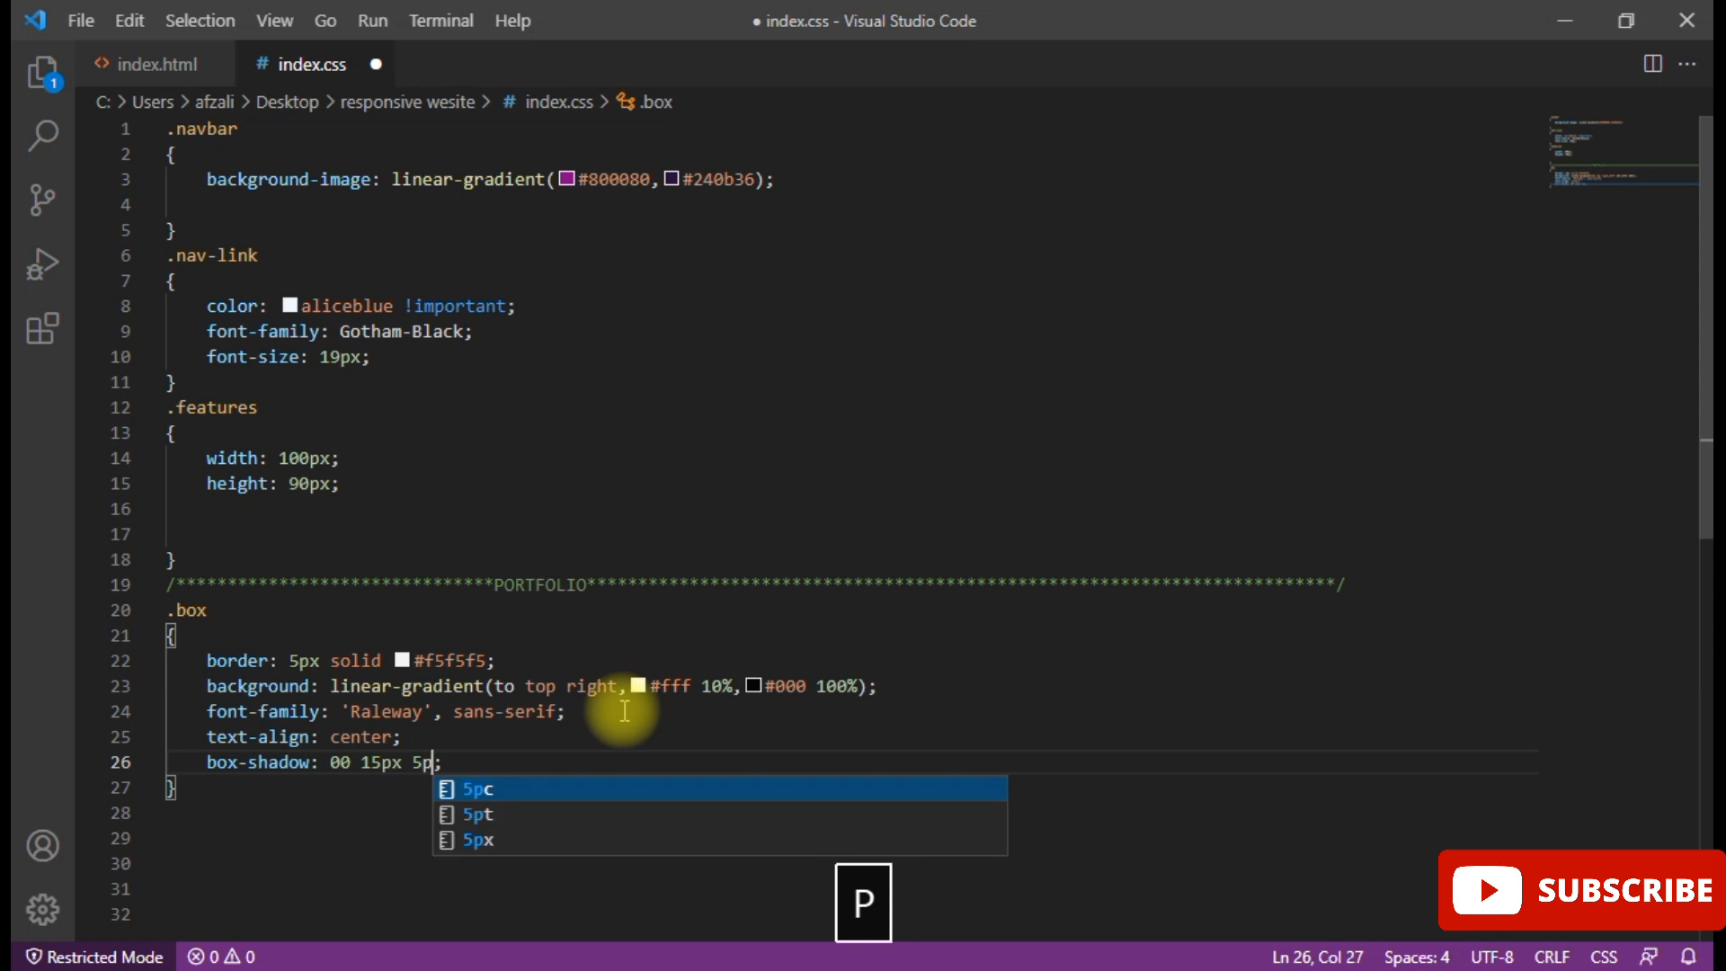
key(space)
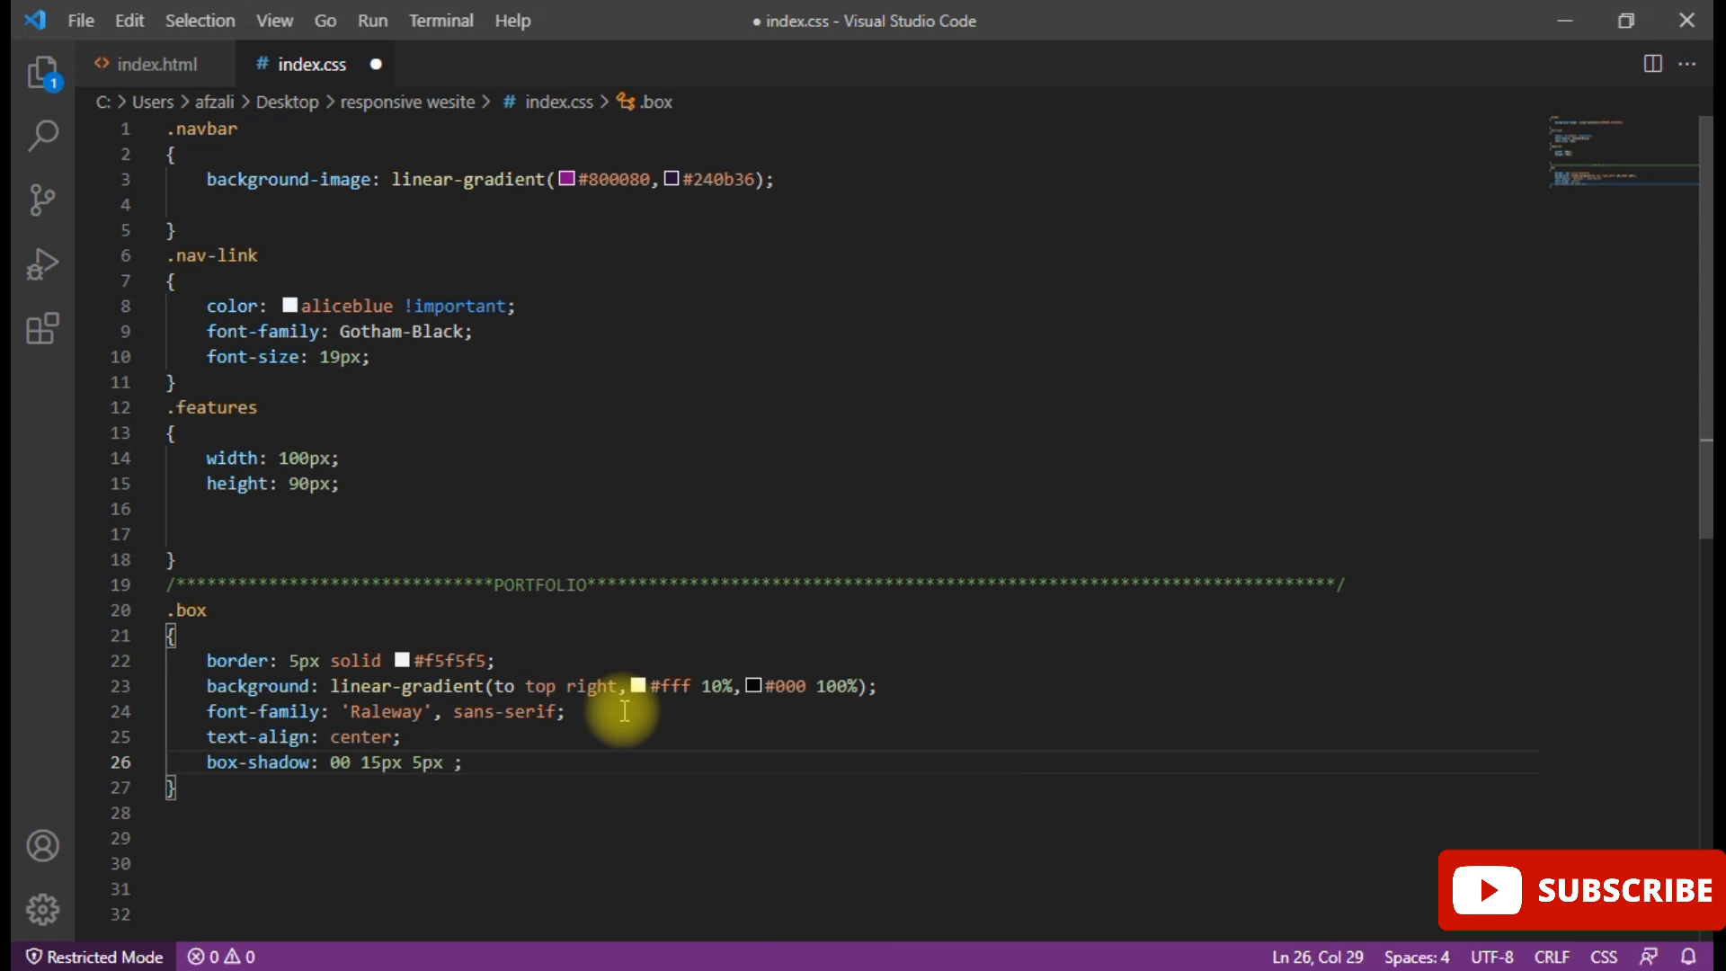
text(r)
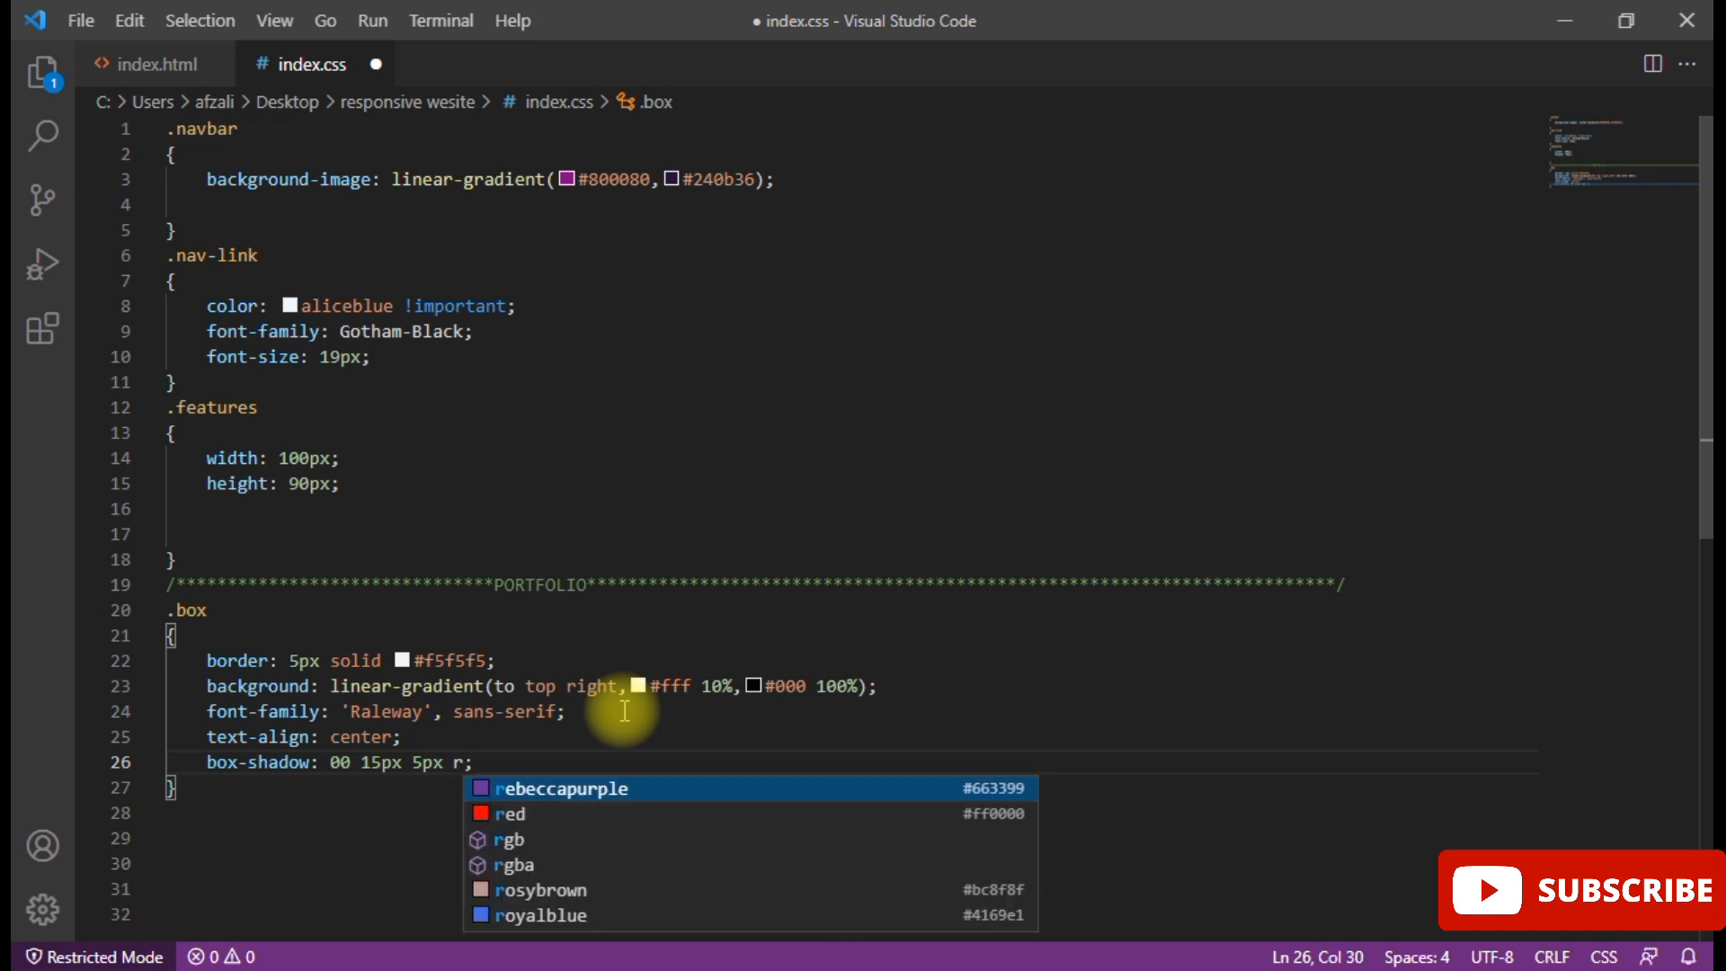
text(b)
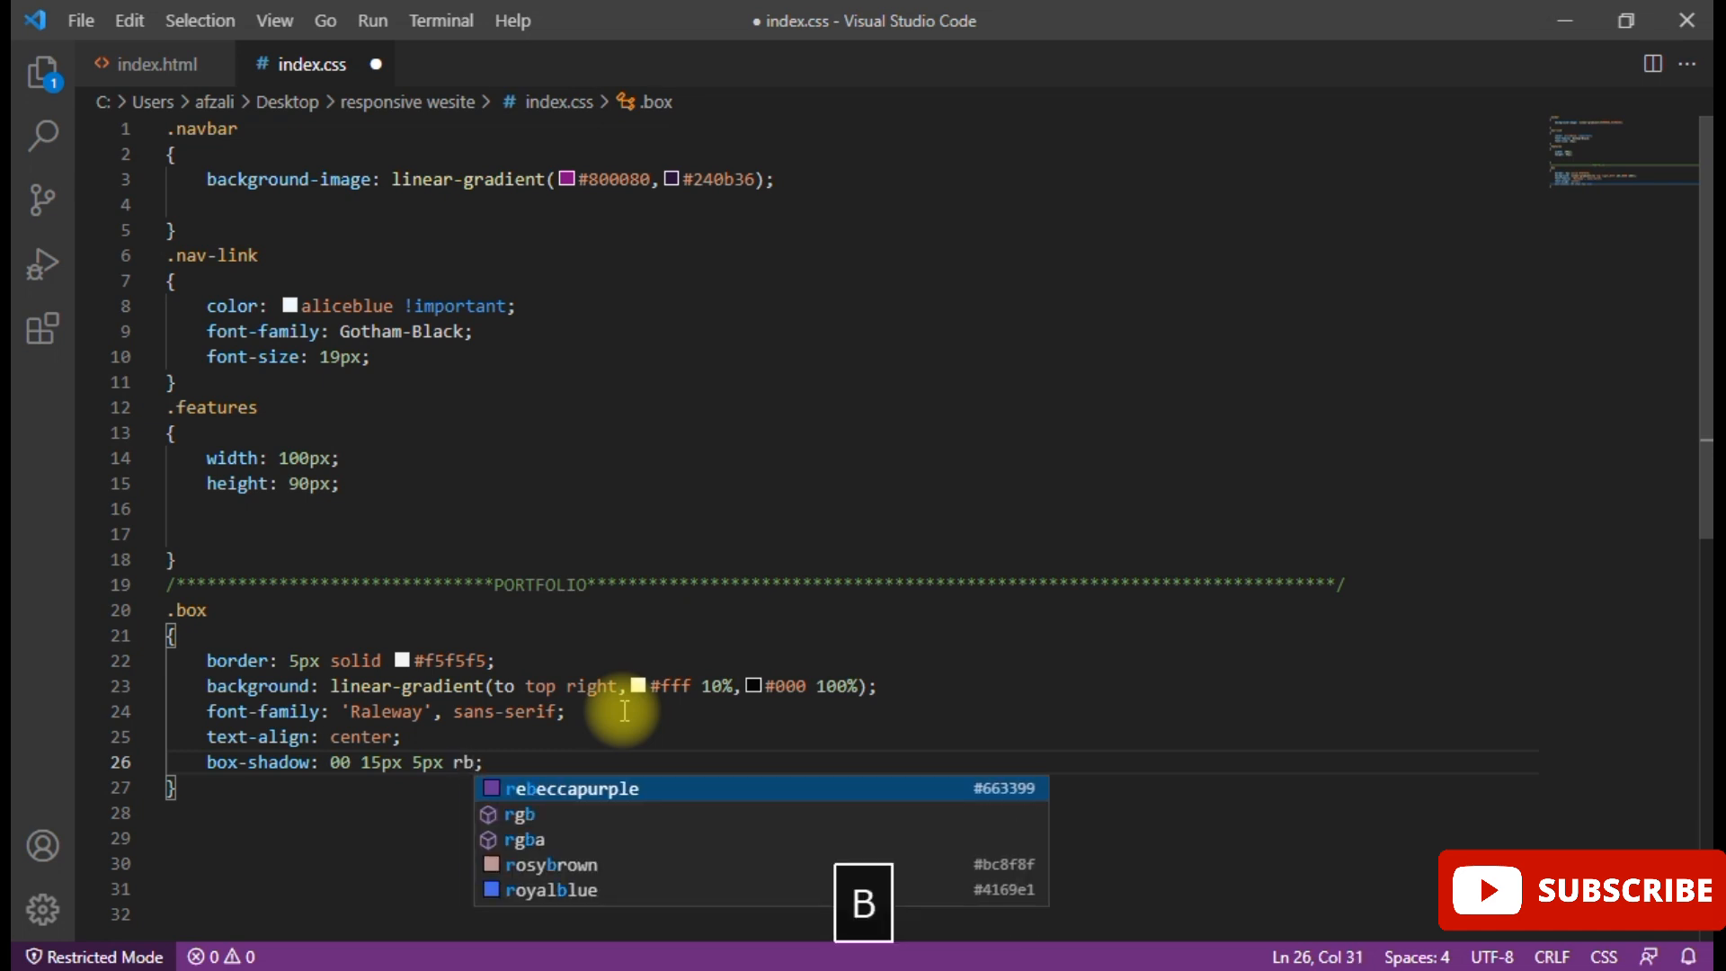
key(Down)
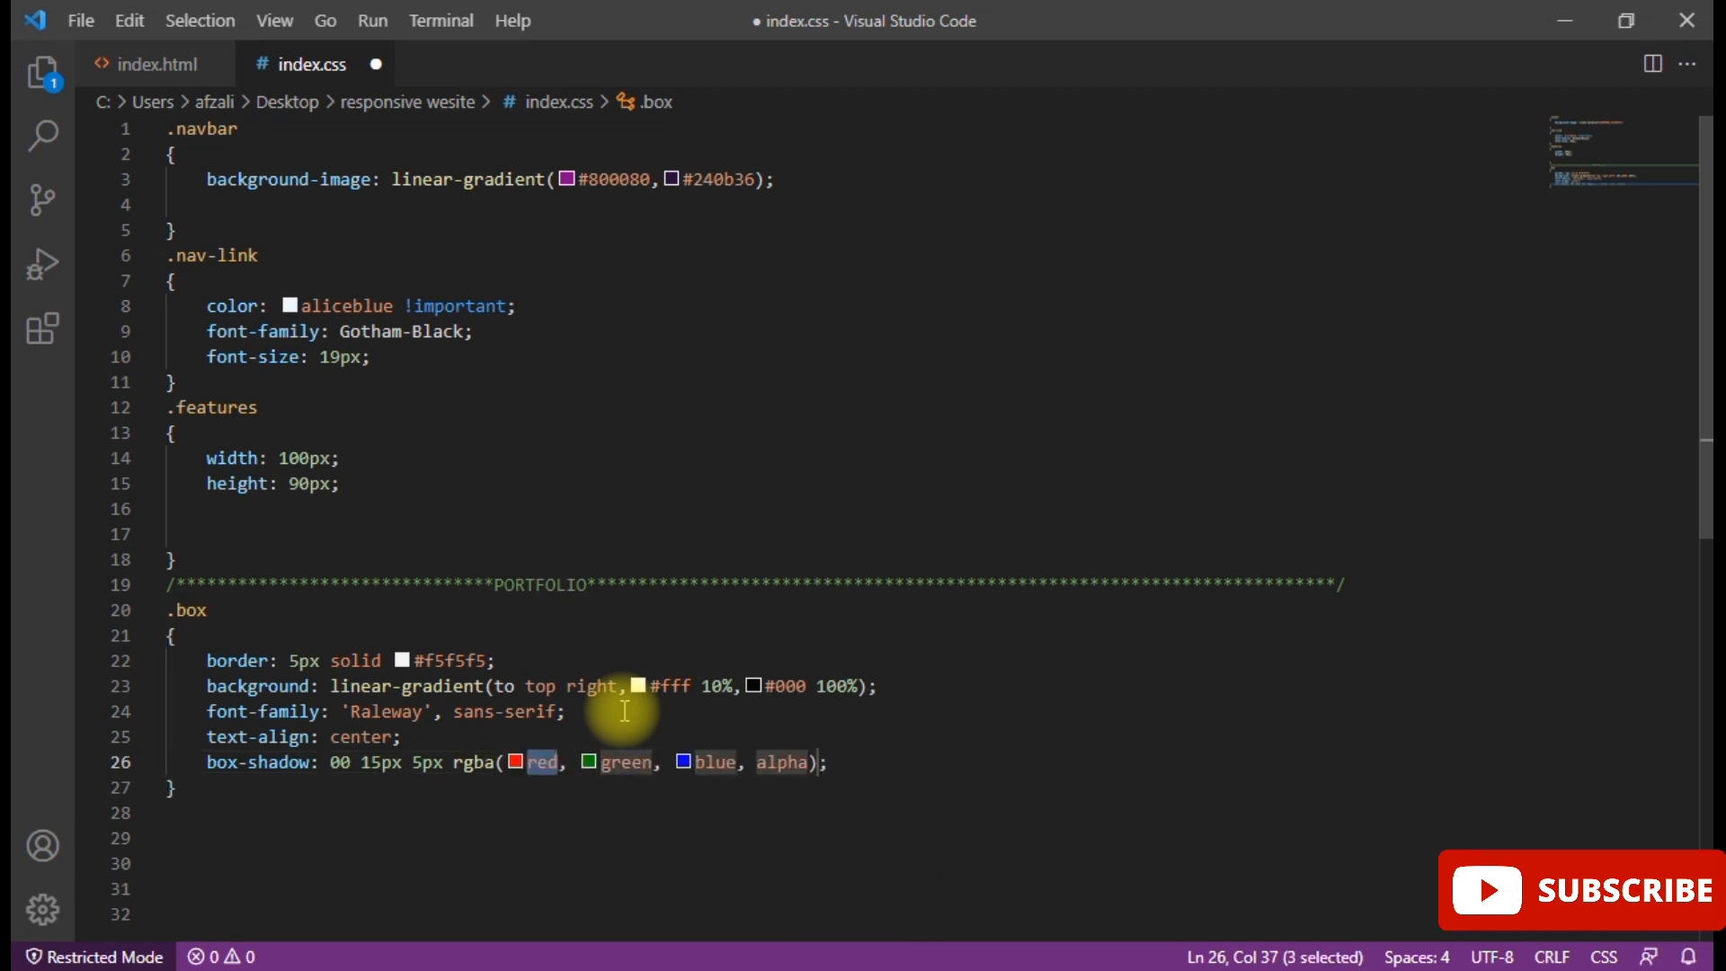
text(0)
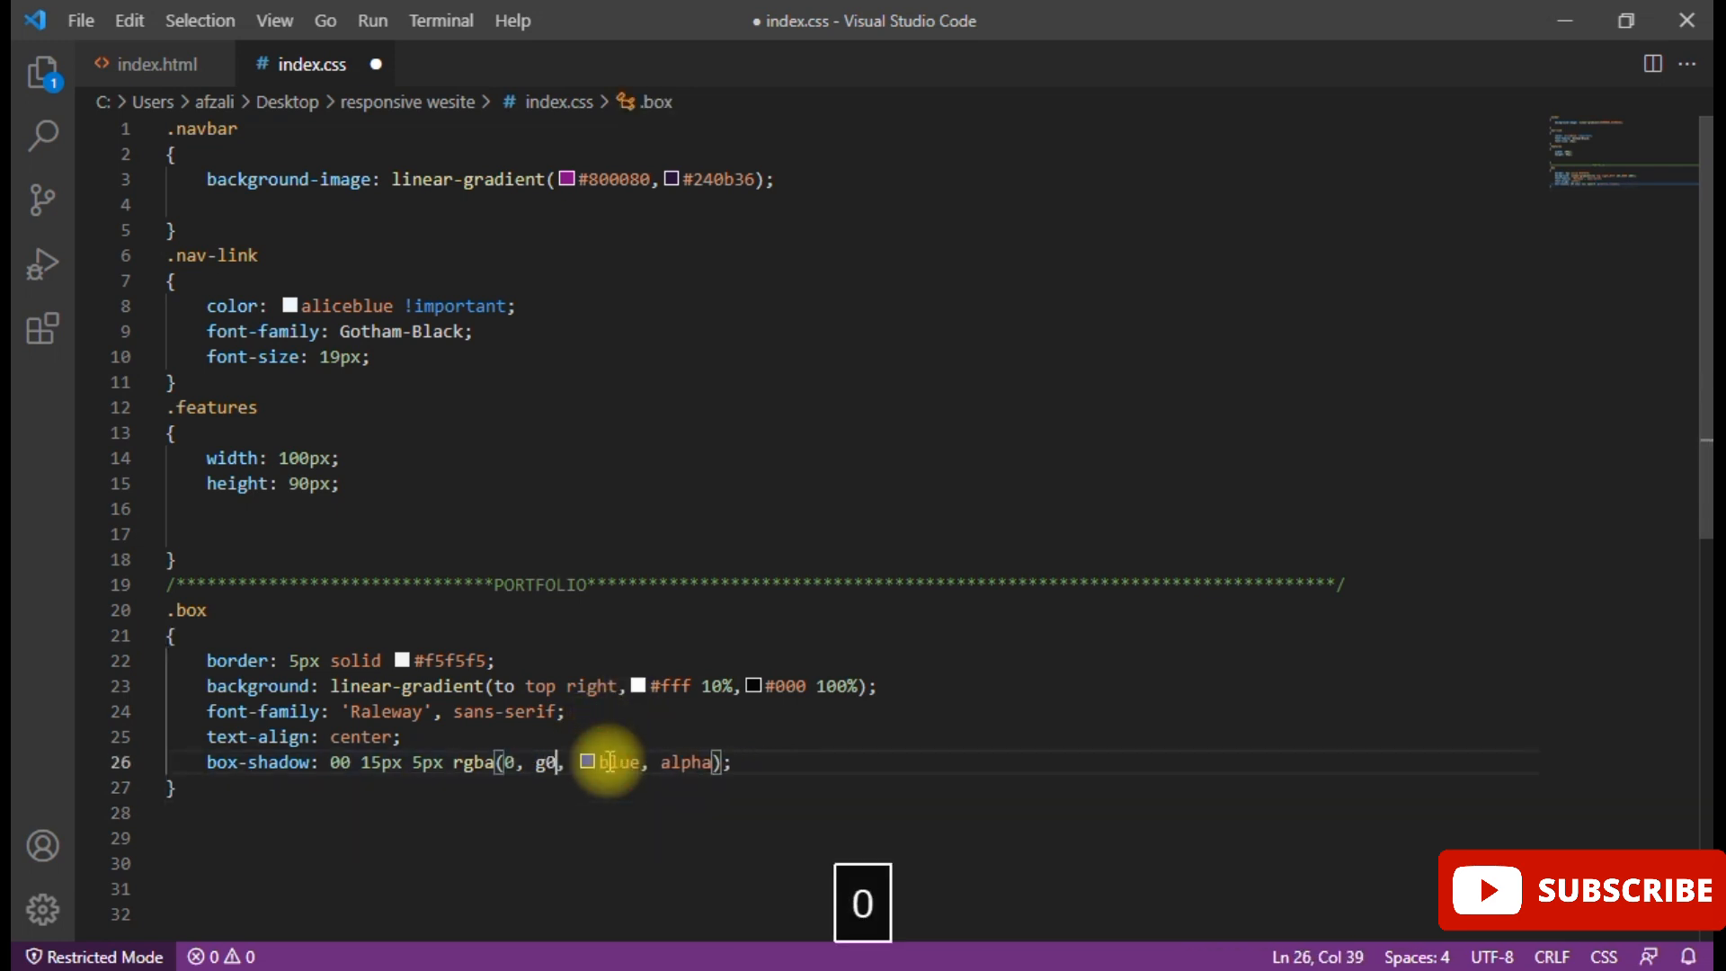
key(Backspace)
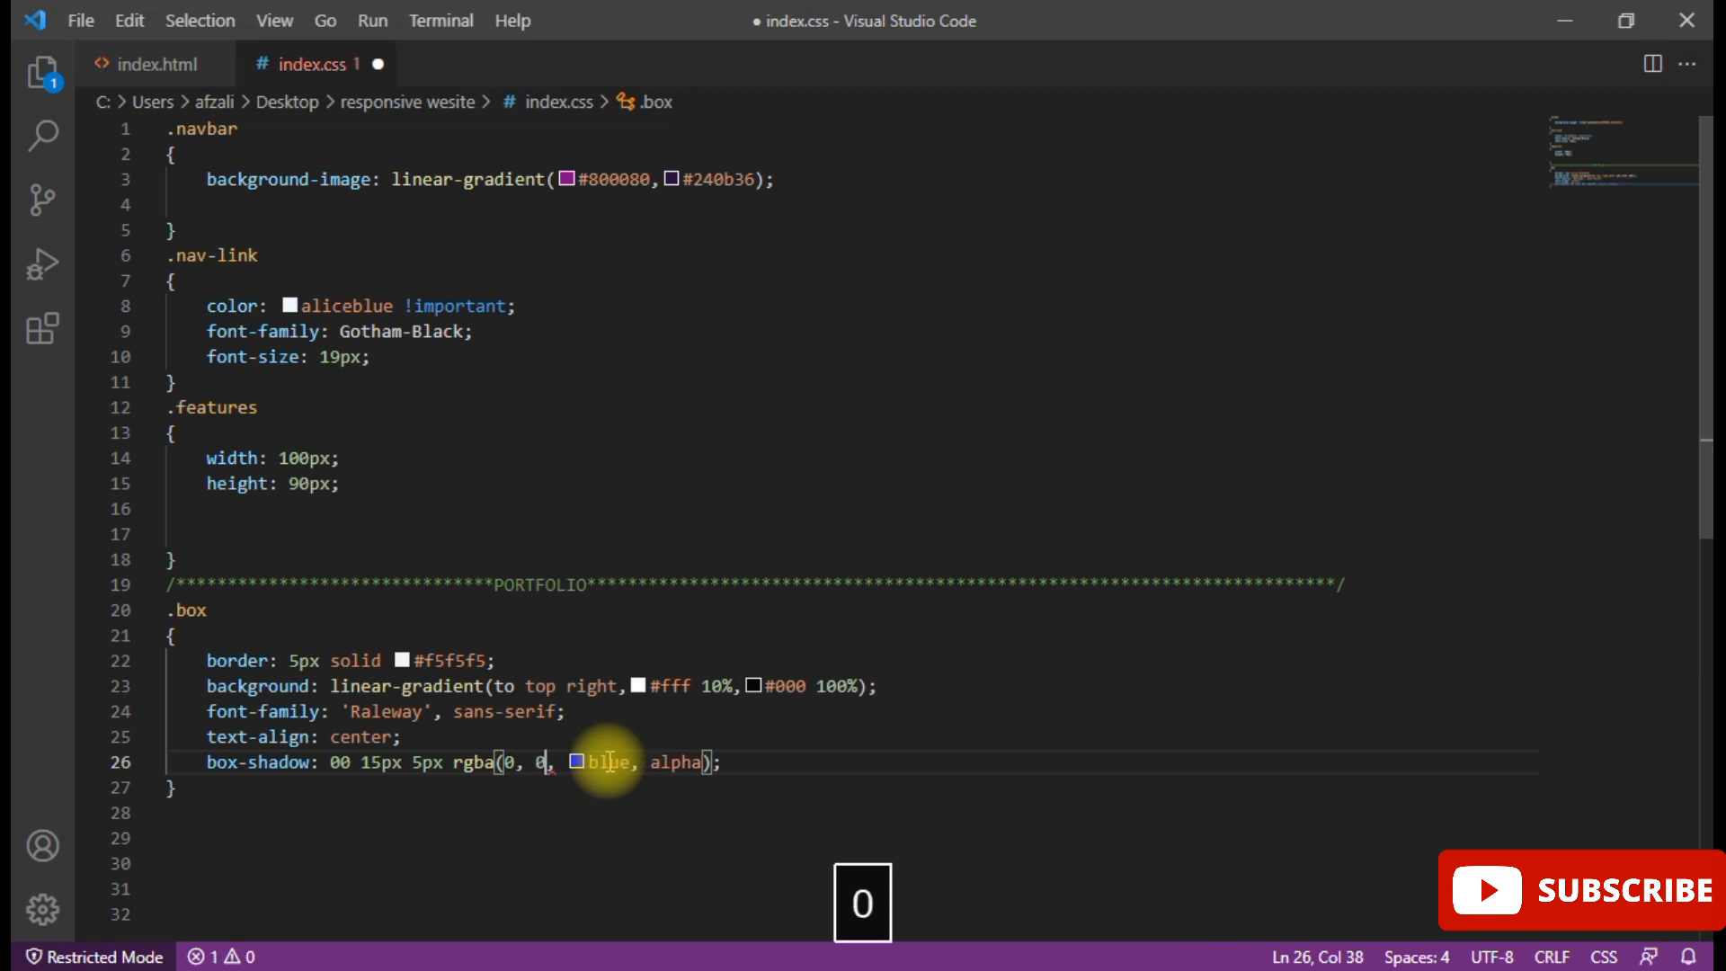
key(Backspace)
text(0)
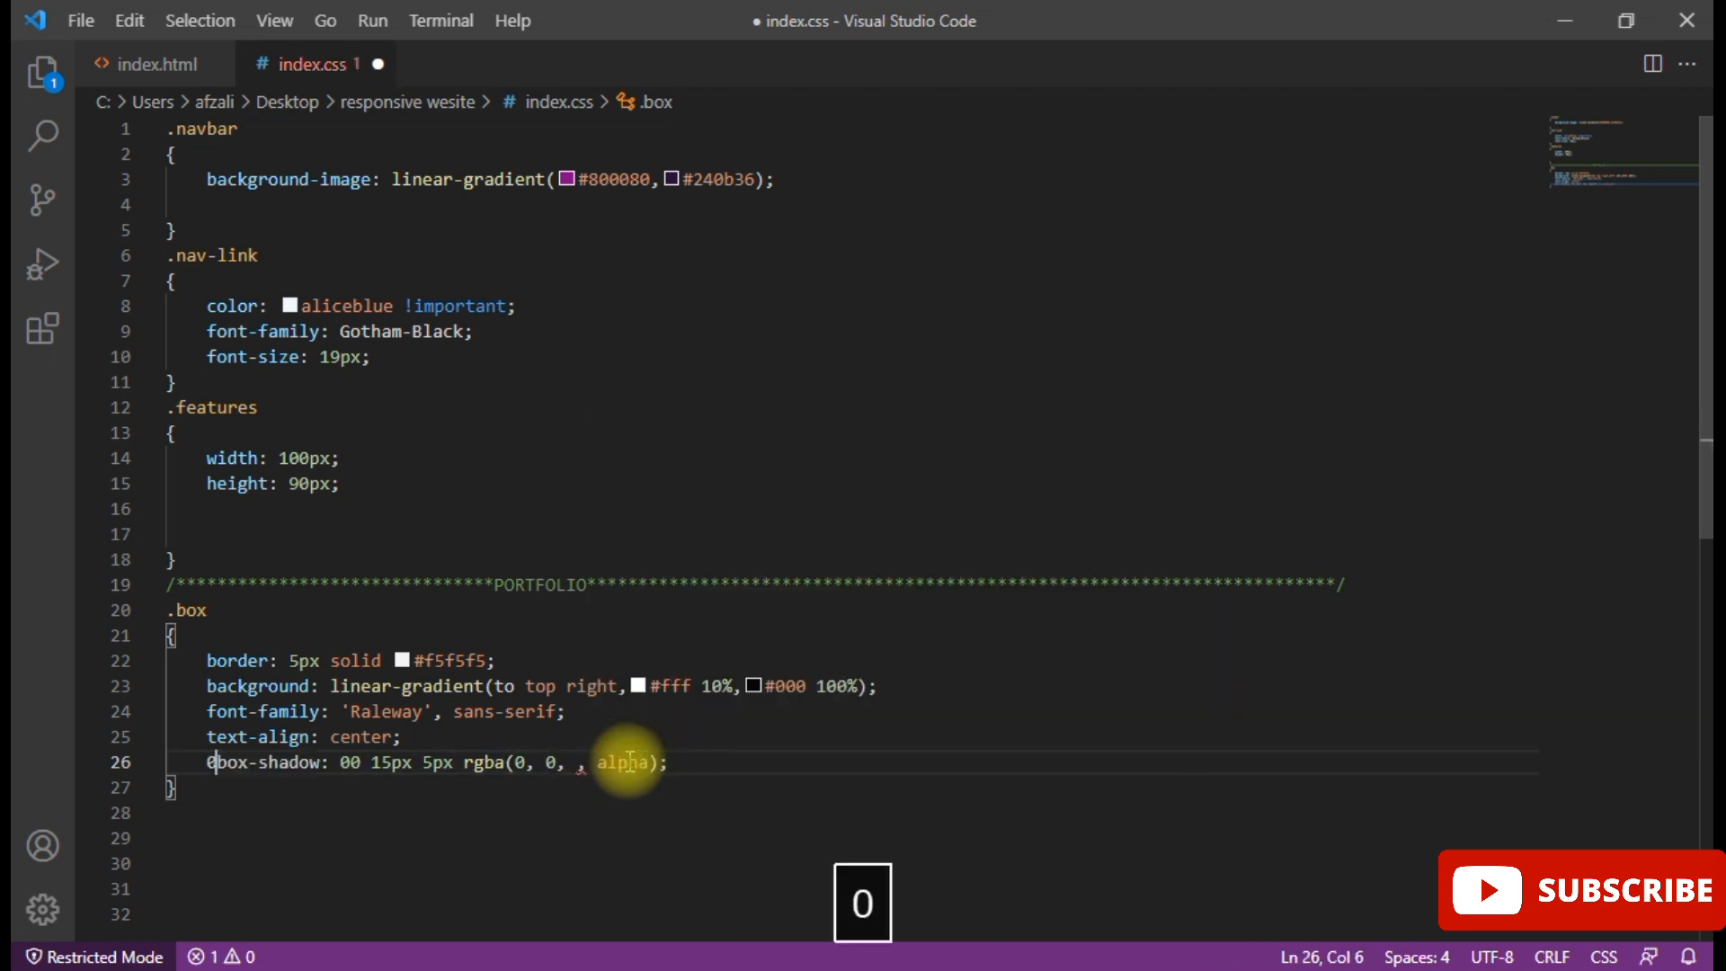
key(ctrl+z)
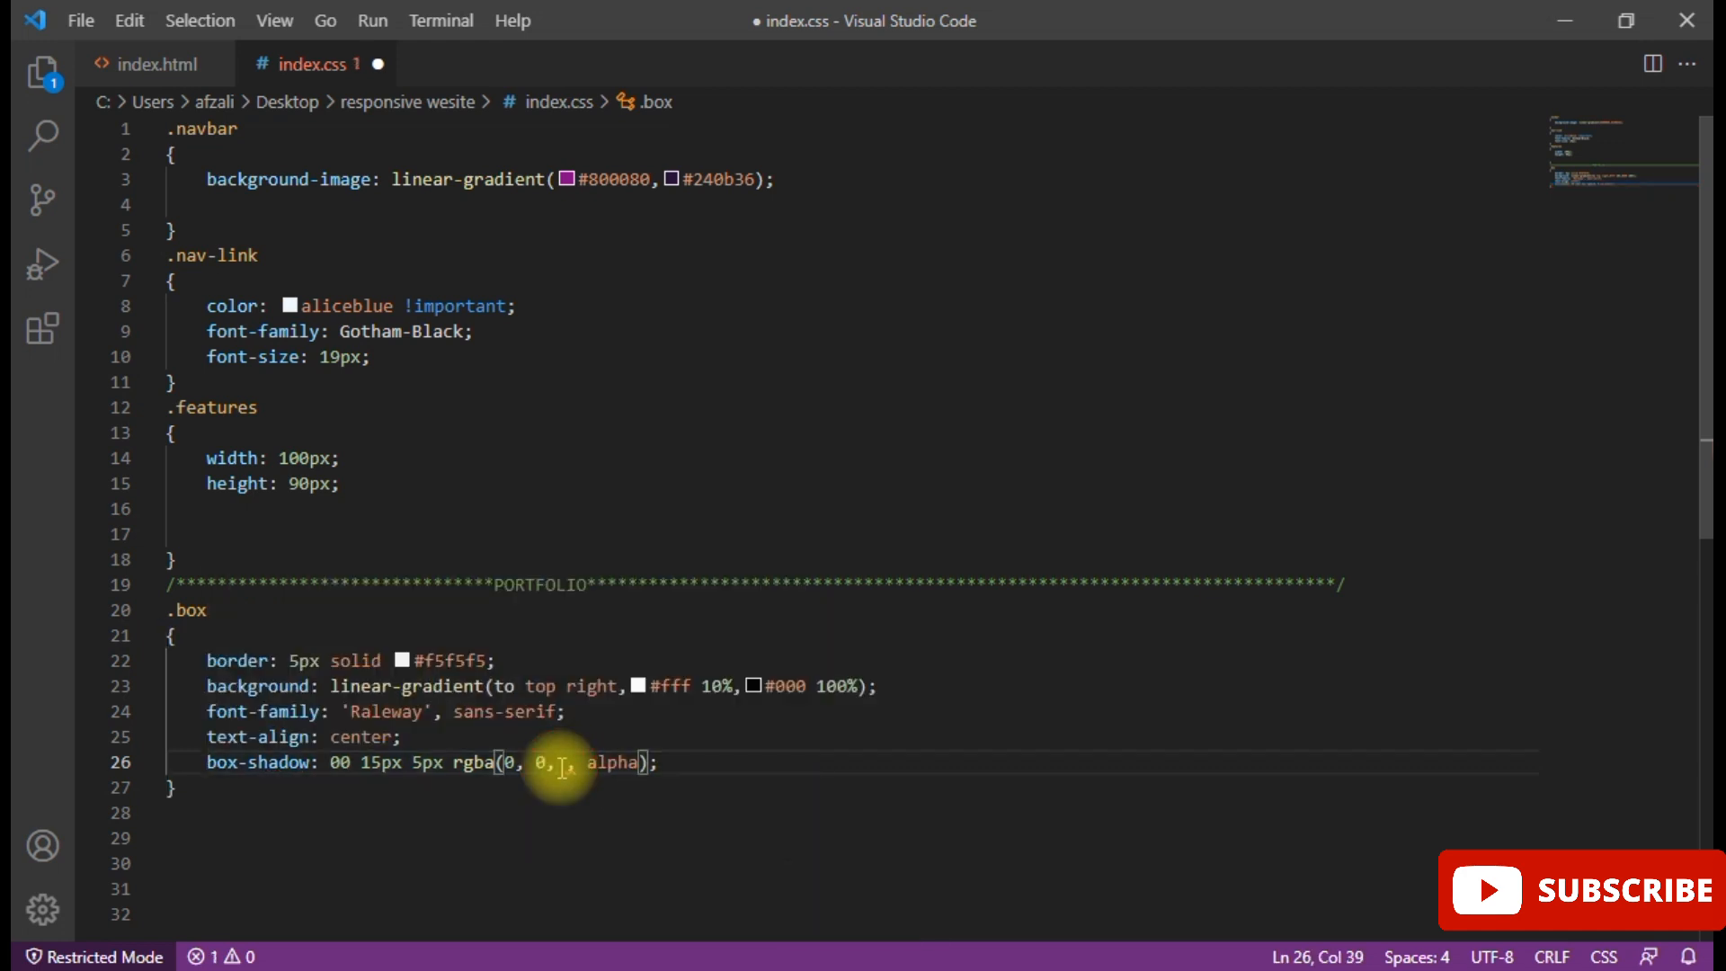
text(0)
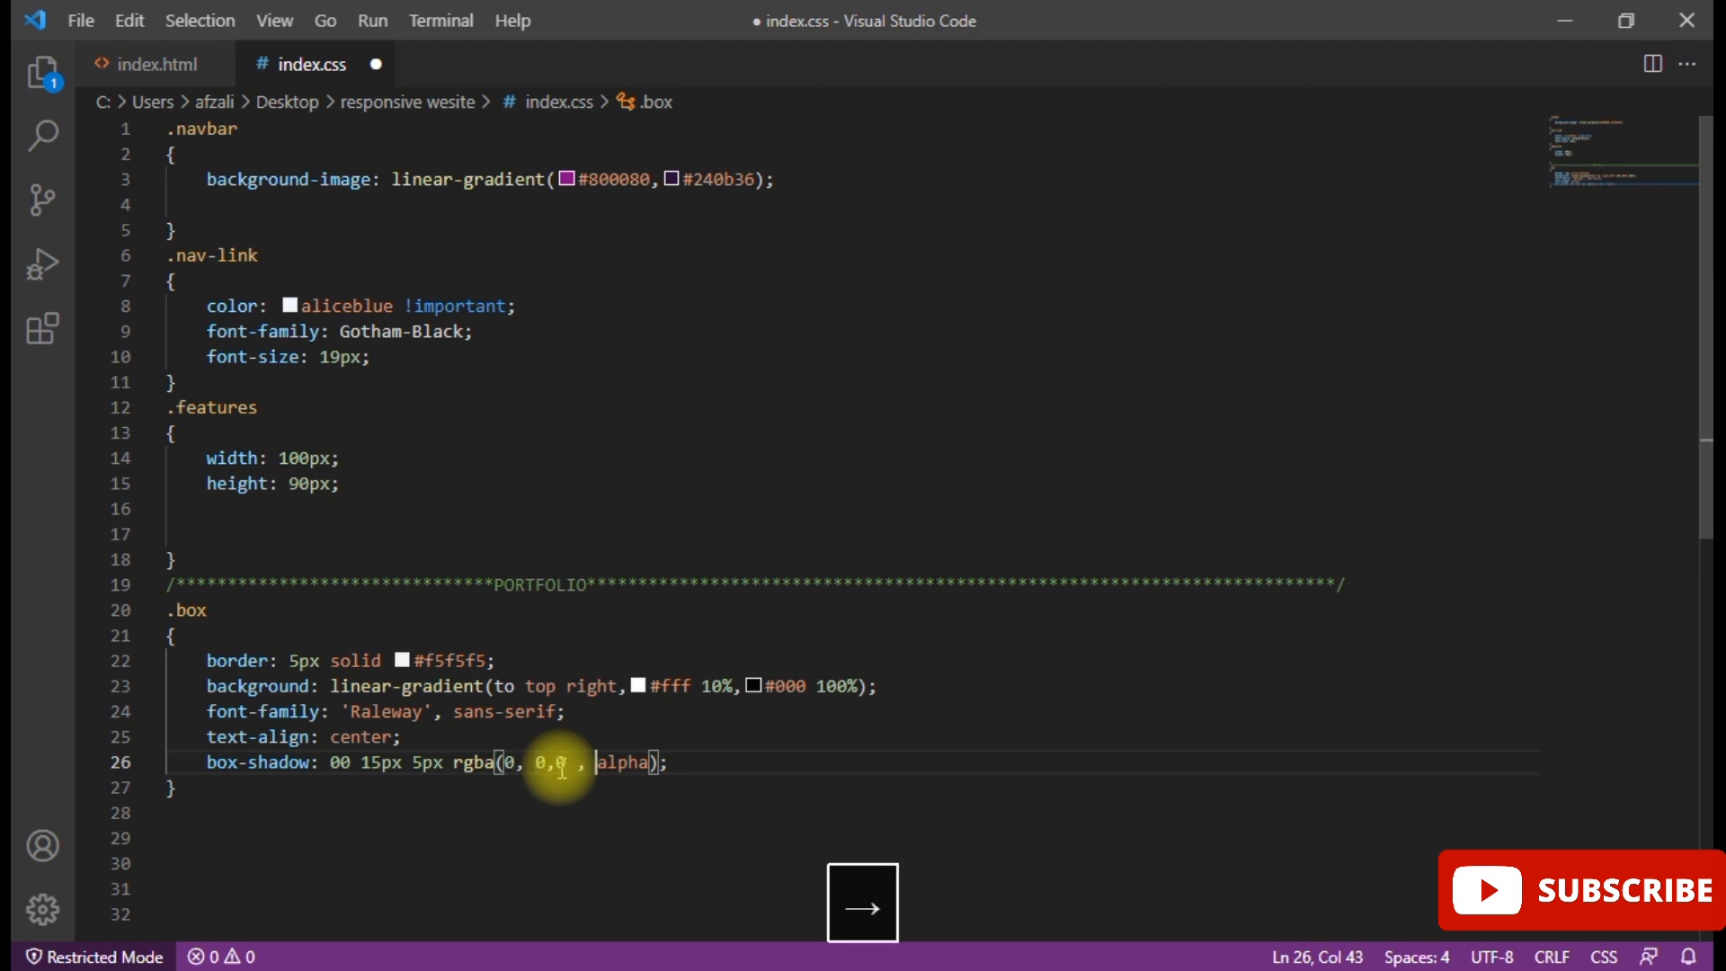
double_click(622, 762)
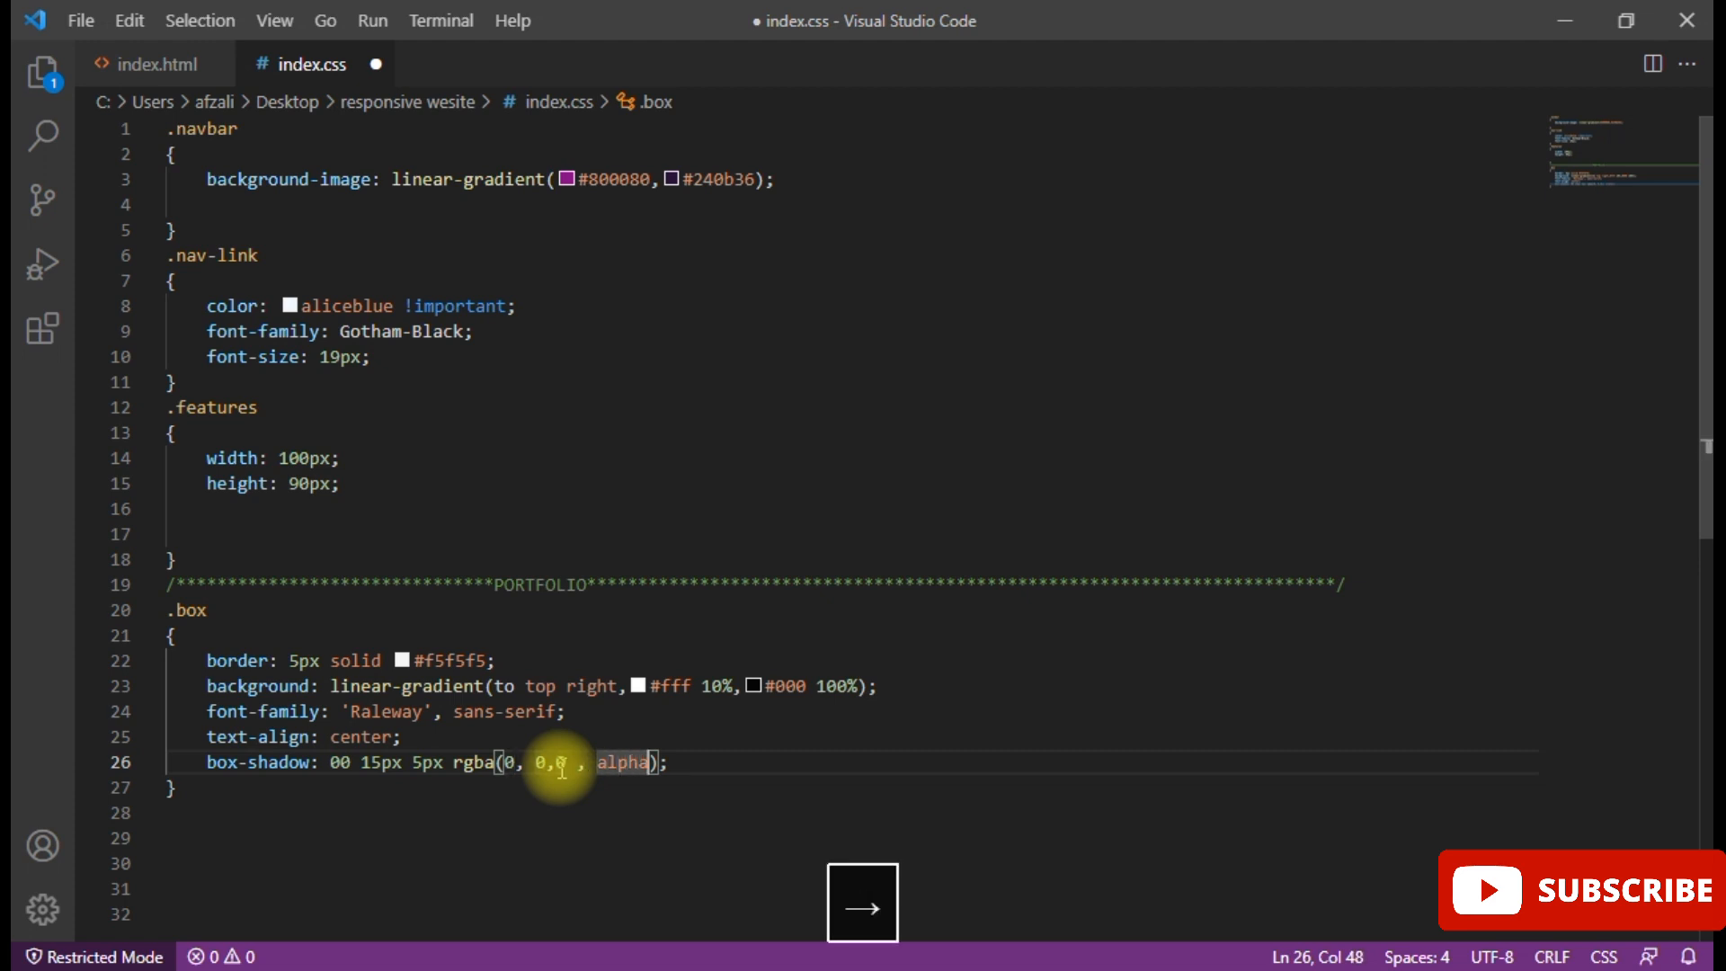
text(0)
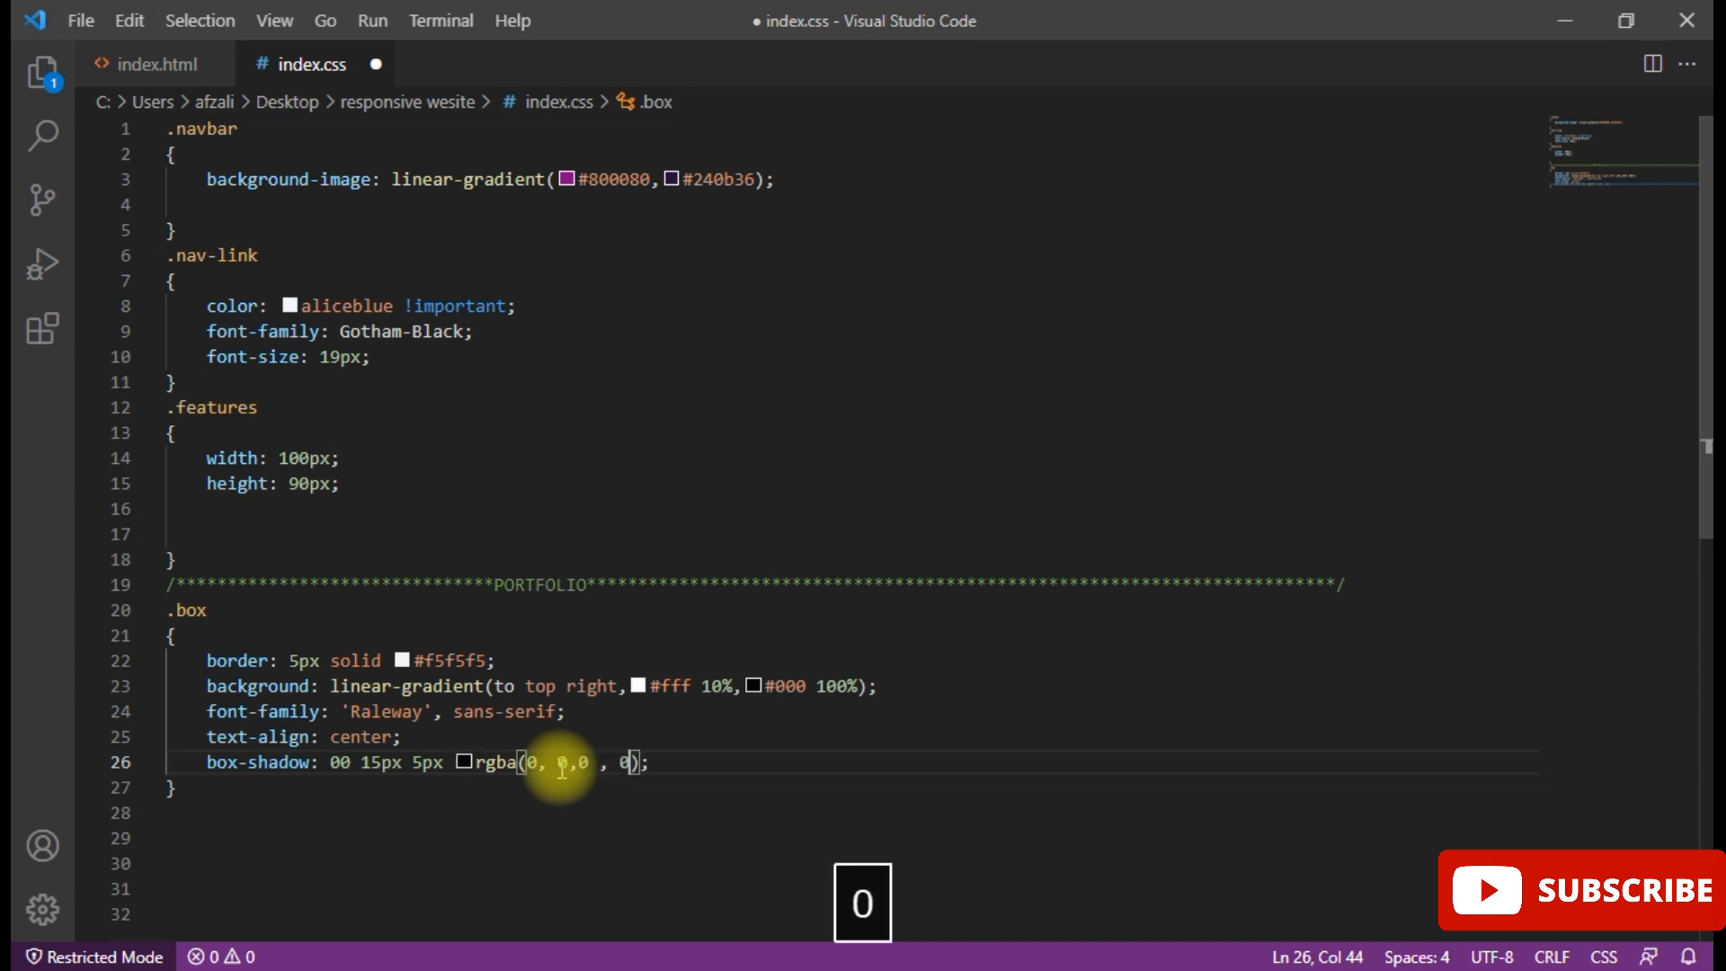
text(.)
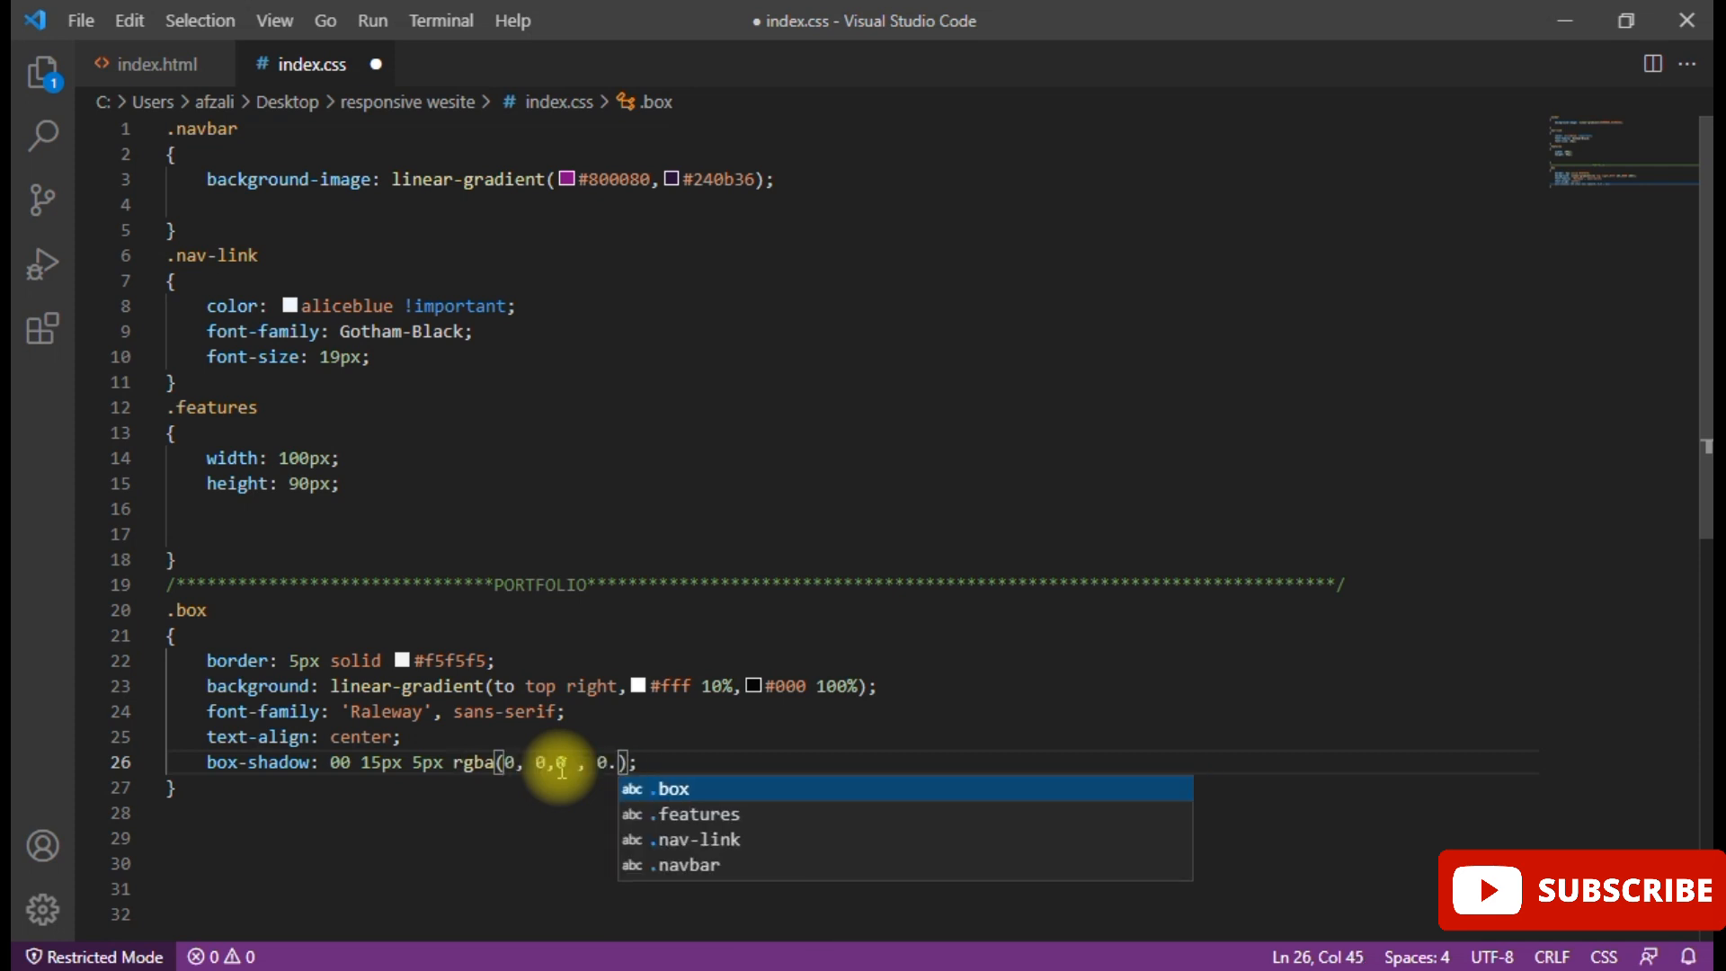
text(07)
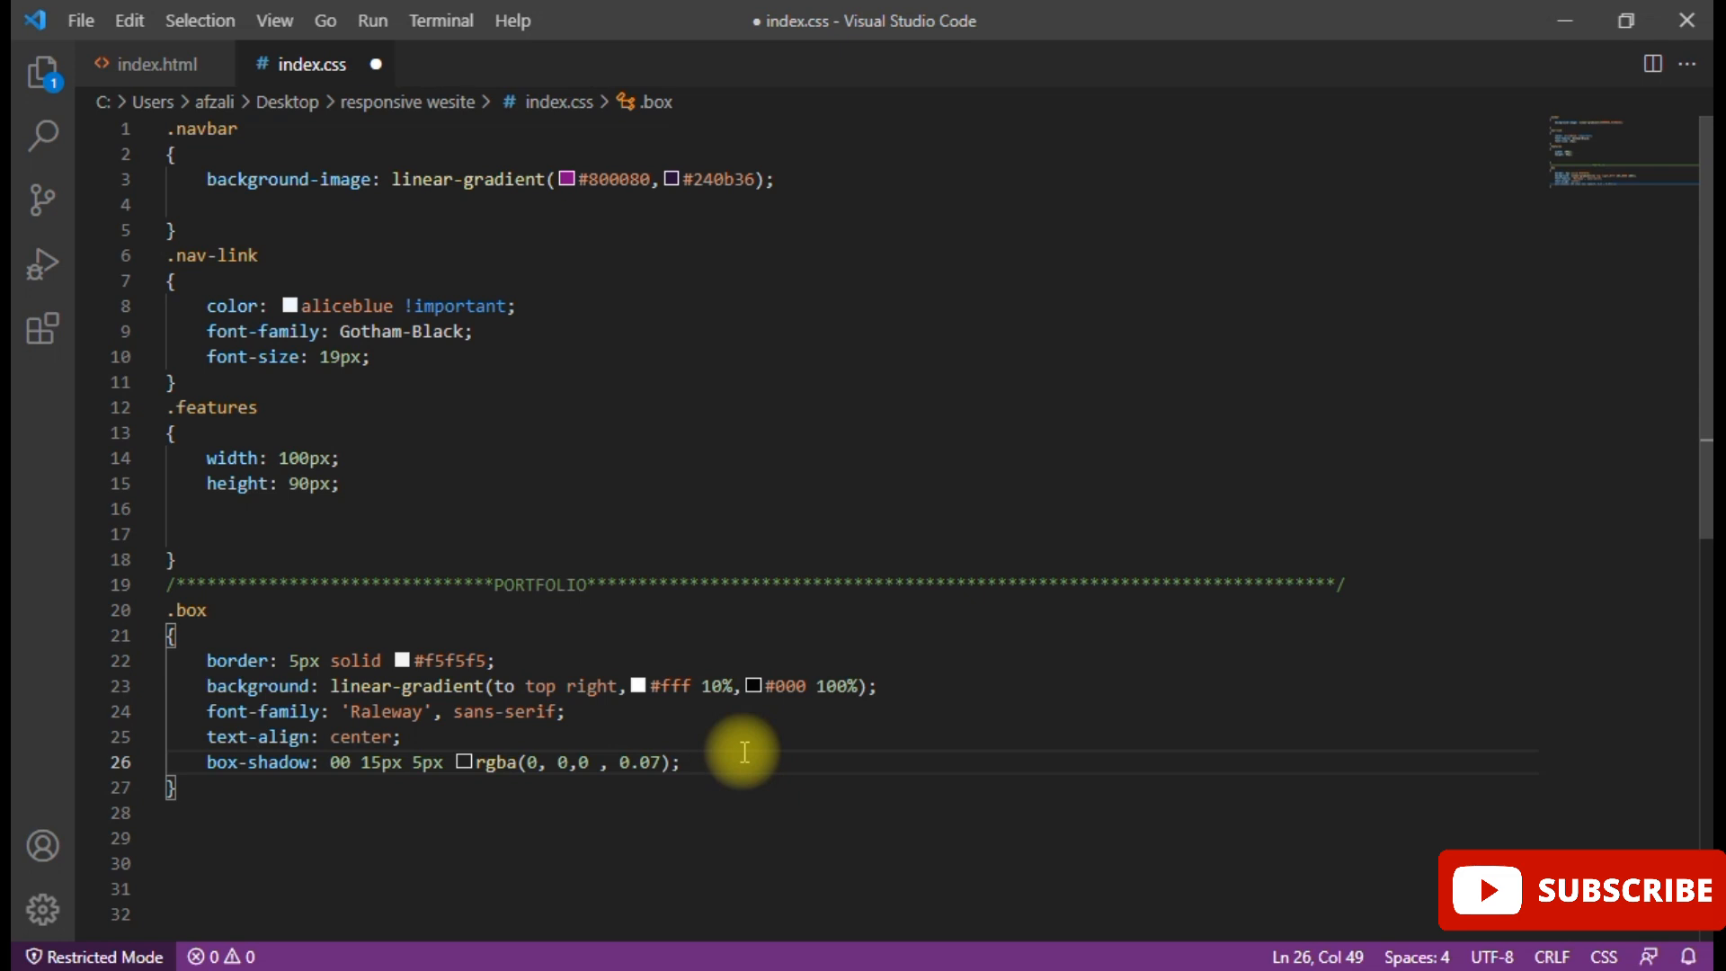
- Add overflow: hidden and position: relative to the .box rule
text(over)
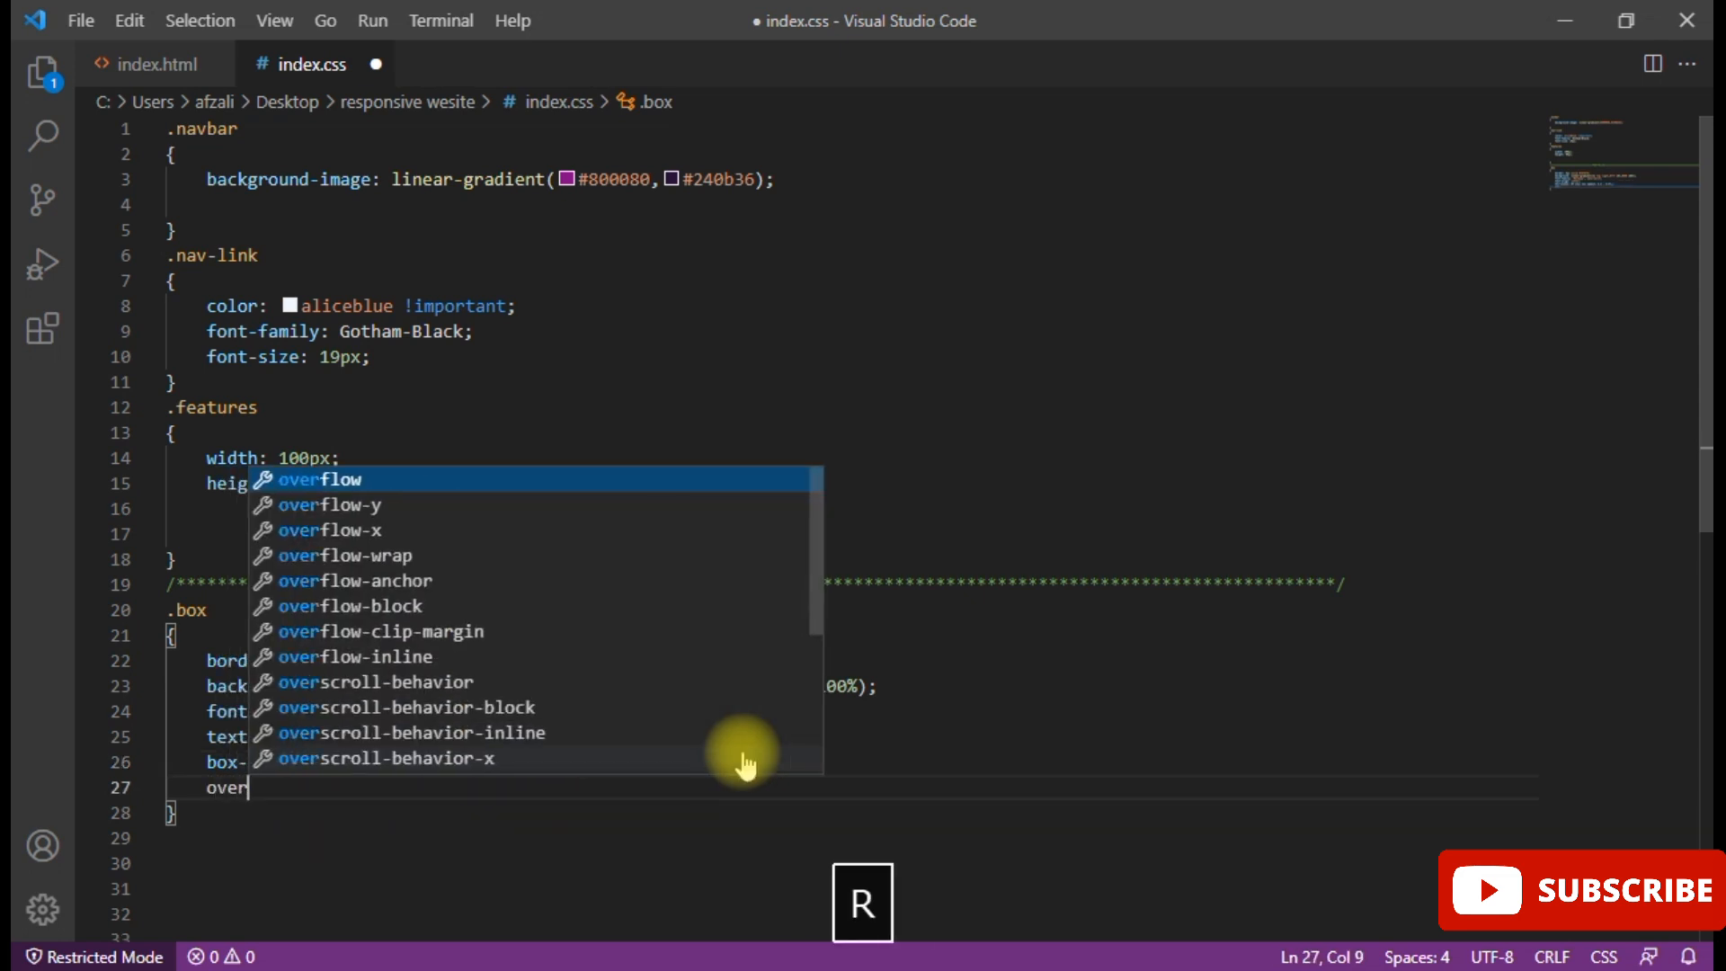
key(Enter)
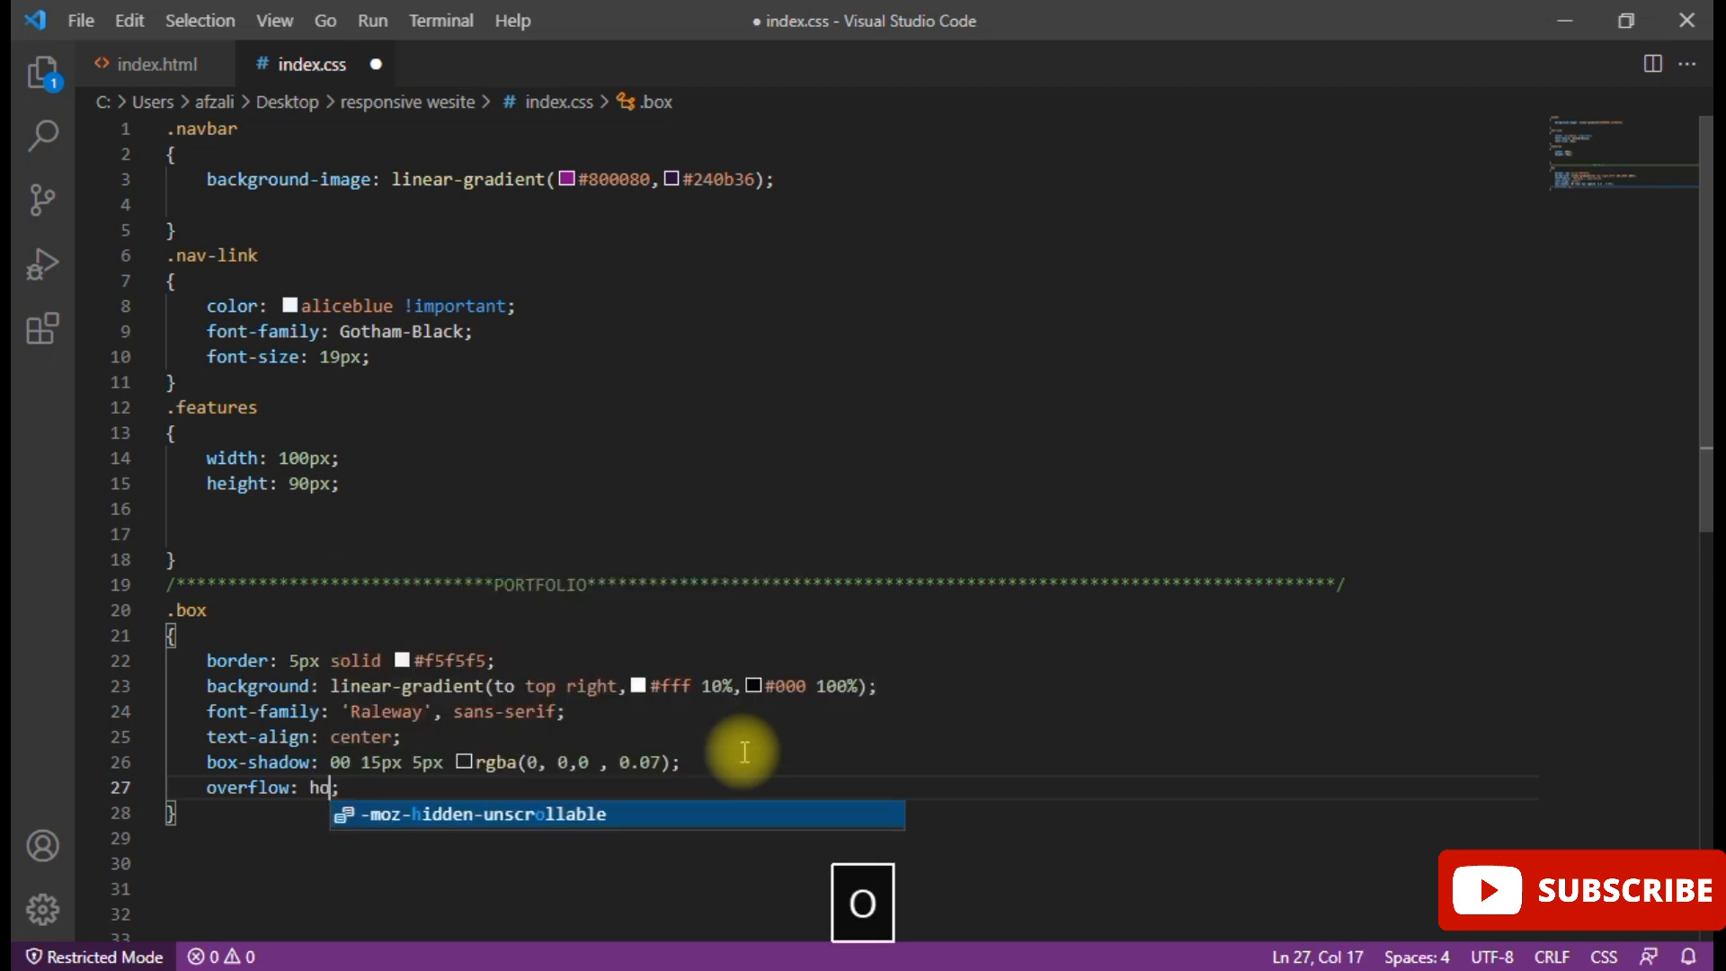
text(i)
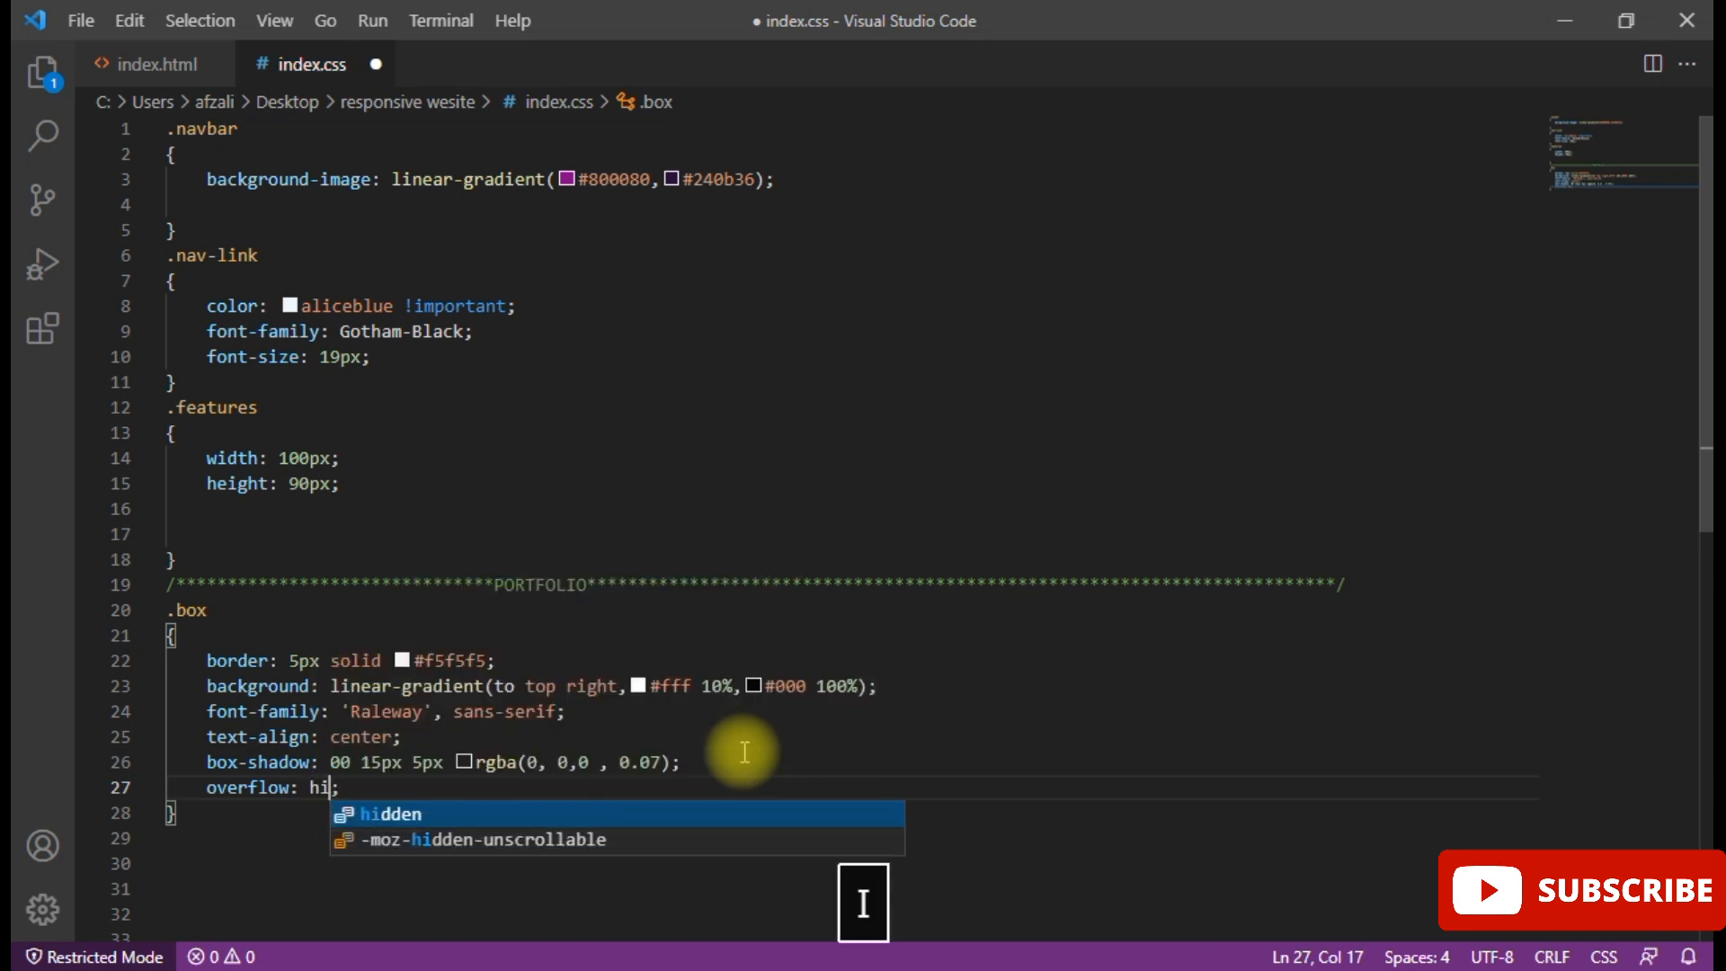
key(Enter)
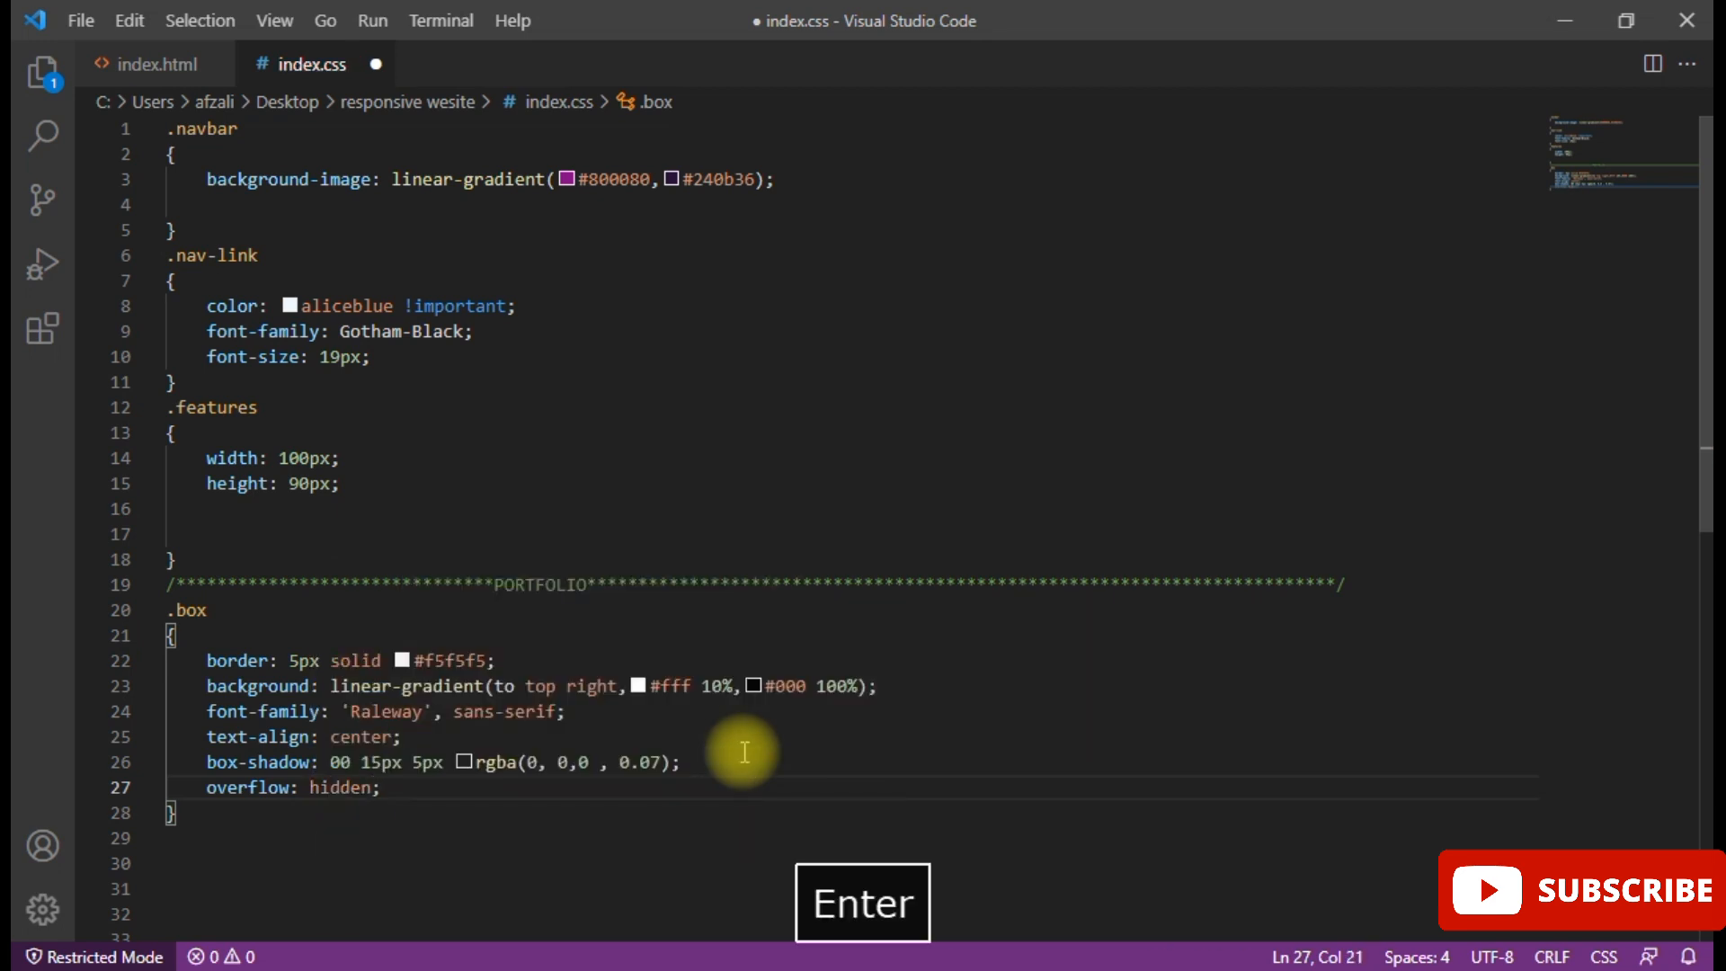
text(po)
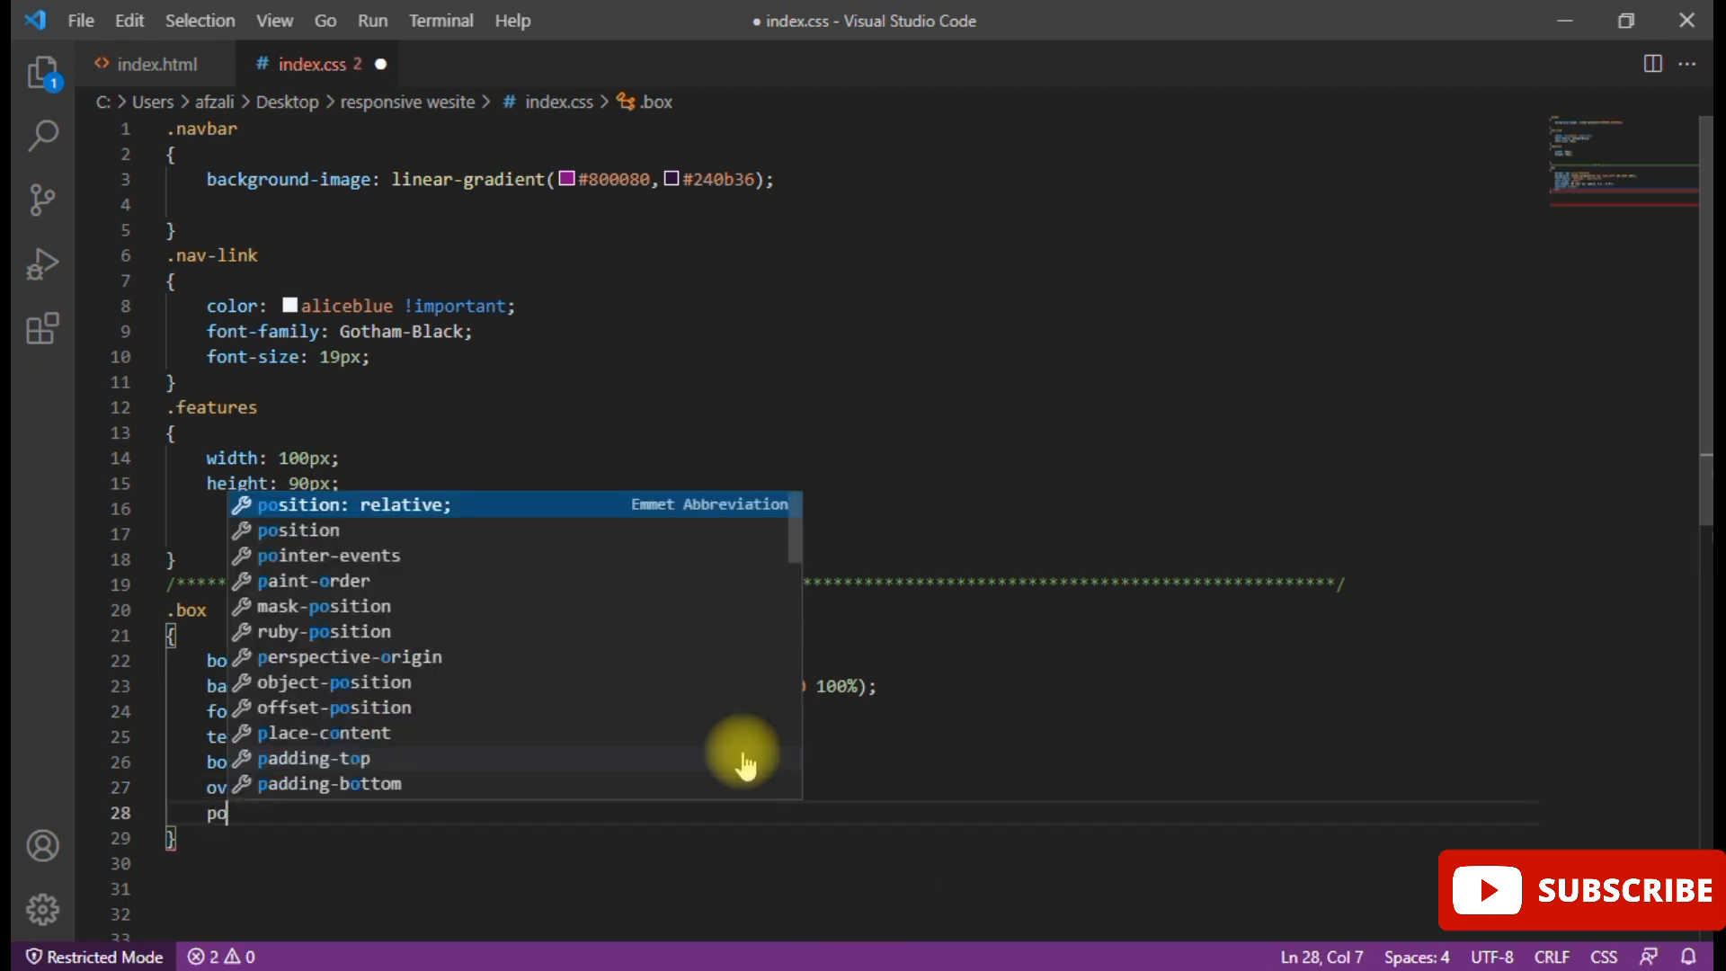
text(sition: relative;)
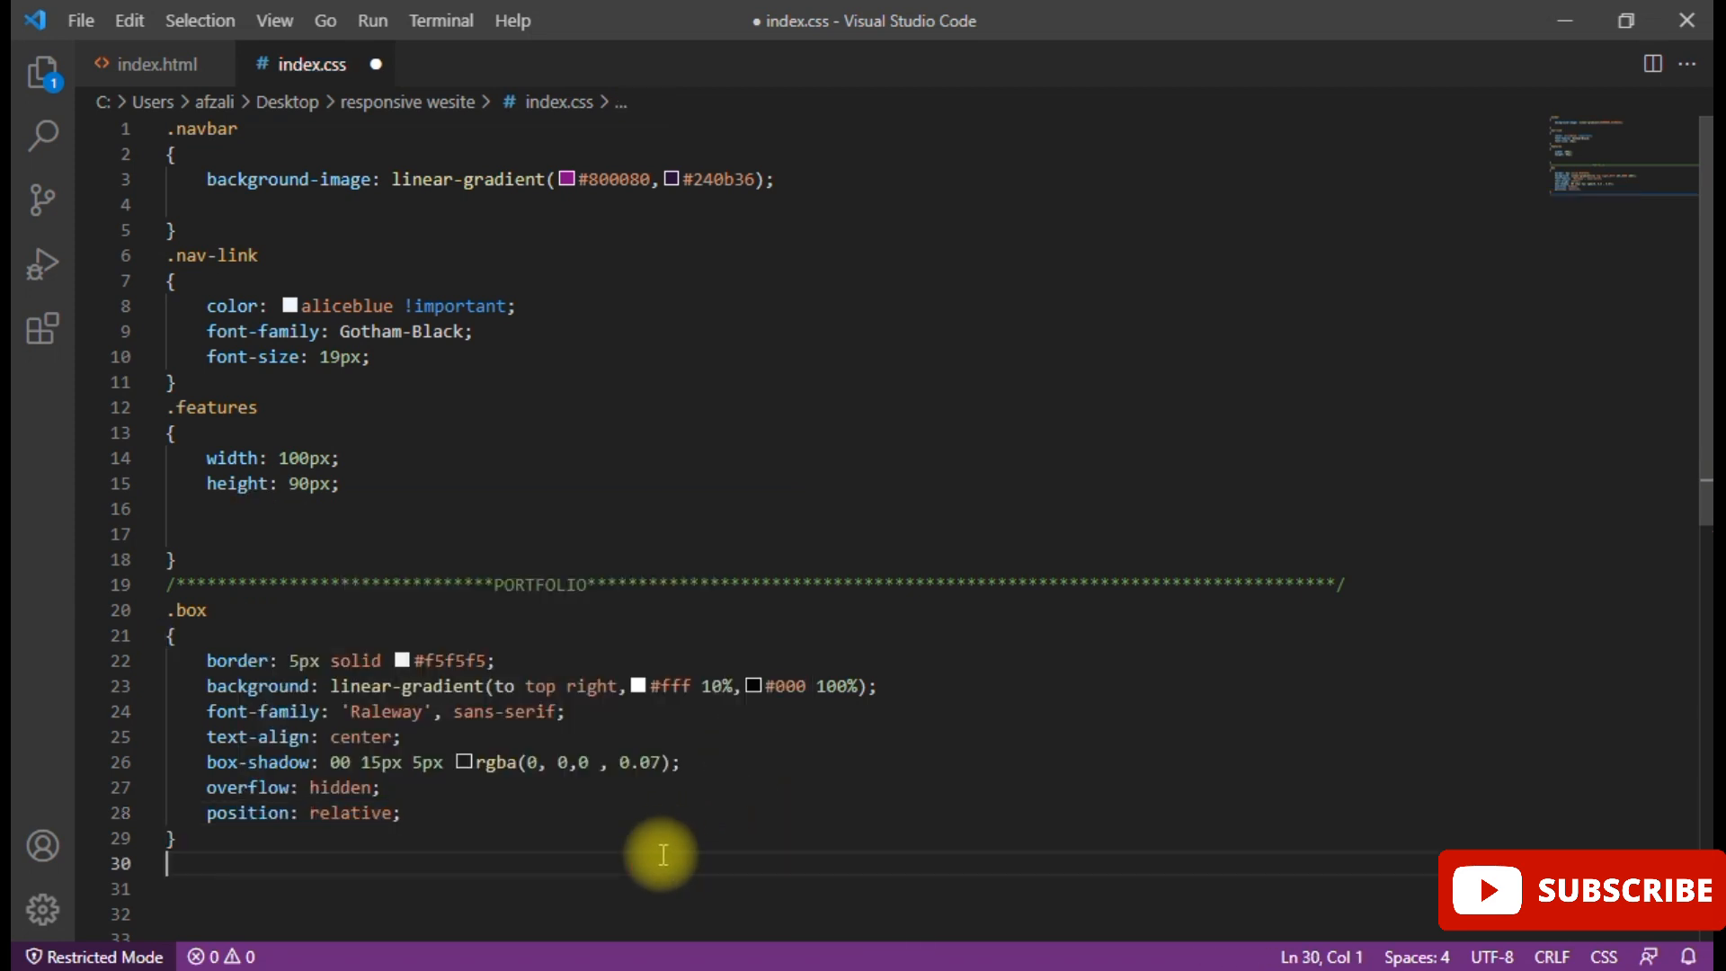
mouse_move(429, 736)
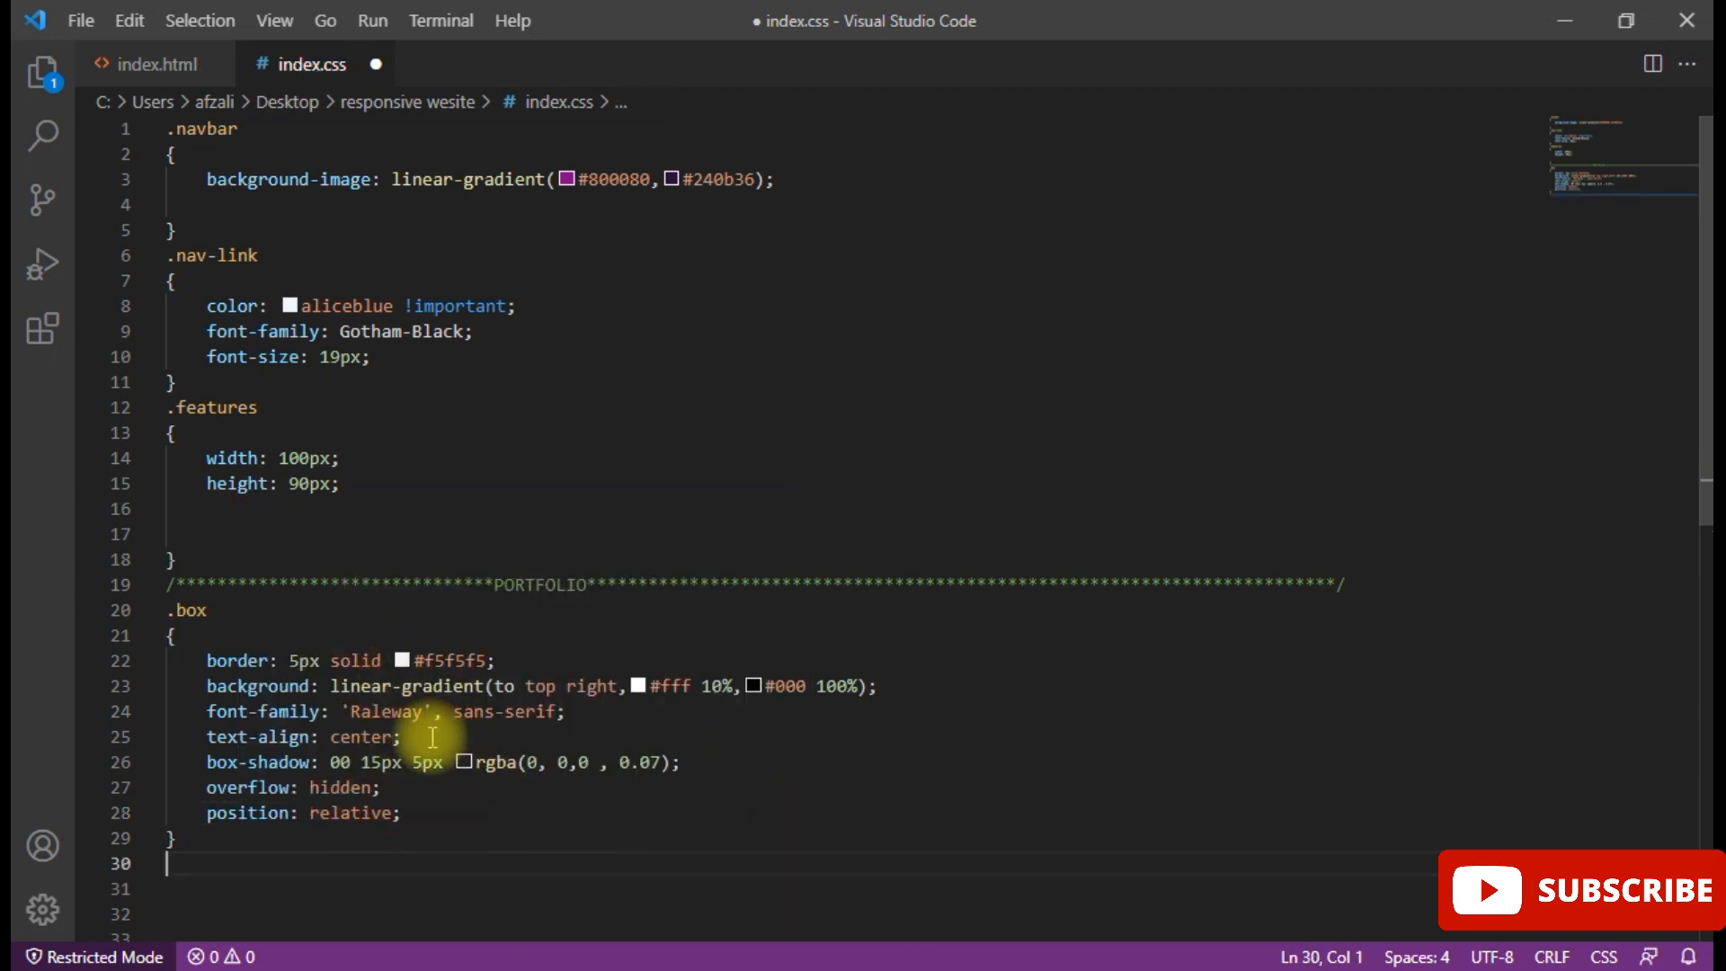
mouse_move(139, 149)
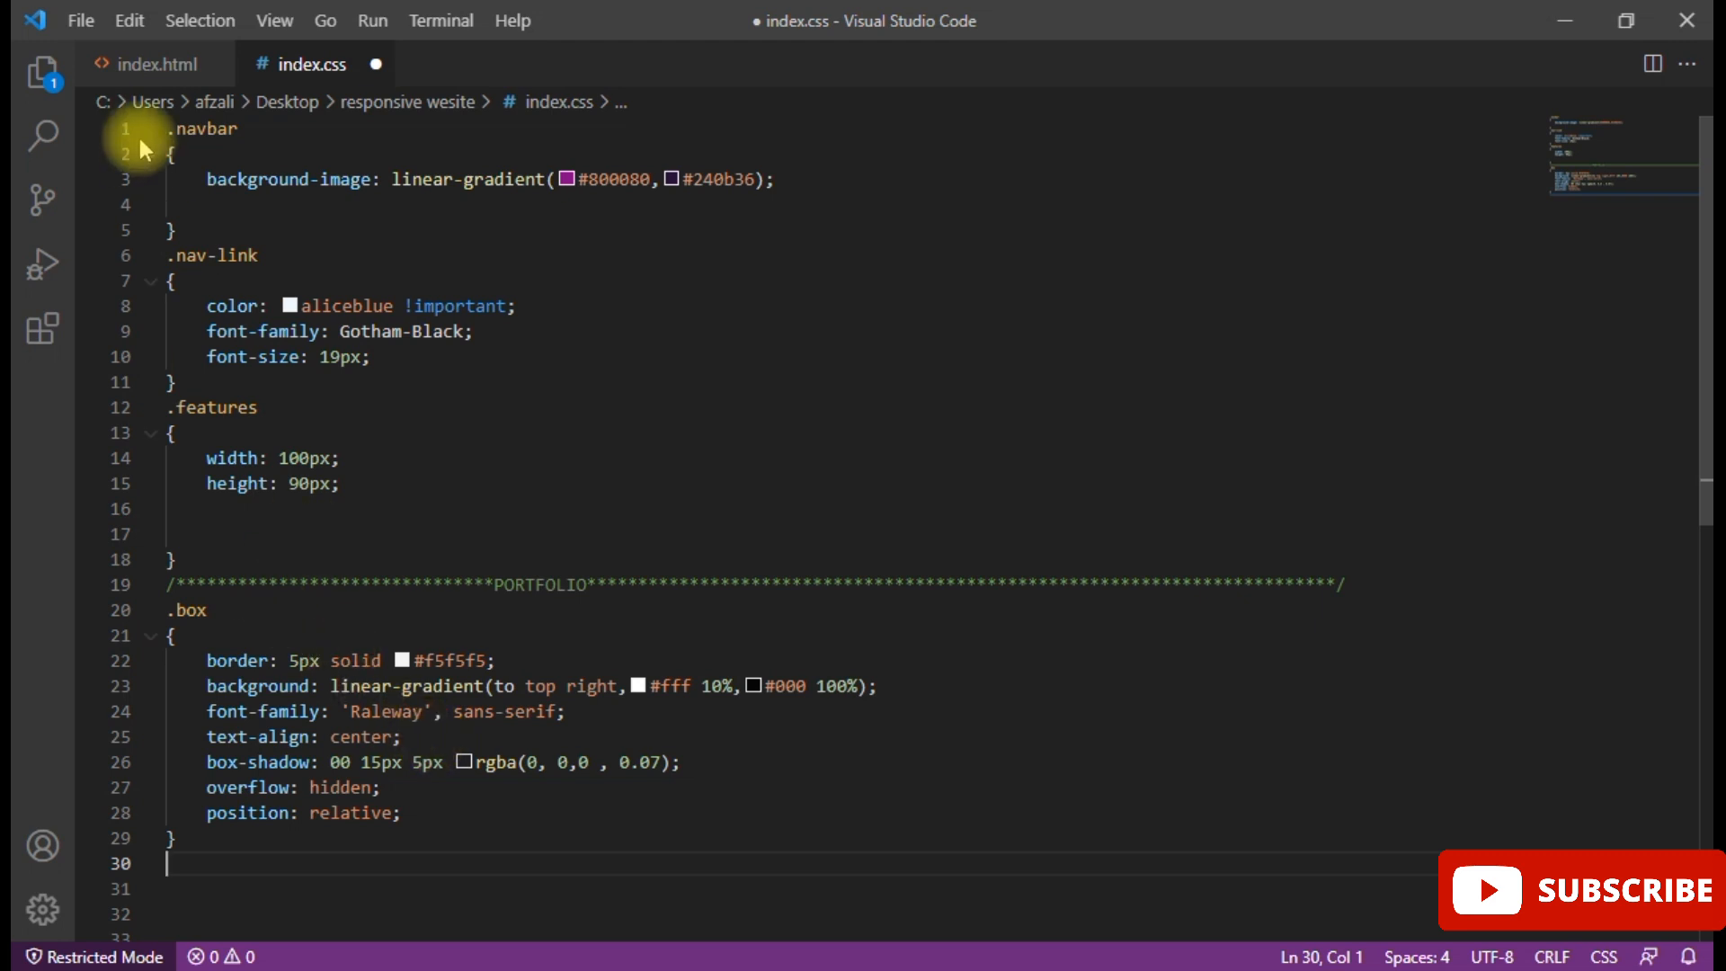
click(79, 20)
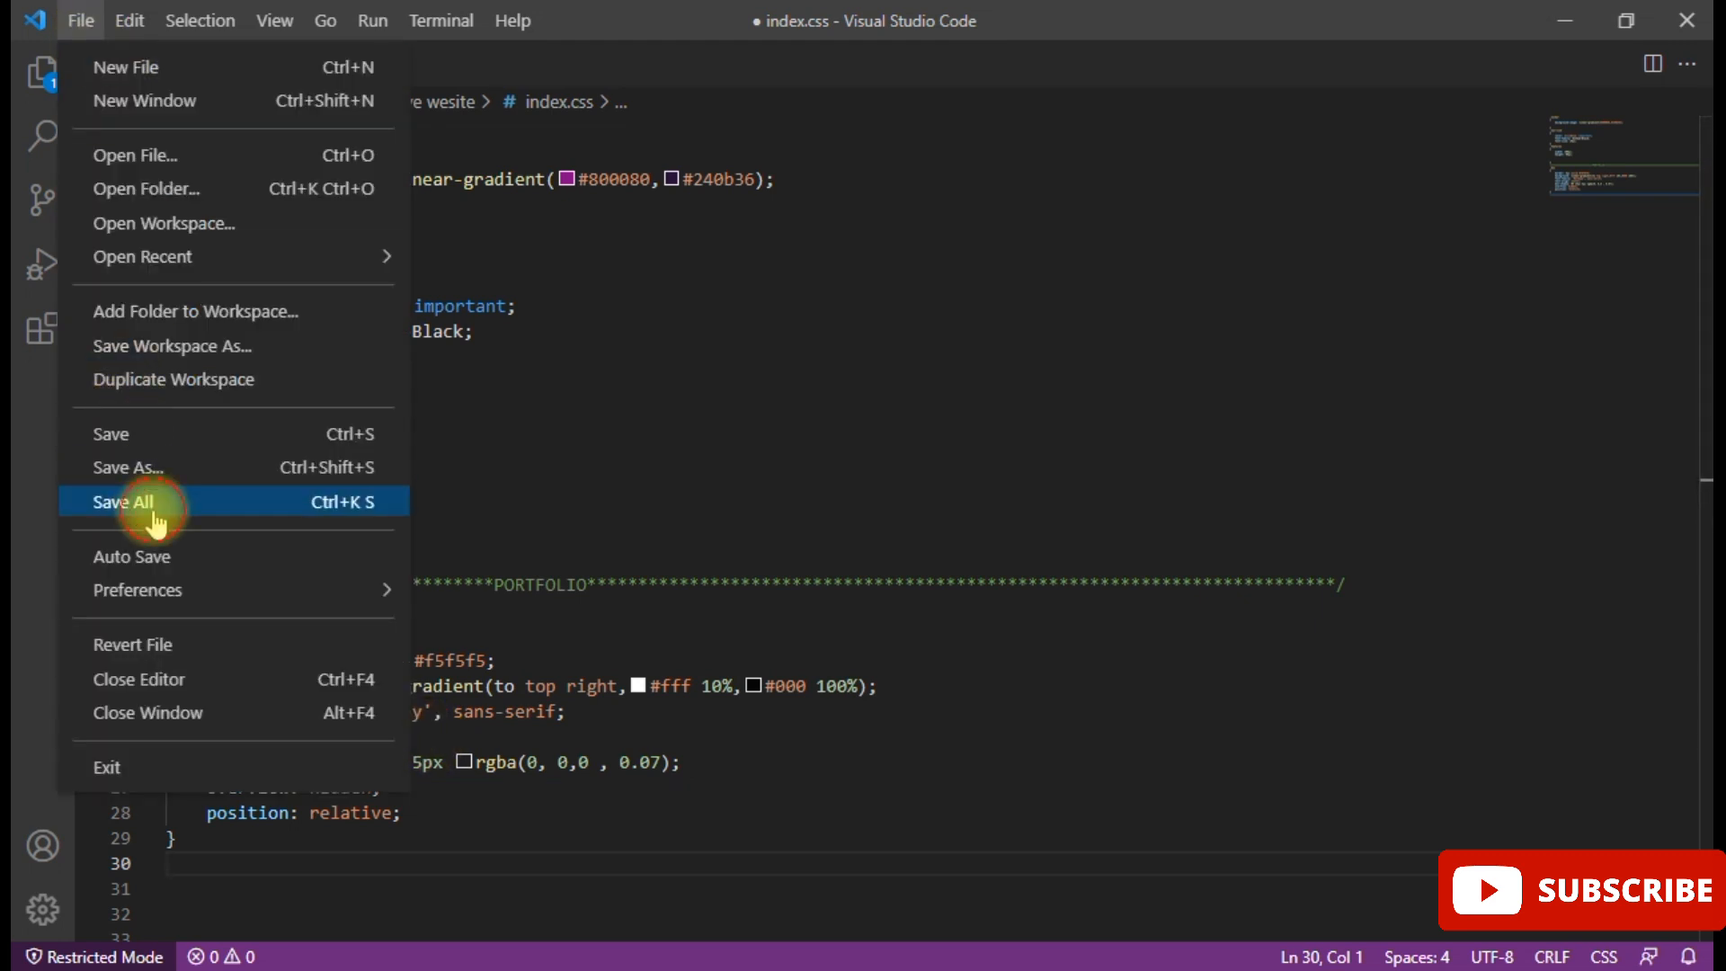
- Save all files and scroll the Firefox preview down to the Portfolio section
click(124, 501)
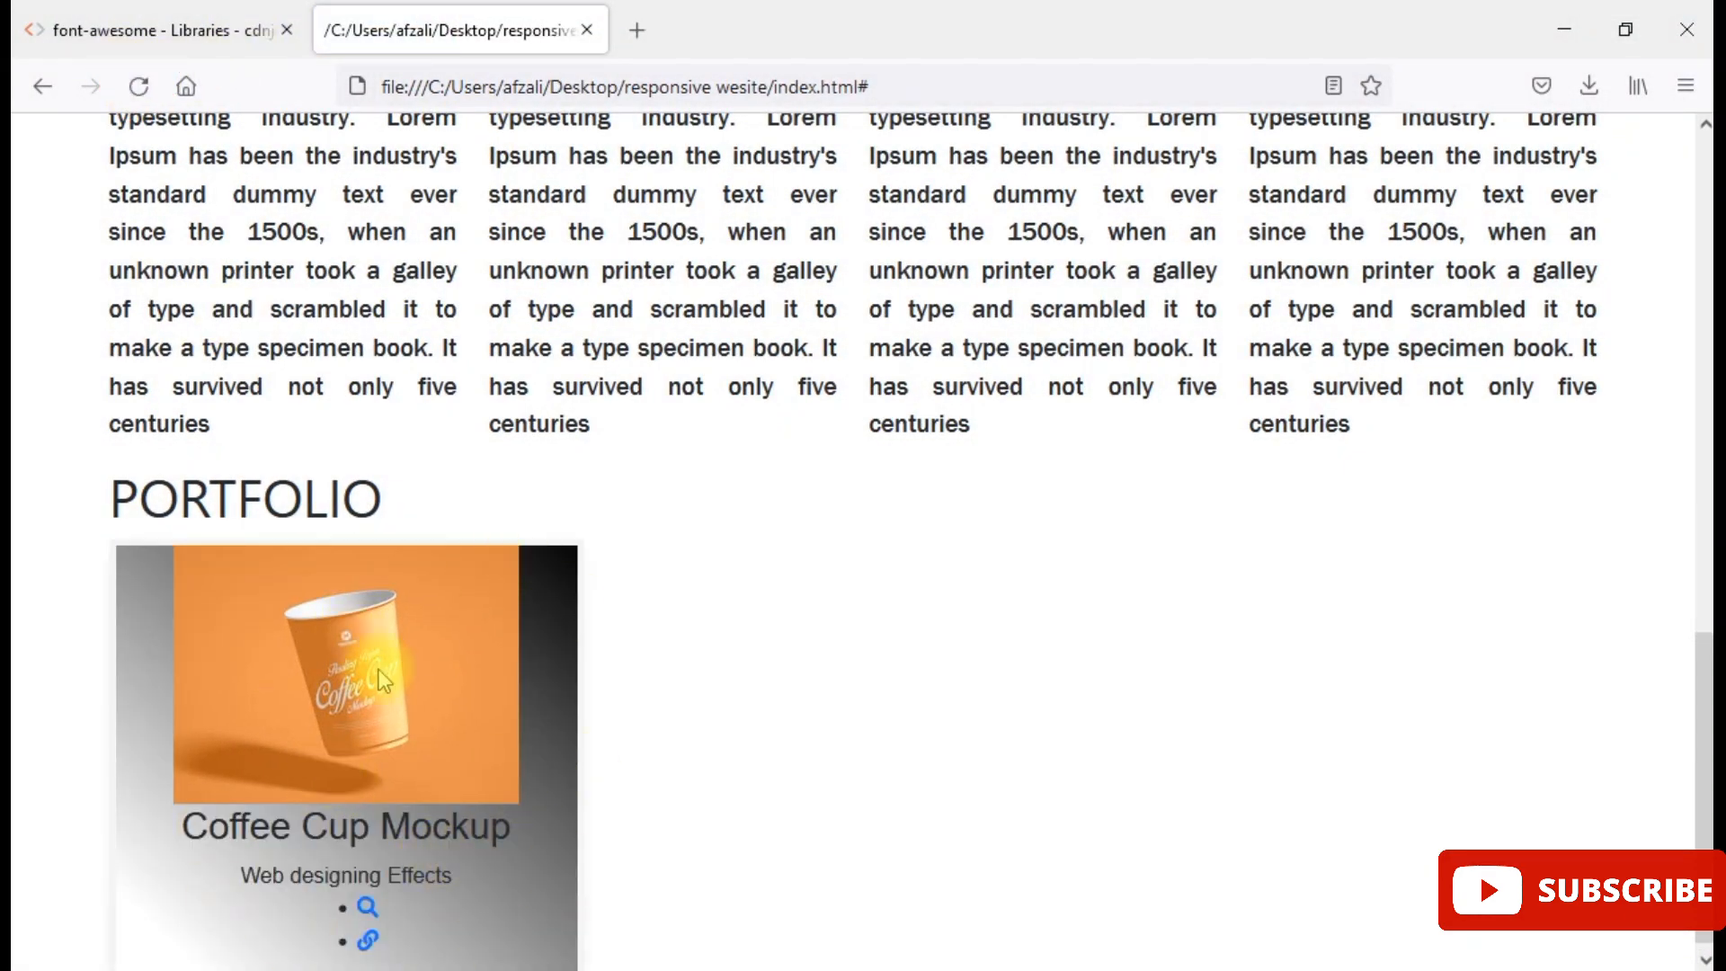
scroll(down, 3)
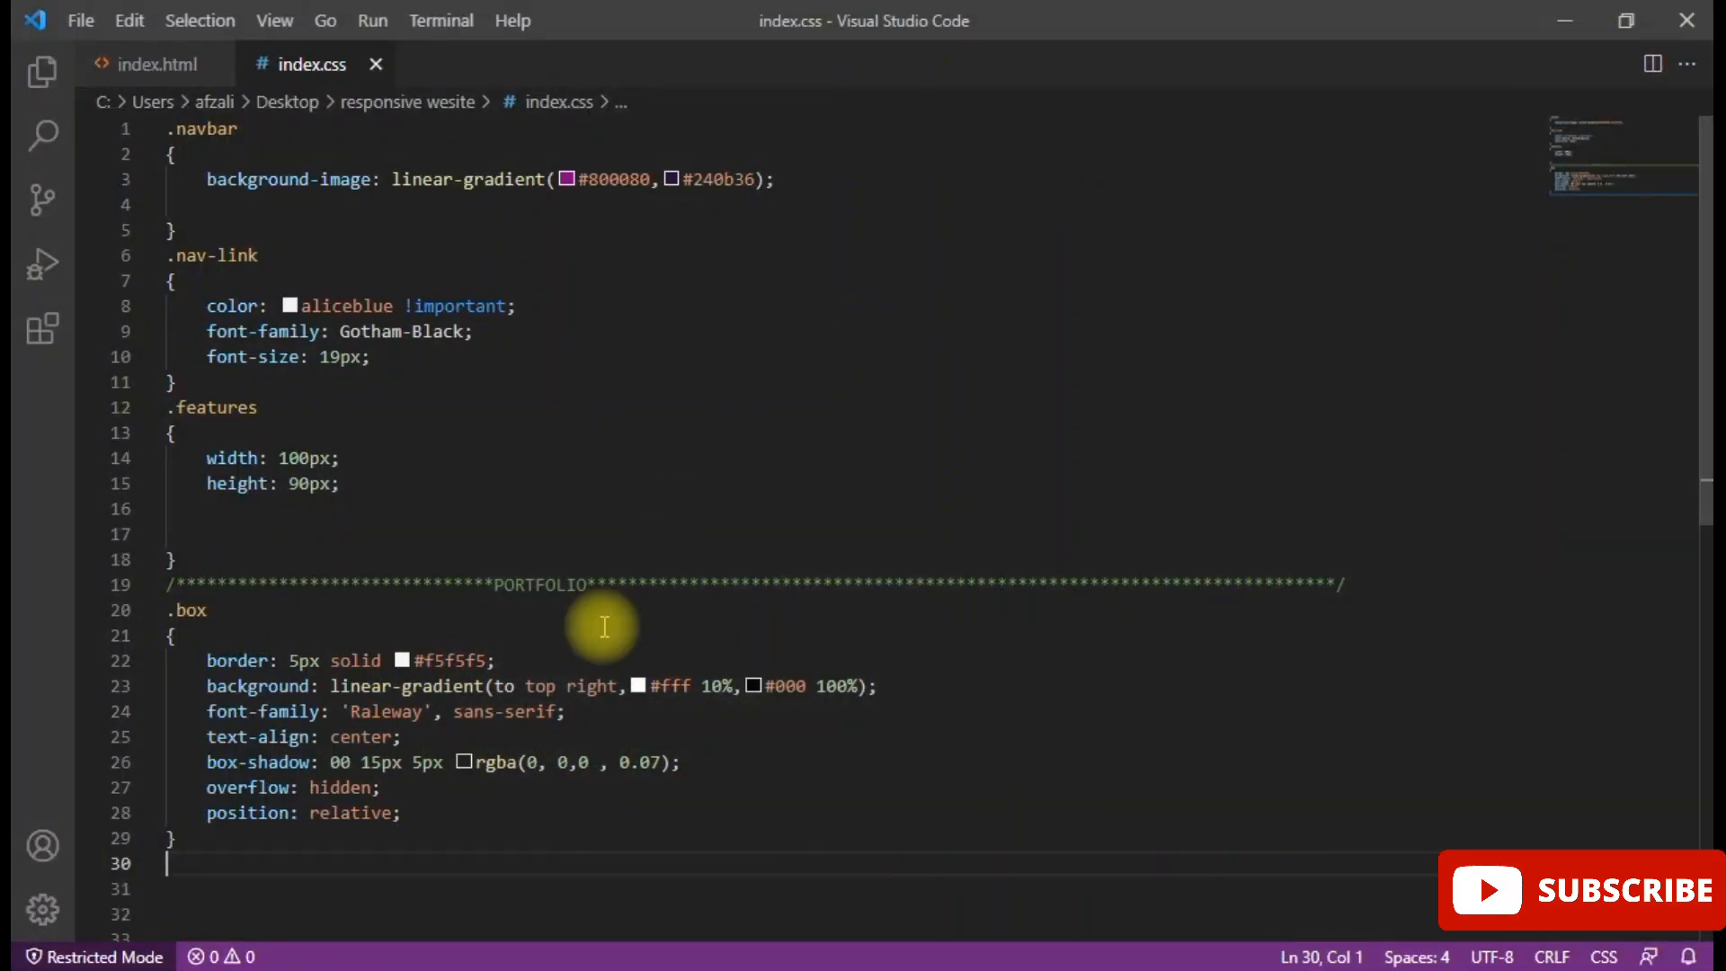
mouse_move(388, 867)
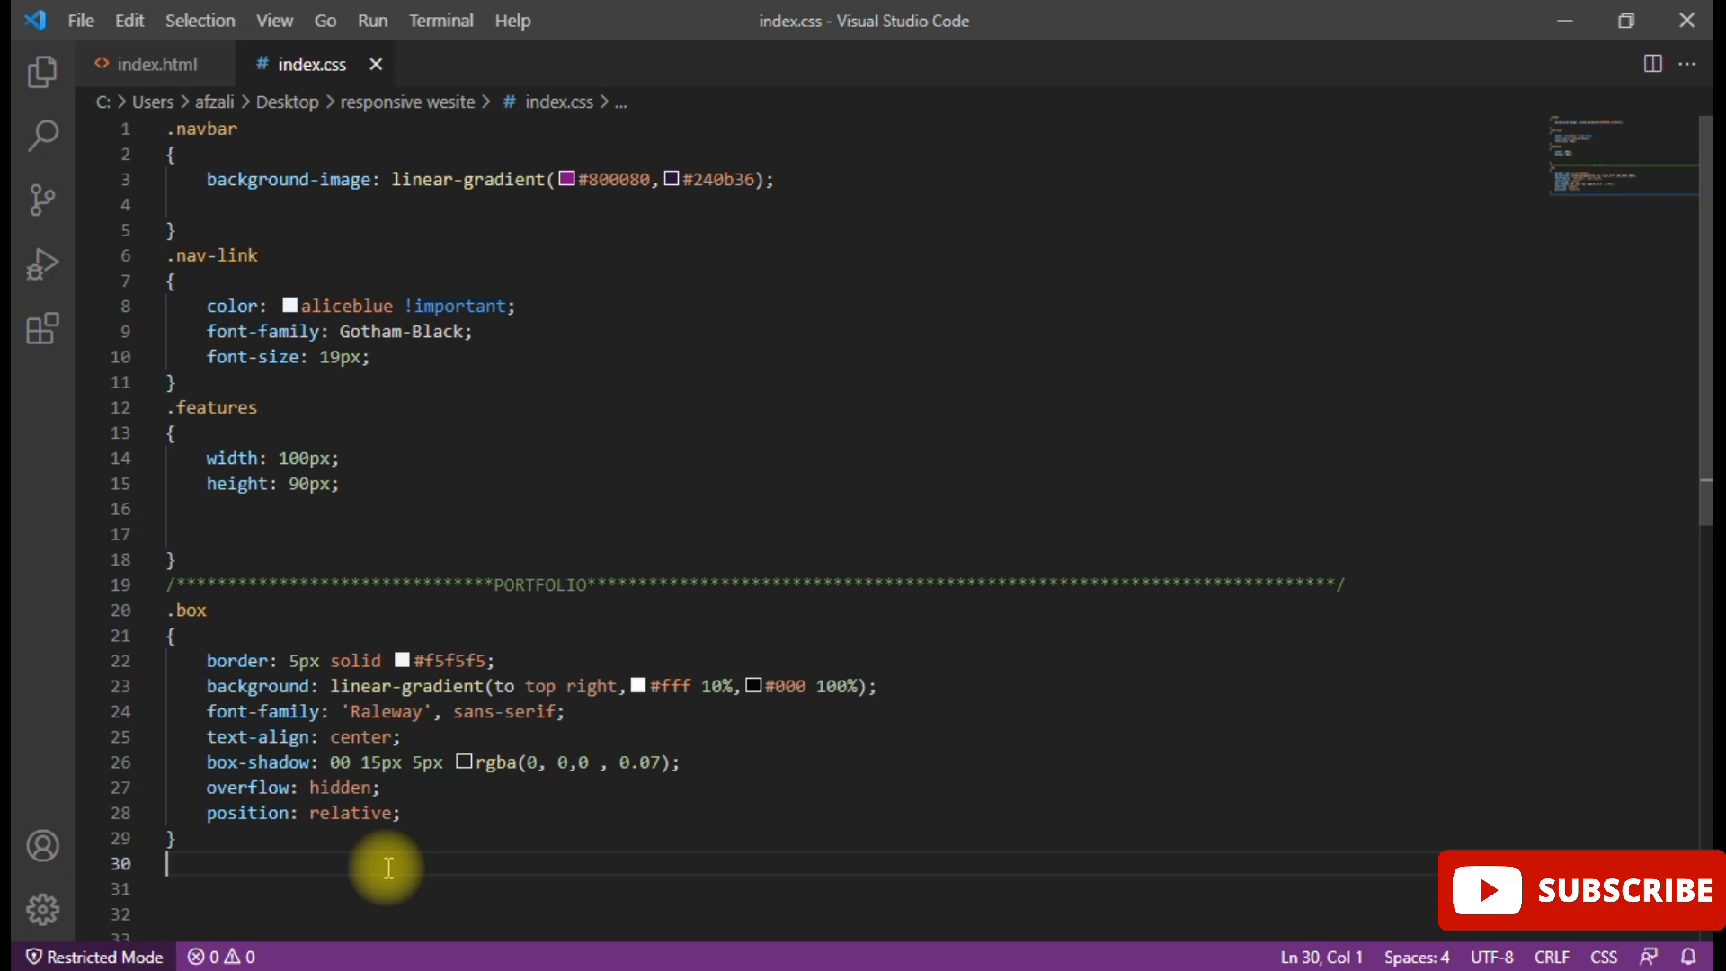
- Start a .box::before rule with an empty content: "" declaration
text(.box)
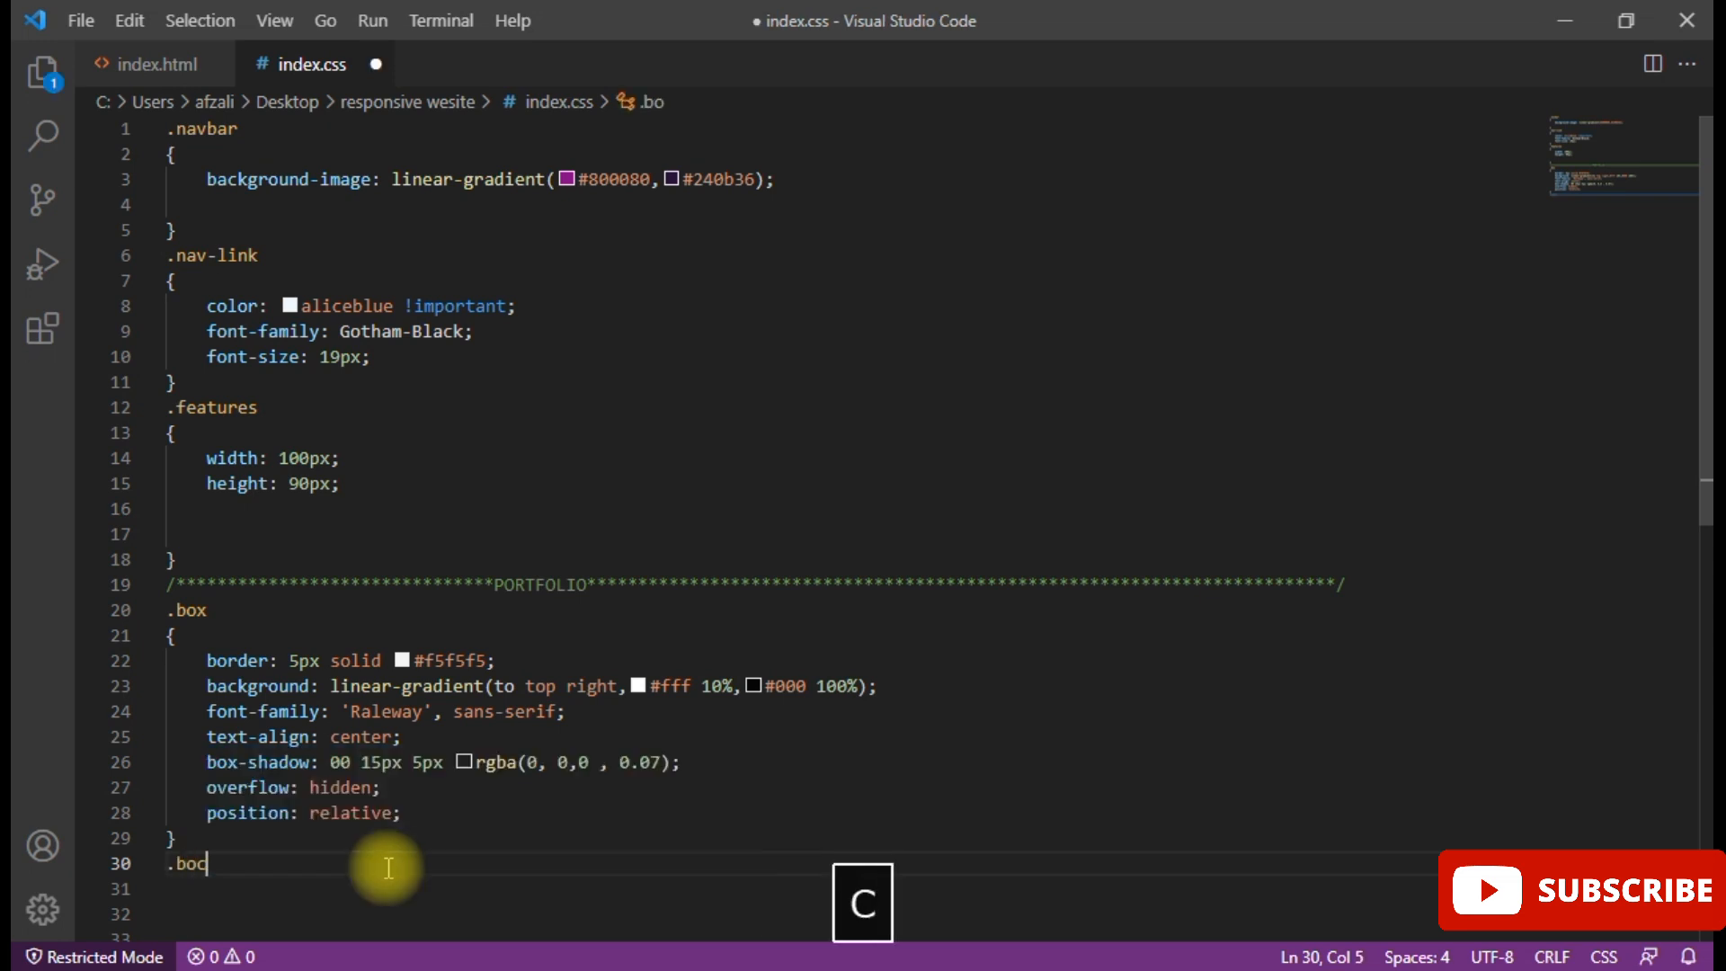
text(x)
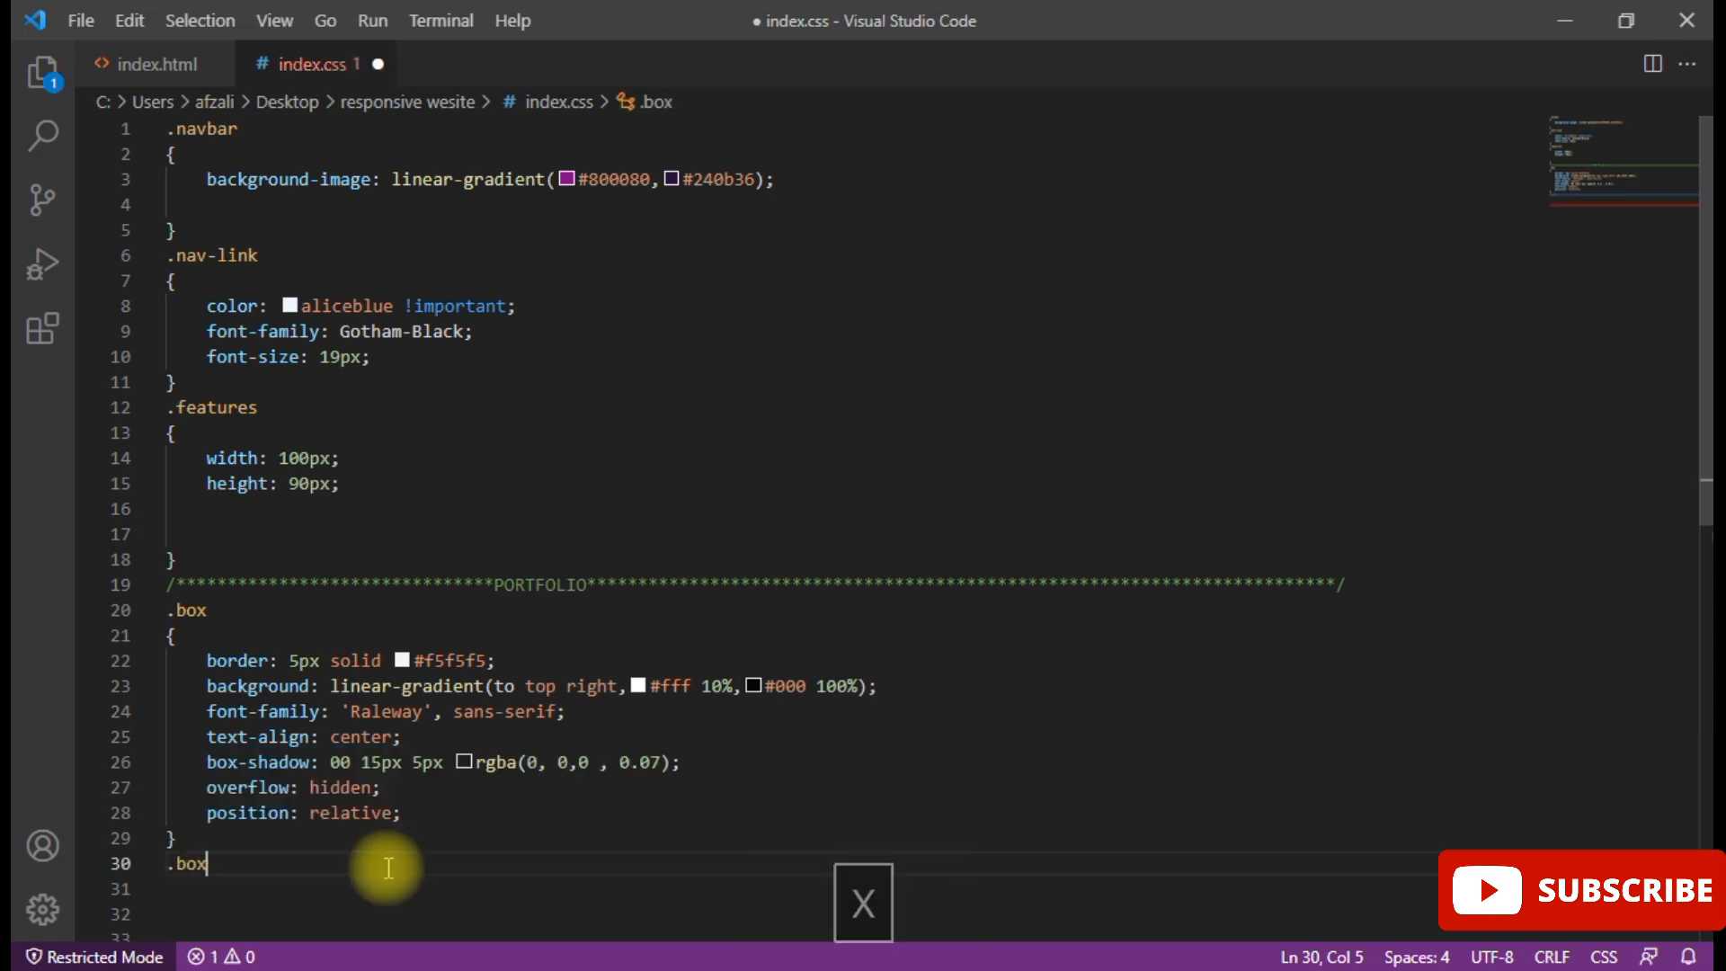
text(::before)
click(849, 888)
text({)
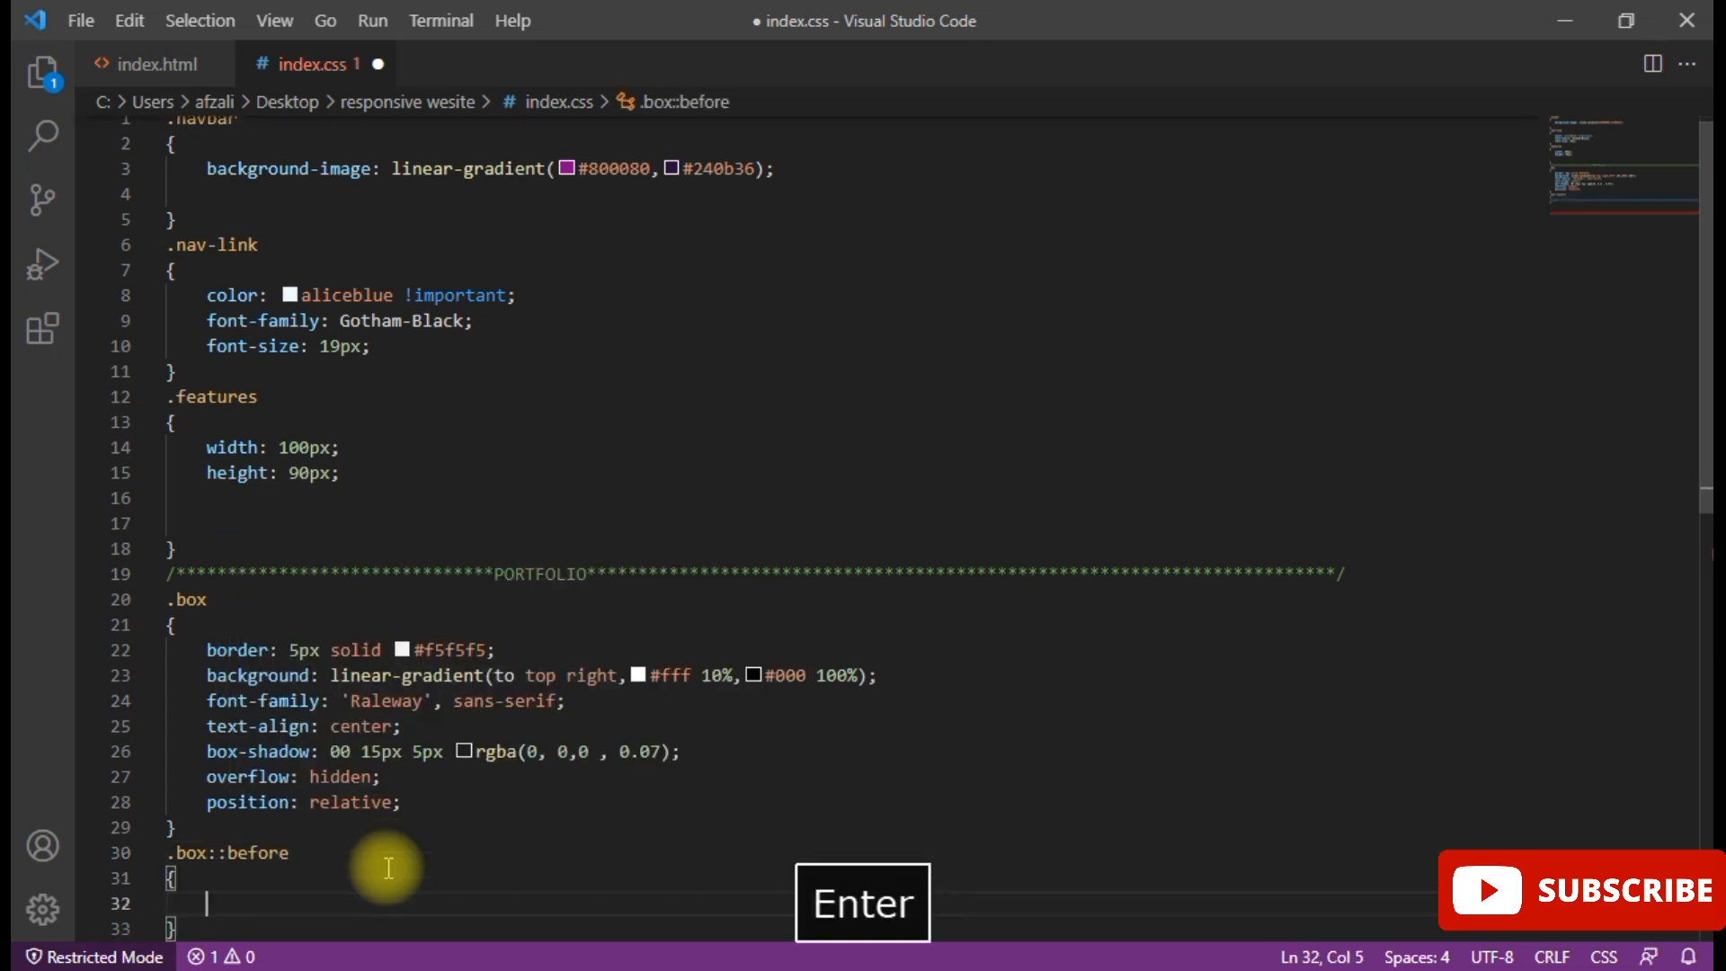
key(Enter)
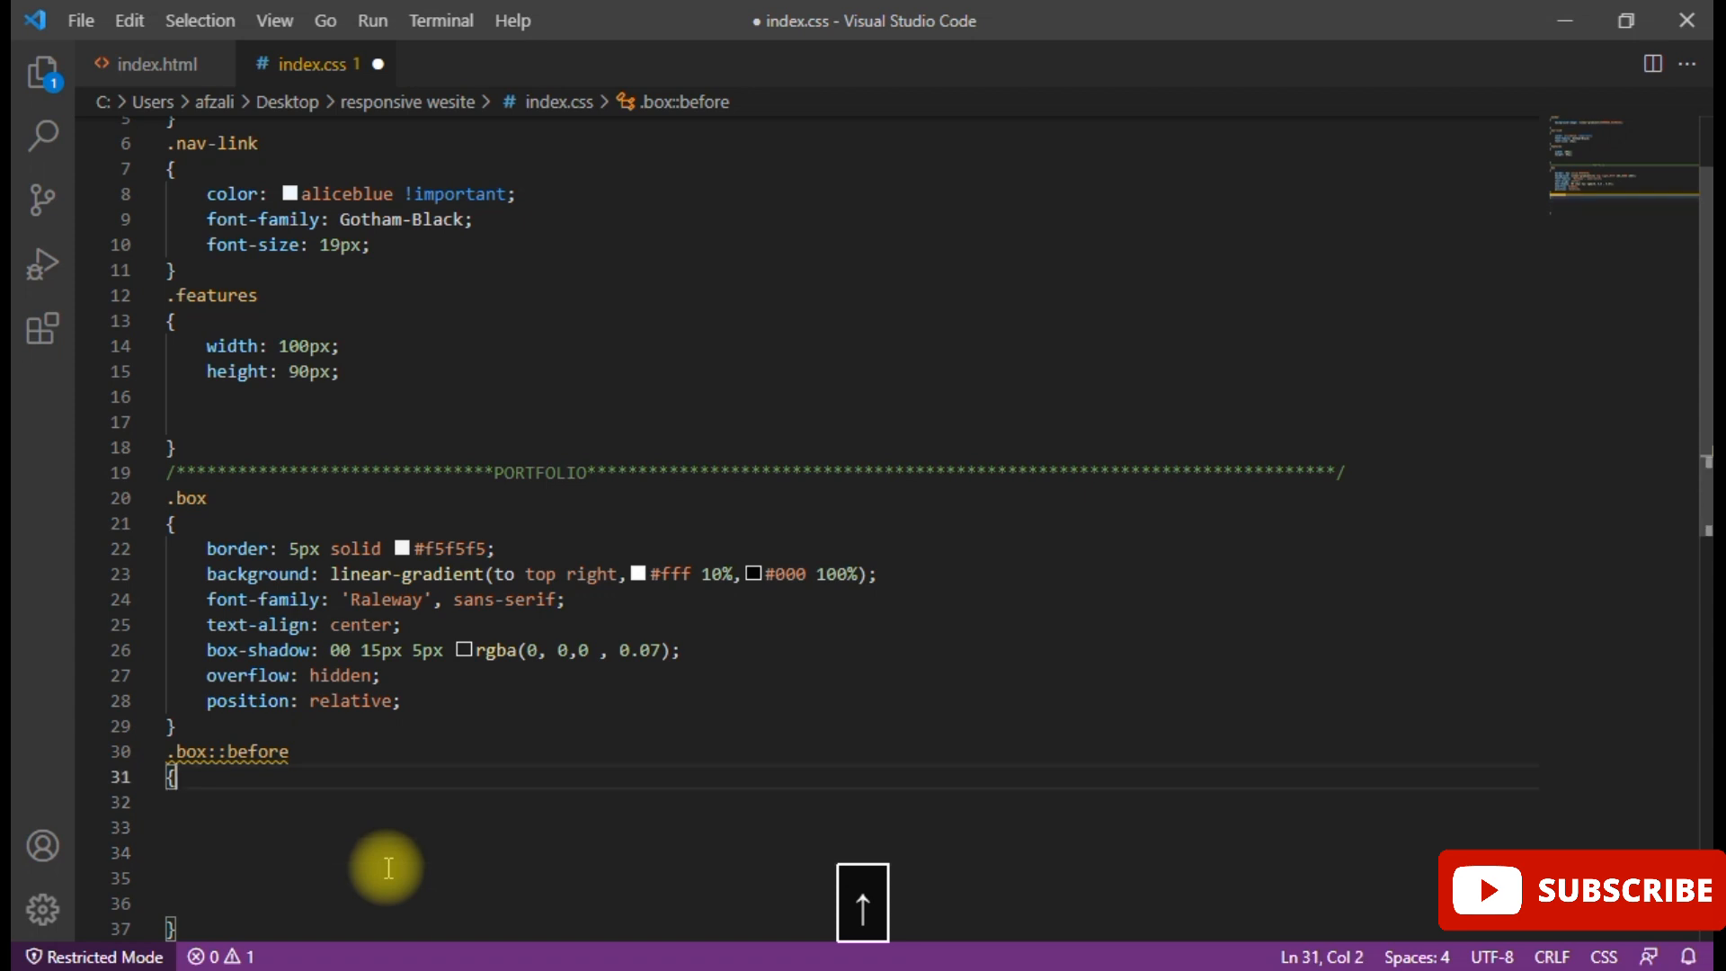
key(Enter)
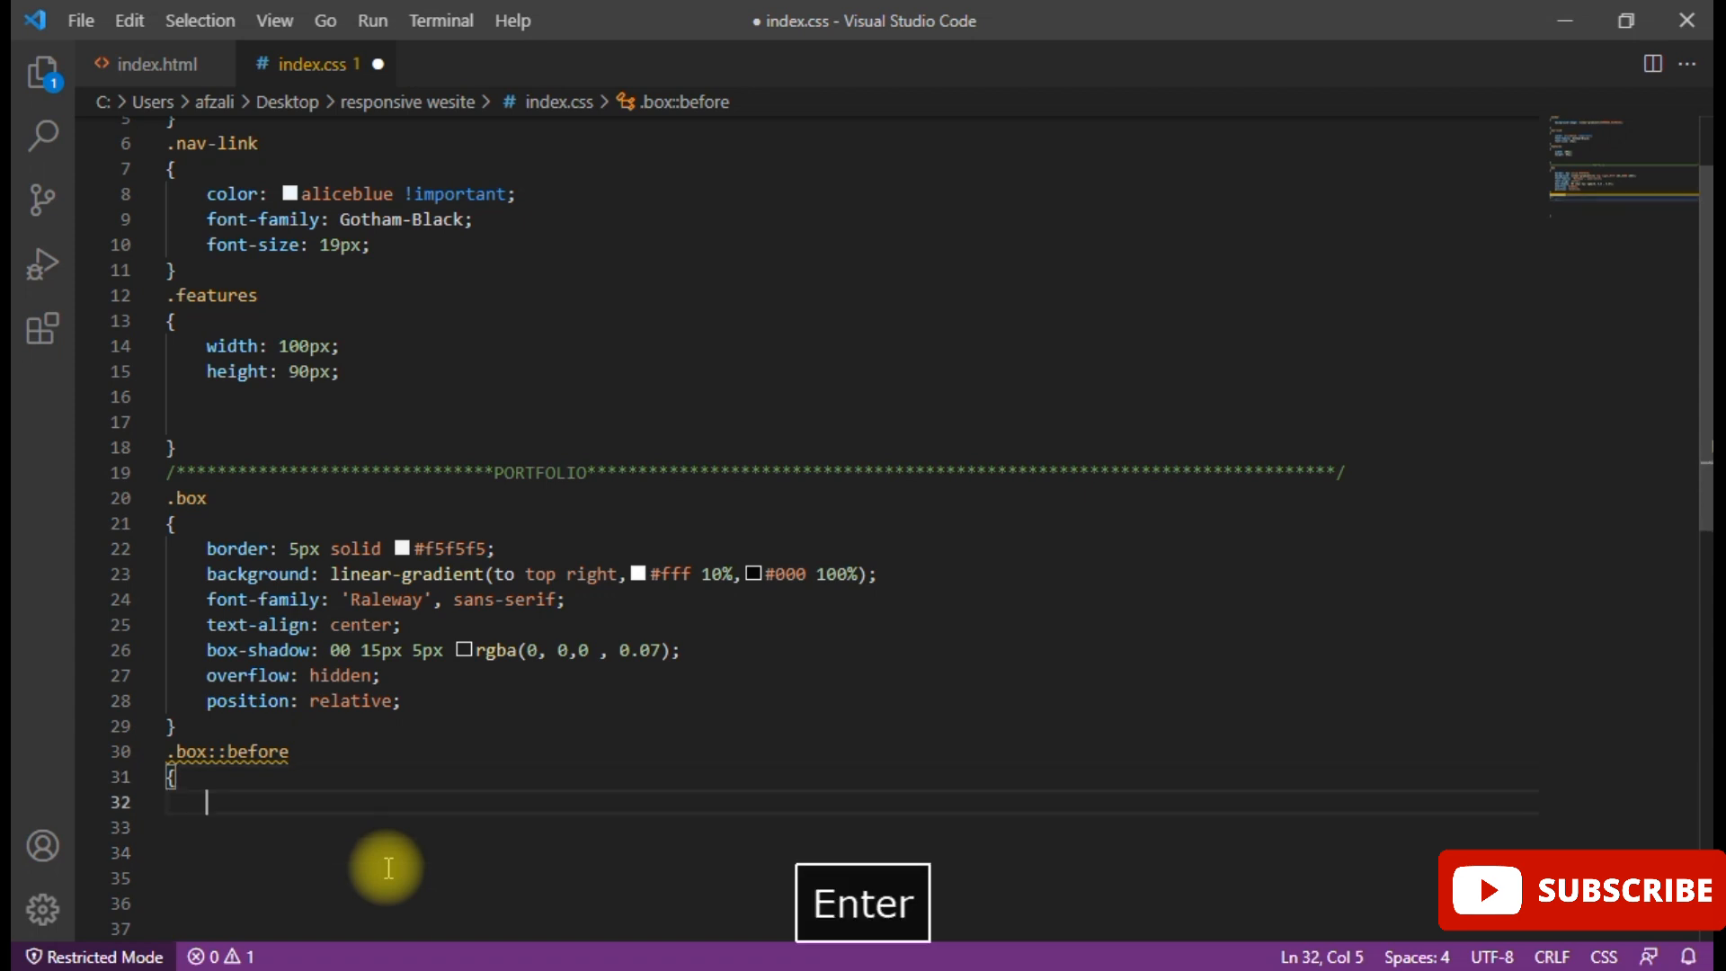
text(von)
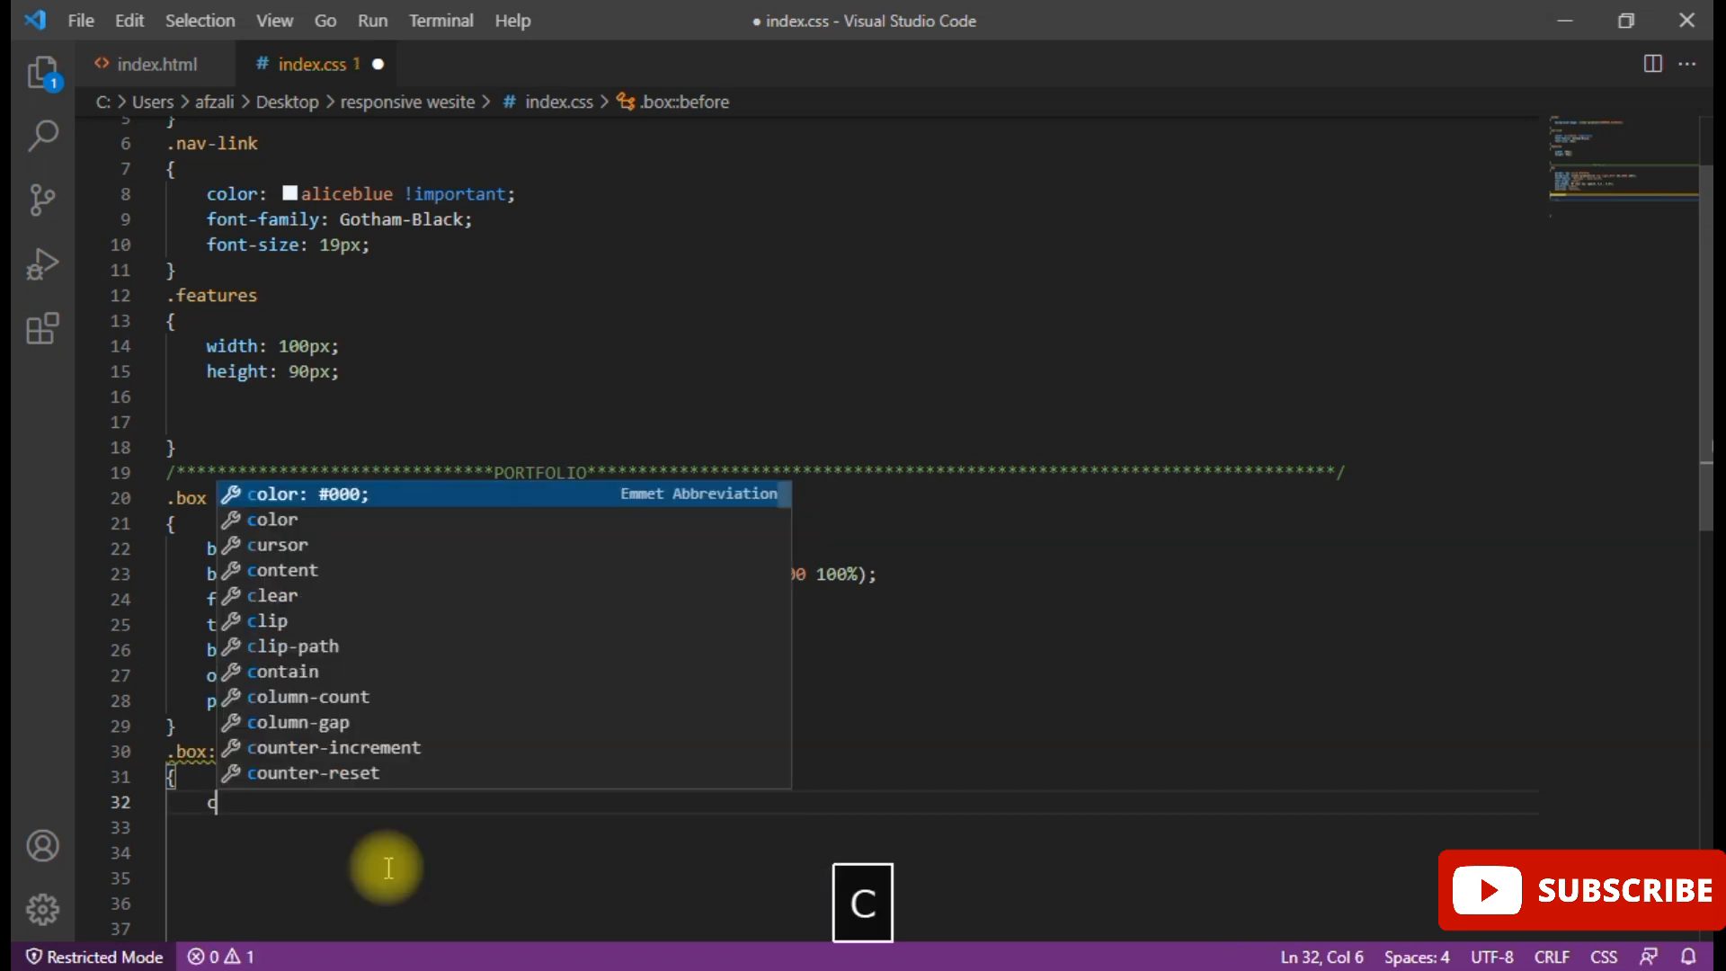
text(ontent: ;)
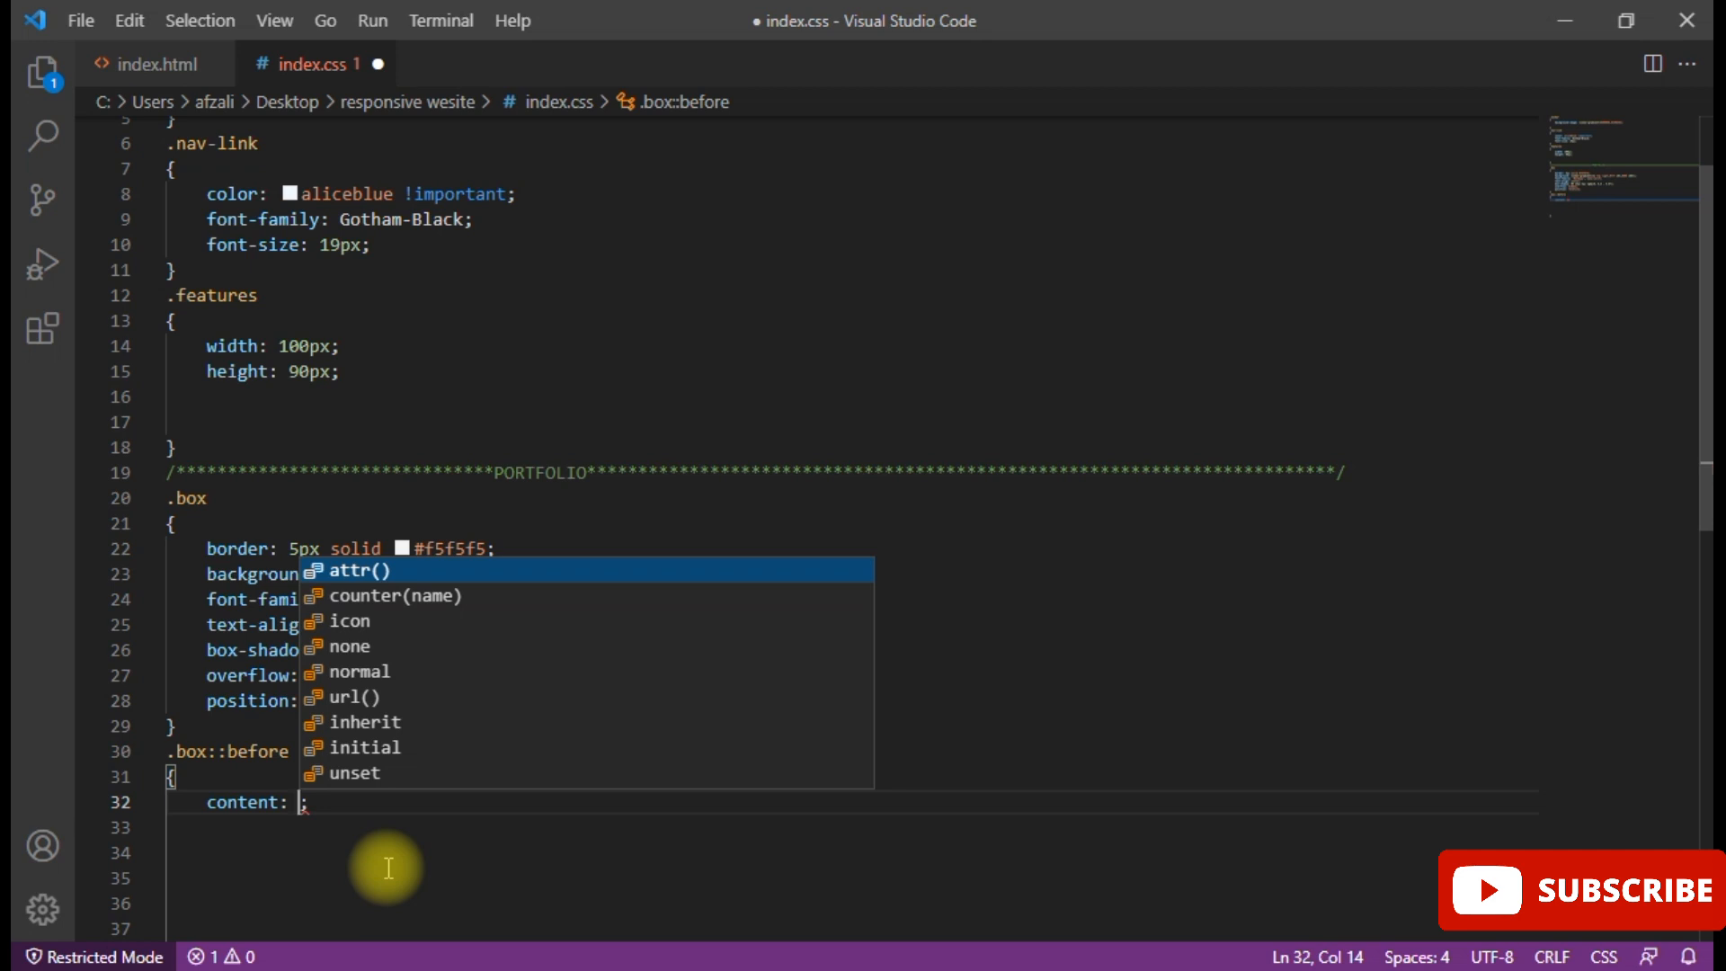
text(")
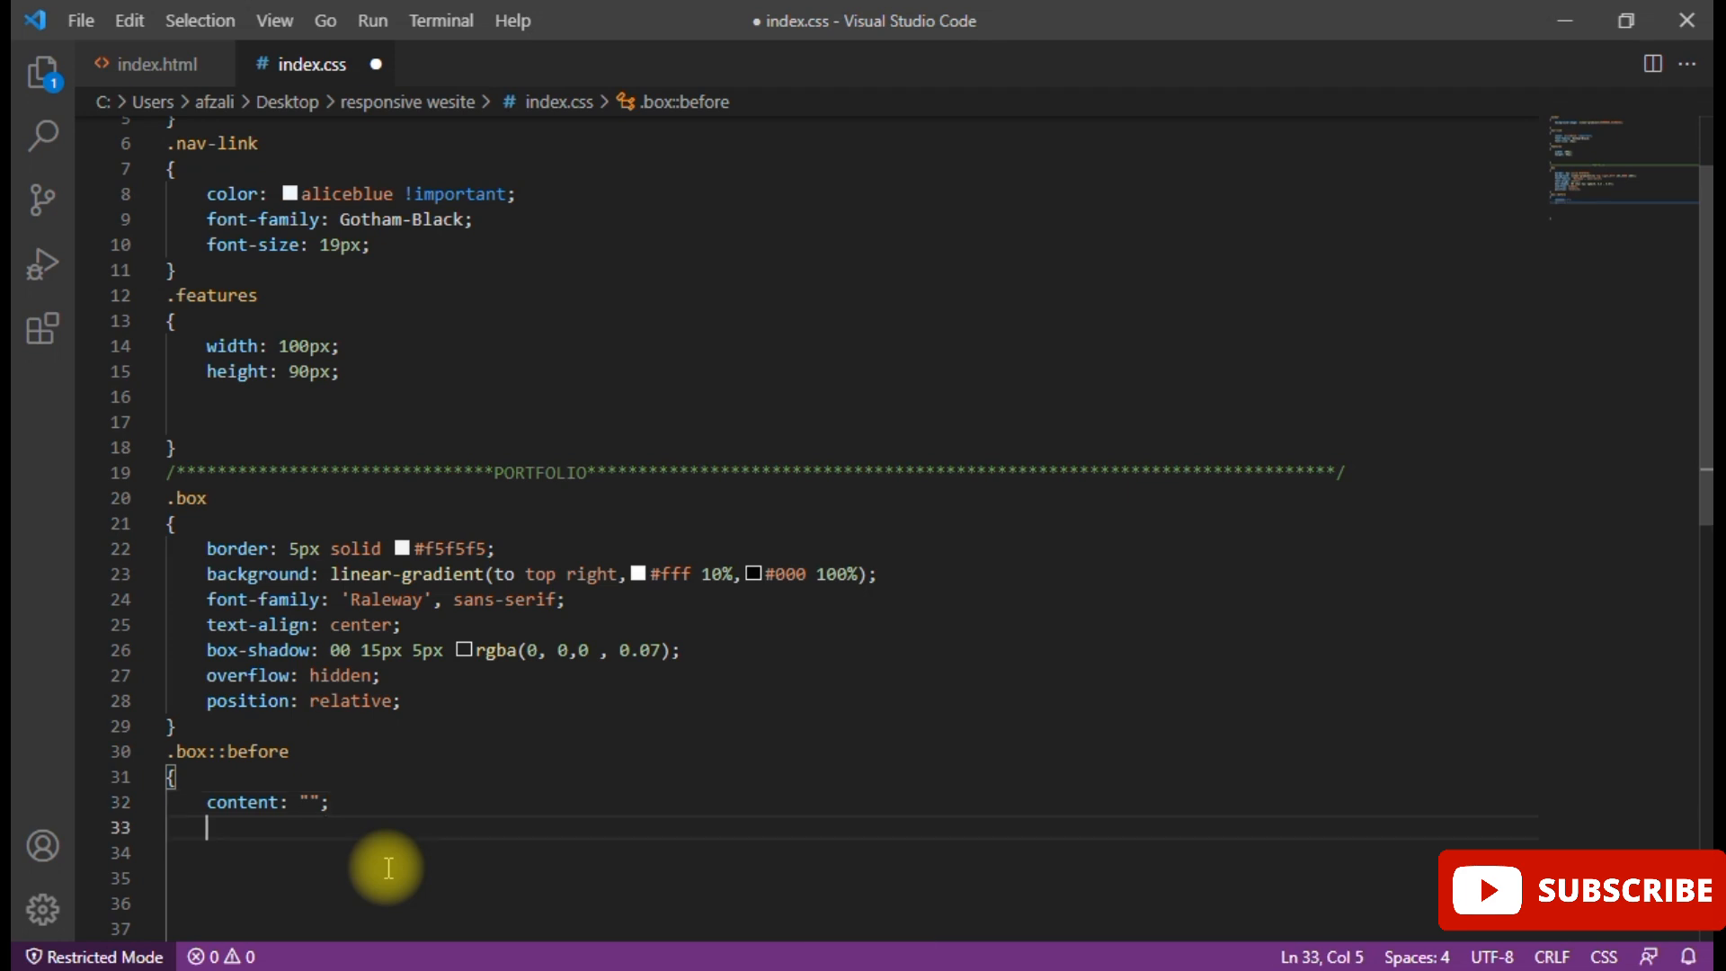
- Give .box::before width 50% and height 75%, and begin its border-top
text(width: 50%;)
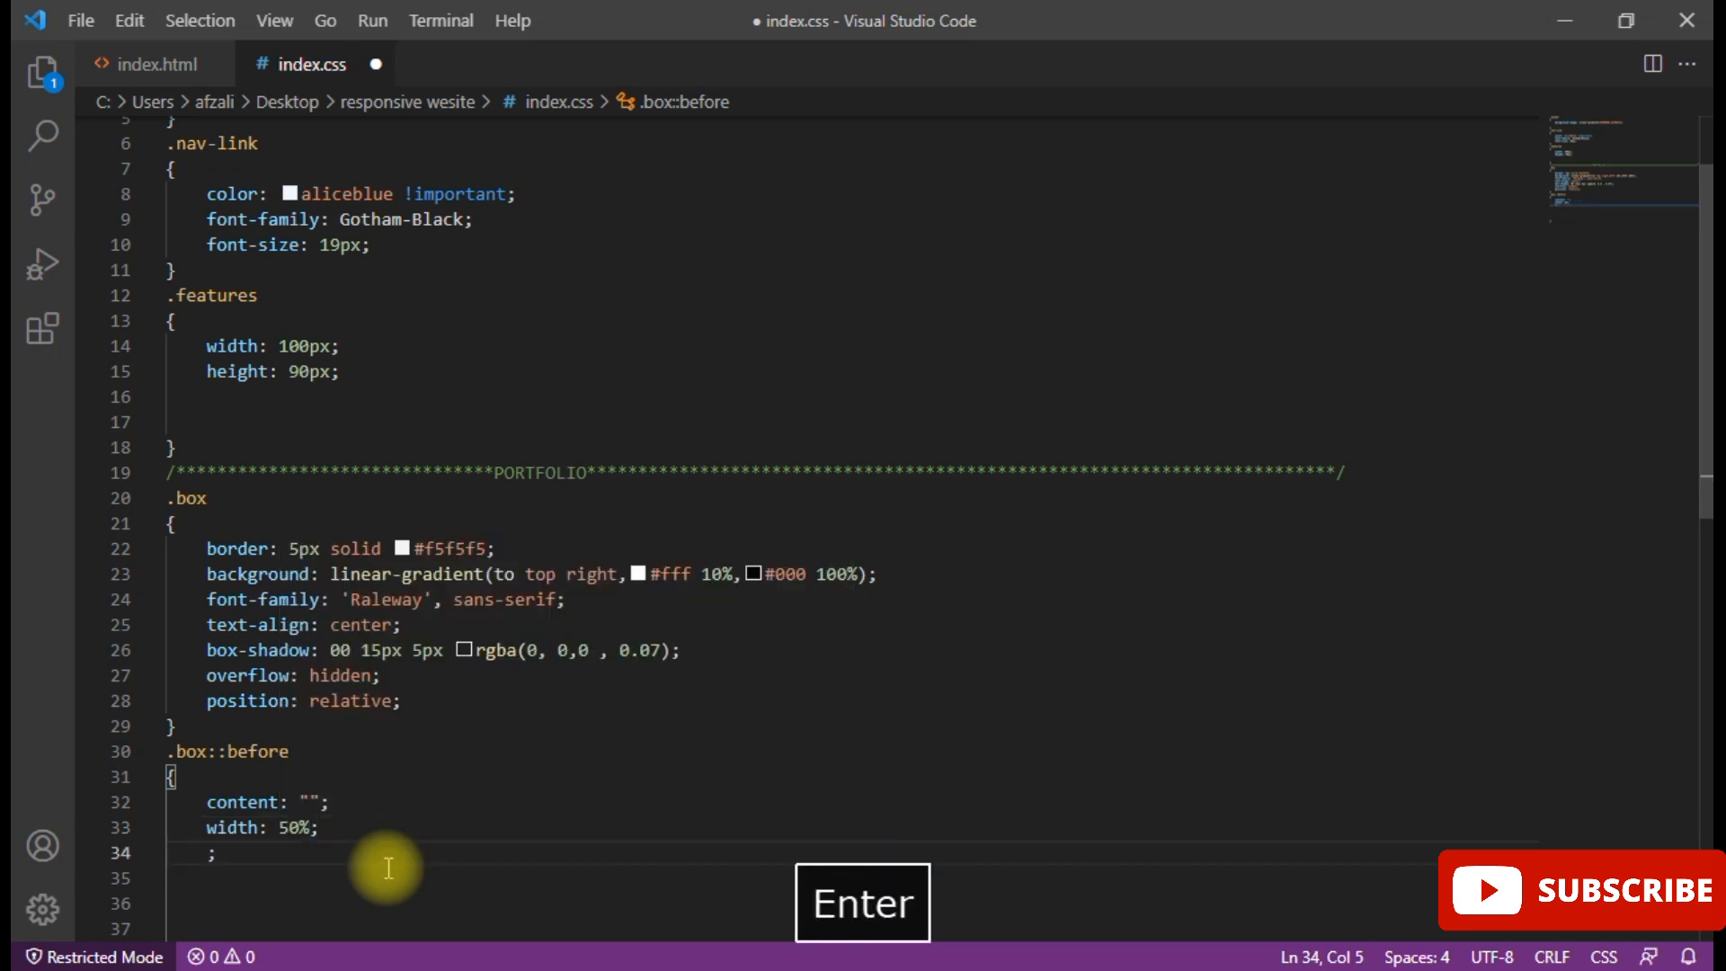
text(height:)
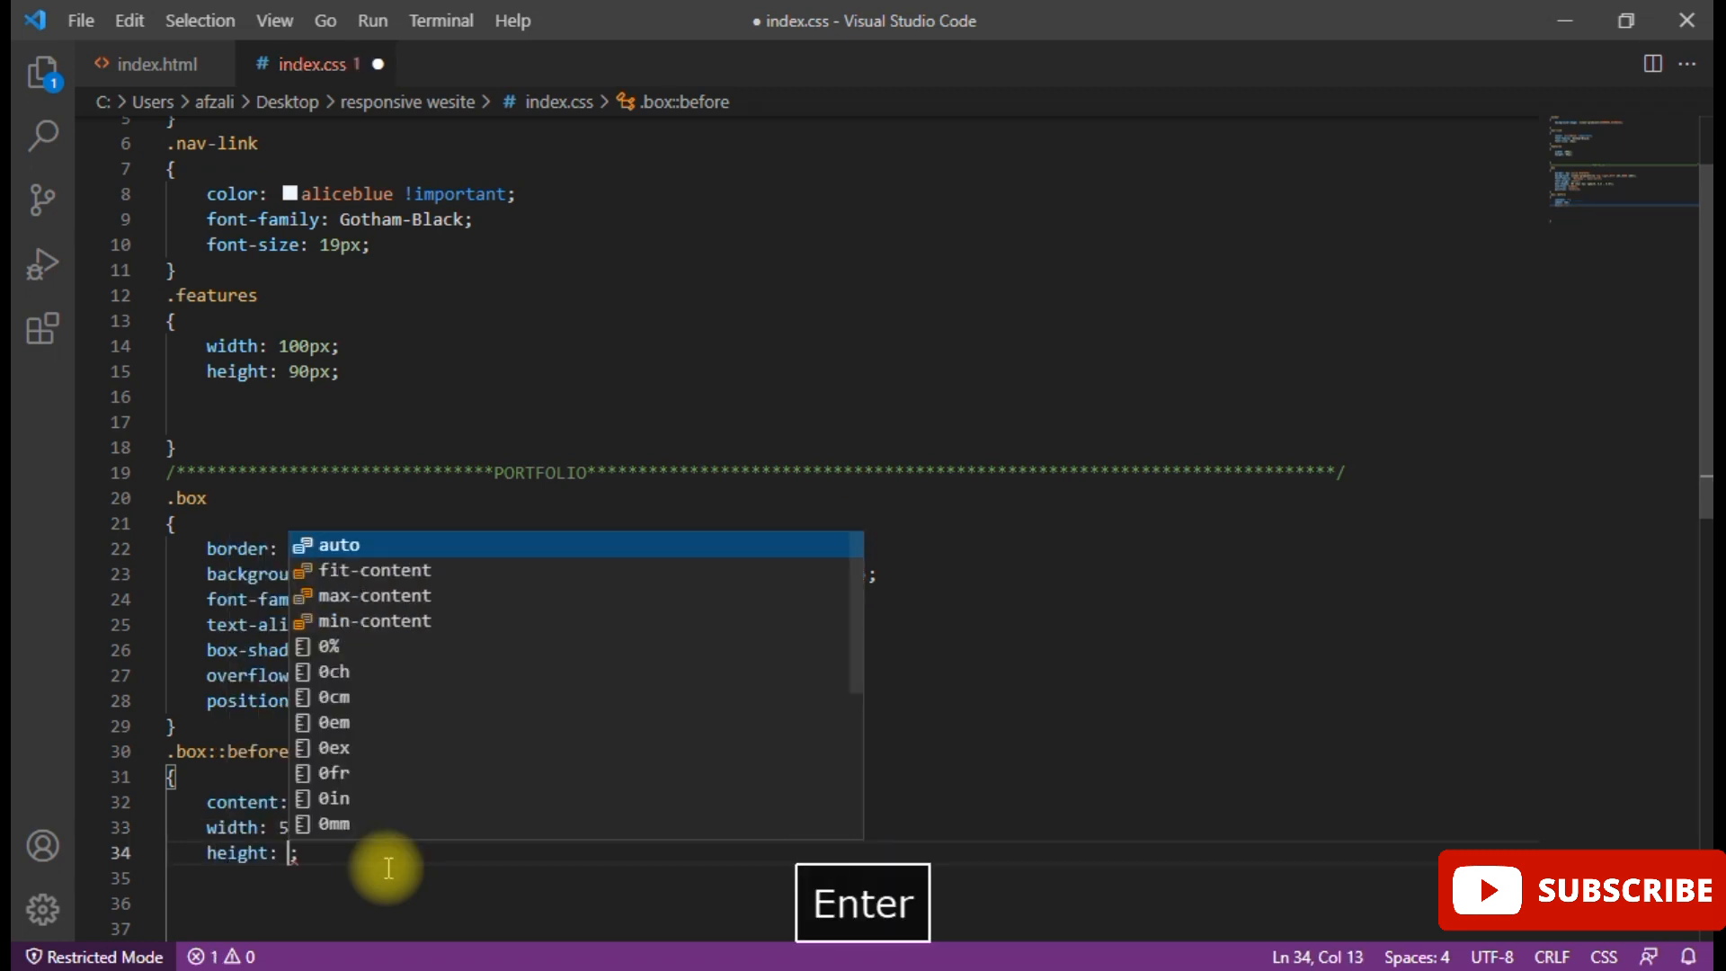
text(75%)
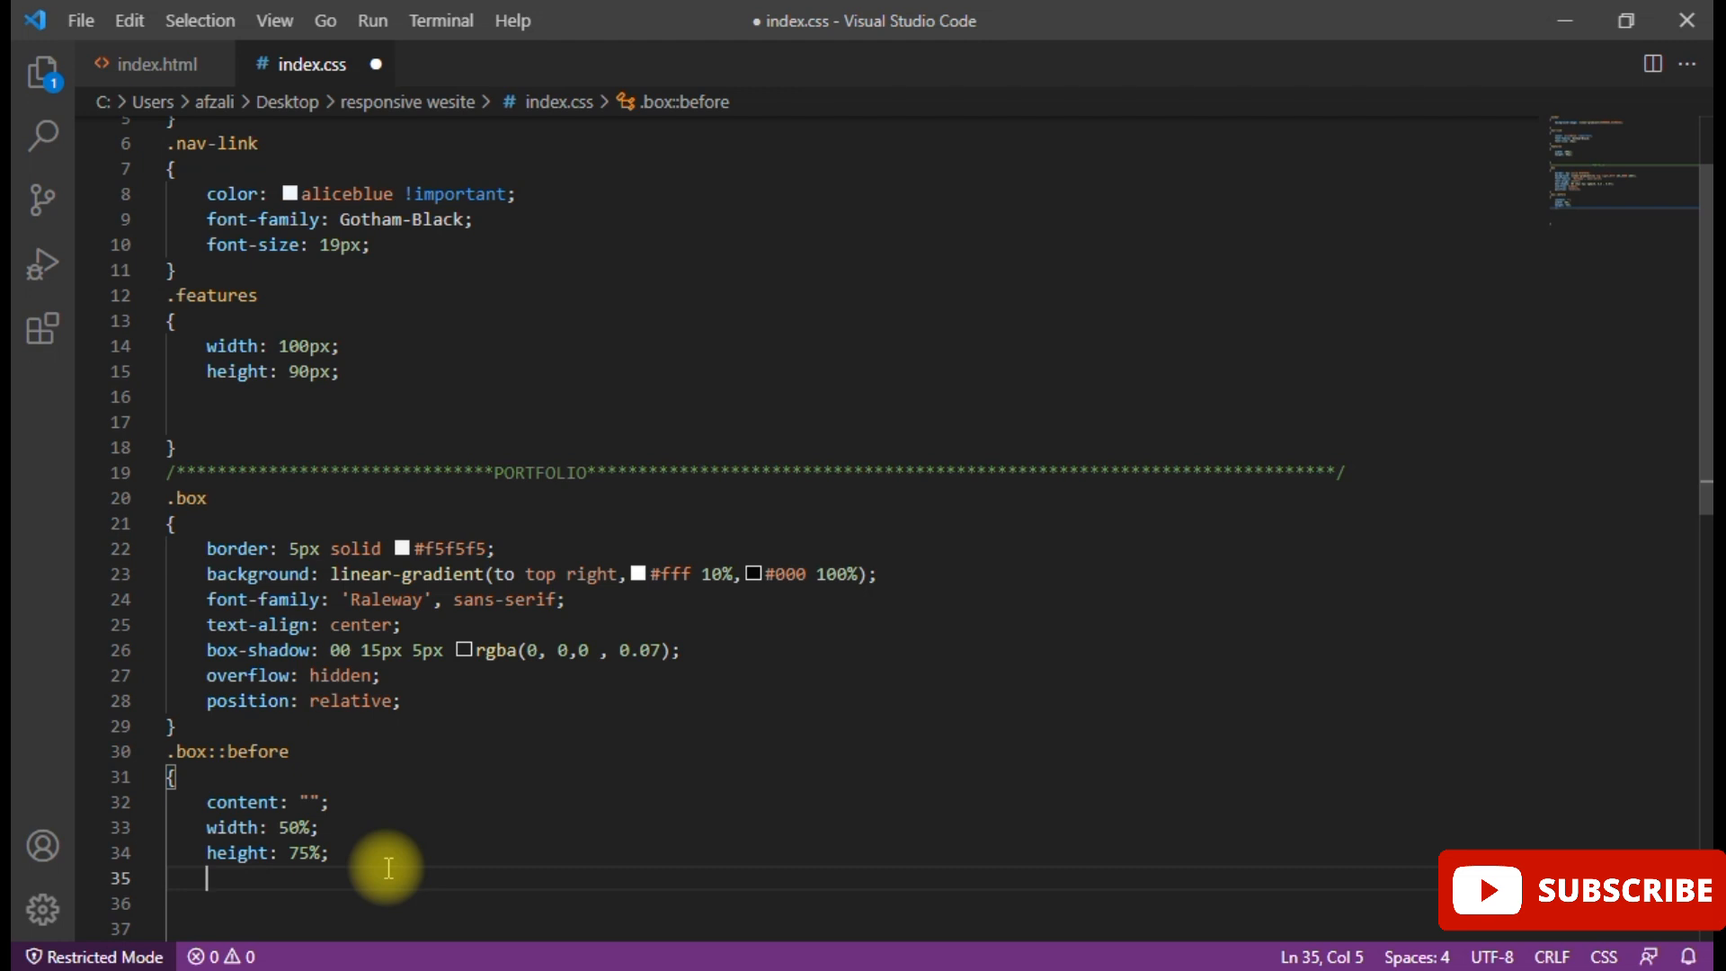
text(border-top: 2;)
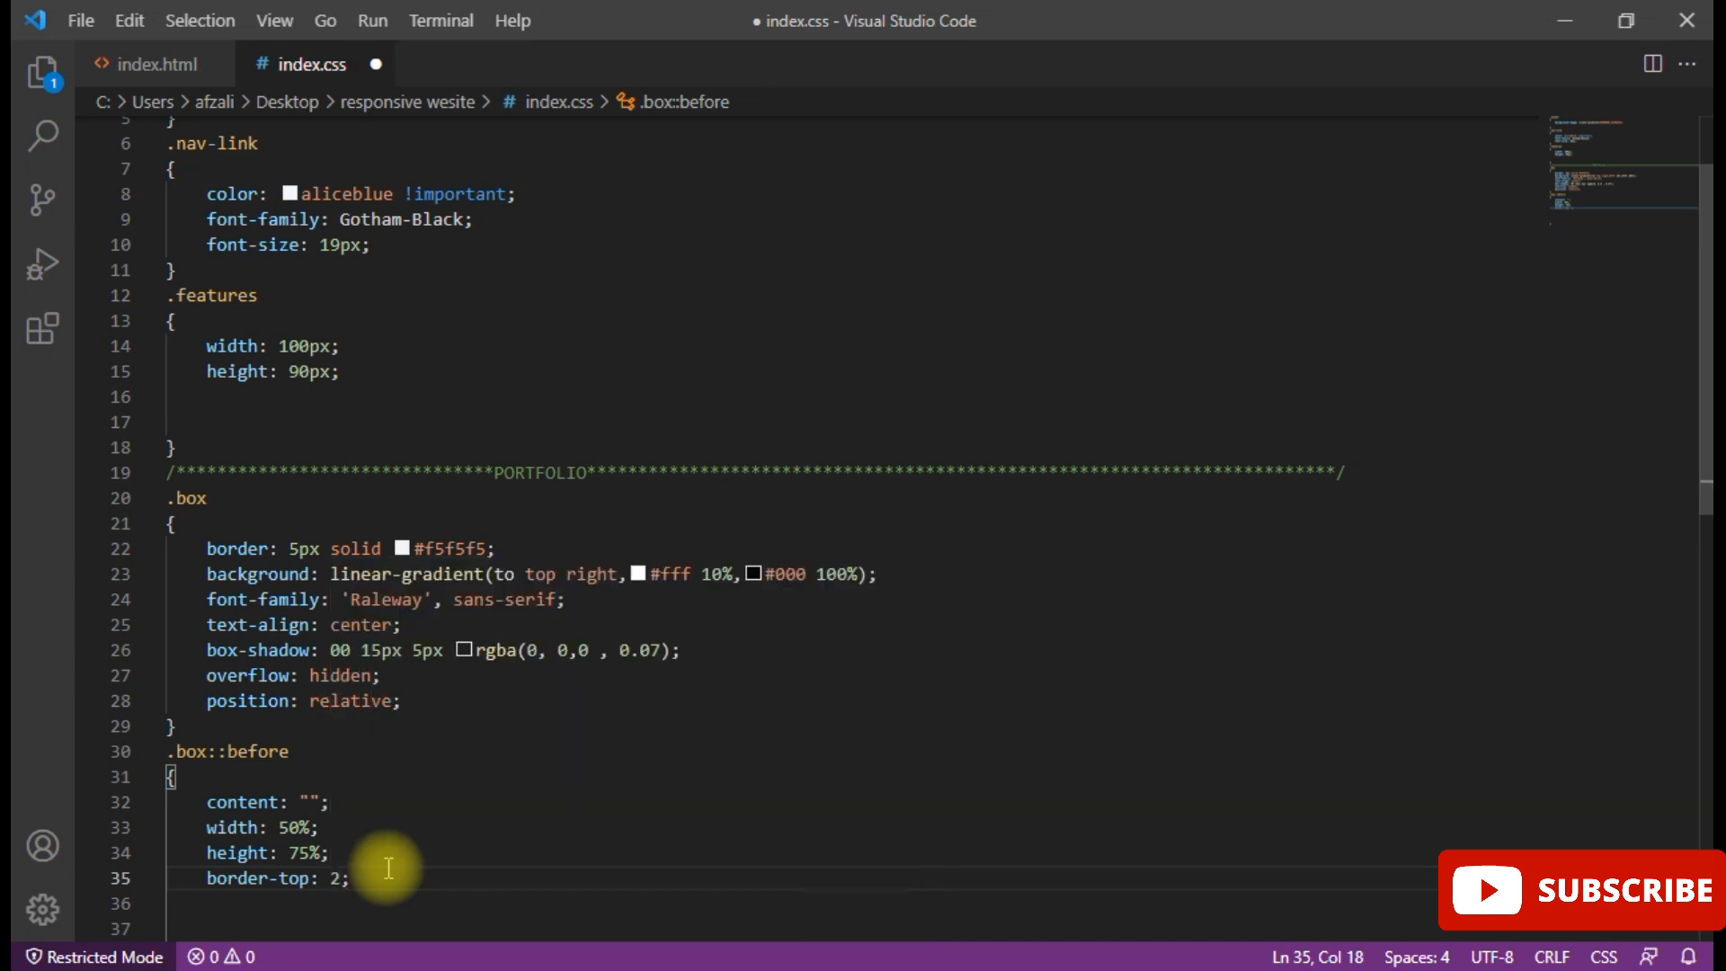
- Set border-top to 208px solid with an rgba colour from the suggestions
text(08)
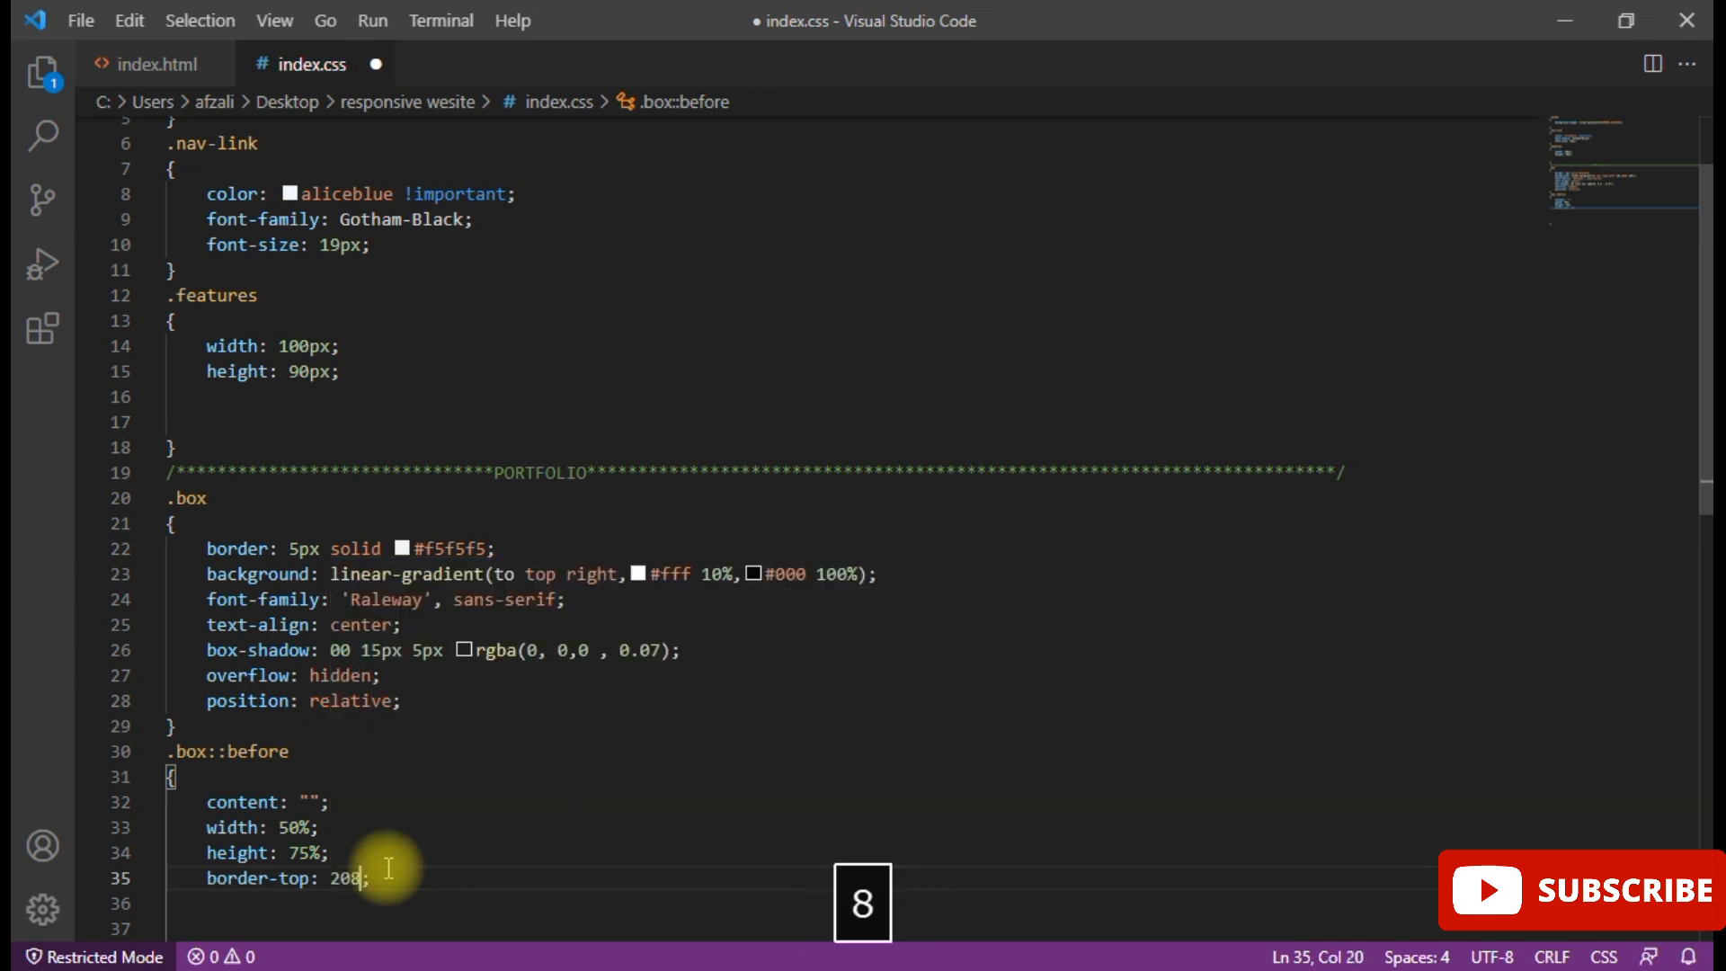
text(px)
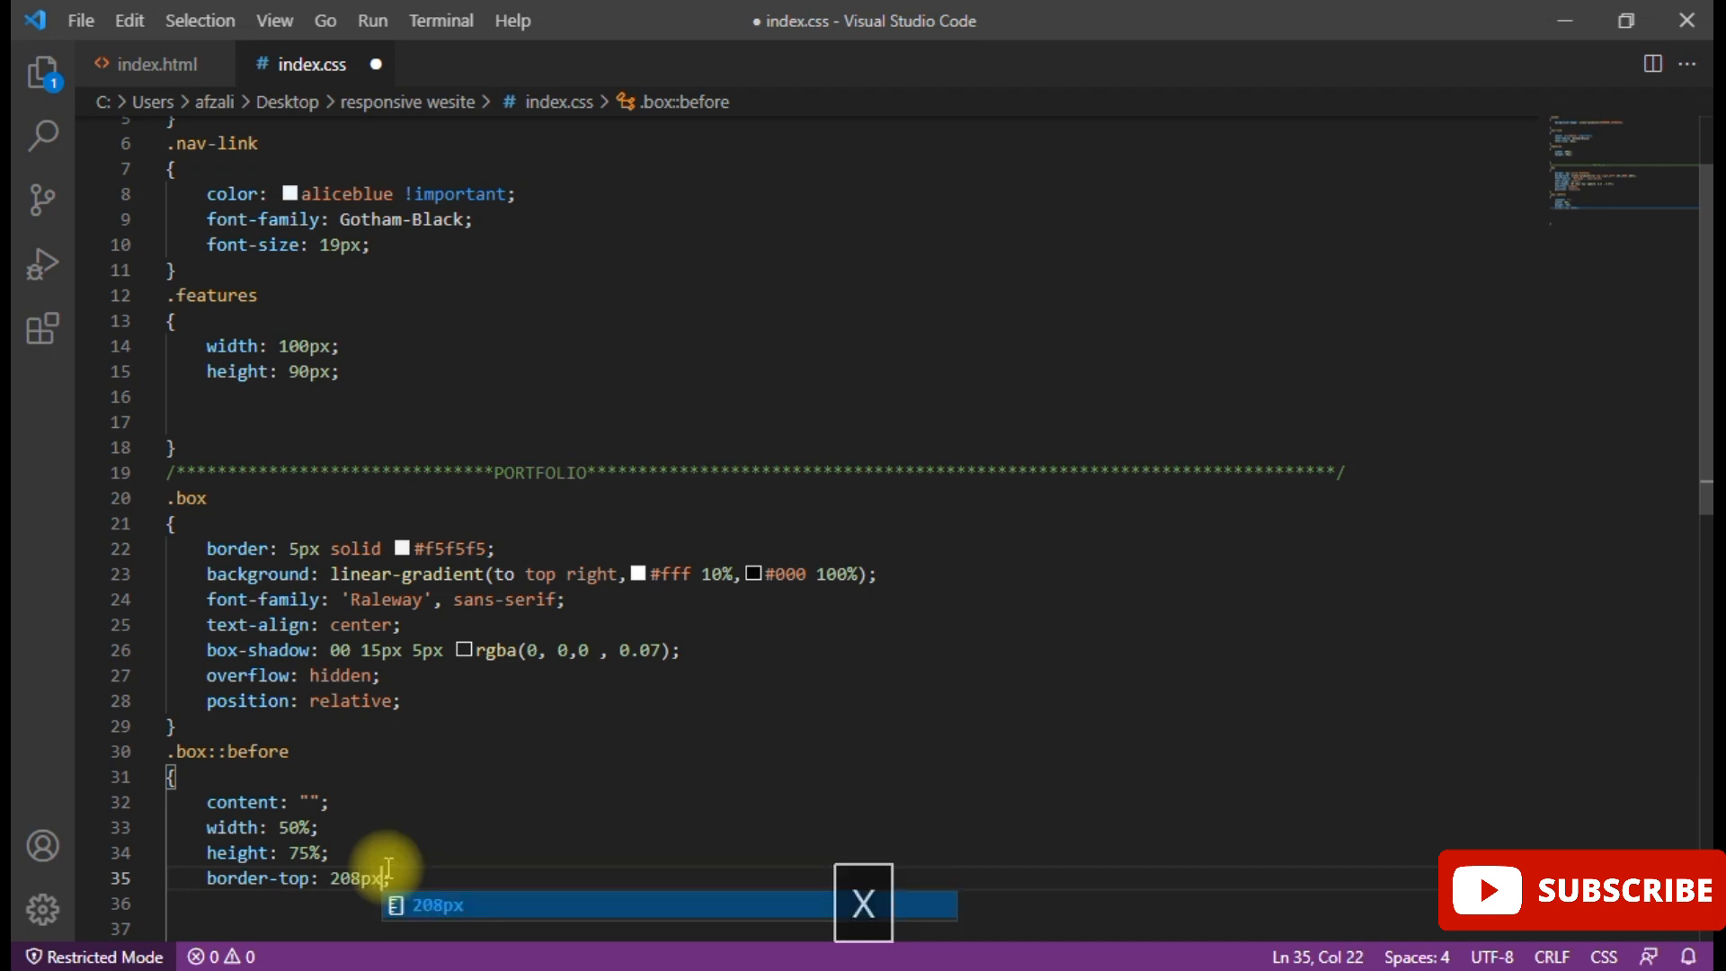
text(solid)
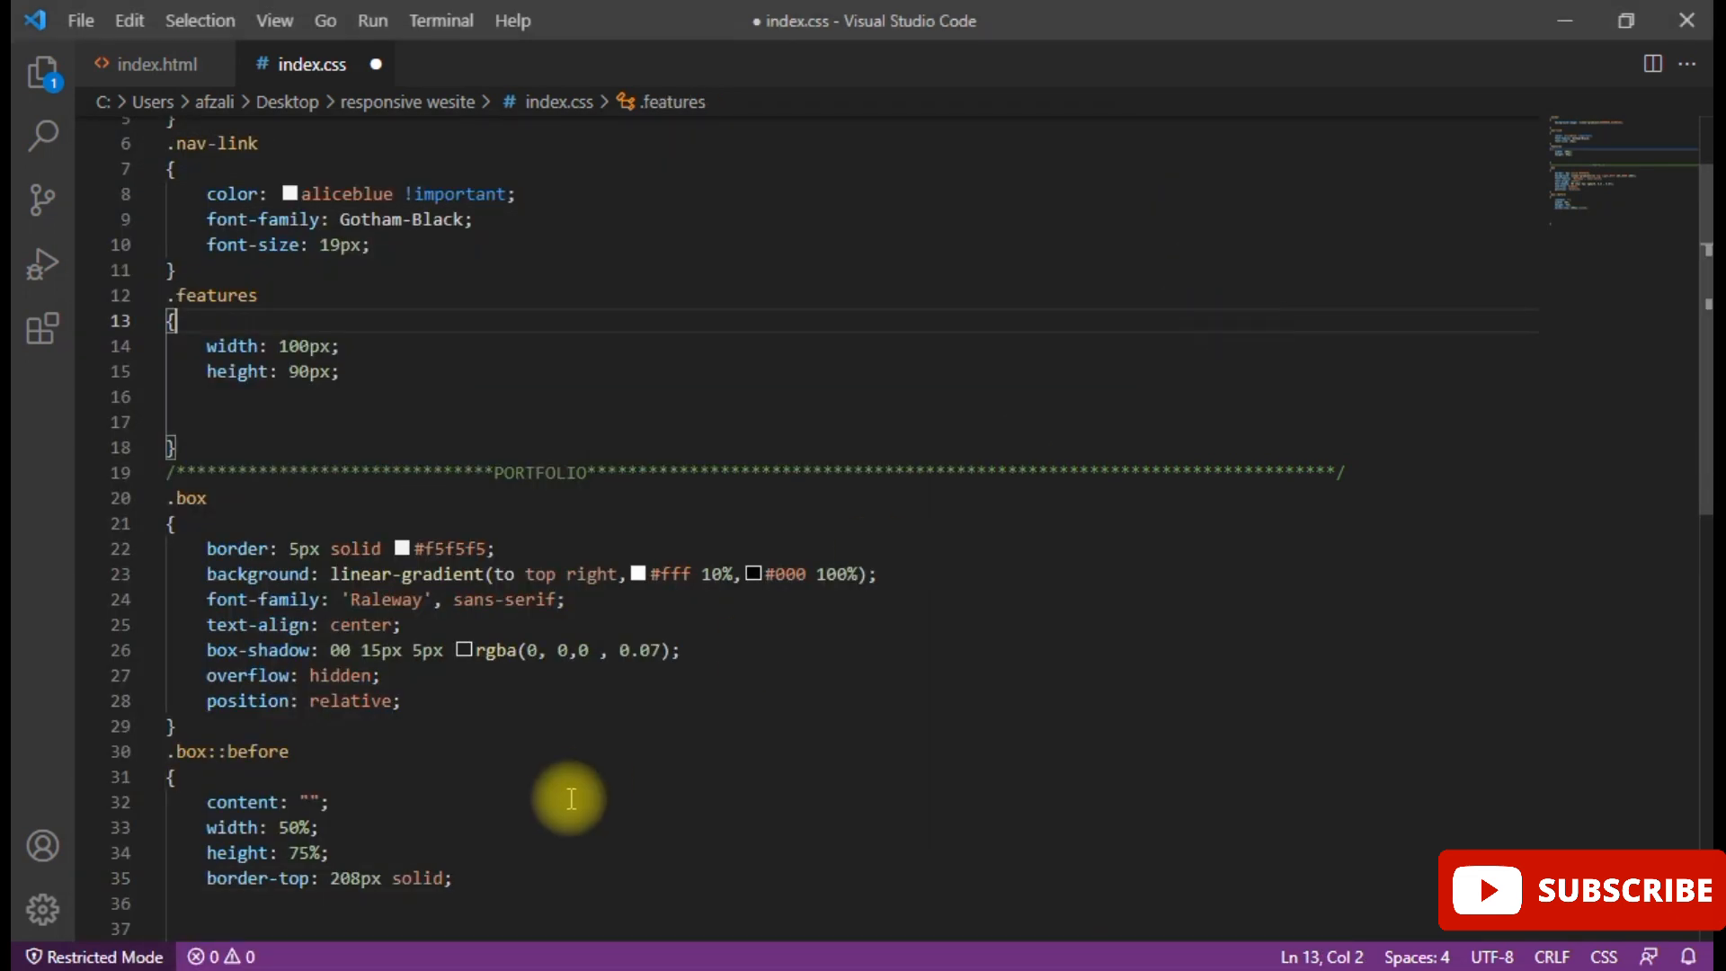
mouse_move(444, 877)
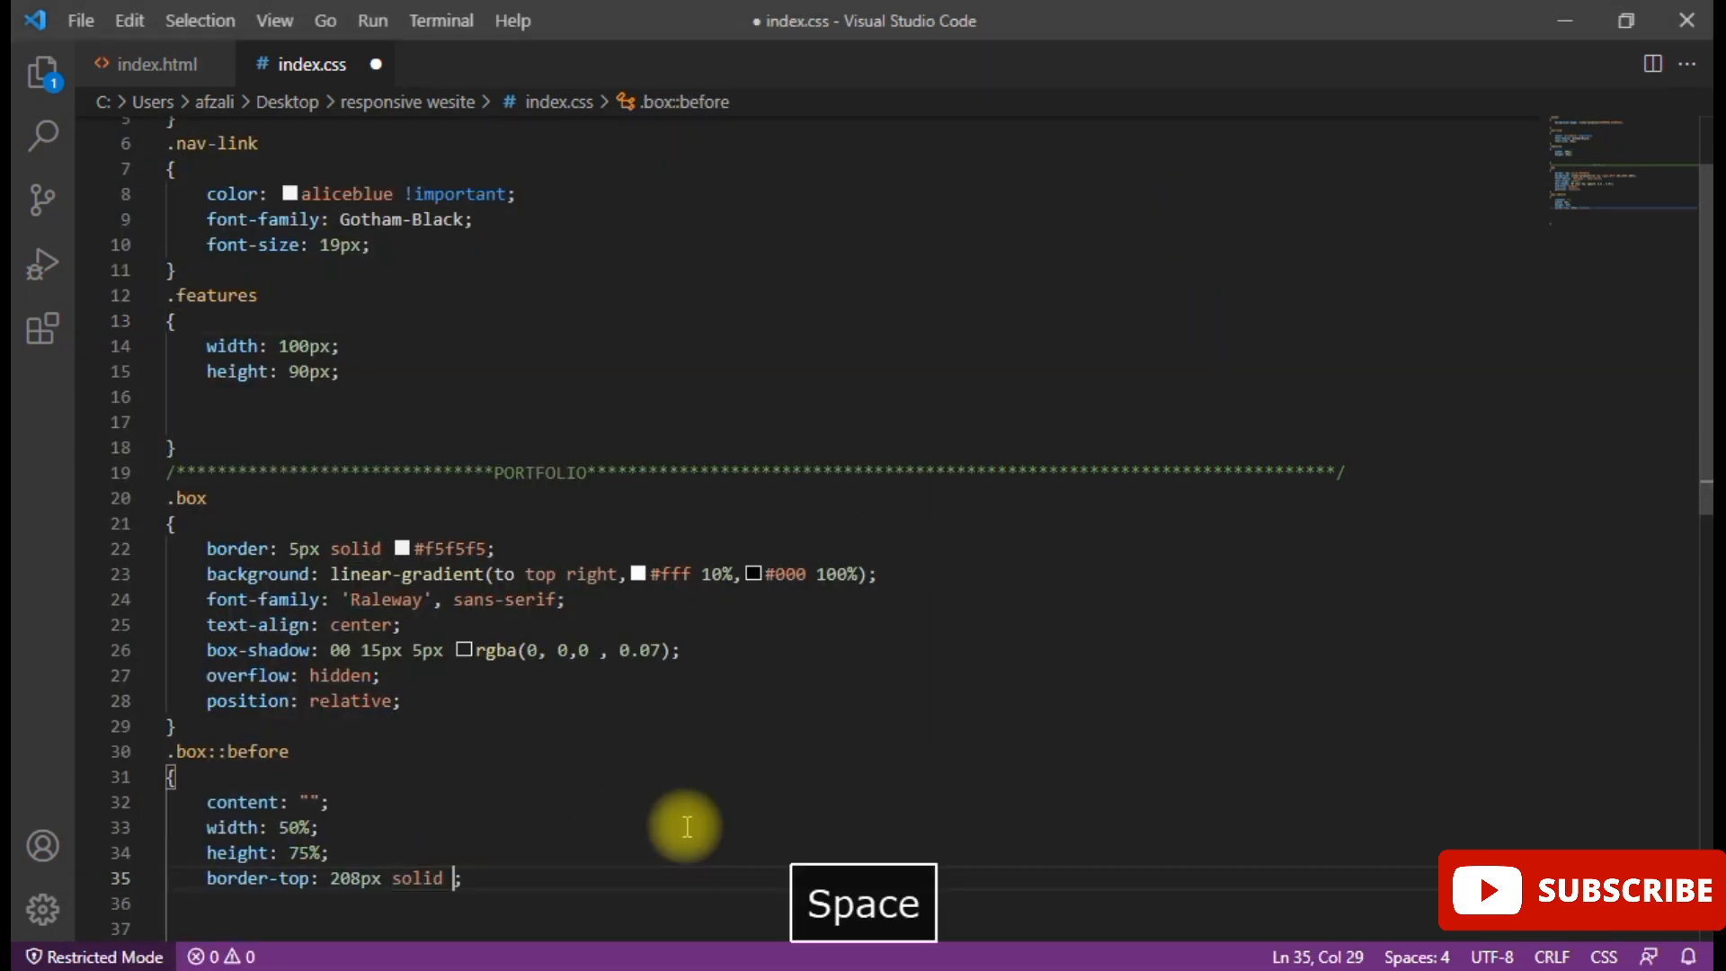
text(r)
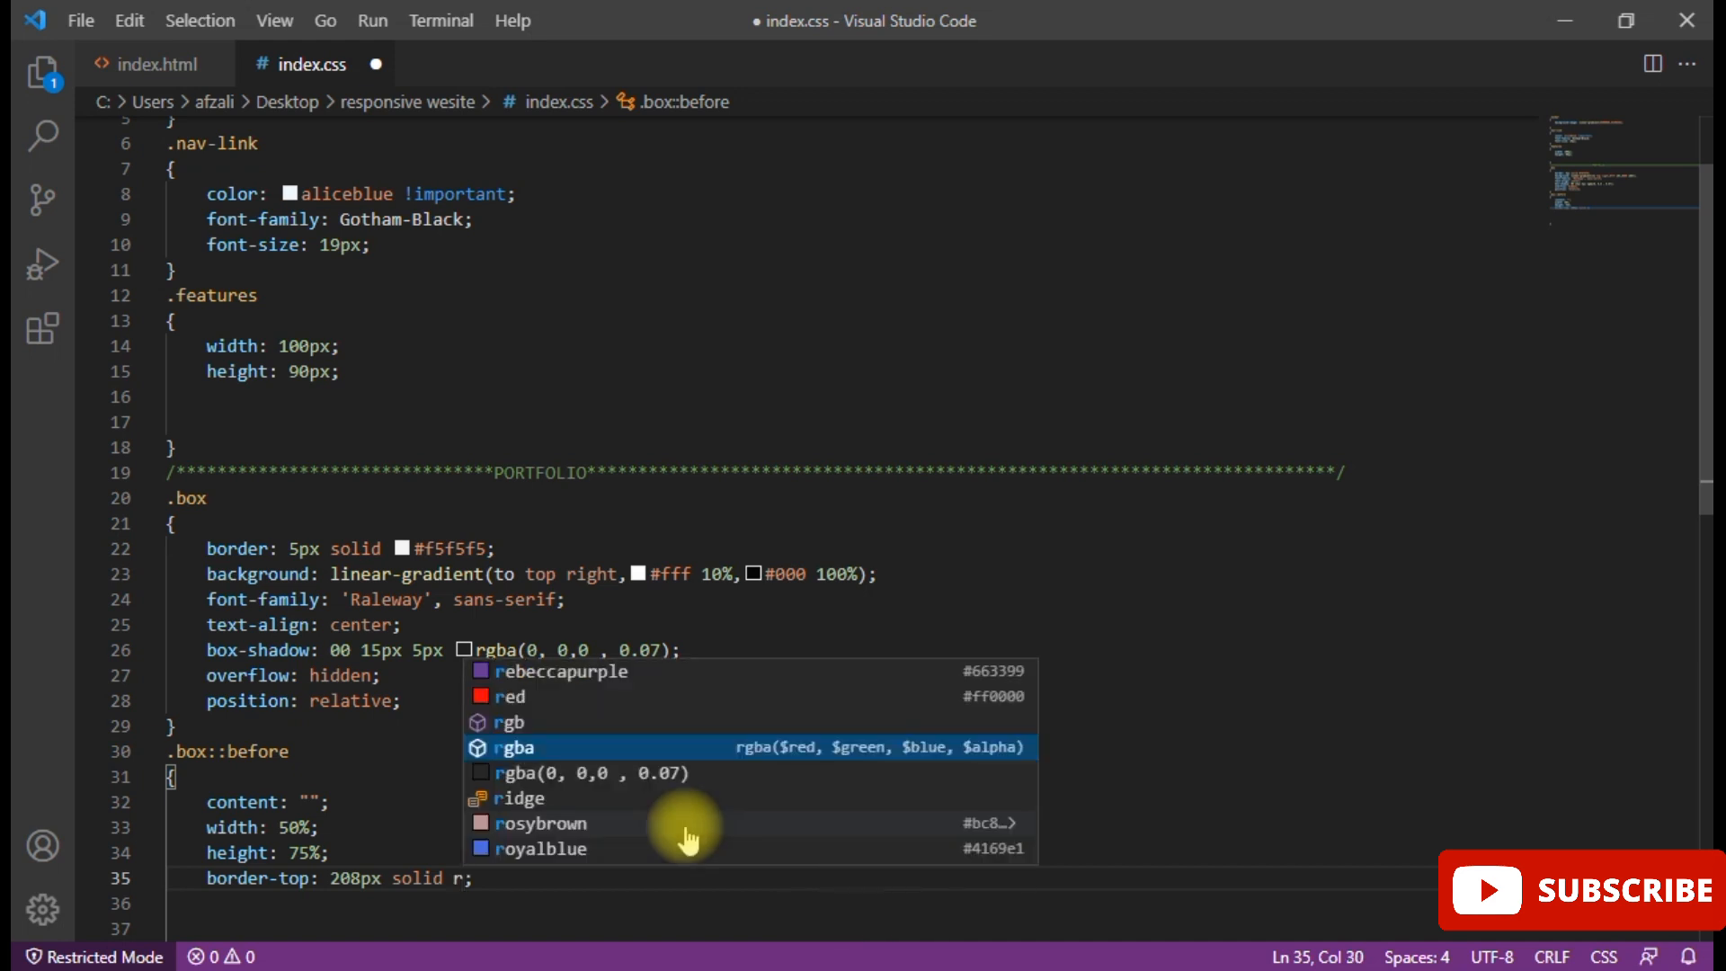
text(bg)
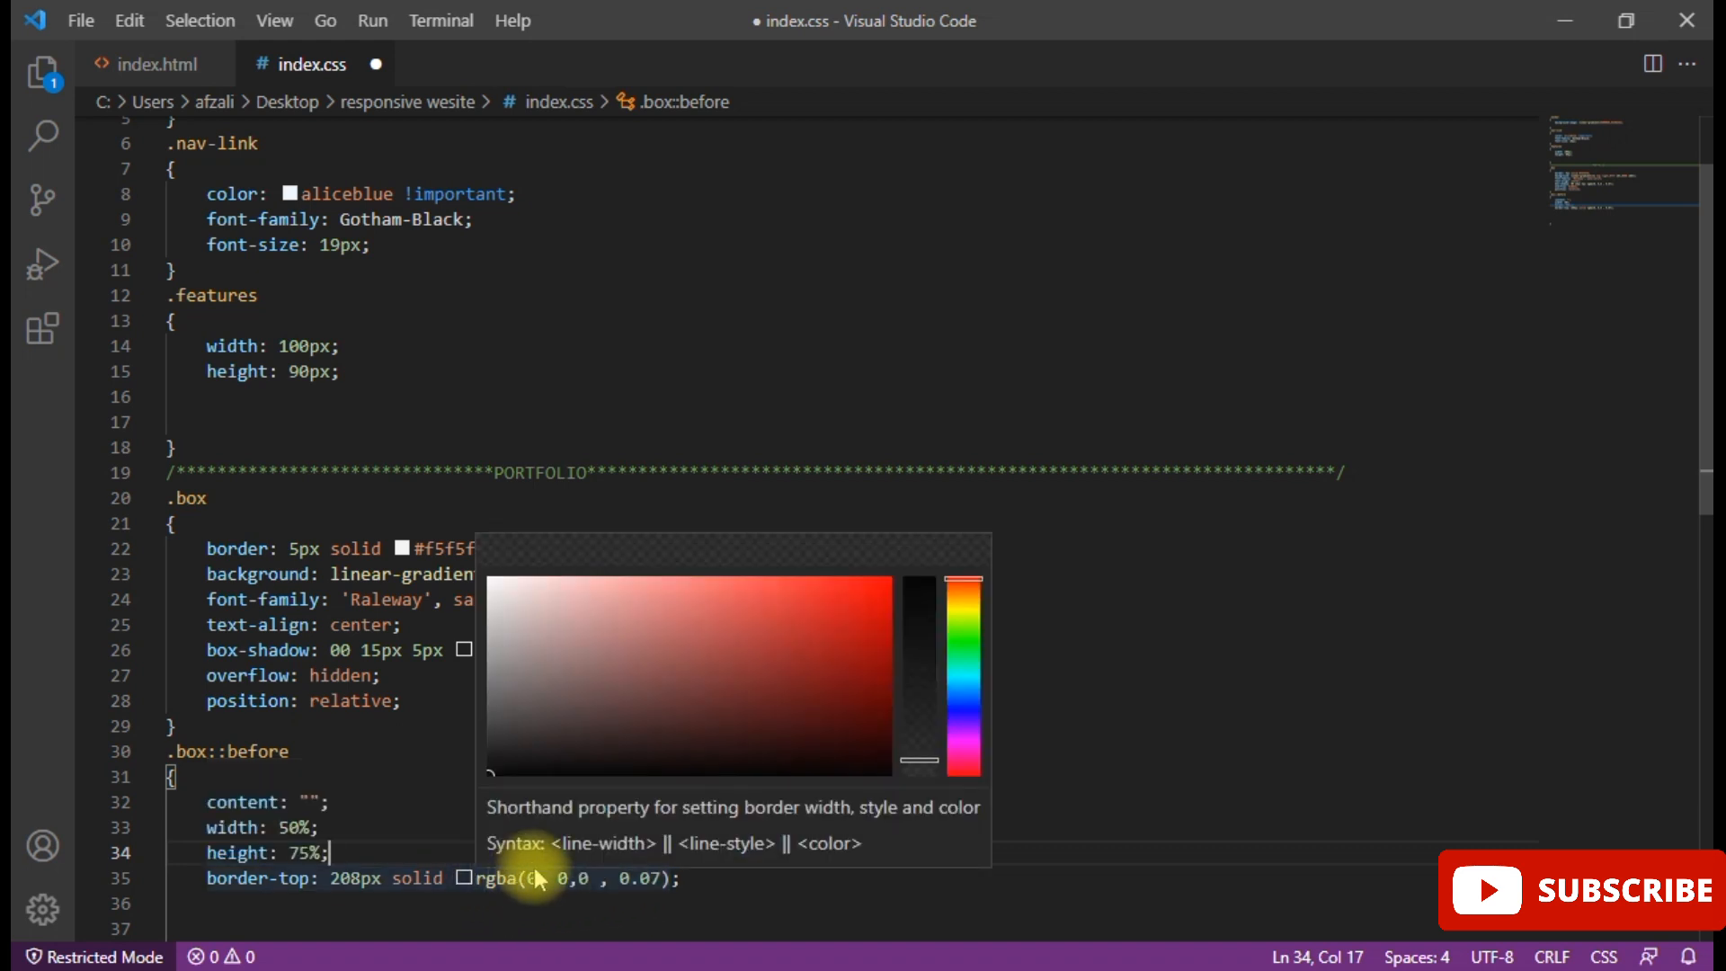
- Edit the top-border colour to rgba(7, 0, 2, .3) and begin border-left
key(Backspace)
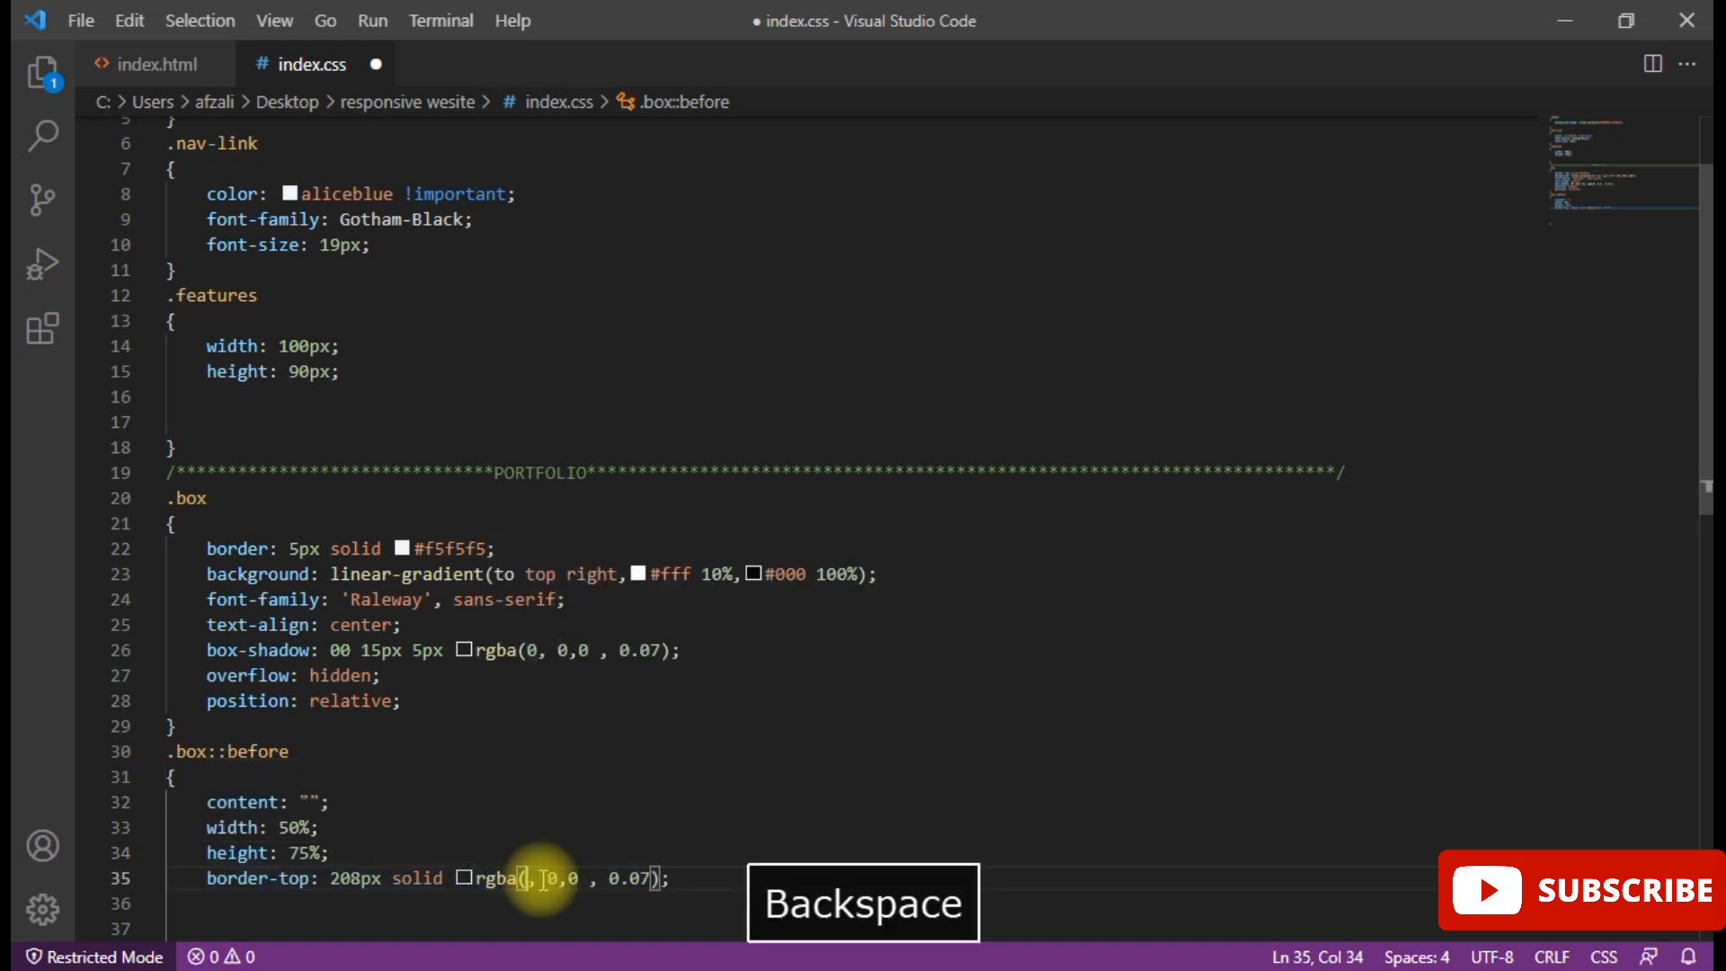
text(7)
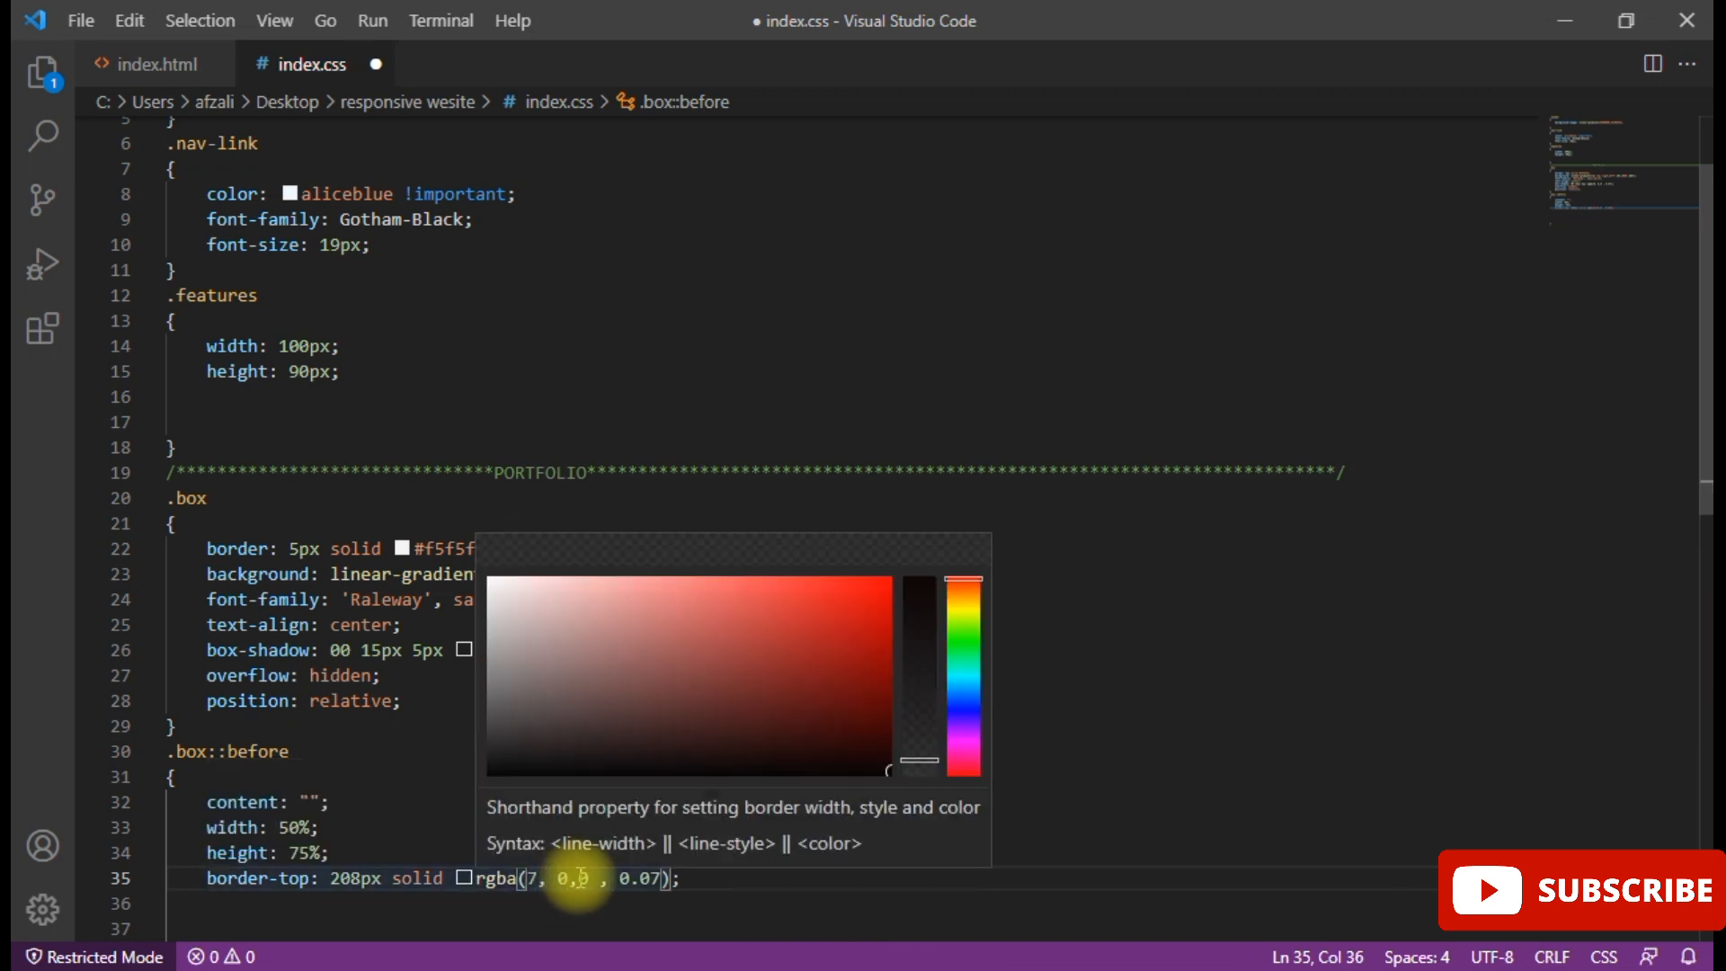
key(Backspace)
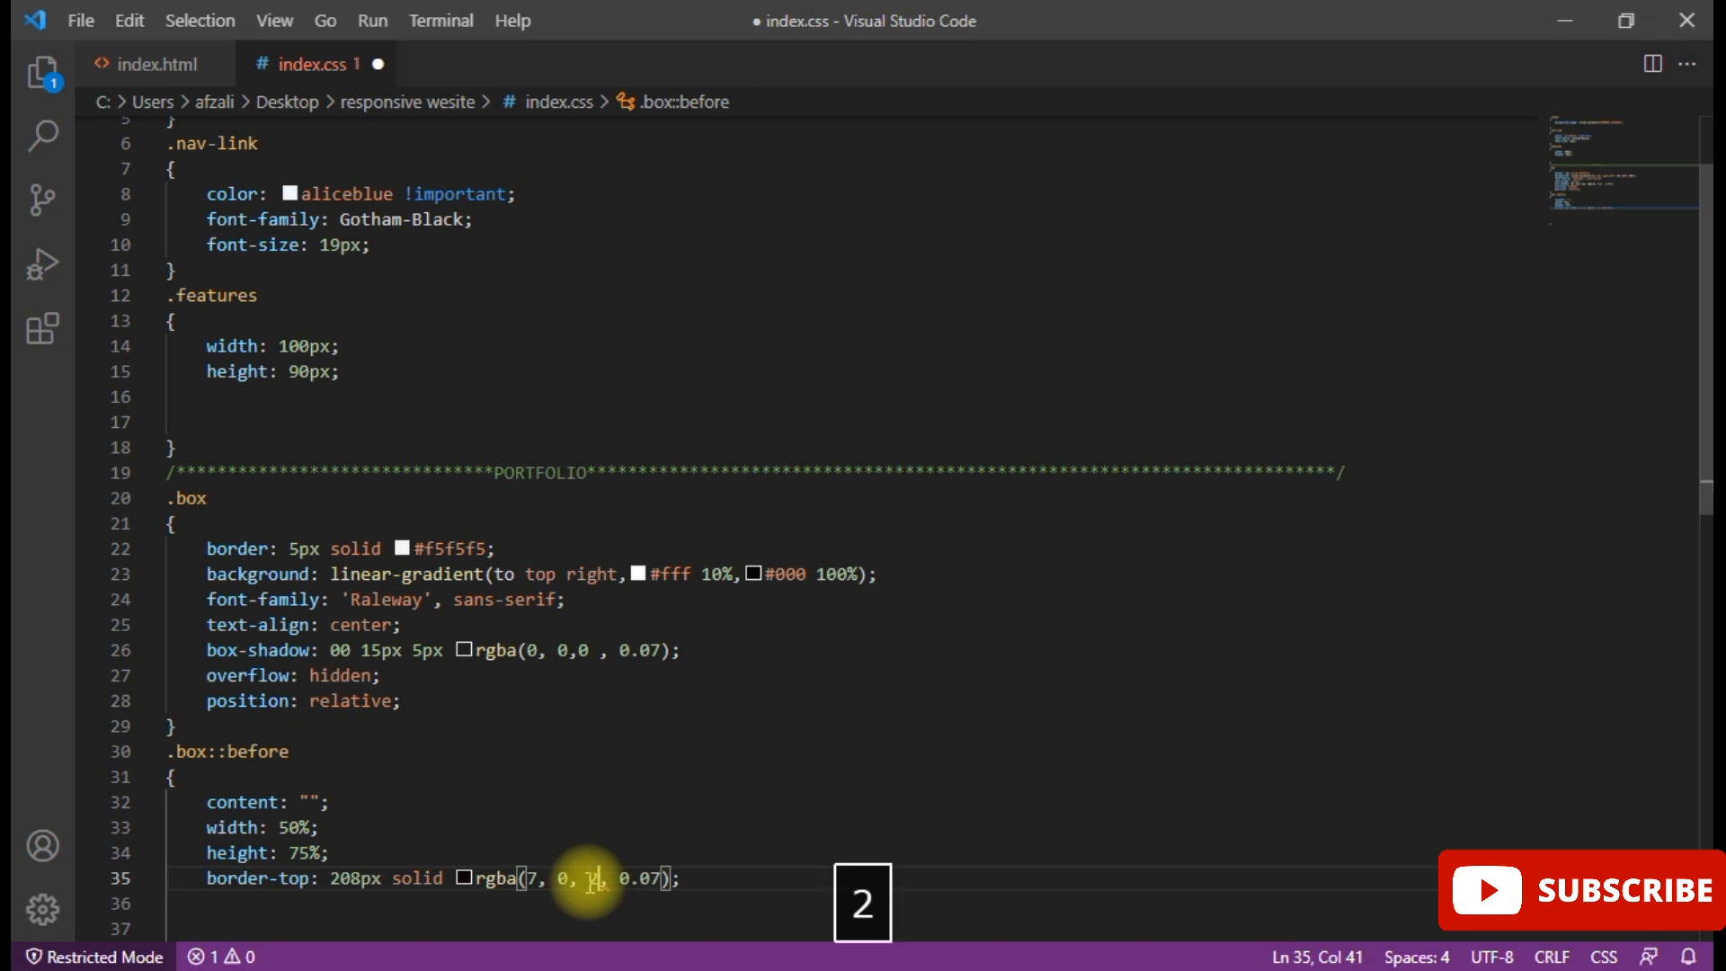
text(2)
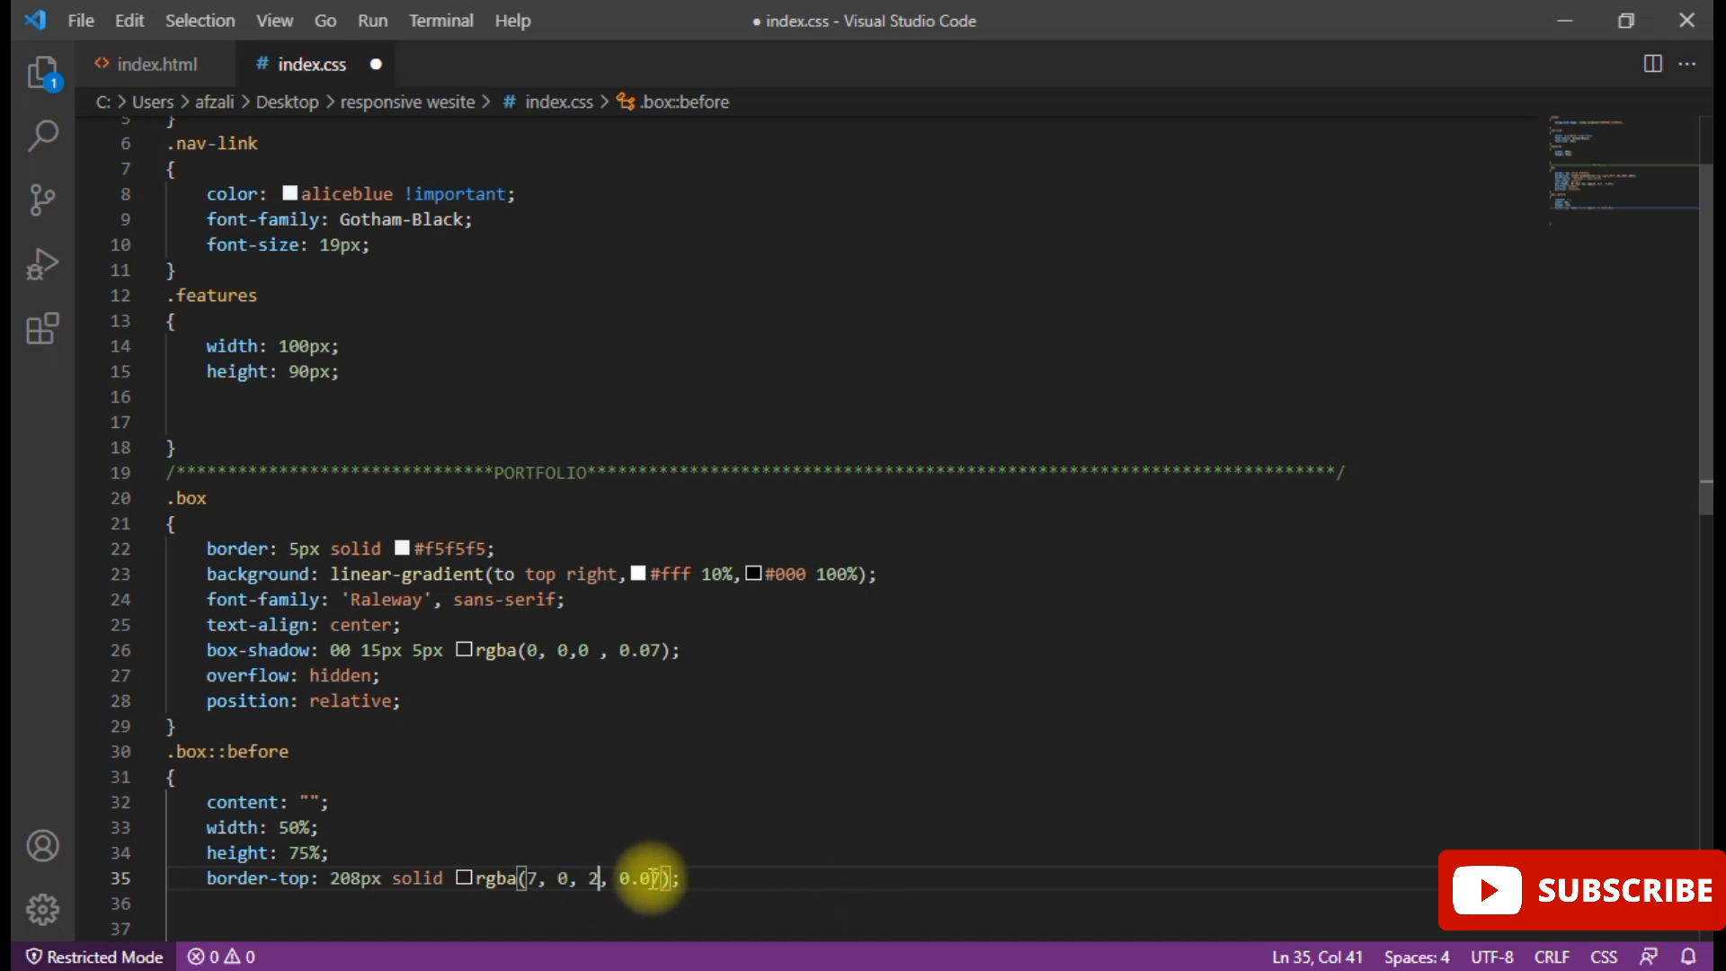
key(backspace)
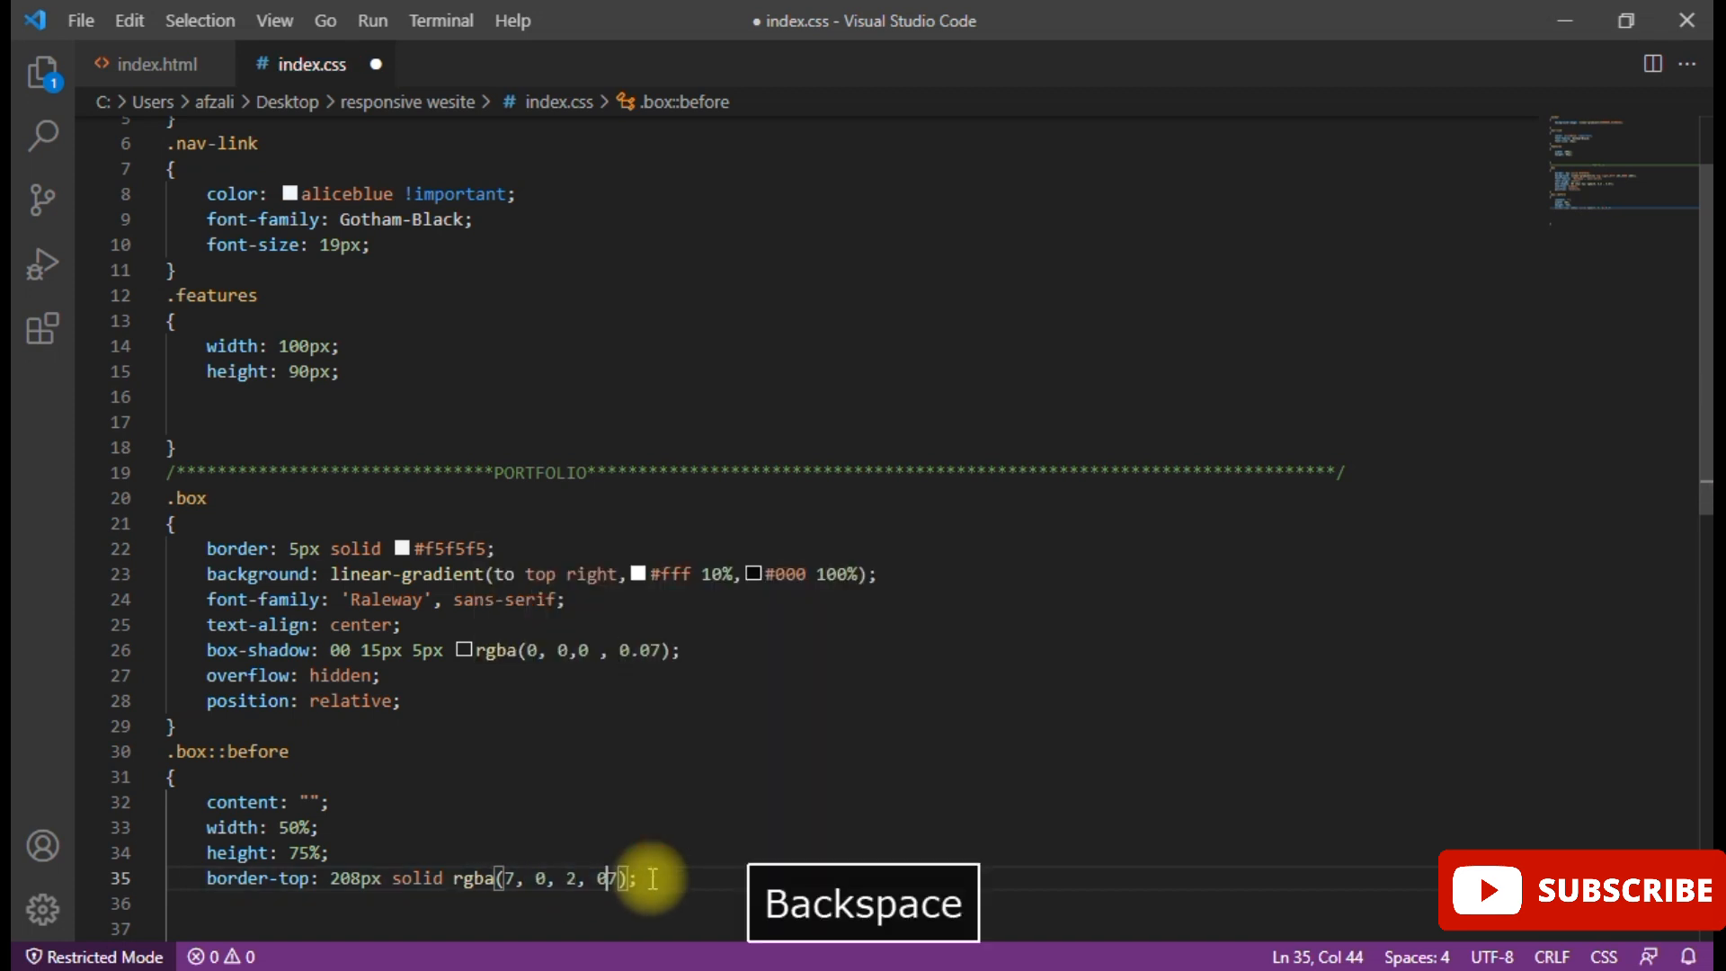
key(Backspace)
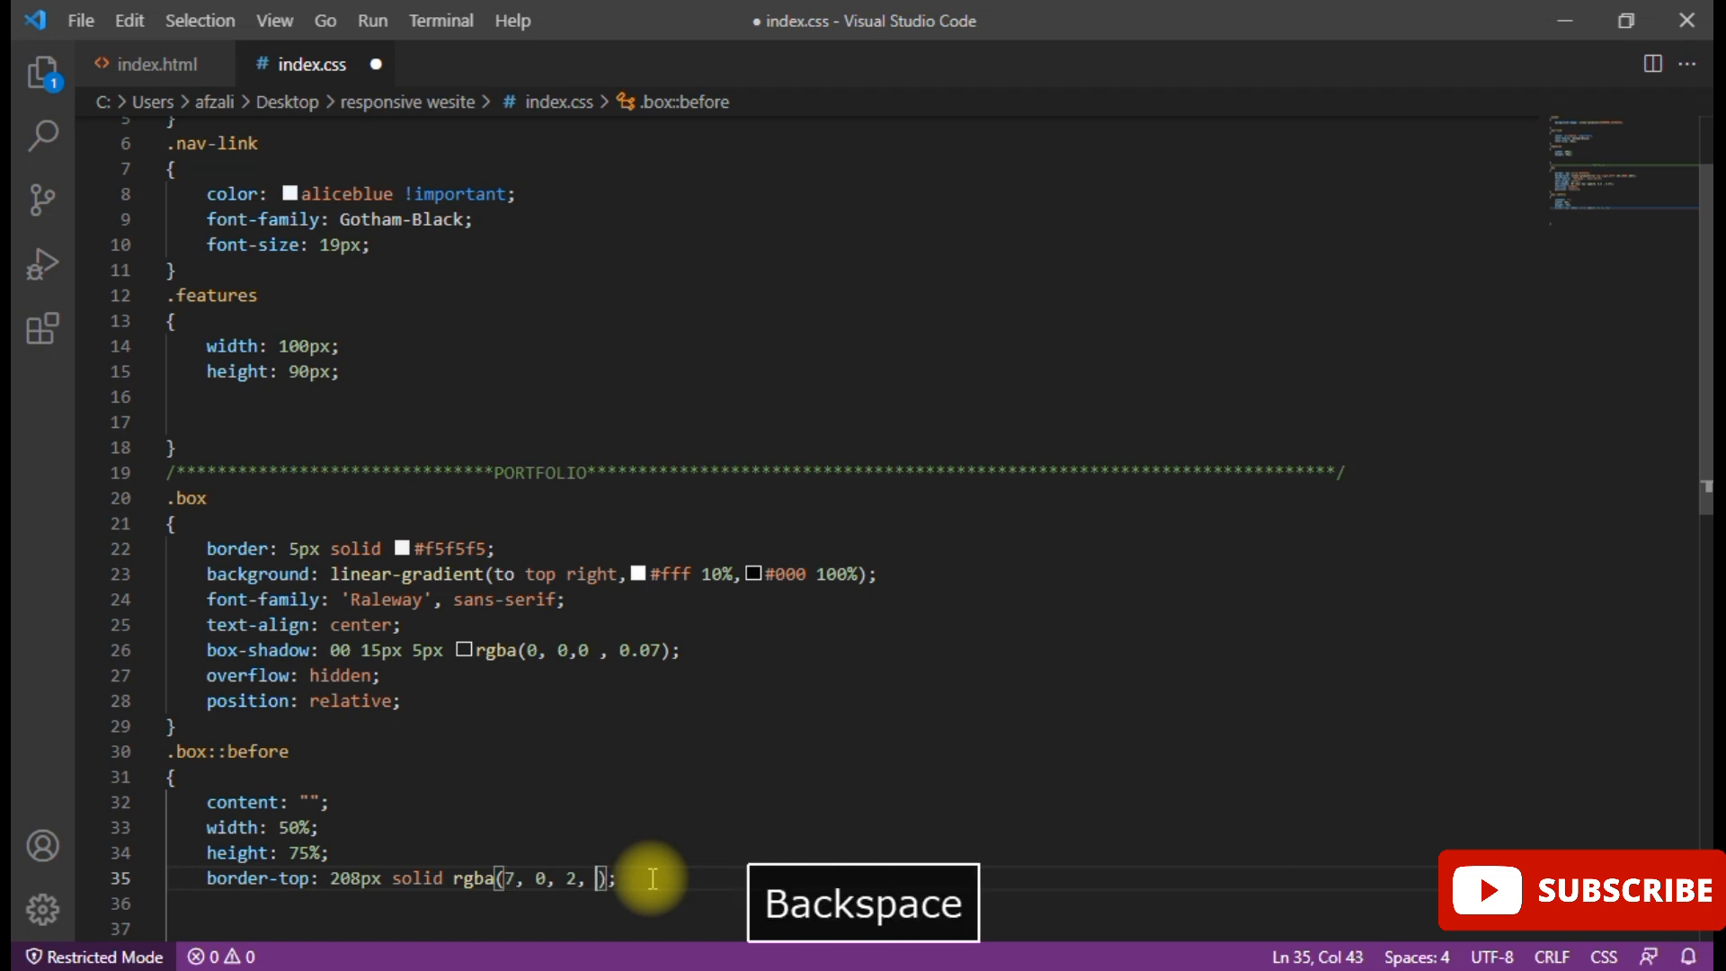
text(.3)
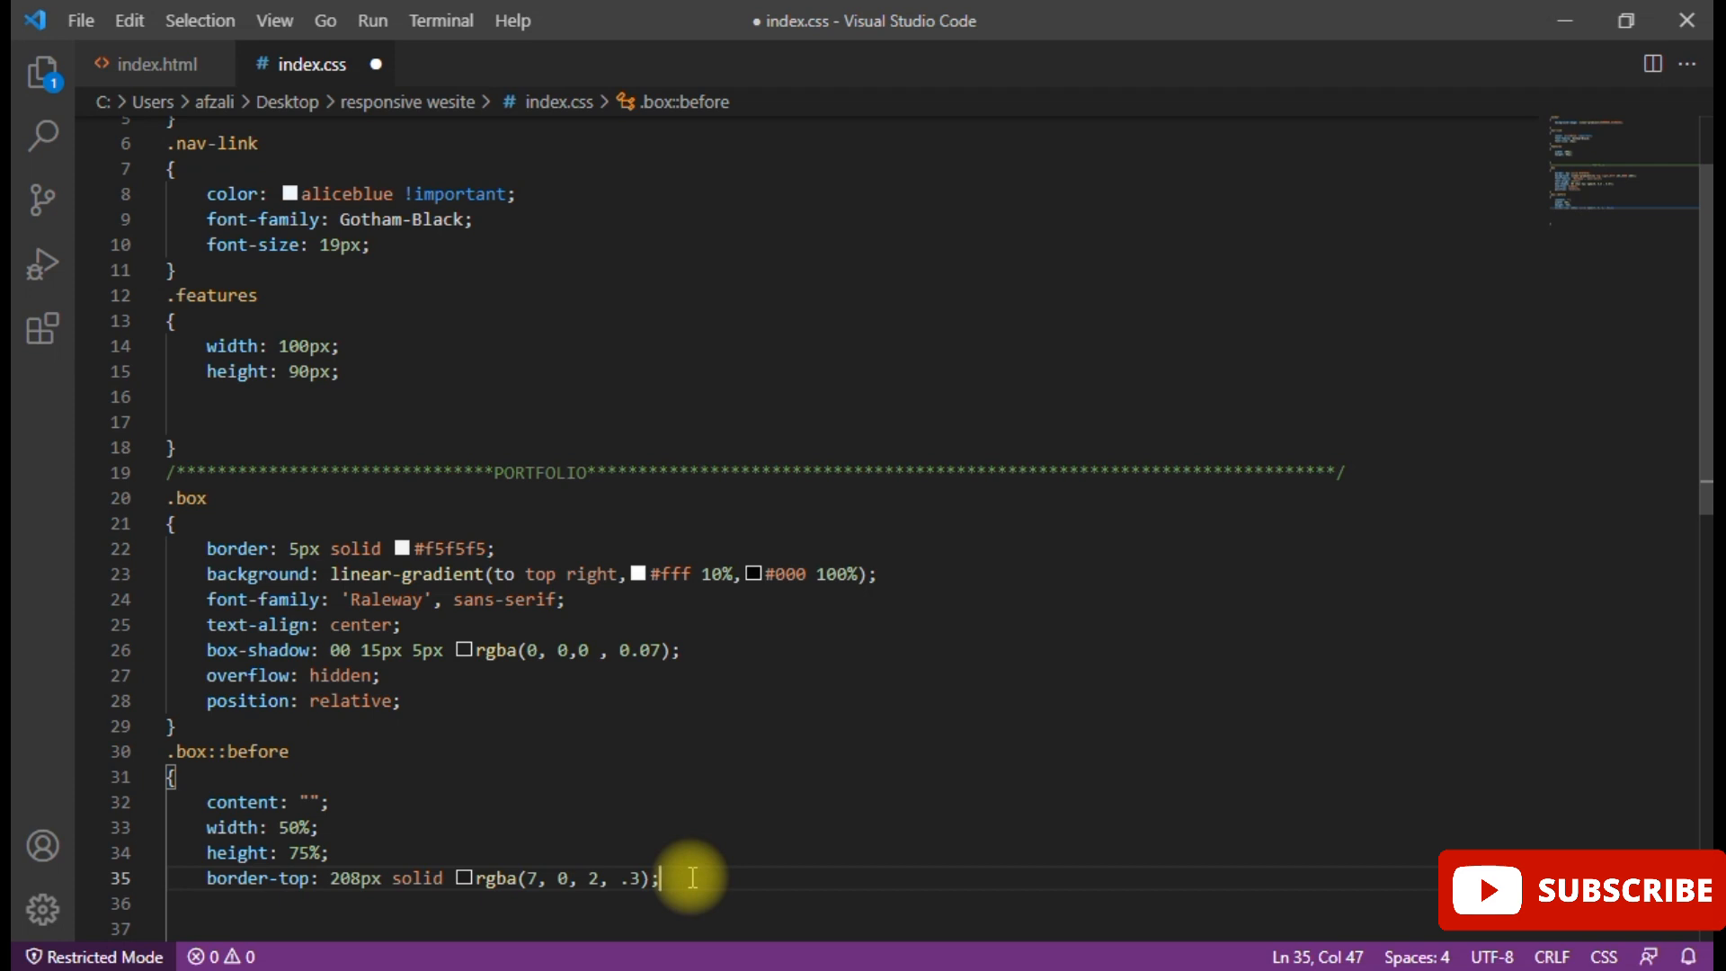
text(border-left: ;)
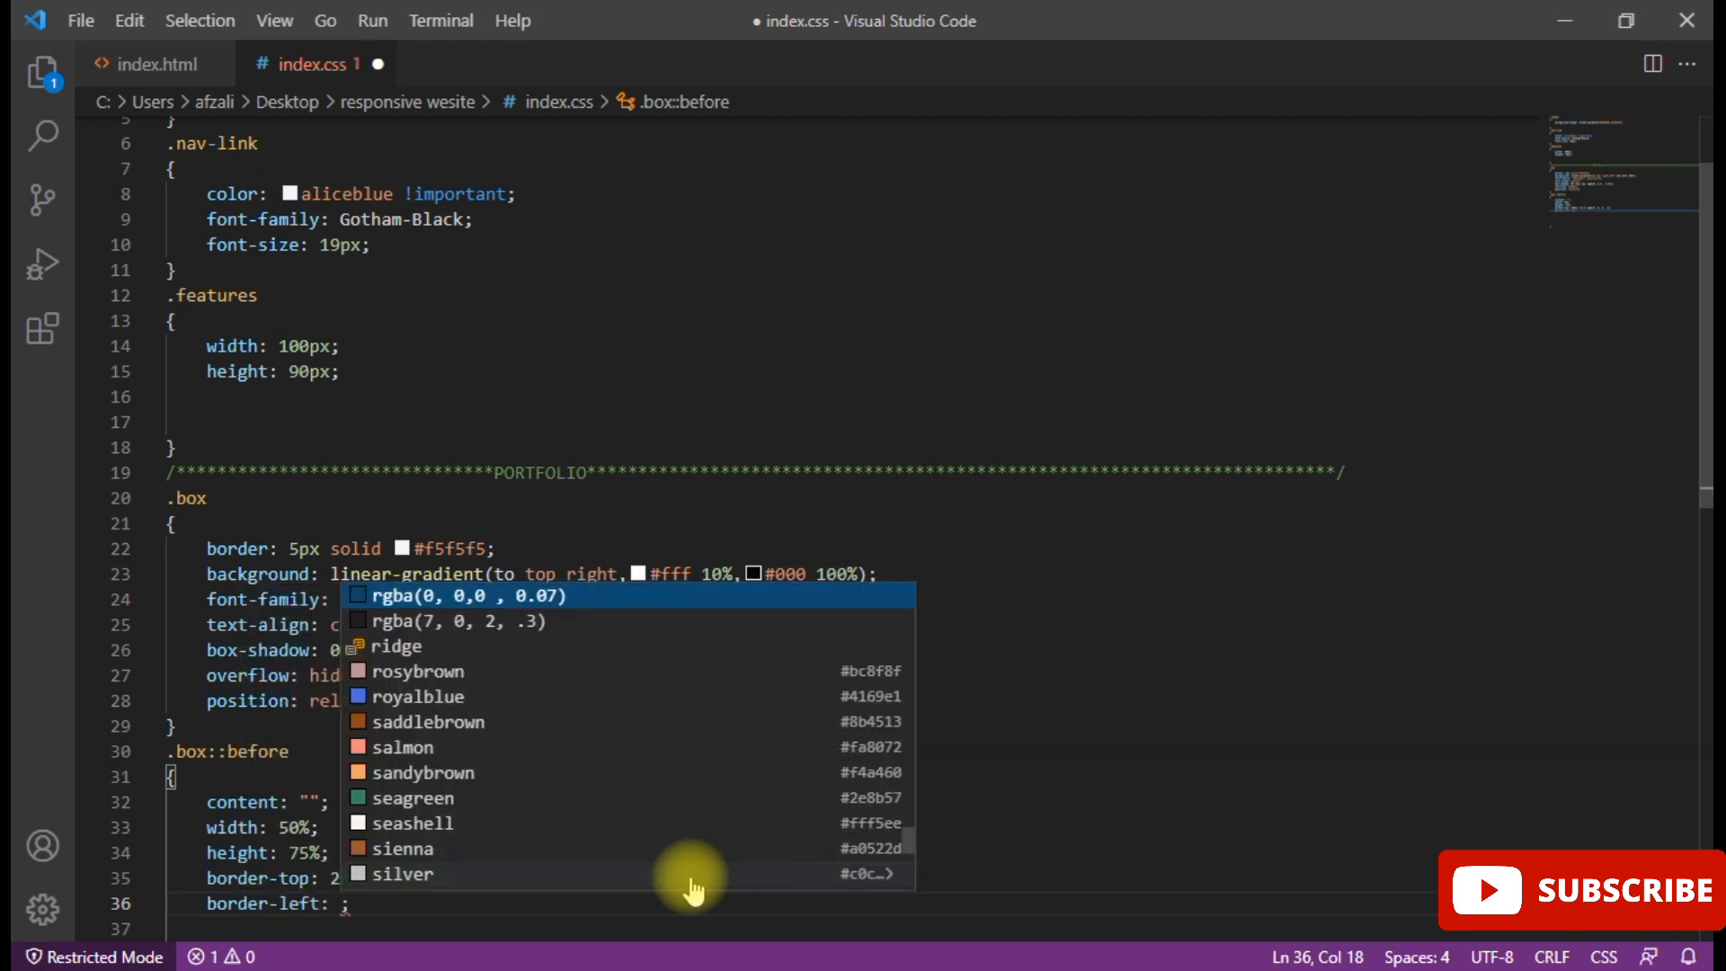
- Set border-left to 140px solid rgba(0, 0,0 , 0.07)
text(14)
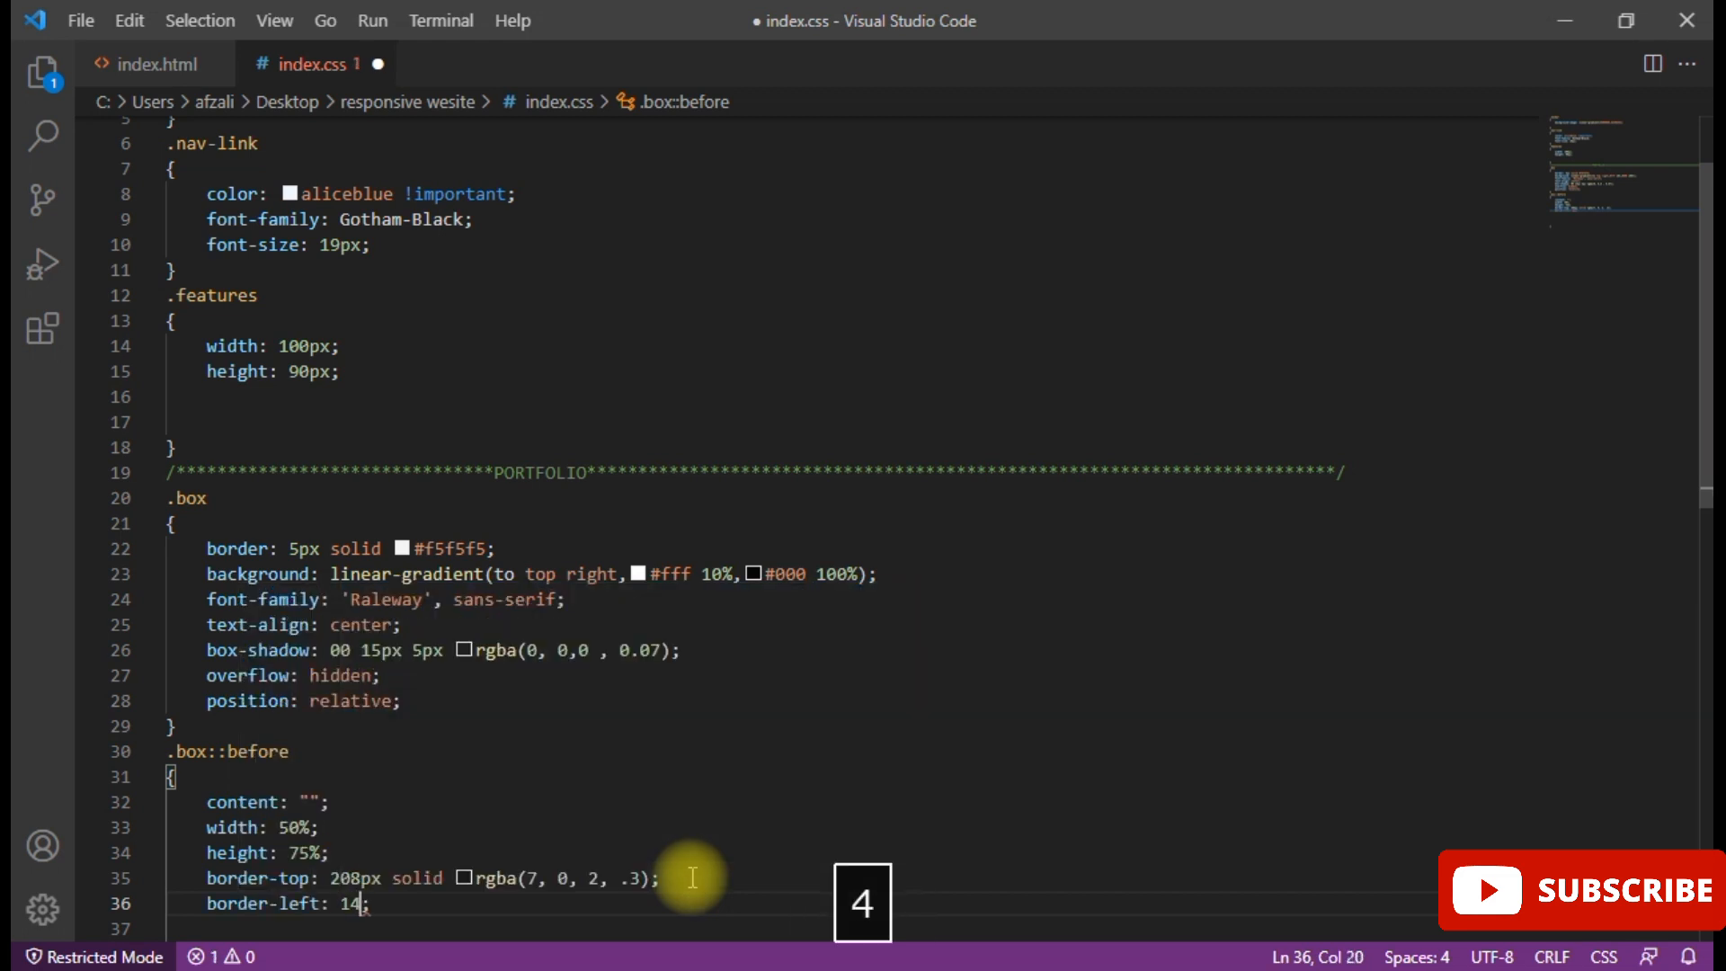
text(0px)
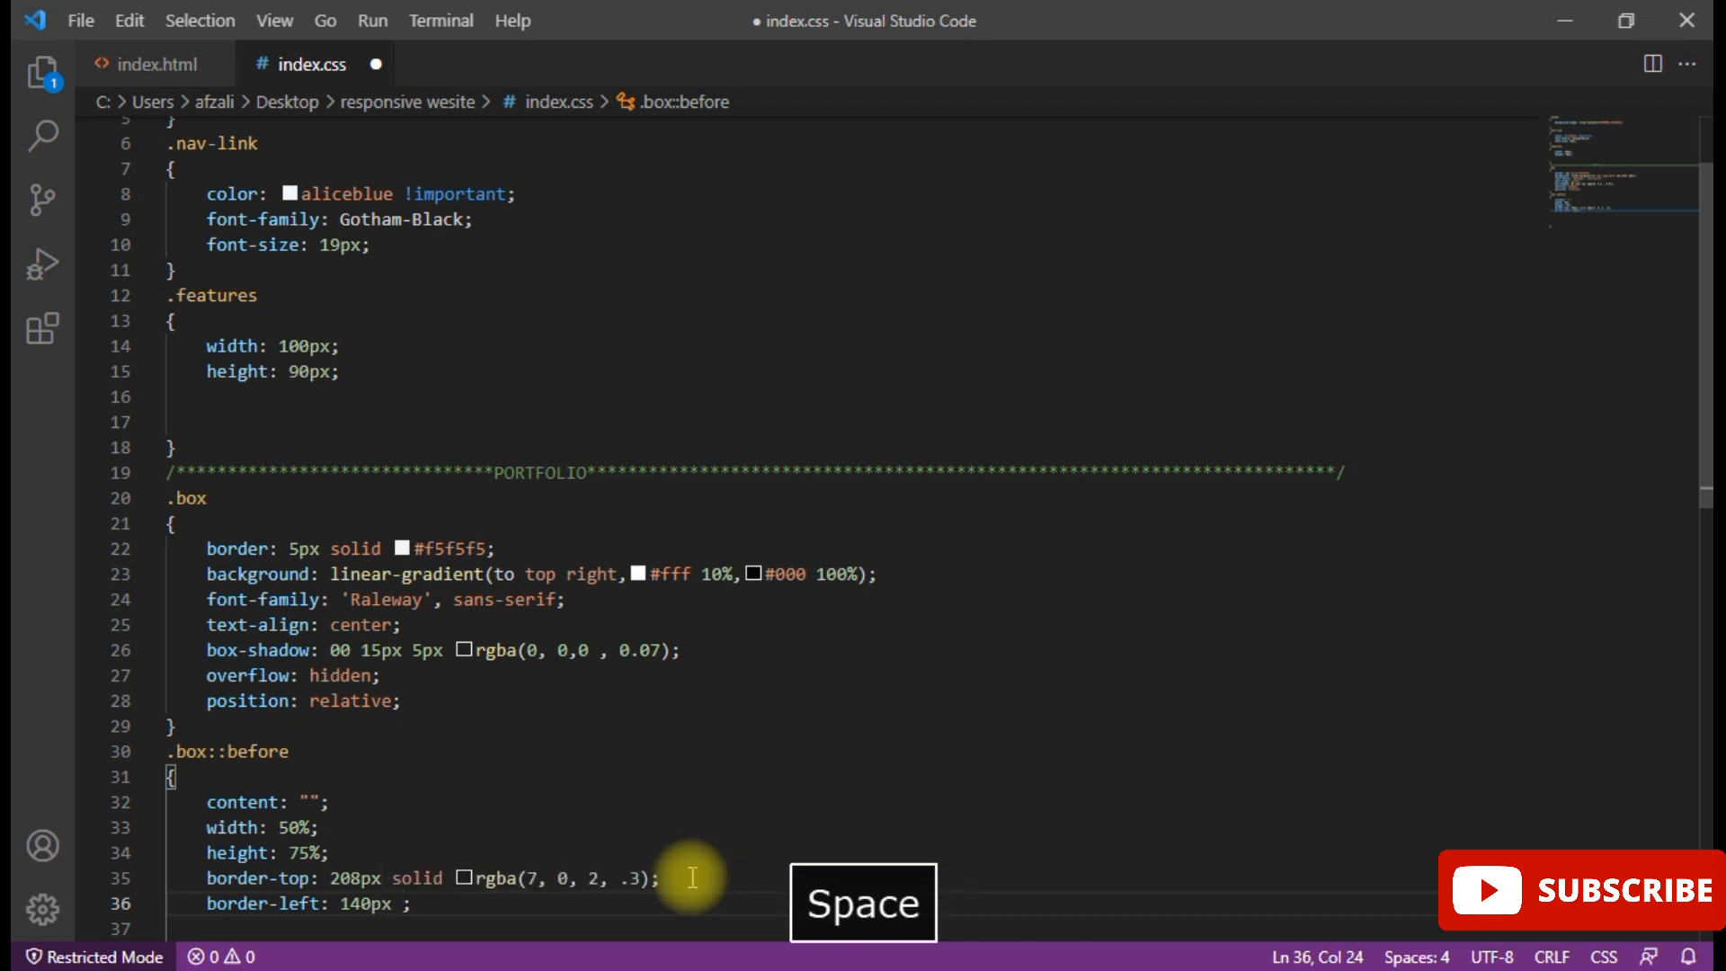
text(solid rgba(0, 0,0 , 0.07)
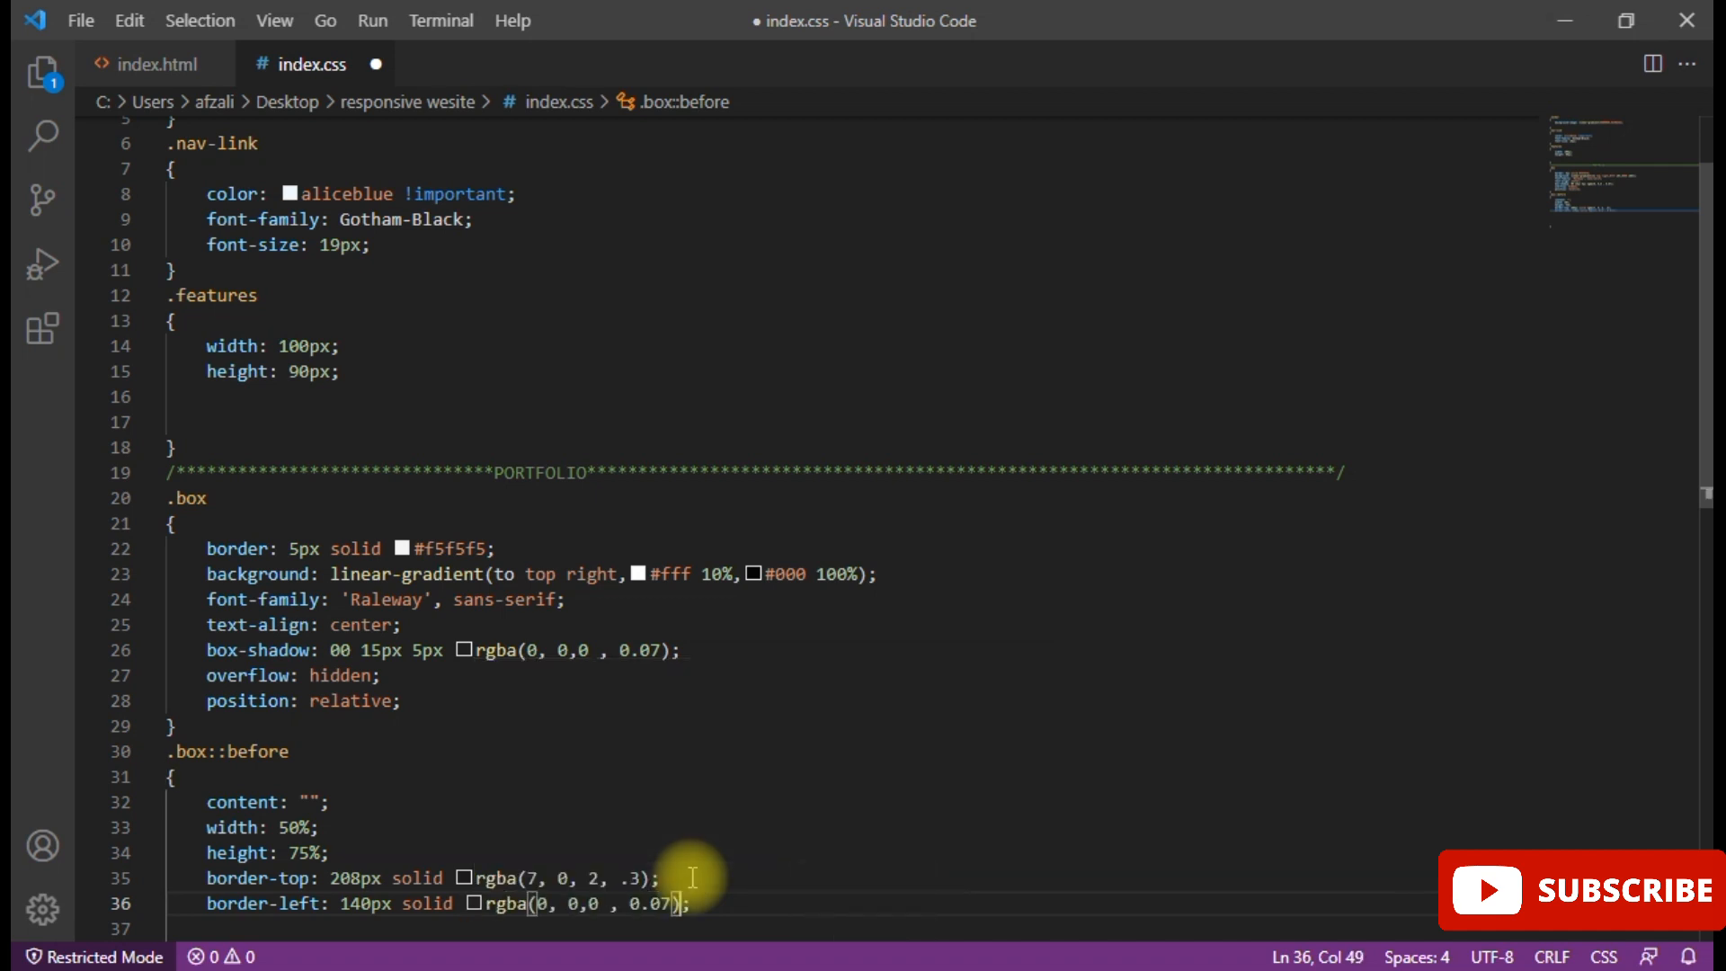
mouse_move(544, 953)
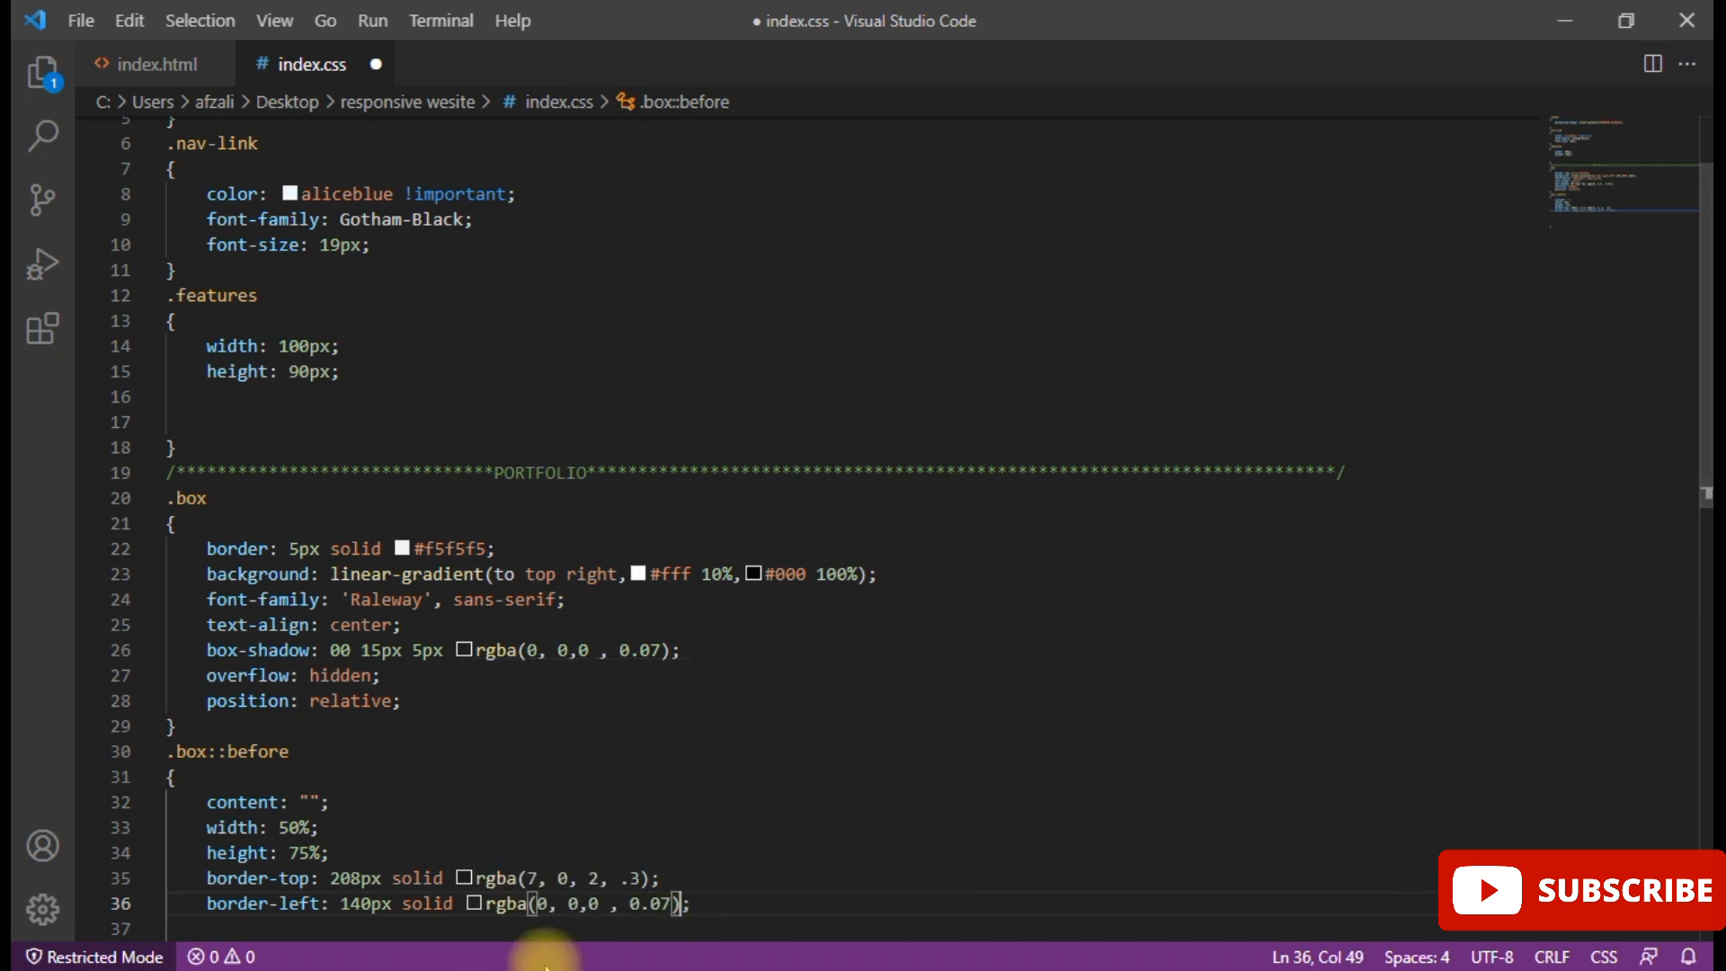